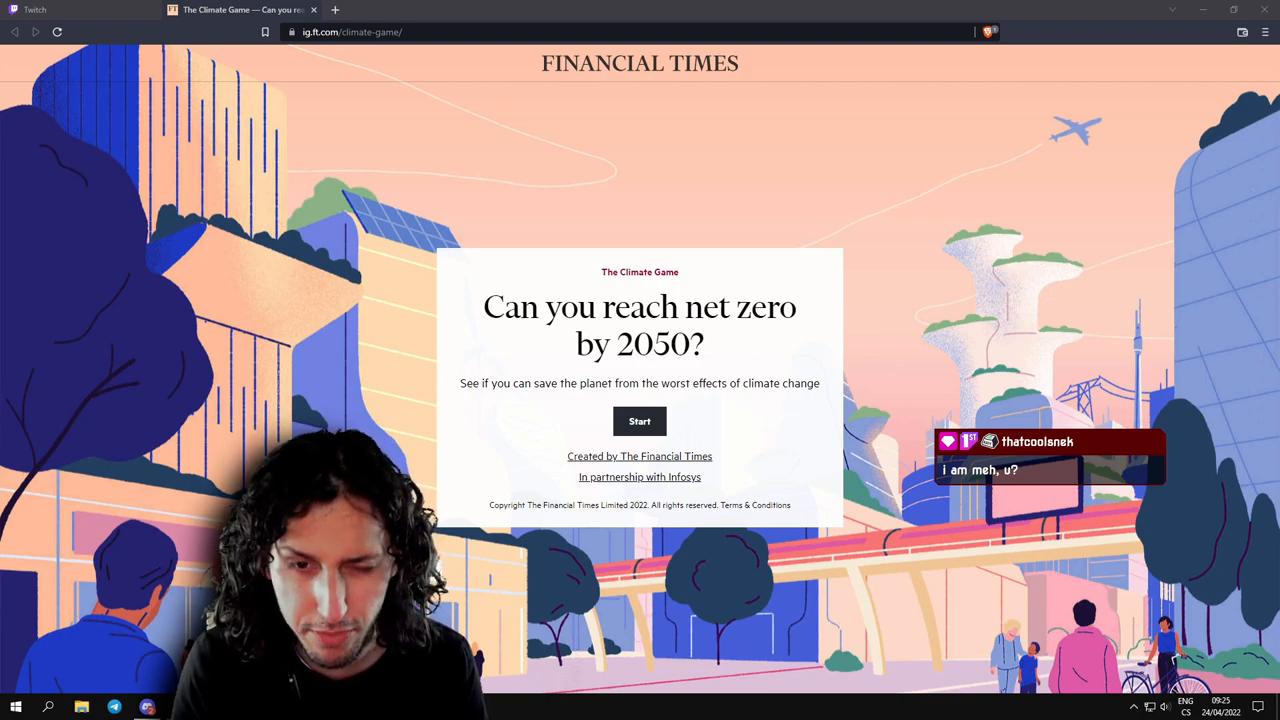
Begin the game to see the goal card, then show the 'How we created this game' explanation.
double_click(630, 272)
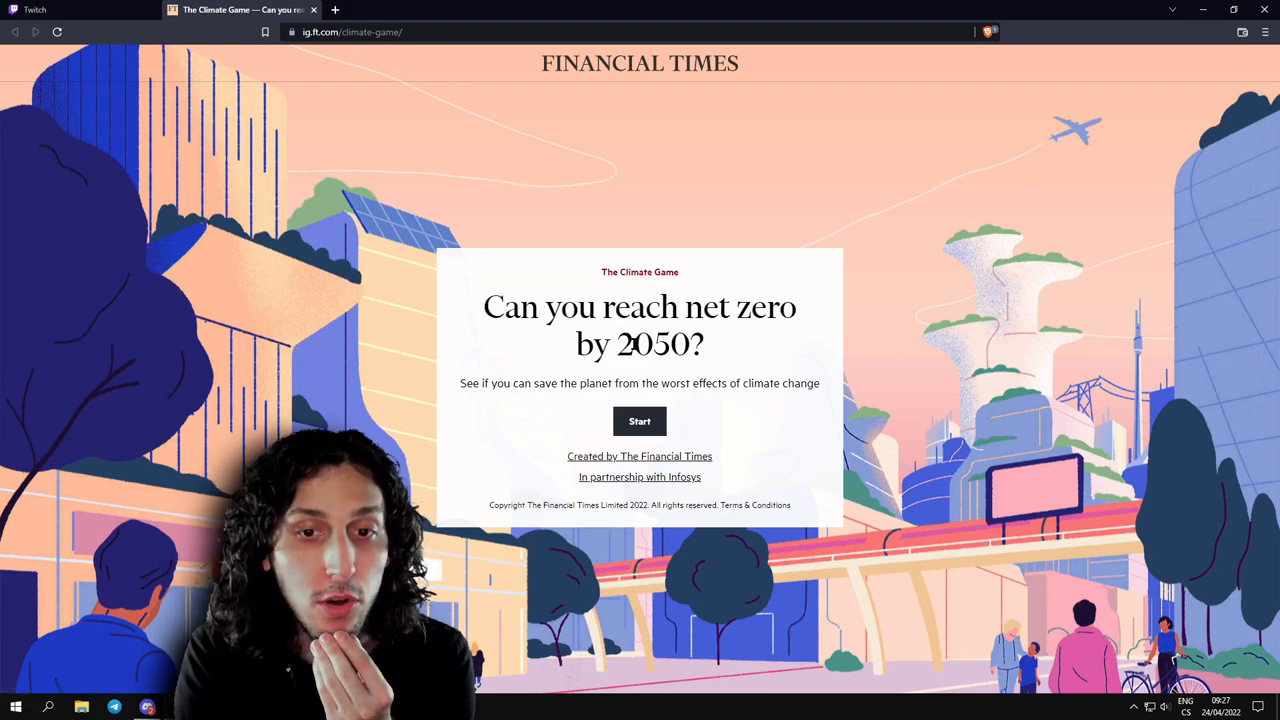
double_click(652, 344)
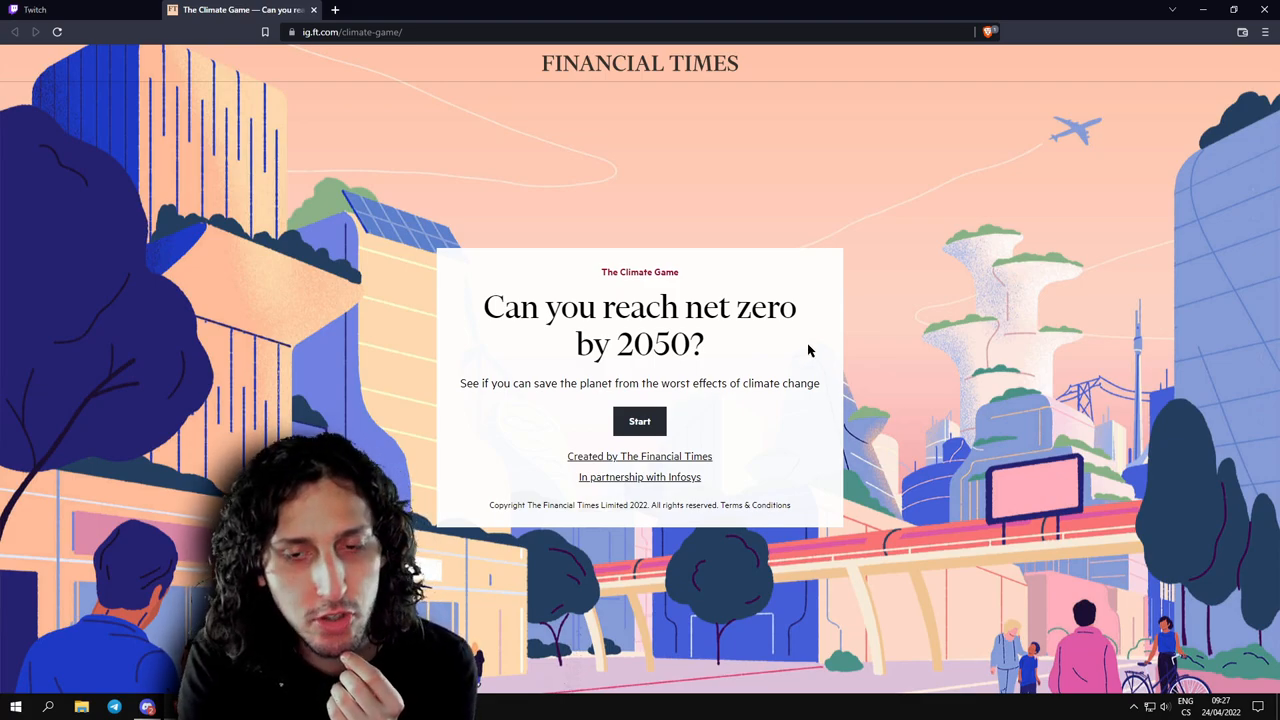
mouse_move(808, 310)
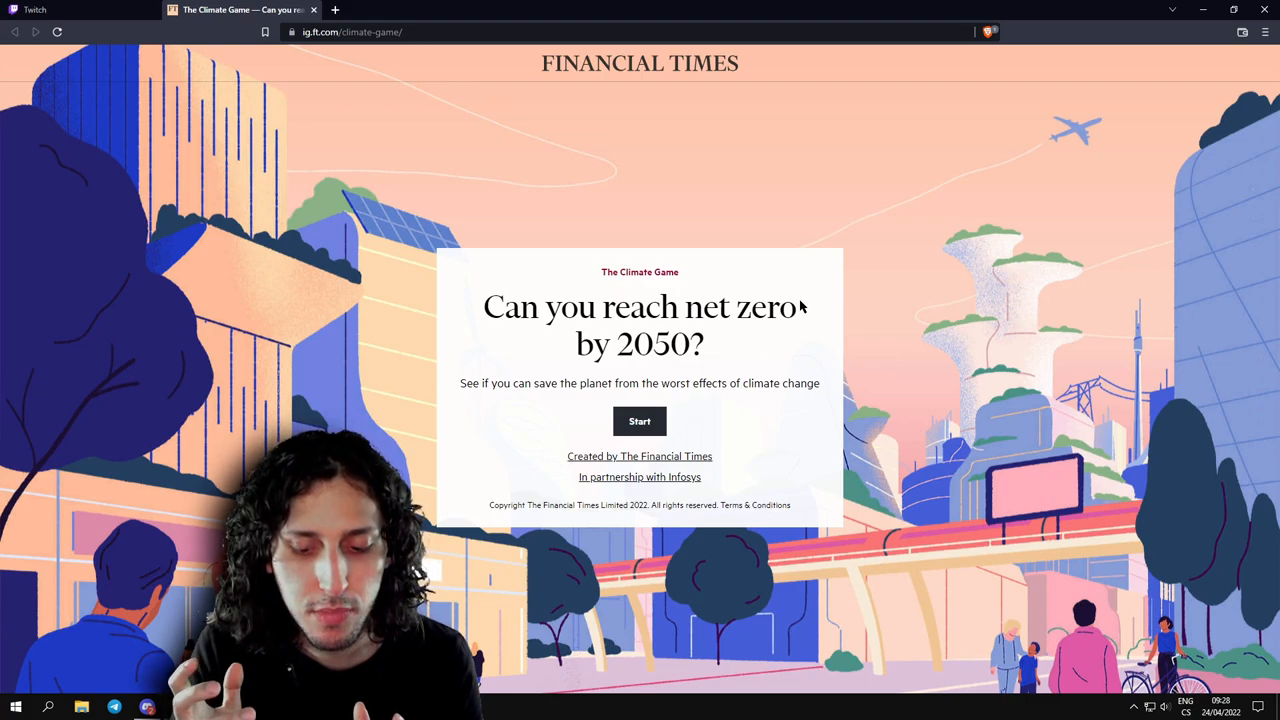
mouse_move(944, 296)
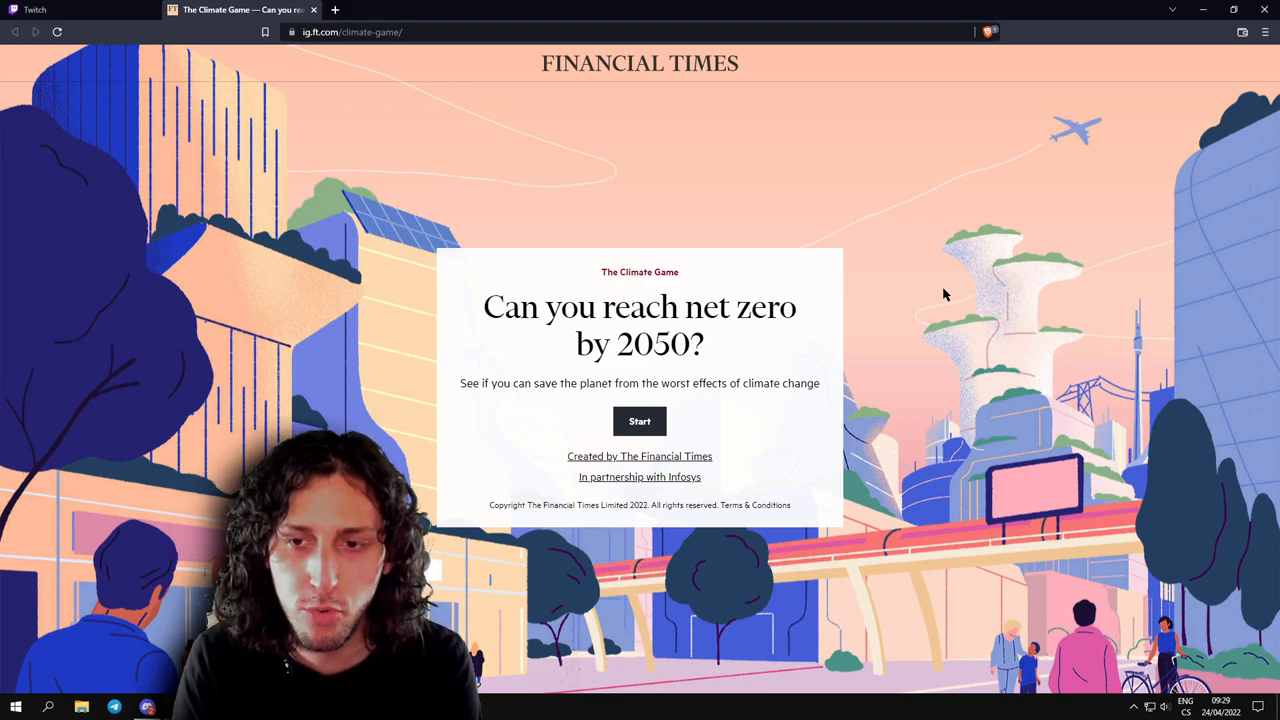
mouse_move(380, 206)
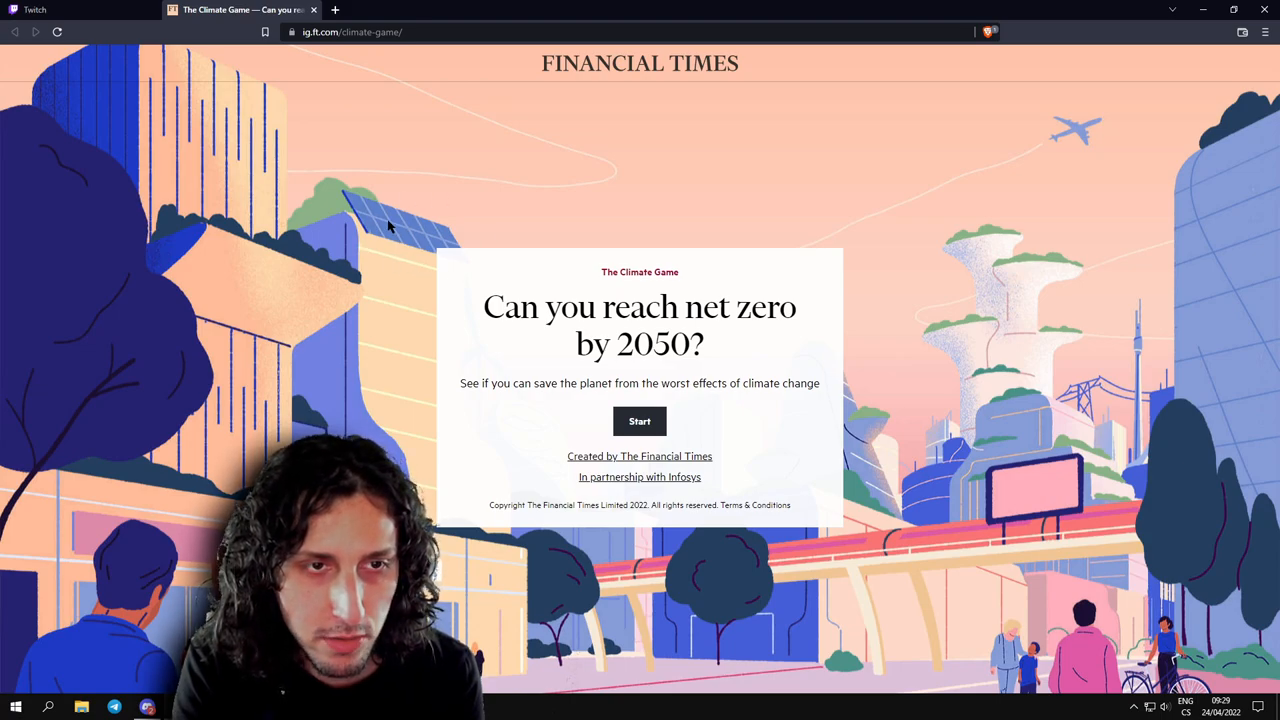
mouse_move(926, 556)
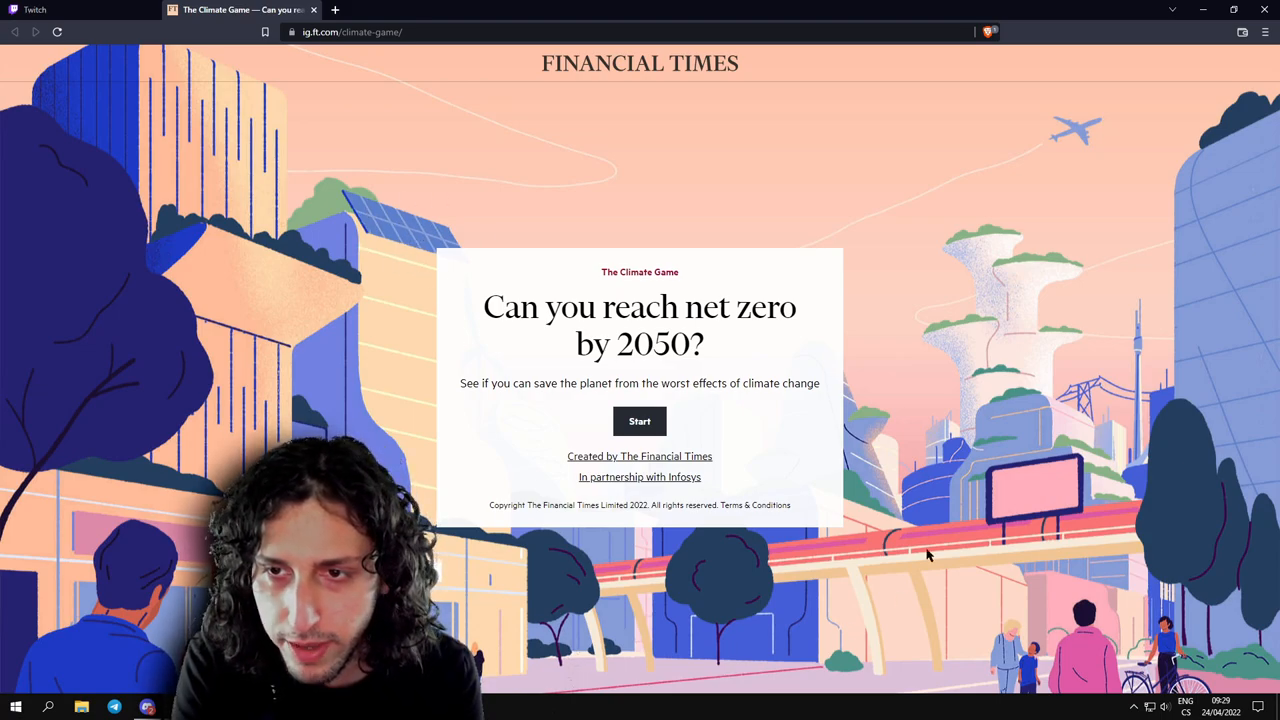
mouse_move(964, 336)
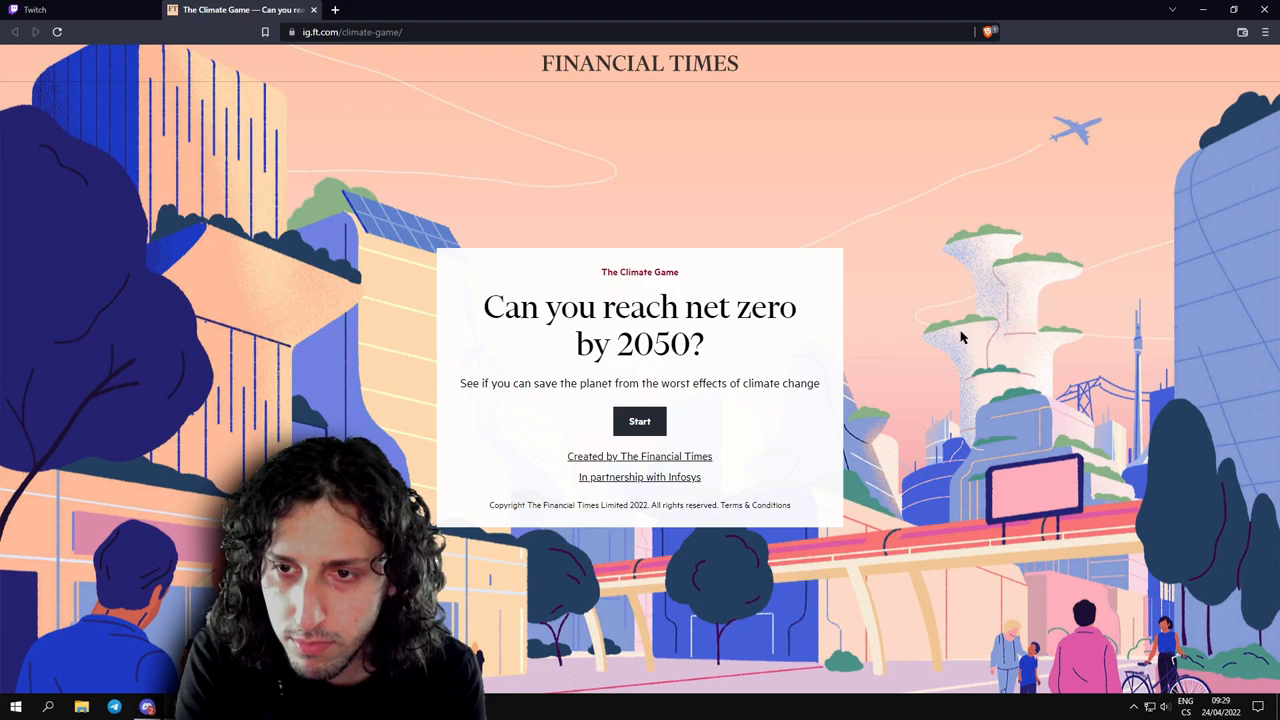
mouse_move(1010, 400)
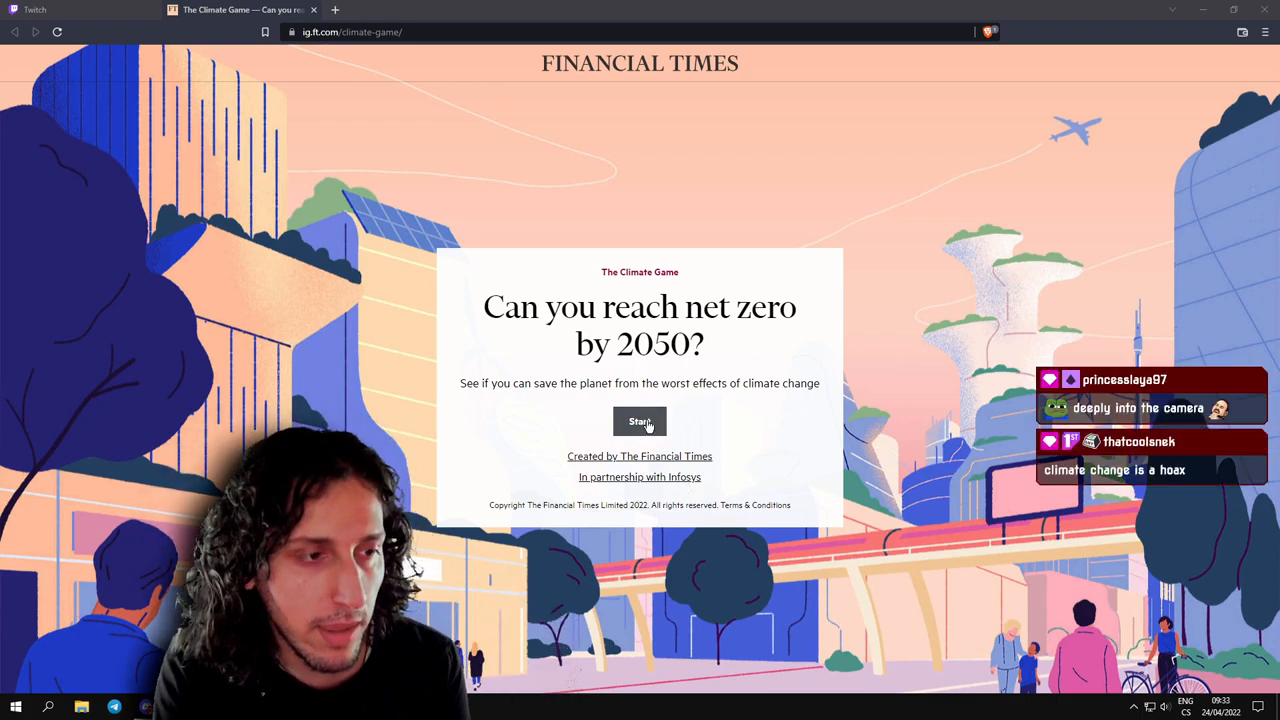
click(640, 420)
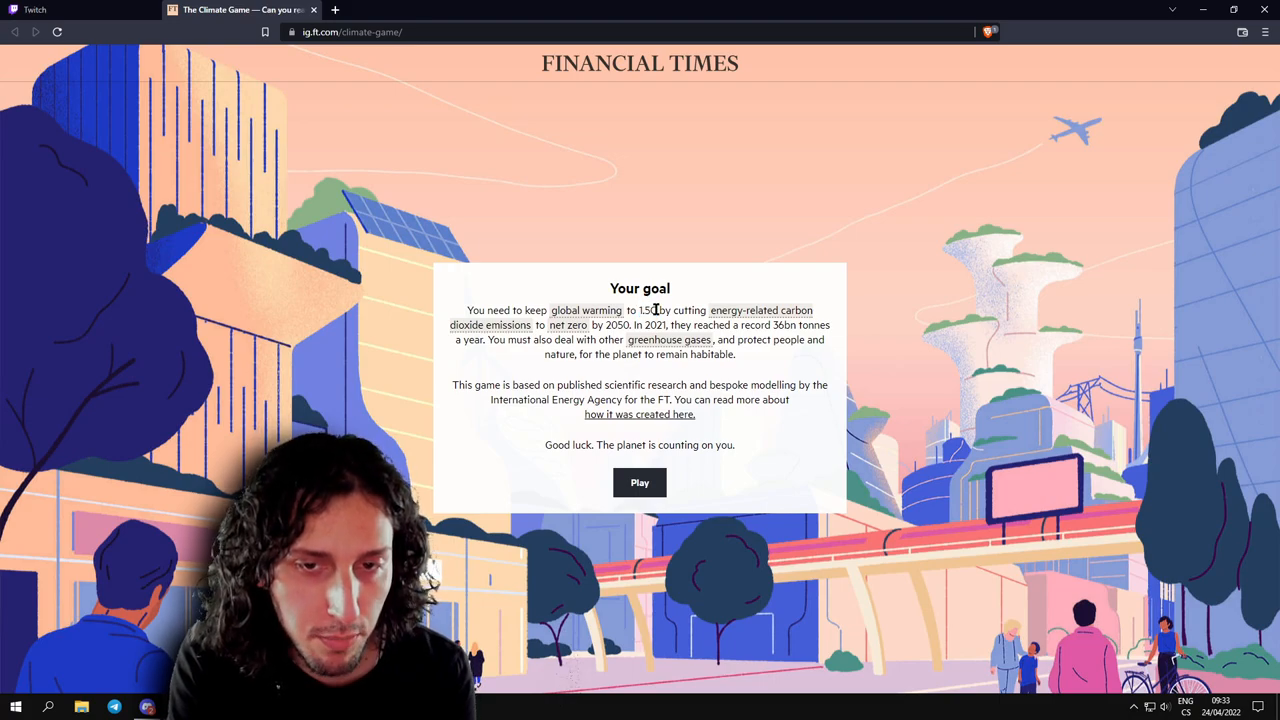
double_click(644, 310)
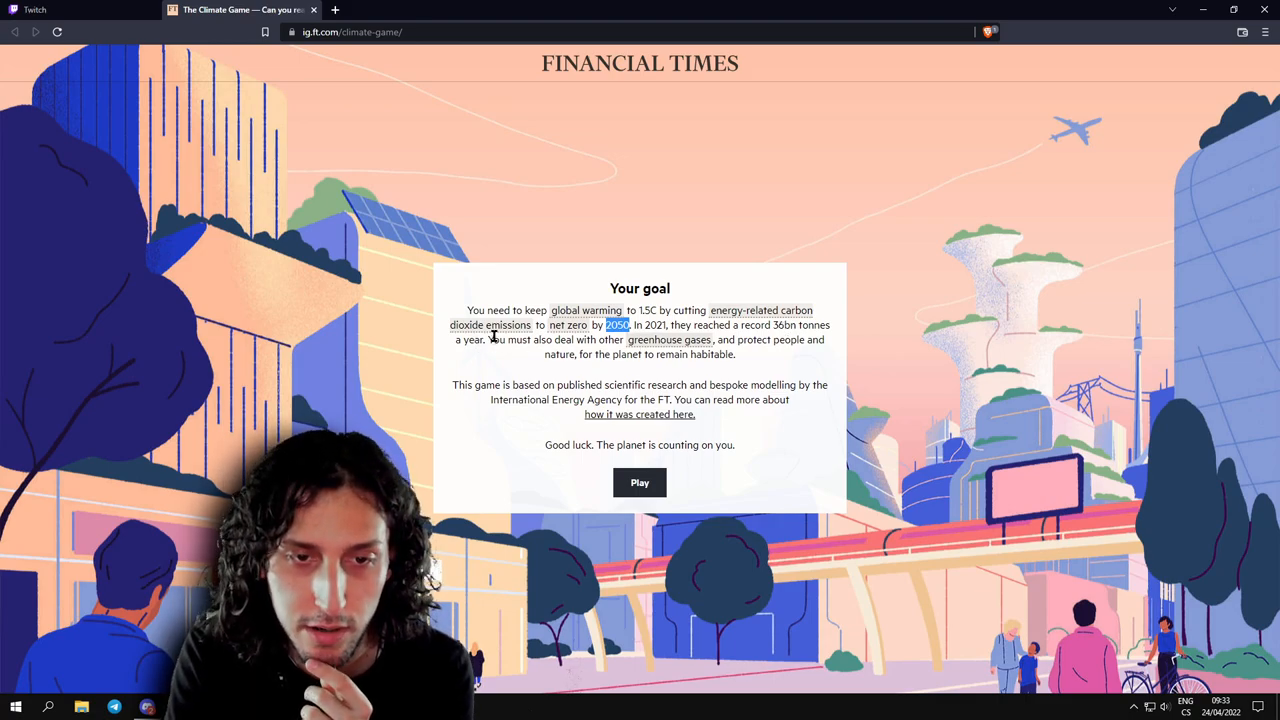
mouse_move(656, 344)
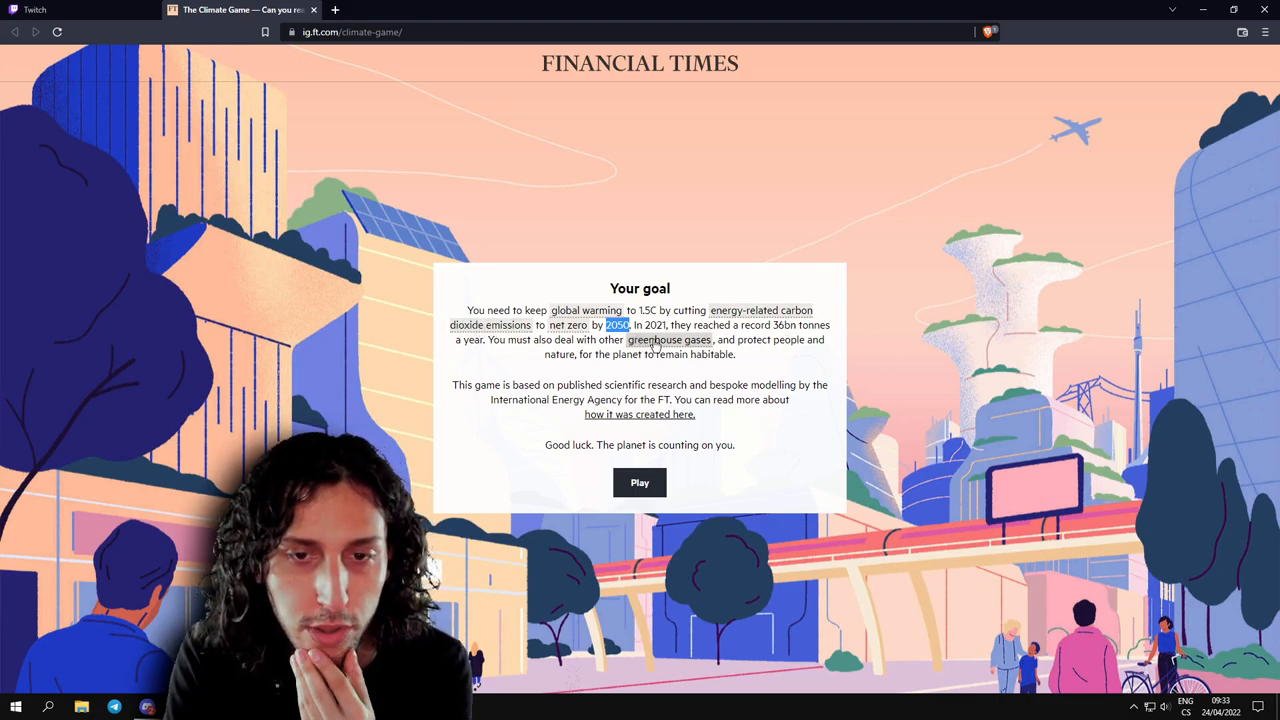
mouse_move(560, 372)
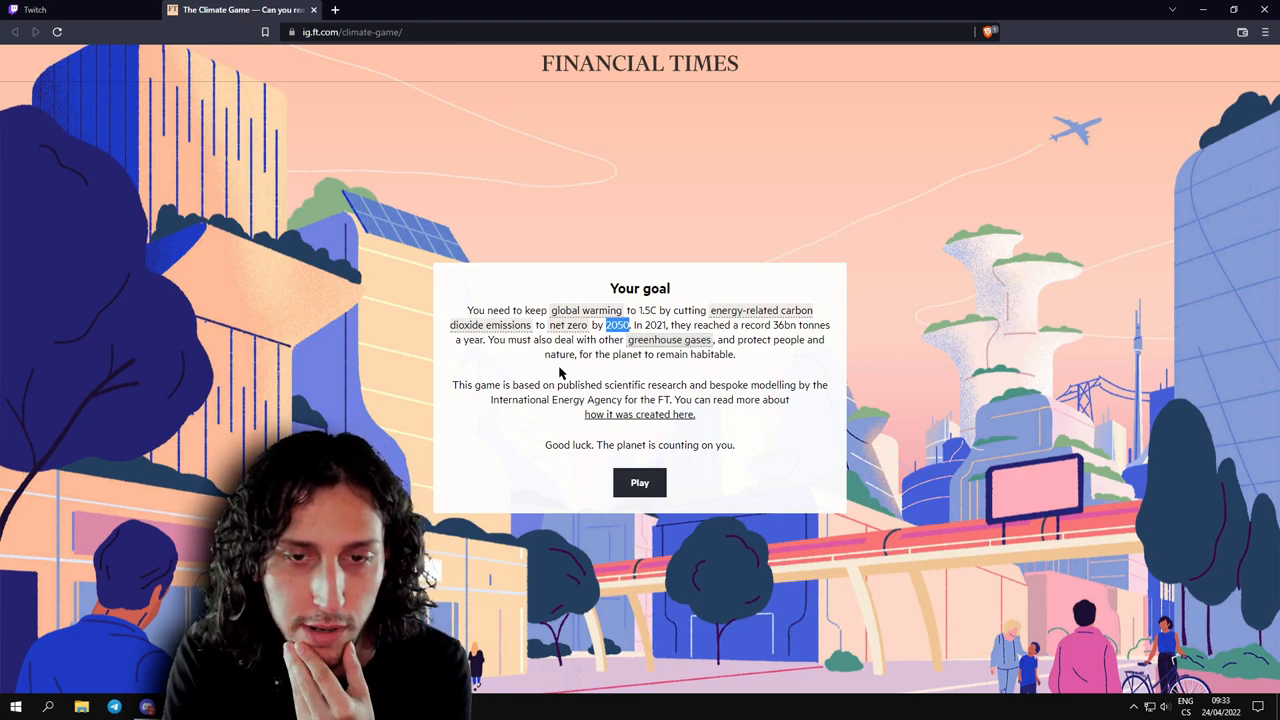
mouse_move(552, 396)
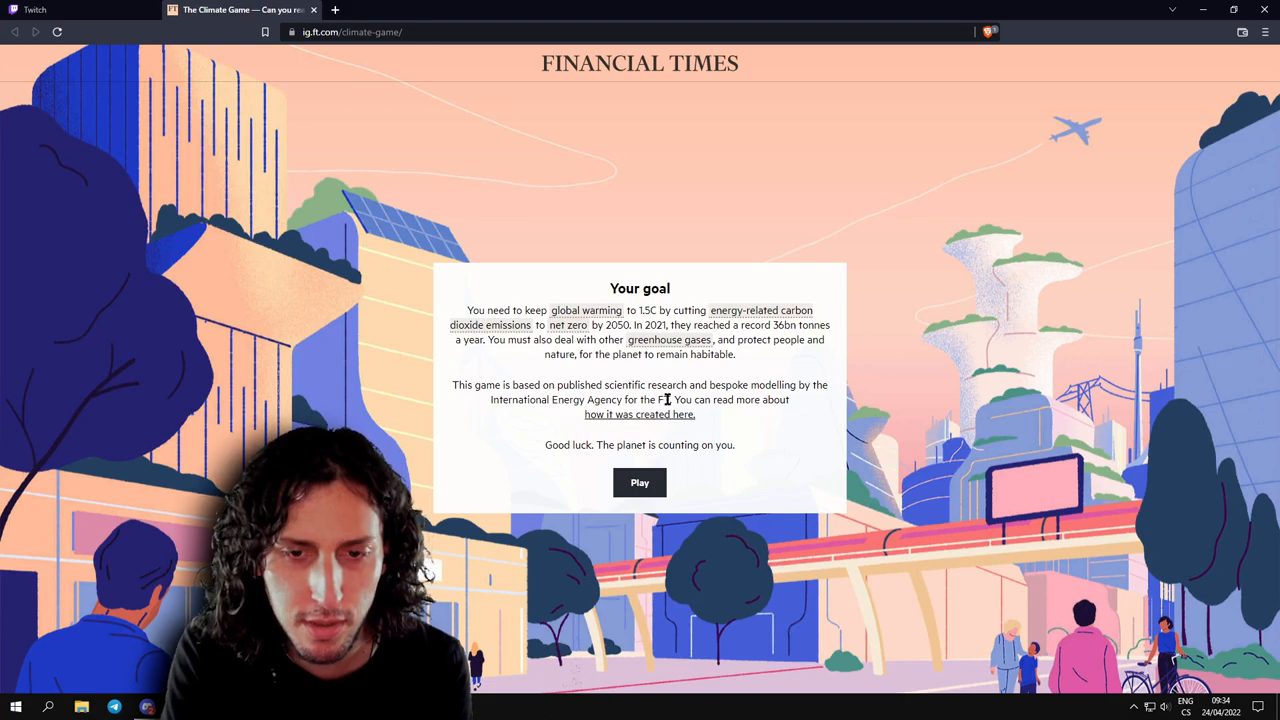
mouse_move(658, 420)
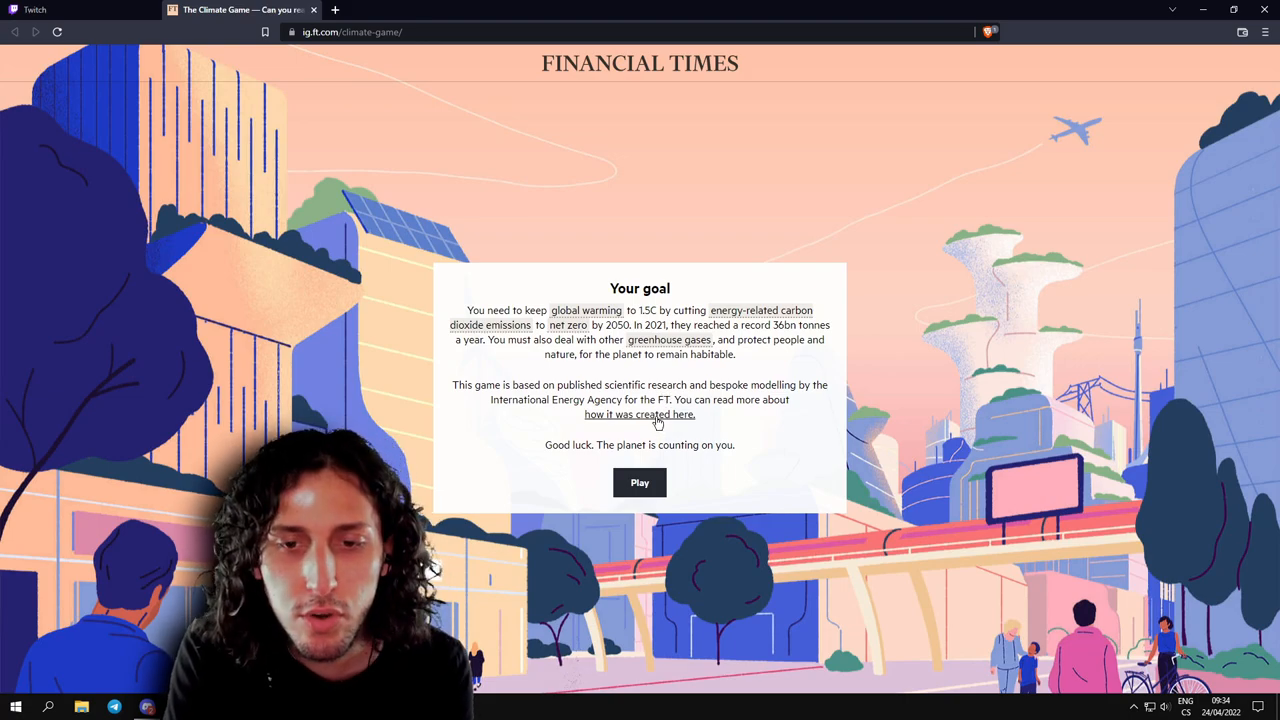
click(640, 414)
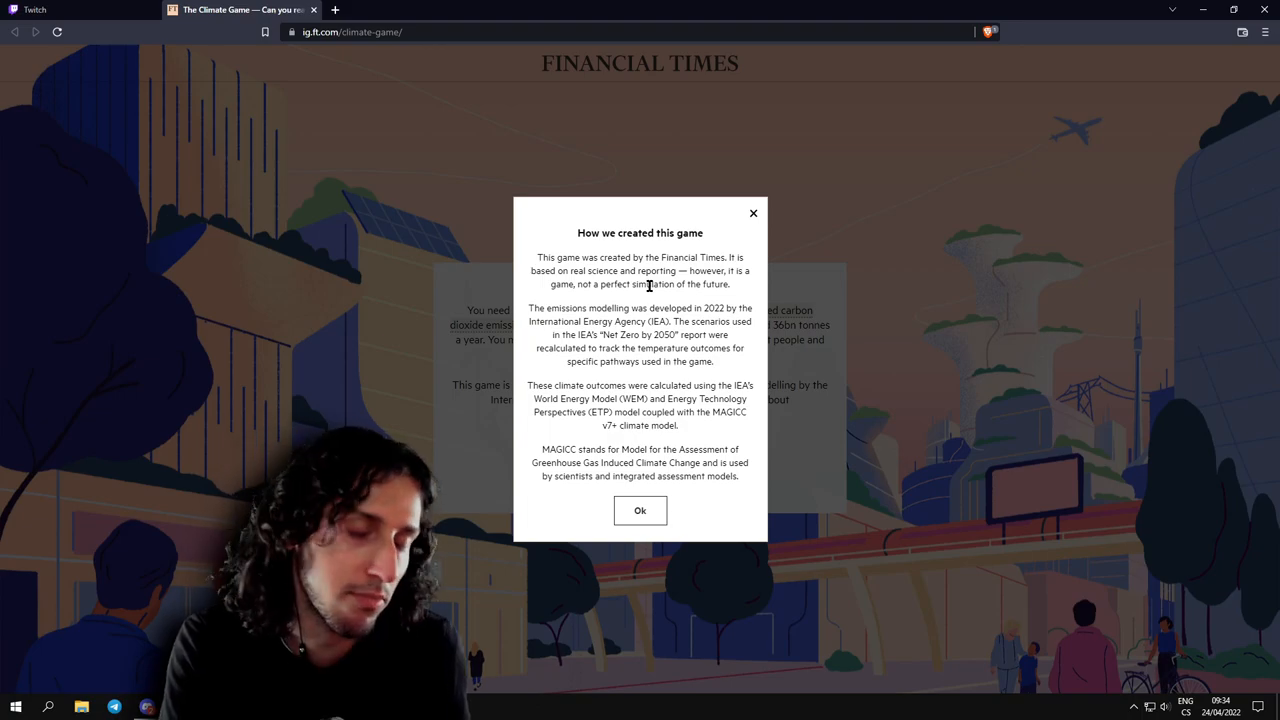
mouse_move(636, 308)
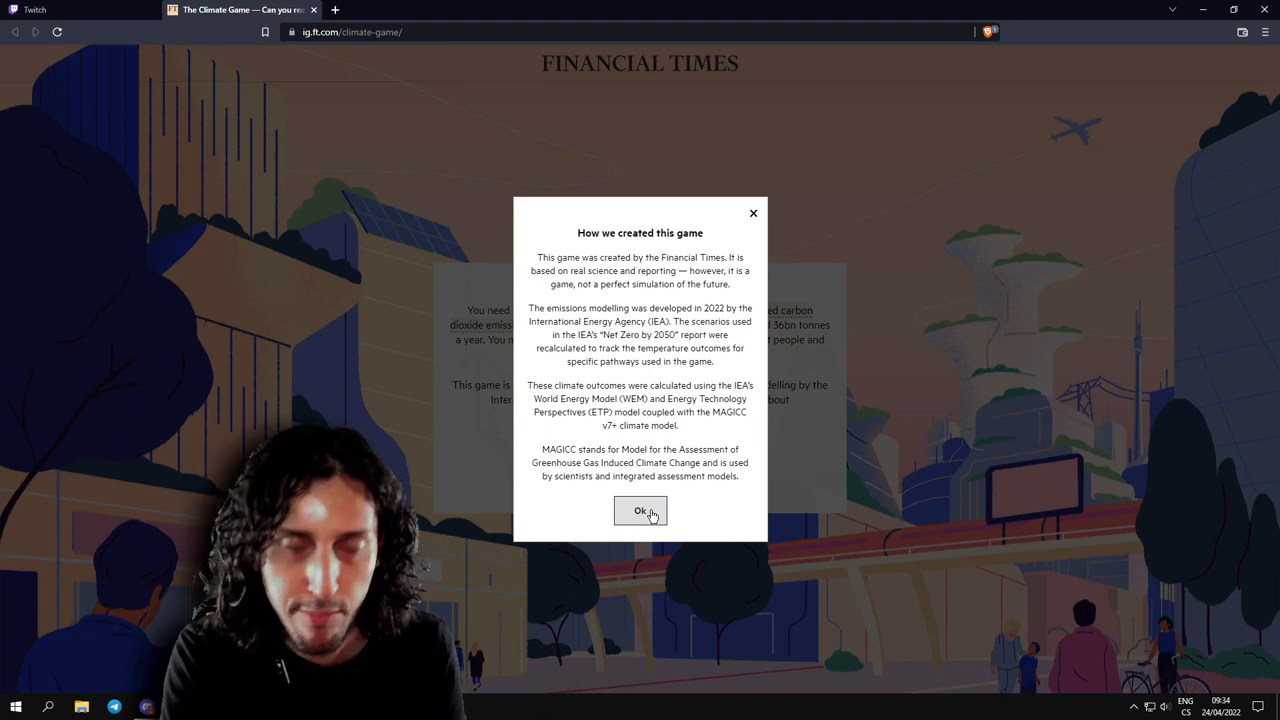
Dismiss the game-creation explanation to return to the Your goal card.
click(640, 512)
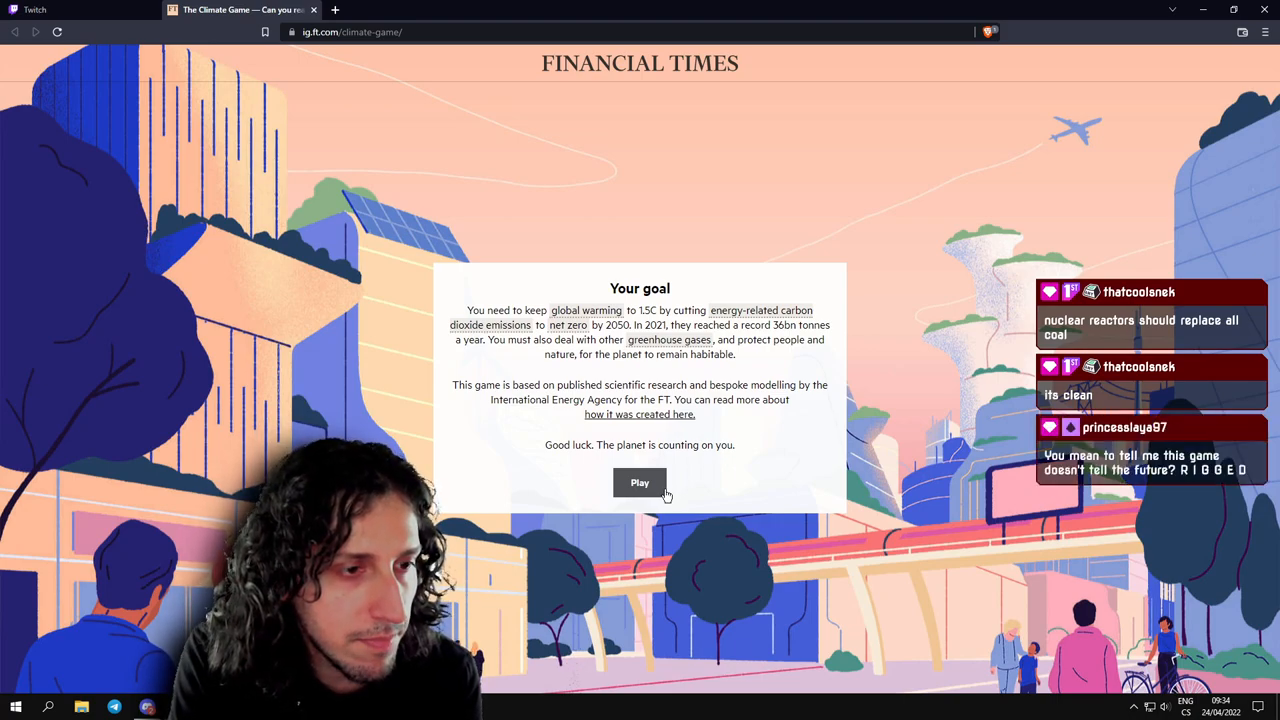
Start play so the Welcome to the game introduction appears.
click(640, 482)
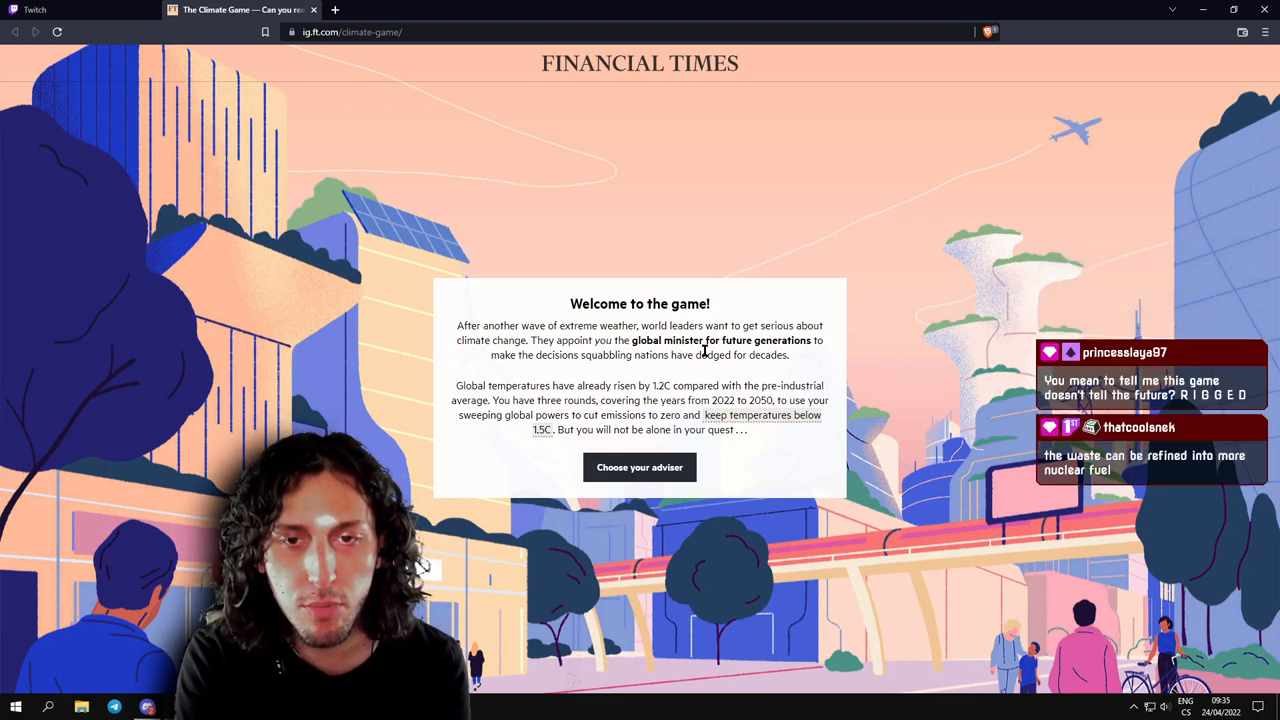
mouse_move(596, 384)
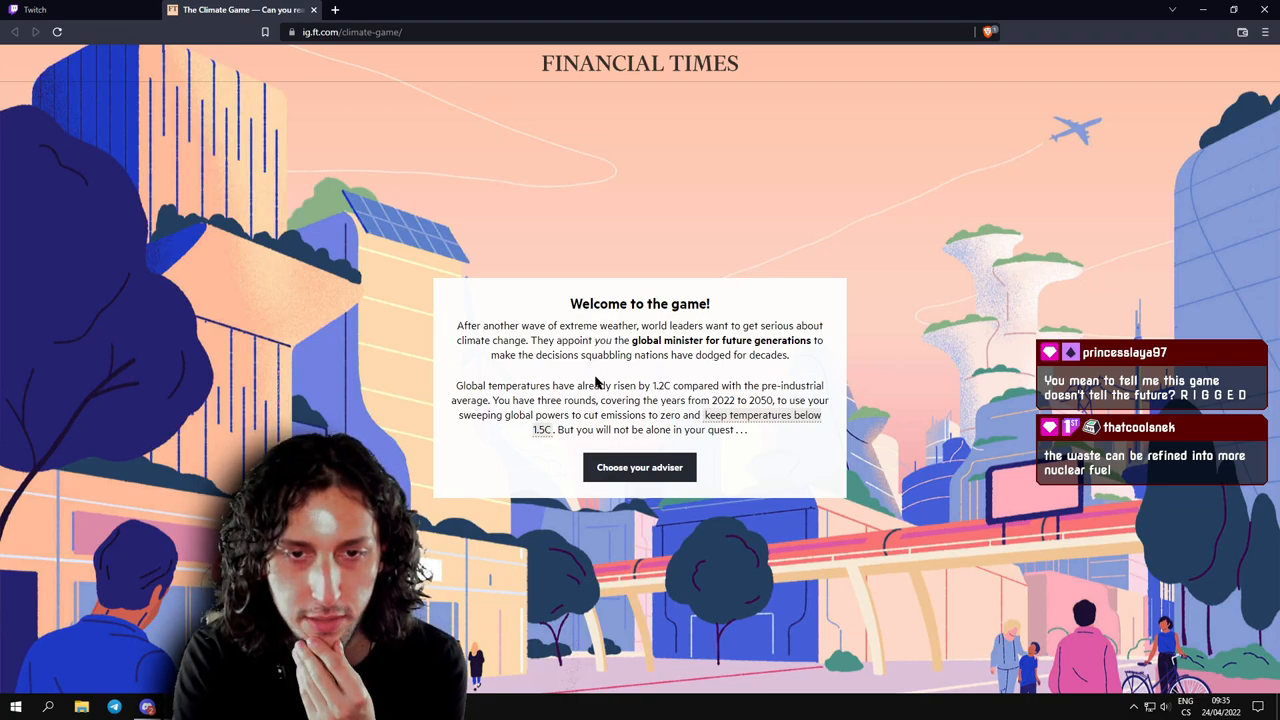
mouse_move(696, 370)
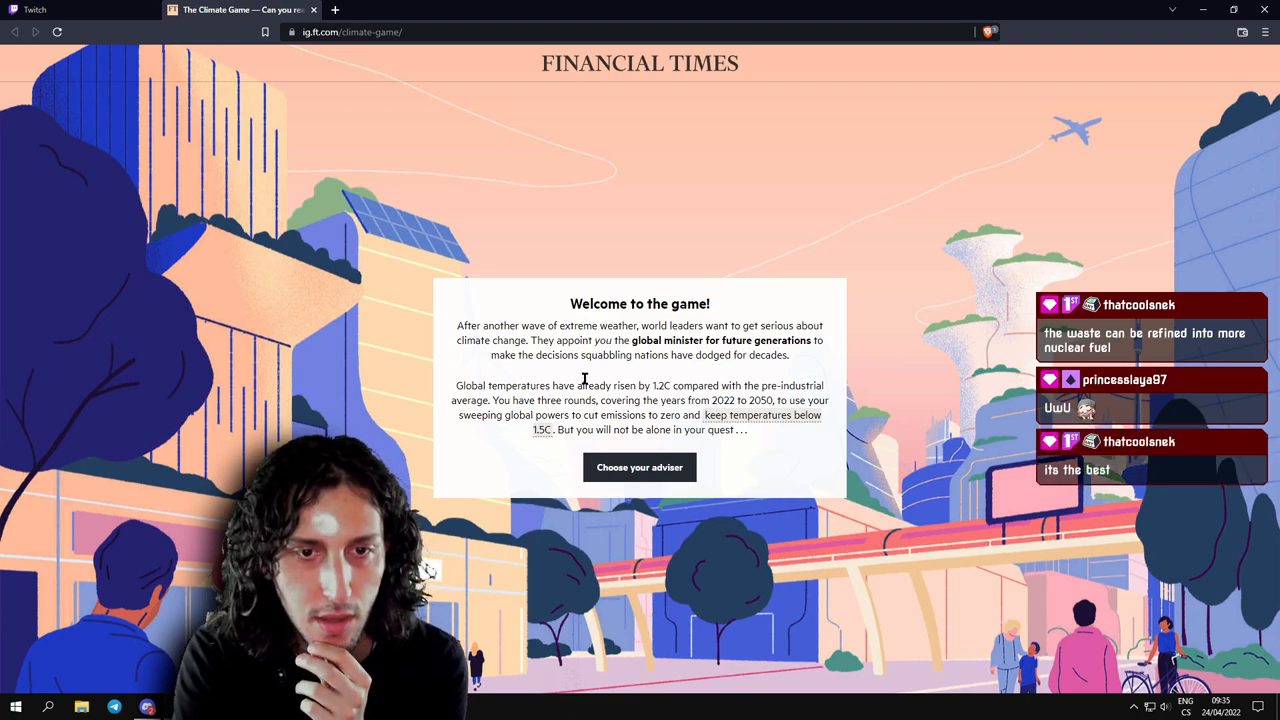
mouse_move(624, 396)
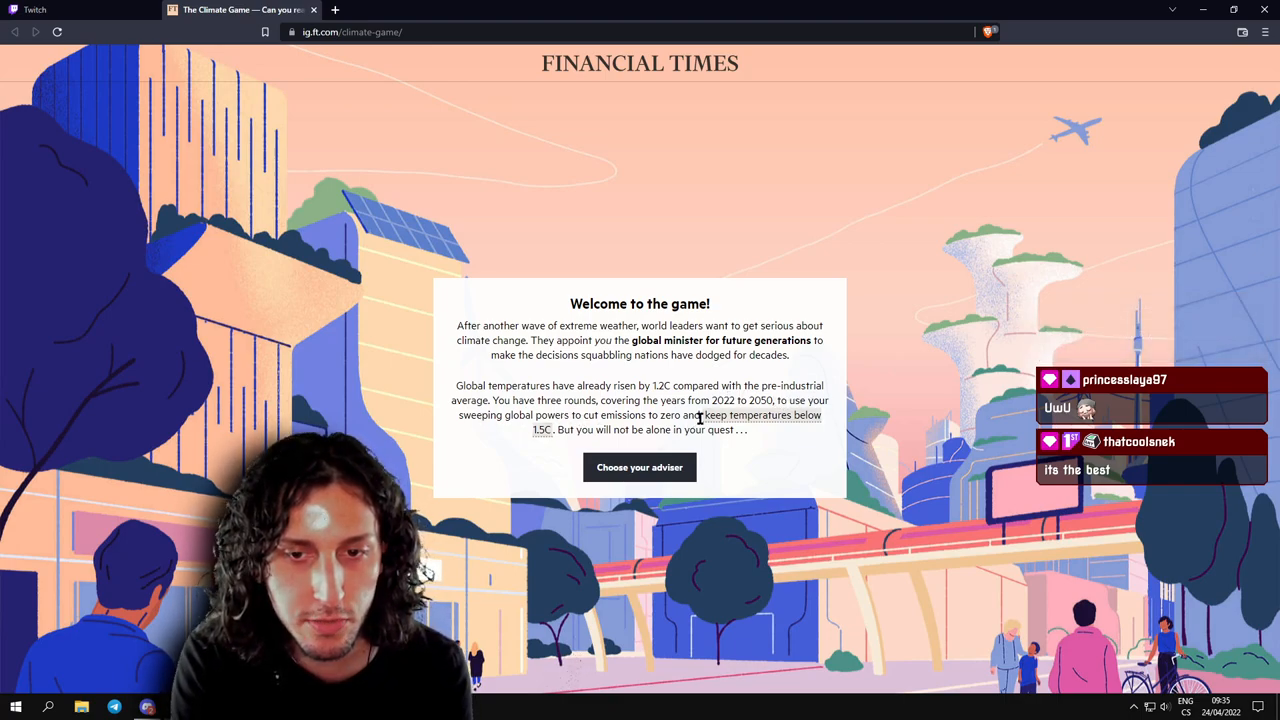
mouse_move(656, 444)
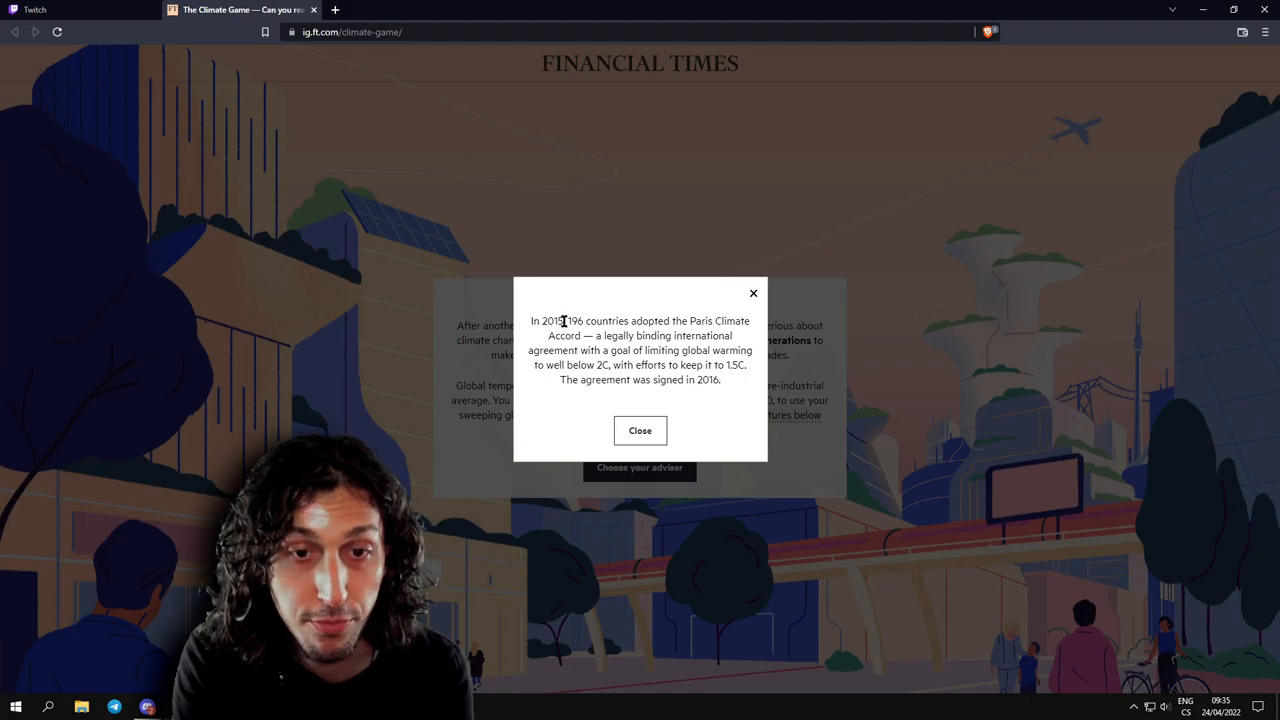
Read the Paris Climate Accord note, highlighting the number 196, then close it.
double_click(576, 320)
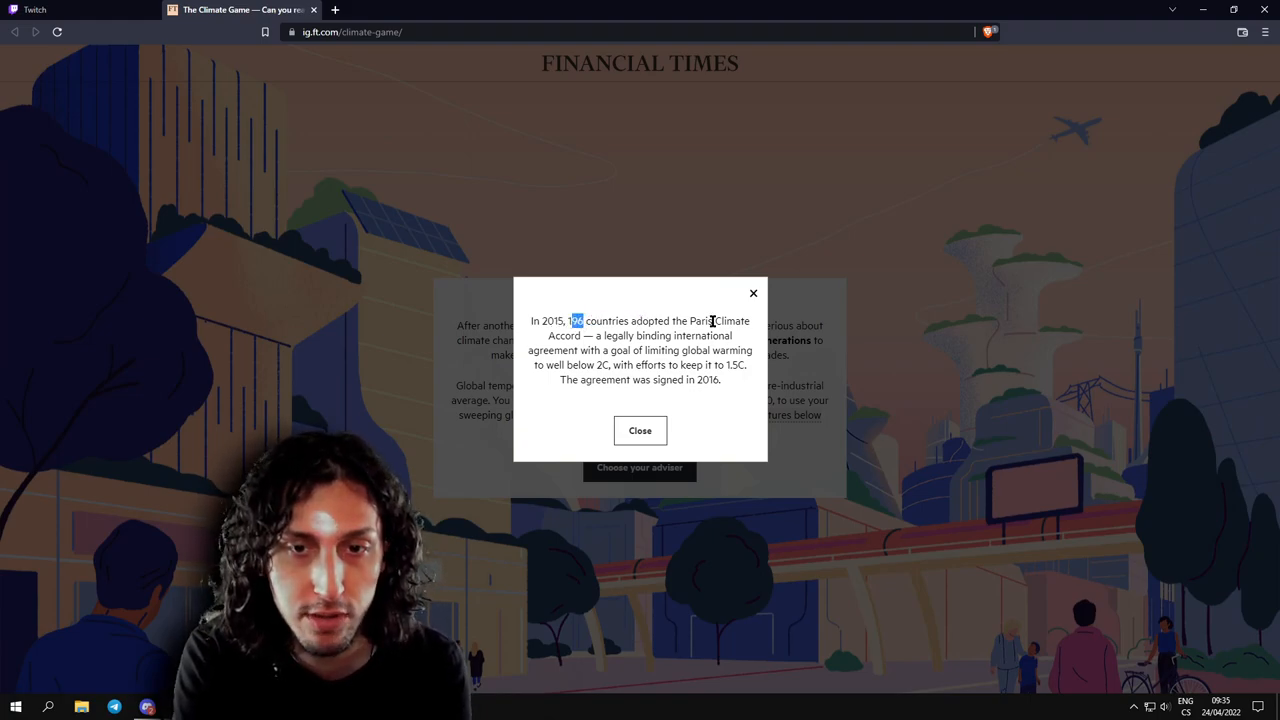
mouse_move(632, 332)
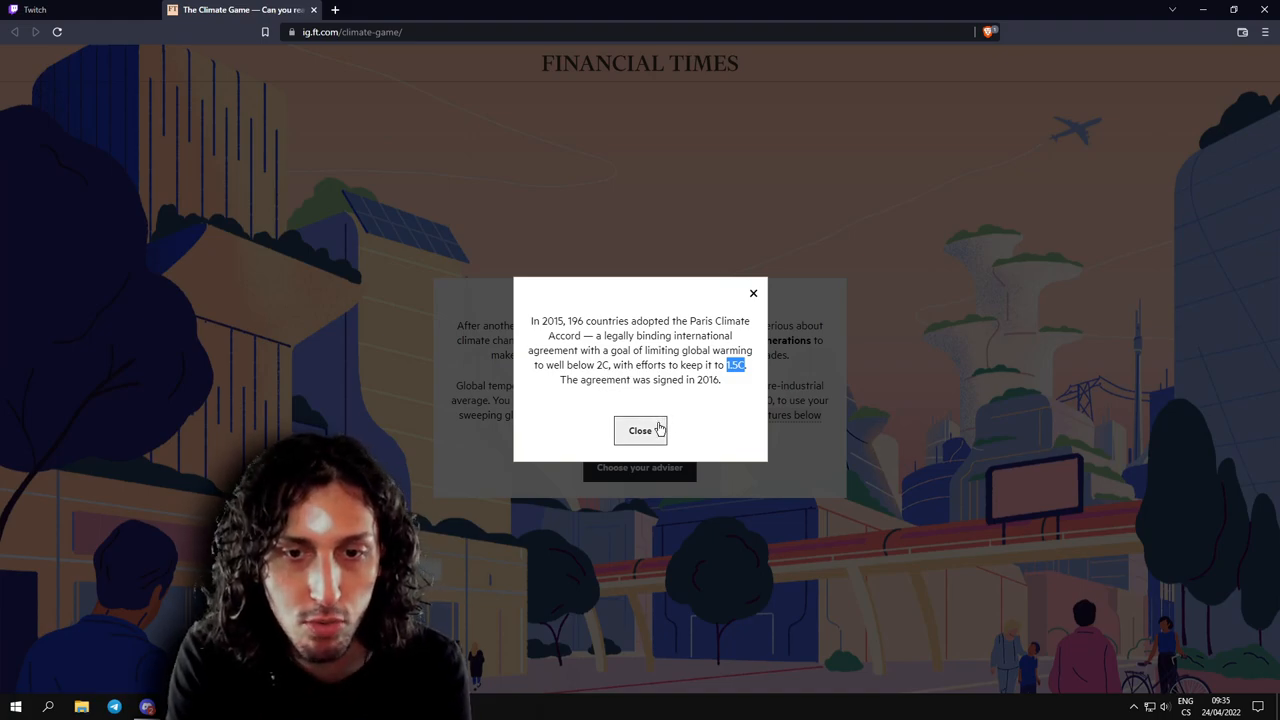
click(640, 430)
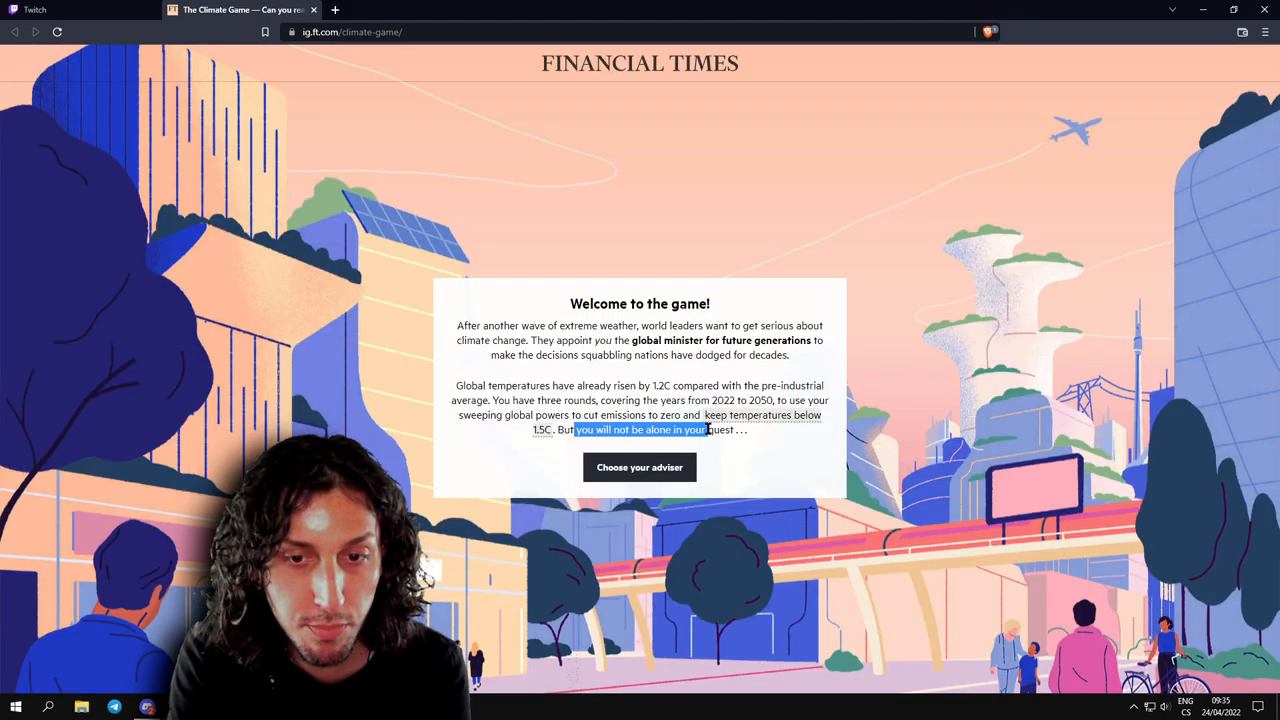
click(640, 468)
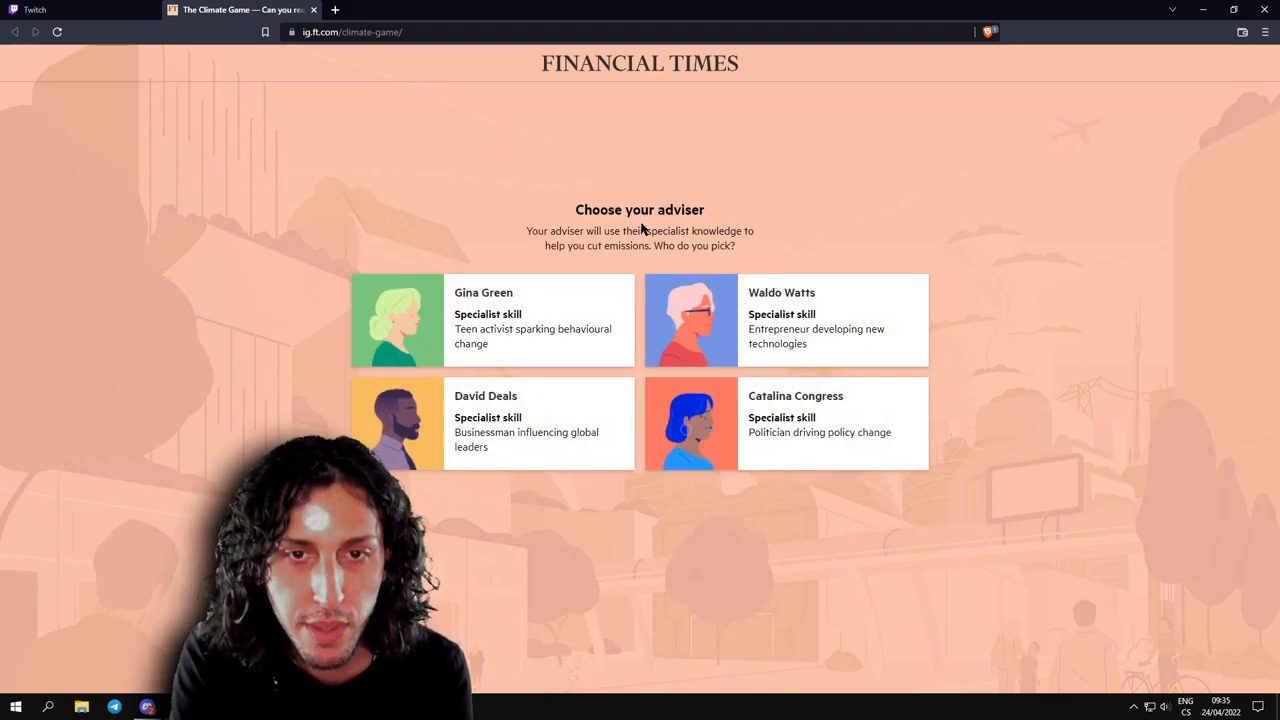
mouse_move(668, 244)
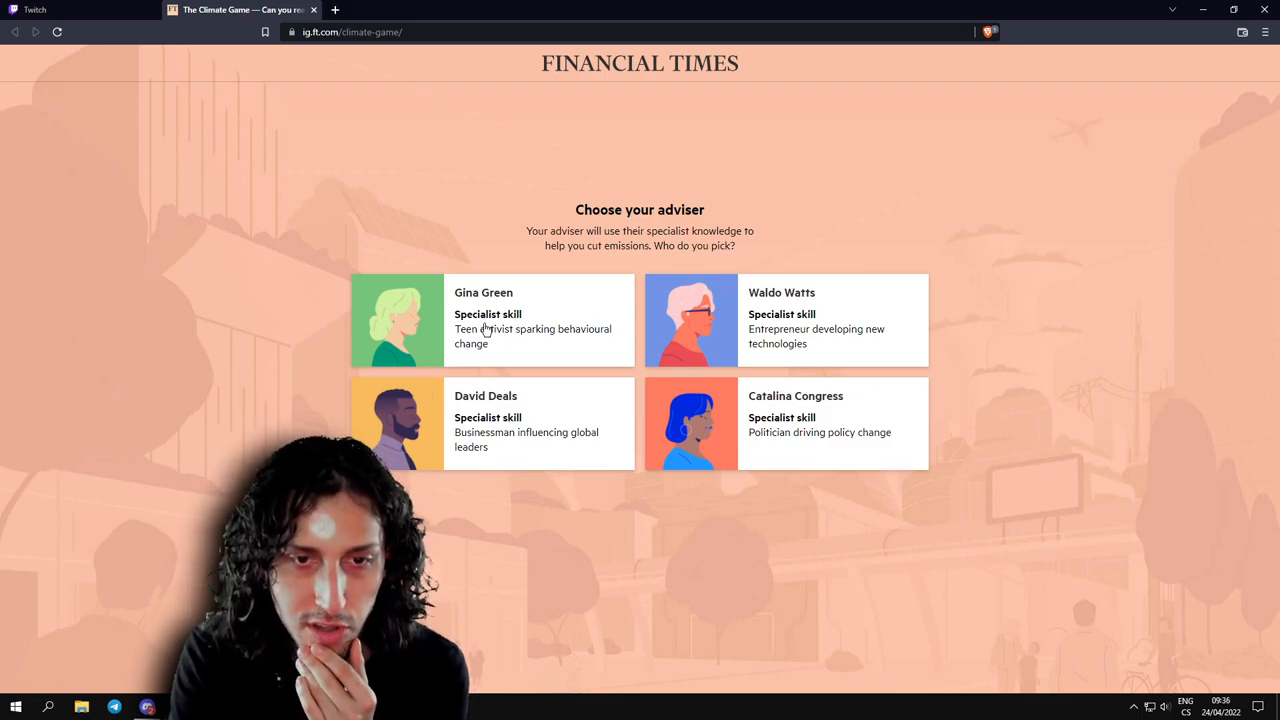
mouse_move(532, 338)
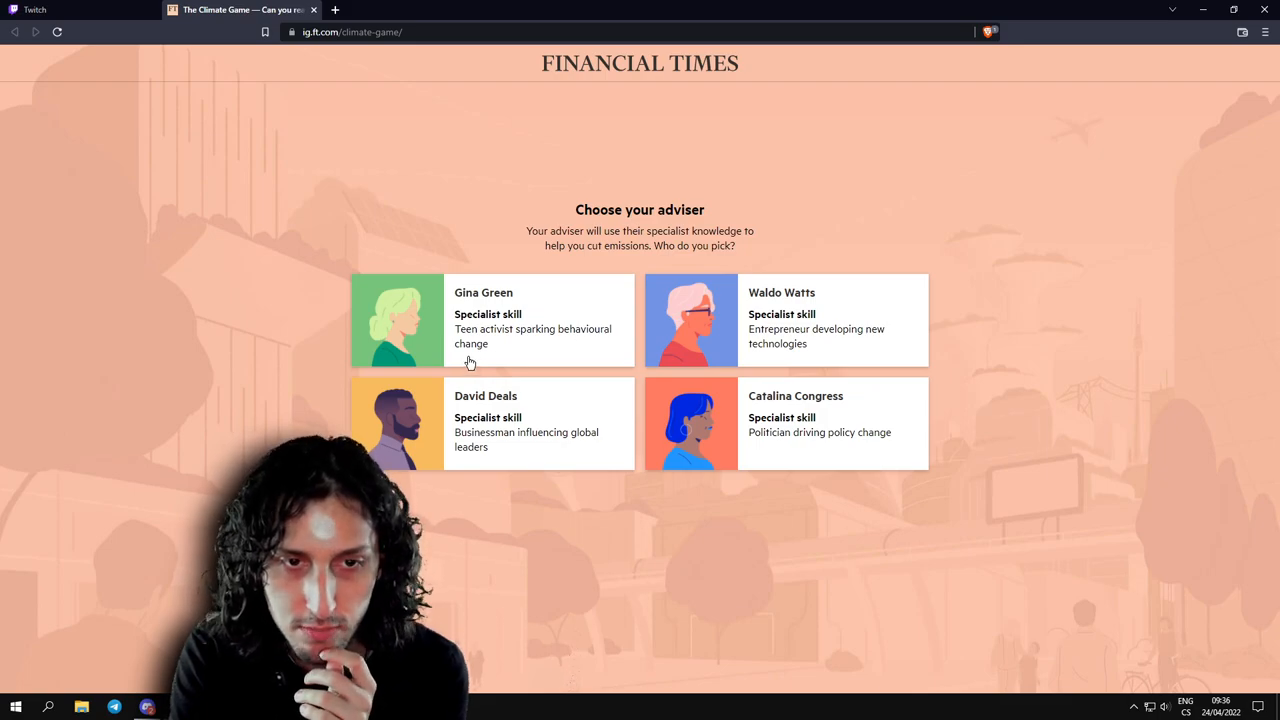
mouse_move(780, 340)
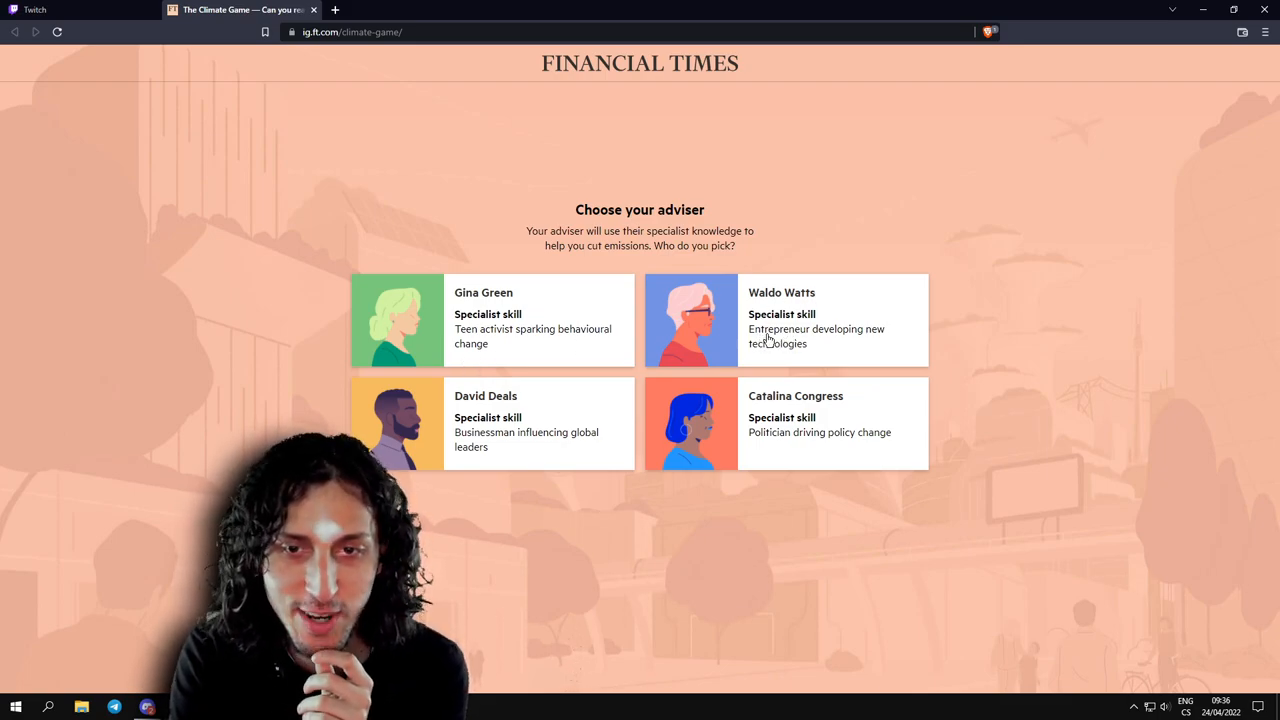
mouse_move(796, 352)
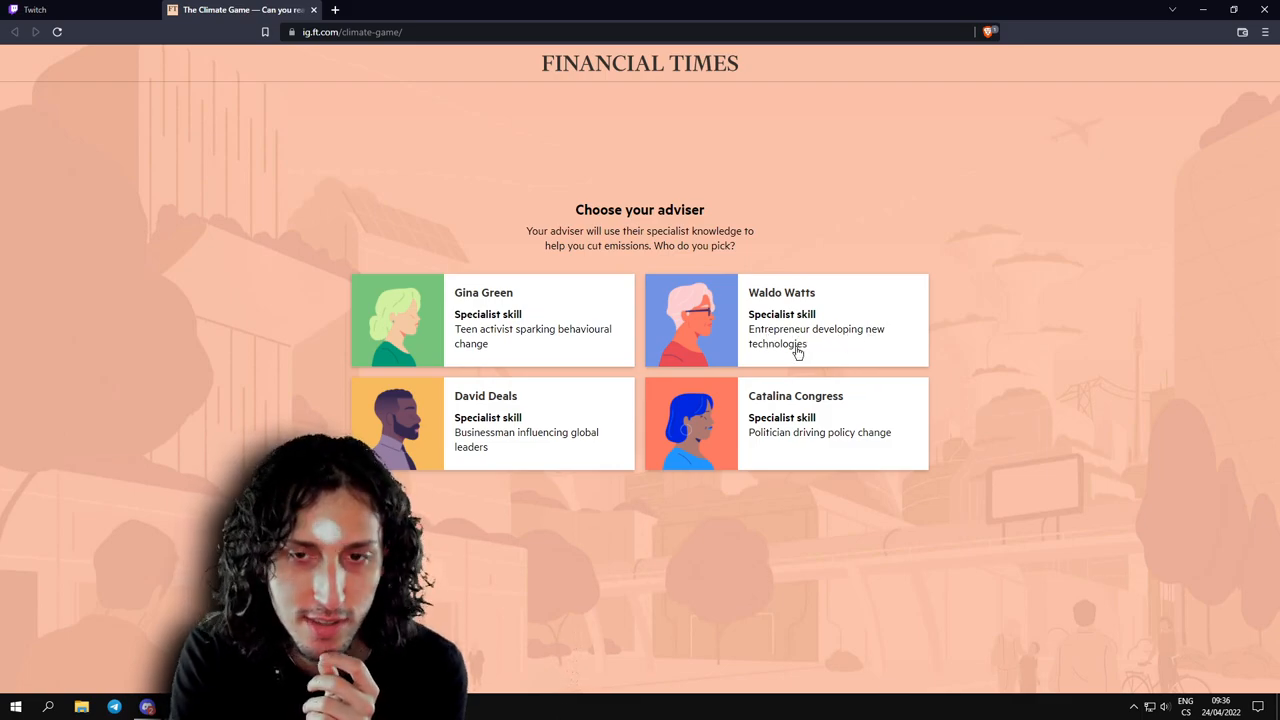
mouse_move(804, 448)
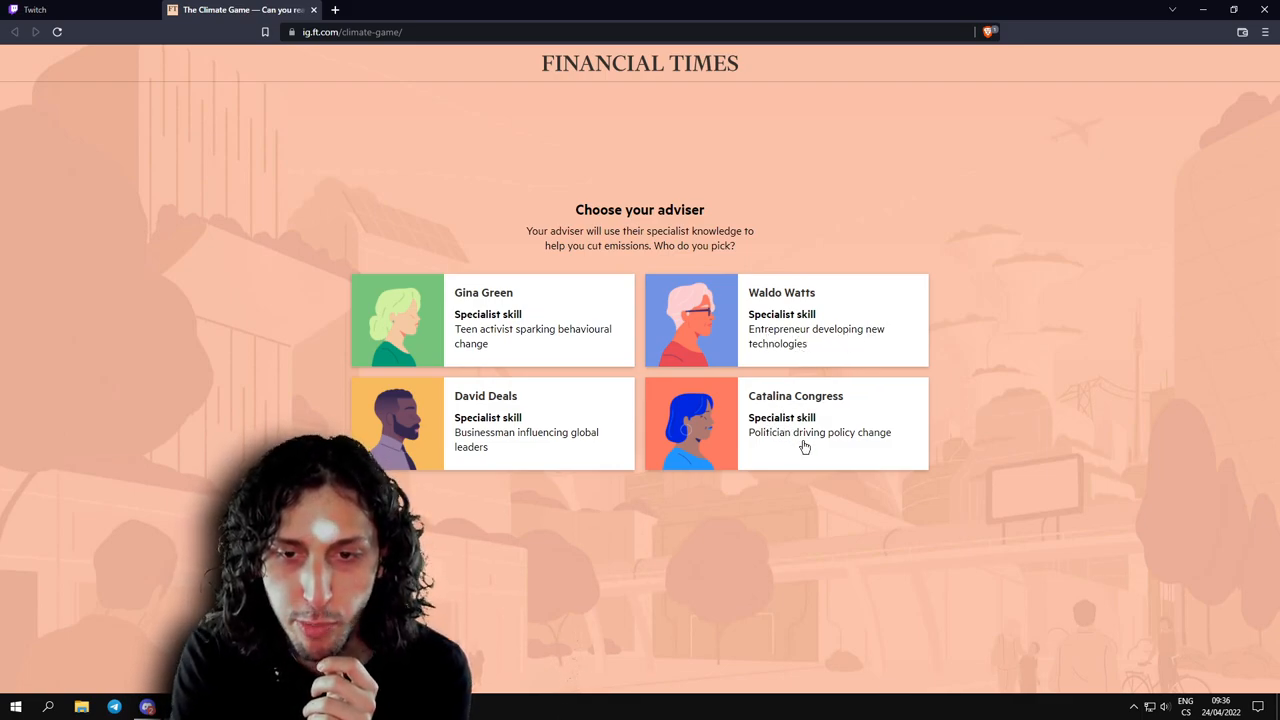
mouse_move(480, 436)
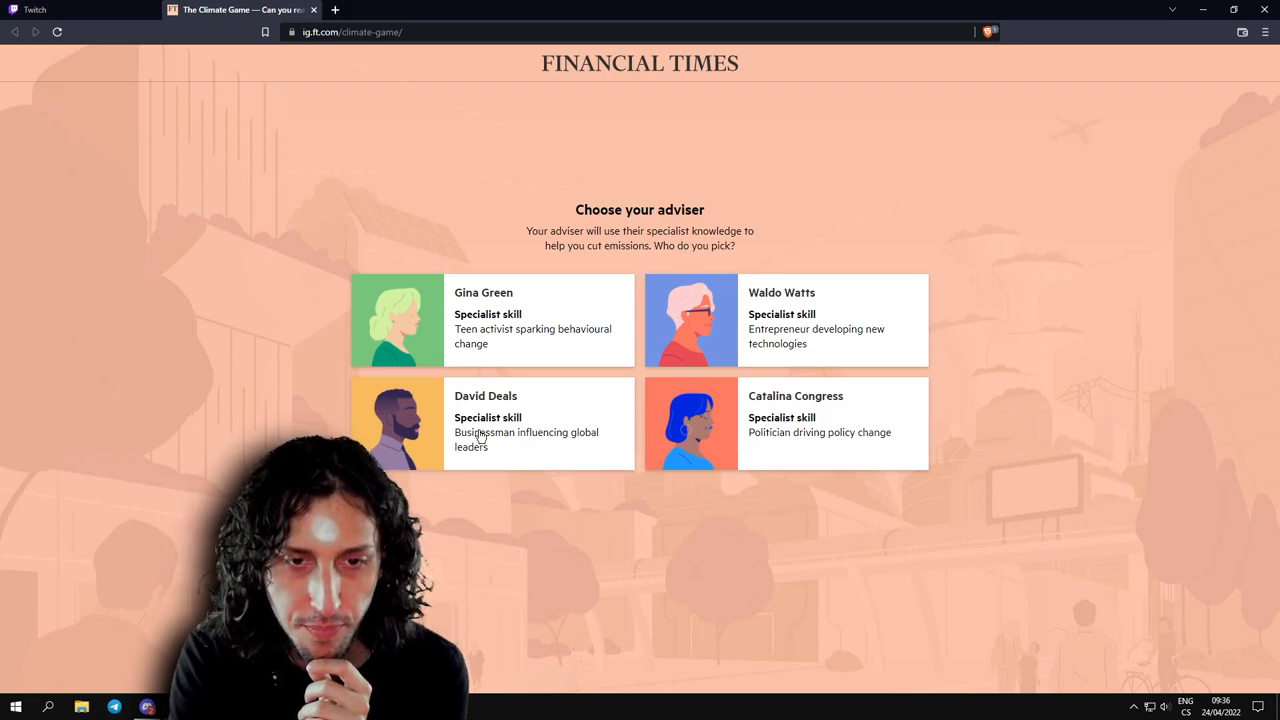
mouse_move(538, 448)
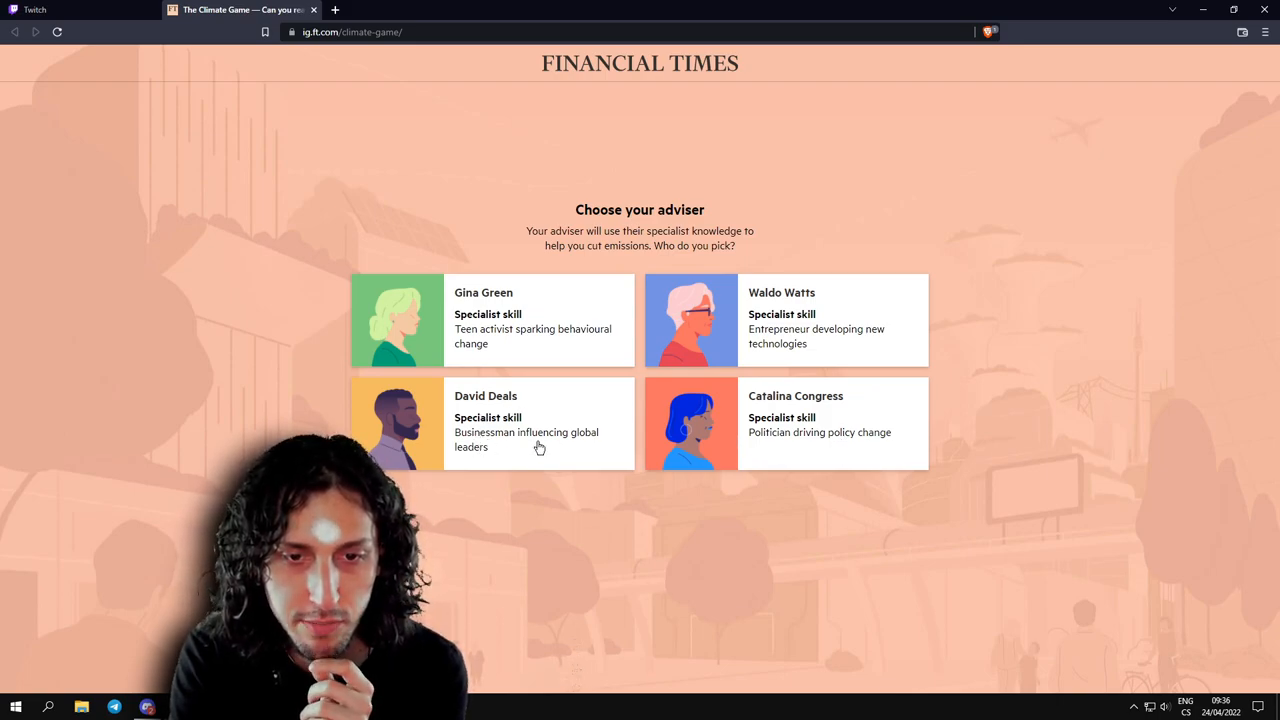
mouse_move(484, 458)
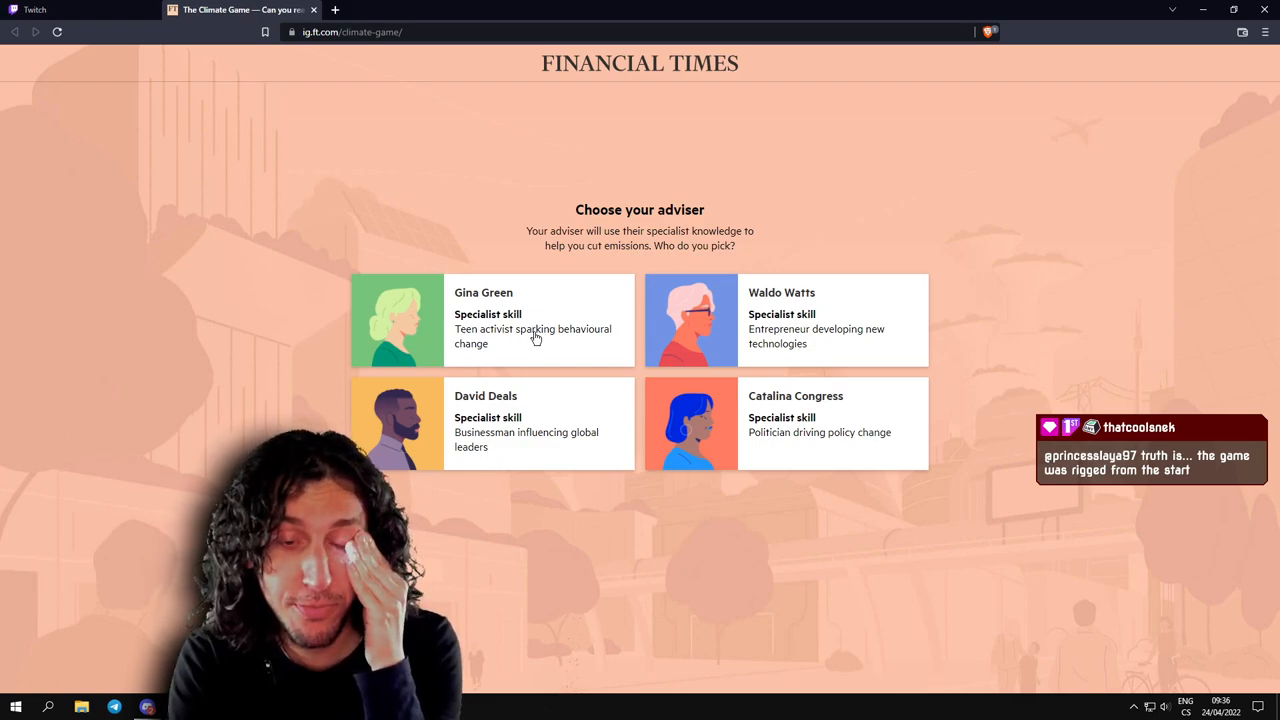
mouse_move(616, 528)
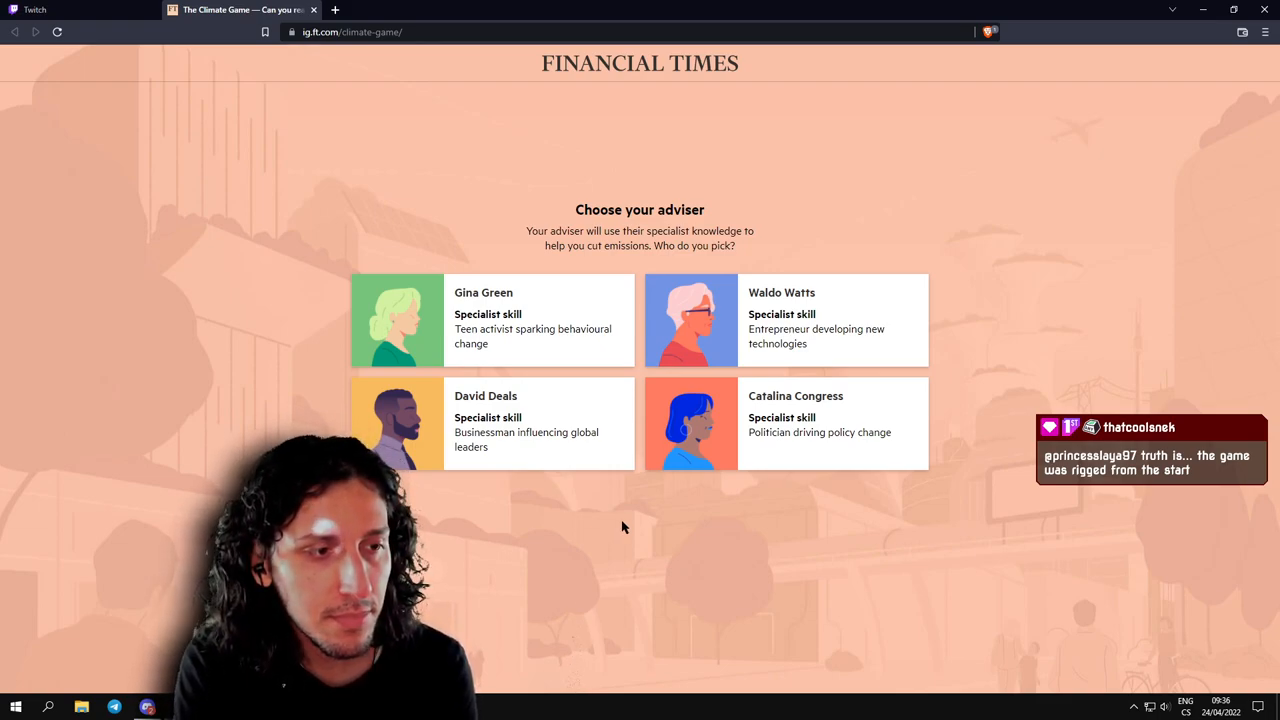
mouse_move(636, 512)
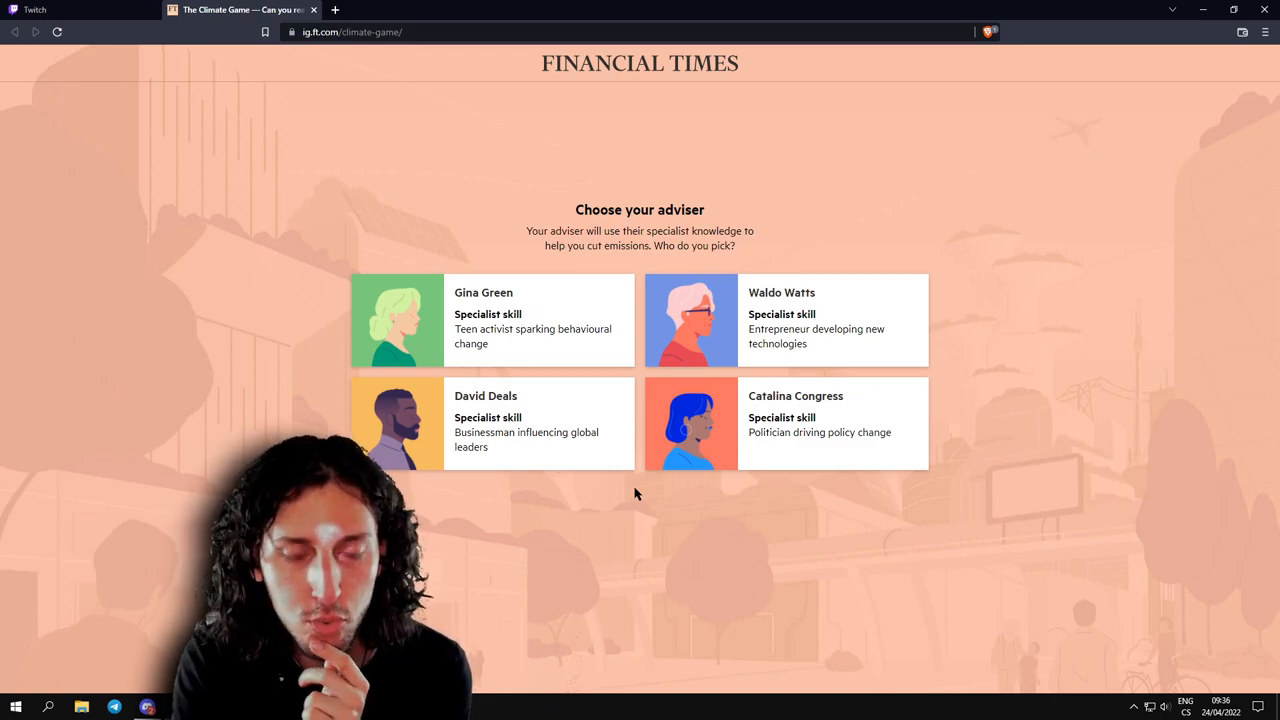
mouse_move(784, 442)
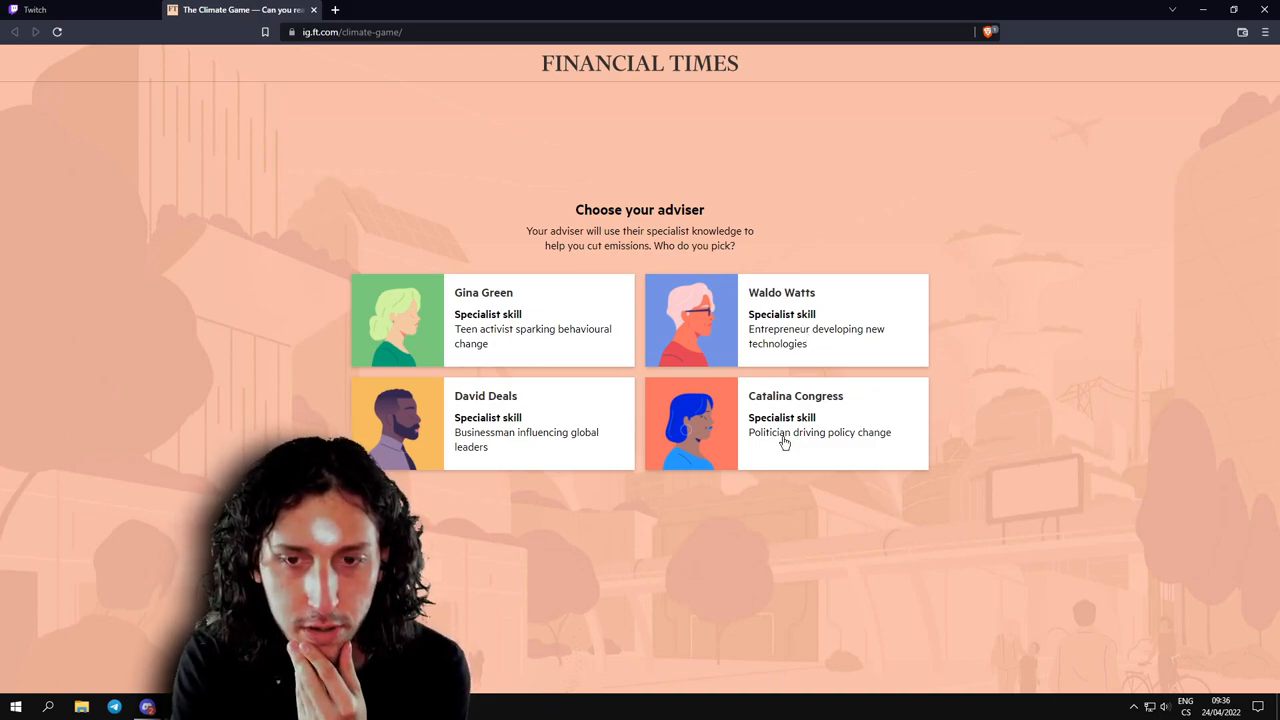
mouse_move(448, 452)
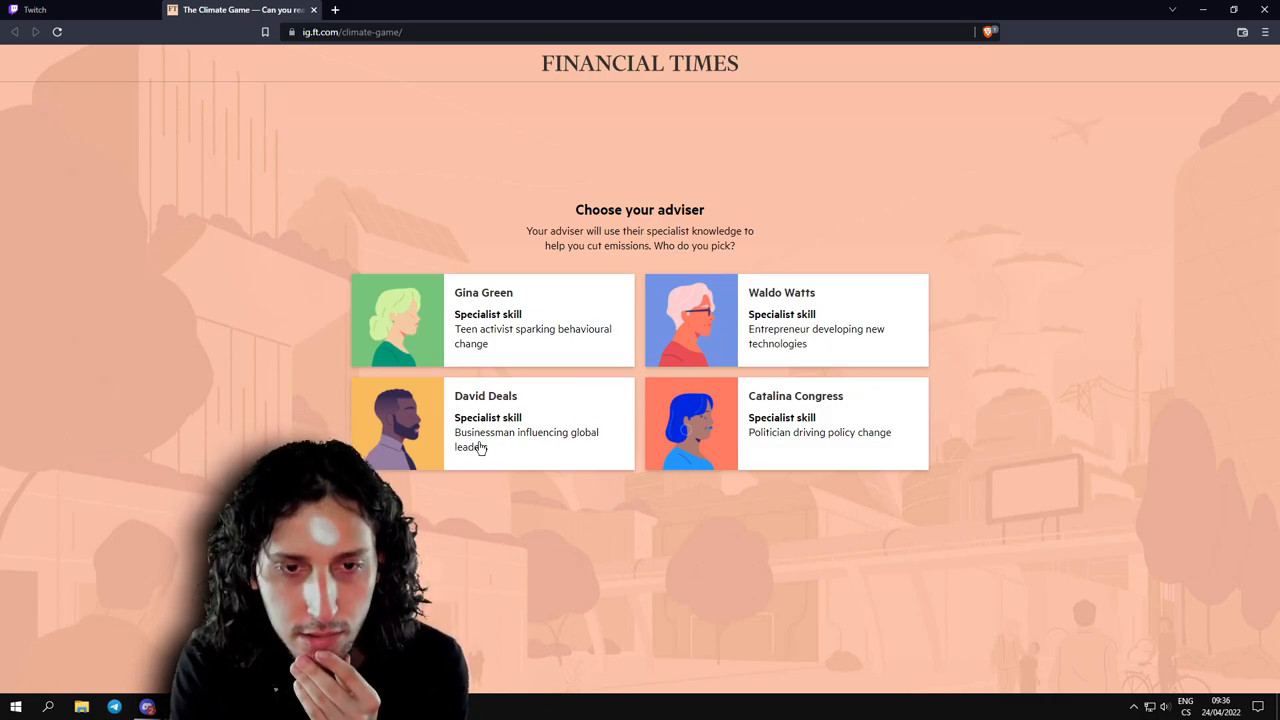
mouse_move(684, 518)
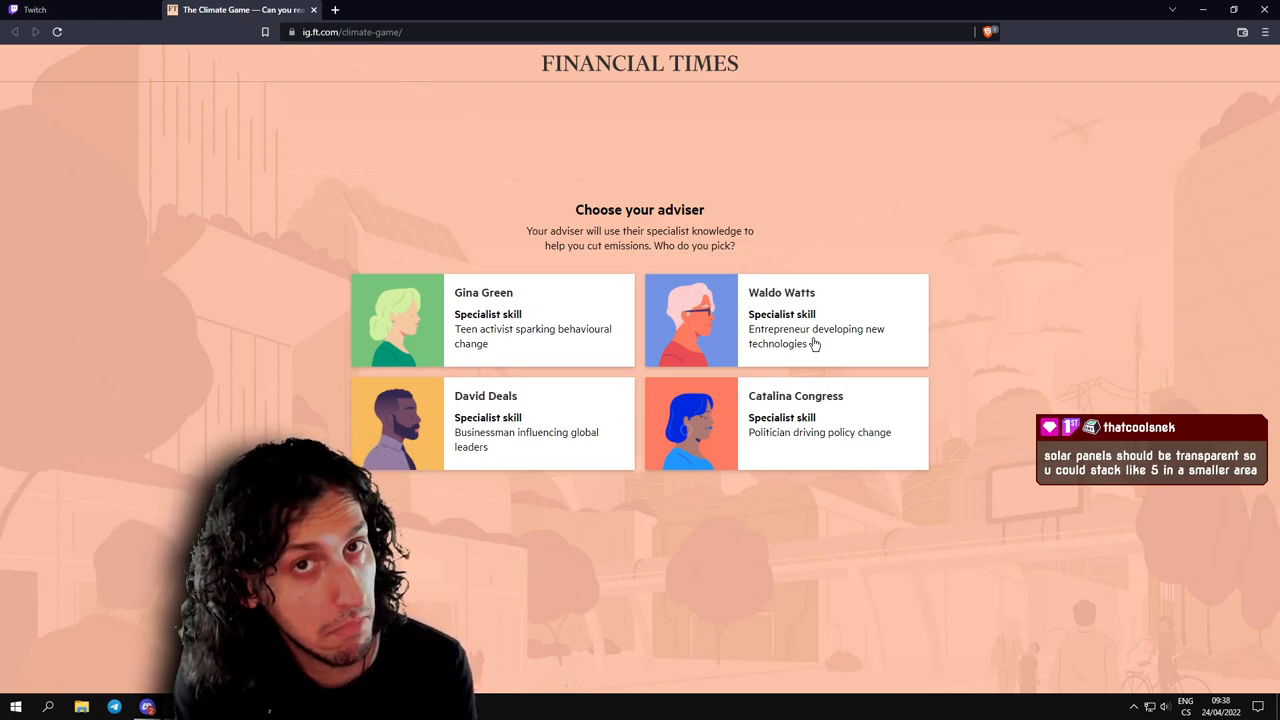
mouse_move(812, 390)
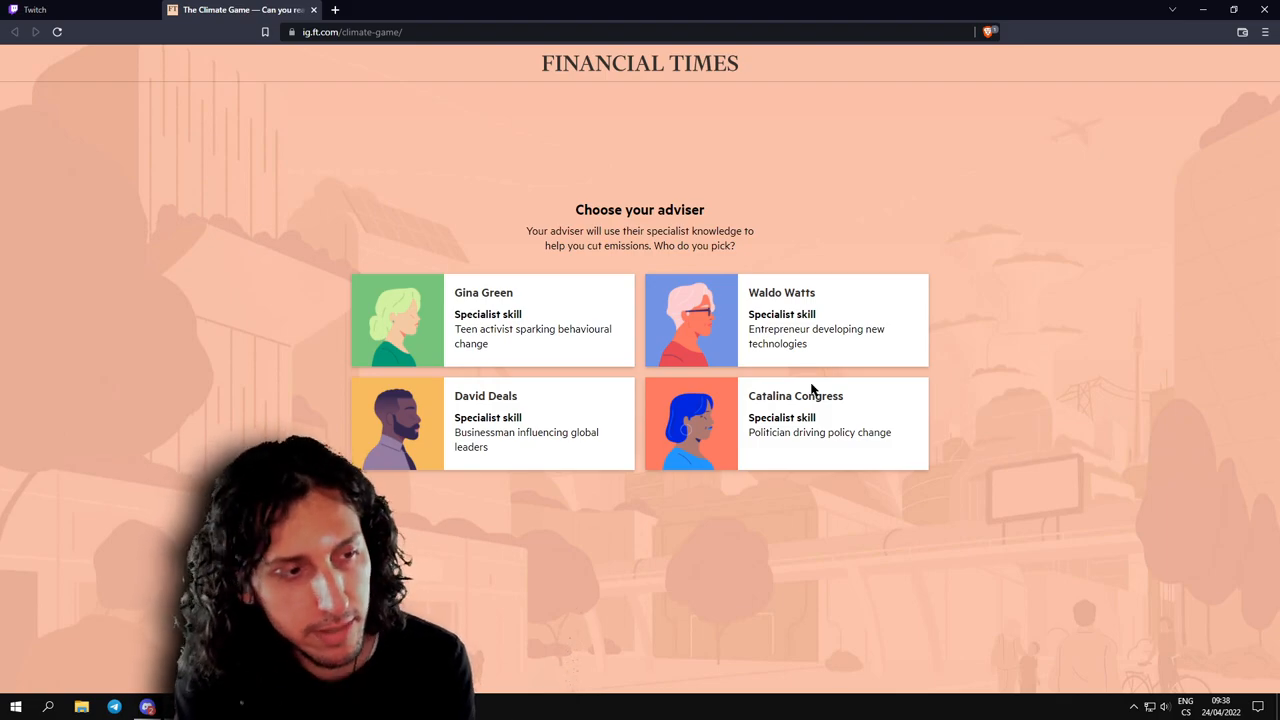
mouse_move(800, 344)
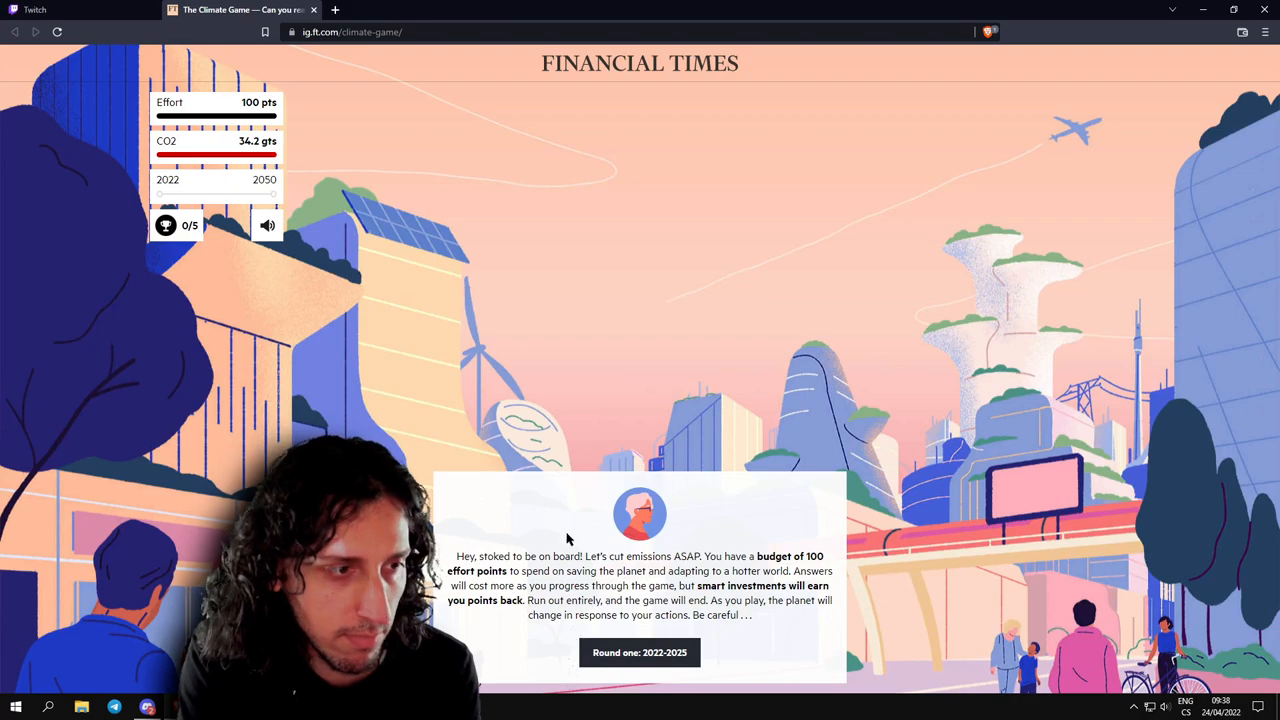
mouse_move(488, 486)
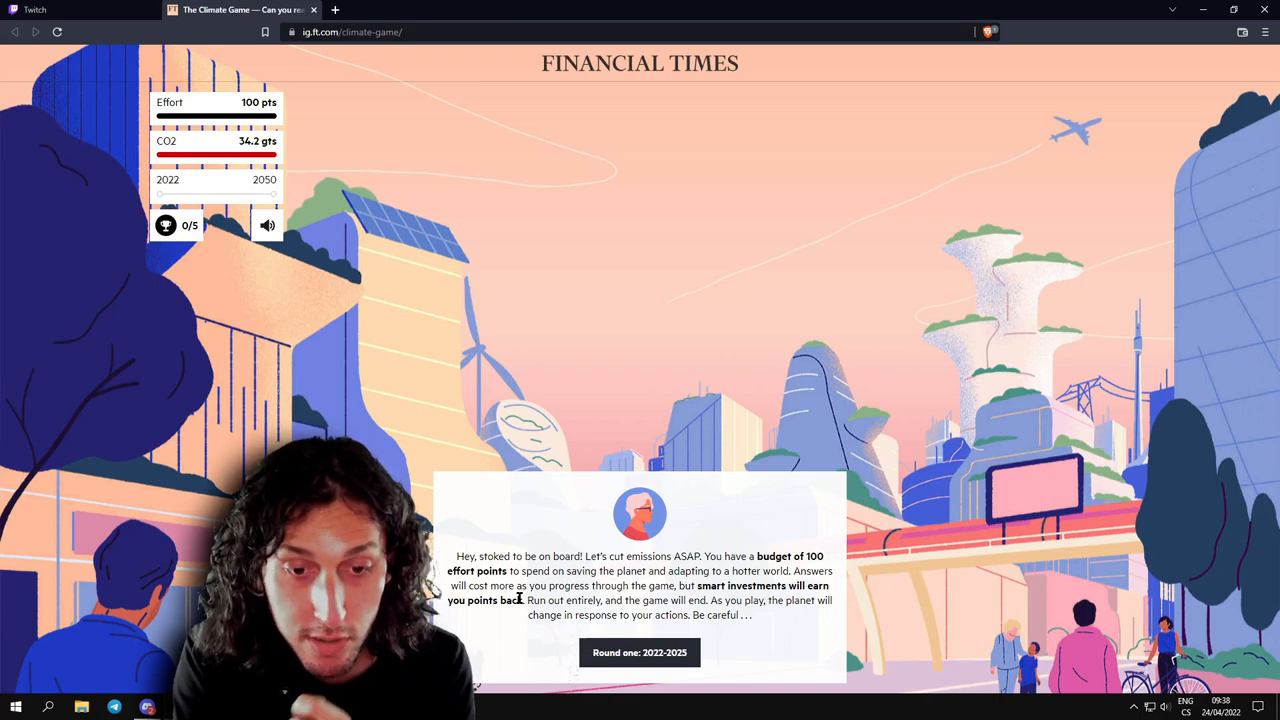
mouse_move(736, 600)
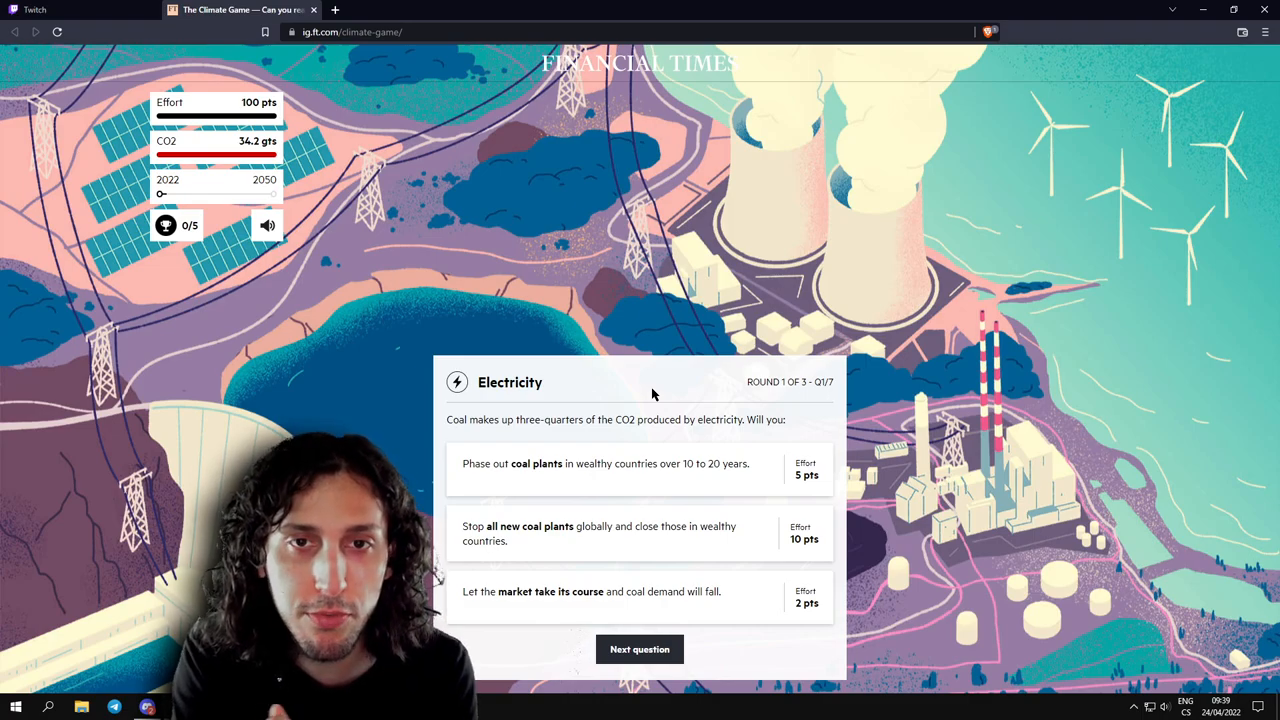
mouse_move(510, 420)
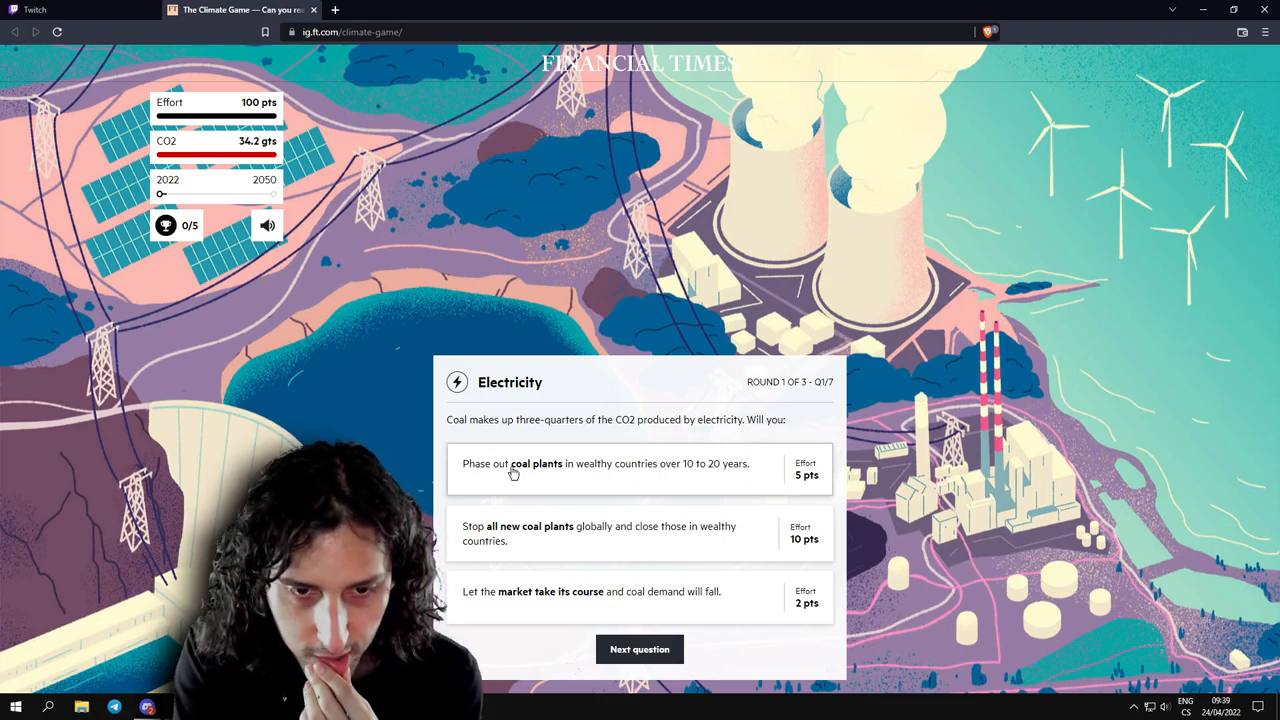
mouse_move(668, 472)
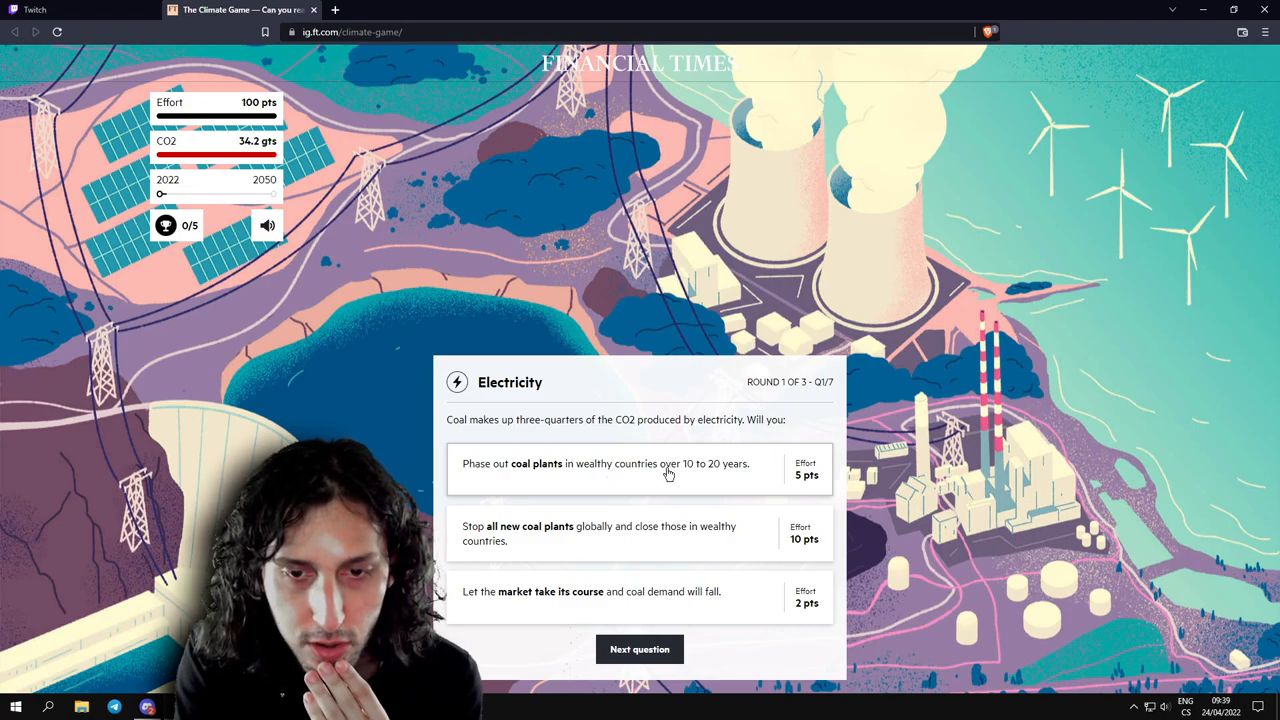
mouse_move(516, 480)
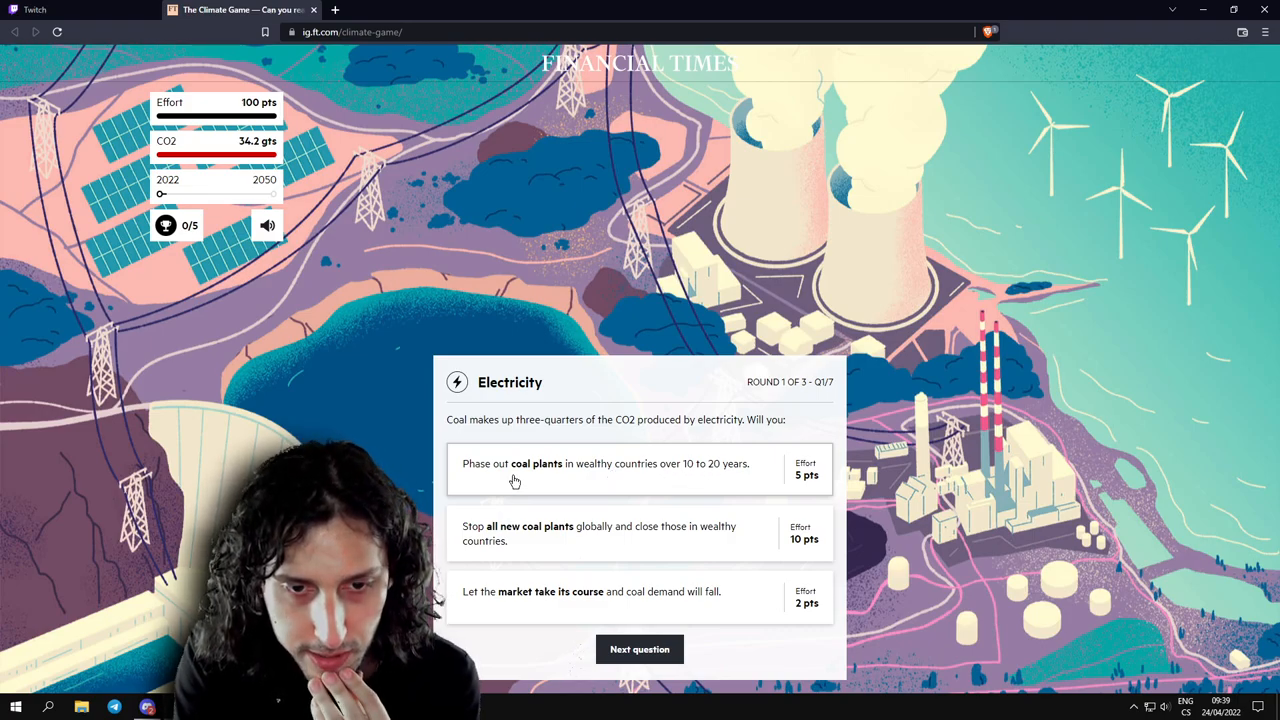
mouse_move(588, 468)
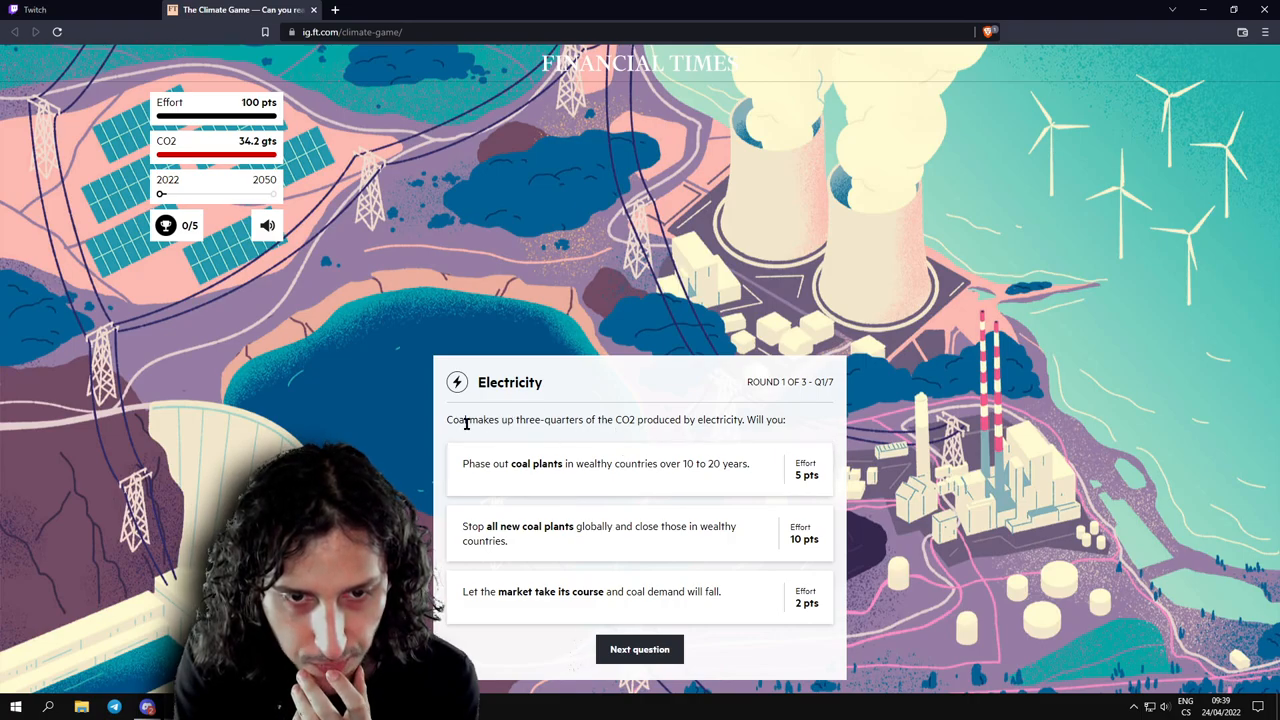
Answer the coal question with phasing out coal plants in wealthy countries and continue.
drag(476, 420, 740, 420)
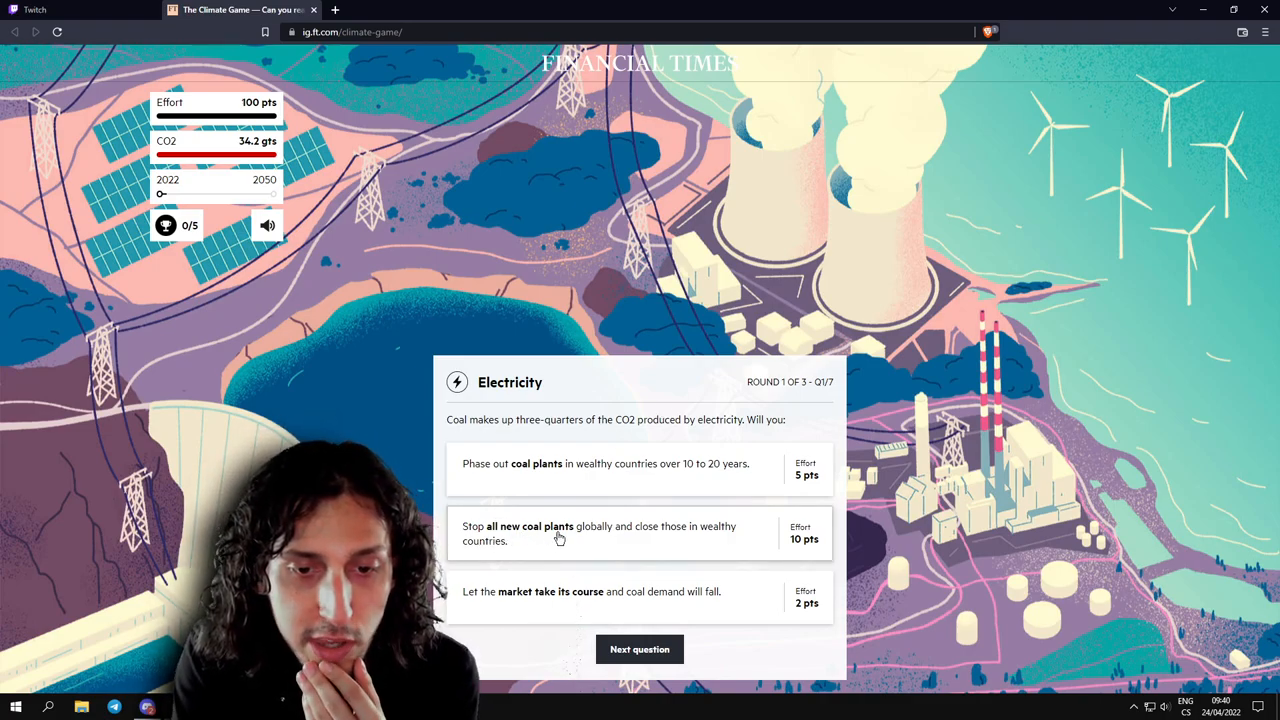
mouse_move(680, 548)
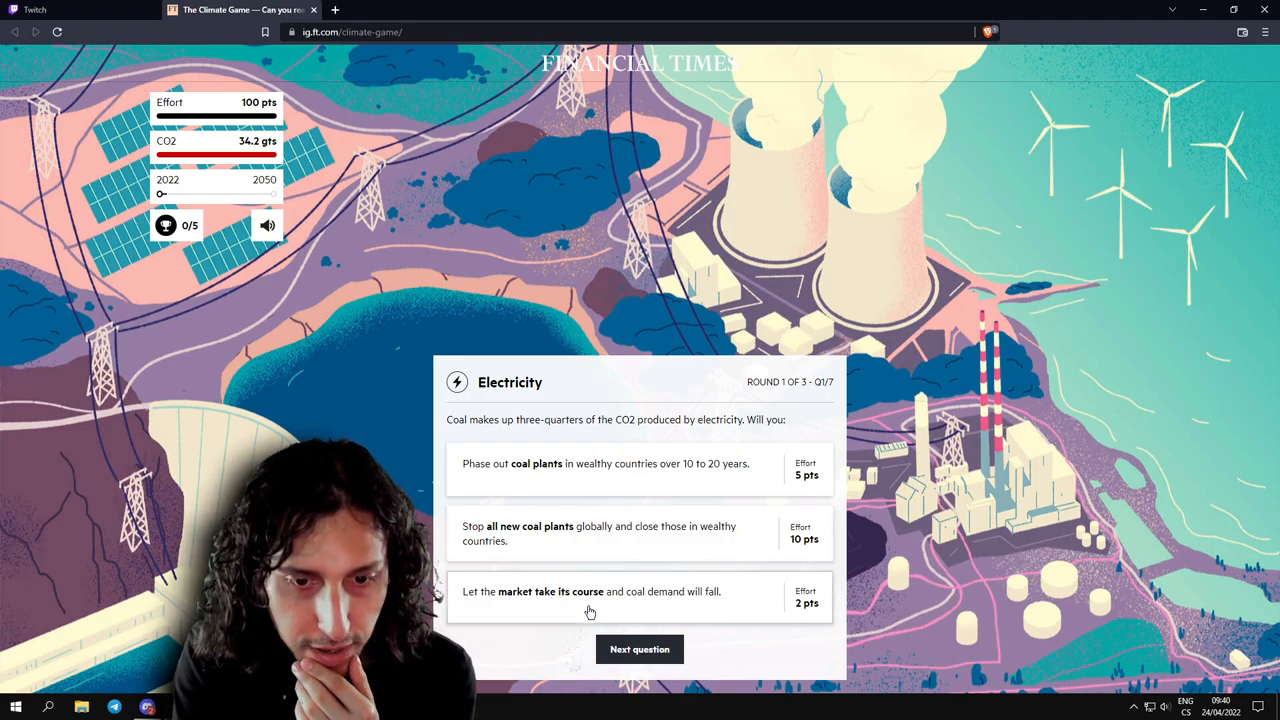
mouse_move(696, 600)
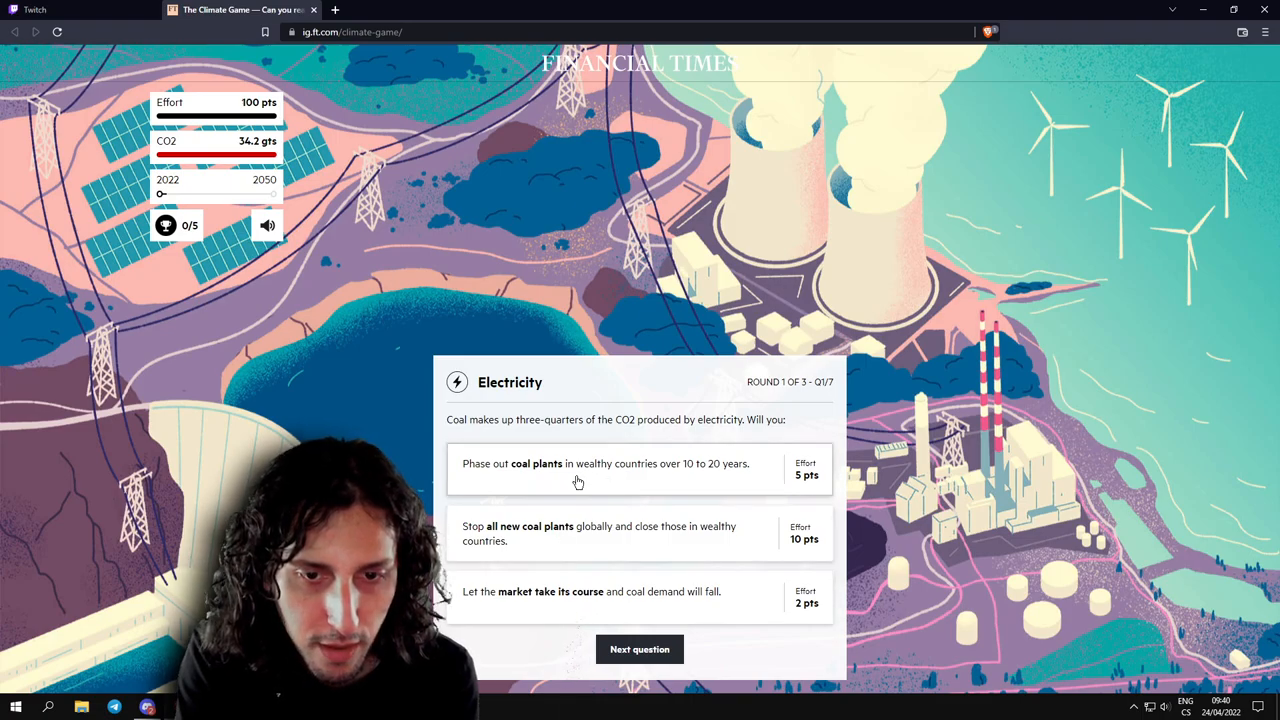
mouse_move(660, 476)
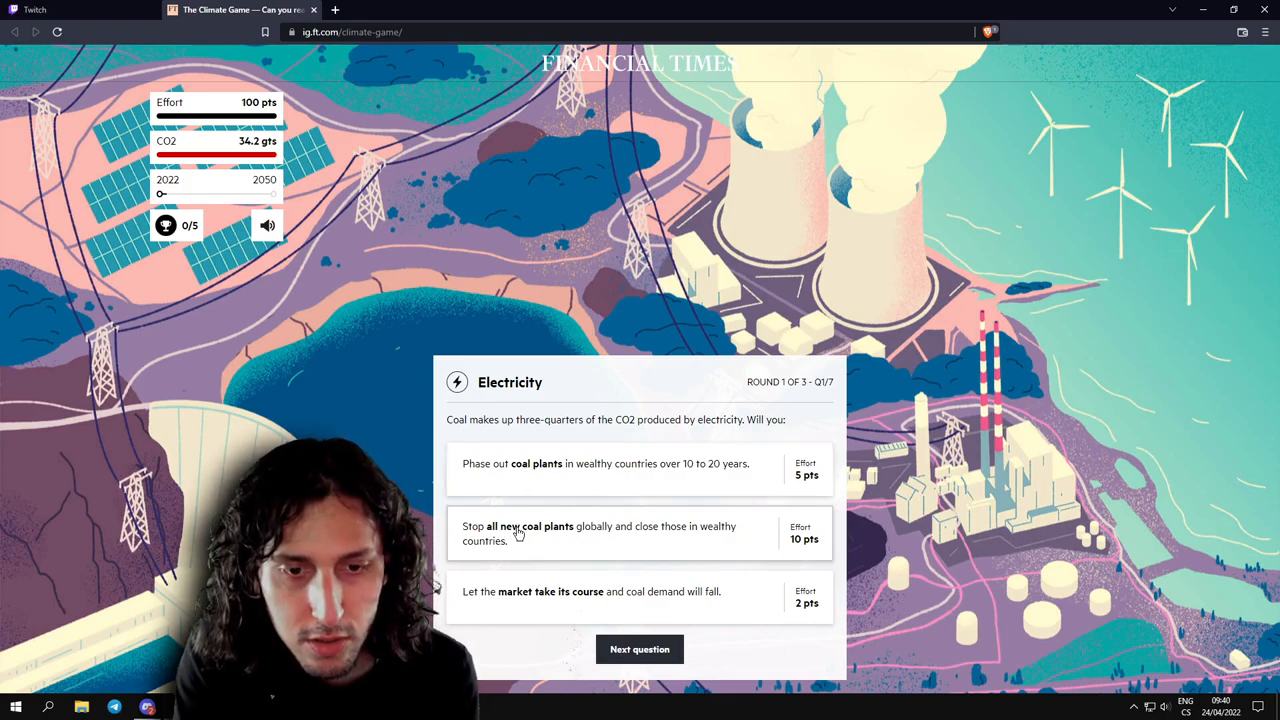
mouse_move(596, 534)
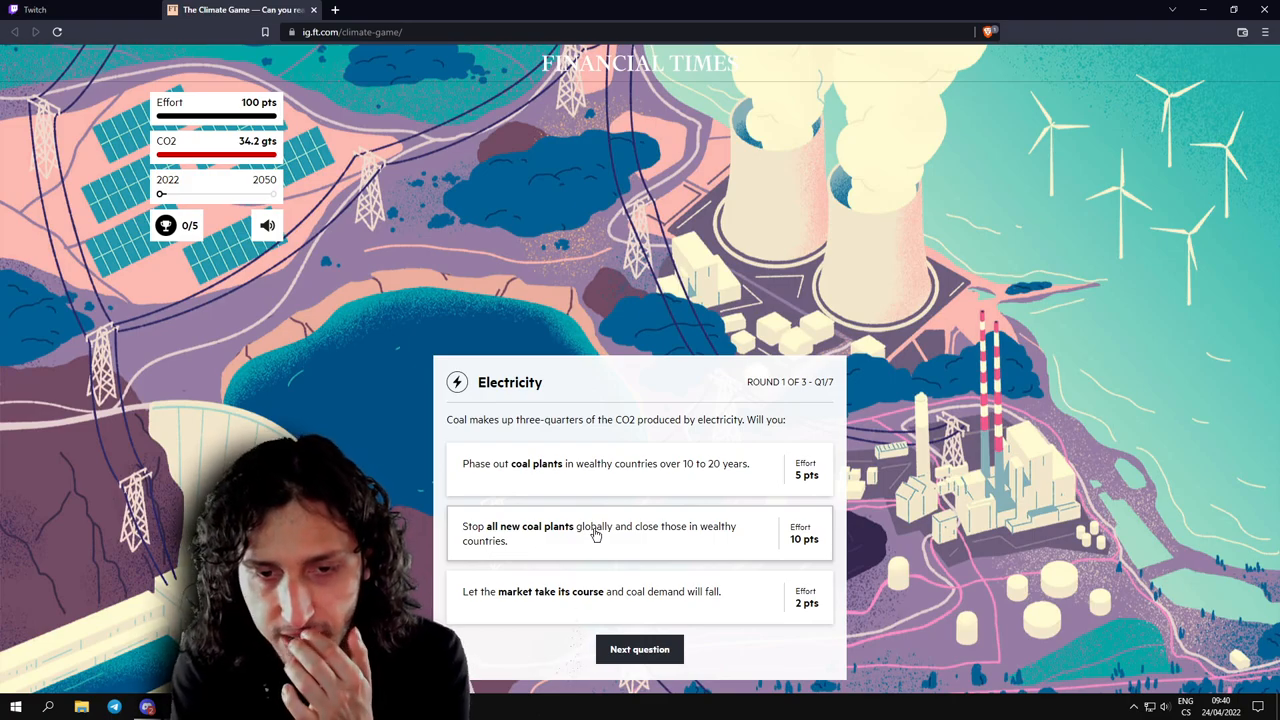
mouse_move(574, 536)
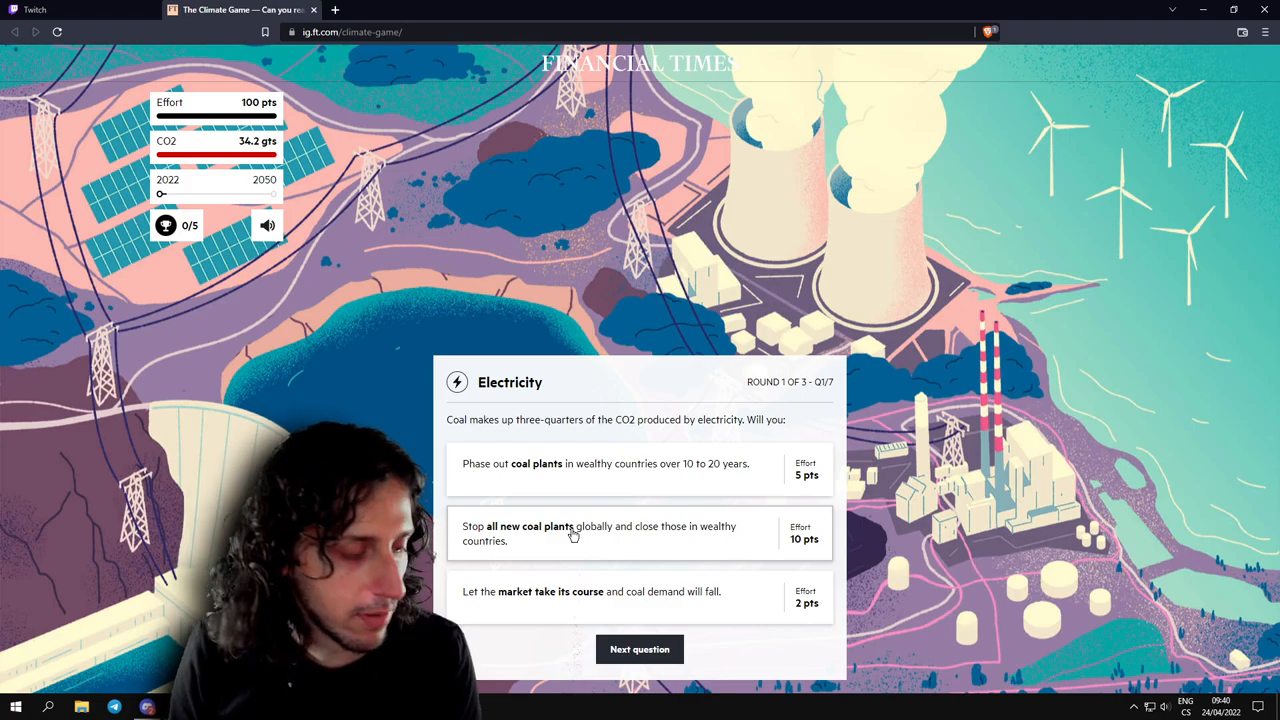
mouse_move(614, 532)
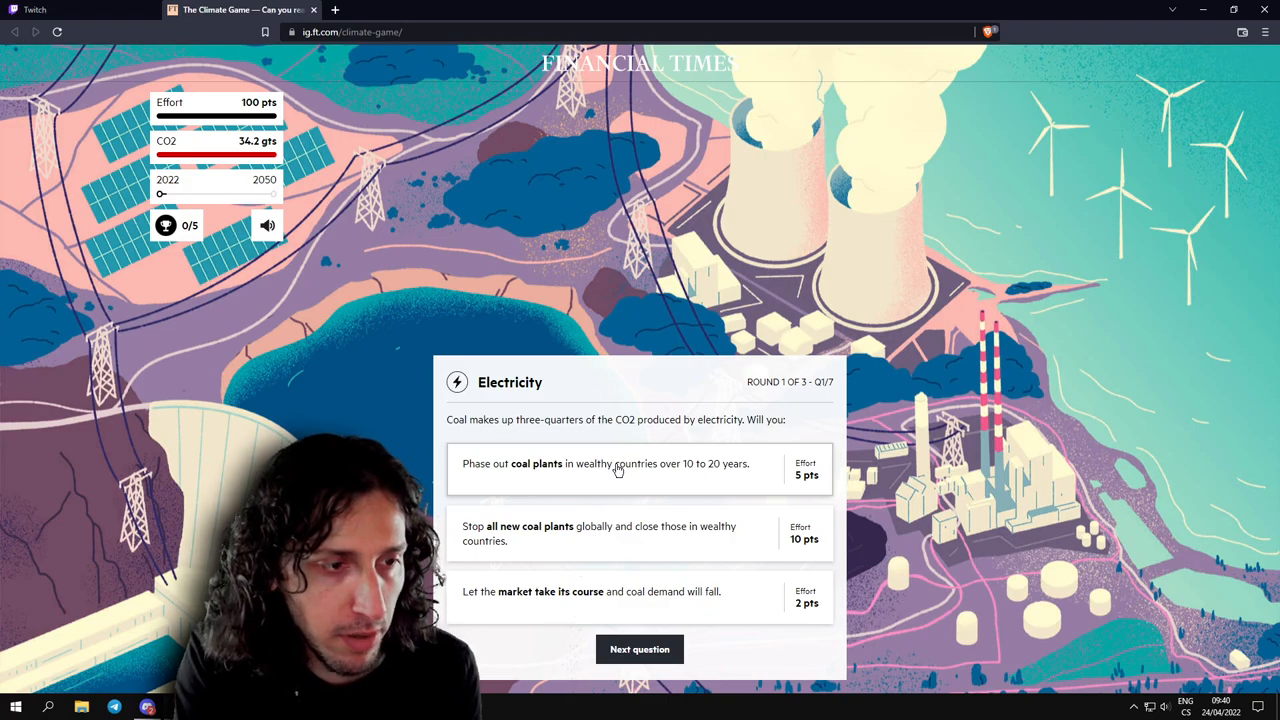
click(618, 470)
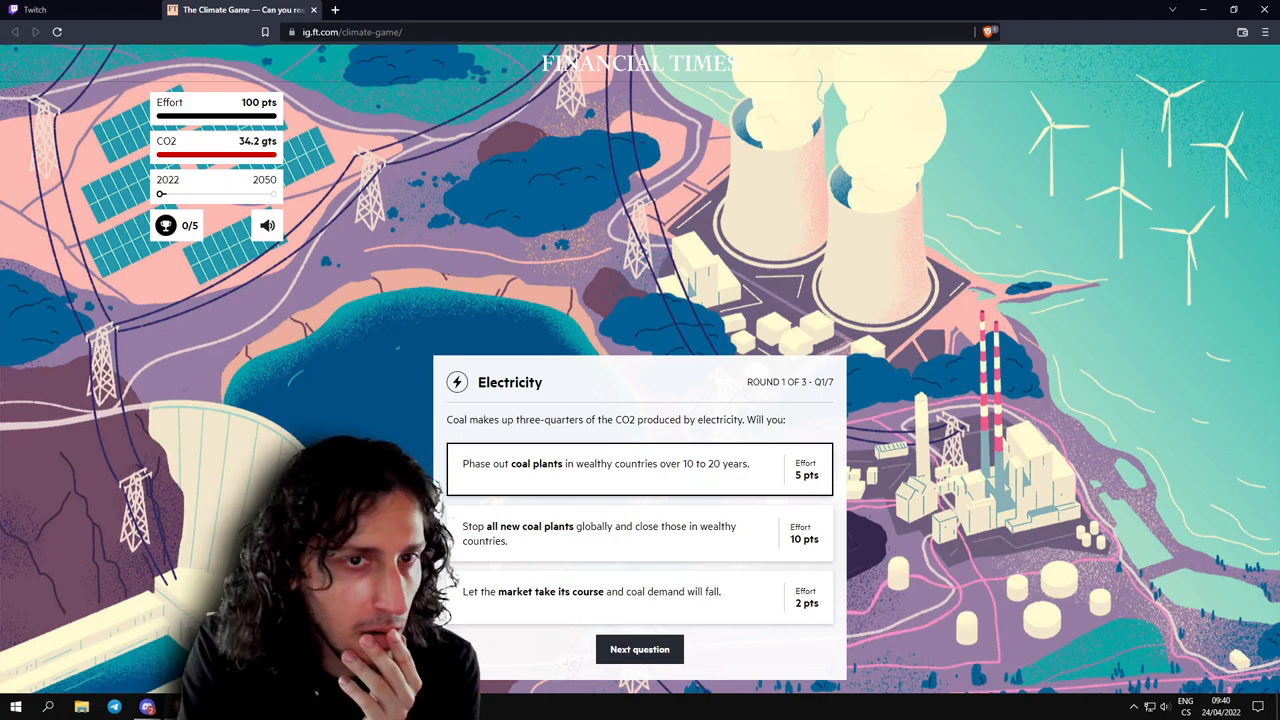
click(640, 648)
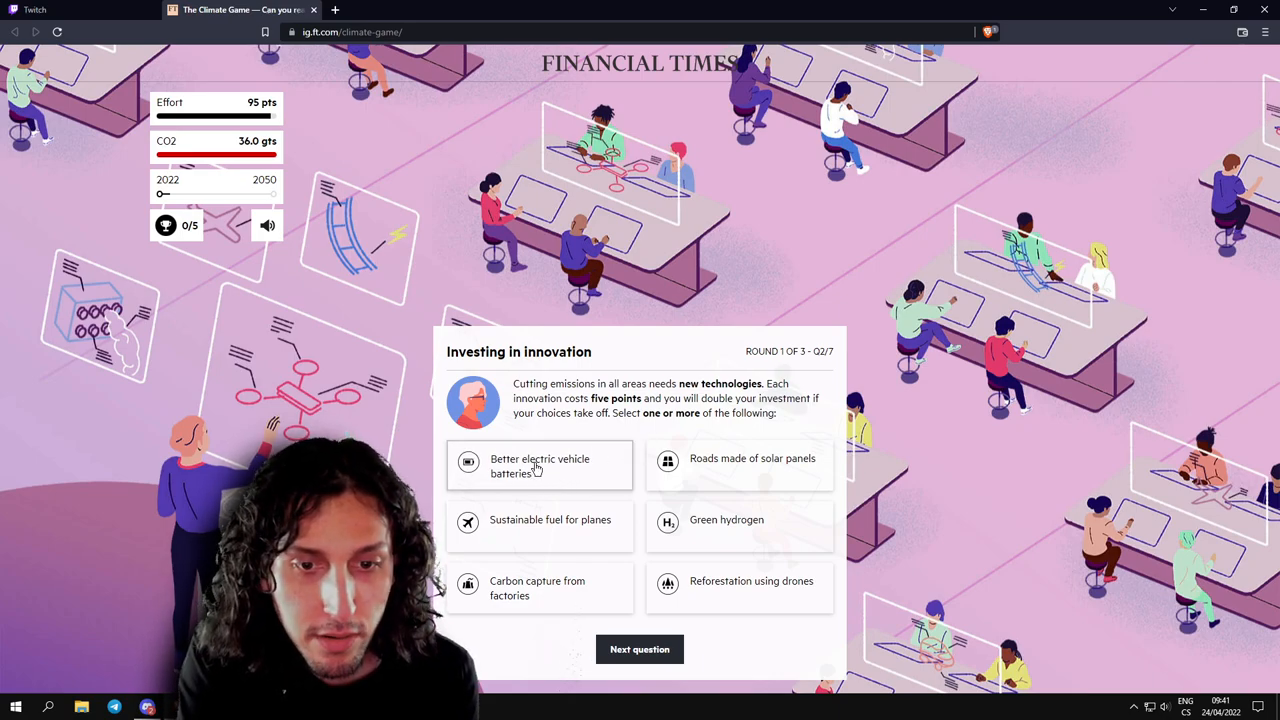
mouse_move(568, 534)
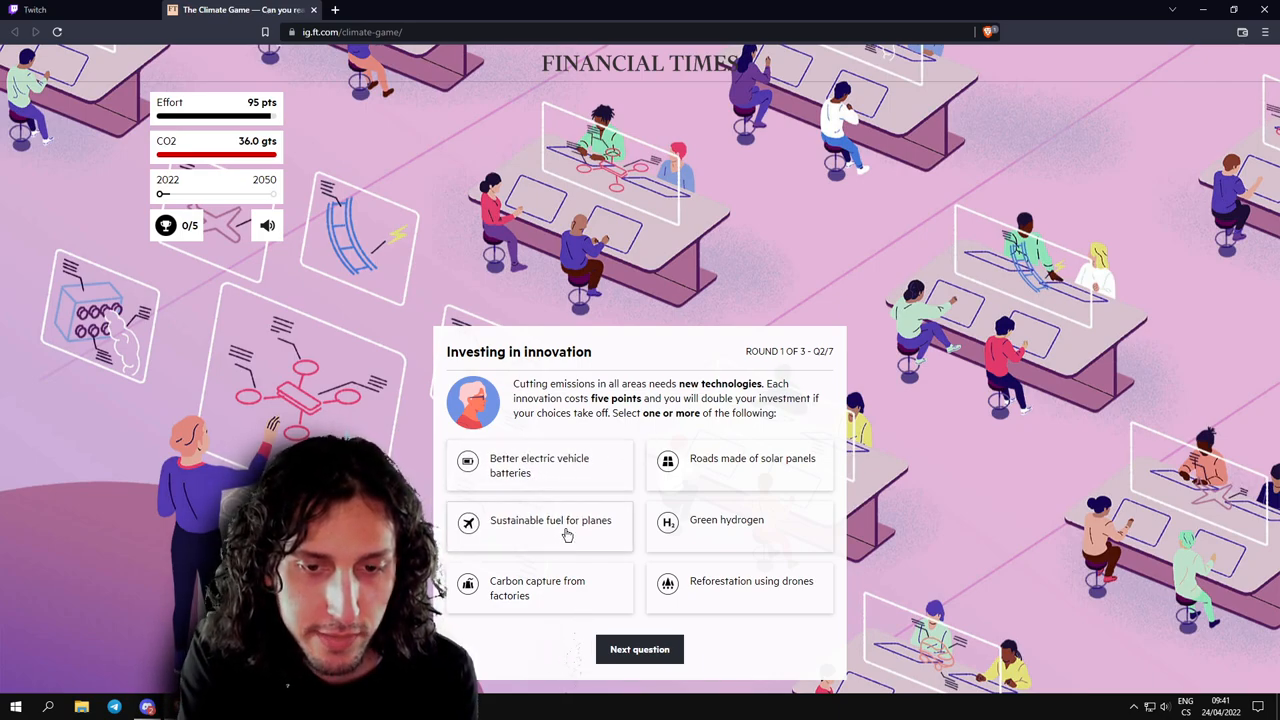
Fund sustainable plane fuel and solar-panel roads, spending 10 effort points.
click(540, 526)
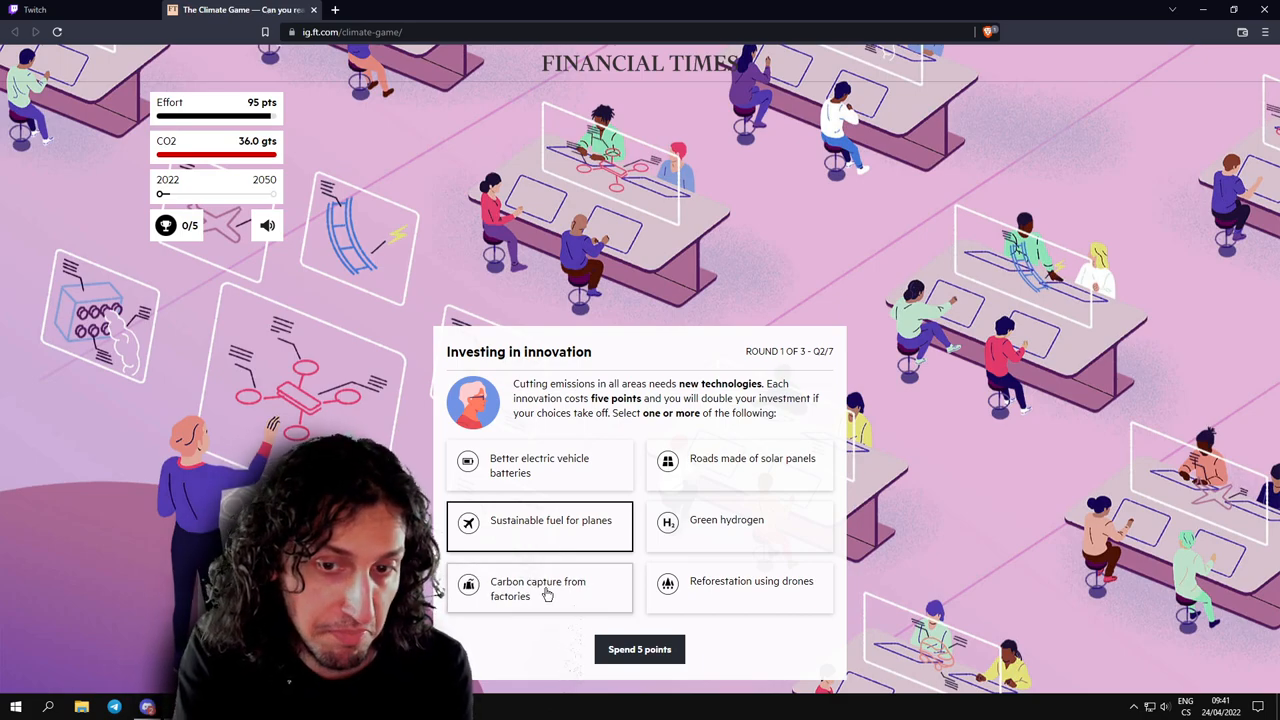
mouse_move(704, 464)
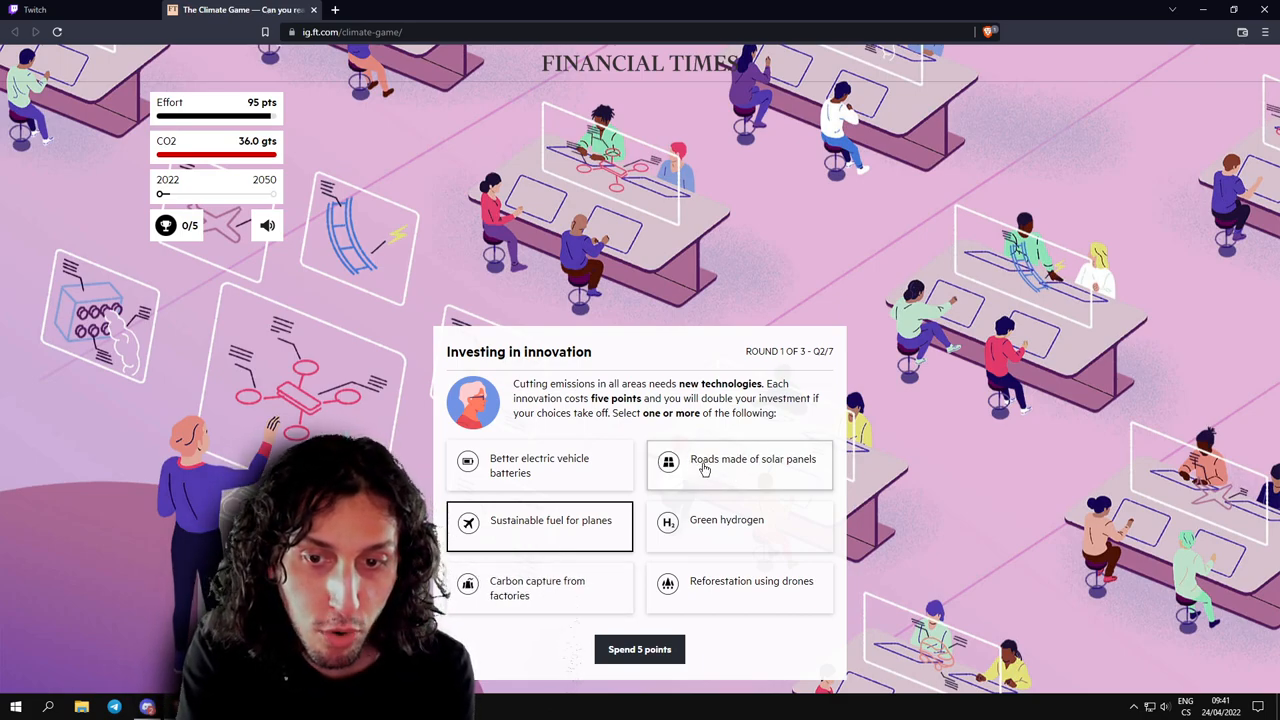
click(740, 464)
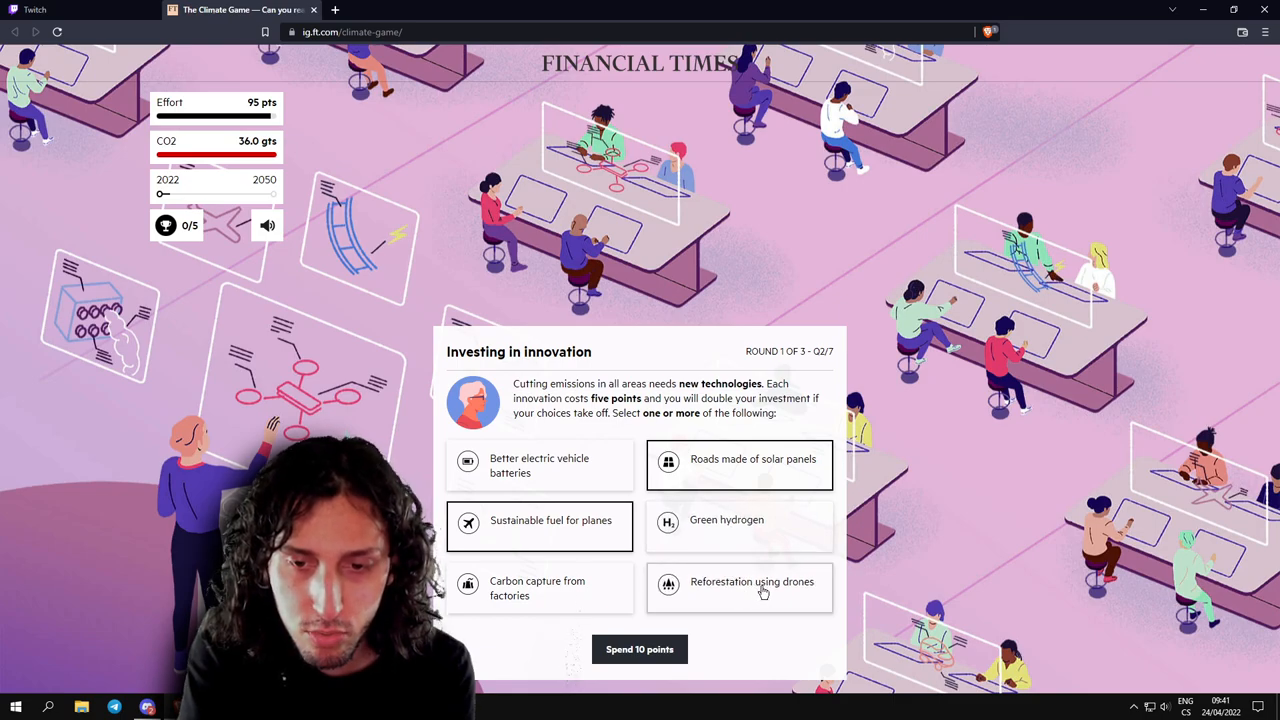
mouse_move(540, 568)
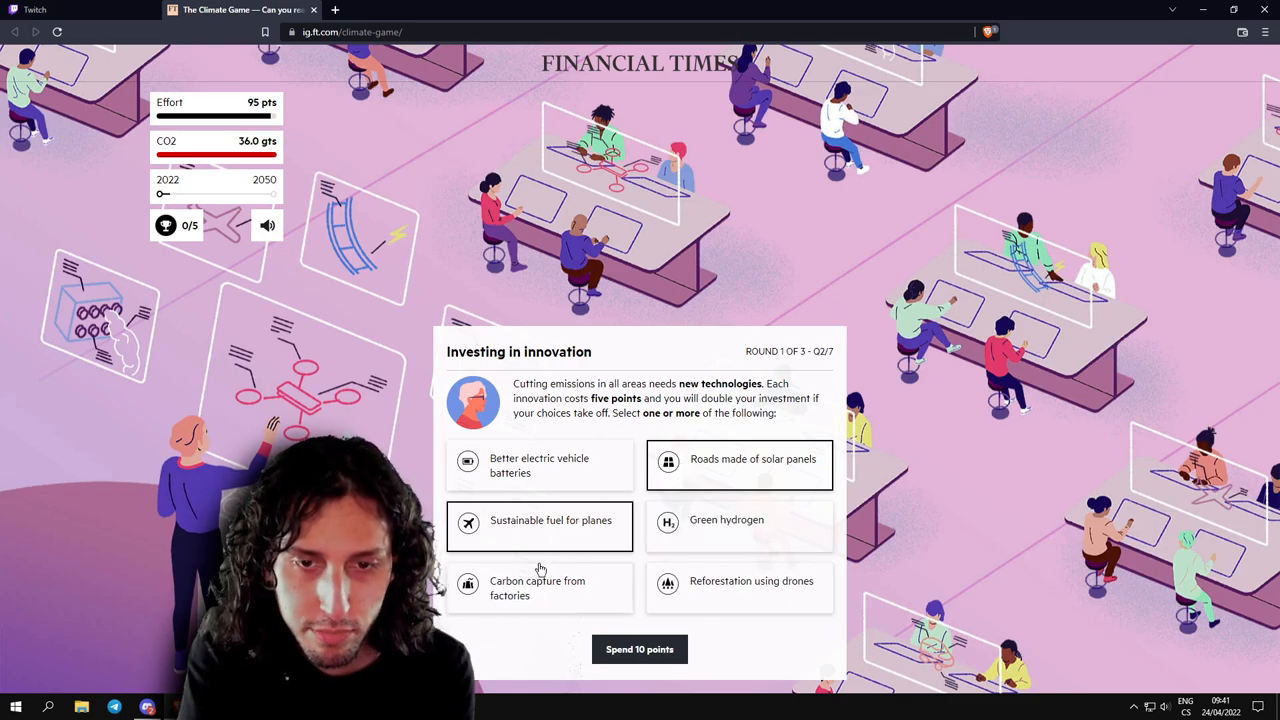
mouse_move(640, 648)
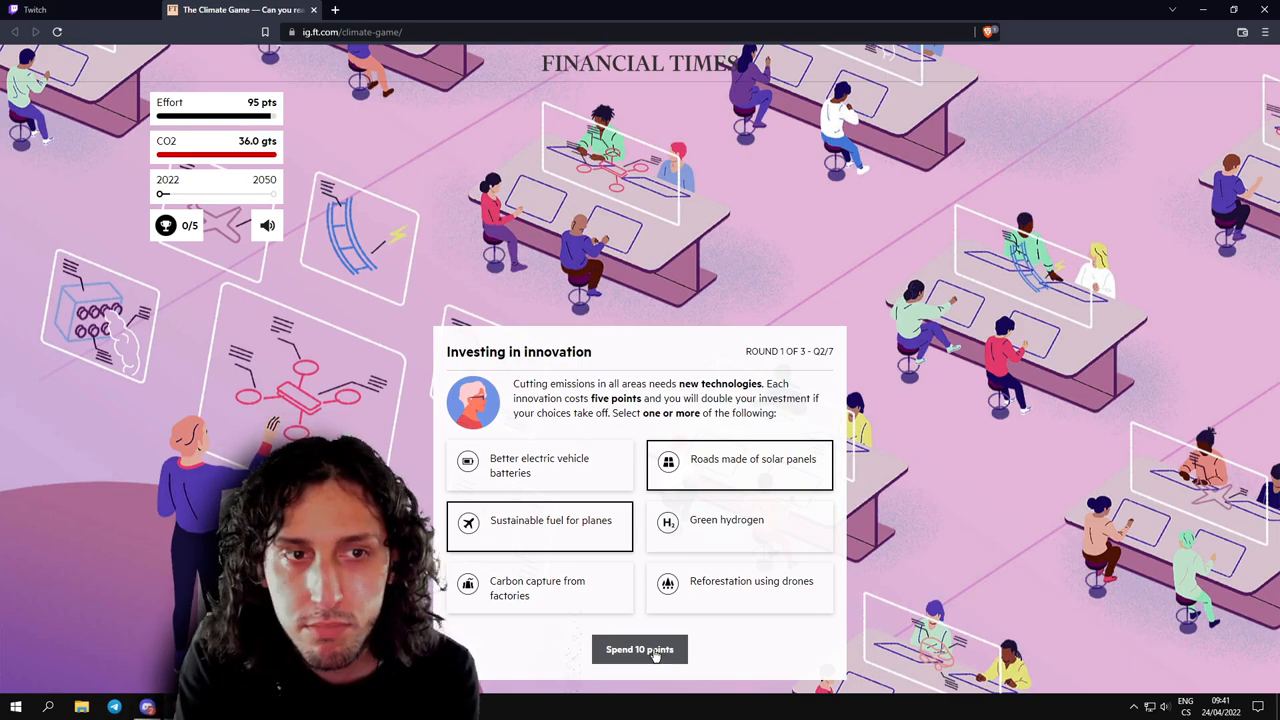
click(640, 648)
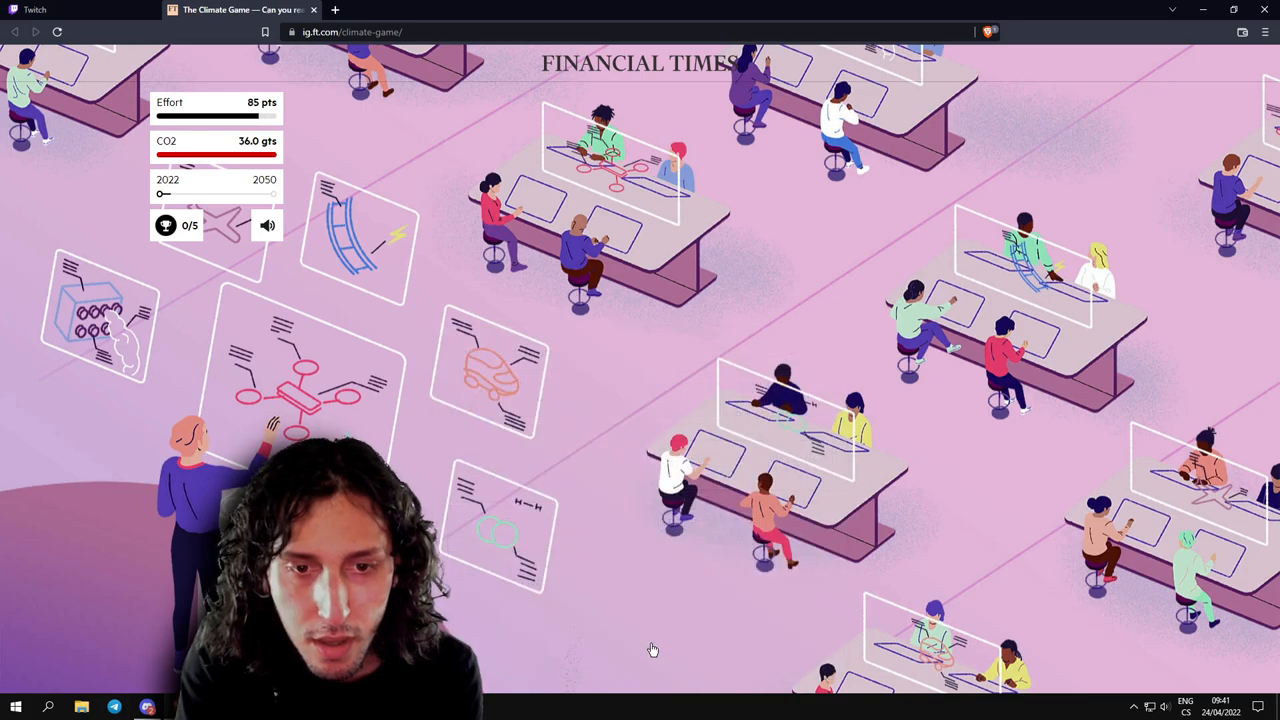
Acknowledge the innovation investment and move on to the Transport question.
click(652, 648)
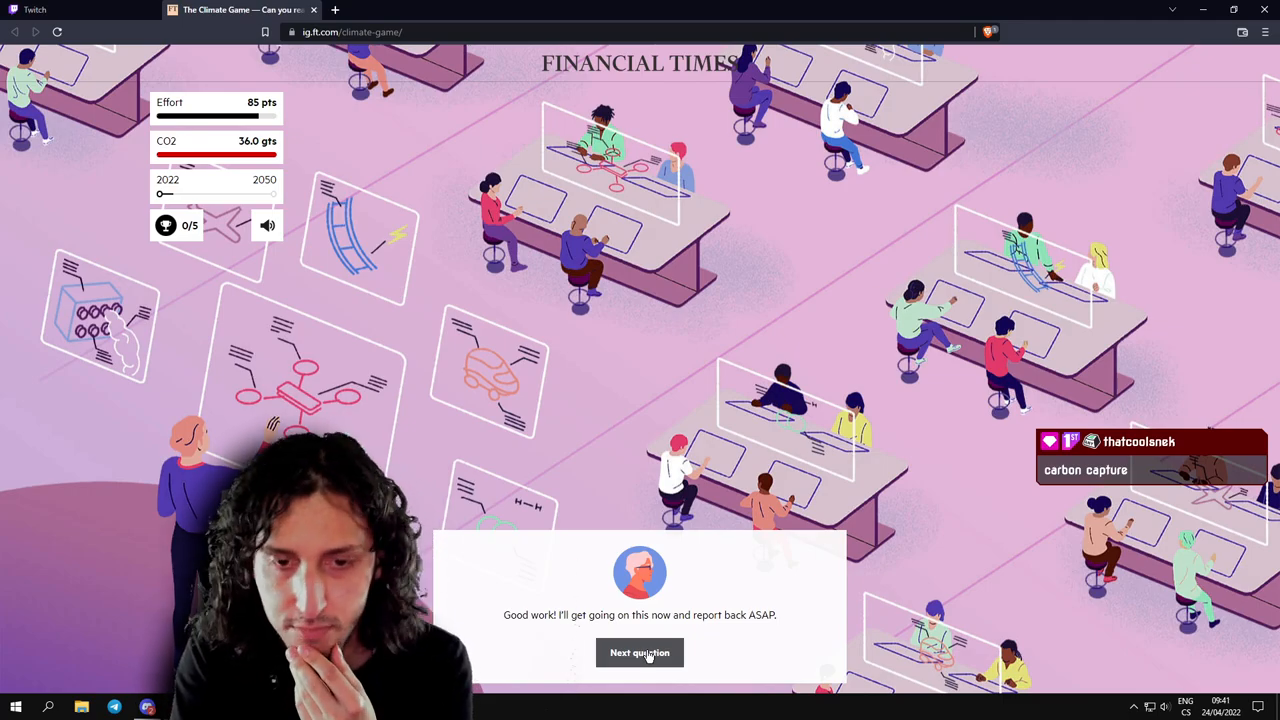
click(640, 652)
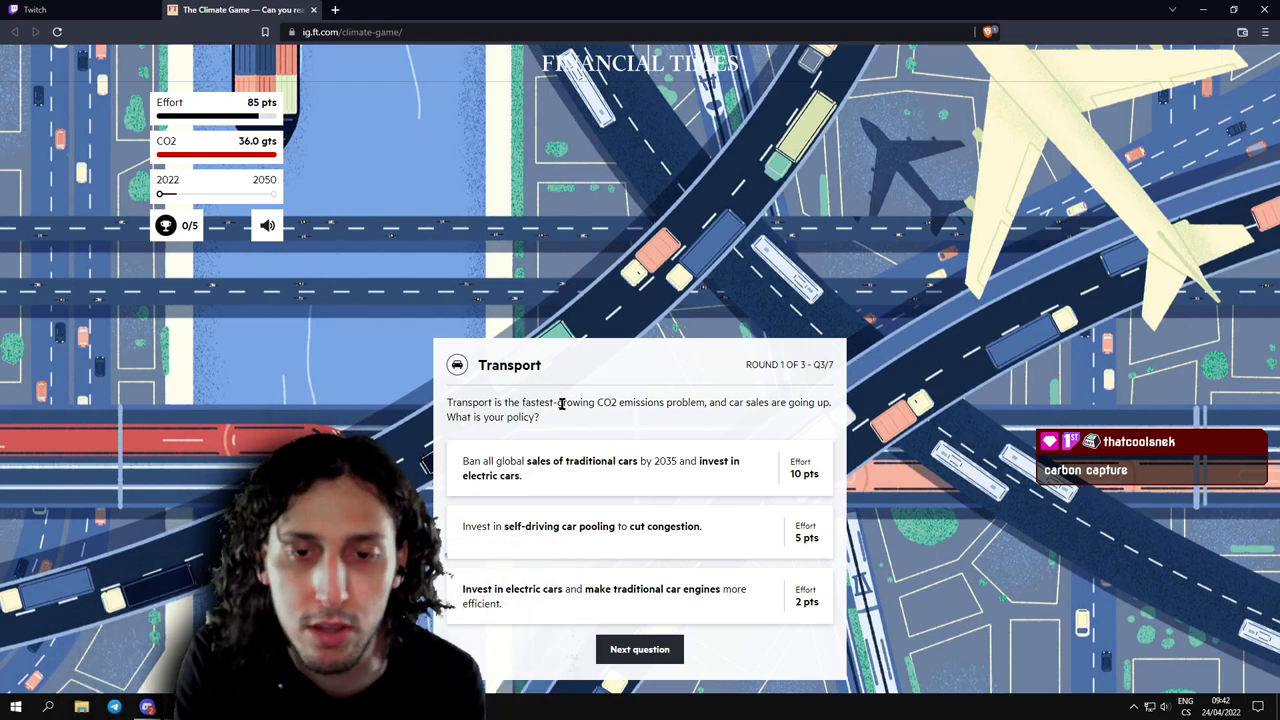
mouse_move(544, 432)
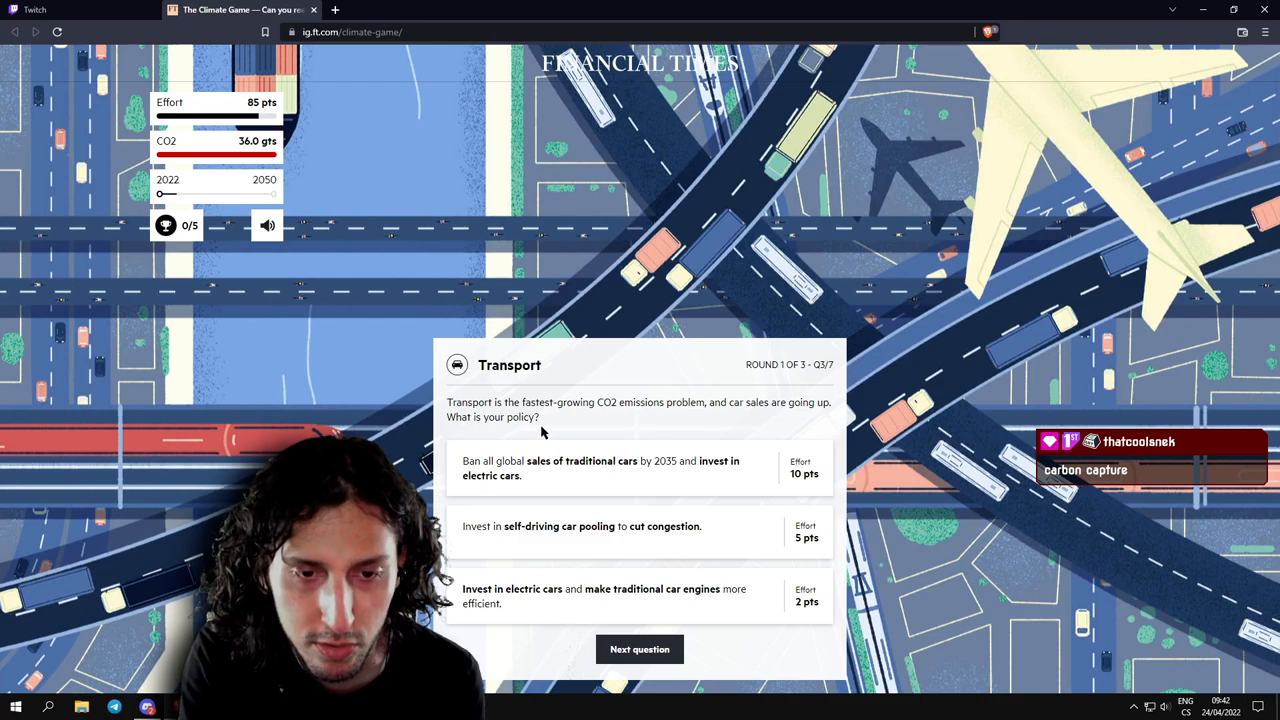
mouse_move(544, 476)
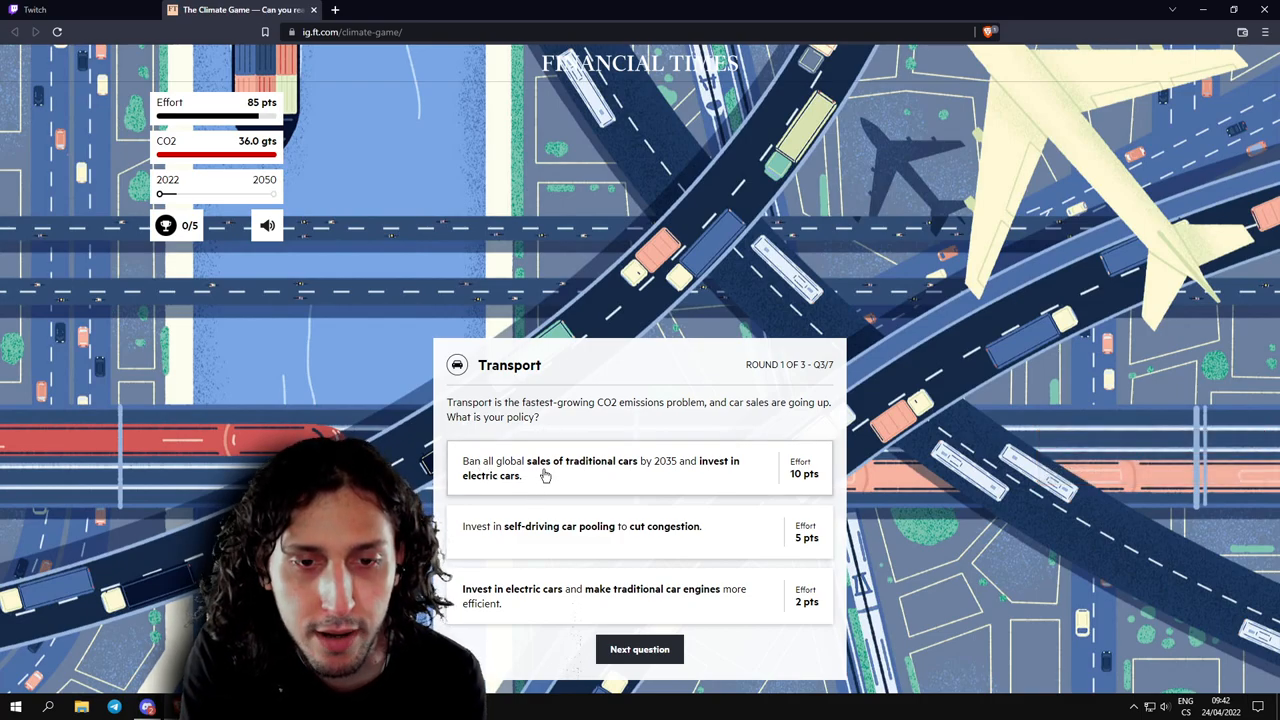
mouse_move(596, 476)
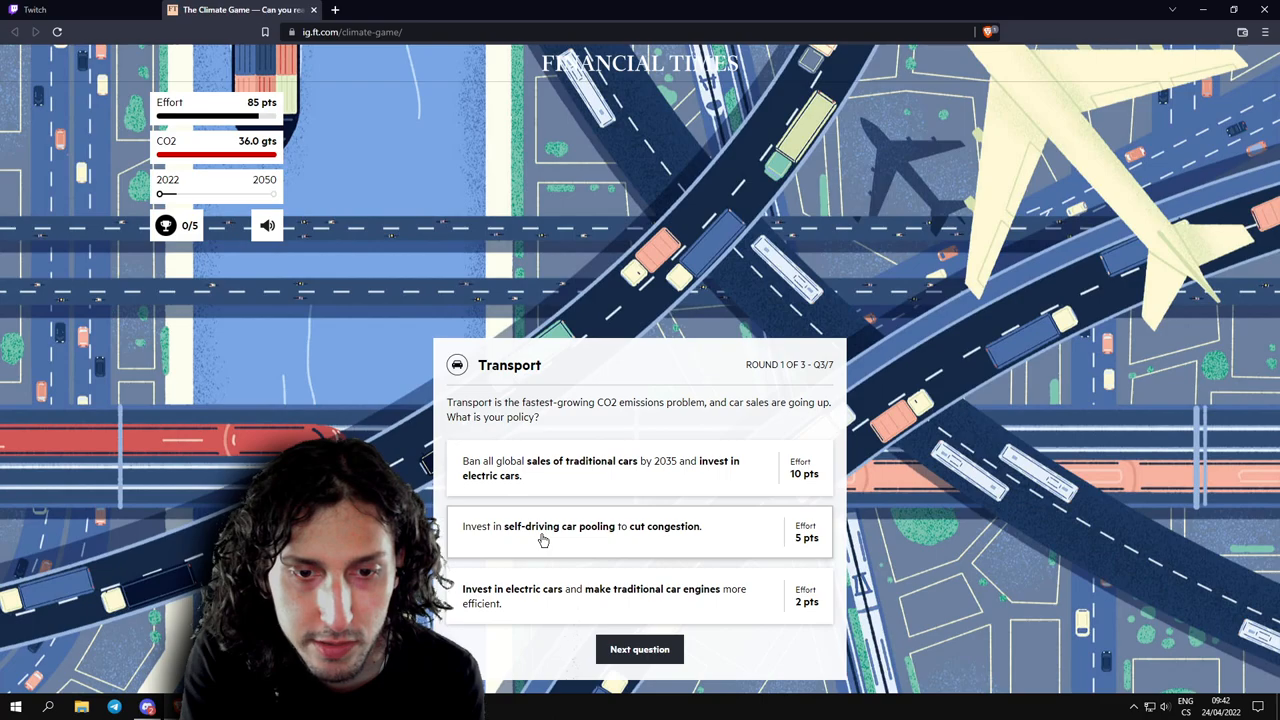
mouse_move(668, 538)
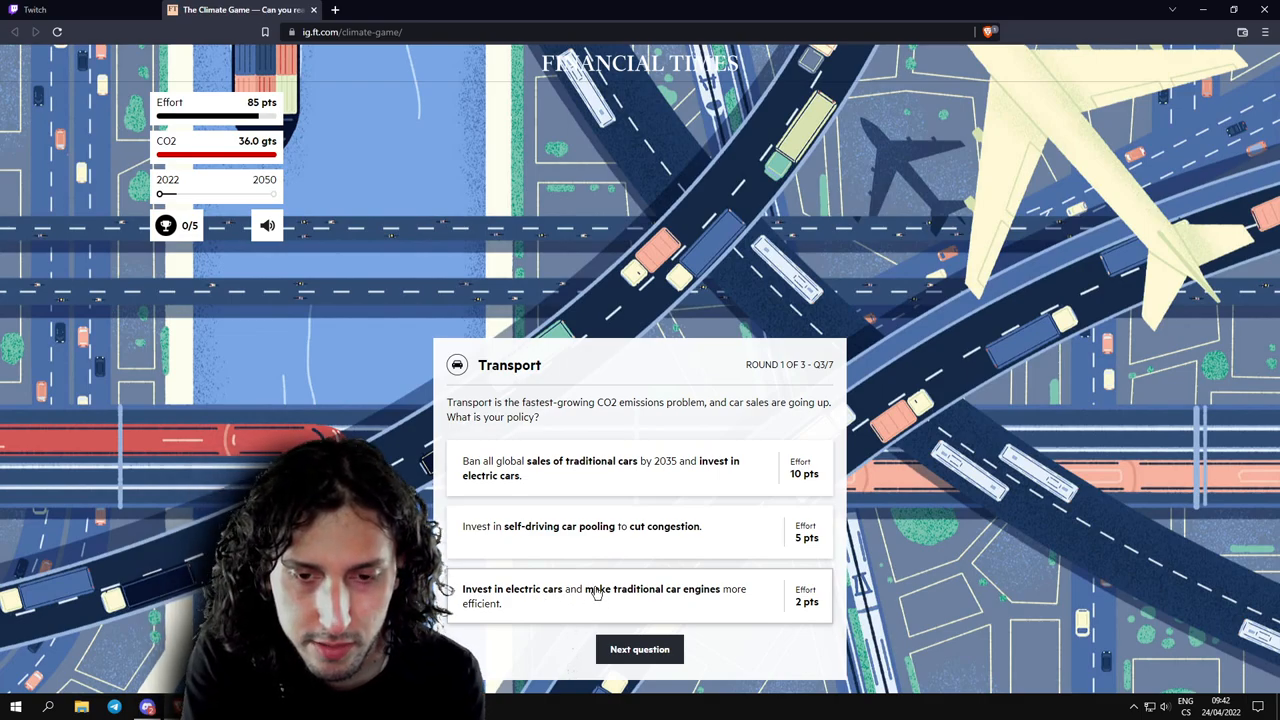
mouse_move(676, 600)
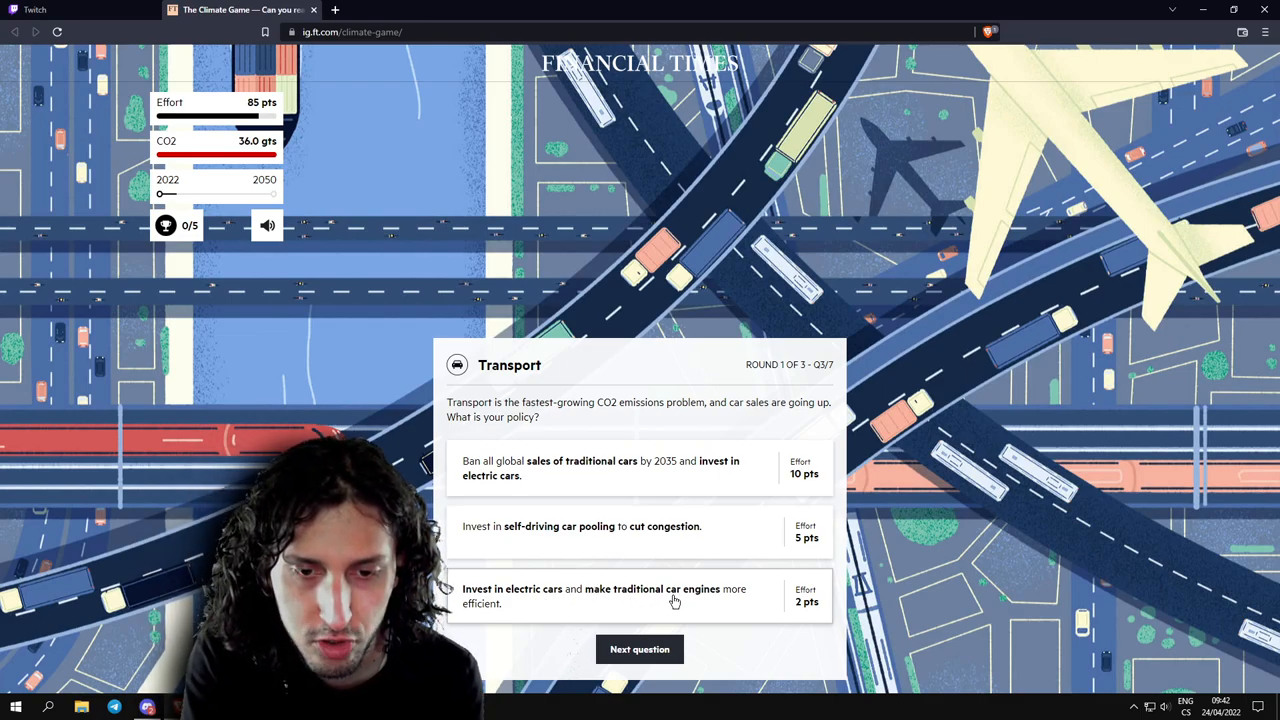
mouse_move(564, 616)
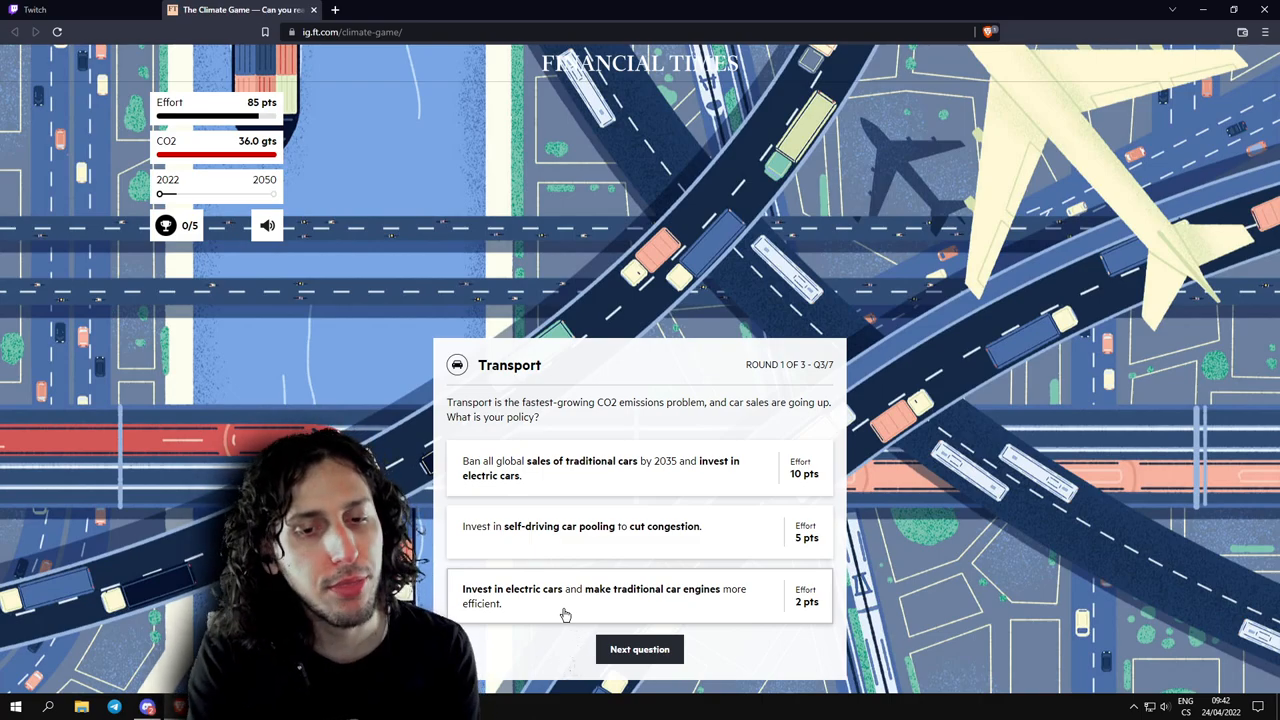
Weigh electric cars against car pooling and submit self-driving car pooling as the transport policy.
click(612, 596)
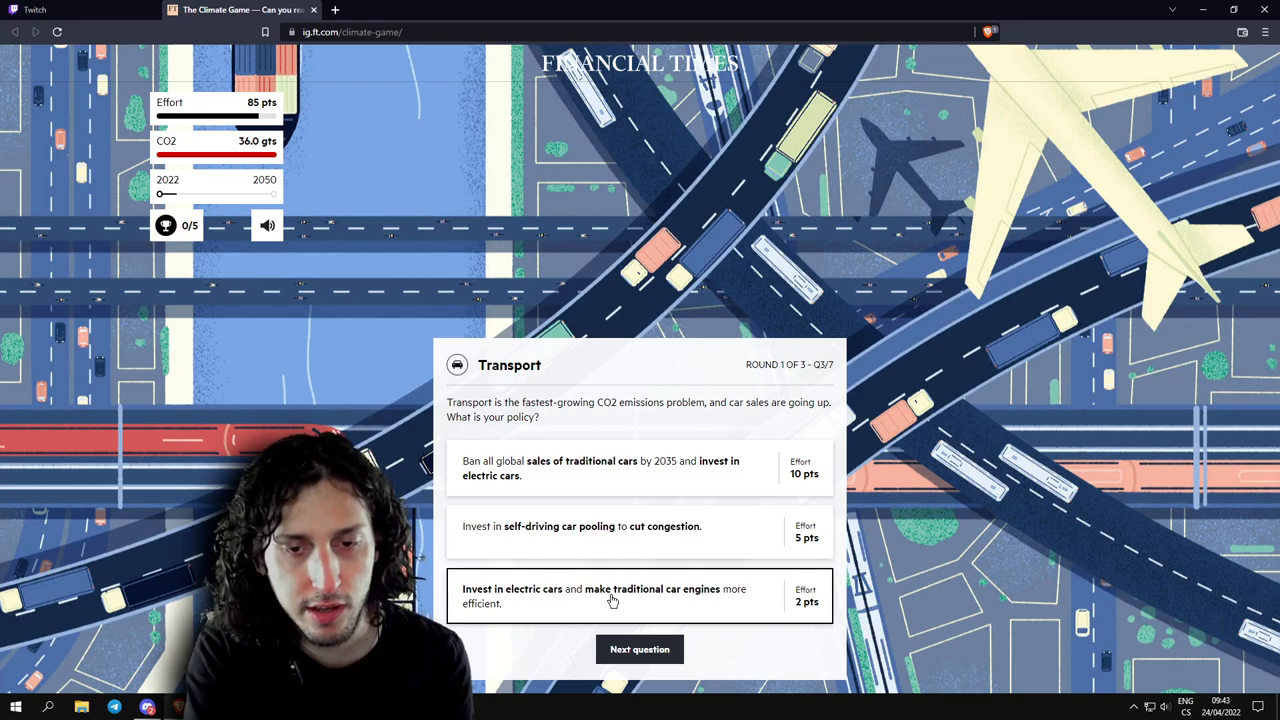
mouse_move(688, 616)
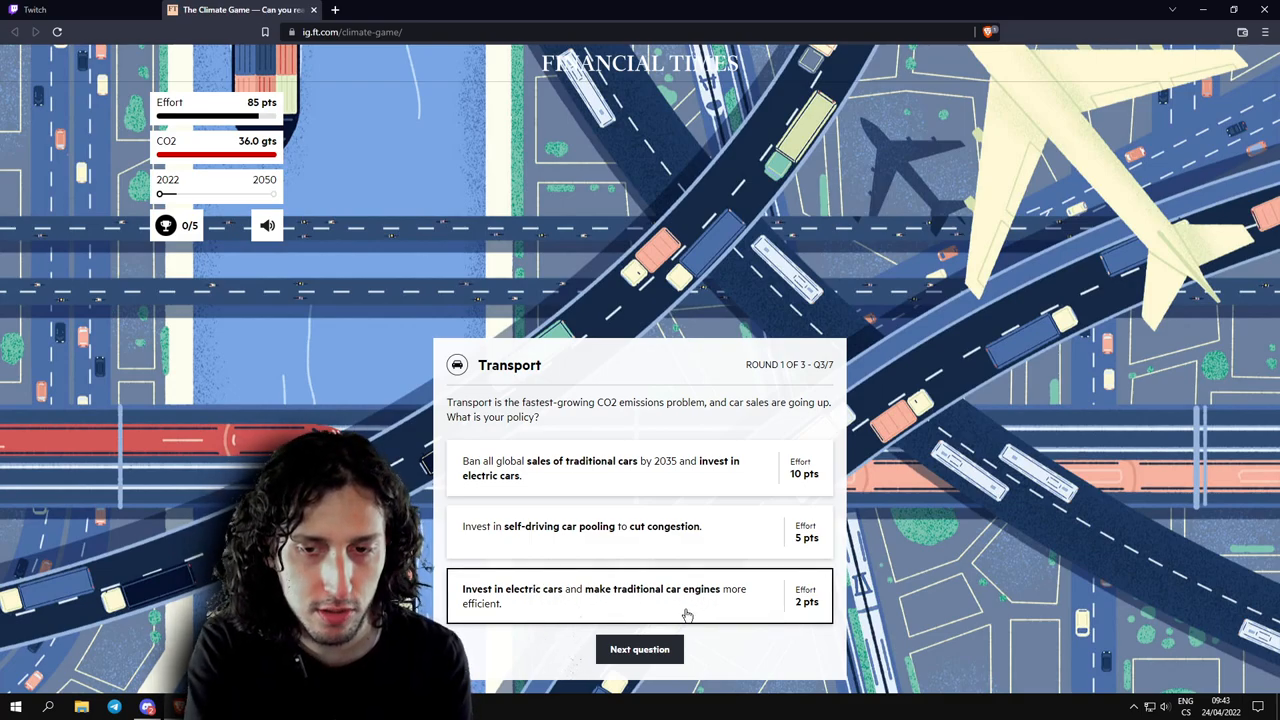
mouse_move(560, 460)
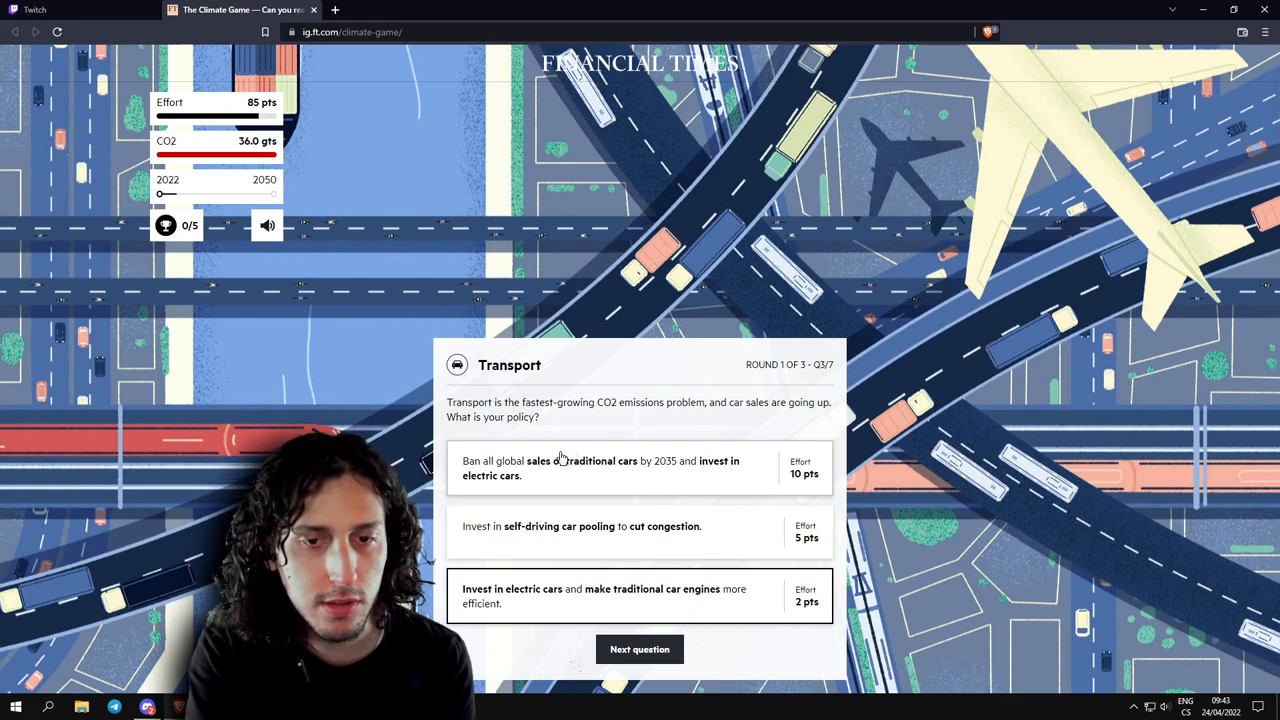
mouse_move(628, 472)
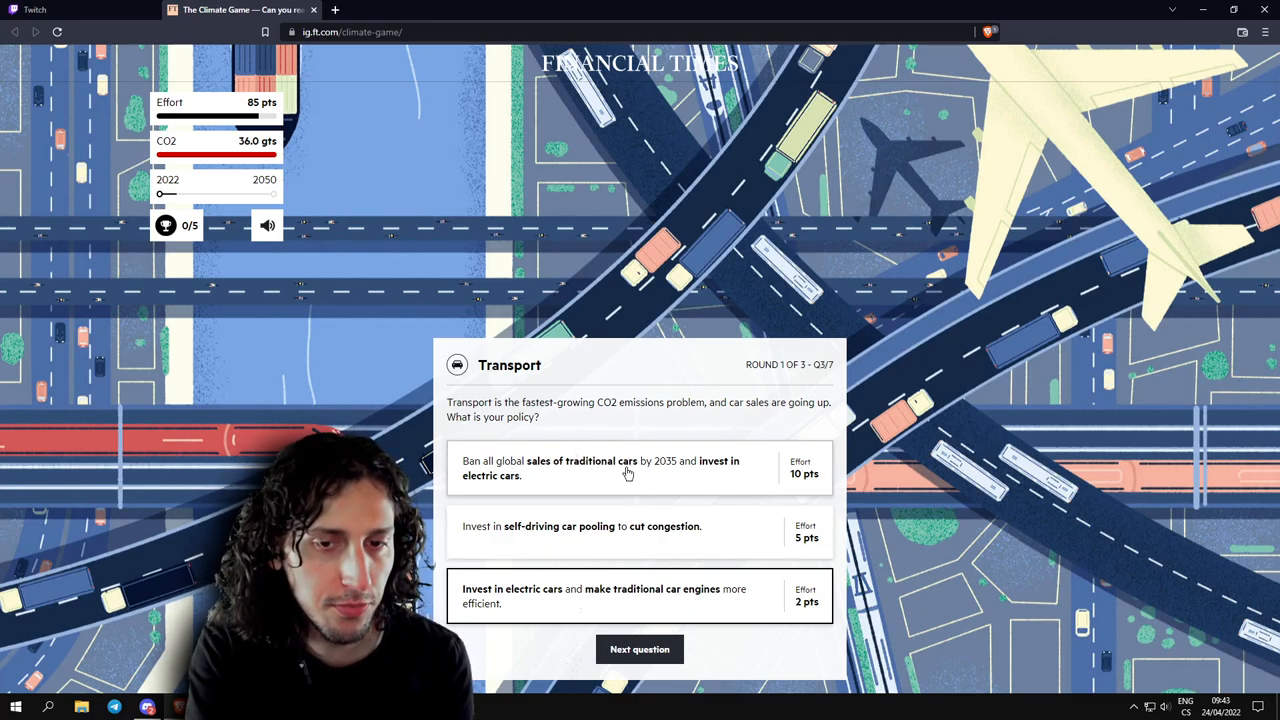
mouse_move(672, 476)
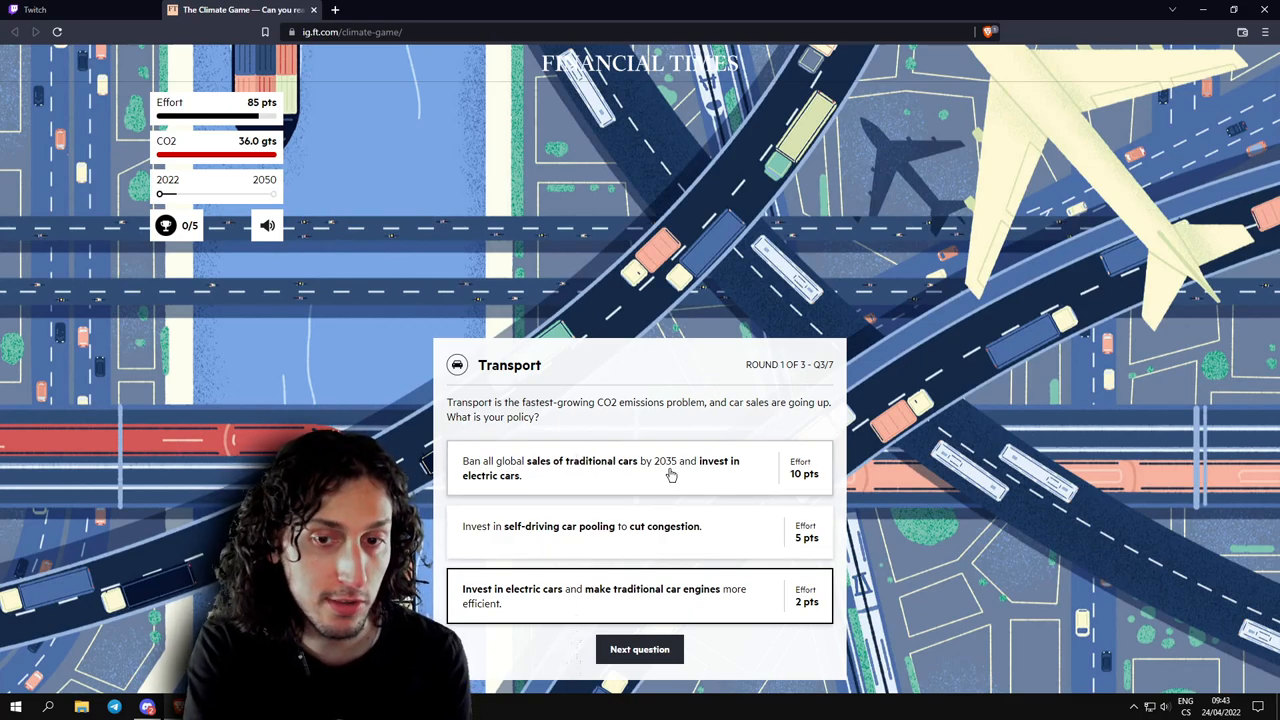
mouse_move(496, 482)
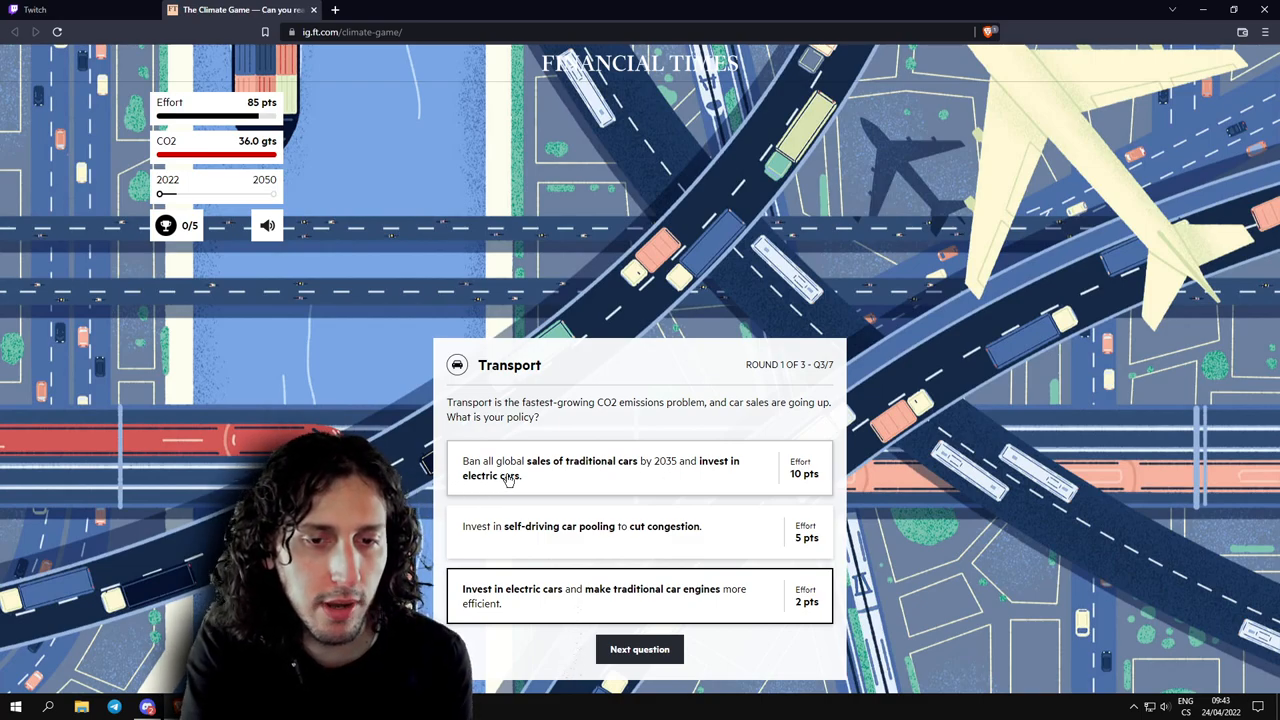
mouse_move(512, 488)
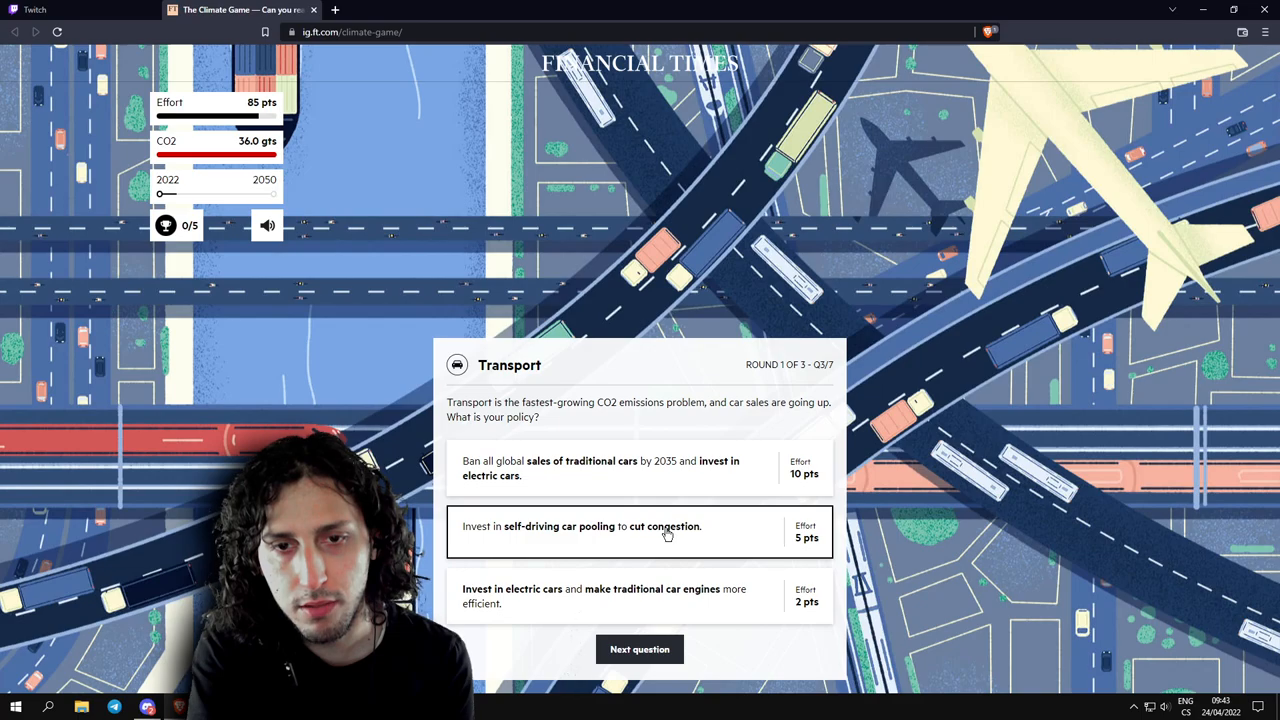
mouse_move(552, 544)
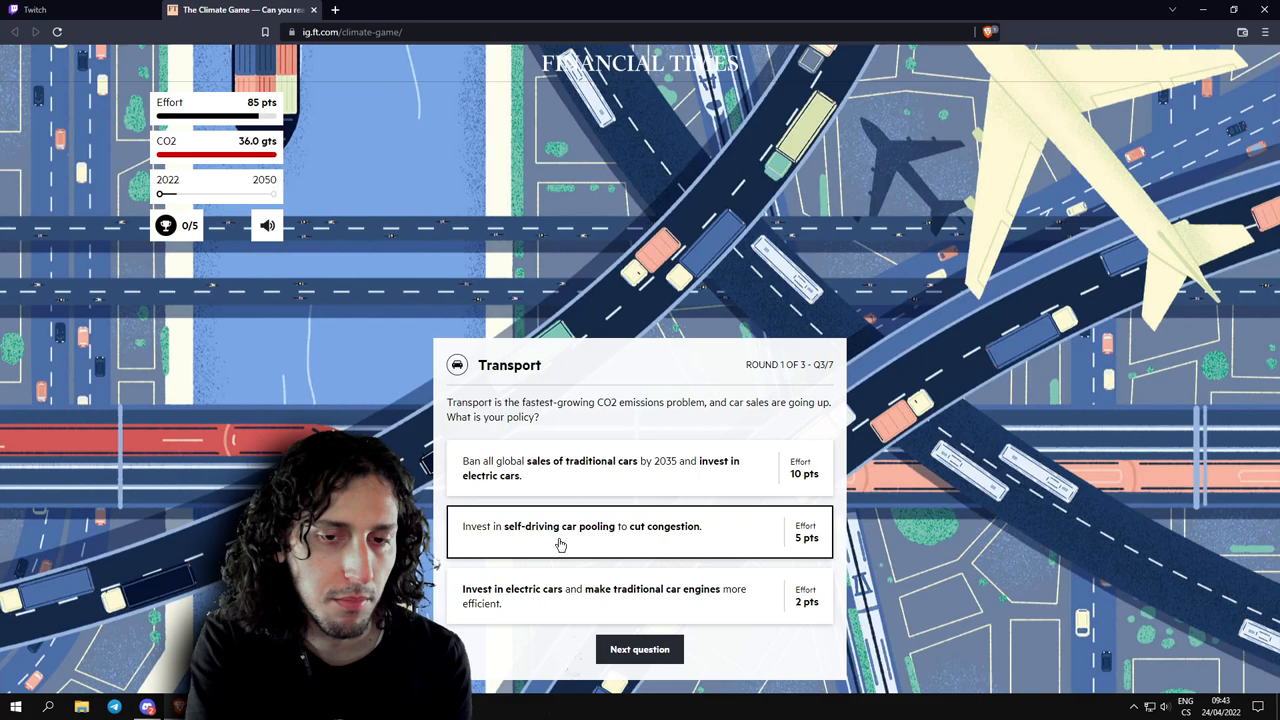
mouse_move(672, 540)
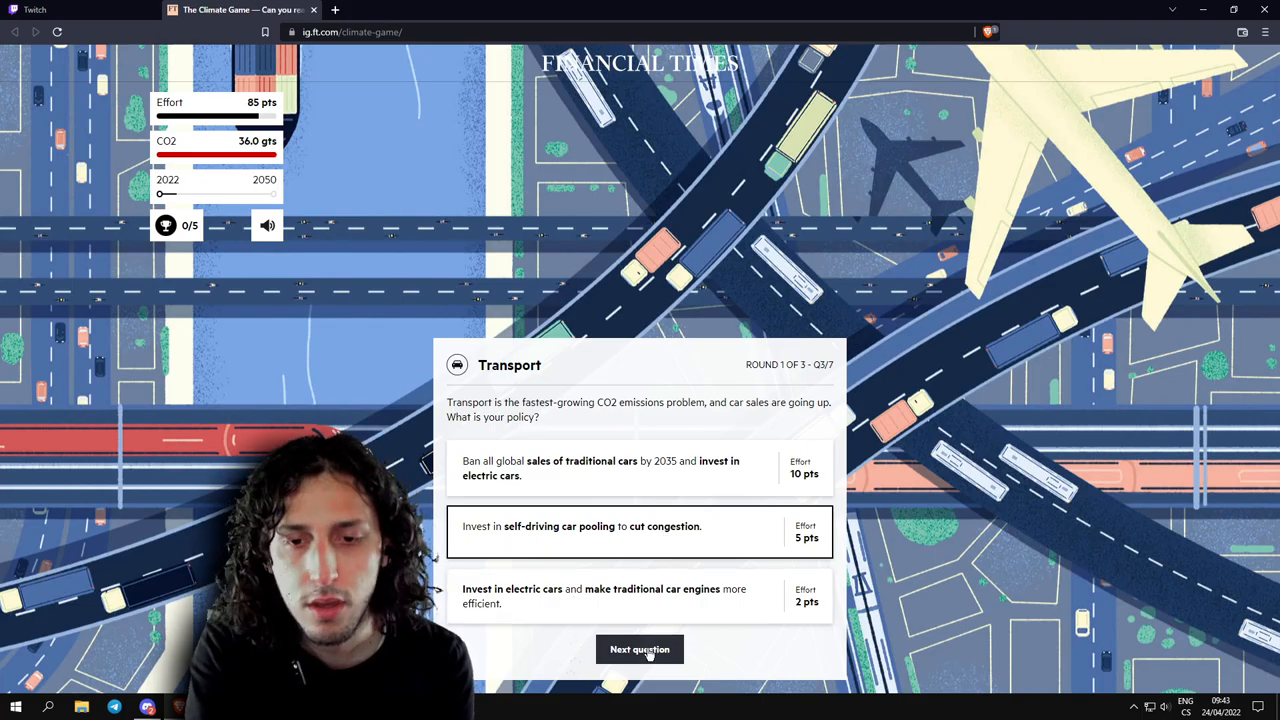
click(640, 648)
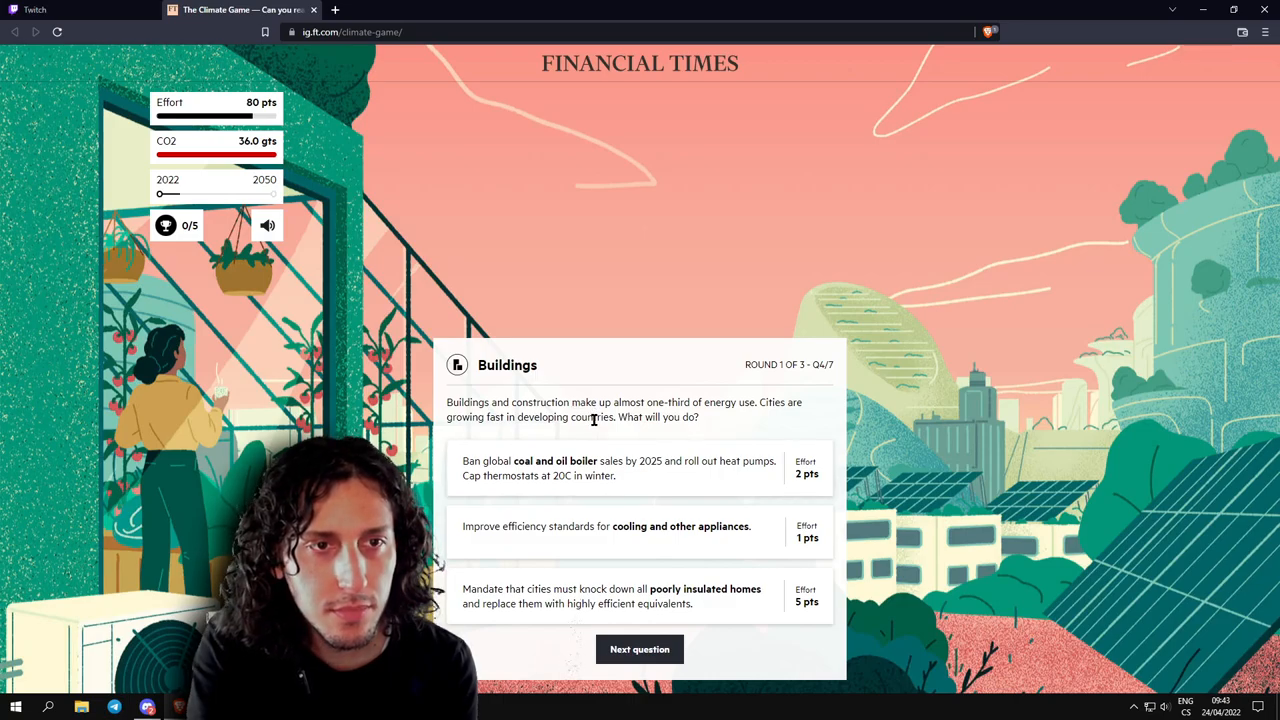
mouse_move(590, 430)
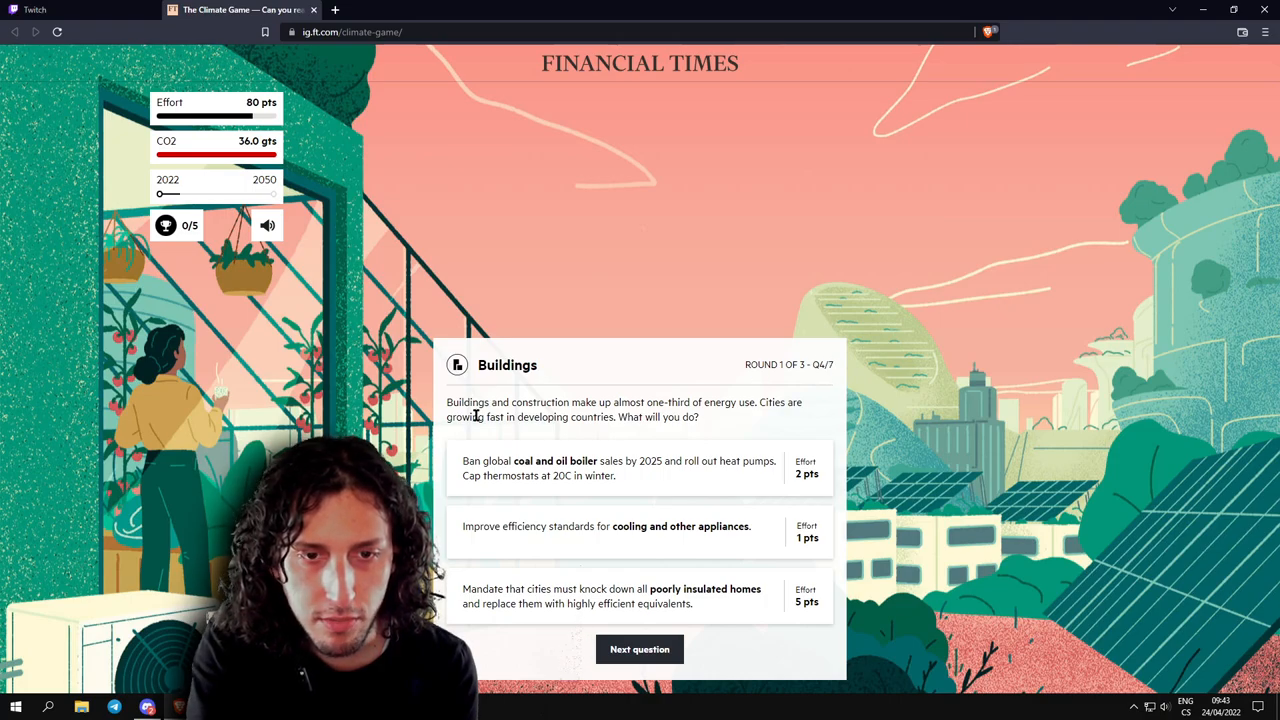
mouse_move(632, 416)
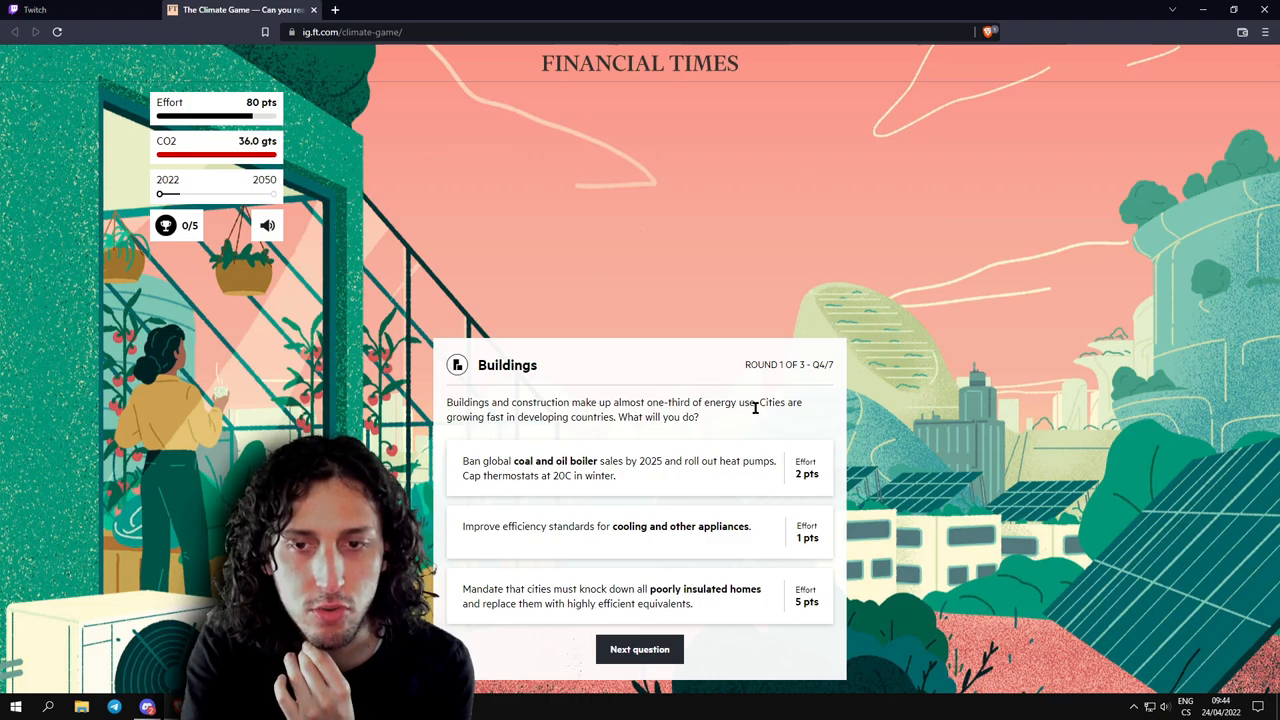
mouse_move(548, 430)
text(oil)
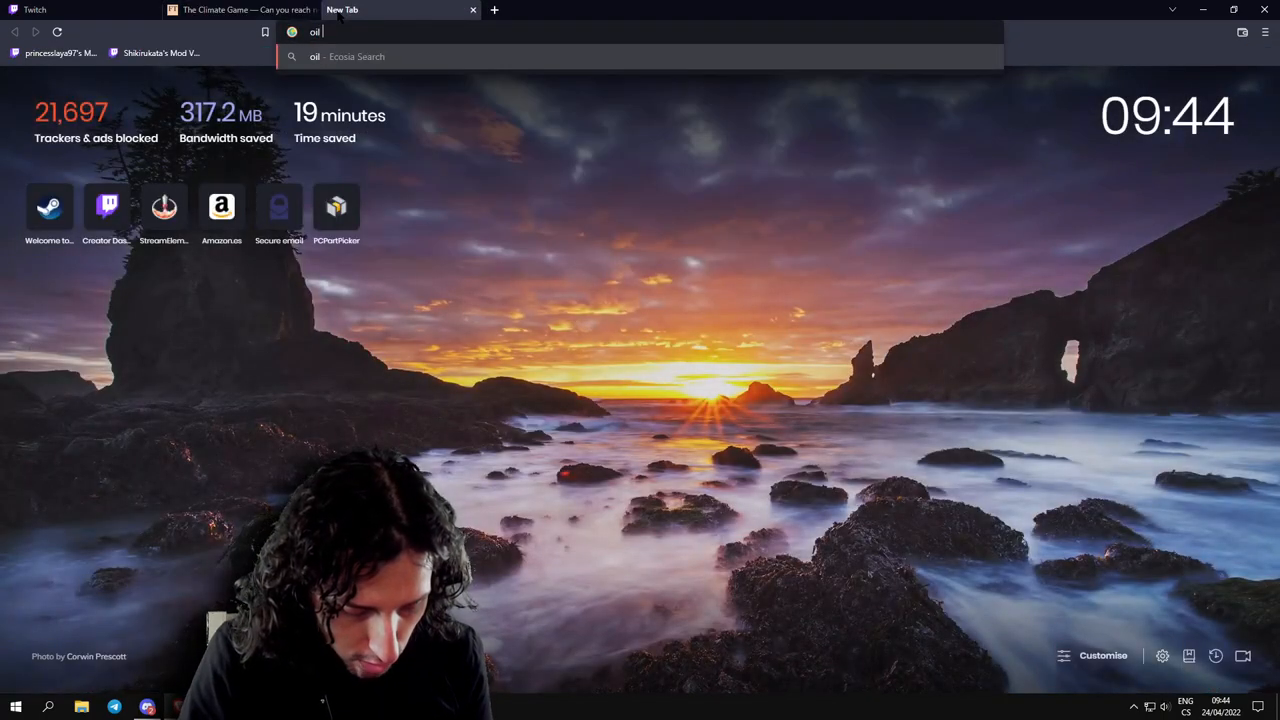
Search Ecosia for 'what are oil boilers' and choose Selectra's Oil Boiler Guide result.
key(Return)
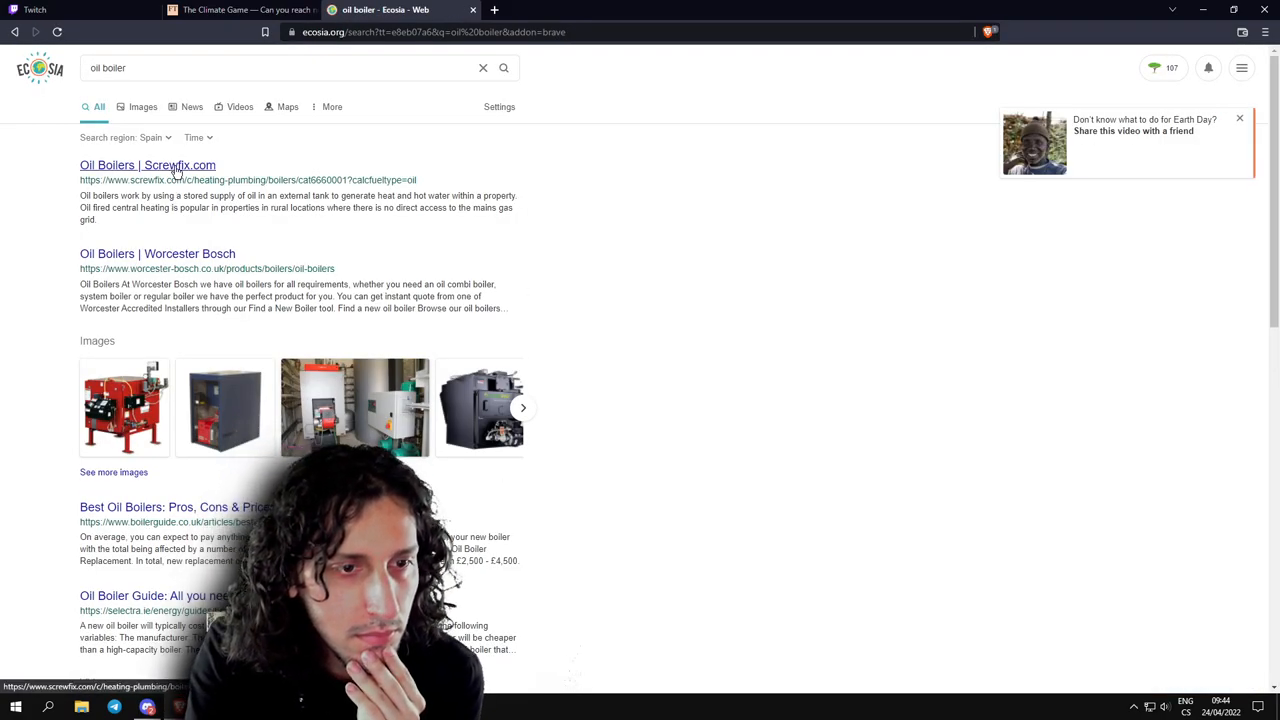
scroll(down, 3)
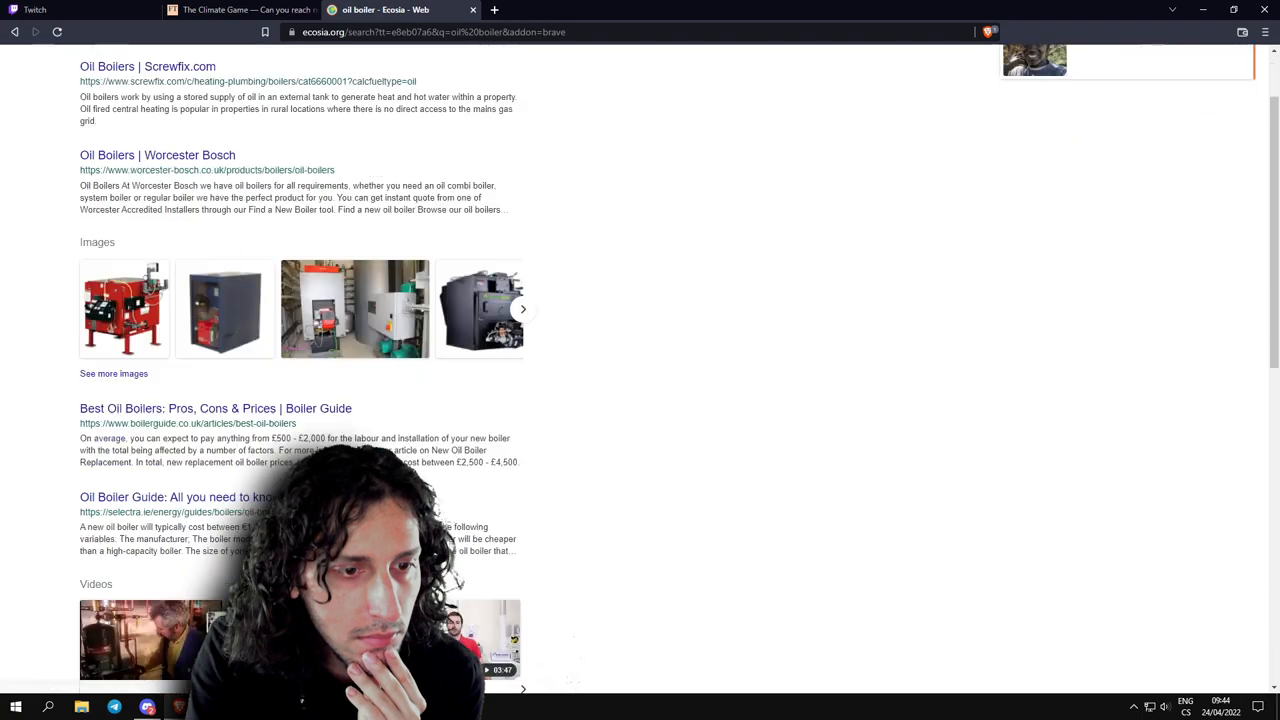
scroll(down, 3)
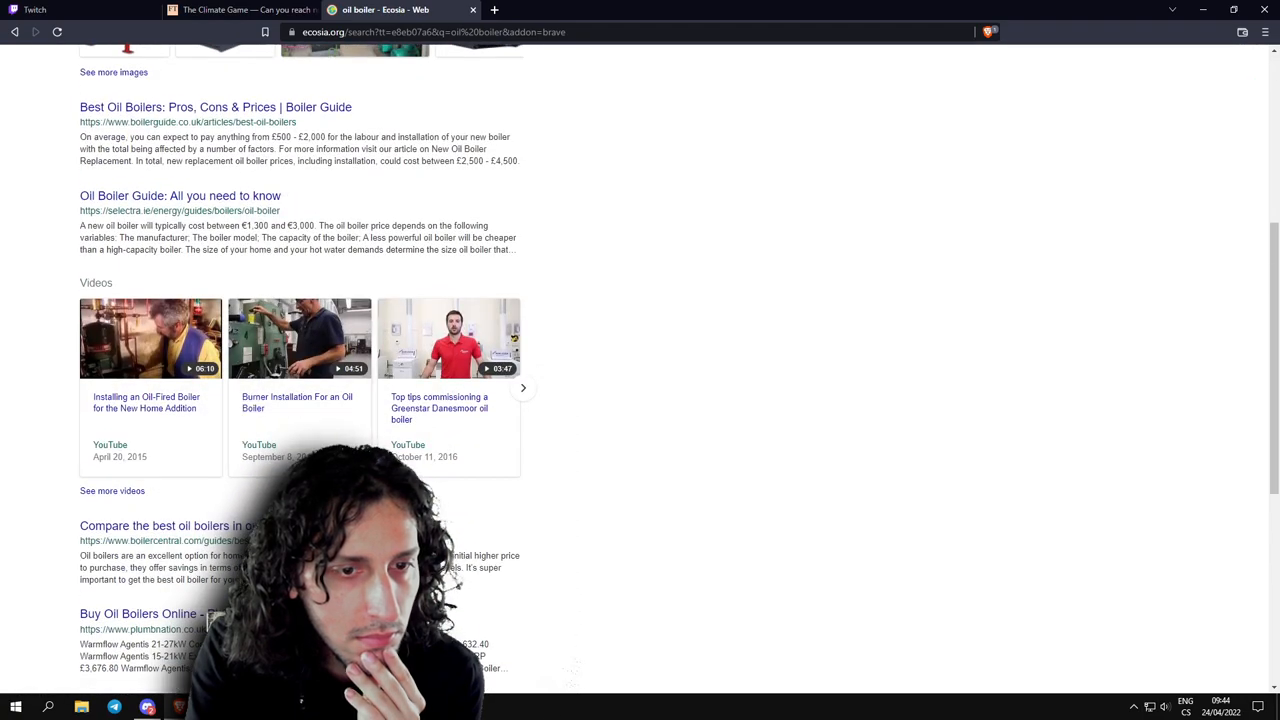
scroll(up, 3)
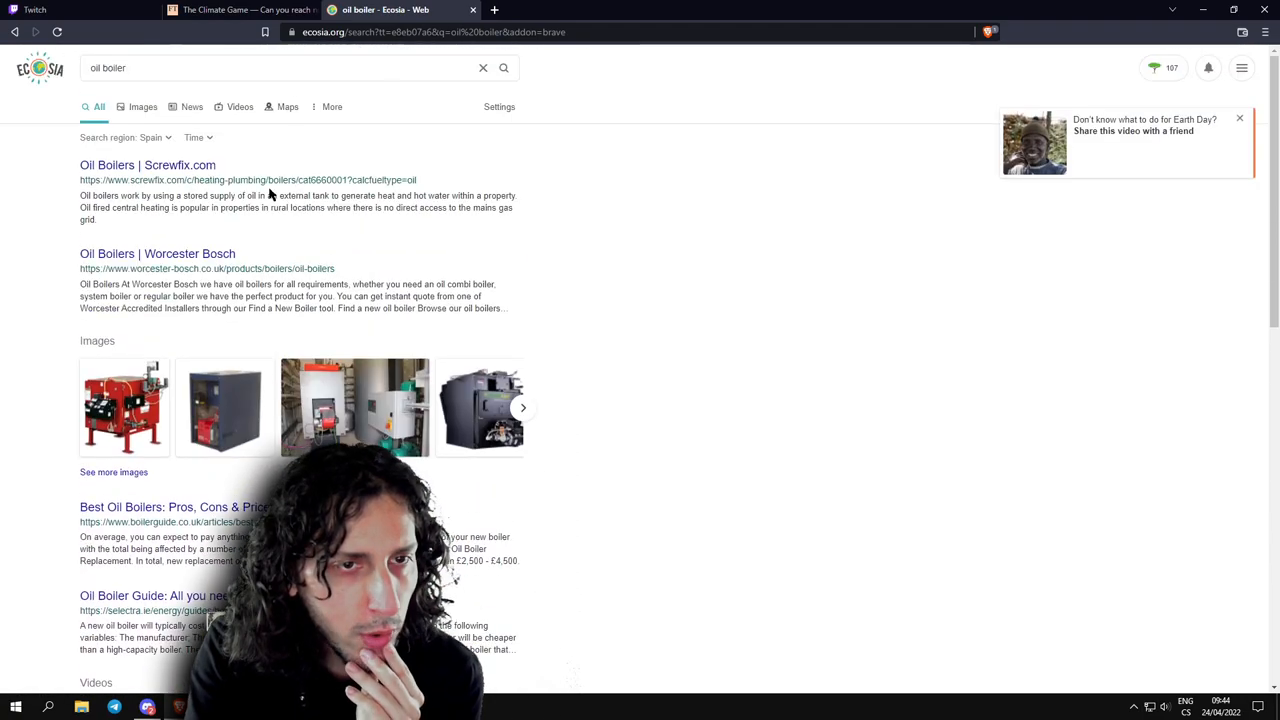
click(290, 68)
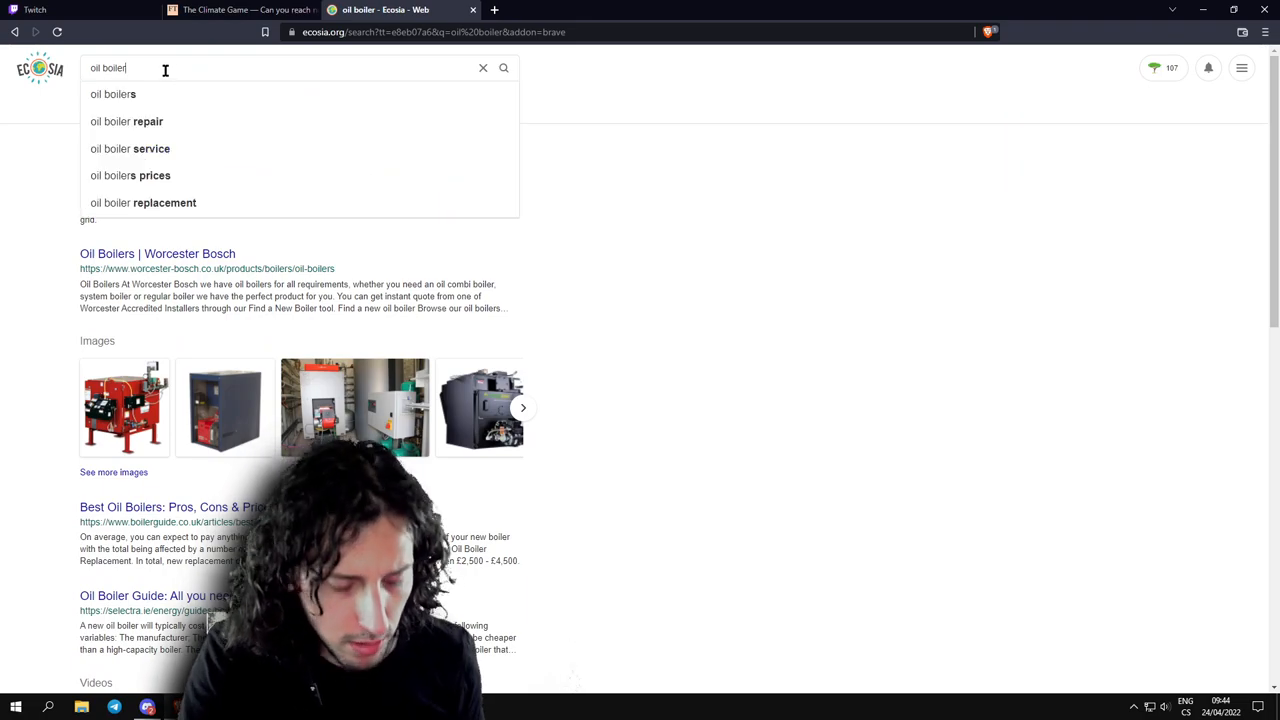
text(what are)
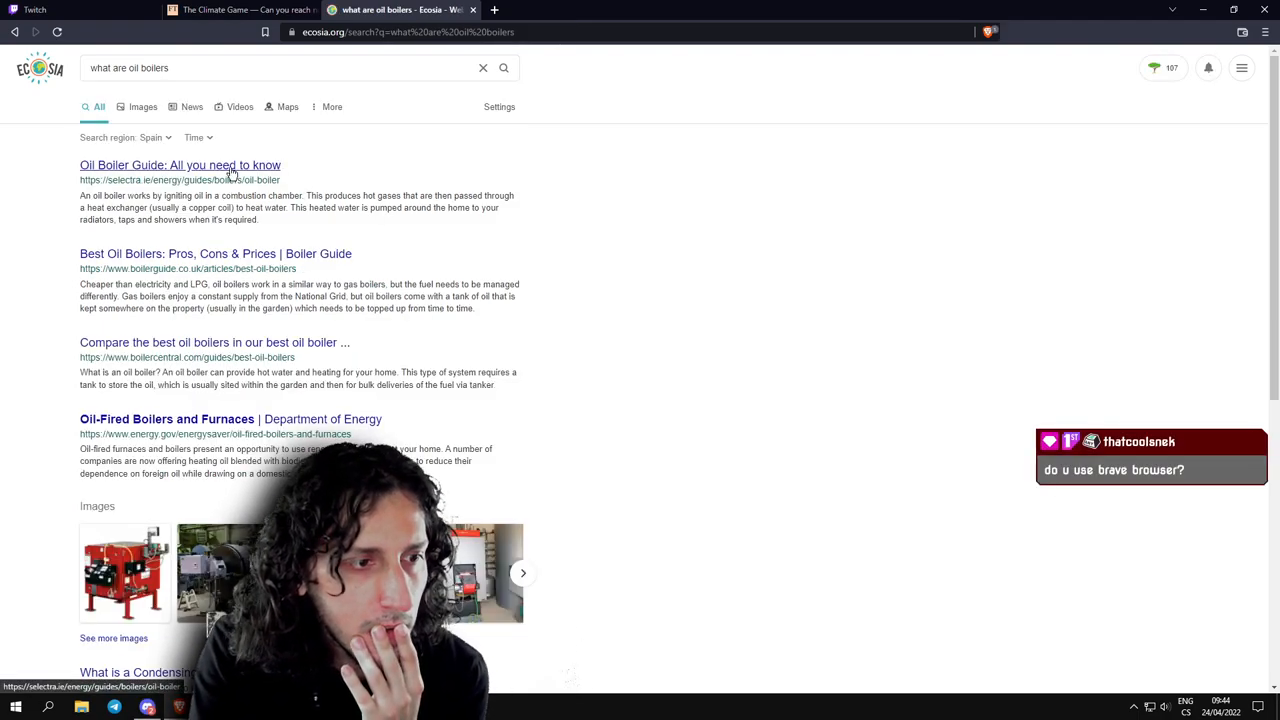
click(180, 164)
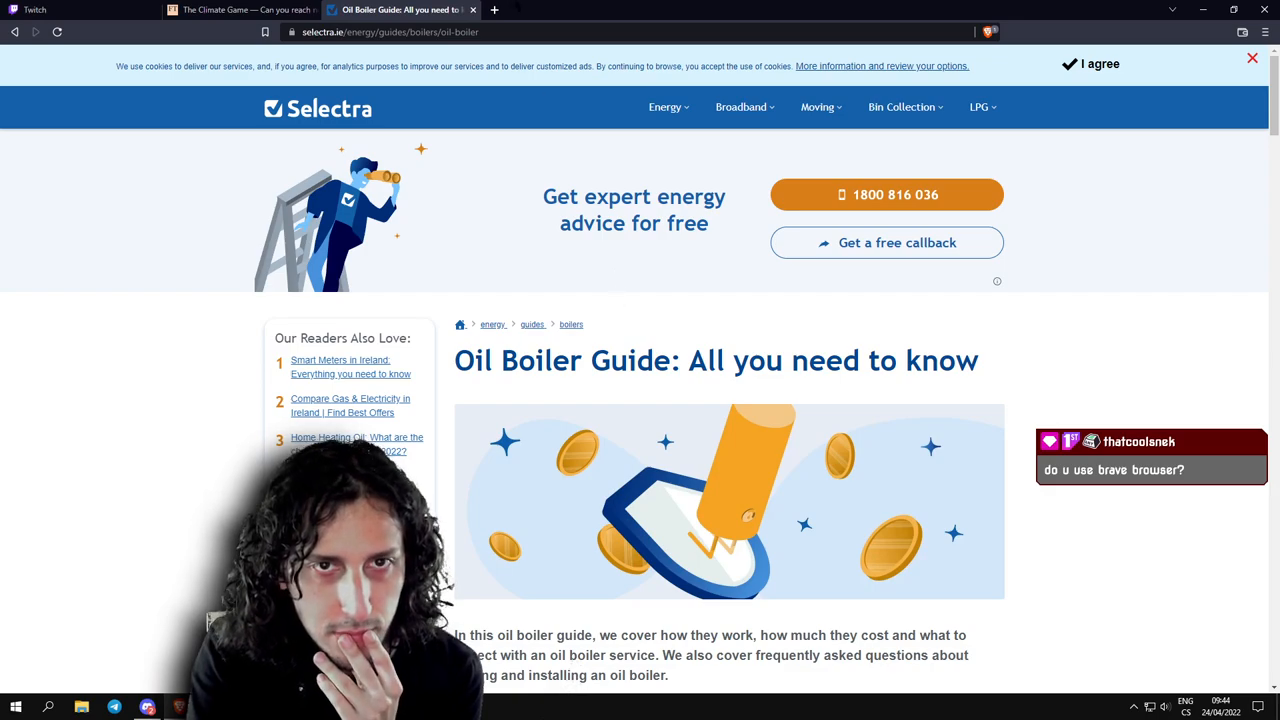
Close the stray new tab, read through Selectra's oil boiler guide, and return to the Climate Game.
click(494, 8)
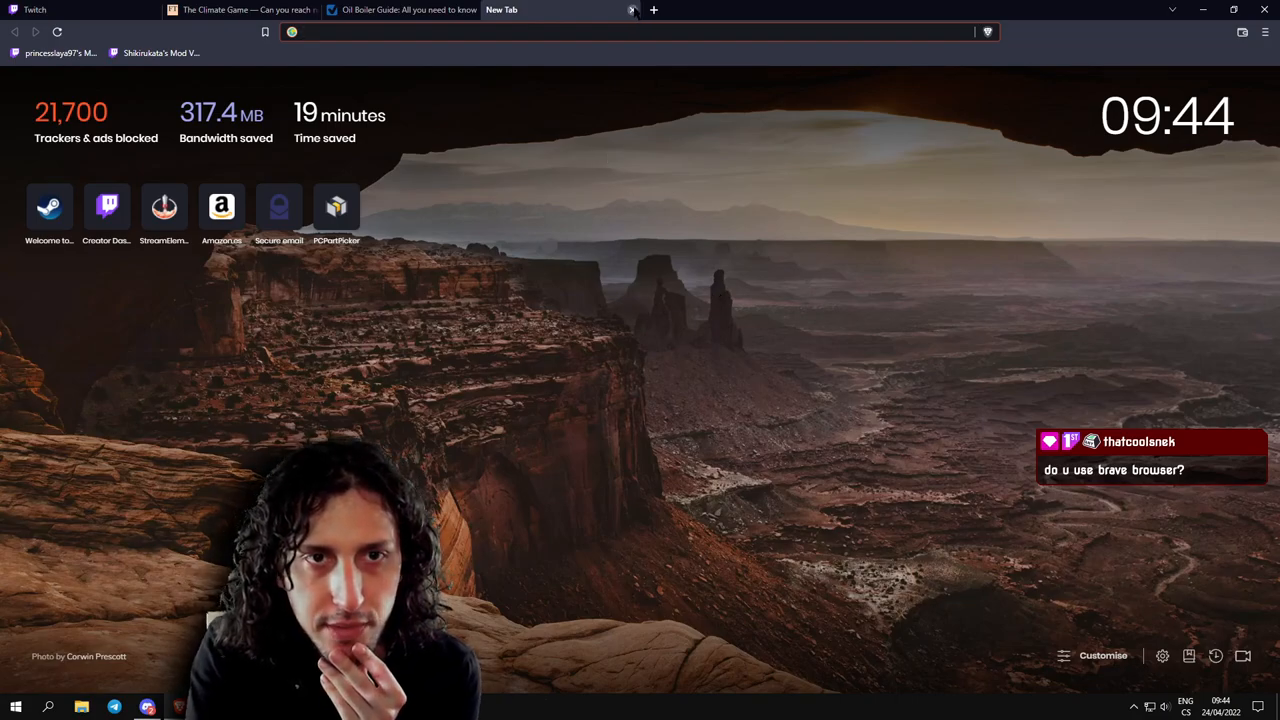
click(632, 10)
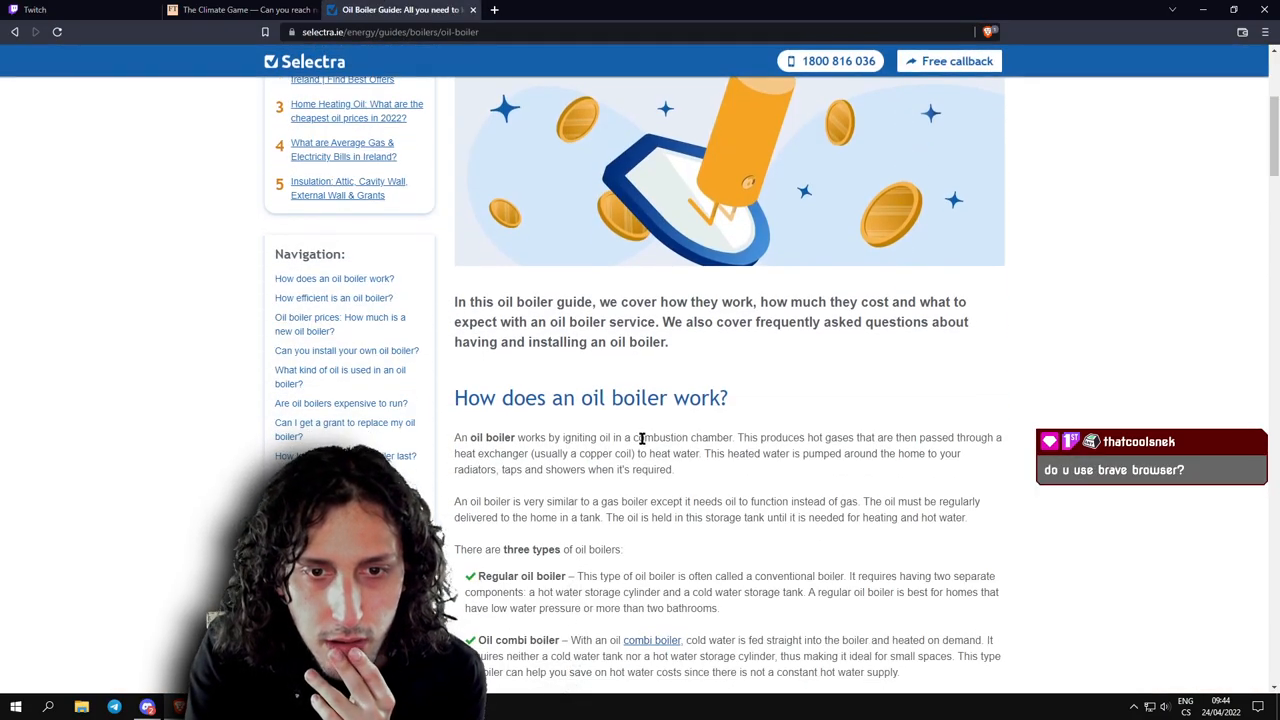
scroll(down, 3)
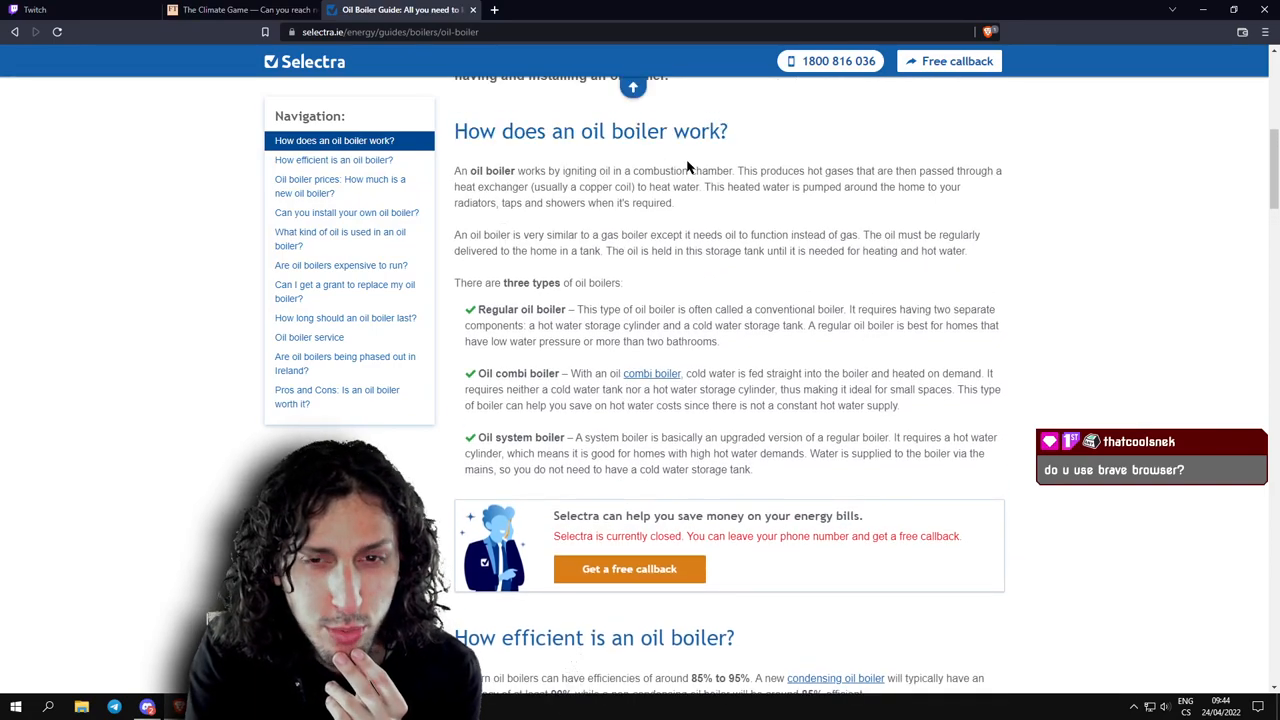
mouse_move(690, 170)
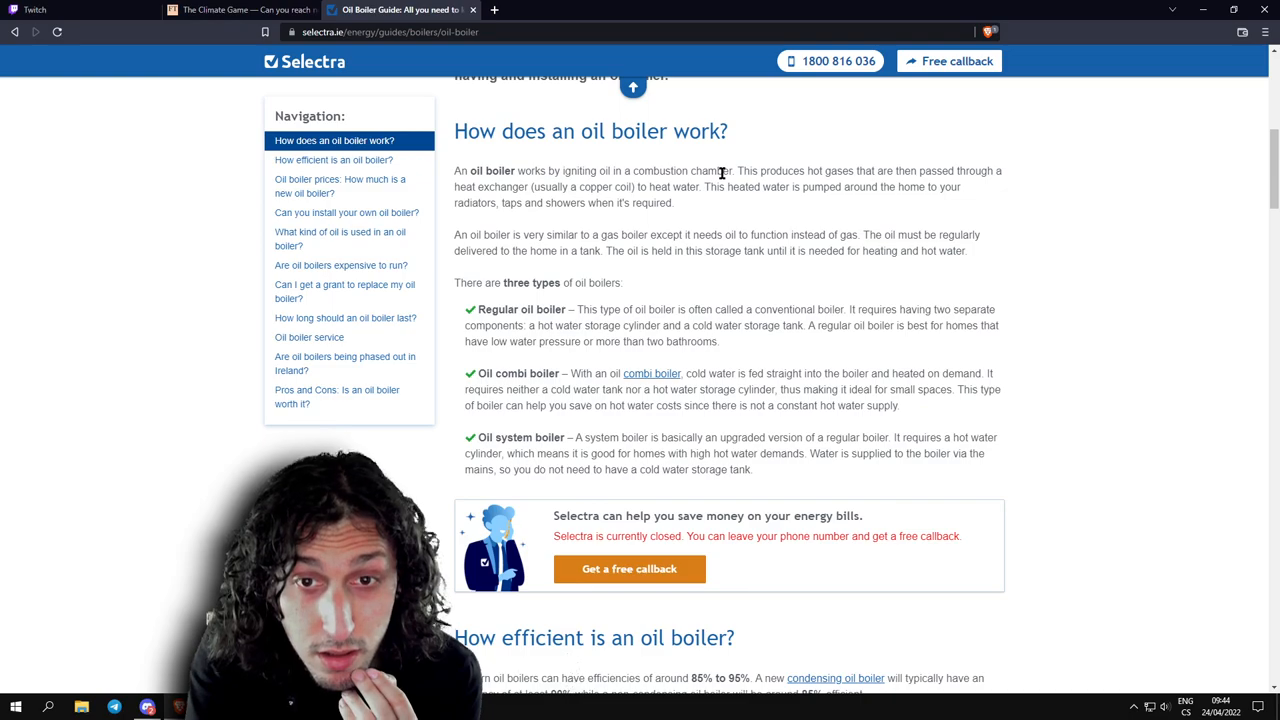
mouse_move(544, 200)
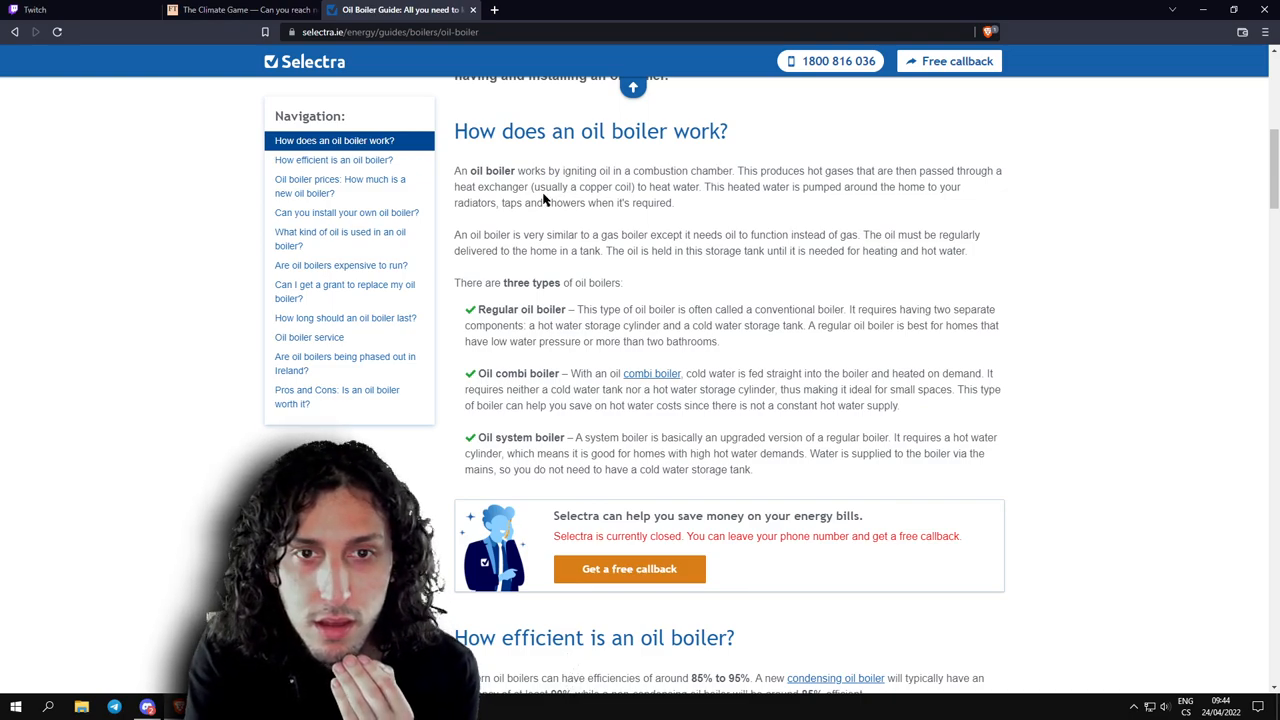
mouse_move(784, 222)
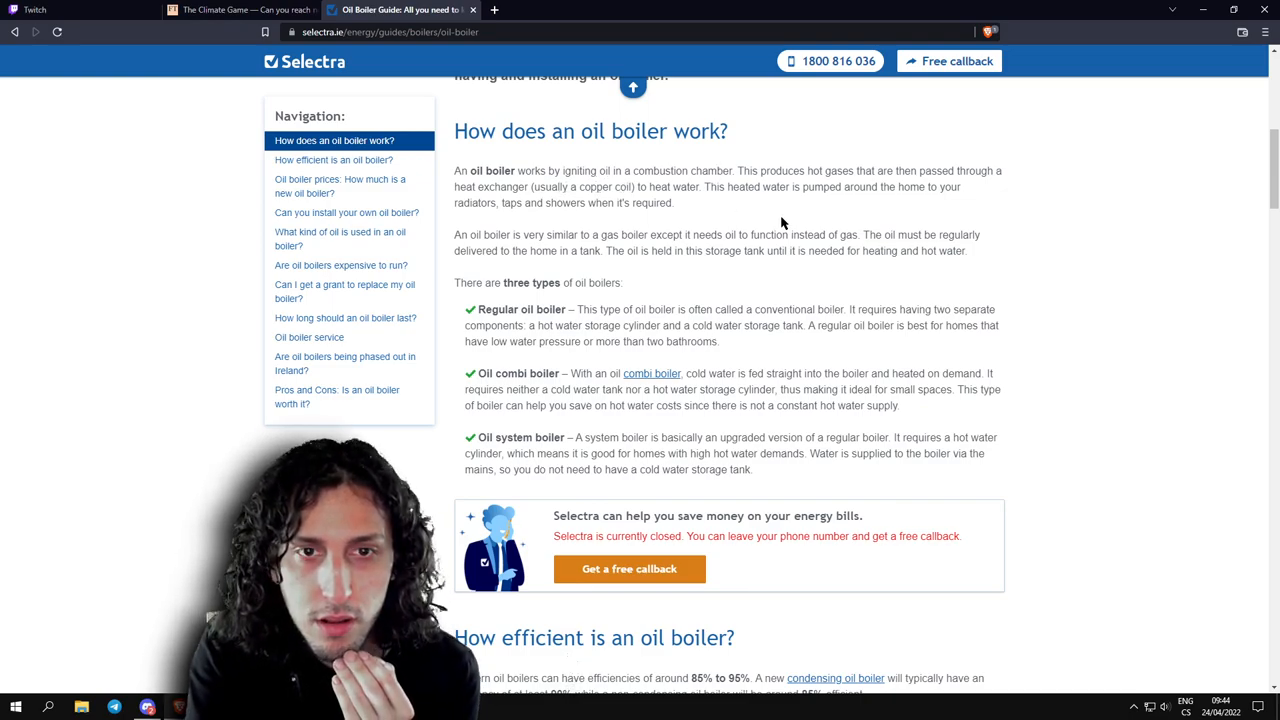
mouse_move(734, 234)
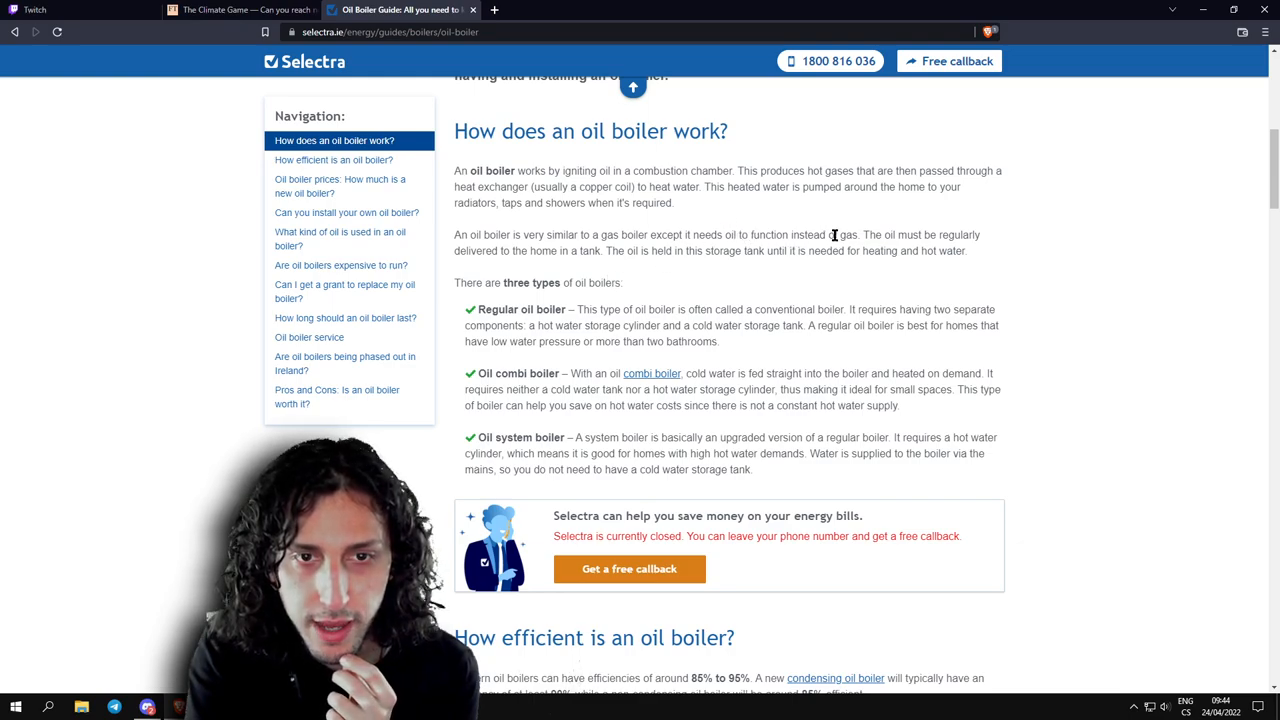
mouse_move(808, 270)
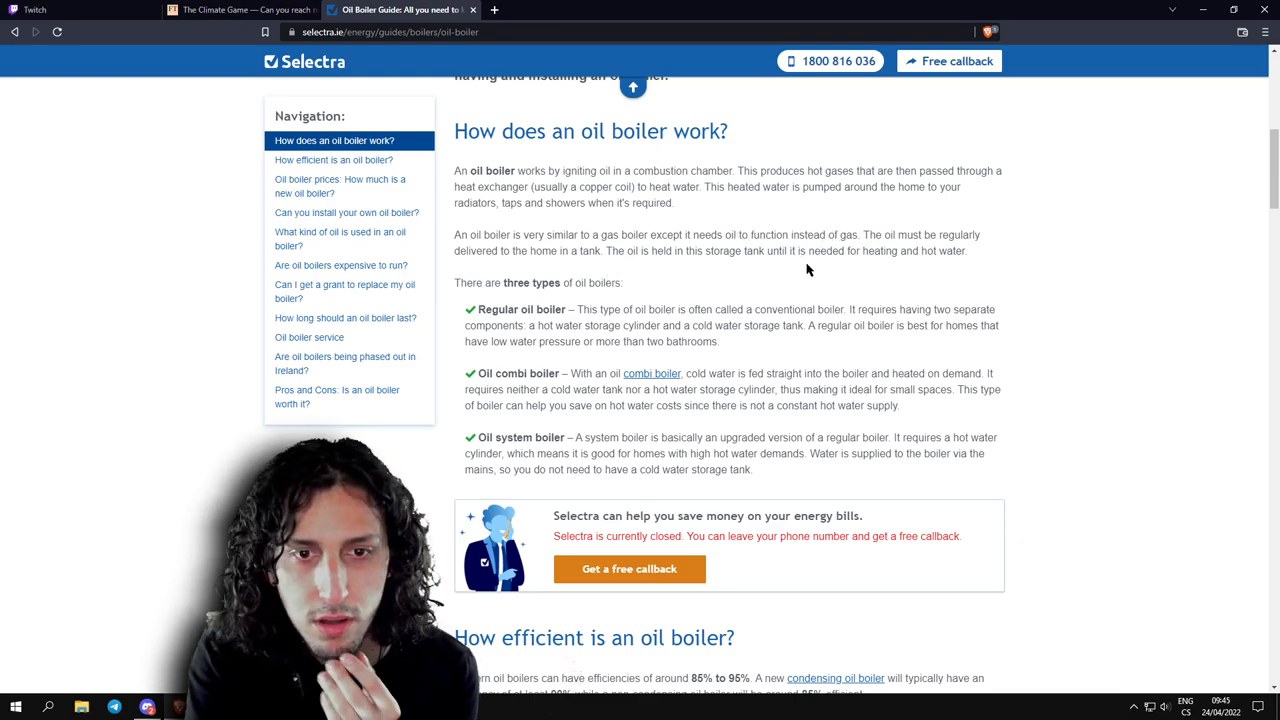
mouse_move(780, 308)
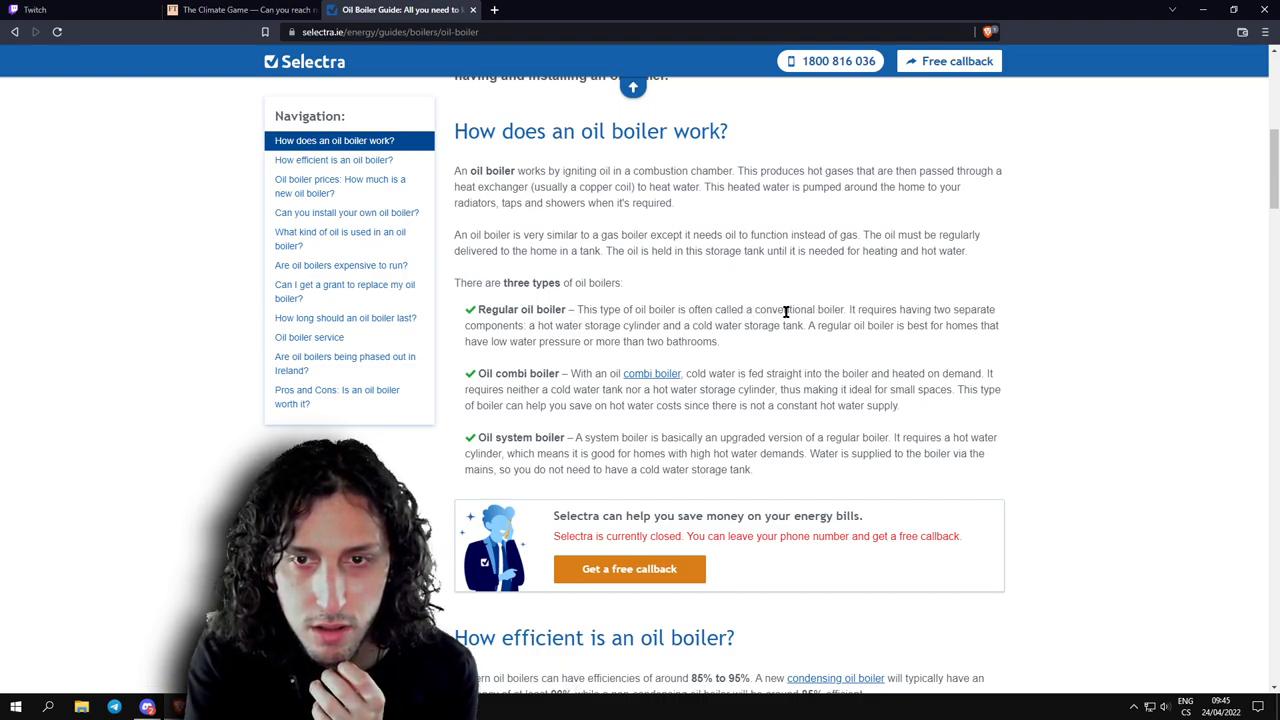
mouse_move(740, 350)
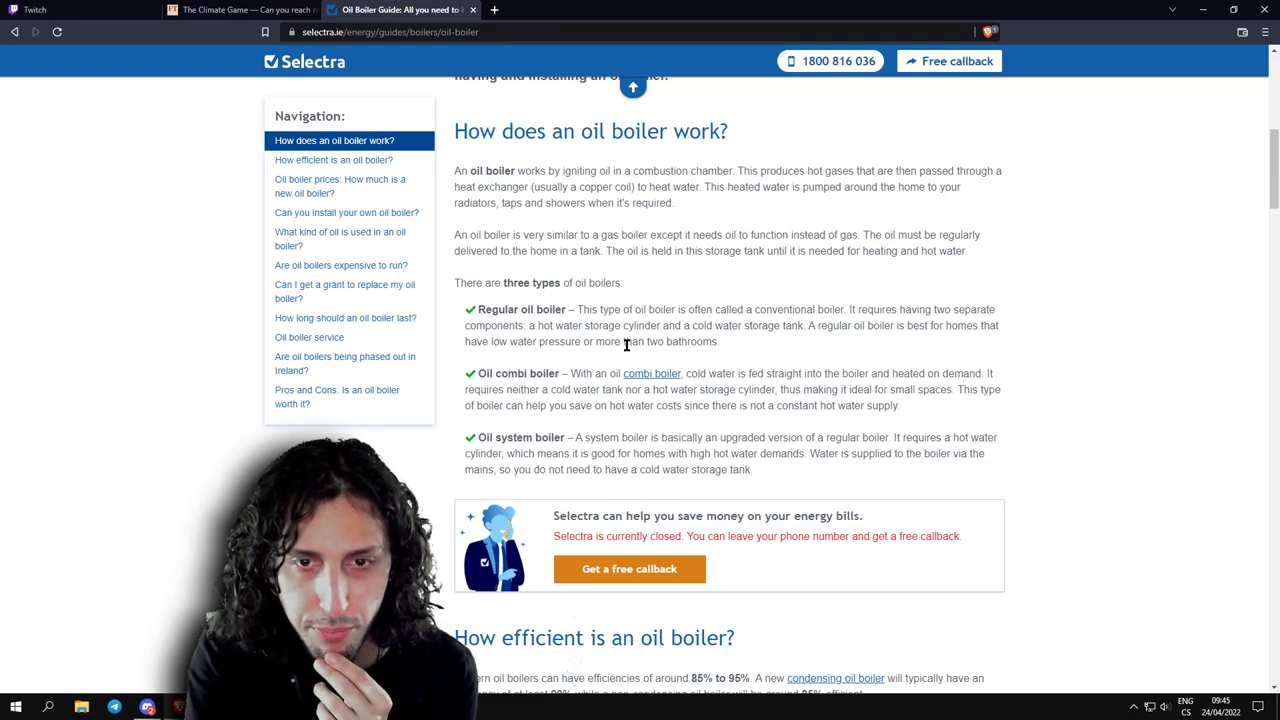
mouse_move(824, 376)
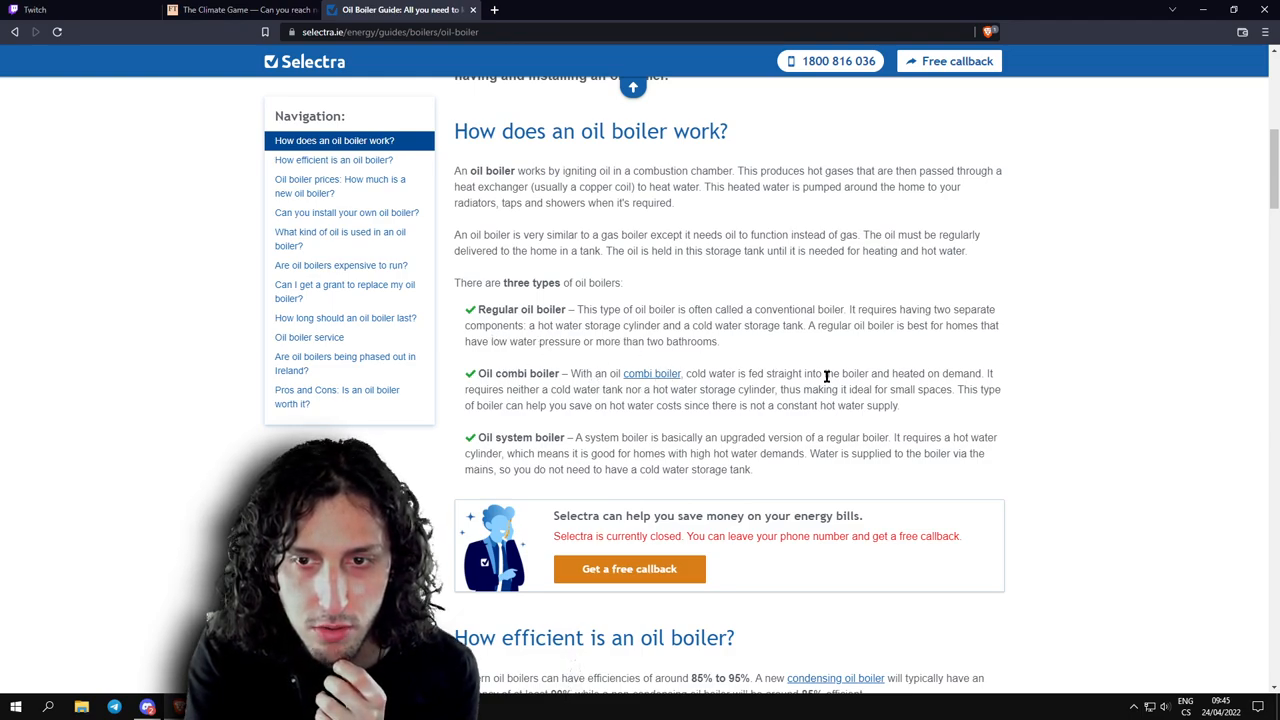
scroll(down, 3)
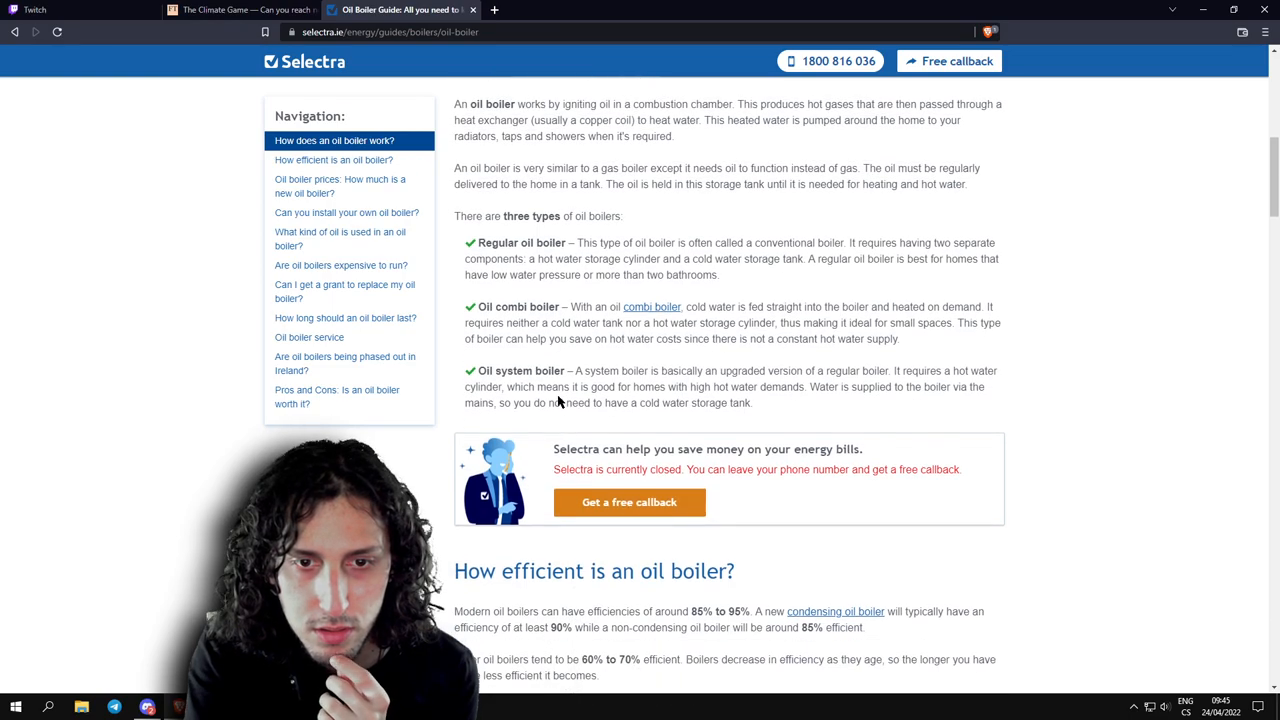
scroll(down, 3)
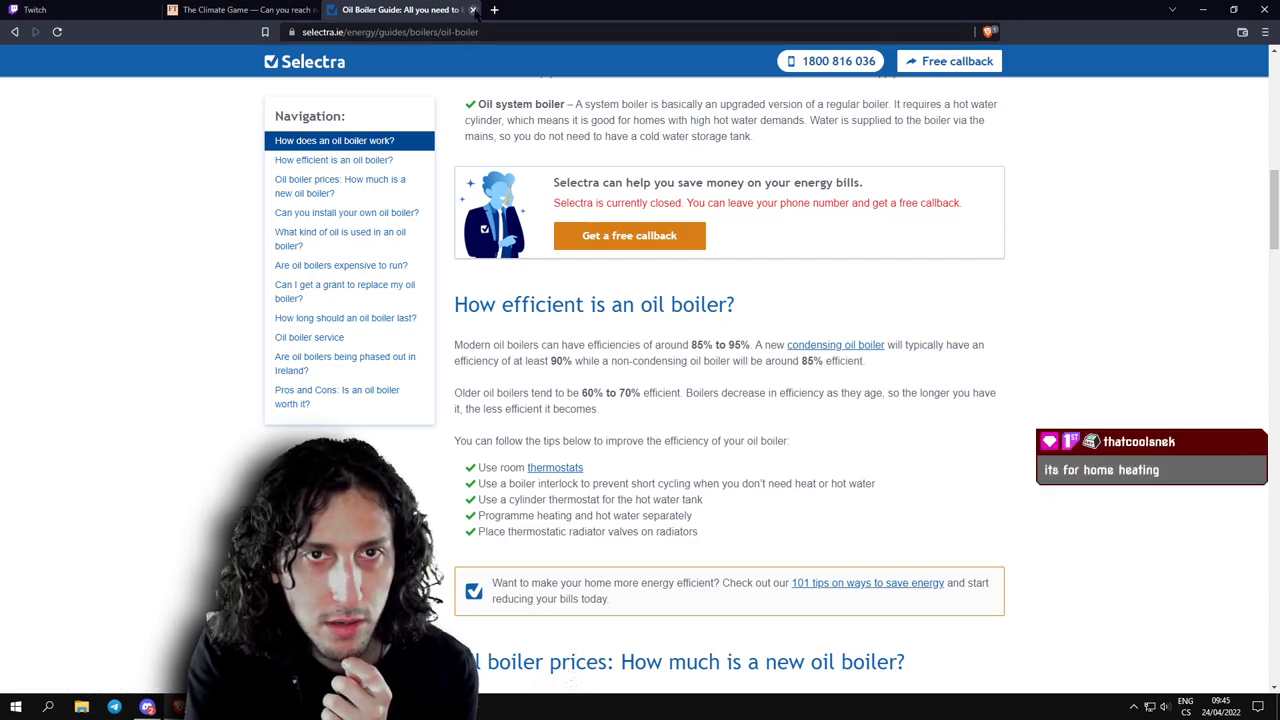
click(240, 8)
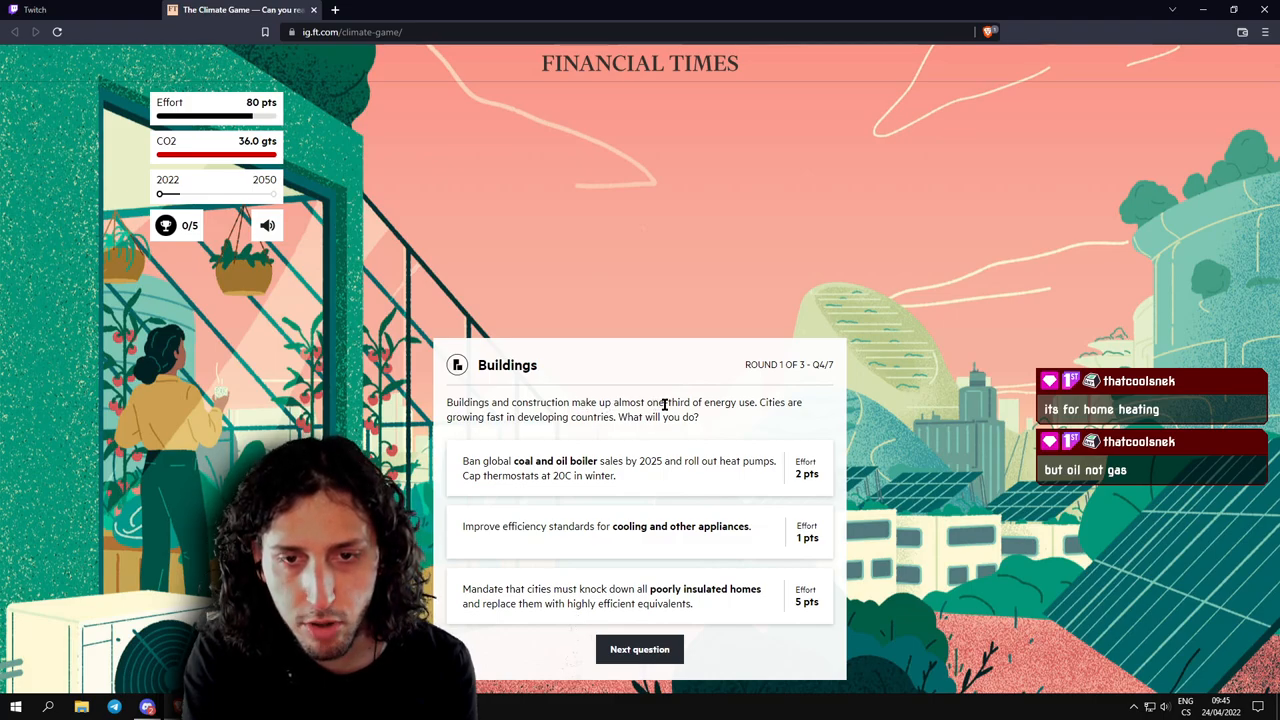
mouse_move(784, 414)
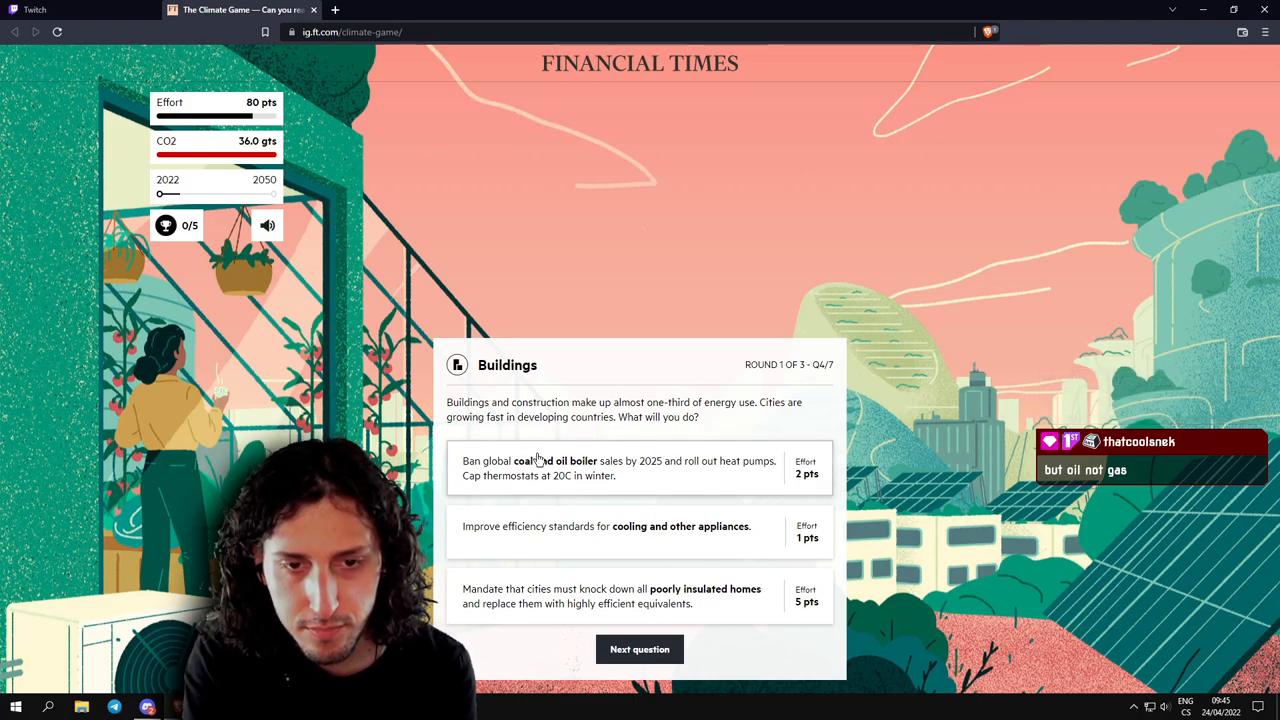
mouse_move(632, 476)
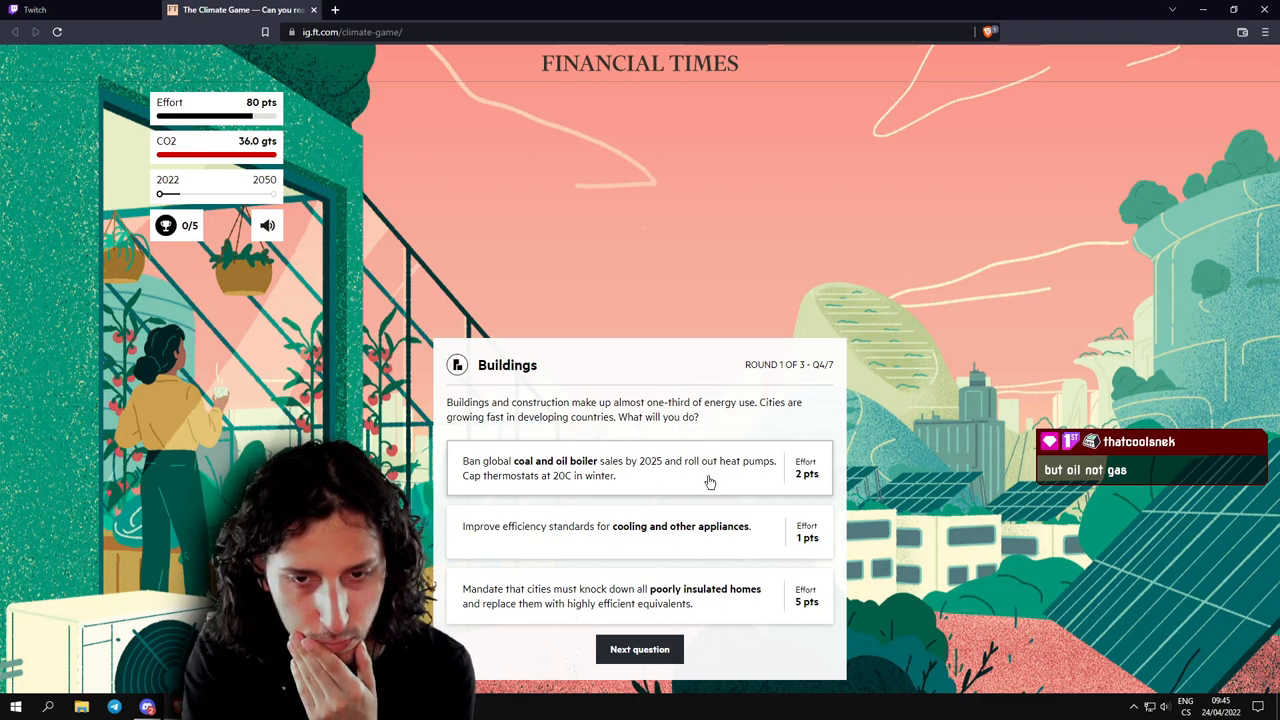
mouse_move(732, 472)
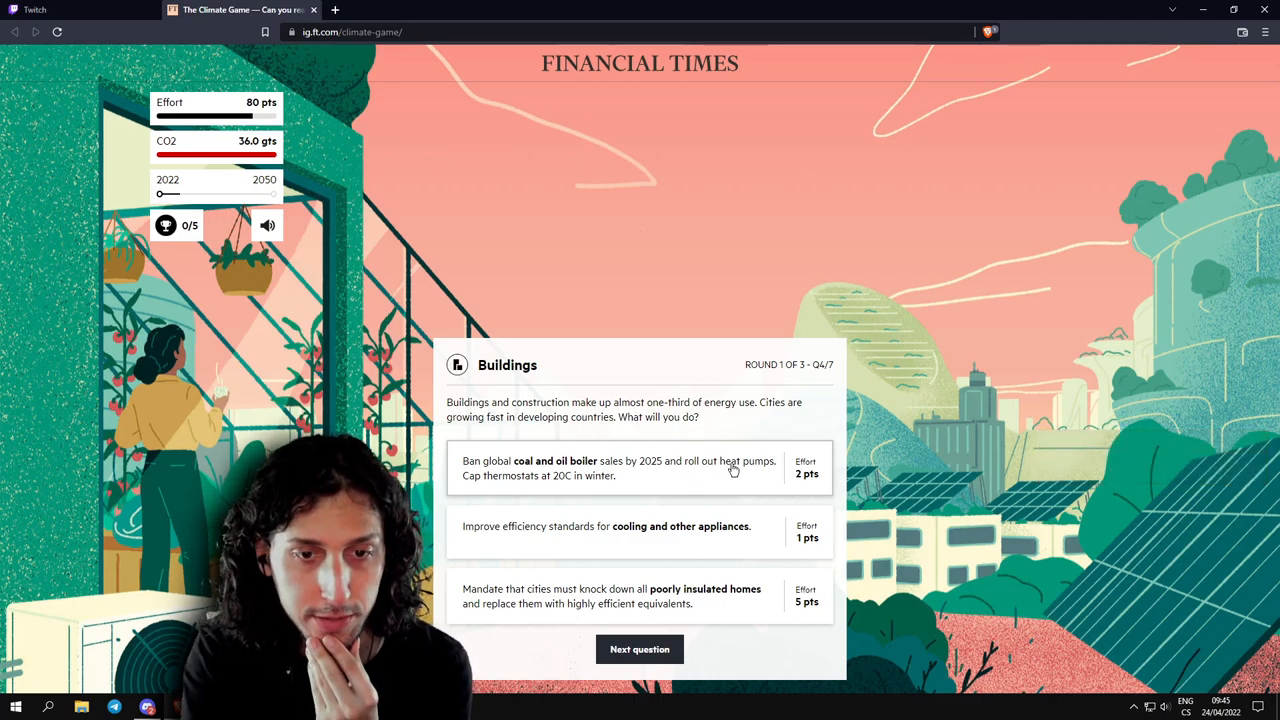
mouse_move(592, 476)
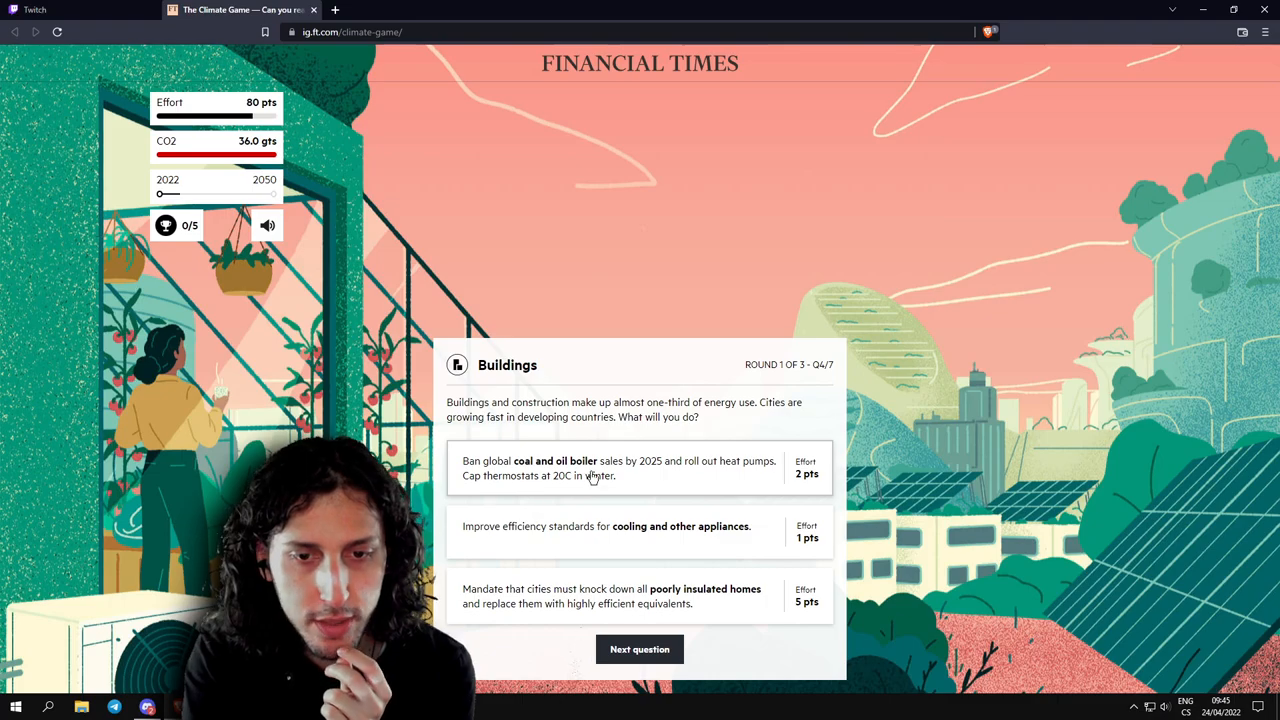
mouse_move(596, 488)
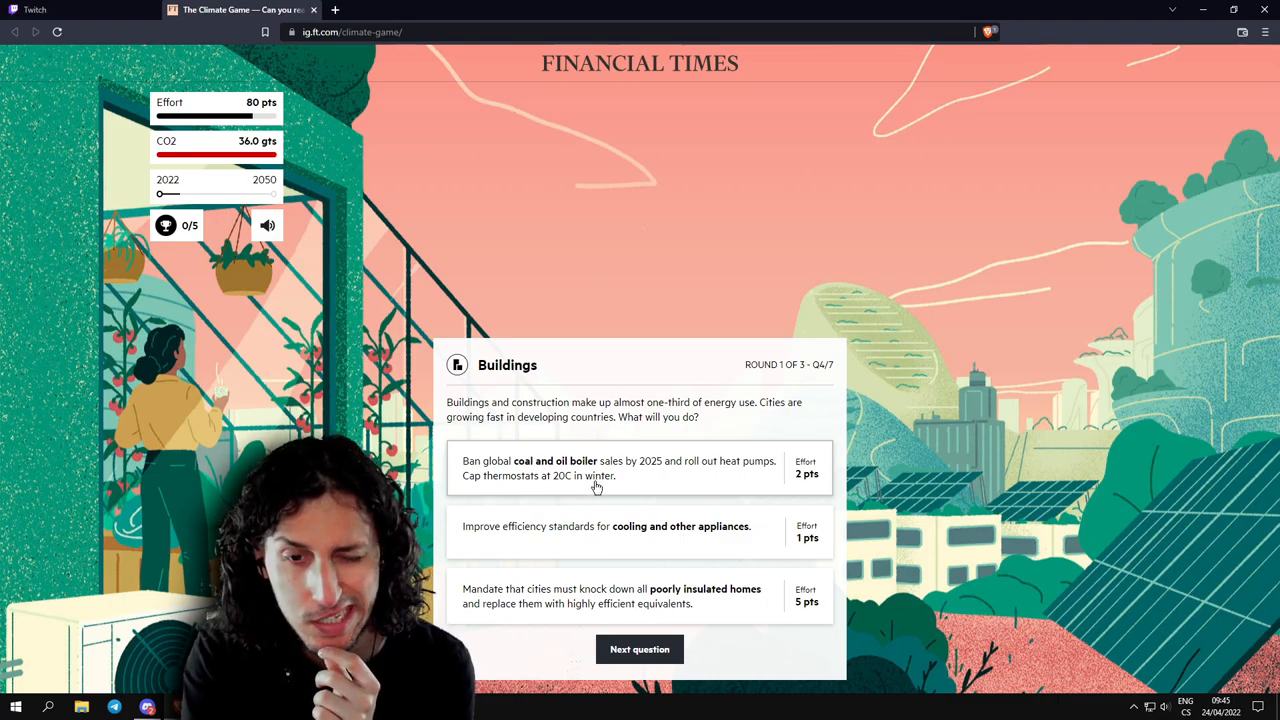
mouse_move(616, 570)
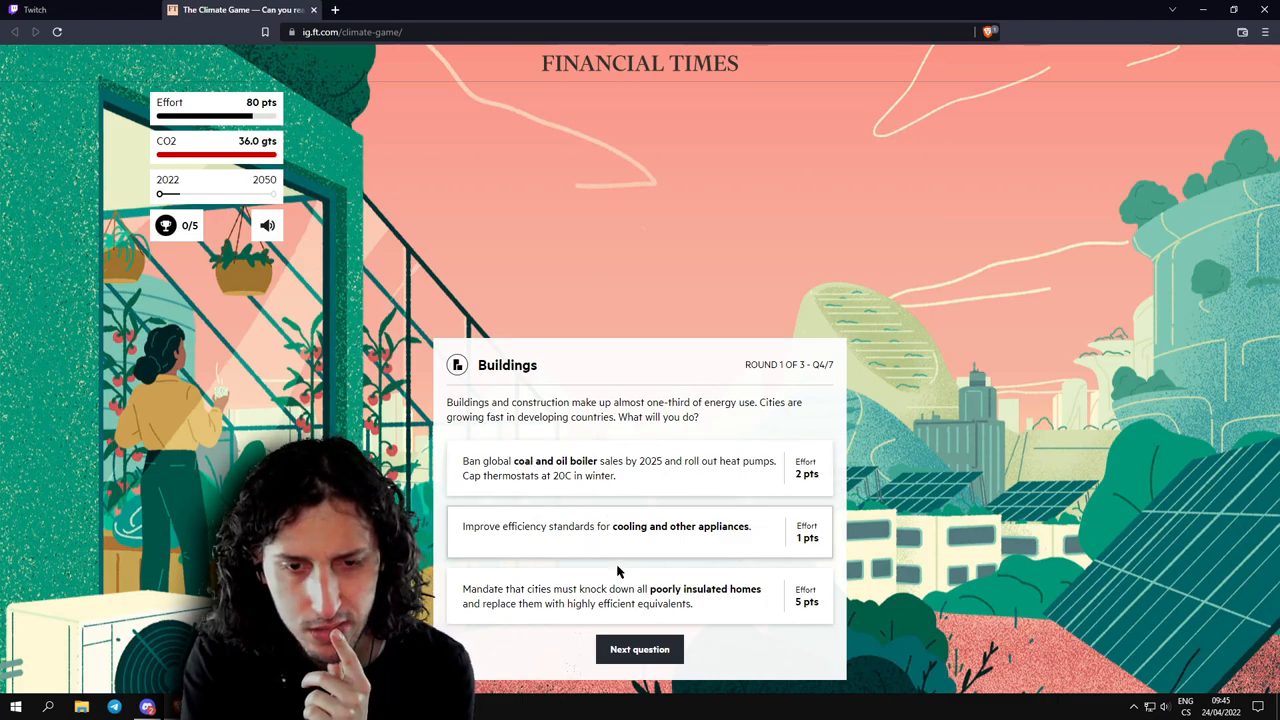
mouse_move(636, 538)
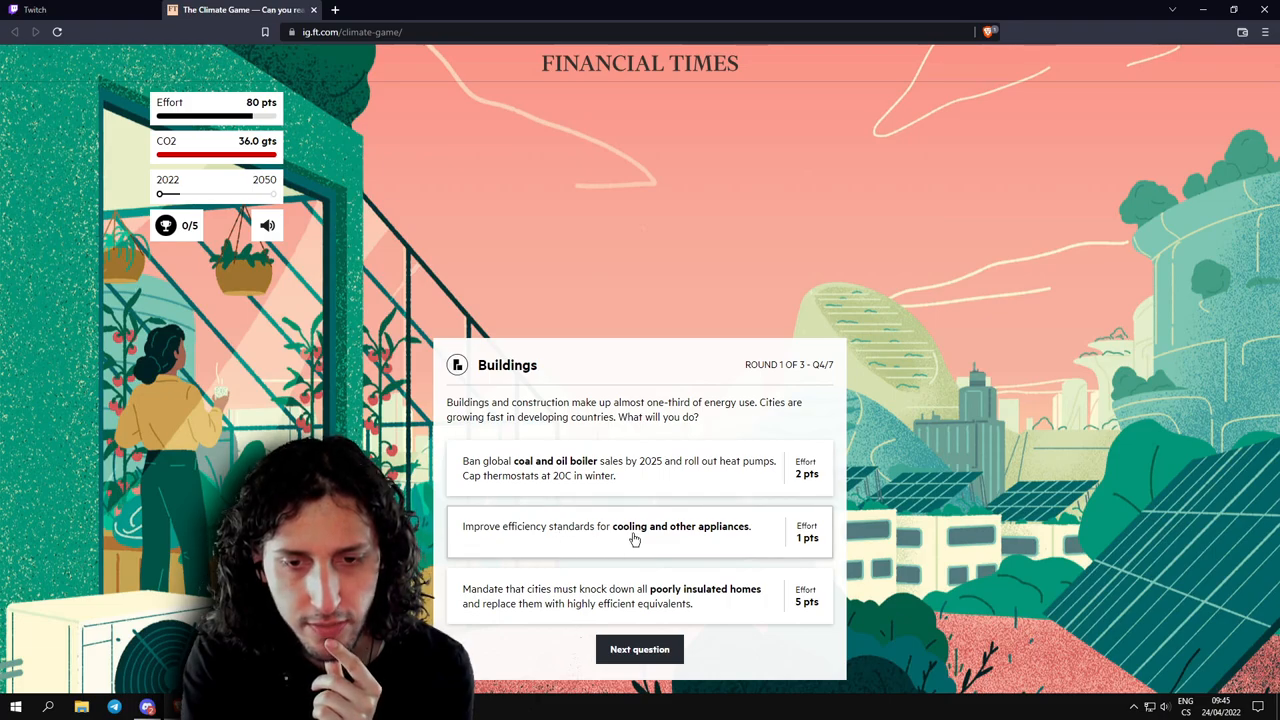
mouse_move(686, 564)
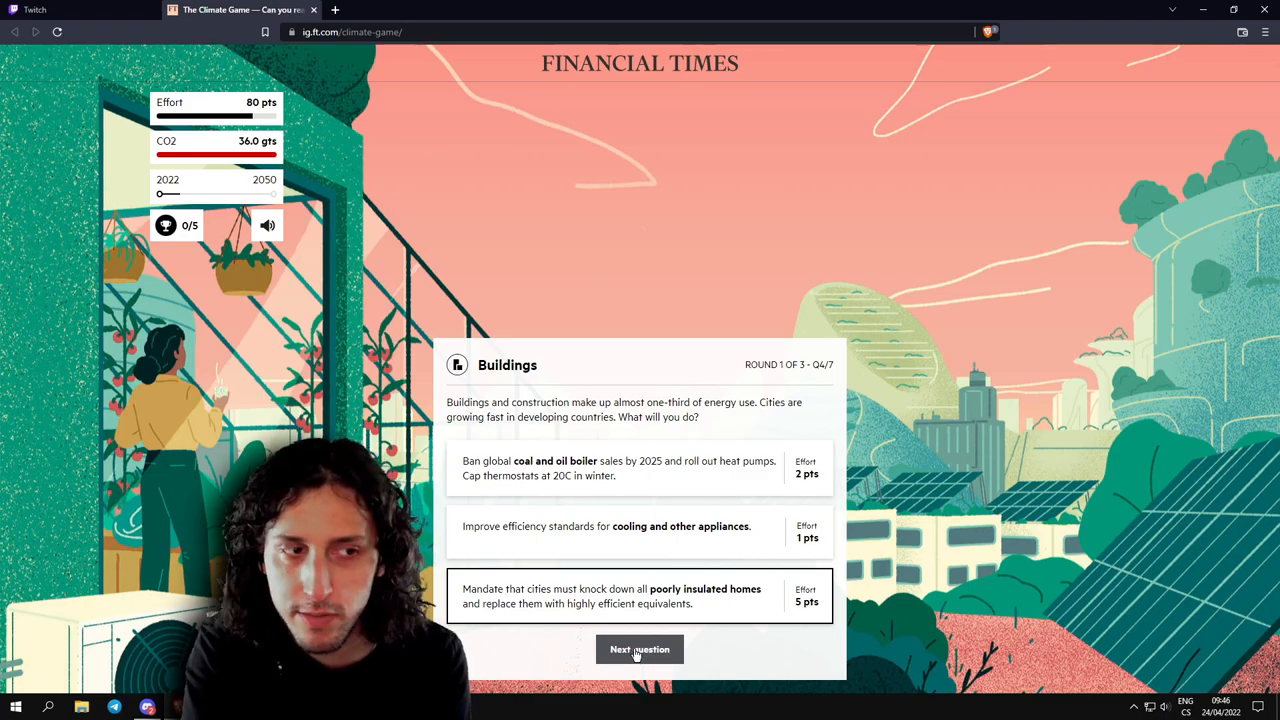
Submit the demolish-poorly-insulated-homes Buildings answer and continue to the next question.
click(640, 648)
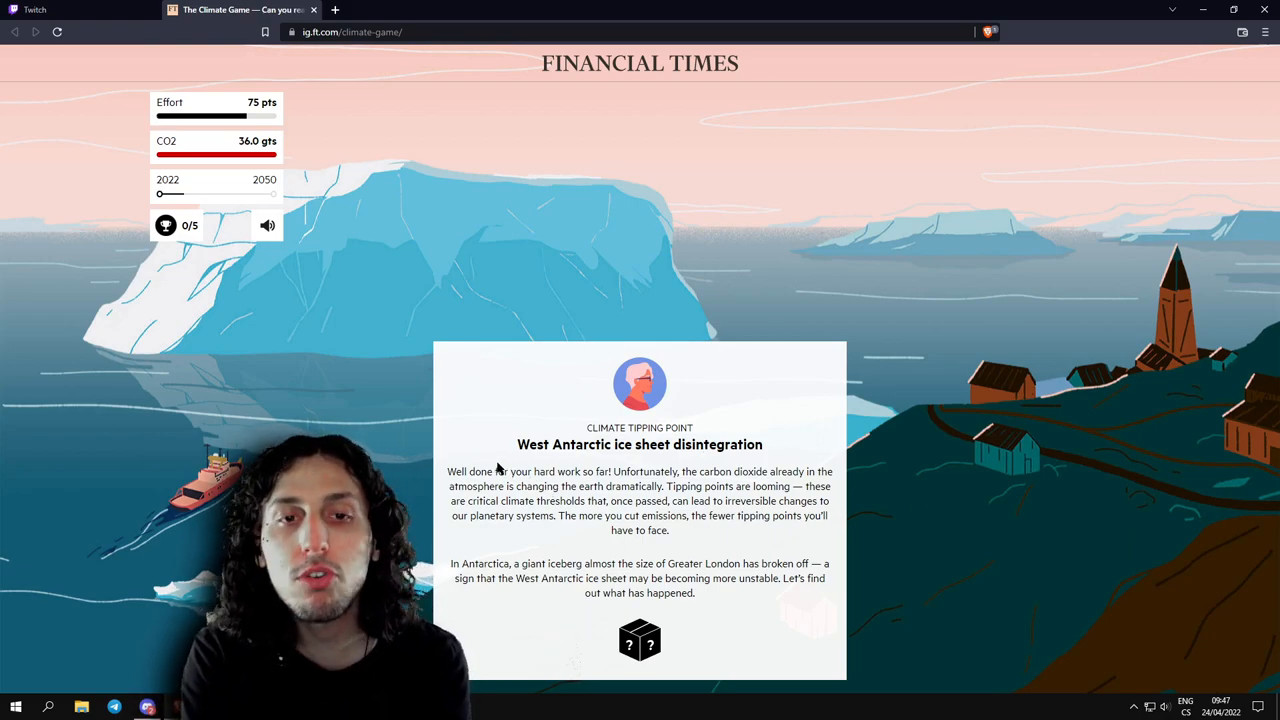
mouse_move(516, 390)
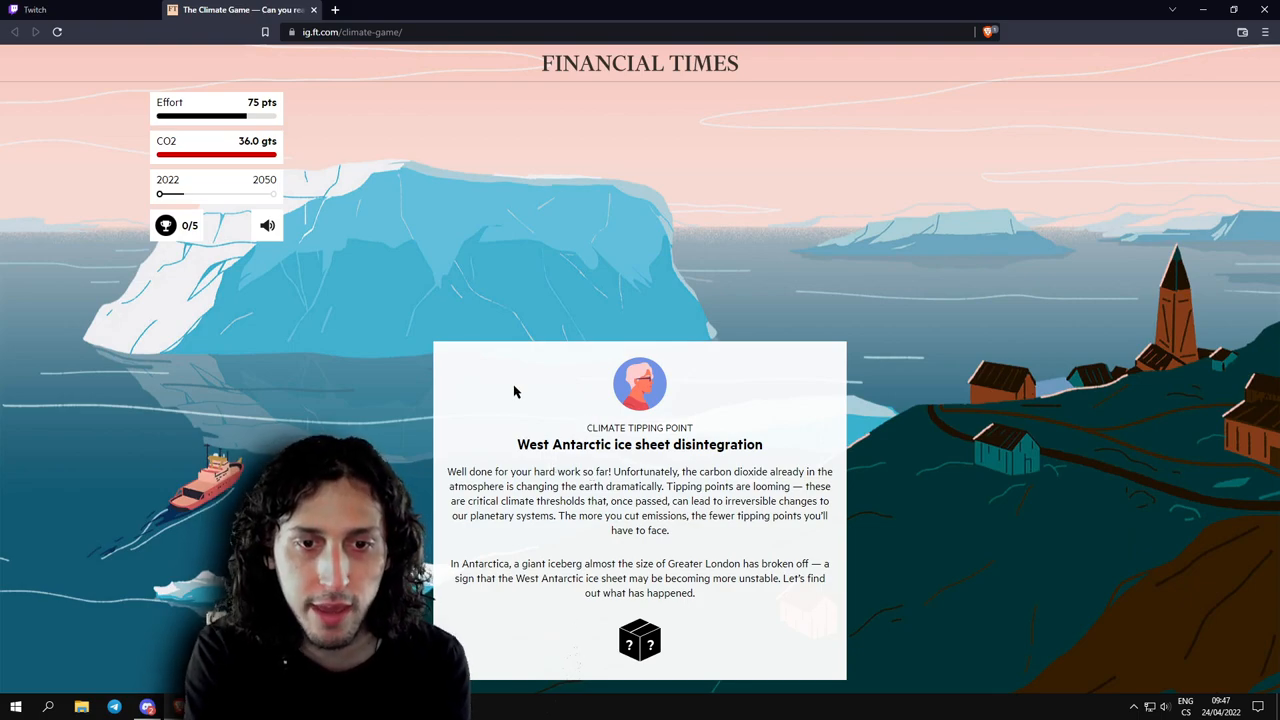
mouse_move(520, 400)
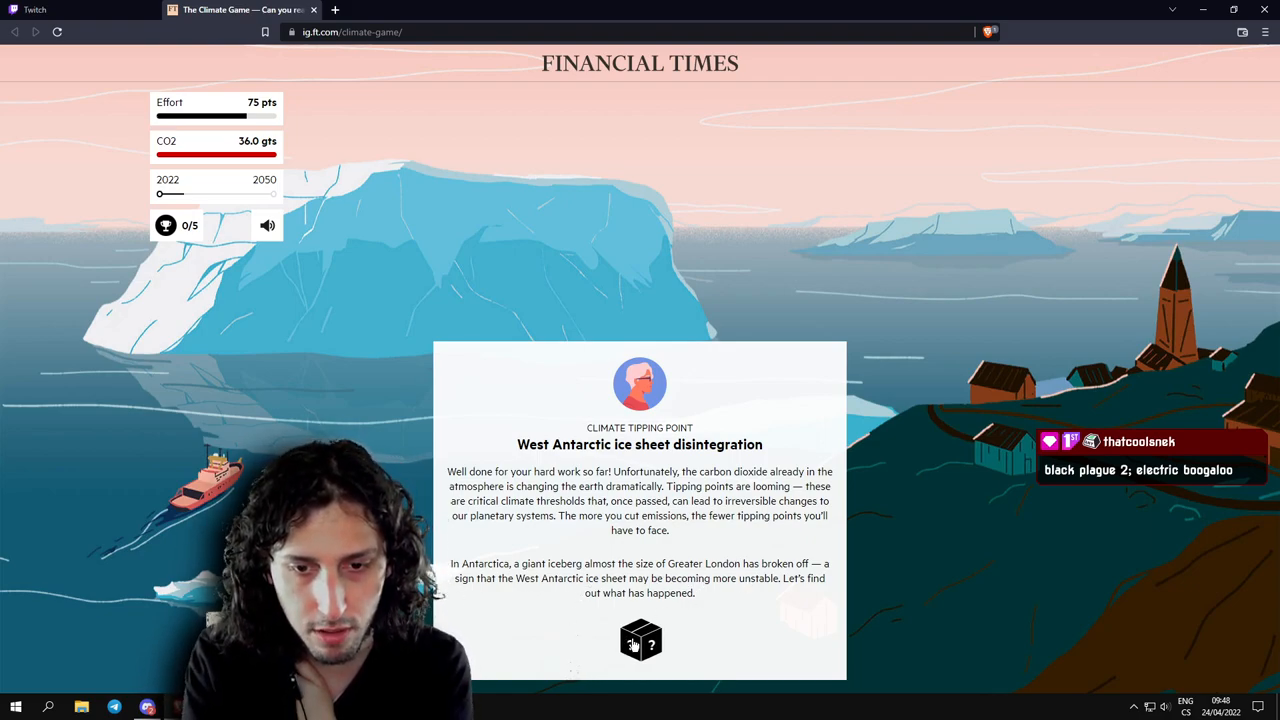
Reveal the West Antarctic tipping point outcome and clear the highlighted text on the card.
click(640, 640)
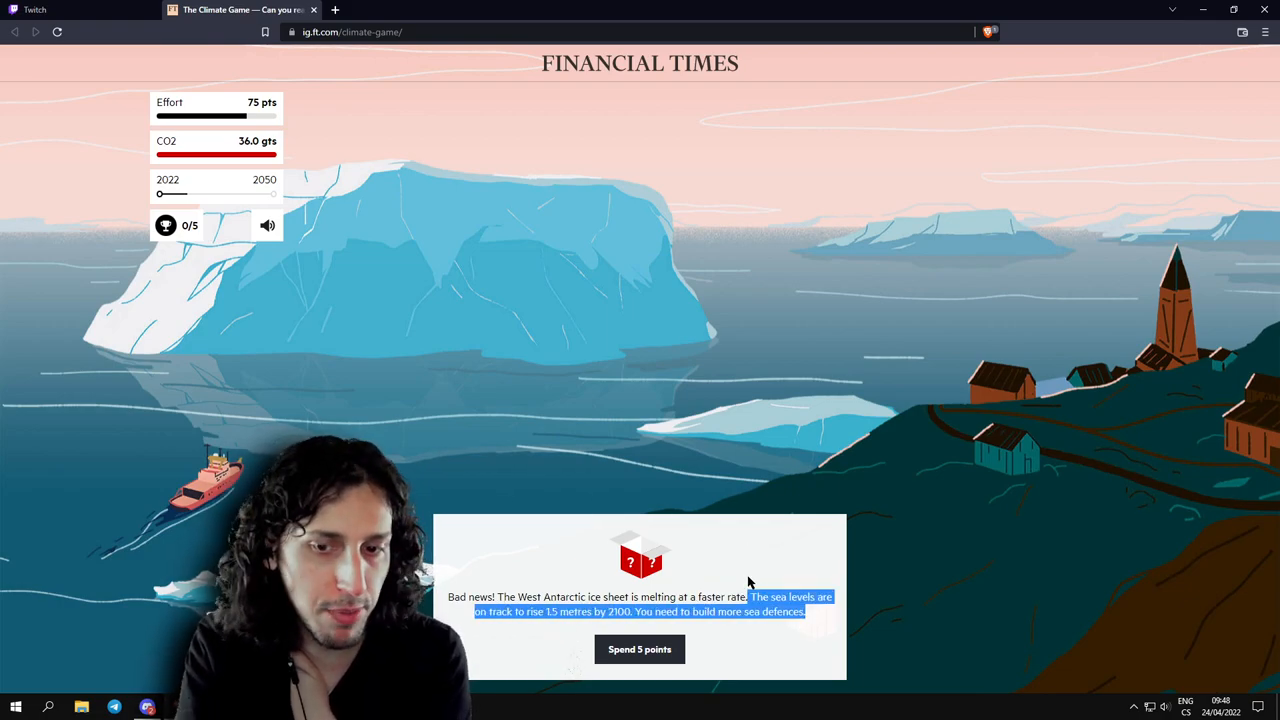
mouse_move(752, 598)
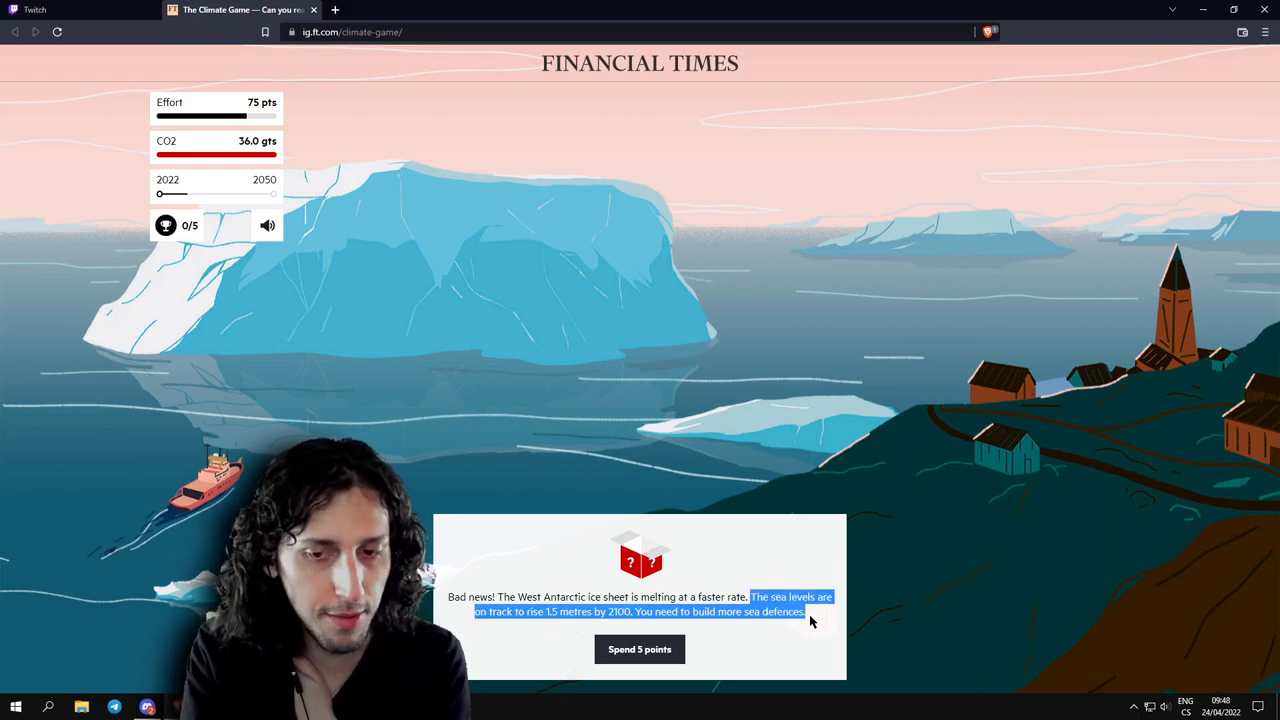
click(810, 620)
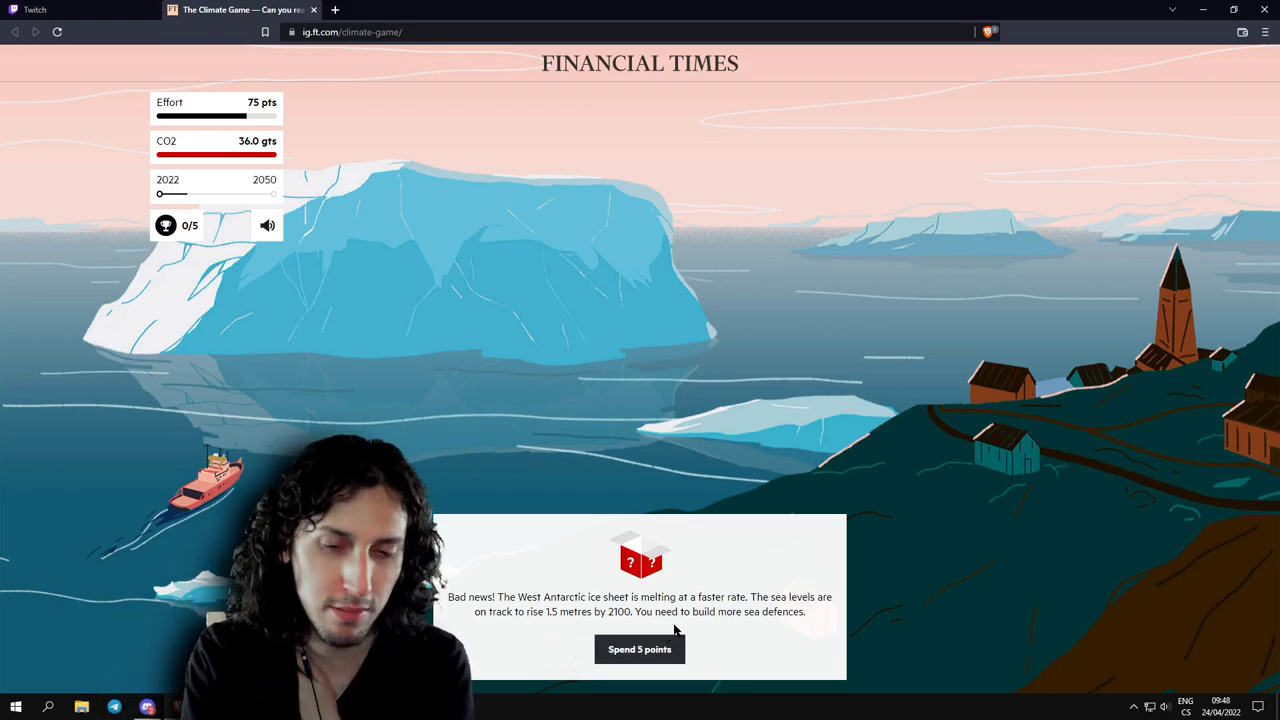
click(640, 648)
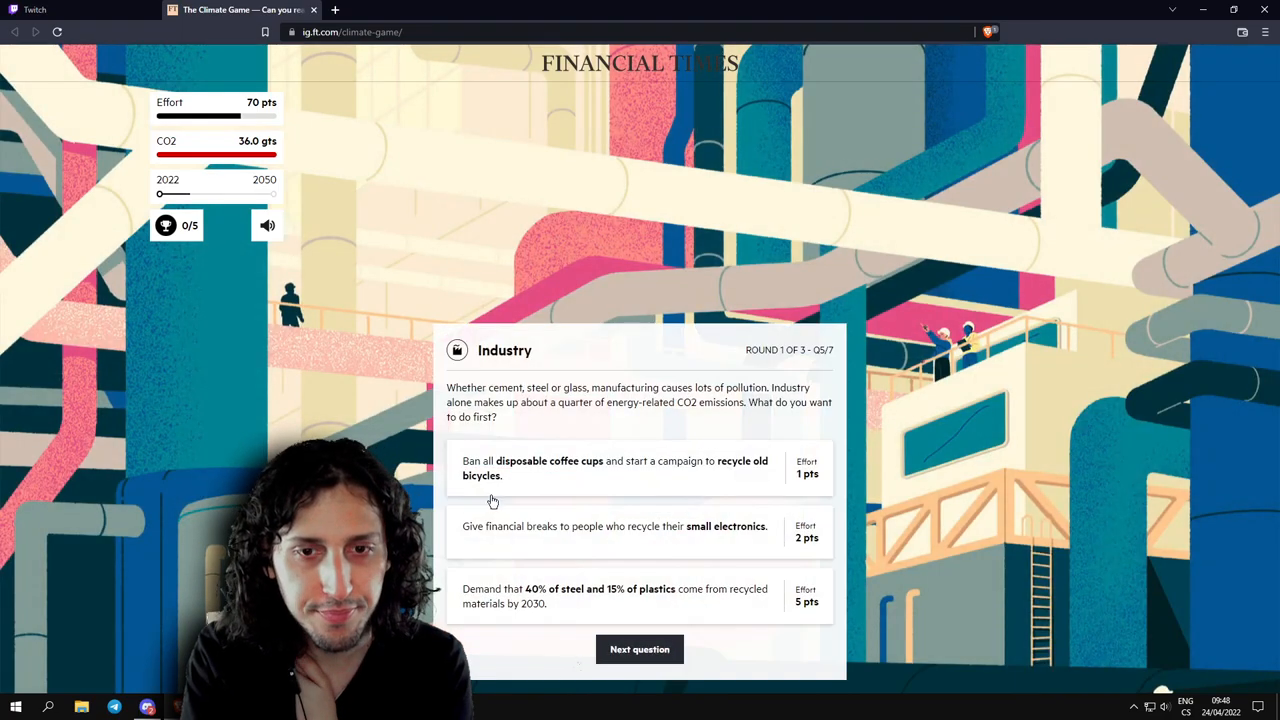
mouse_move(532, 392)
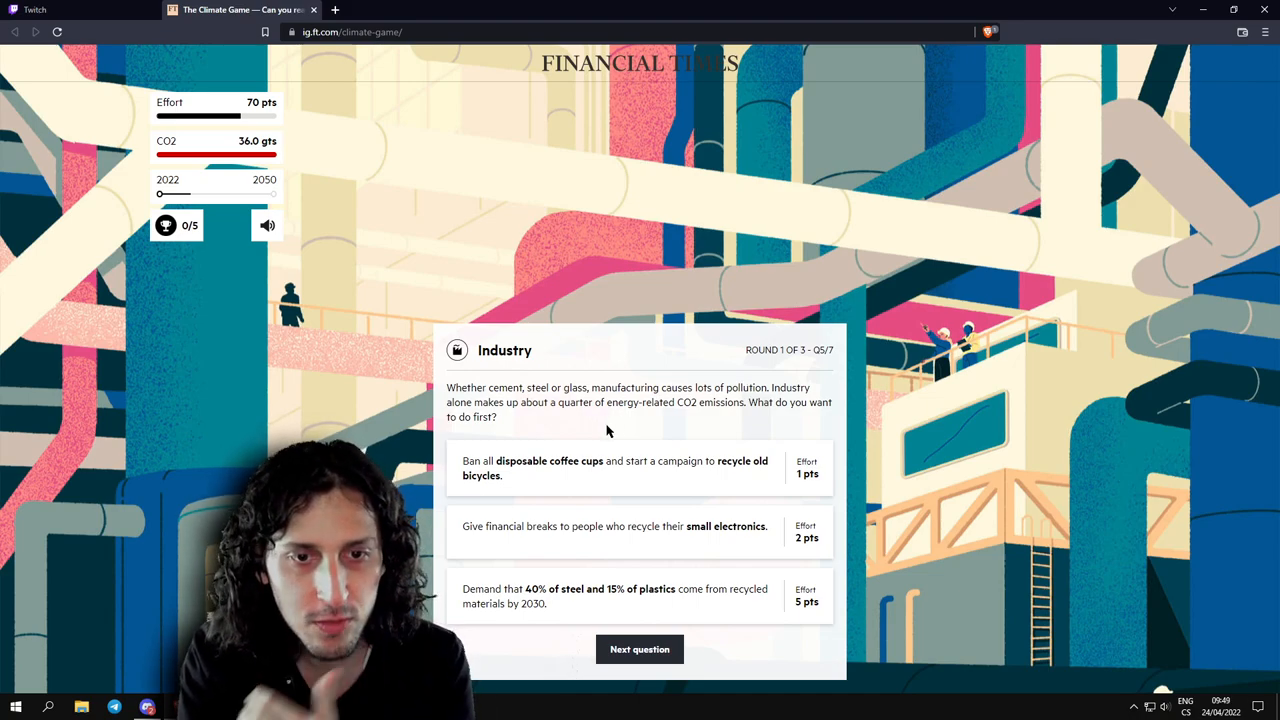
mouse_move(696, 422)
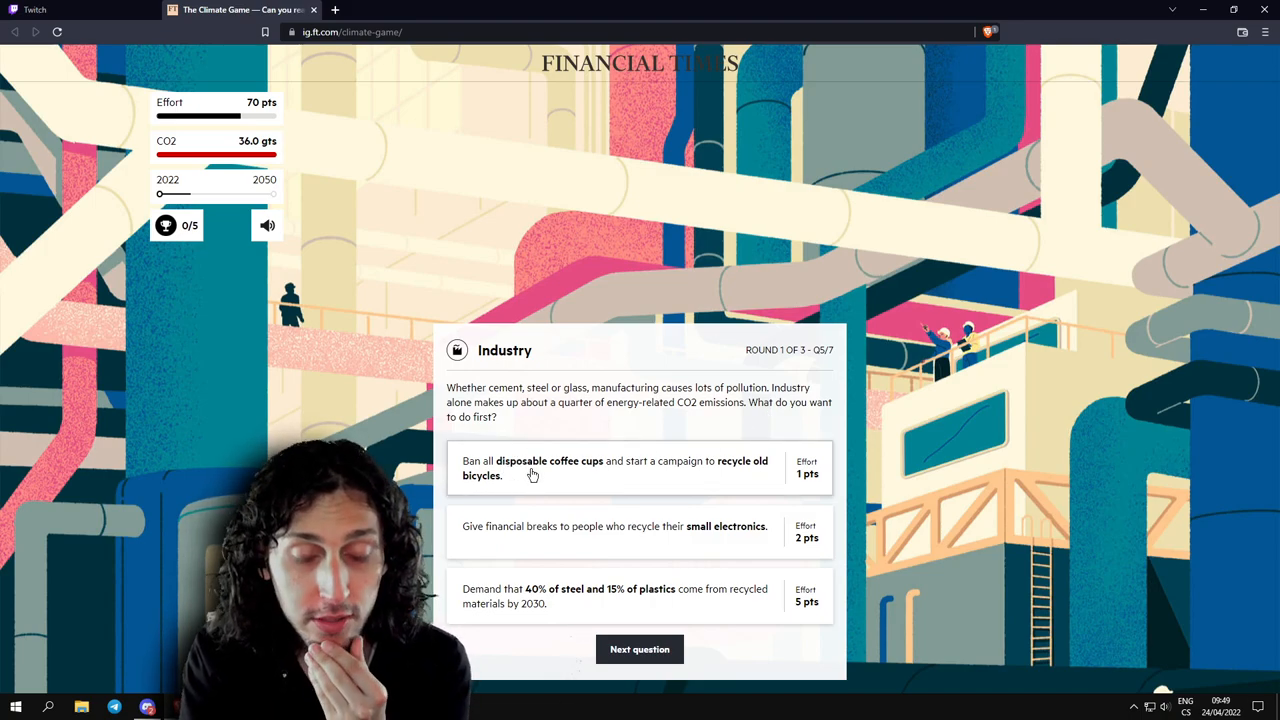
mouse_move(584, 468)
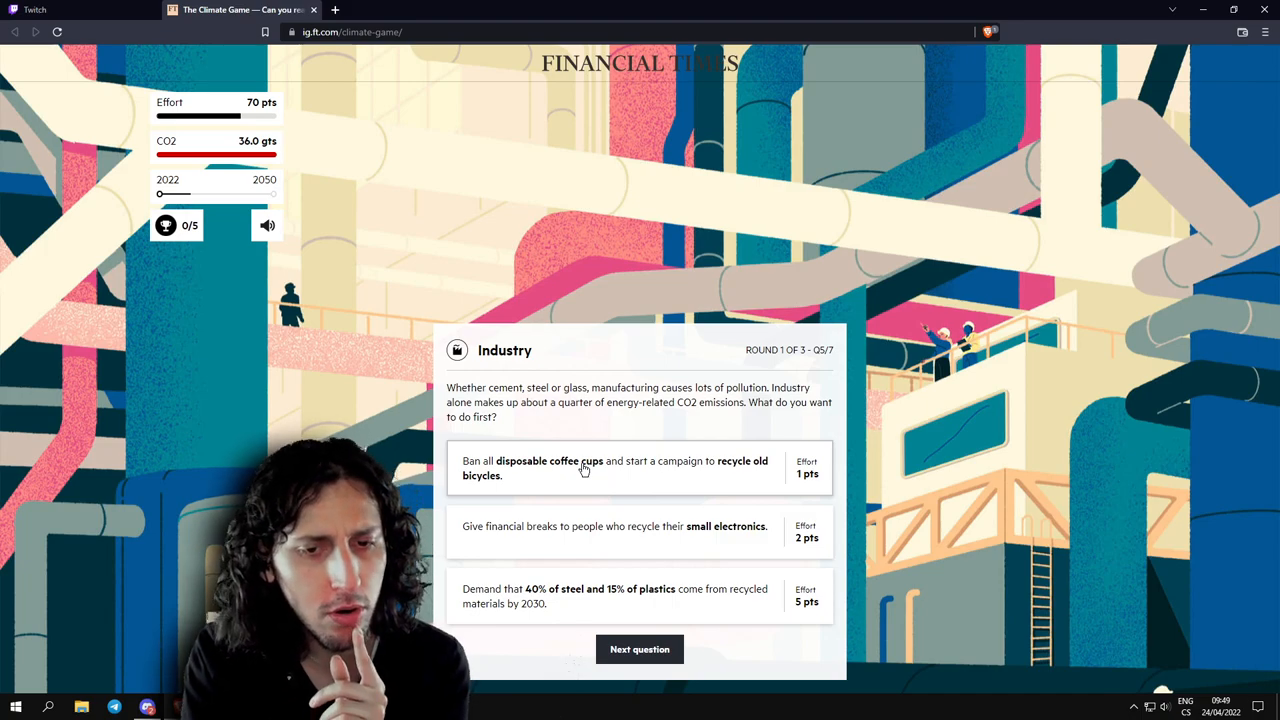
mouse_move(540, 472)
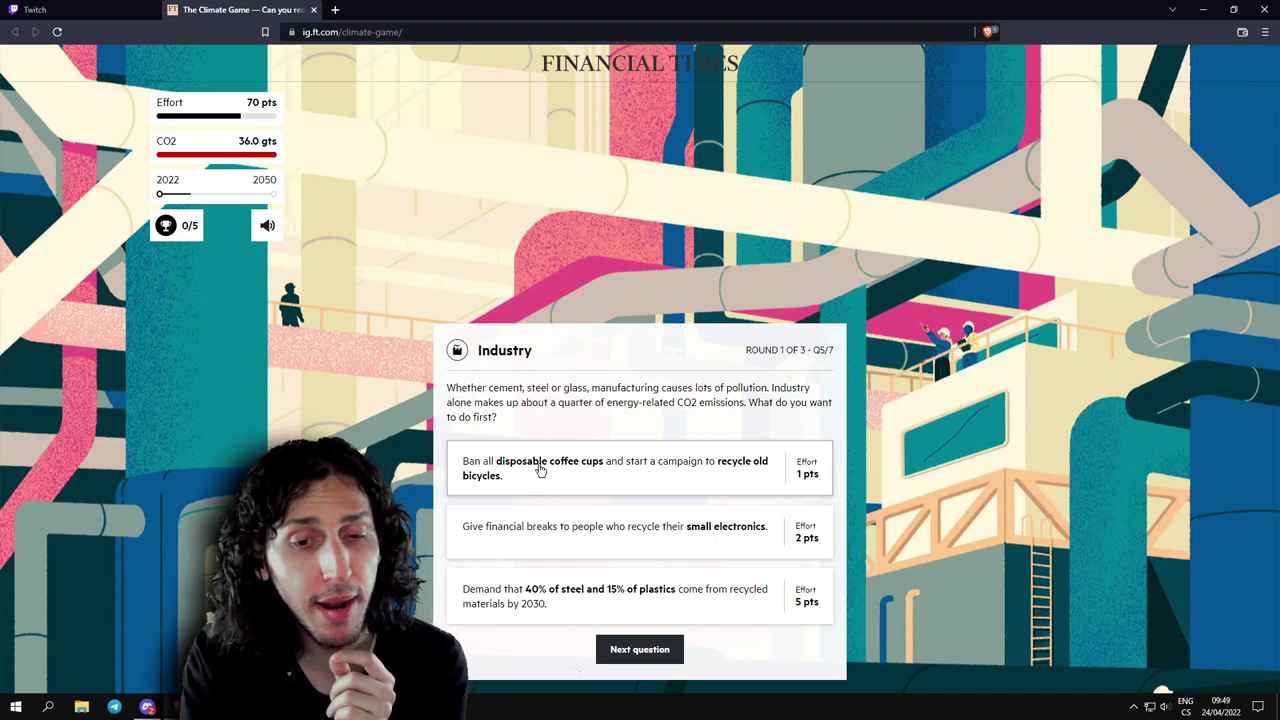
mouse_move(678, 466)
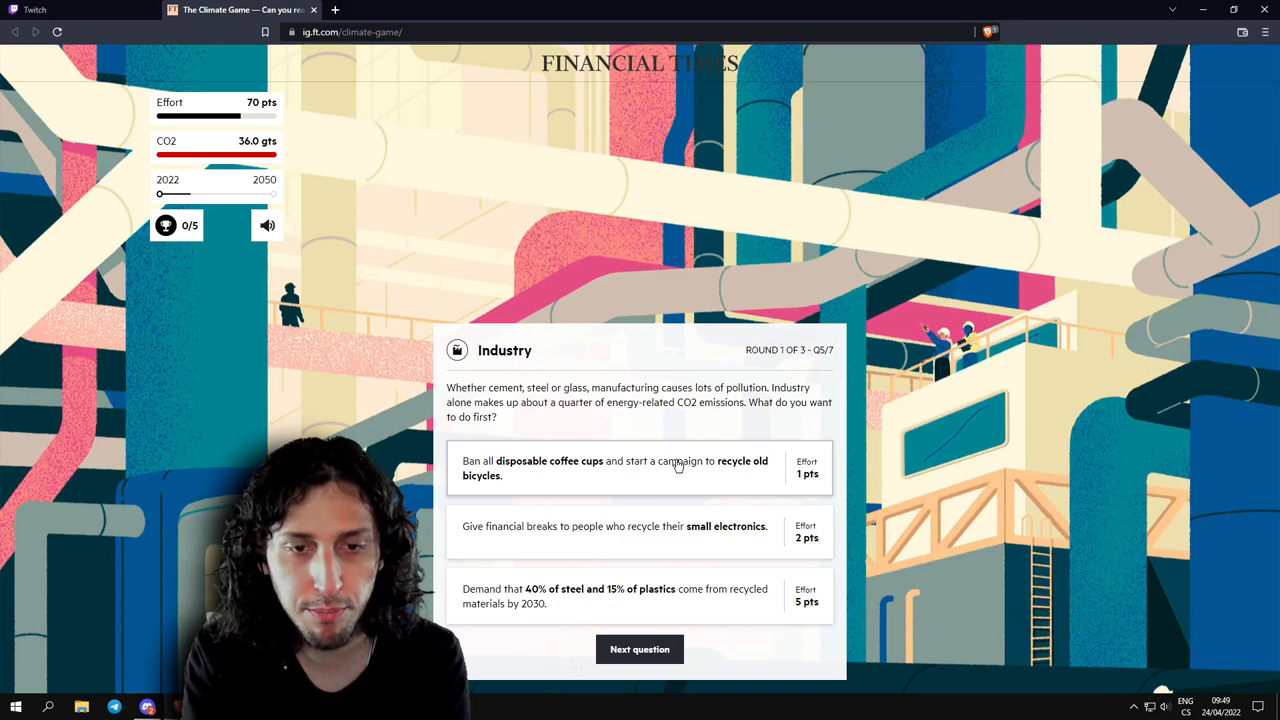
mouse_move(760, 470)
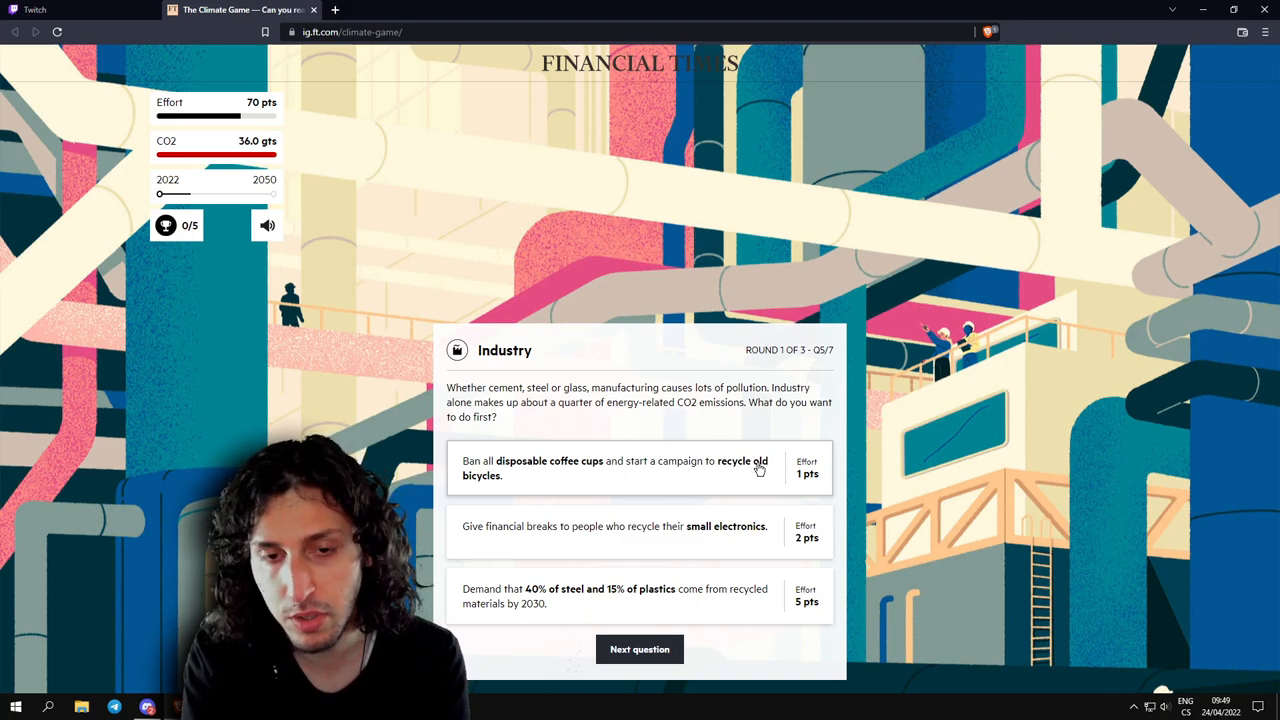
mouse_move(680, 540)
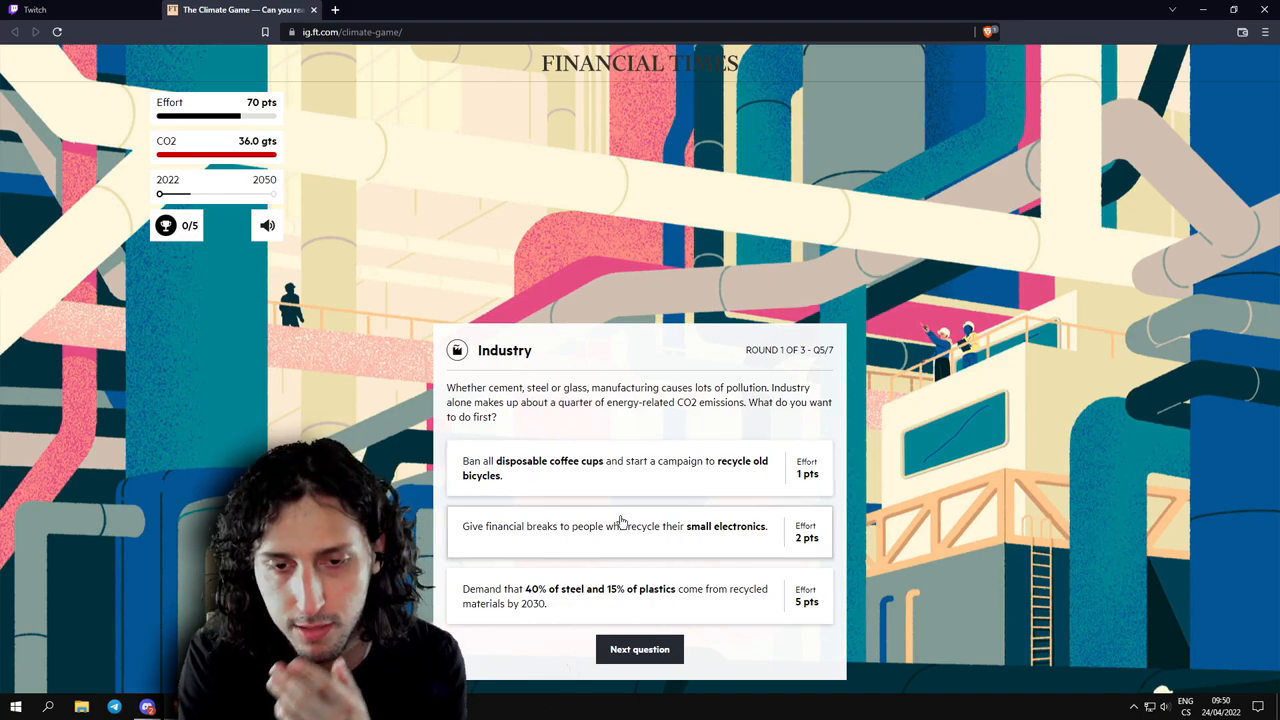
mouse_move(696, 540)
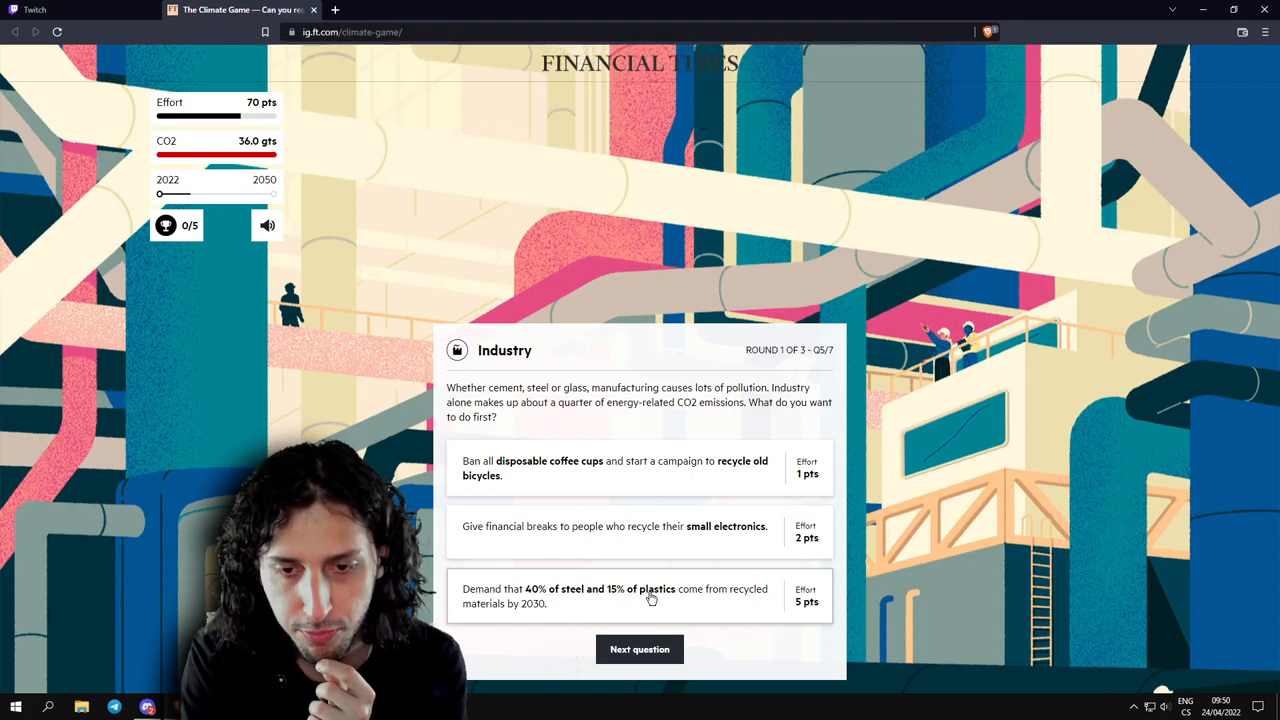
mouse_move(548, 620)
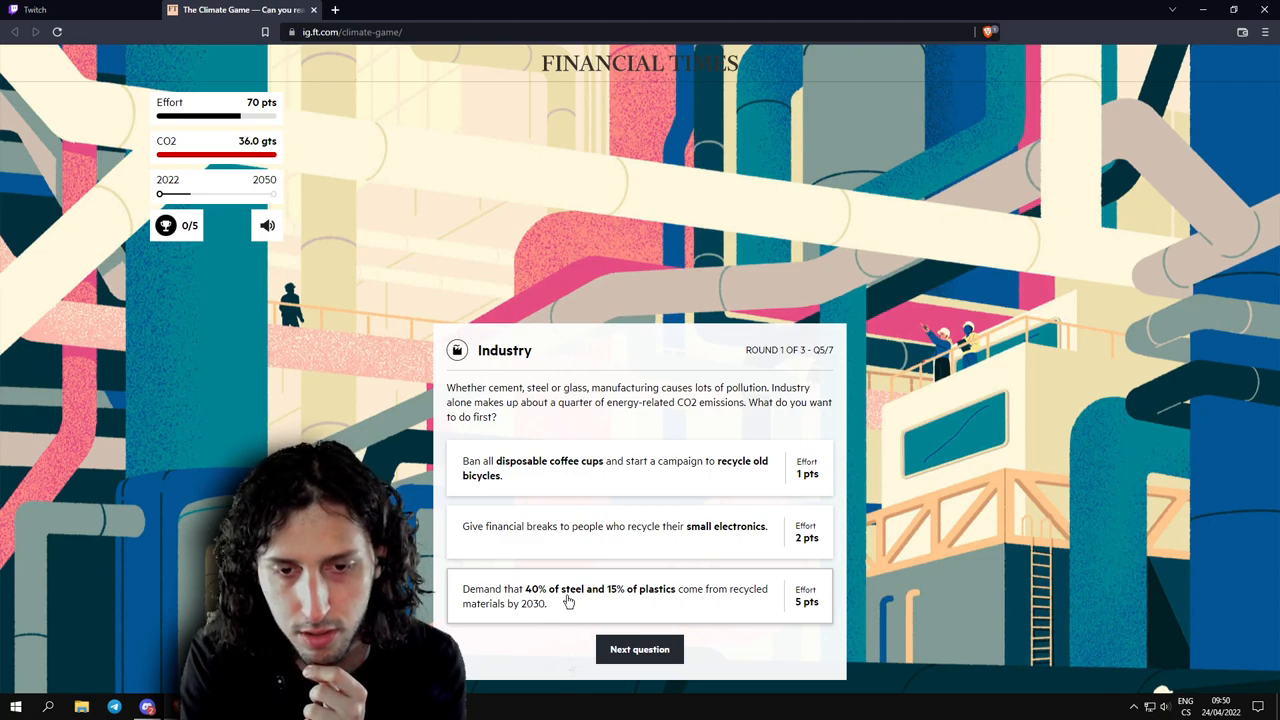
mouse_move(662, 598)
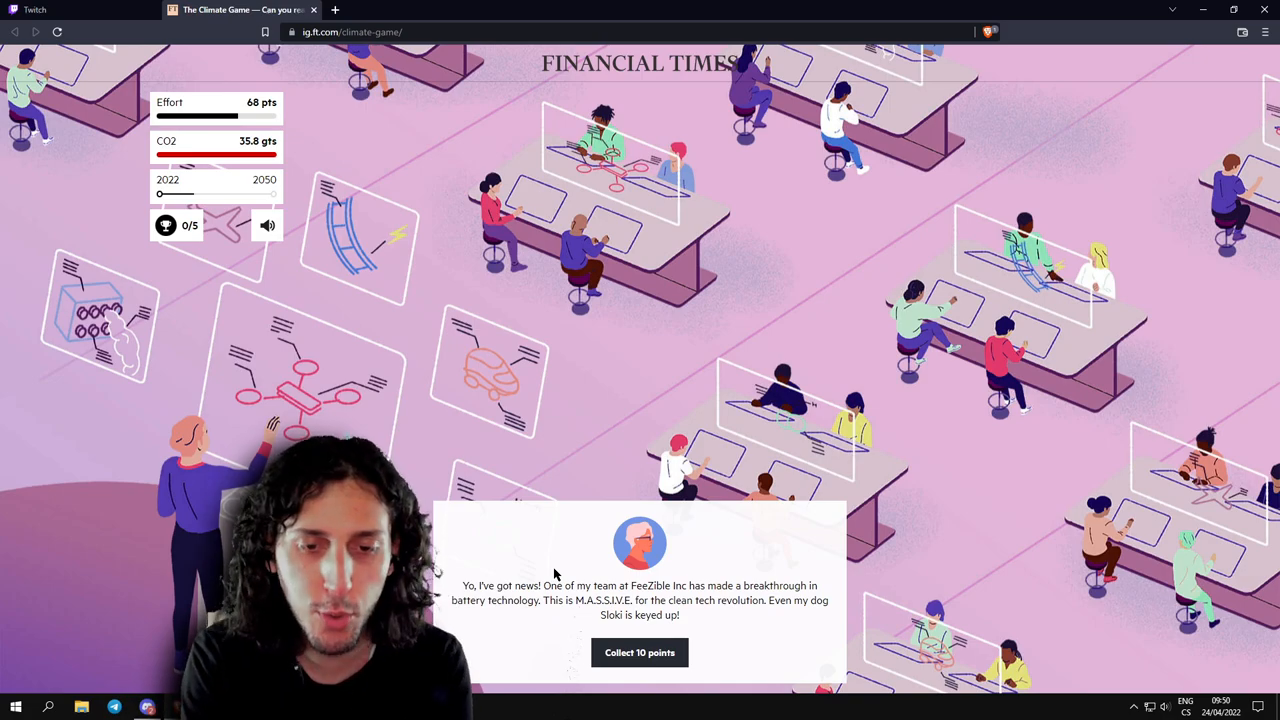
mouse_move(528, 584)
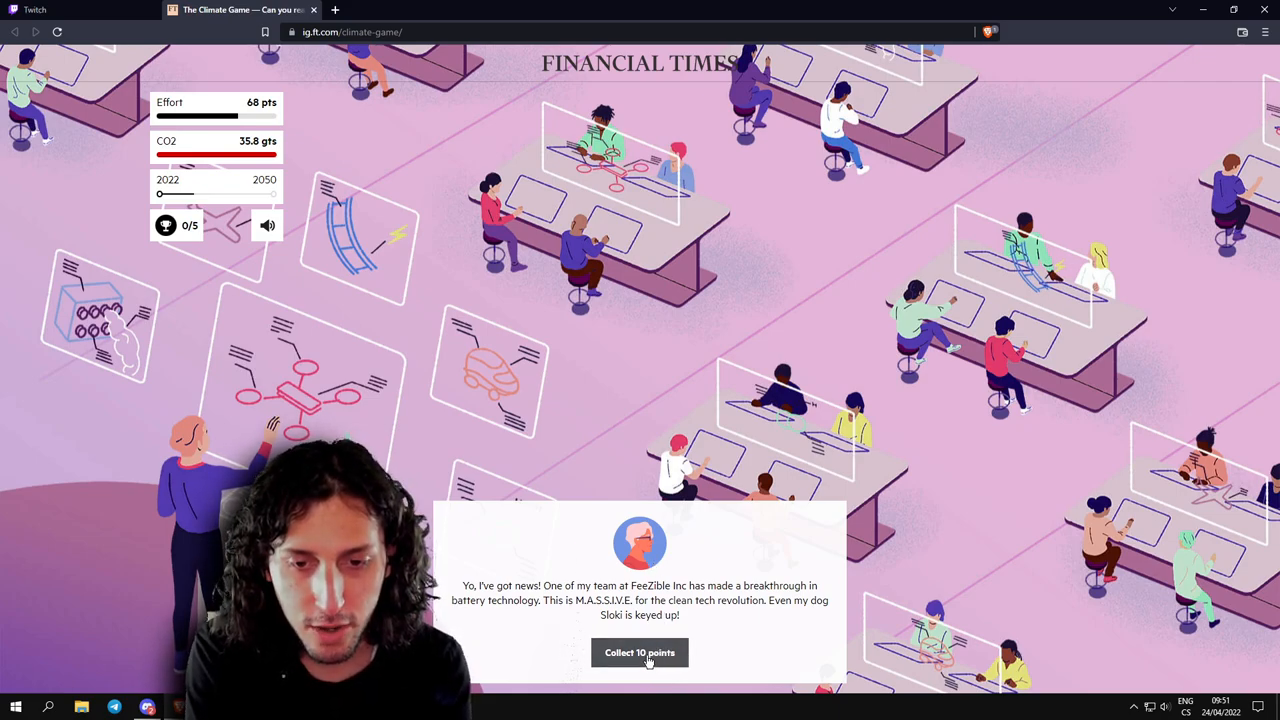
Collect the 10 battery-news bonus points, raising effort to 78 before the methane question.
click(640, 652)
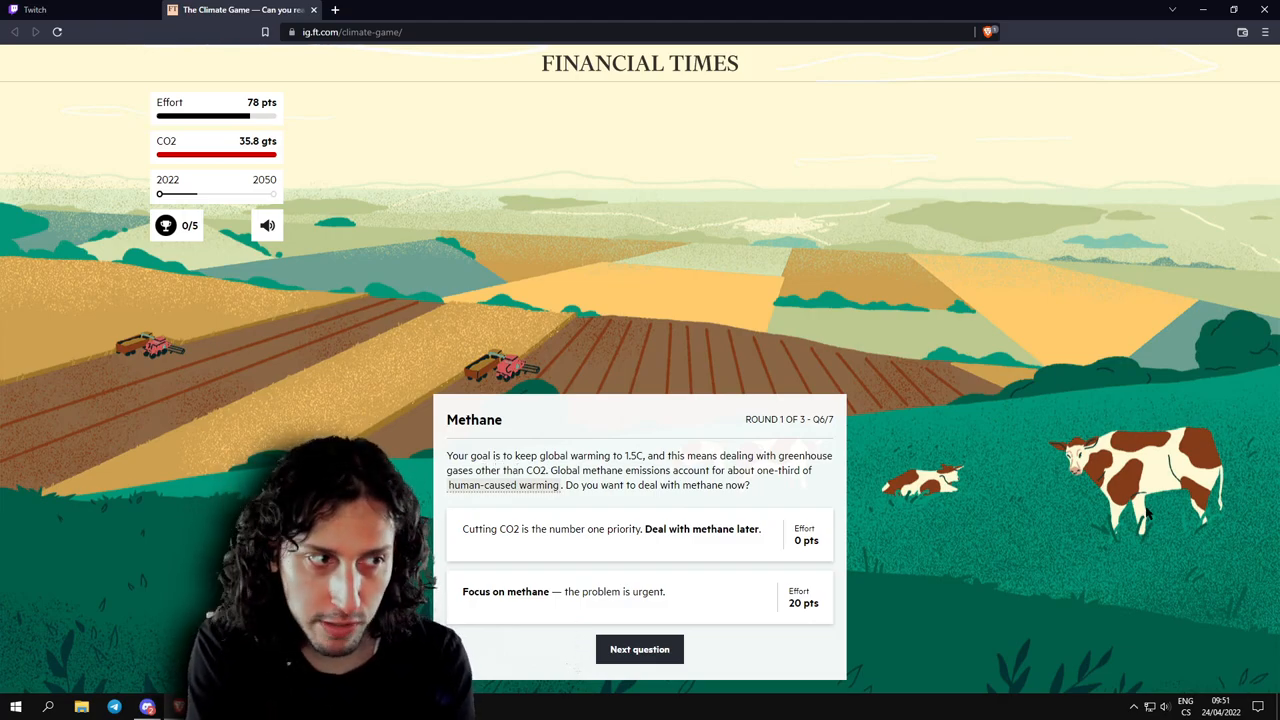
mouse_move(564, 476)
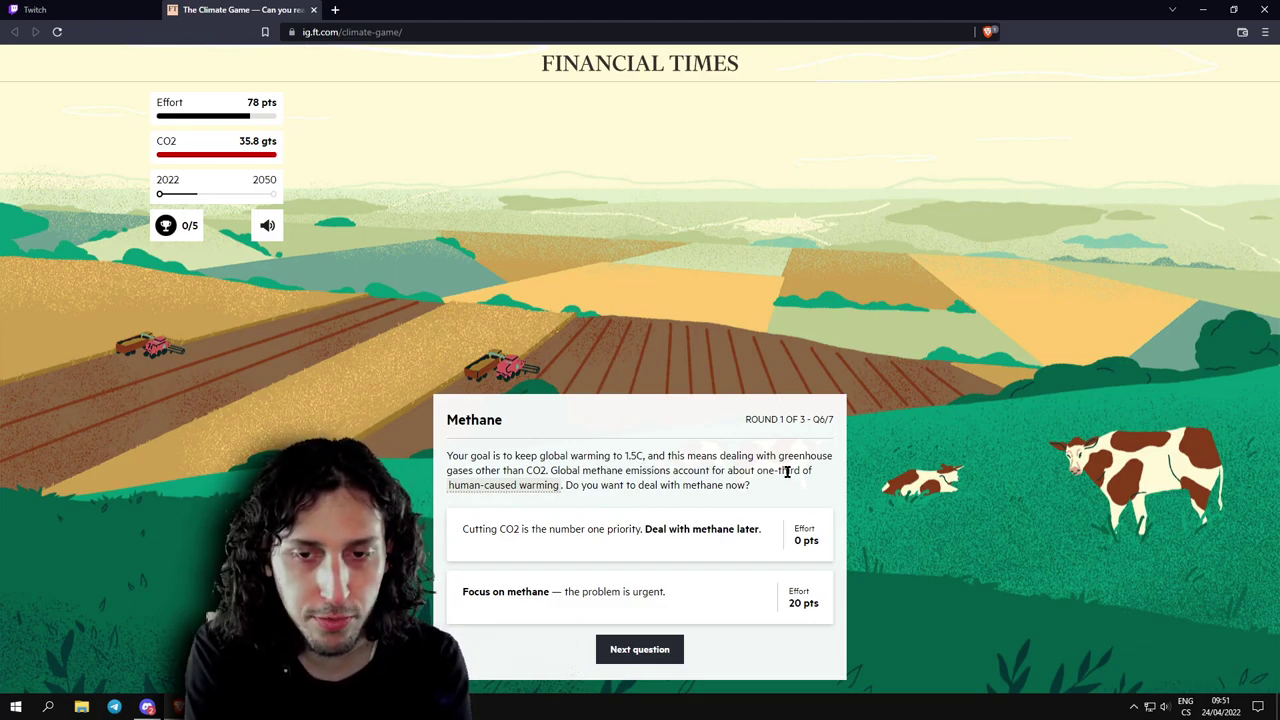
mouse_move(718, 488)
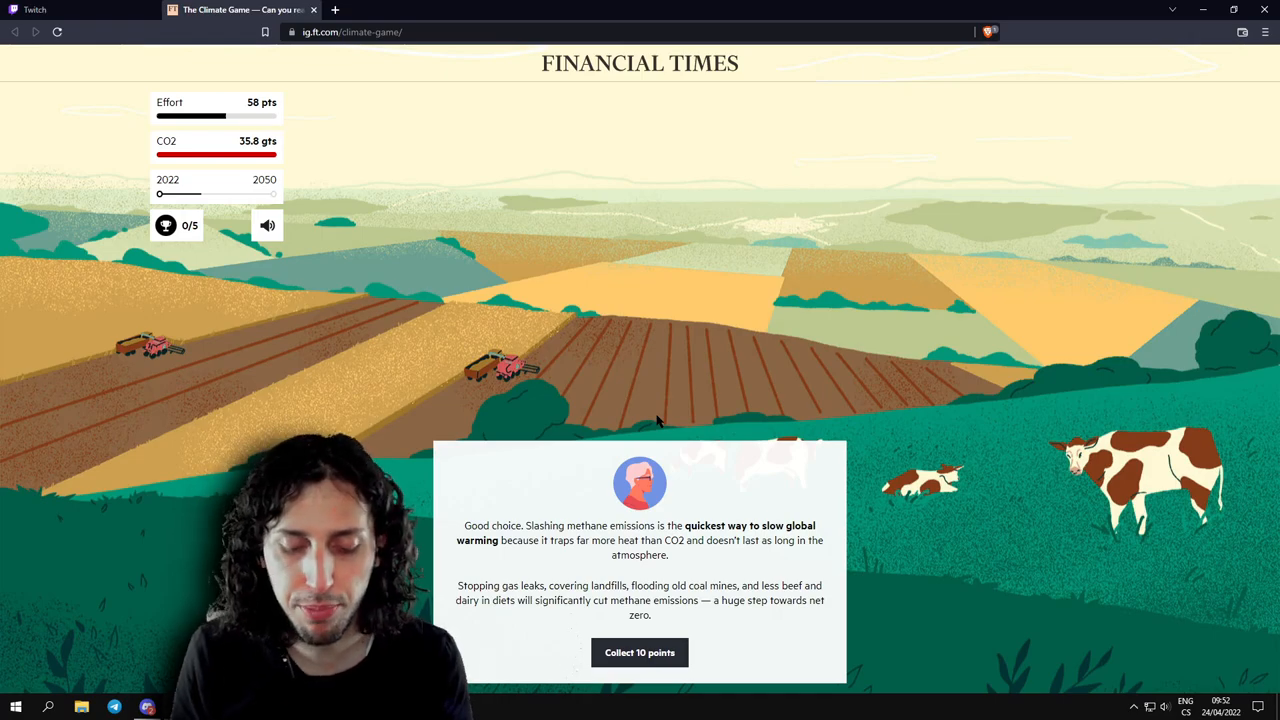
mouse_move(620, 578)
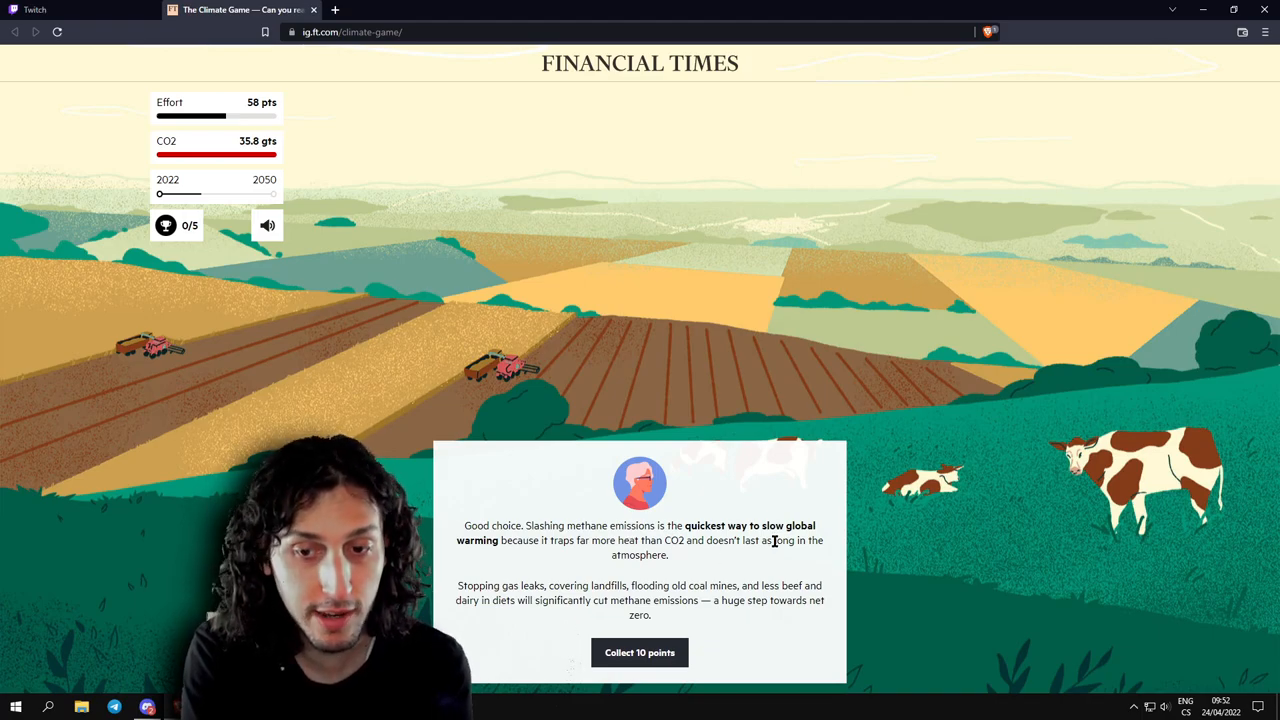
mouse_move(658, 572)
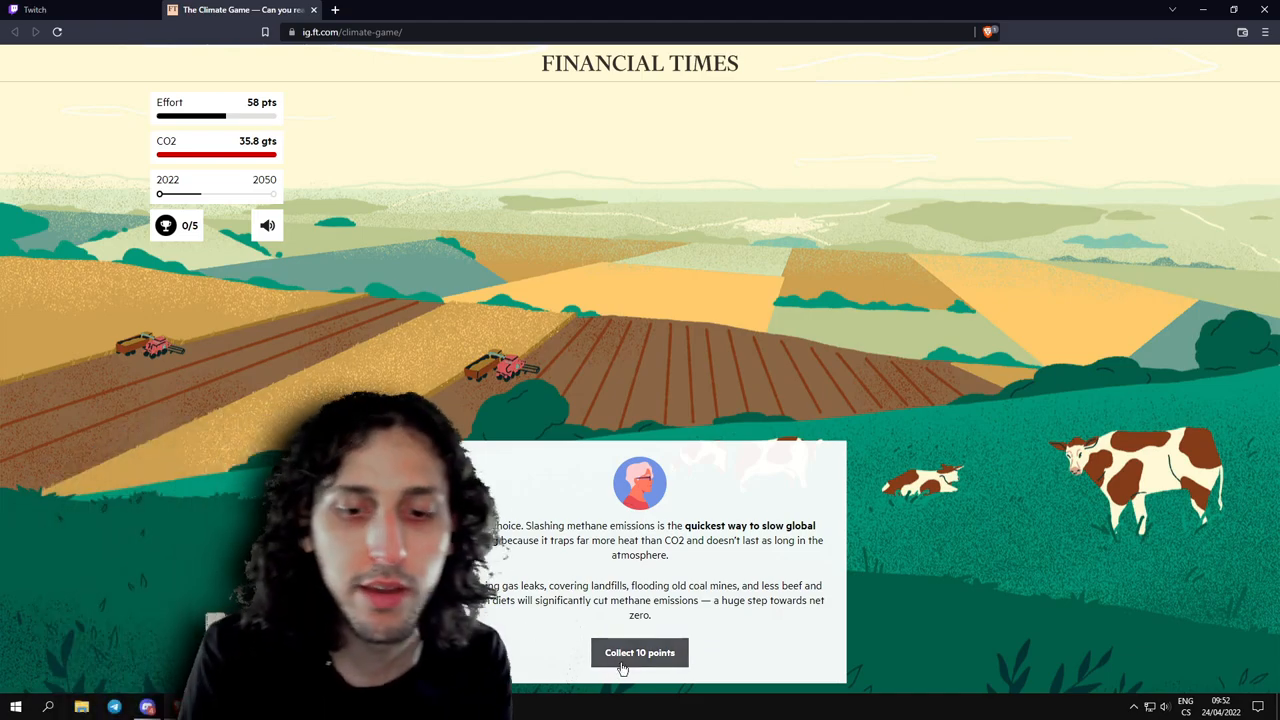
Collect the 10 bonus points and move on to the Land use question.
click(640, 652)
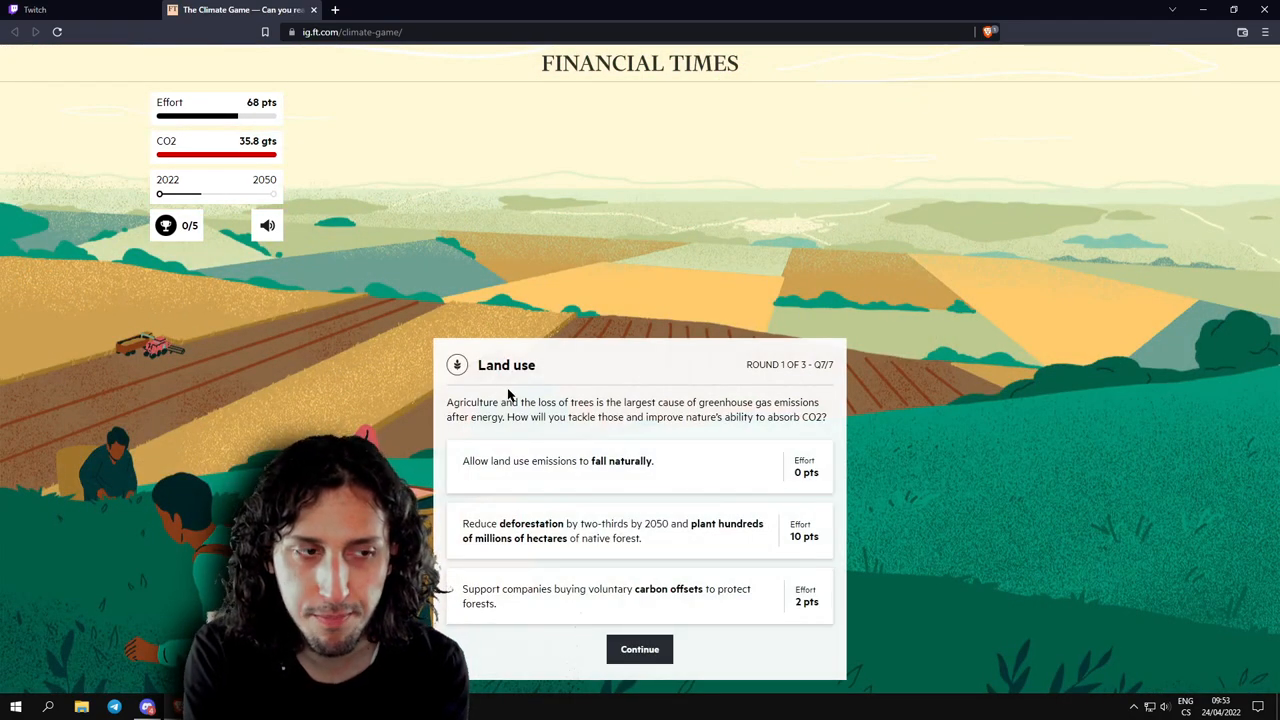
mouse_move(552, 410)
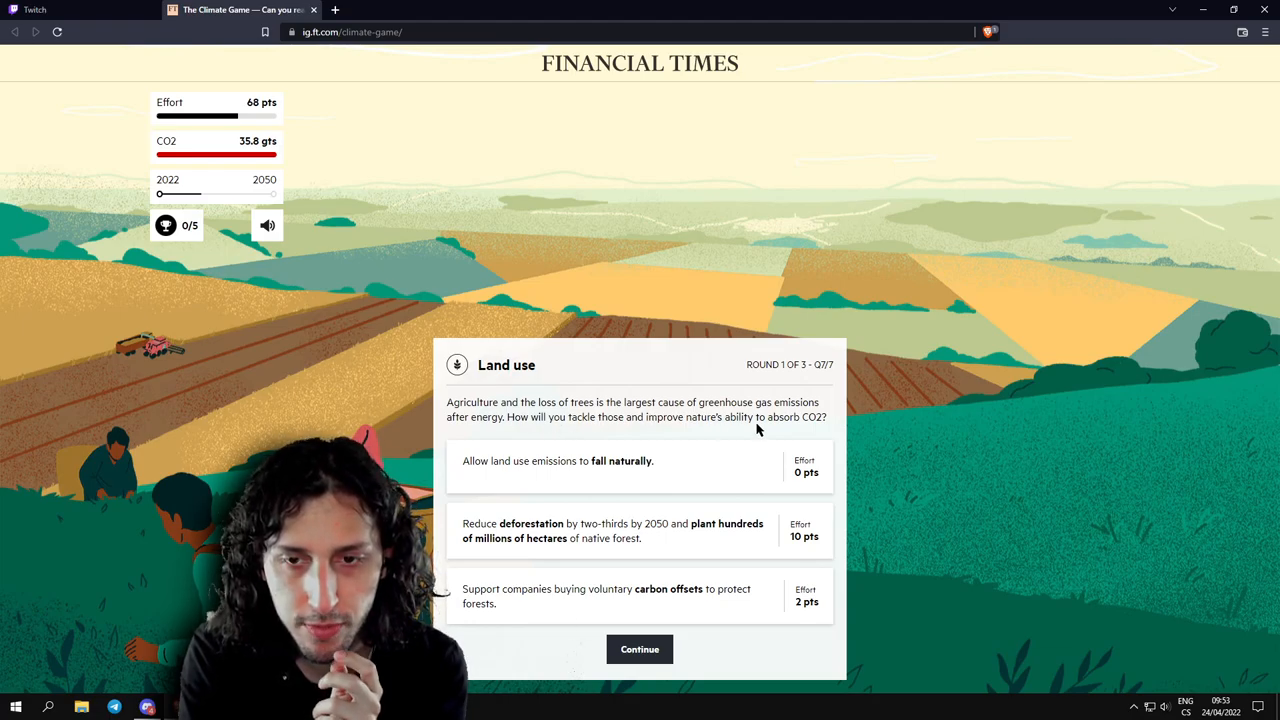
mouse_move(716, 468)
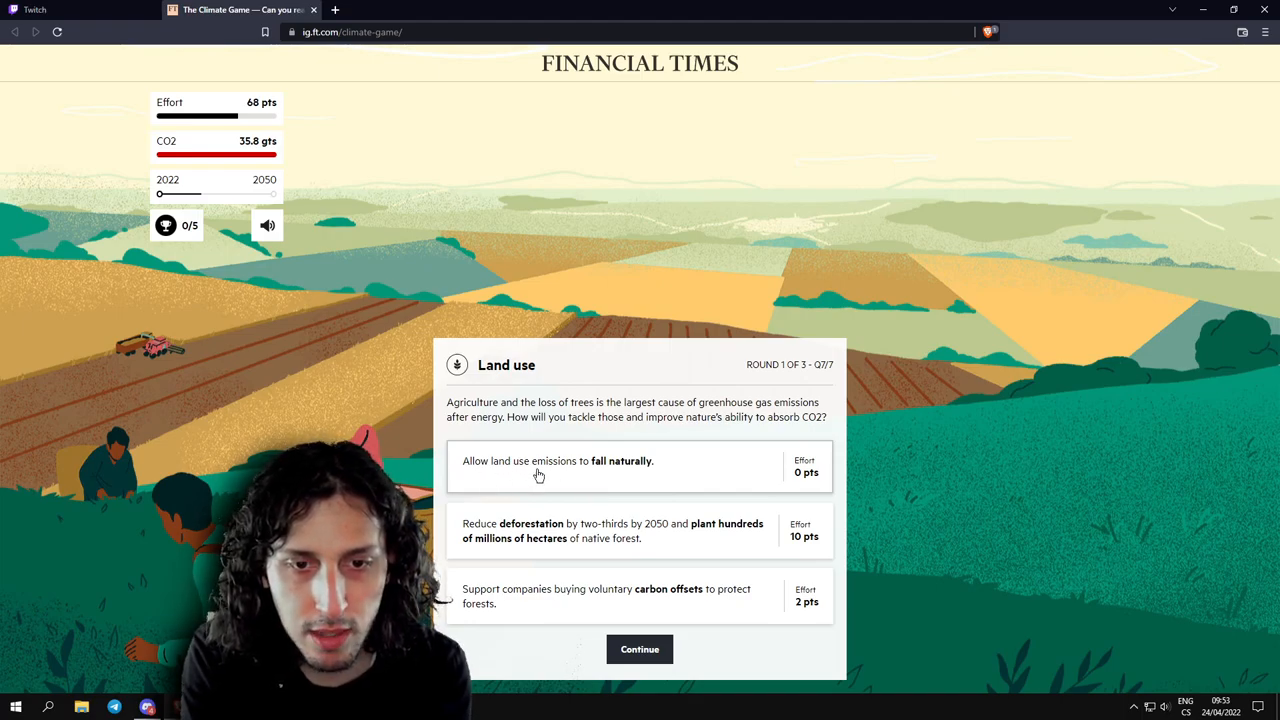
mouse_move(616, 470)
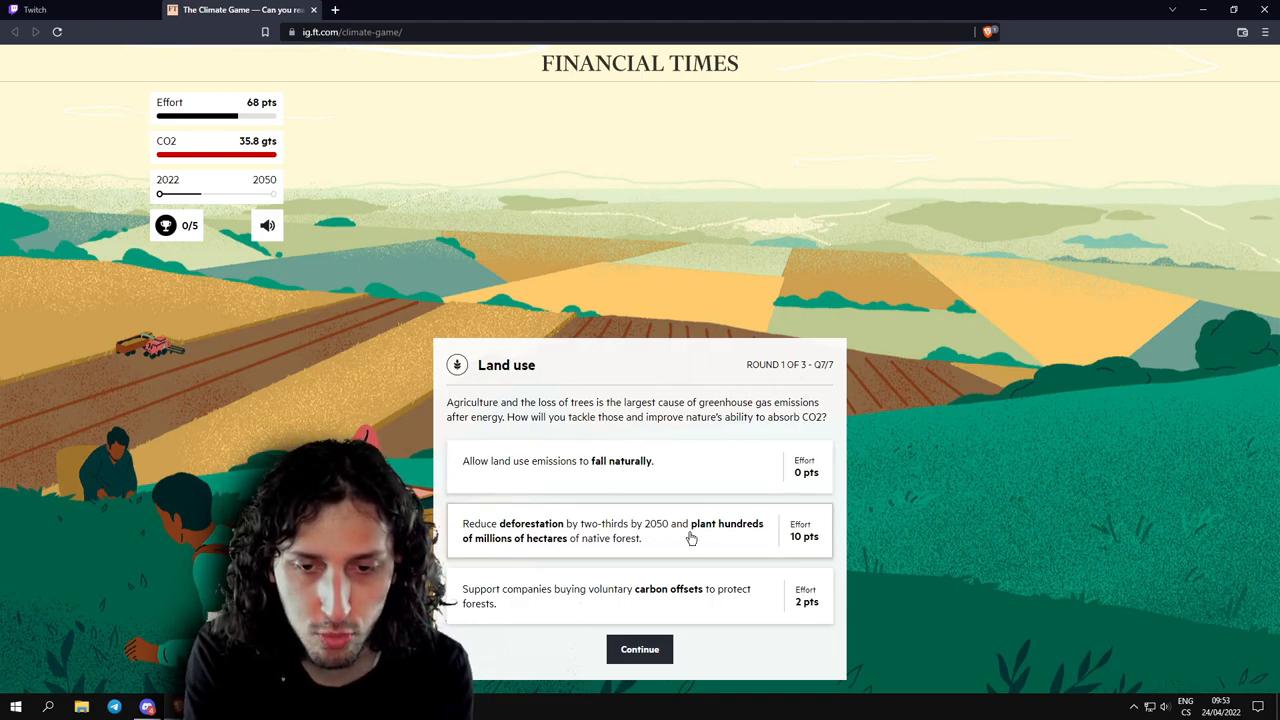
mouse_move(610, 548)
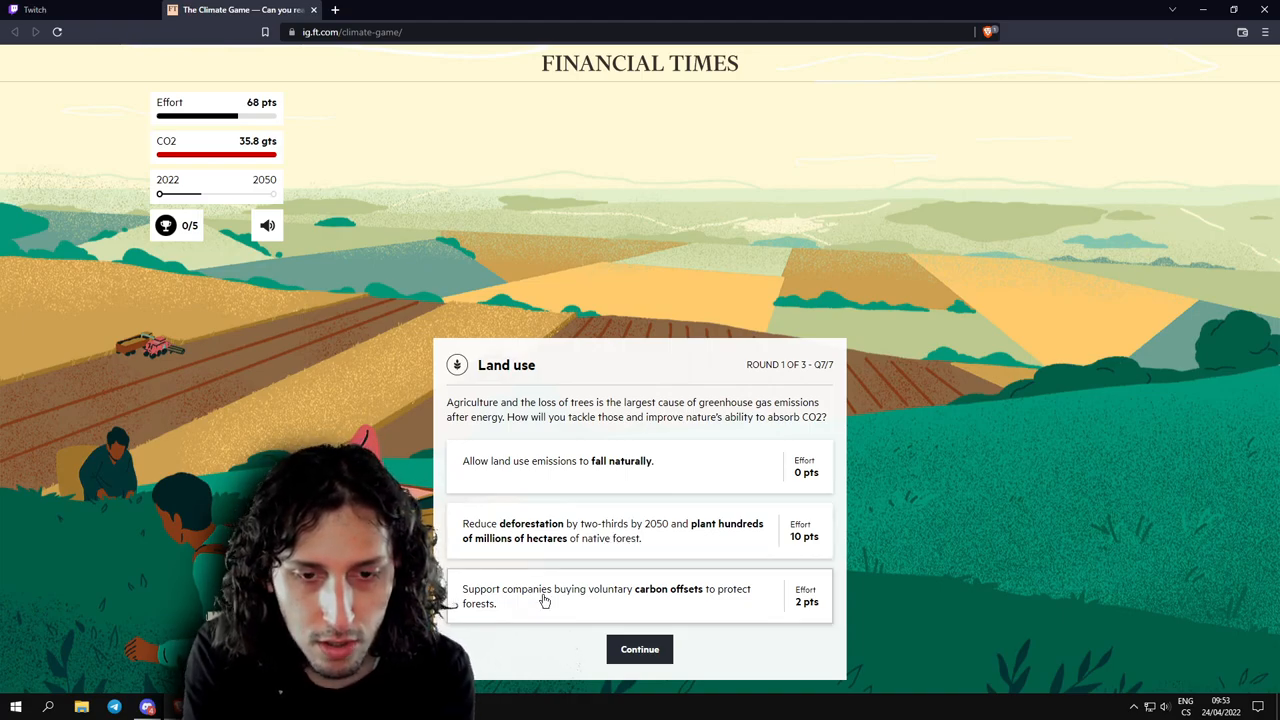
mouse_move(692, 600)
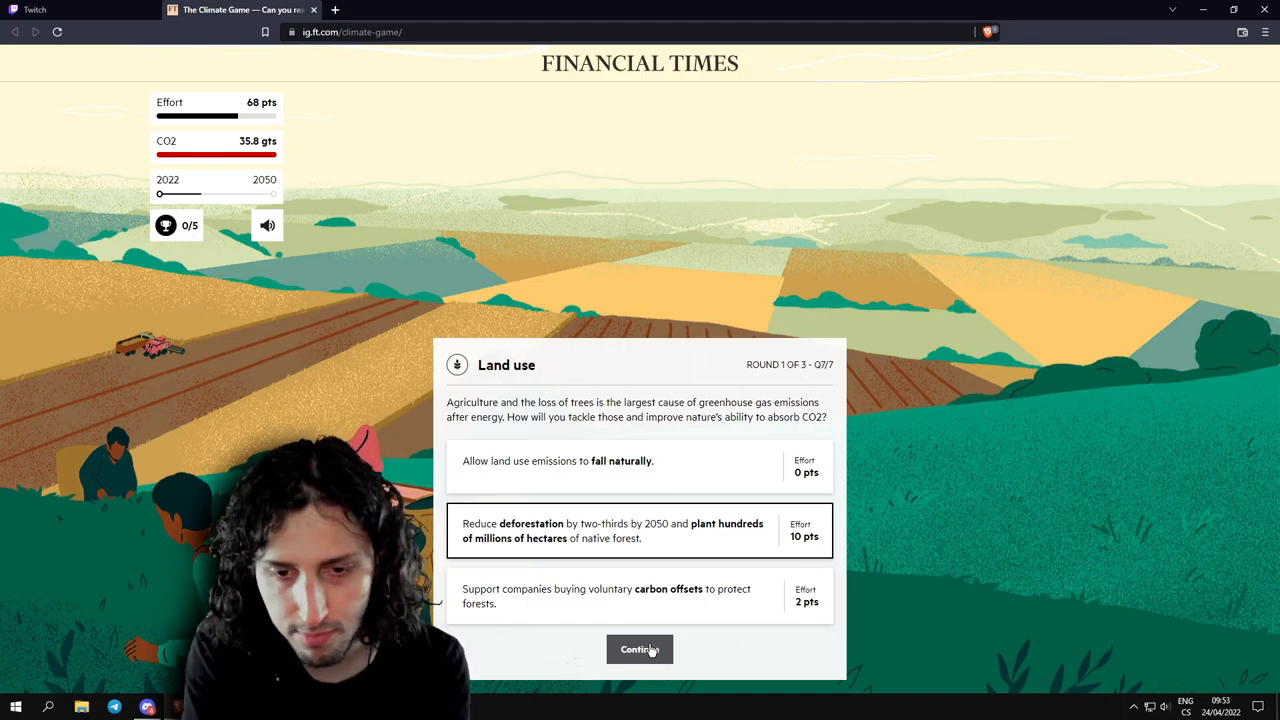
Submit the reforestation Land use choice and collect 10 points from the Nature award.
click(640, 648)
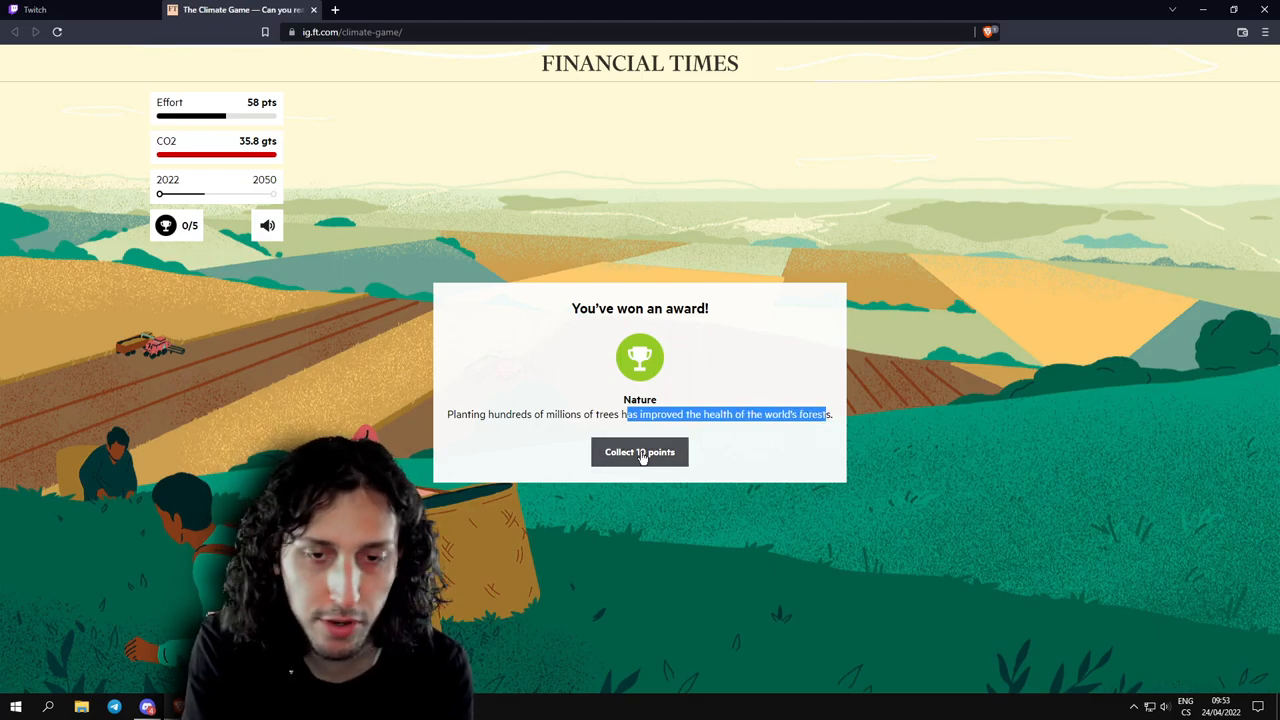
click(640, 452)
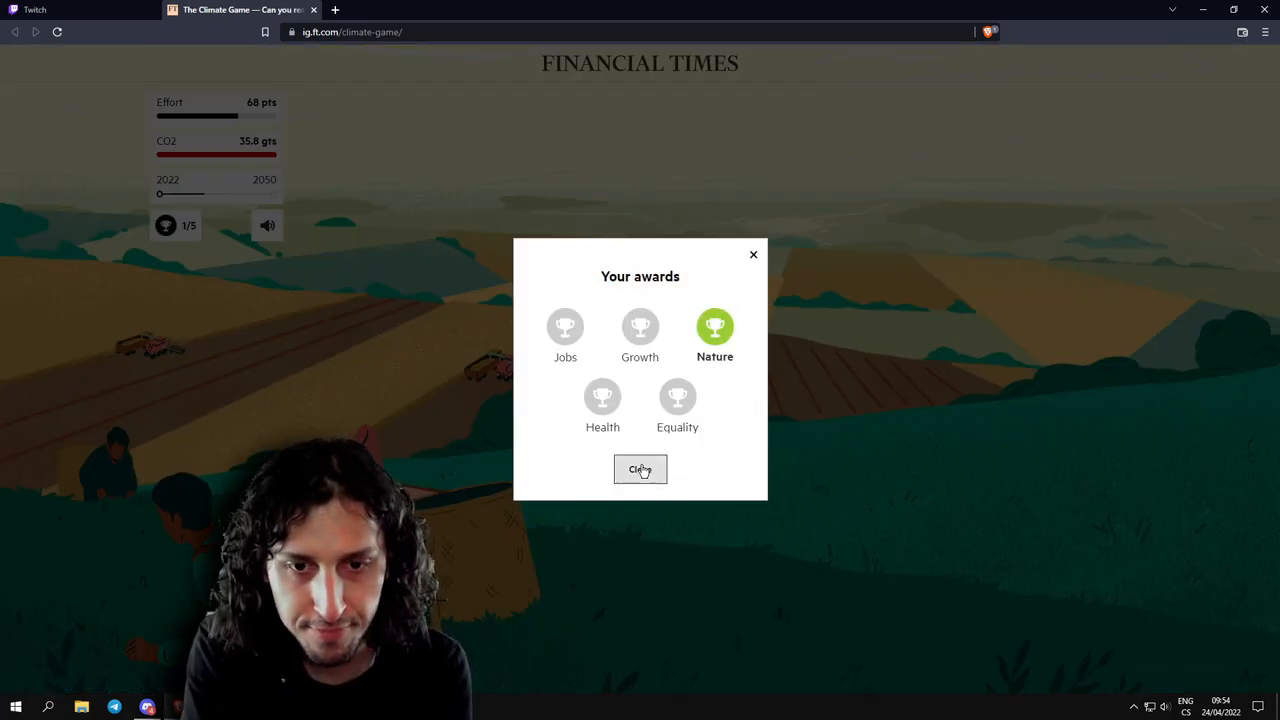
Dismiss the awards overview and review round one results for All sectors, Electricity and Buildings.
click(640, 468)
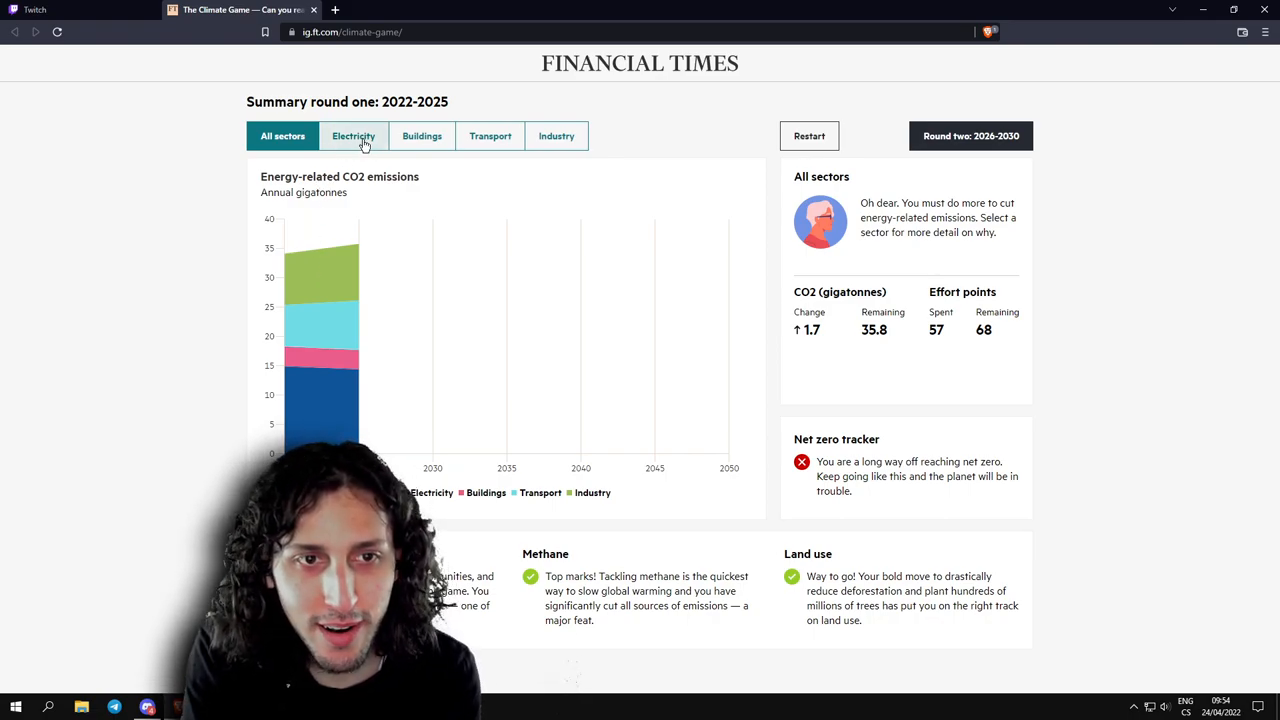
click(352, 136)
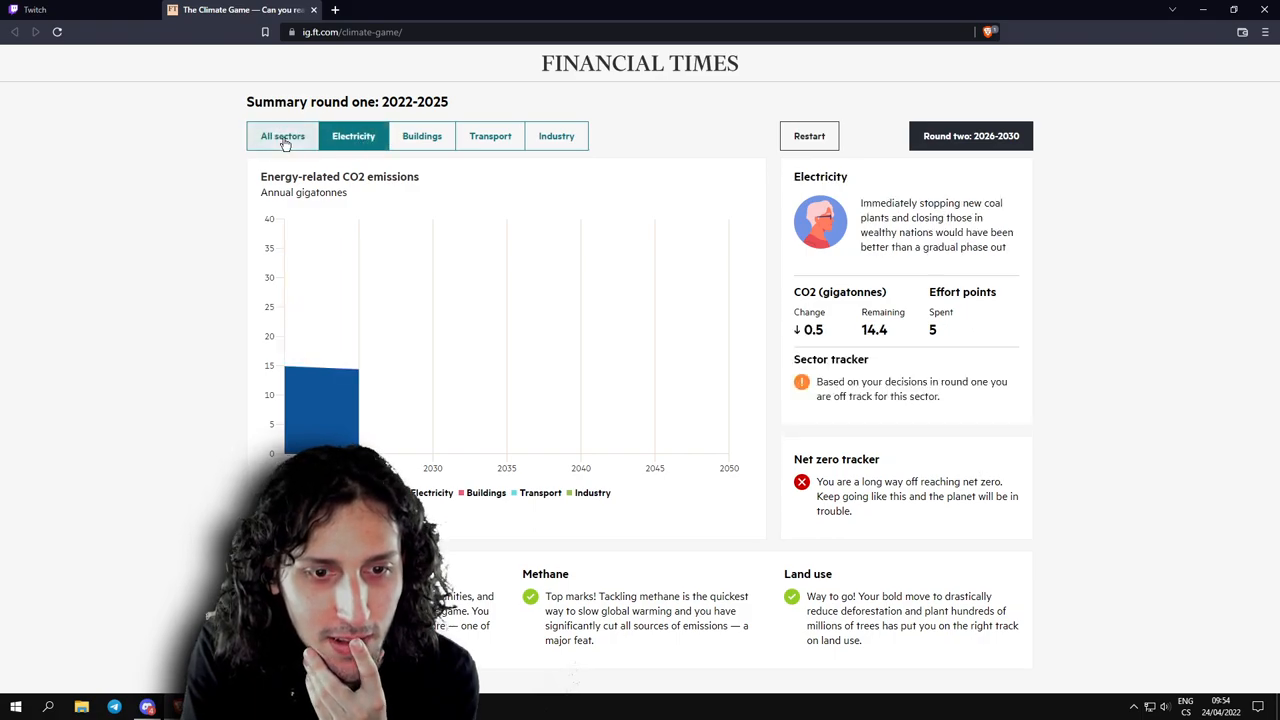
click(282, 136)
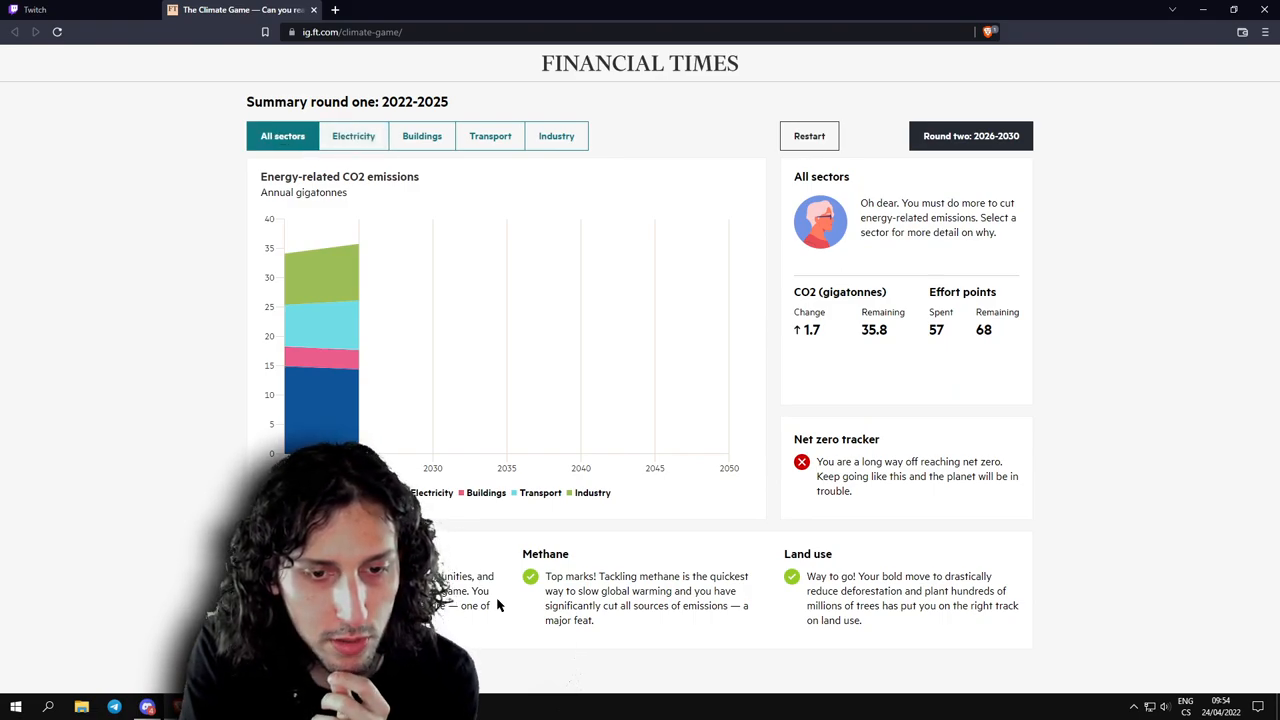
mouse_move(460, 620)
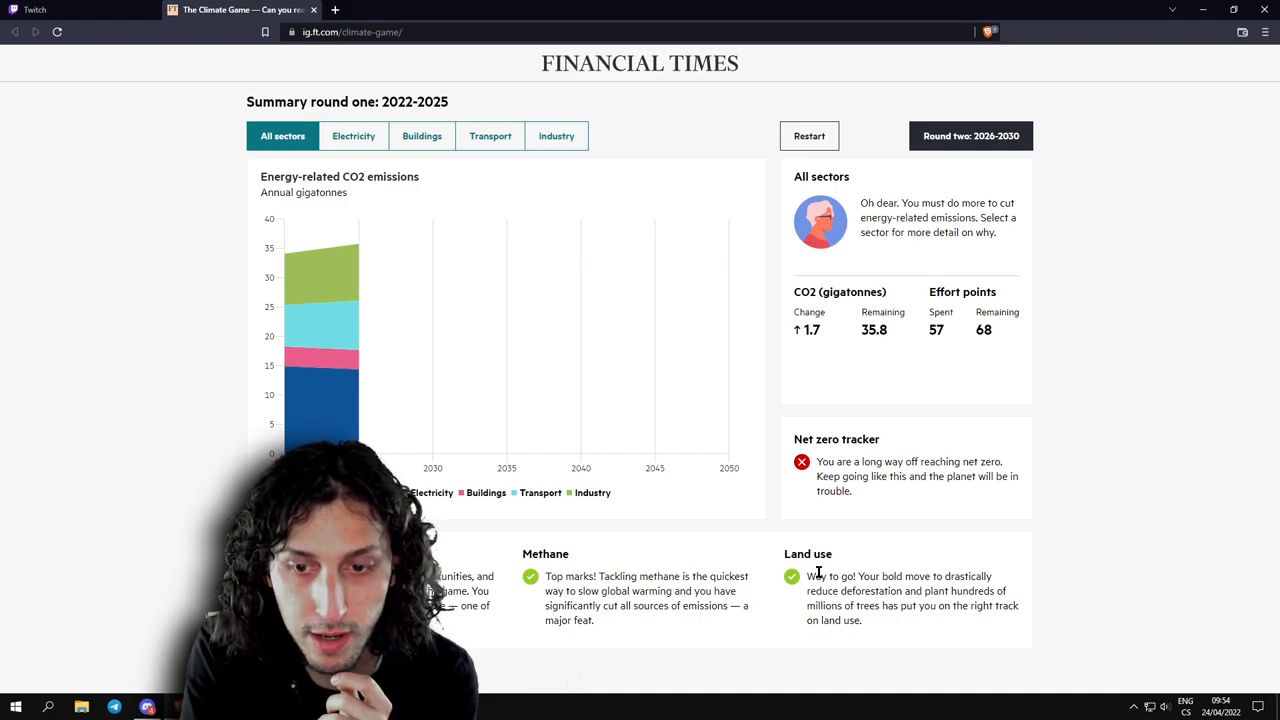
mouse_move(848, 458)
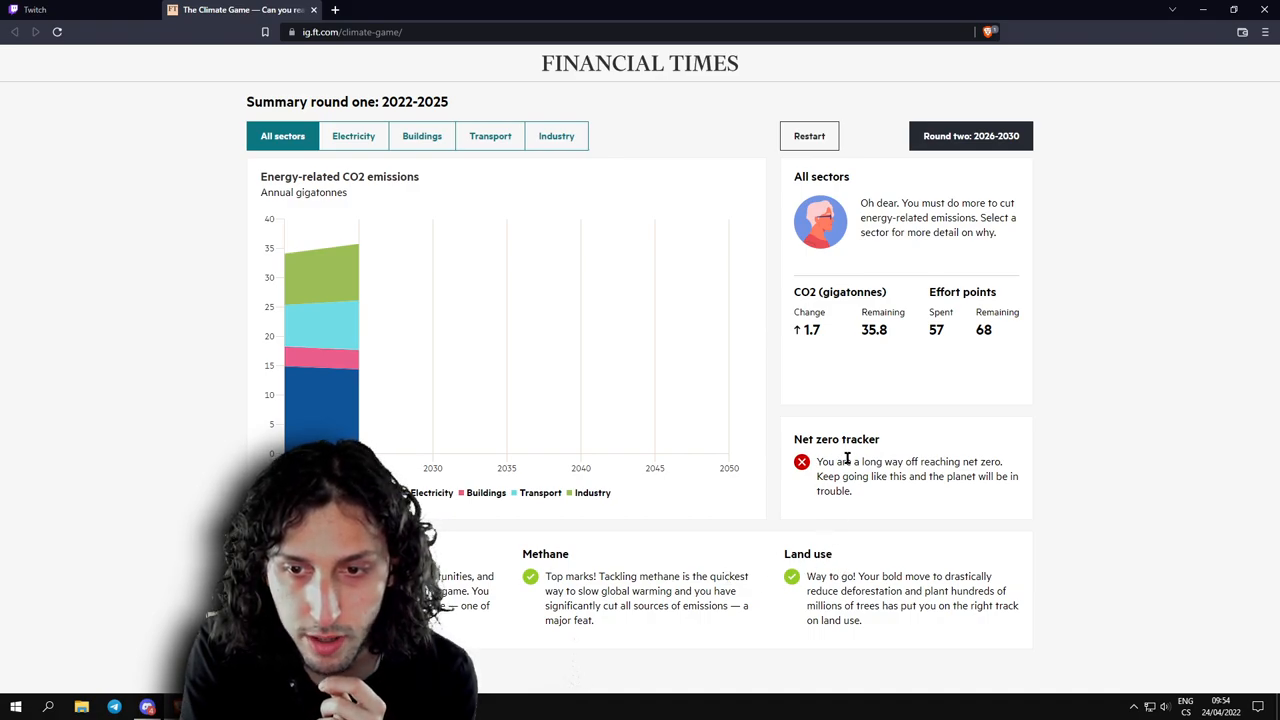
mouse_move(856, 492)
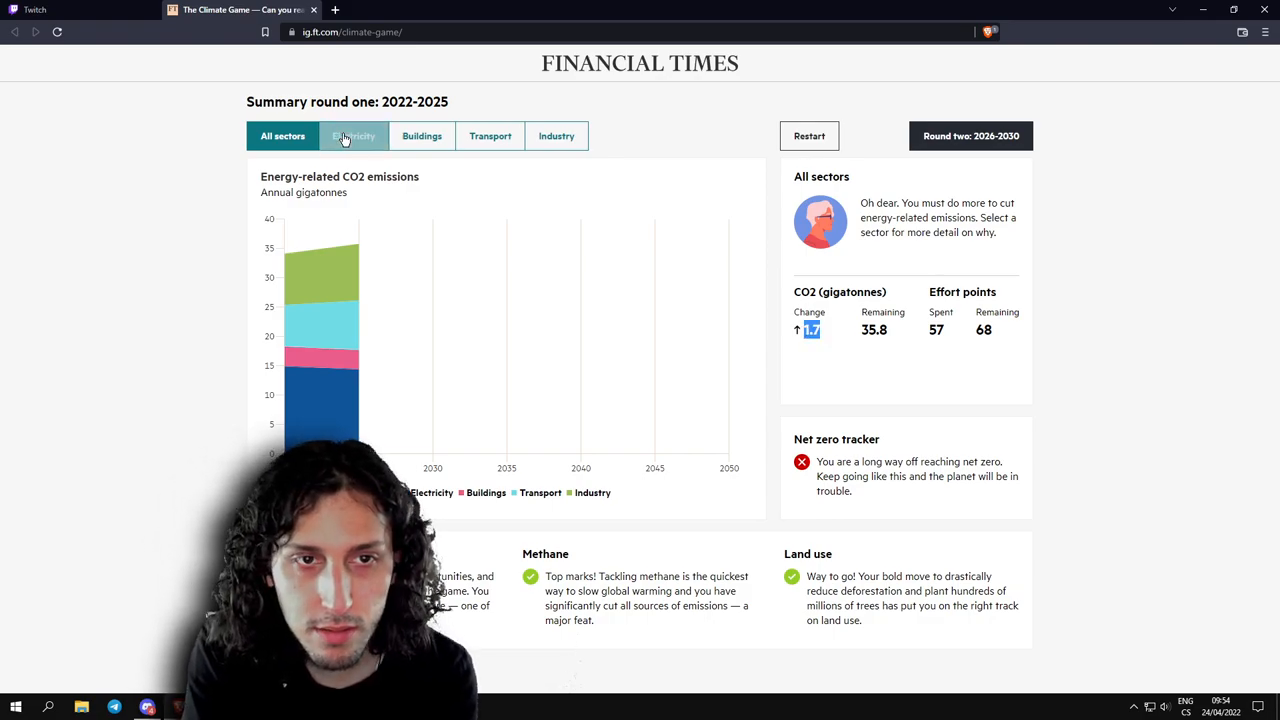
click(352, 136)
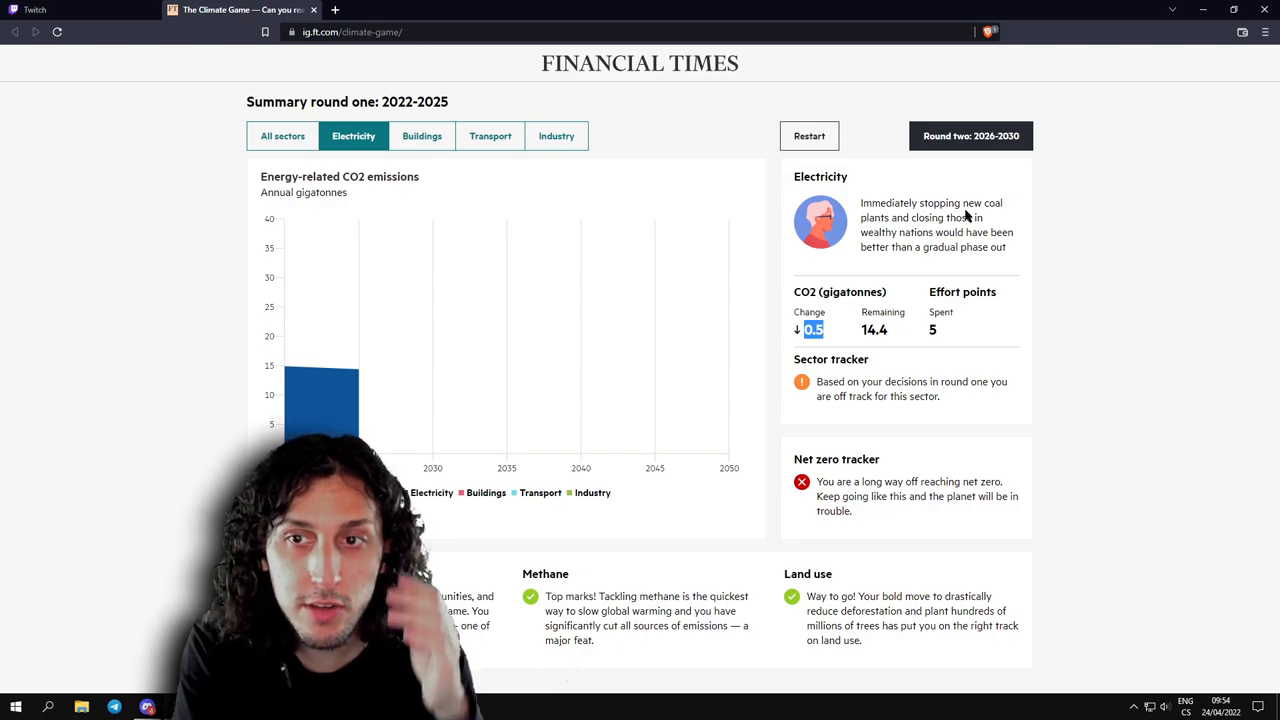
mouse_move(1064, 250)
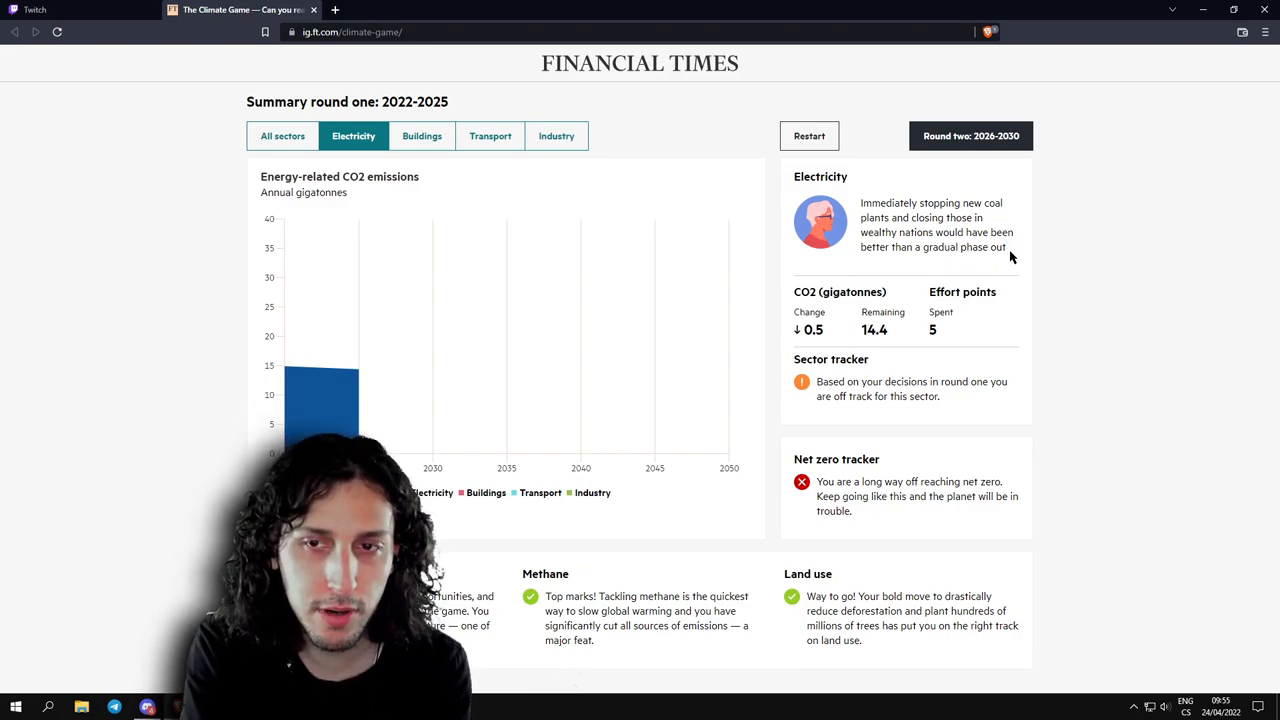
mouse_move(878, 256)
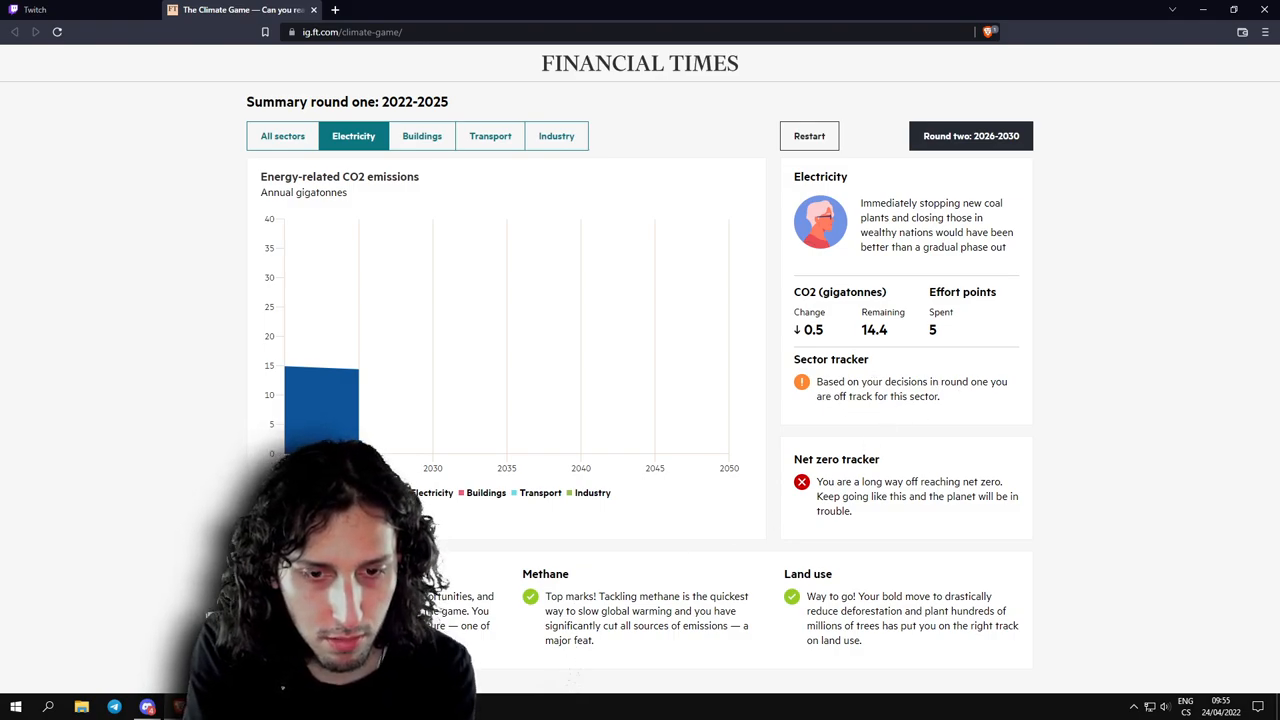
click(420, 136)
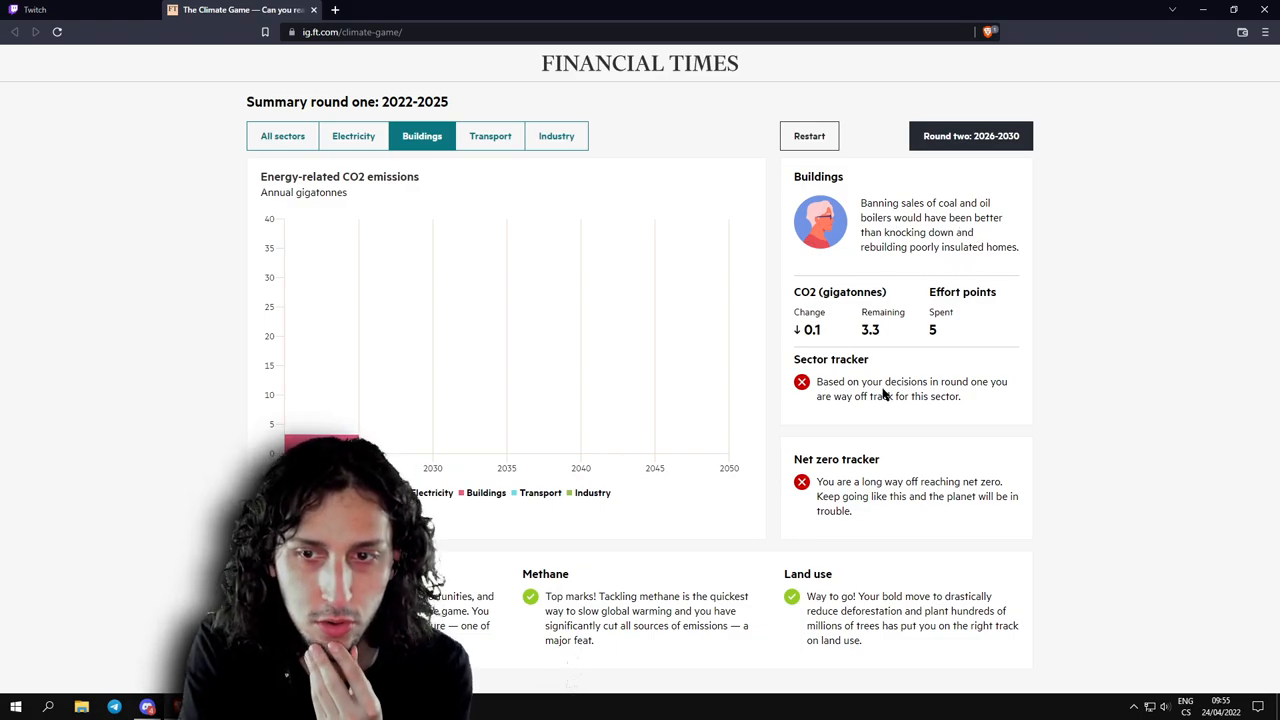
mouse_move(490, 136)
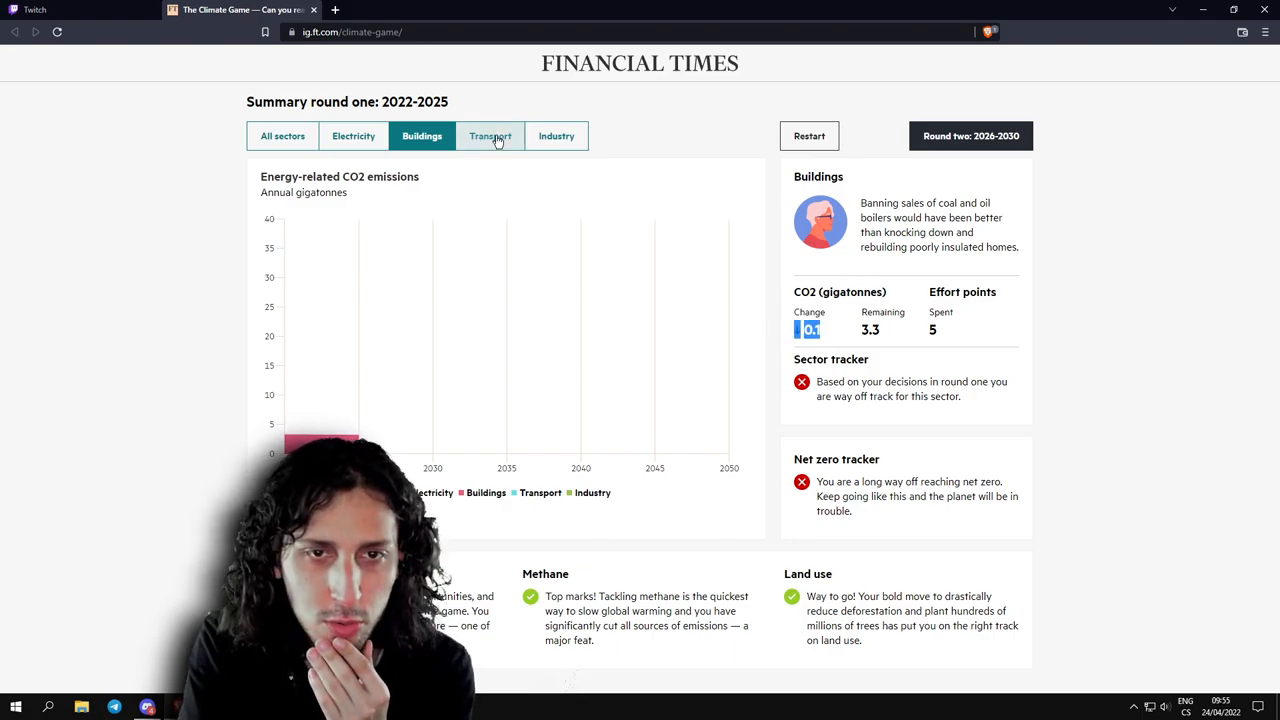
Review Transport, Industry and All sectors results, then revisit Electricity, Buildings and Industry.
click(490, 136)
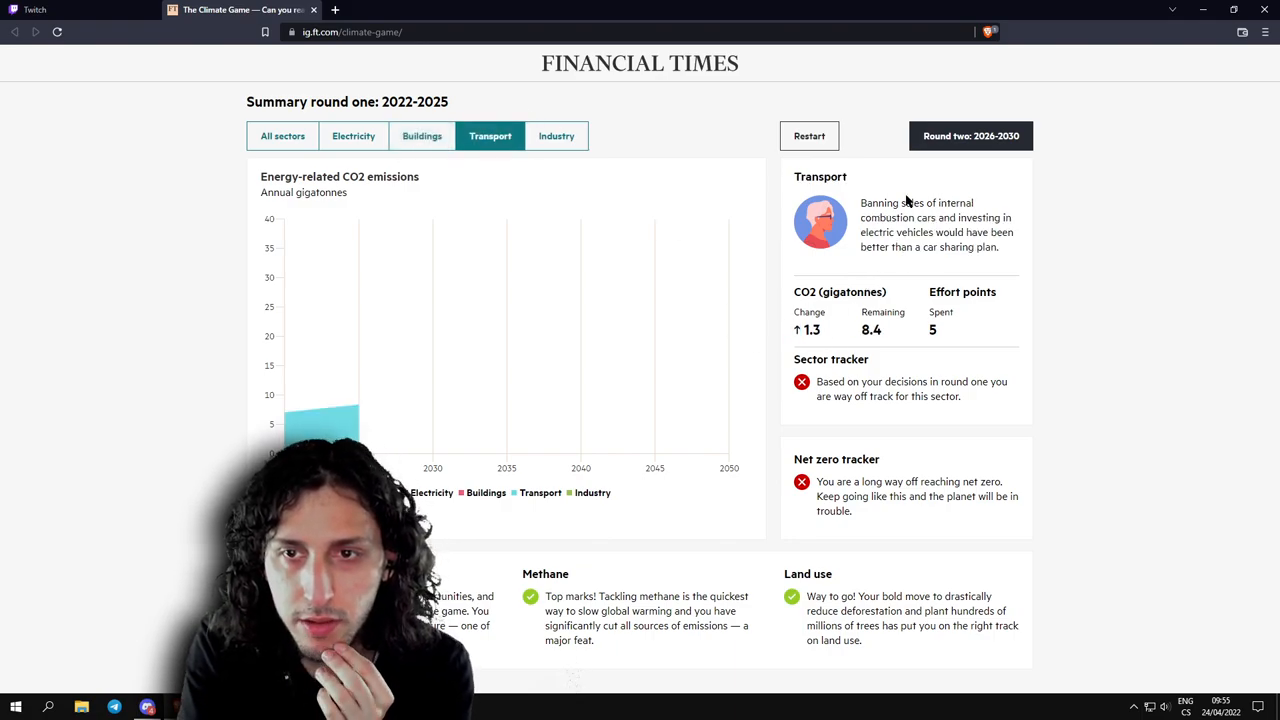
mouse_move(872, 238)
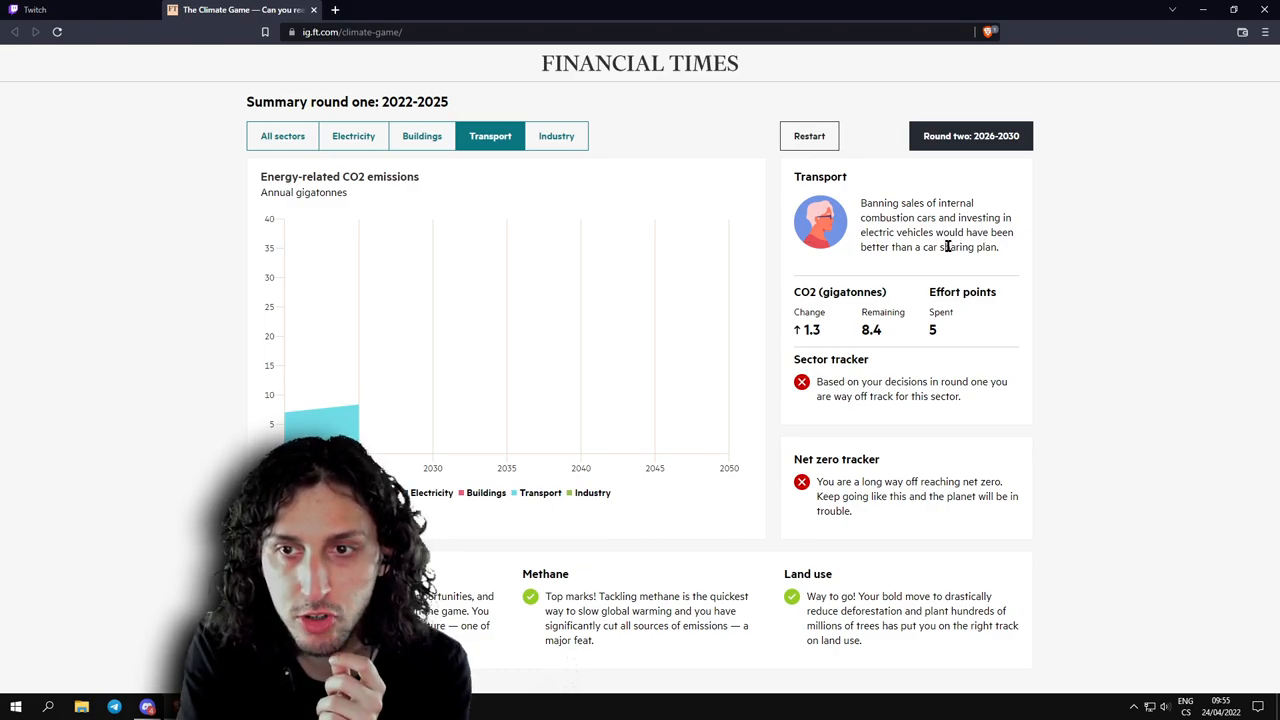
mouse_move(1020, 264)
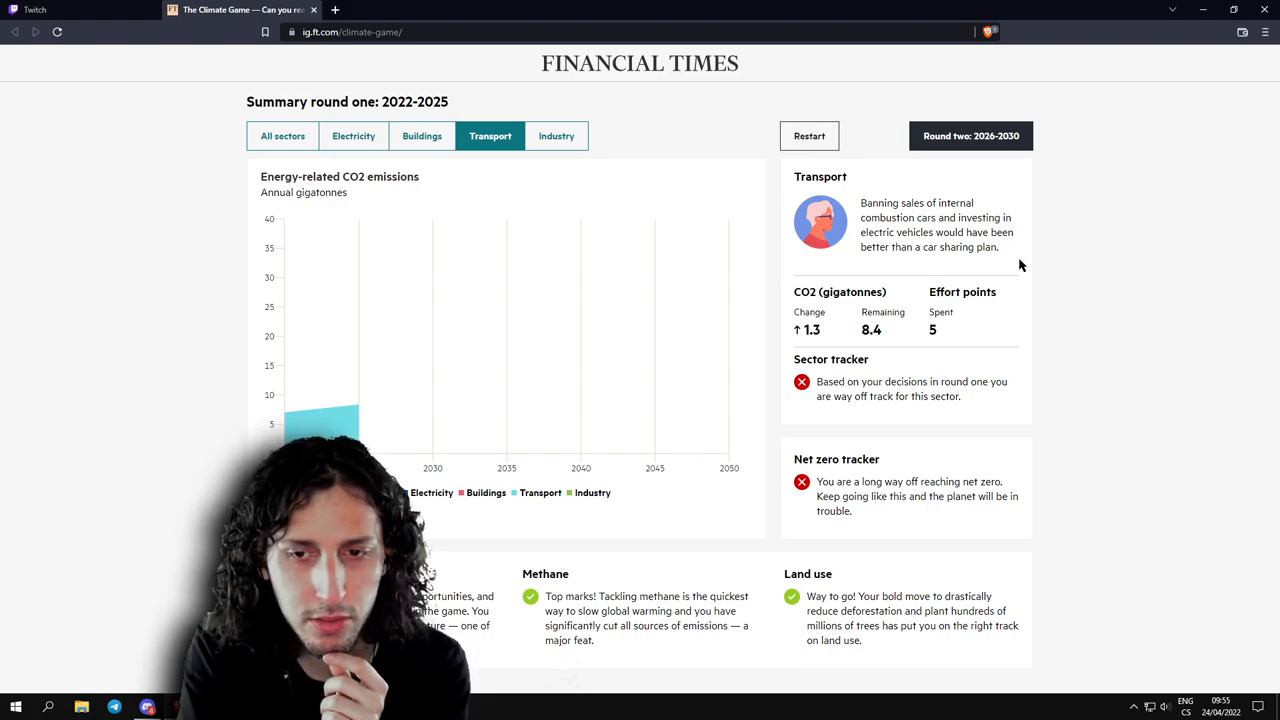
click(556, 136)
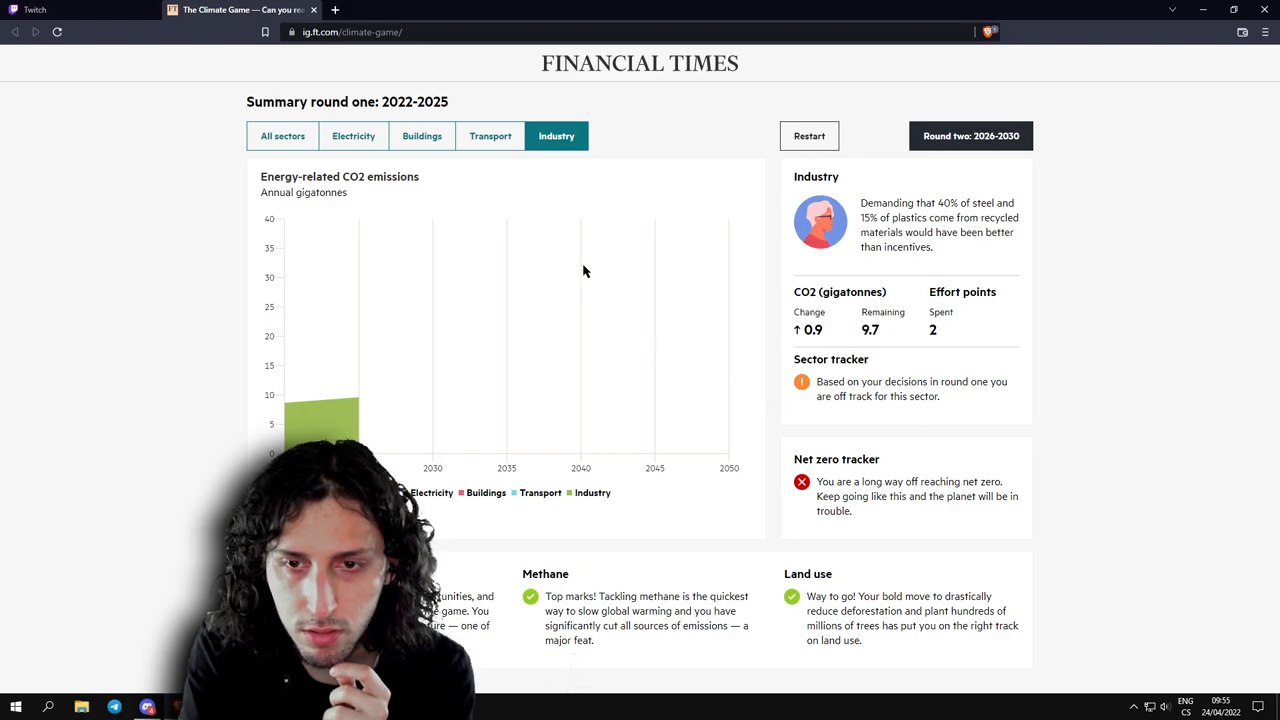
click(282, 136)
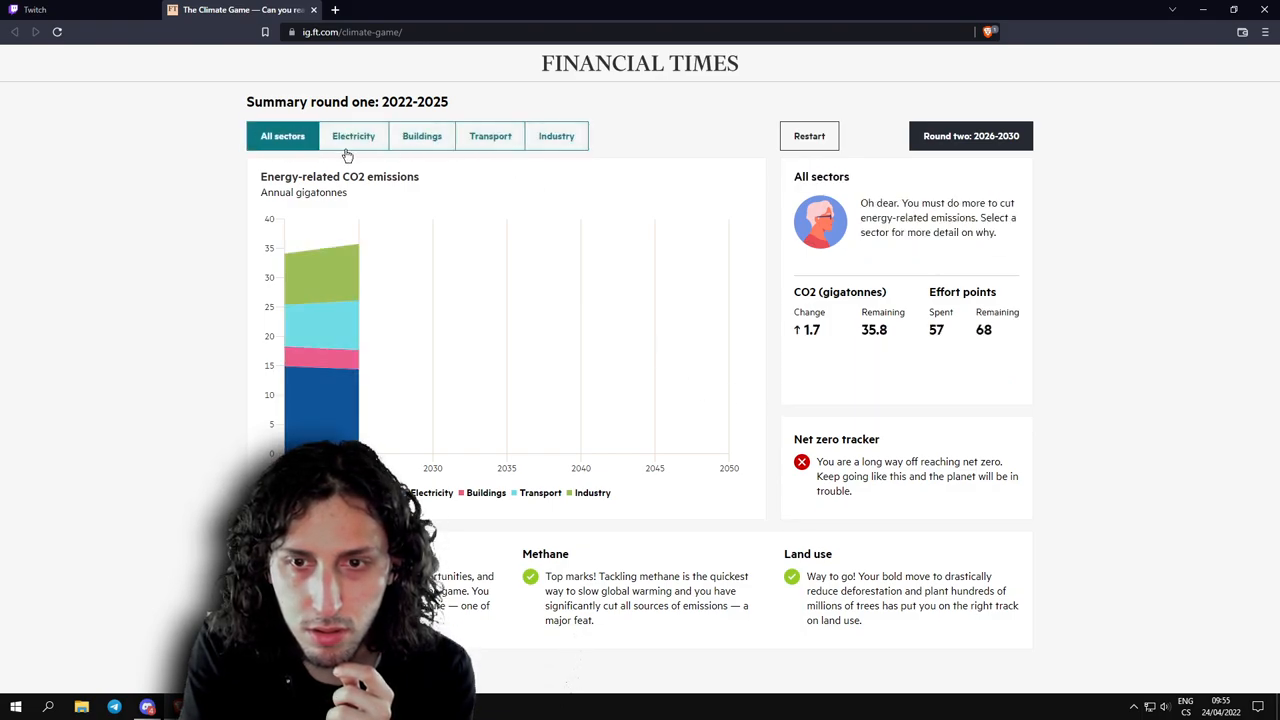
click(352, 136)
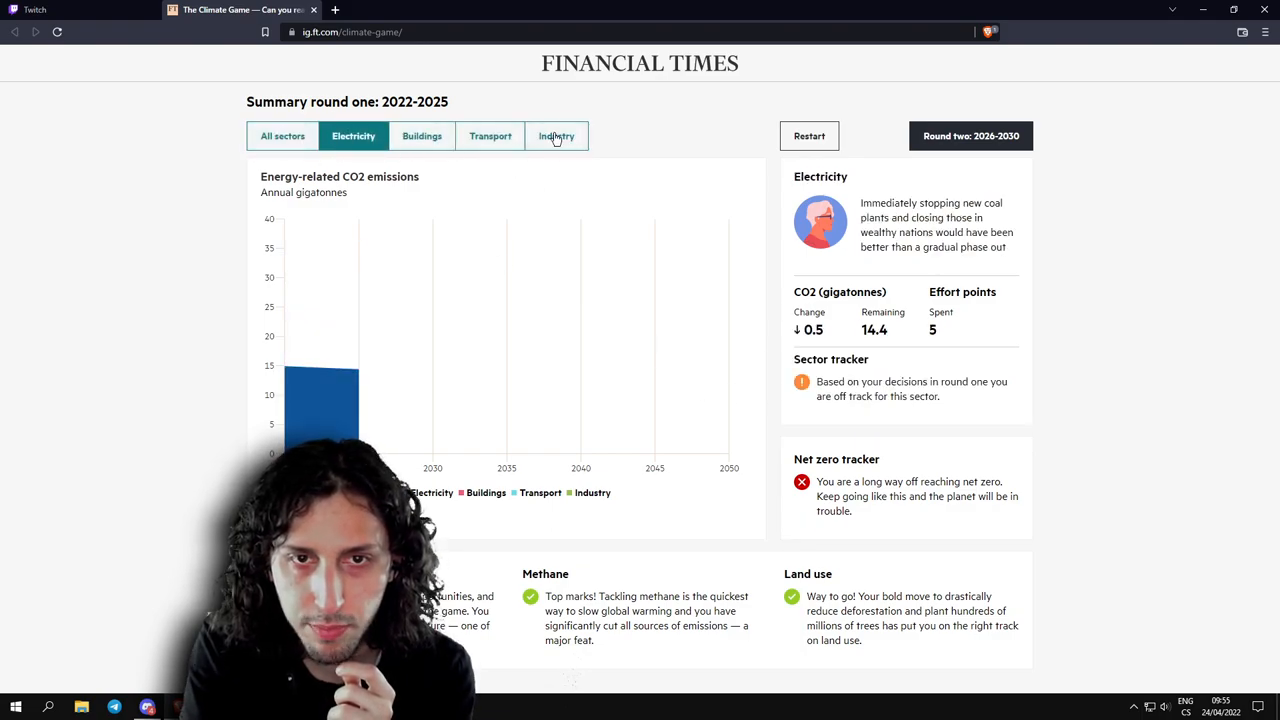
click(420, 136)
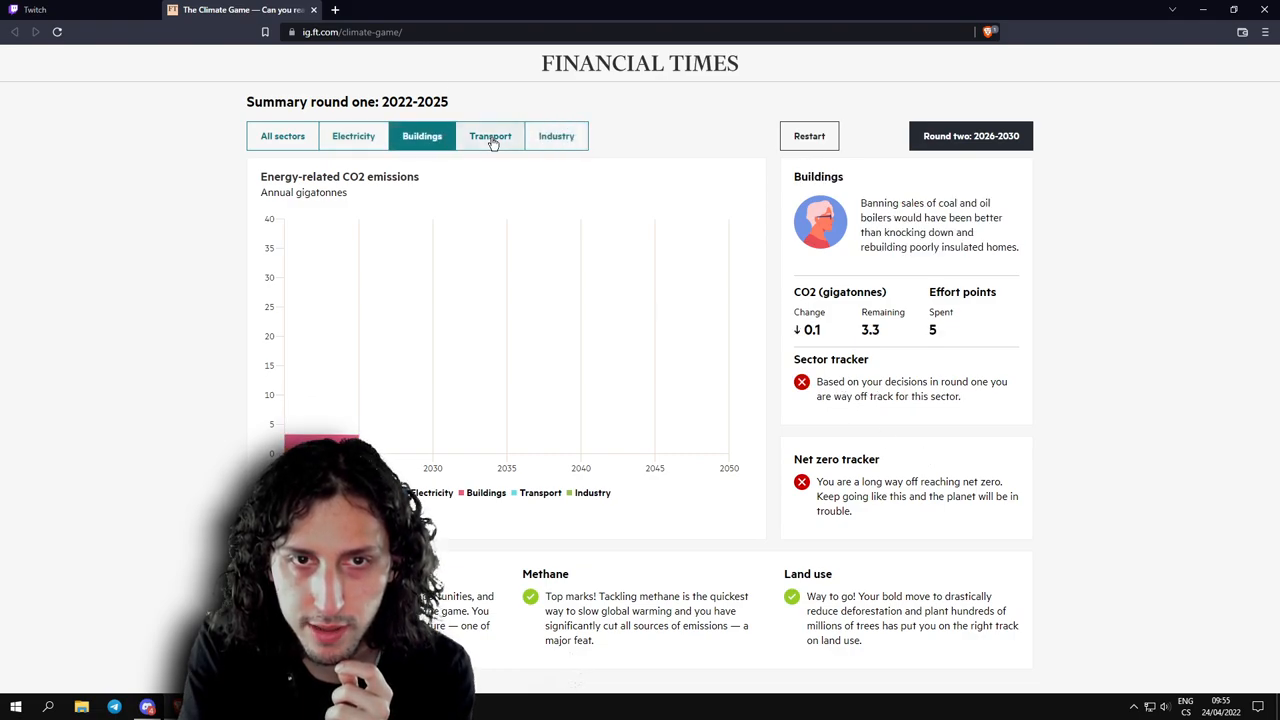
click(556, 136)
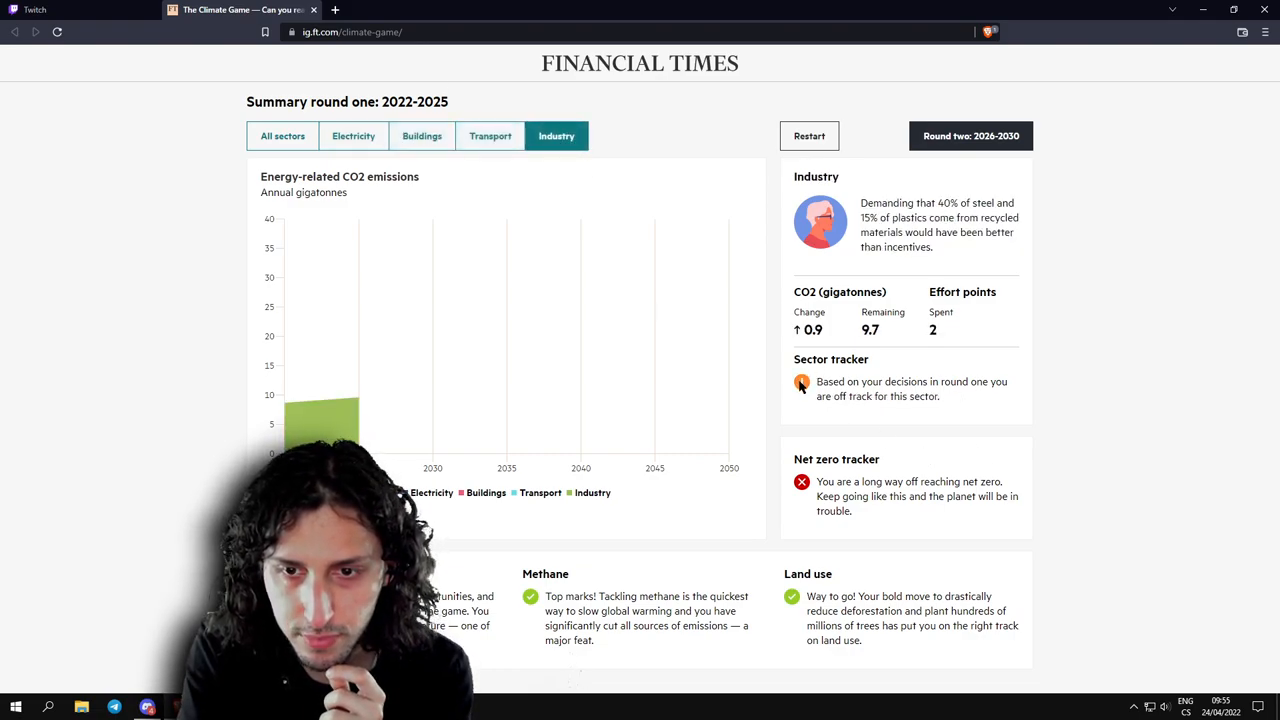
mouse_move(944, 262)
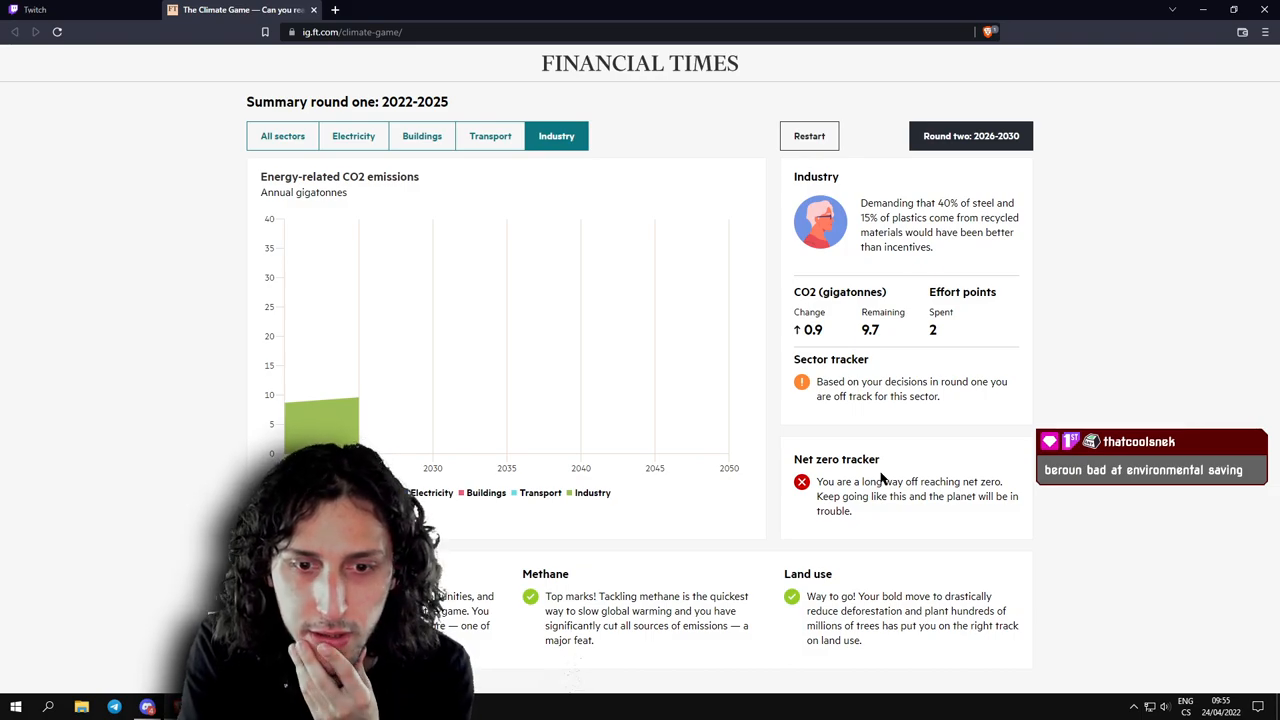
Start round two (2026-2050) and submit the global advertising campaign public opinion answer.
click(968, 136)
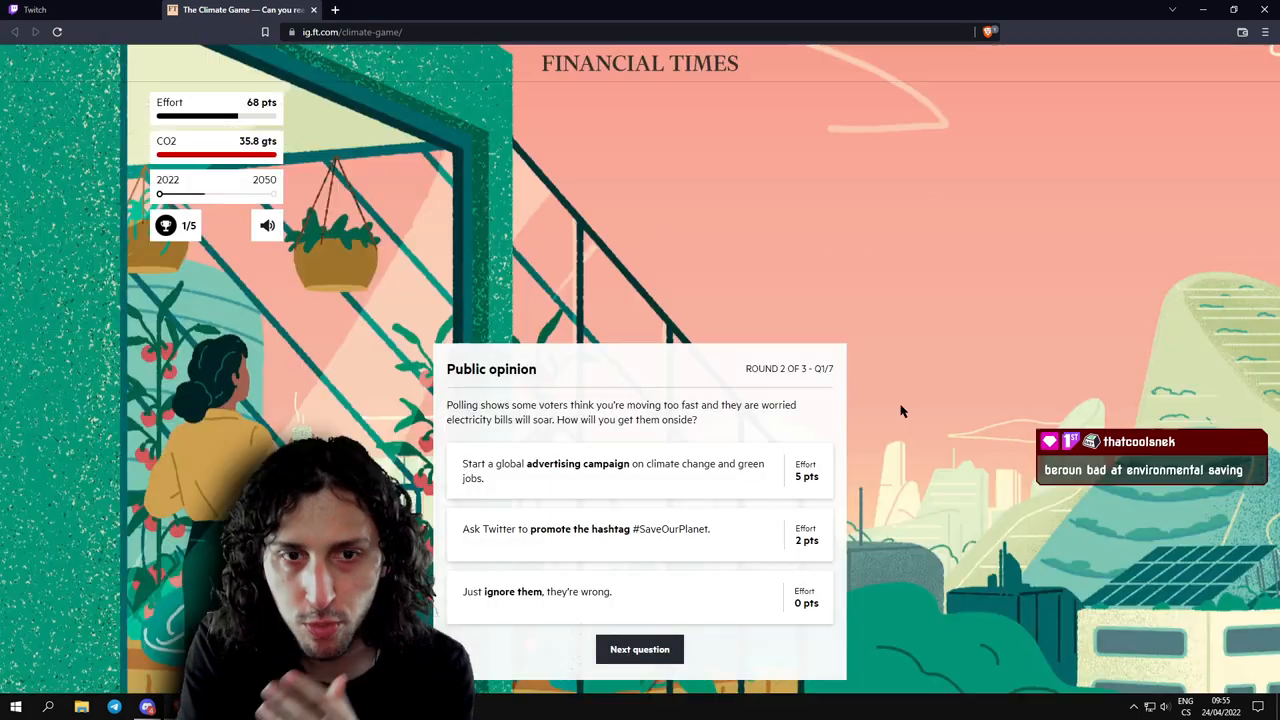
mouse_move(494, 396)
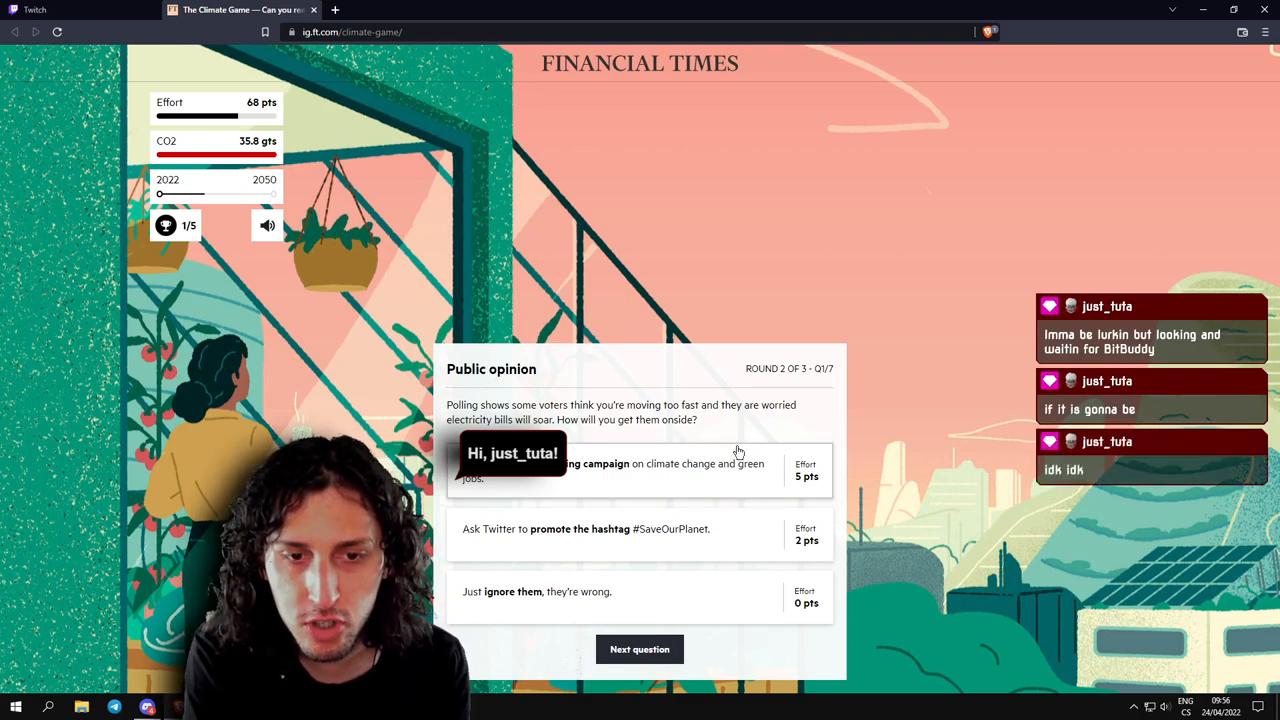
mouse_move(600, 532)
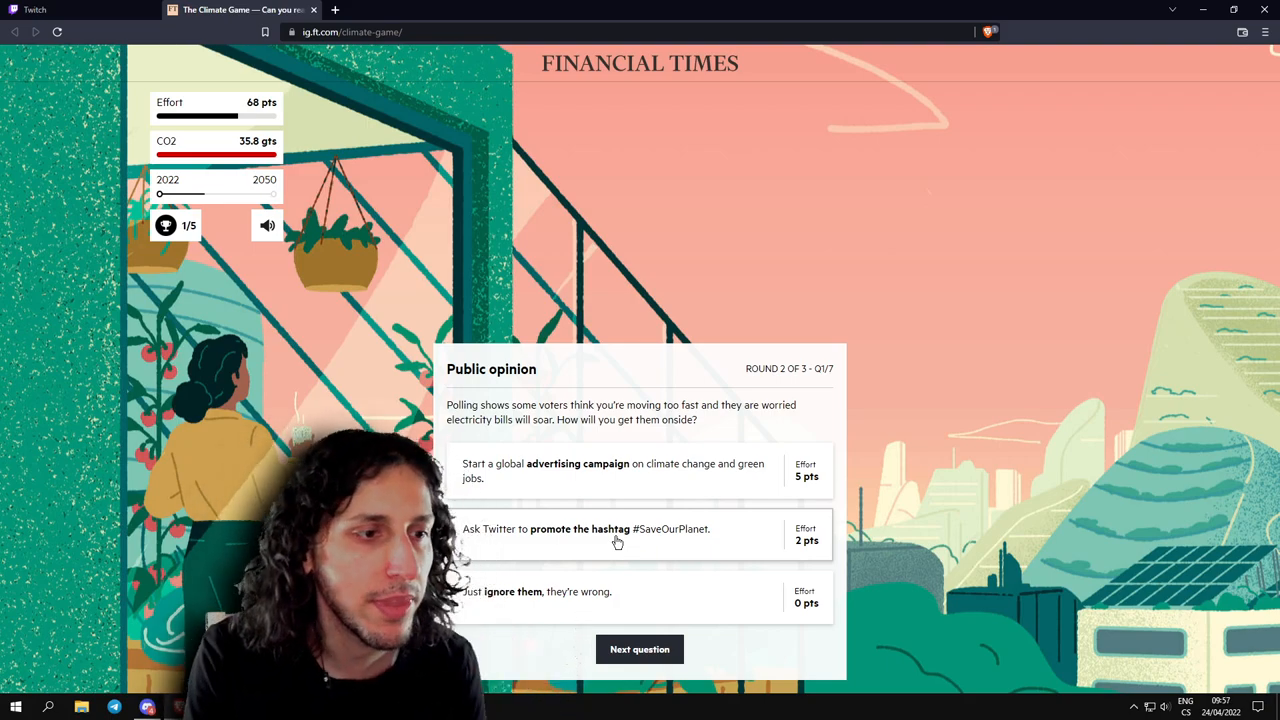
mouse_move(622, 520)
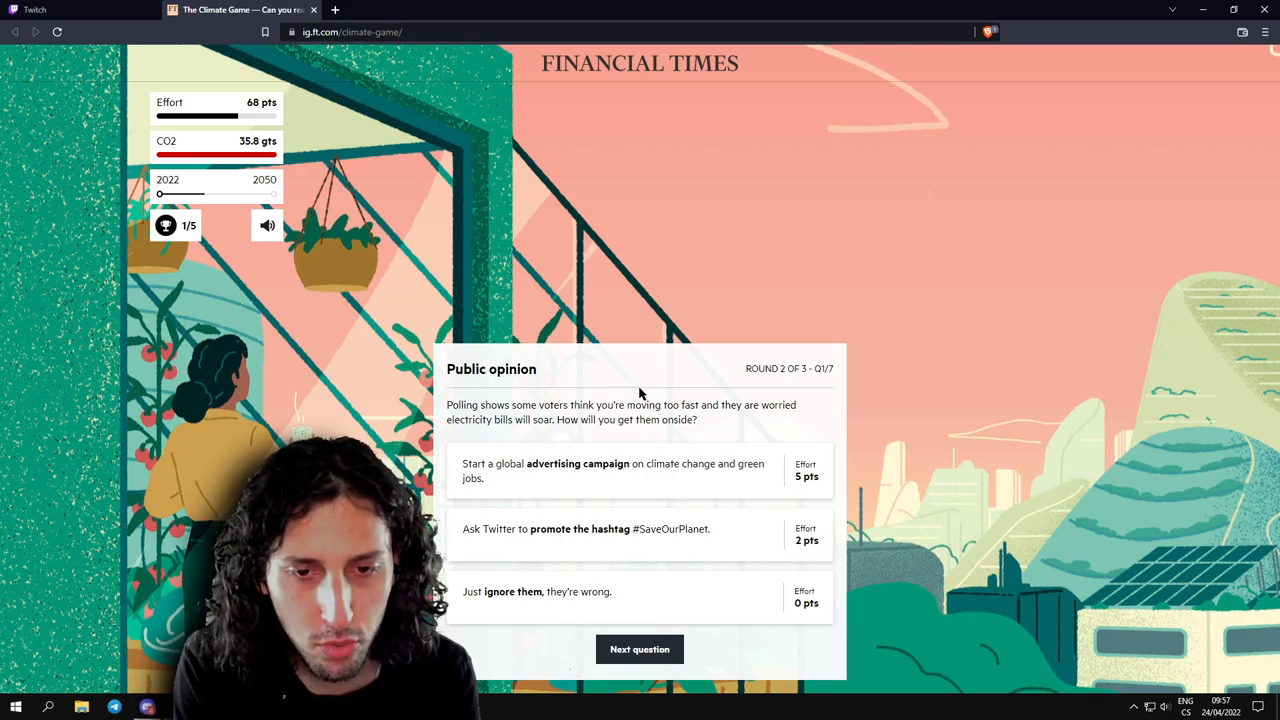
mouse_move(644, 436)
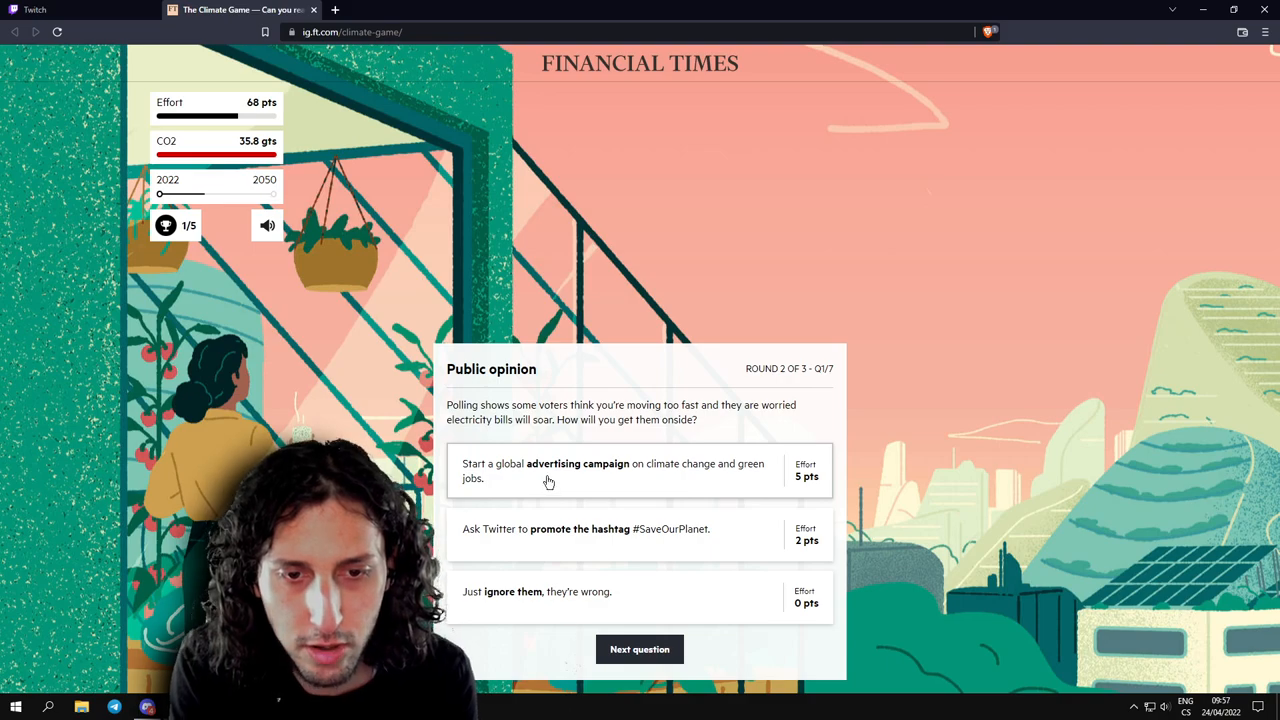
mouse_move(532, 502)
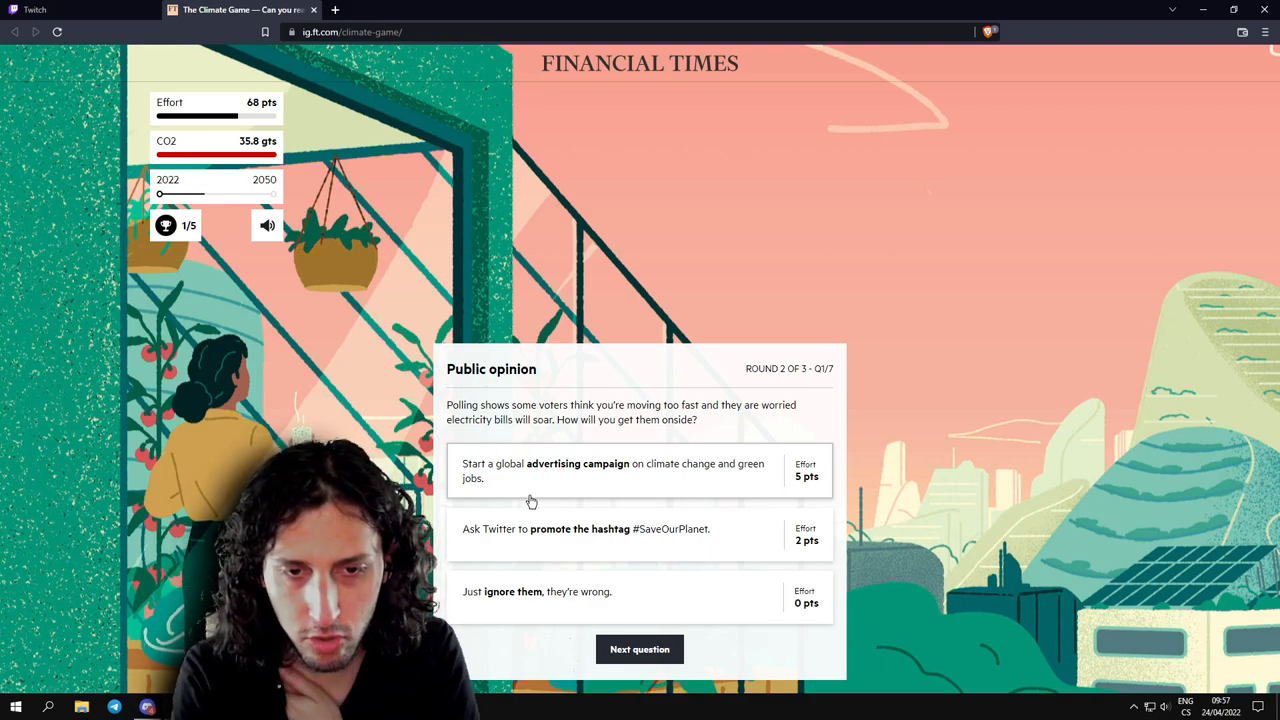
mouse_move(596, 604)
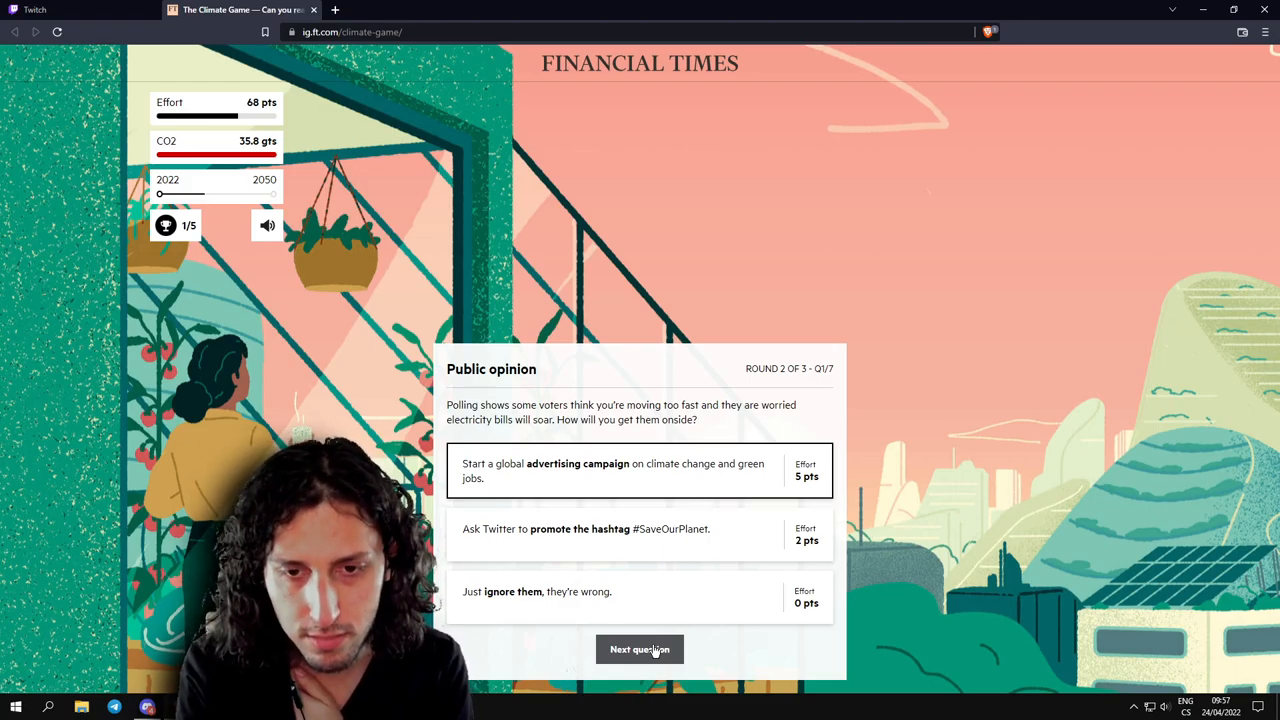
click(640, 648)
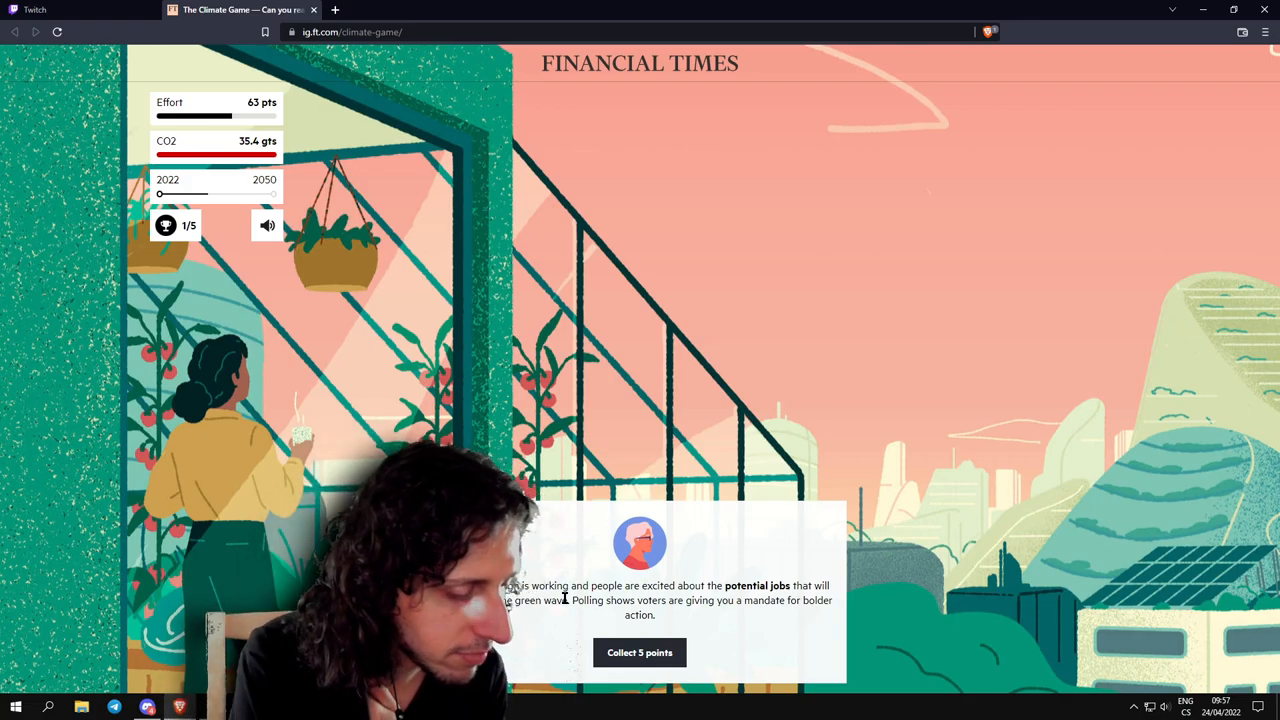
Collect the 5 voter-mandate points, bringing effort to 68 before the Electricity question.
click(640, 652)
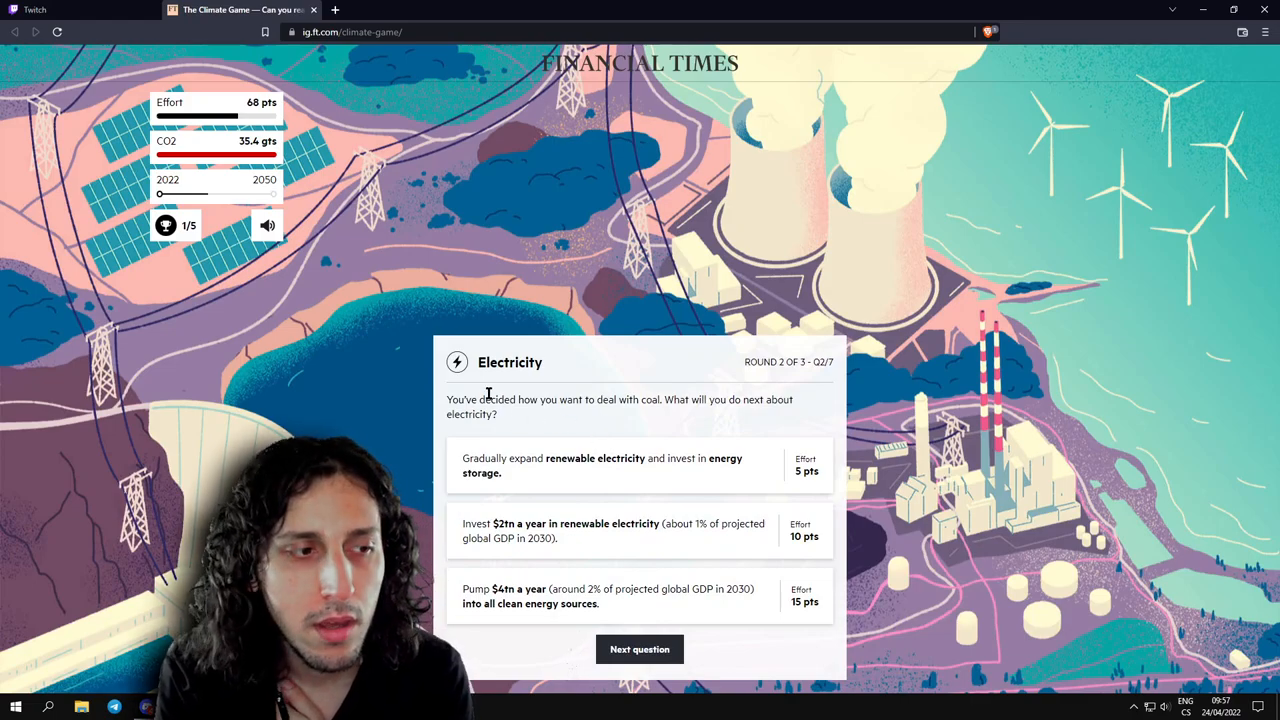
mouse_move(692, 404)
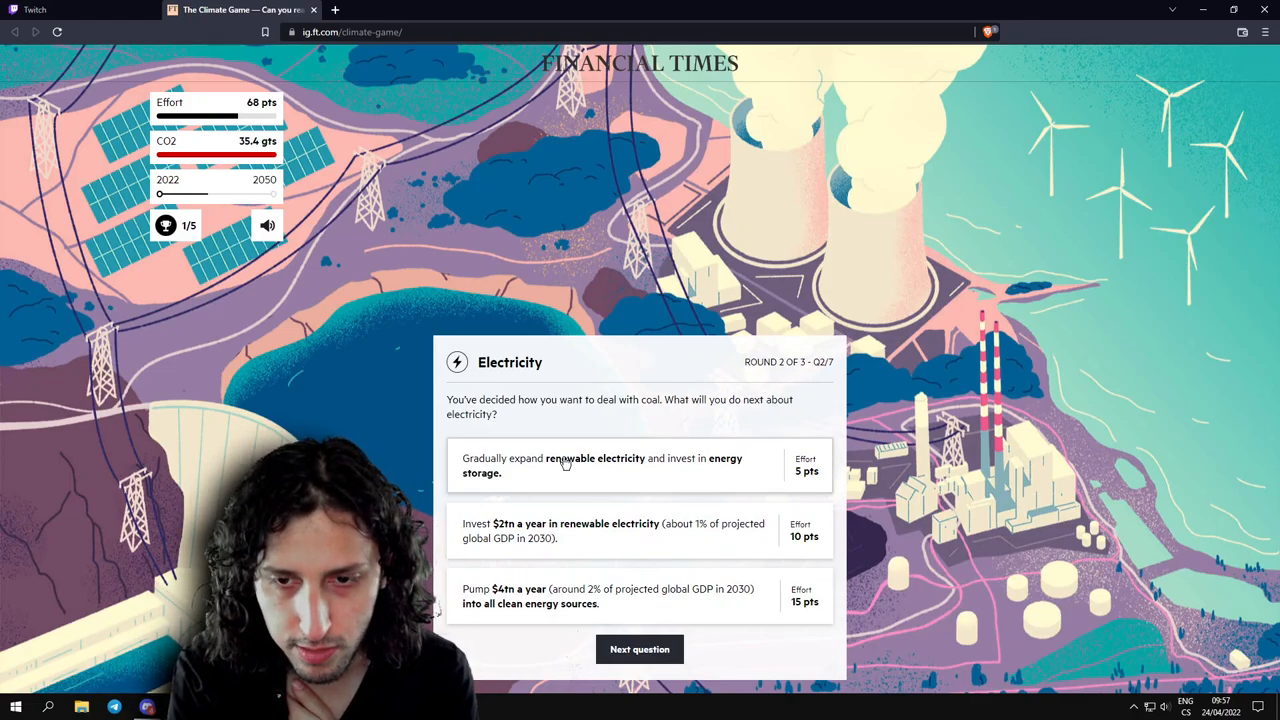
mouse_move(642, 466)
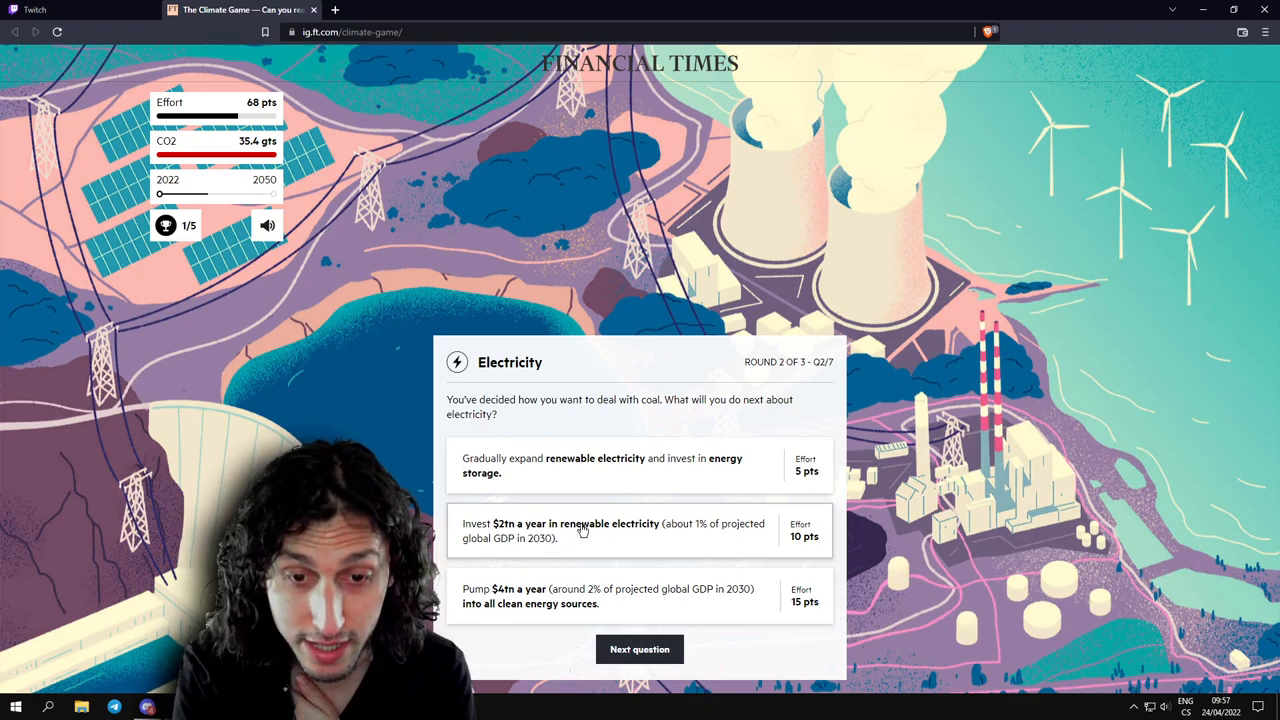
mouse_move(656, 536)
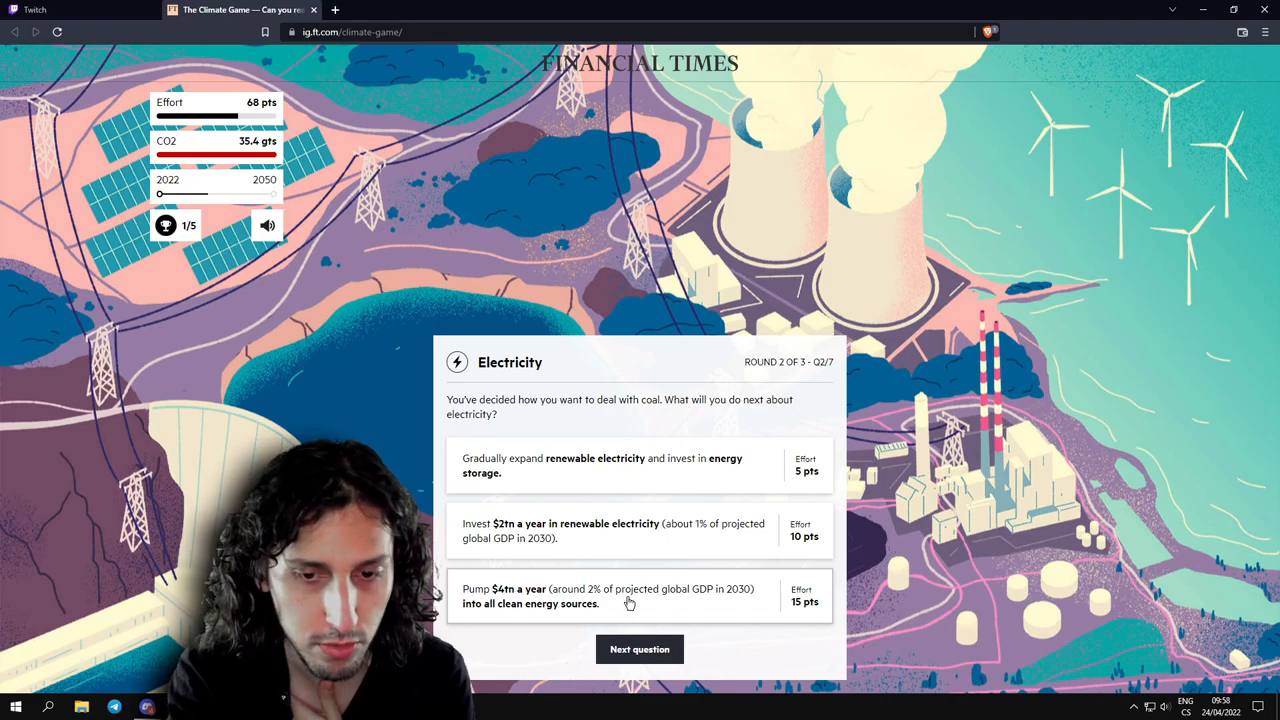
mouse_move(558, 596)
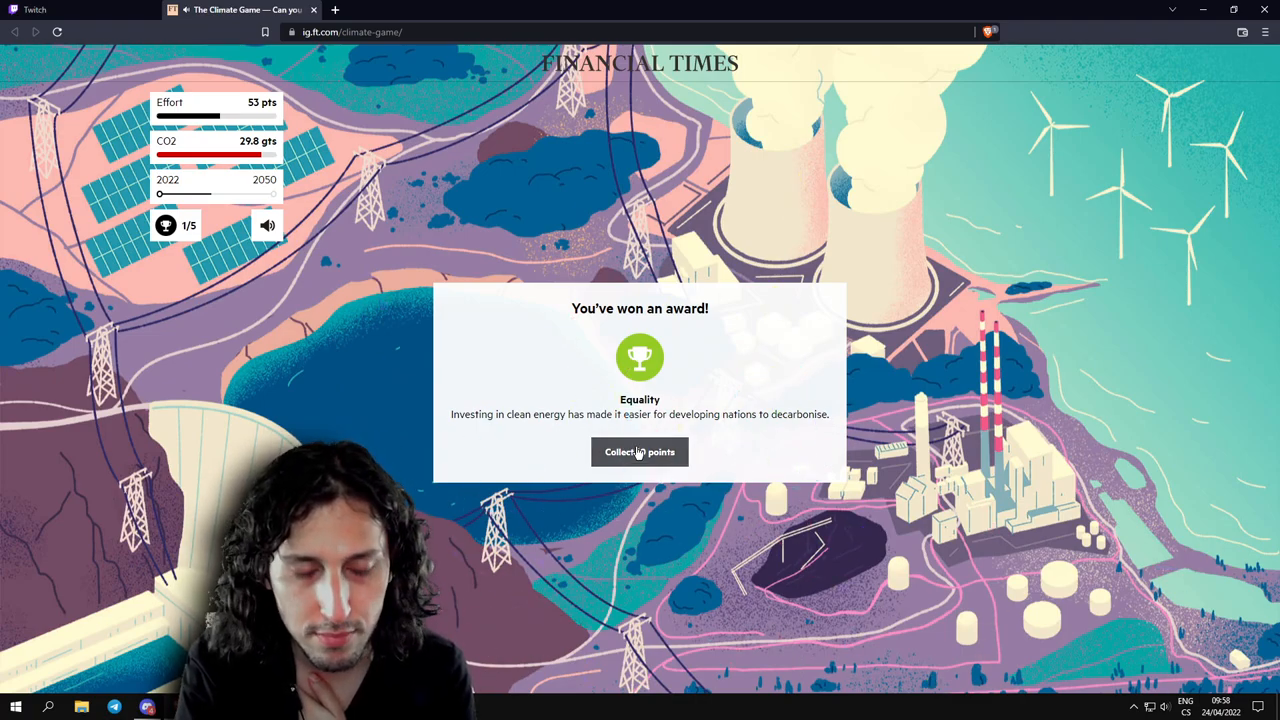
Collect the Equality award points, then read and close the climate adaptation explanation.
click(640, 452)
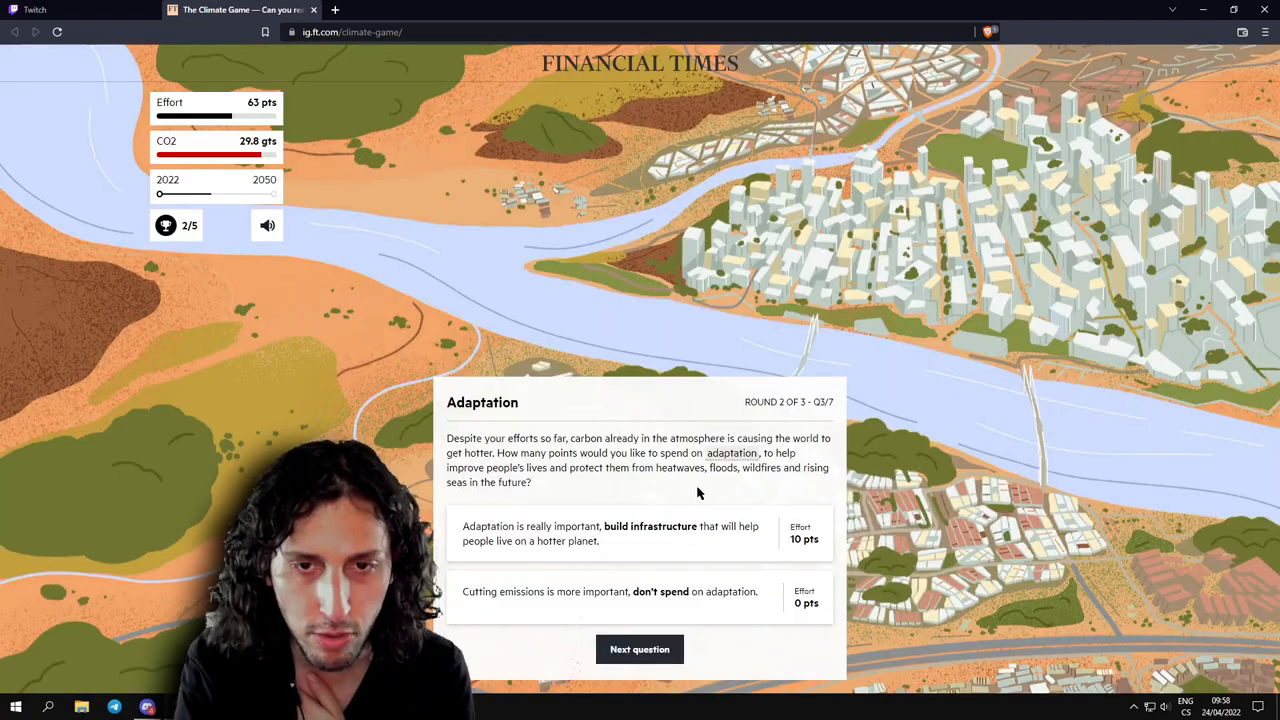
mouse_move(608, 378)
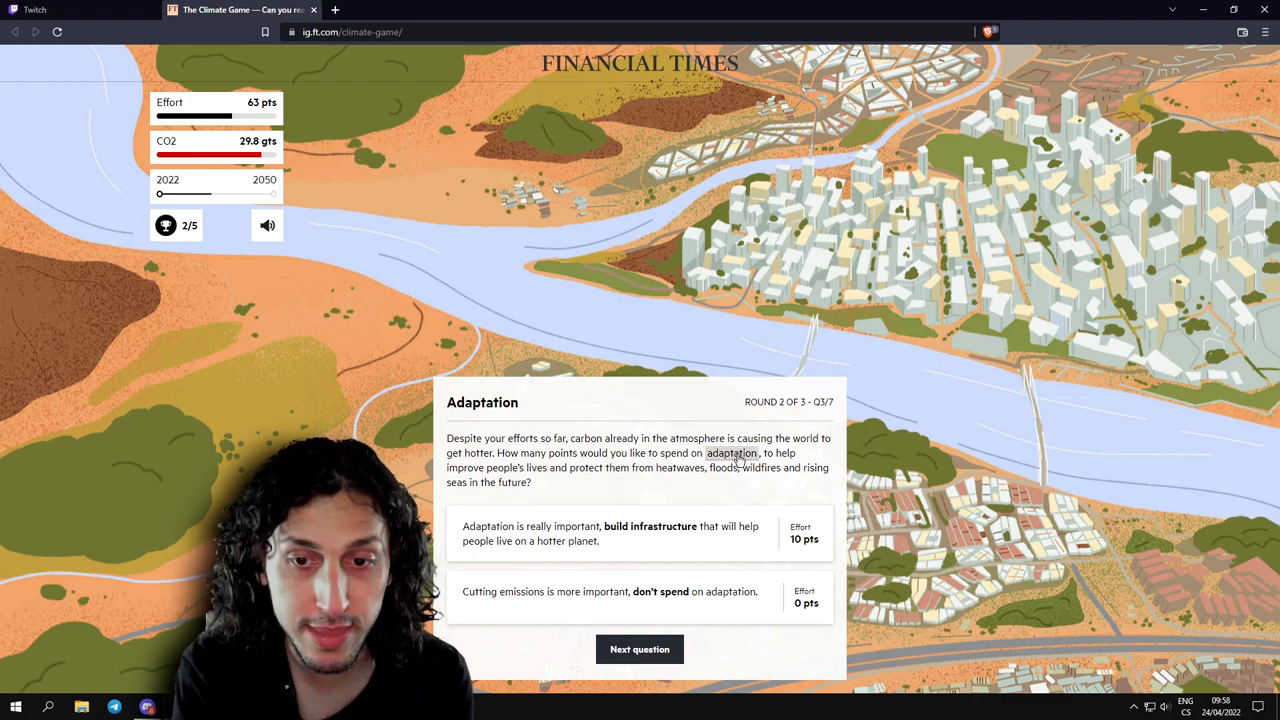
click(732, 452)
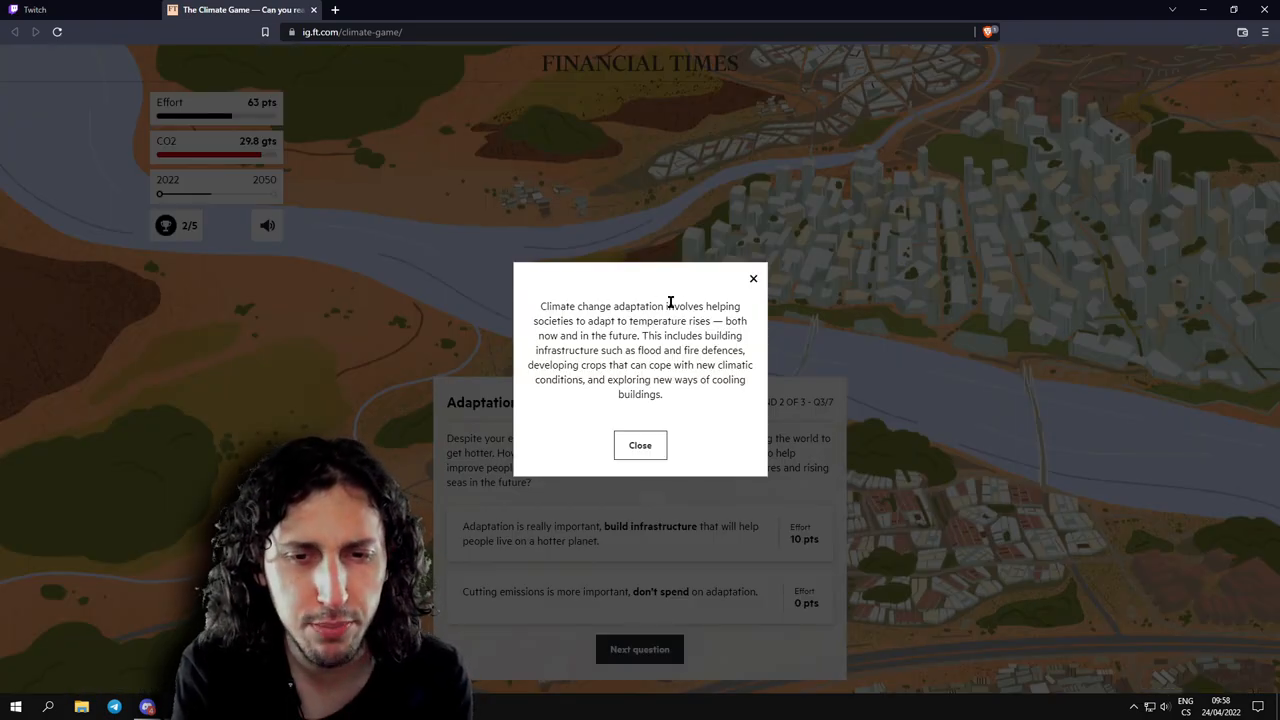
drag(588, 320, 718, 320)
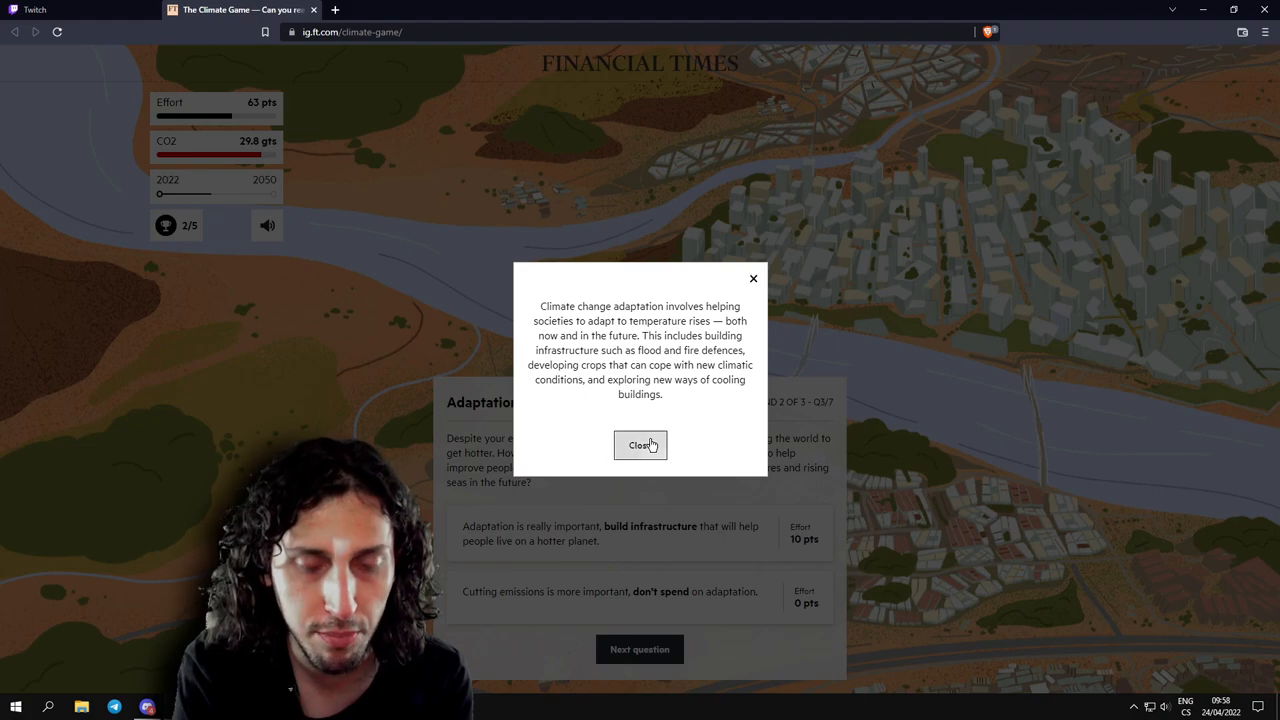
click(640, 444)
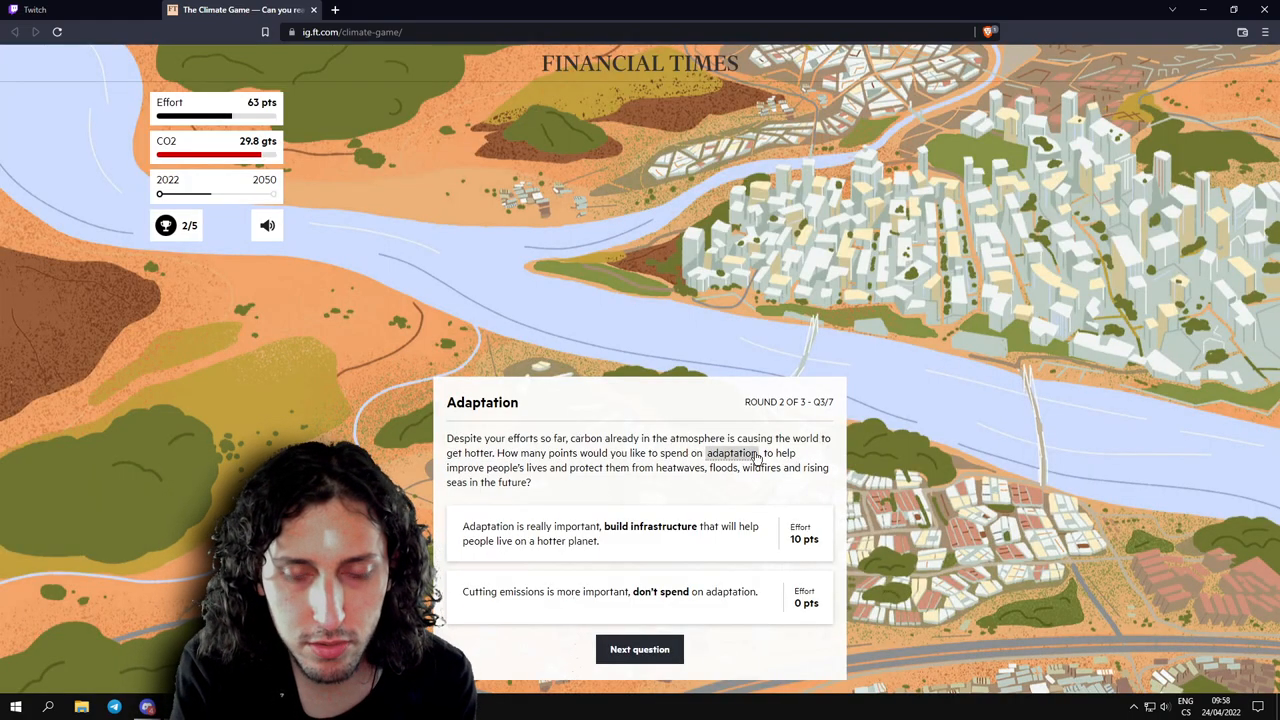
mouse_move(604, 480)
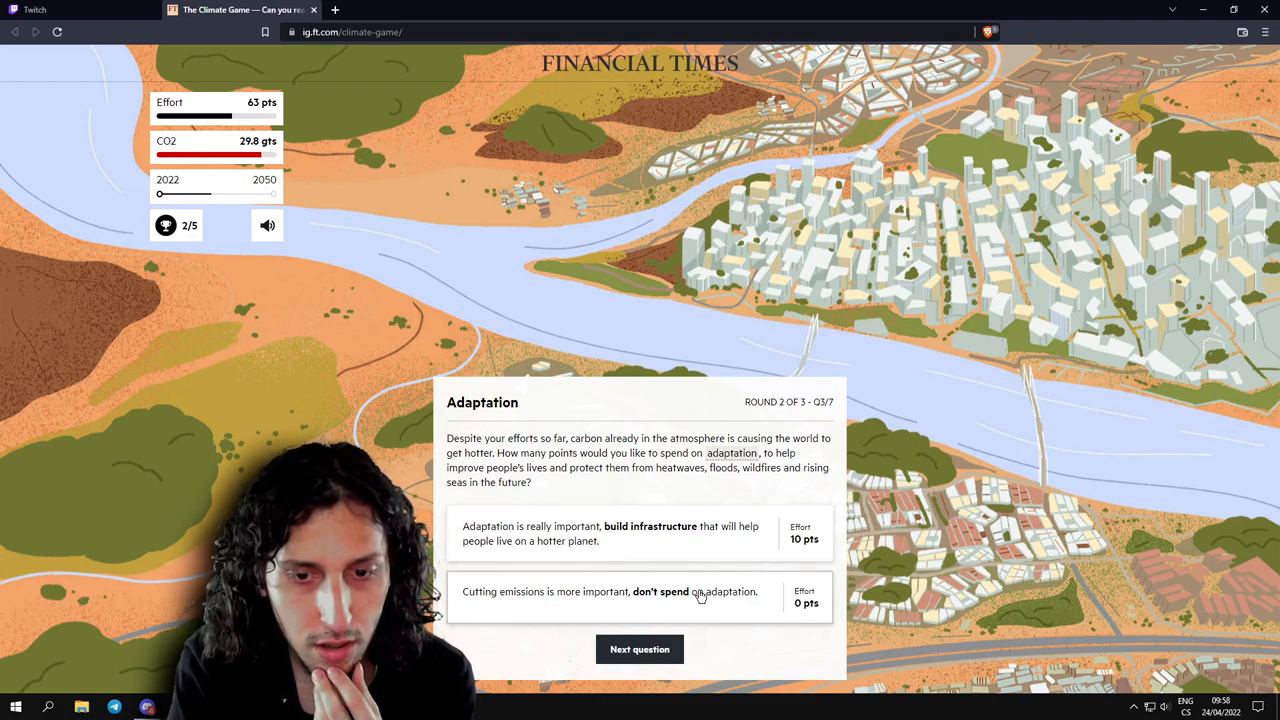
mouse_move(656, 536)
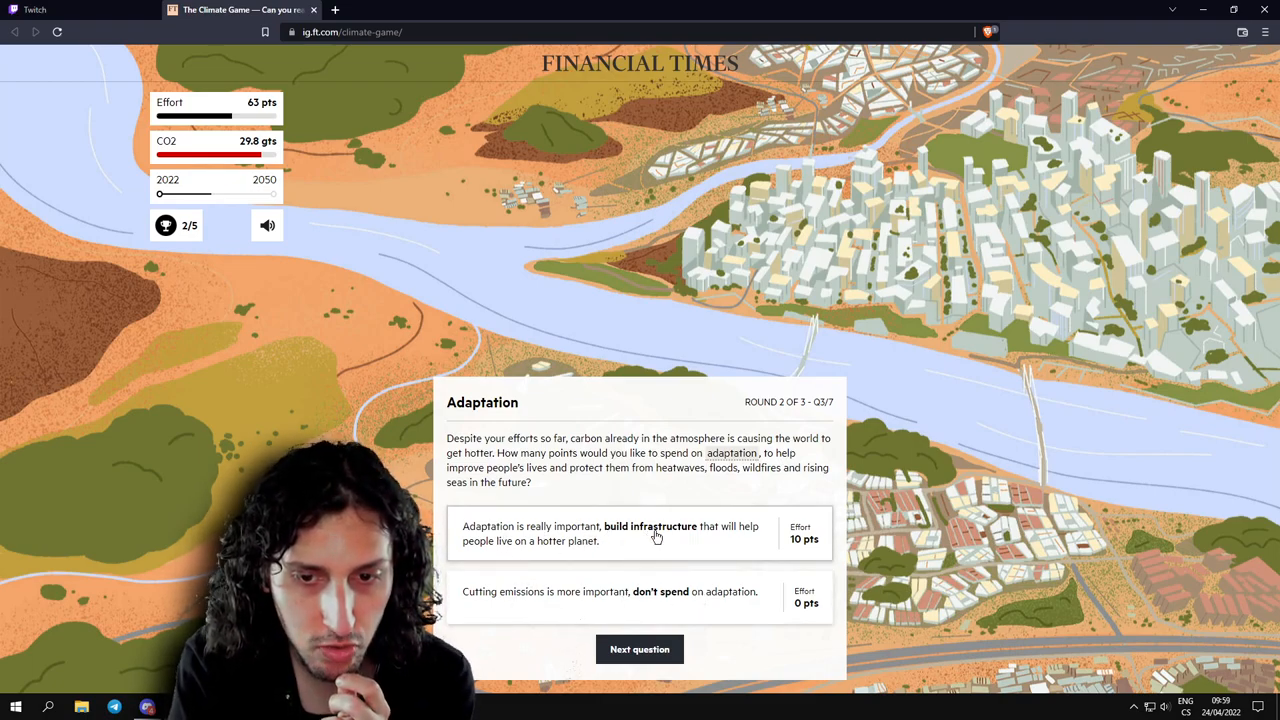
Choose the build-adaptation-infrastructure answer (10 pts) for the Adaptation question.
click(640, 532)
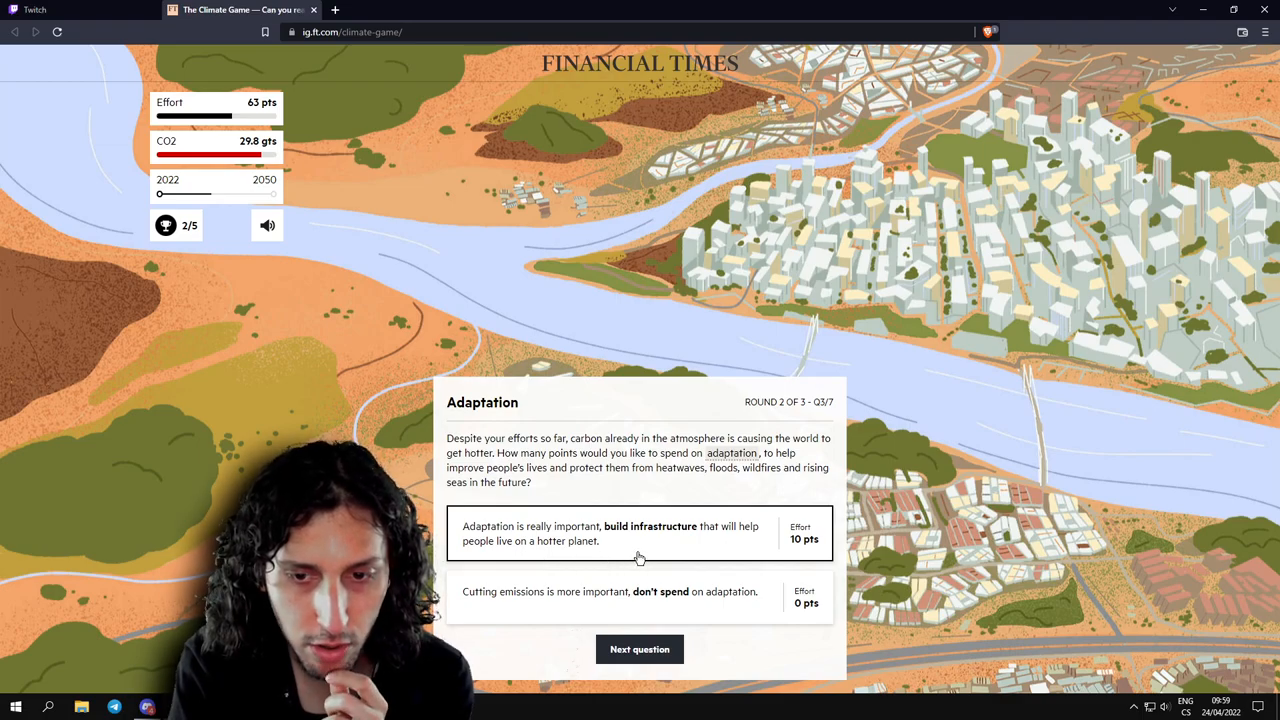
mouse_move(678, 612)
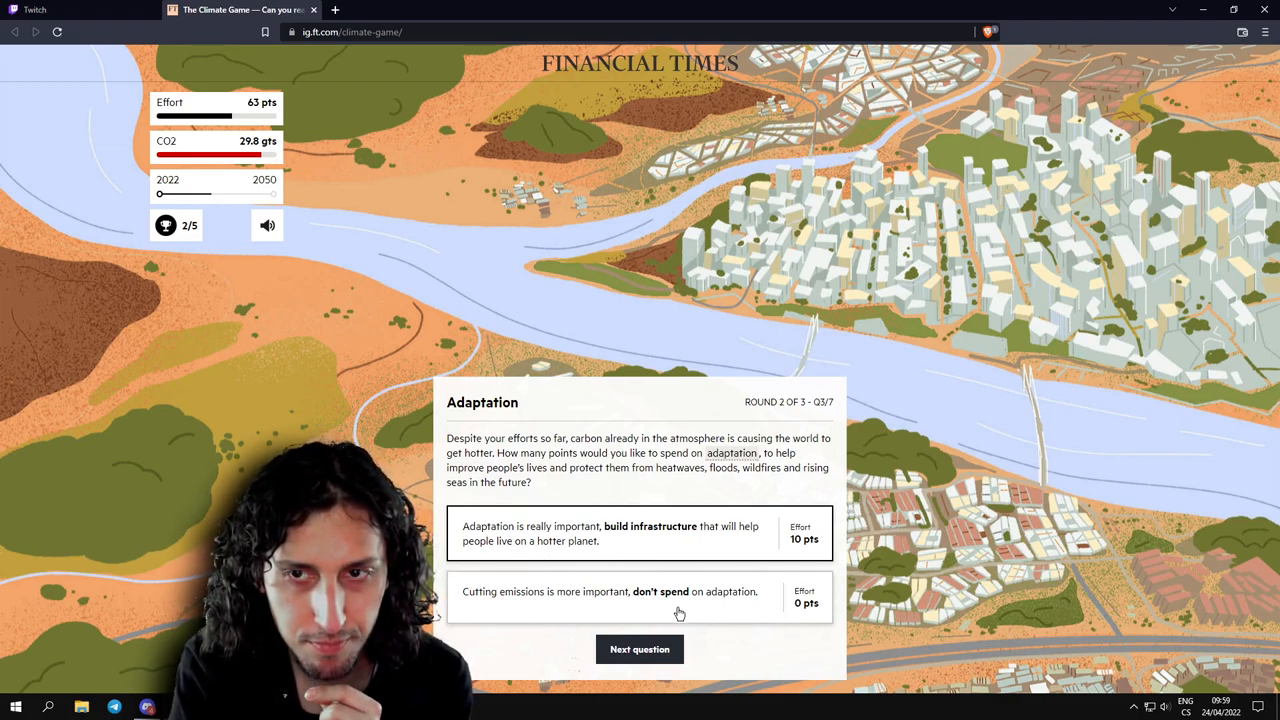
mouse_move(646, 516)
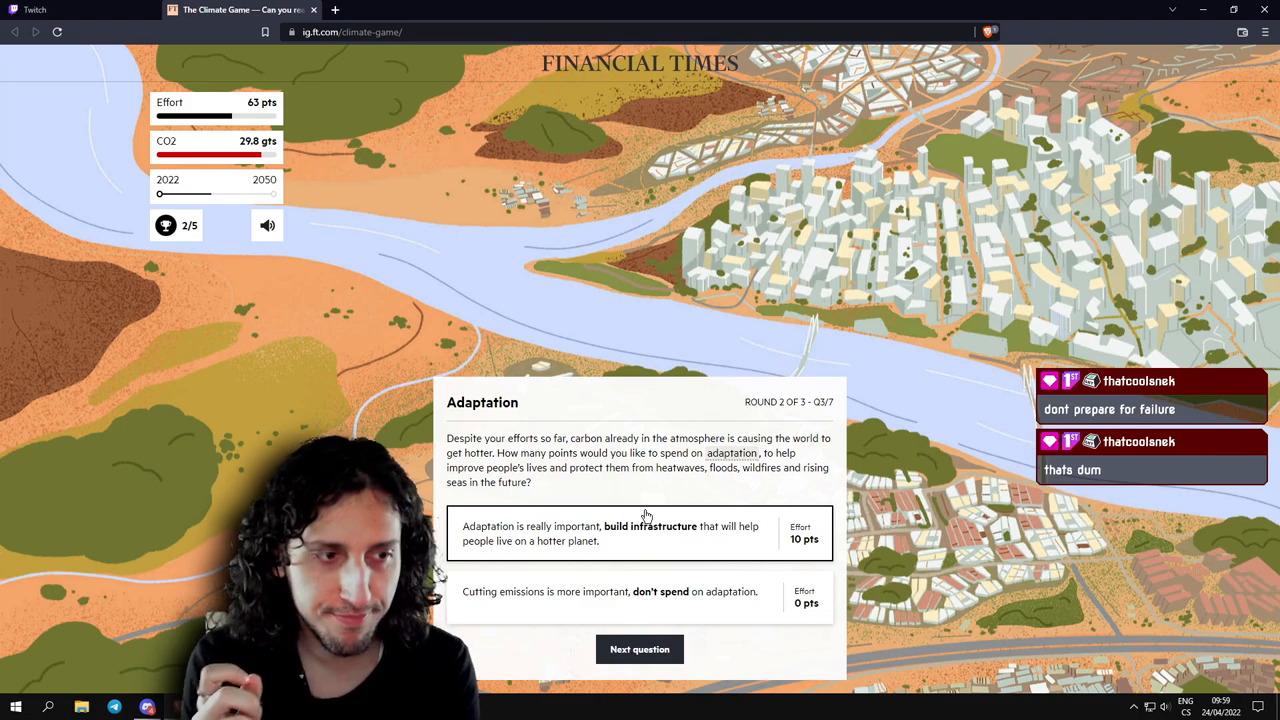
mouse_move(650, 568)
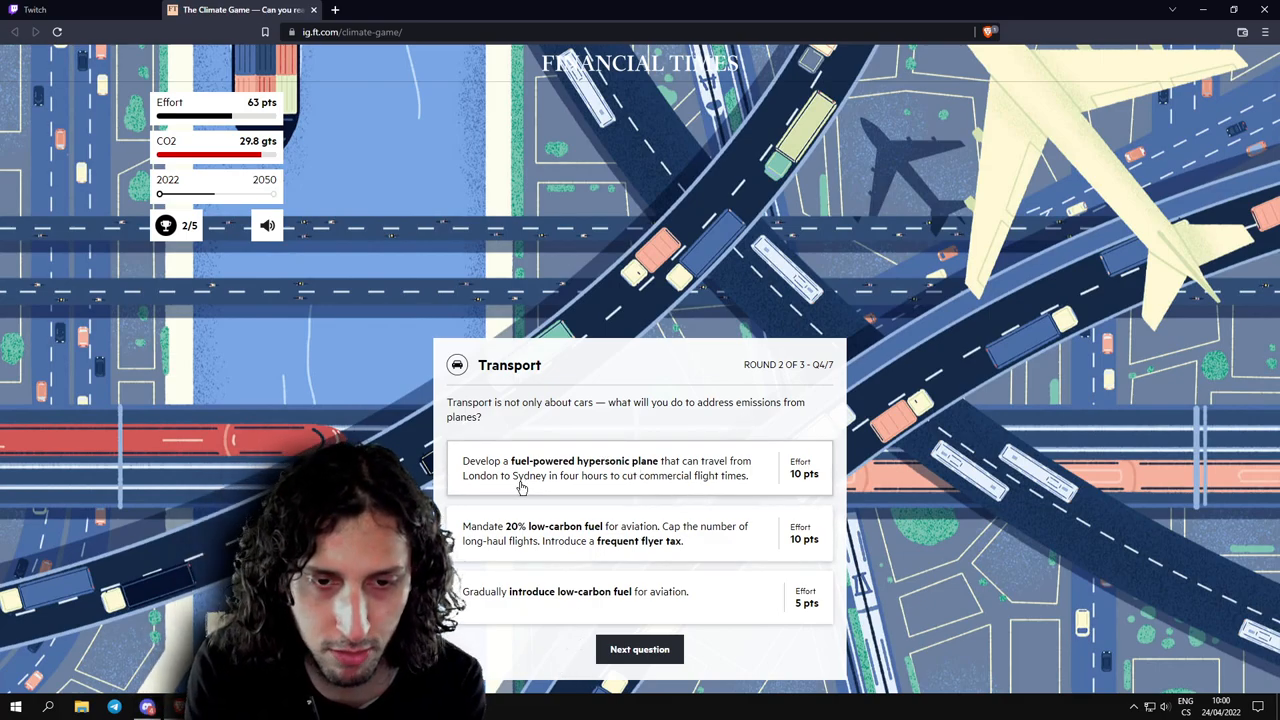
mouse_move(672, 490)
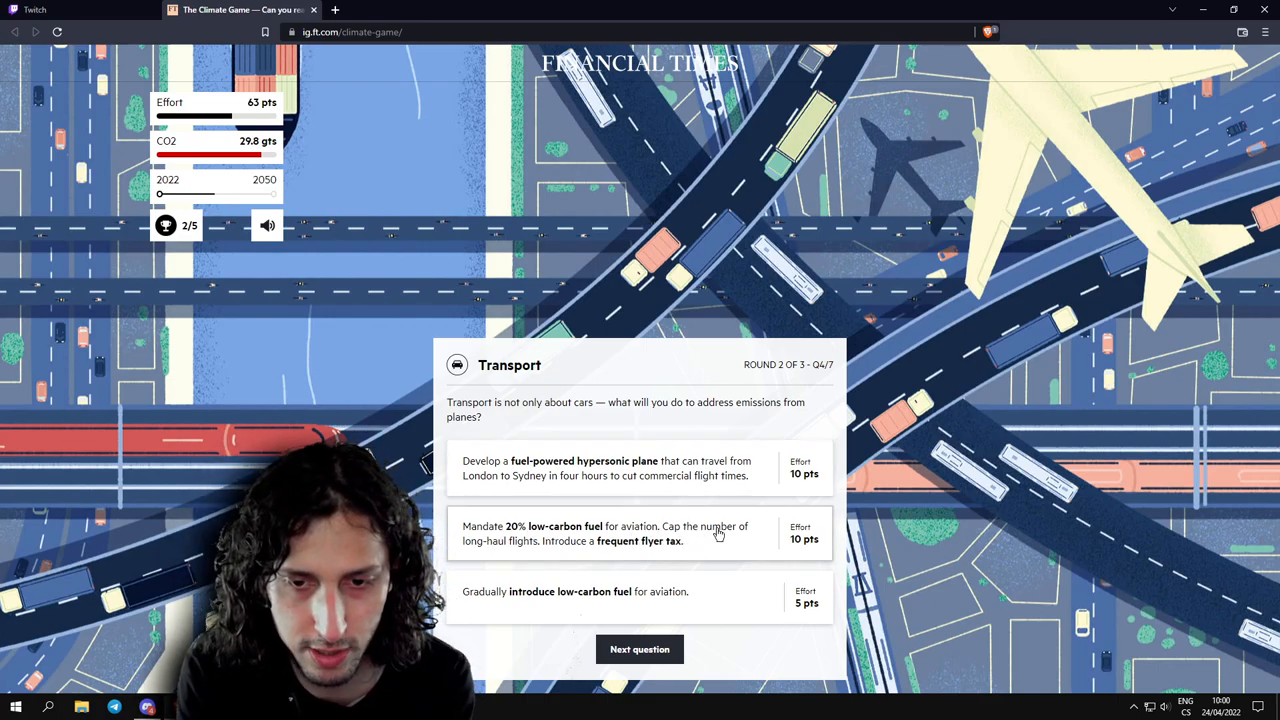
mouse_move(590, 548)
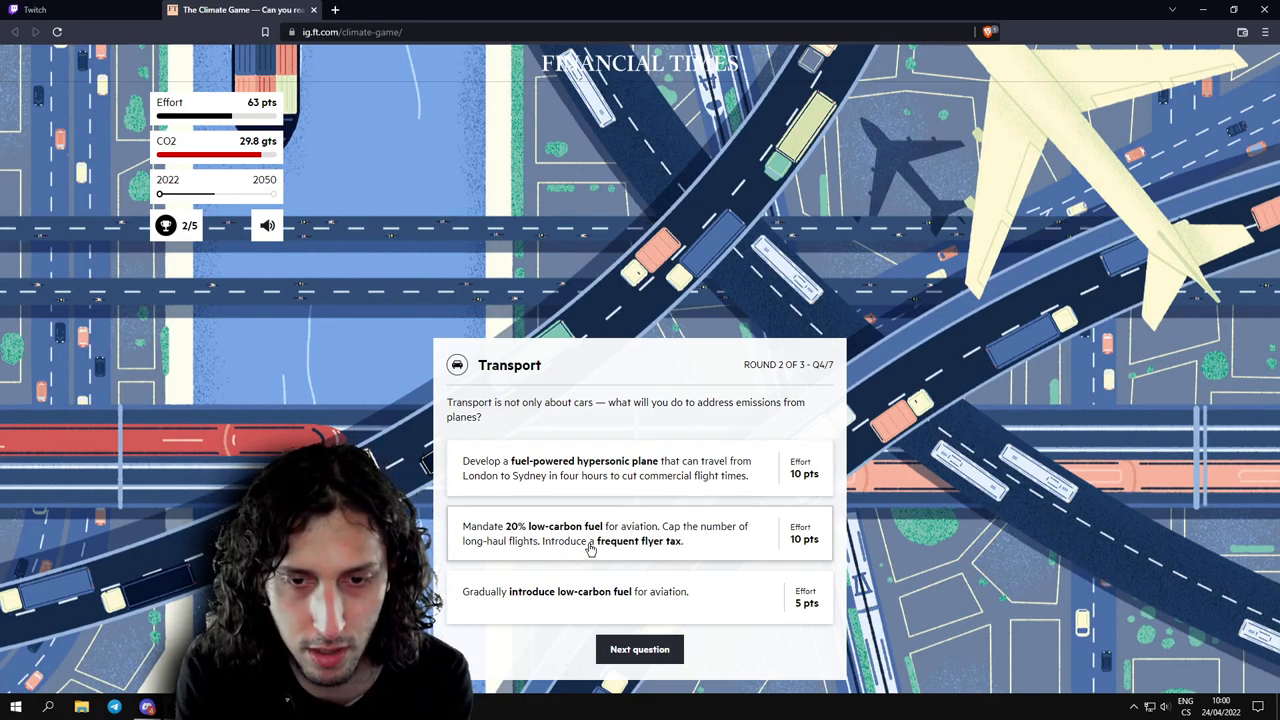
mouse_move(648, 550)
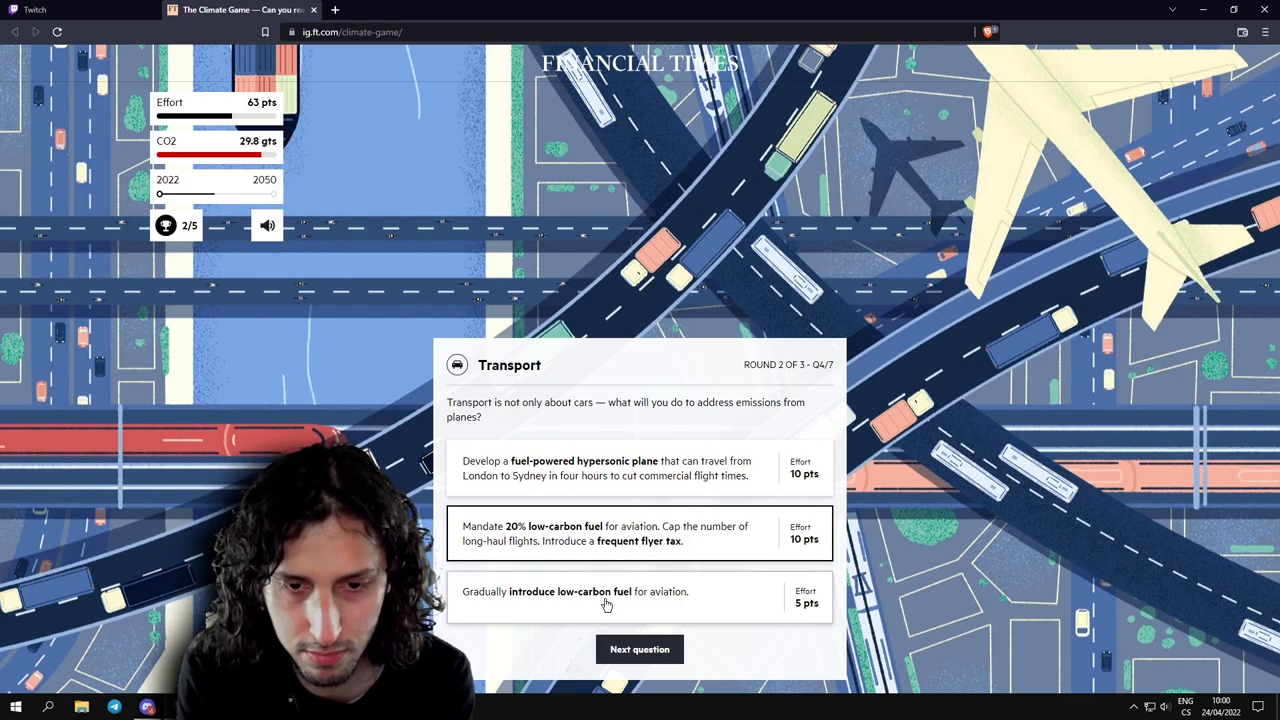
Submit the 20% low-carbon aviation fuel and frequent flyer tax Transport policy.
click(640, 532)
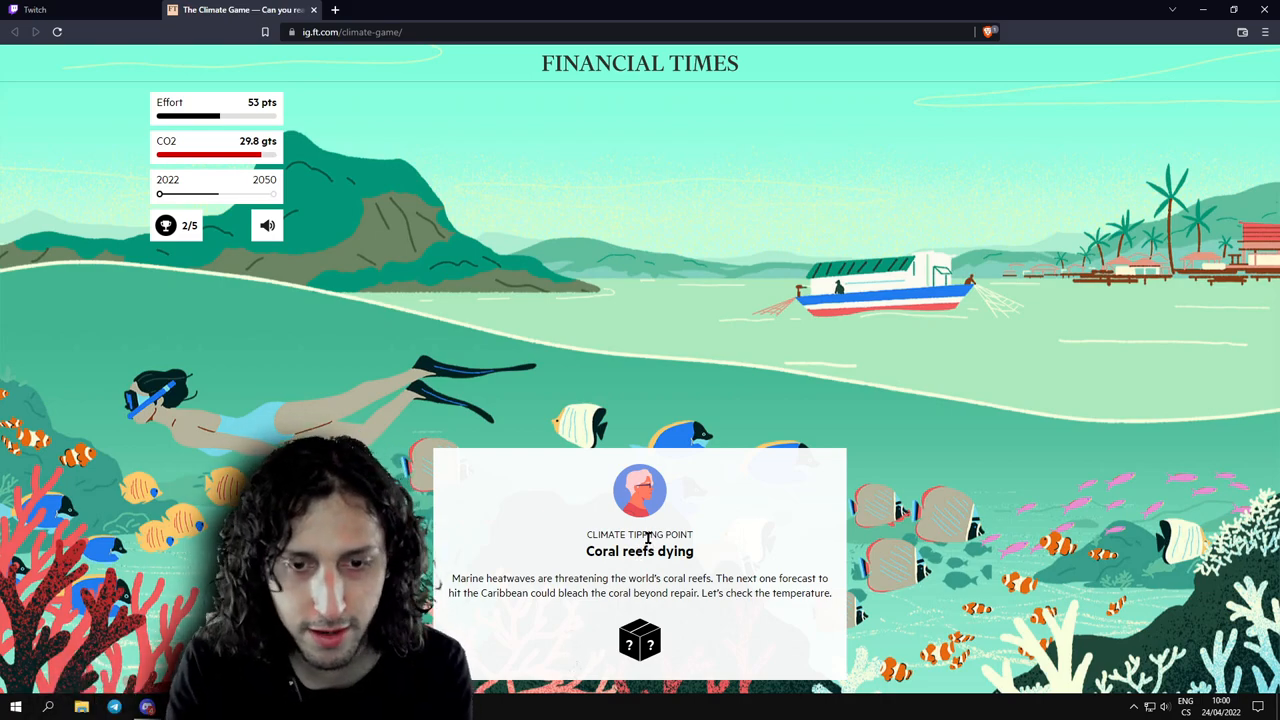
mouse_move(520, 572)
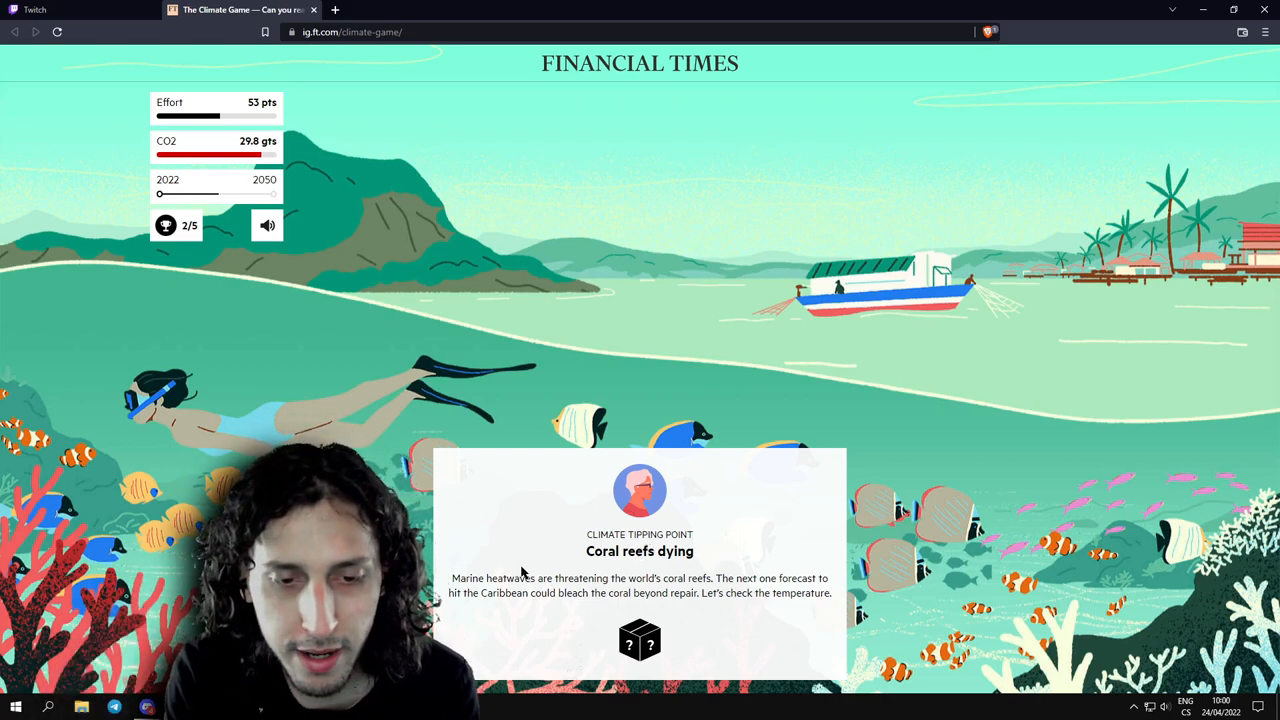
mouse_move(604, 584)
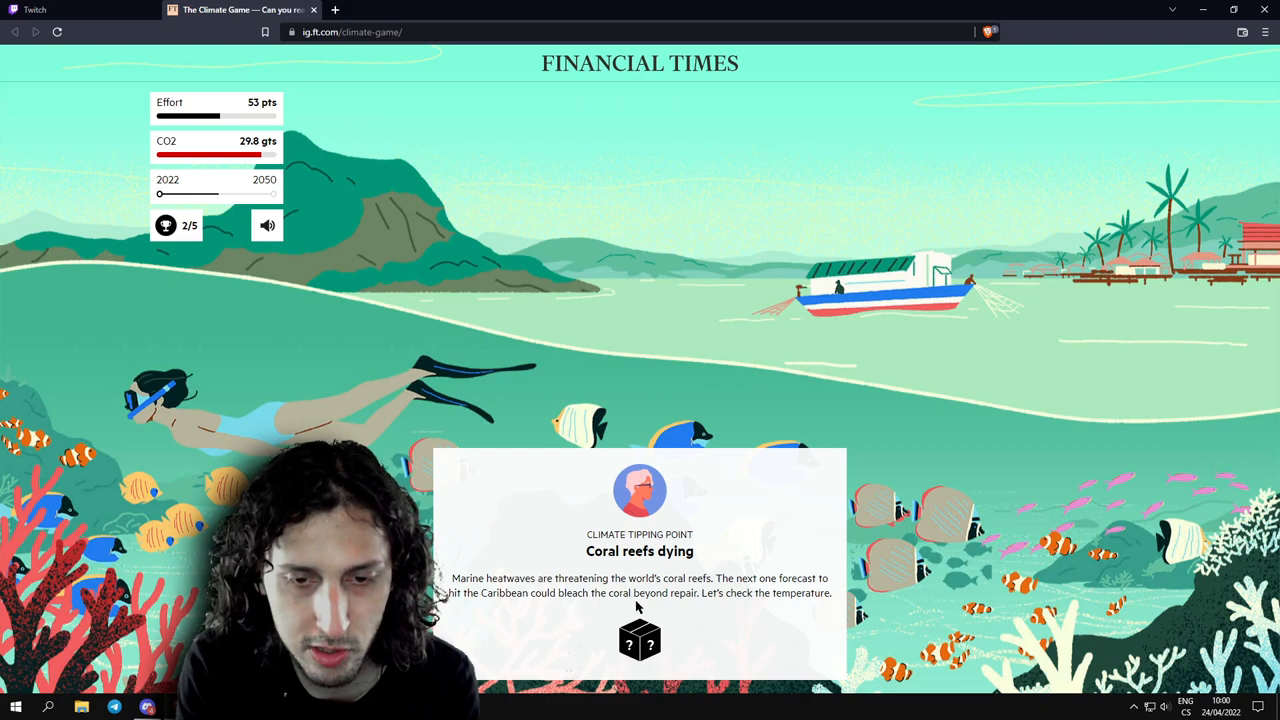
Reveal the coral reef temperature outcome and spend 5 points on disaster aid.
click(640, 640)
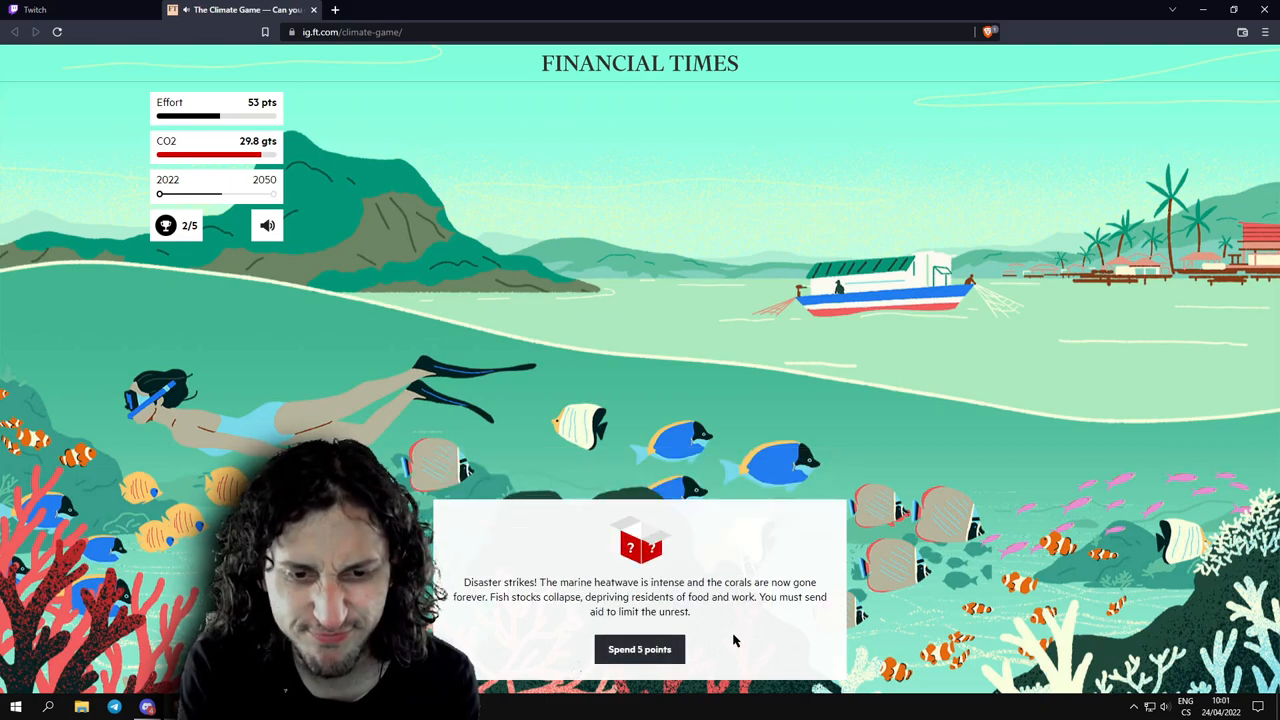
mouse_move(564, 596)
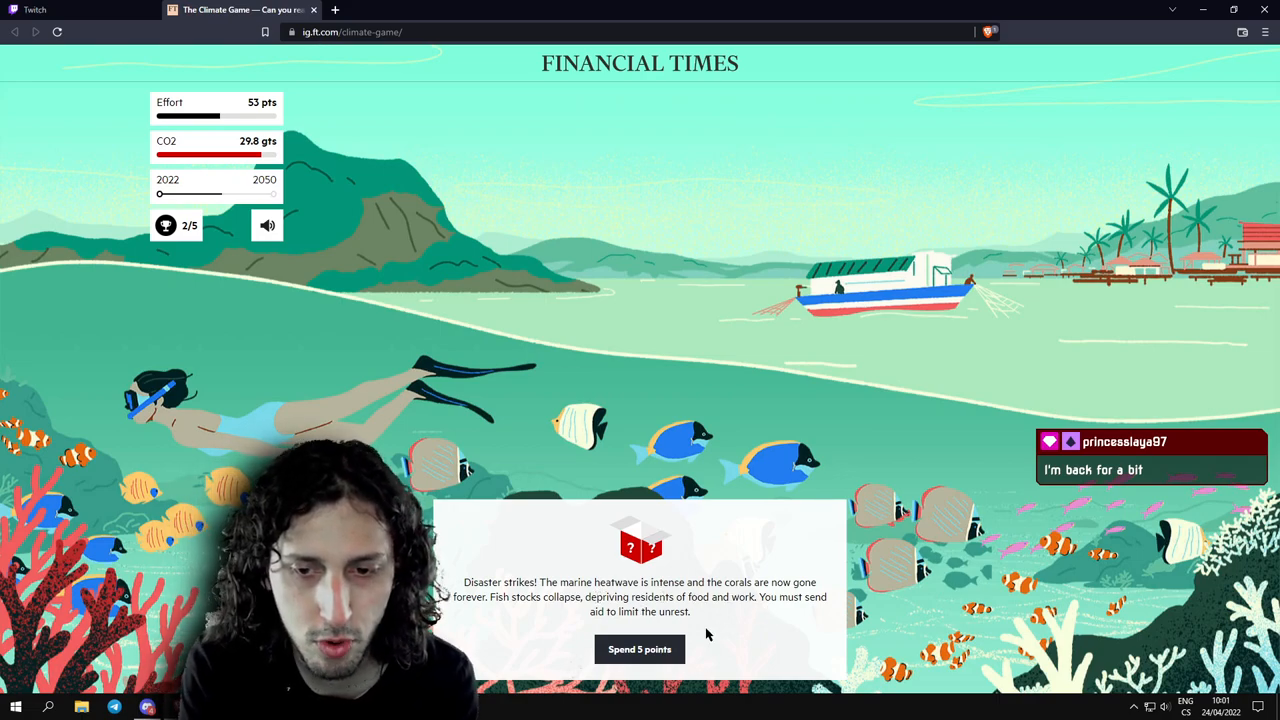
mouse_move(640, 648)
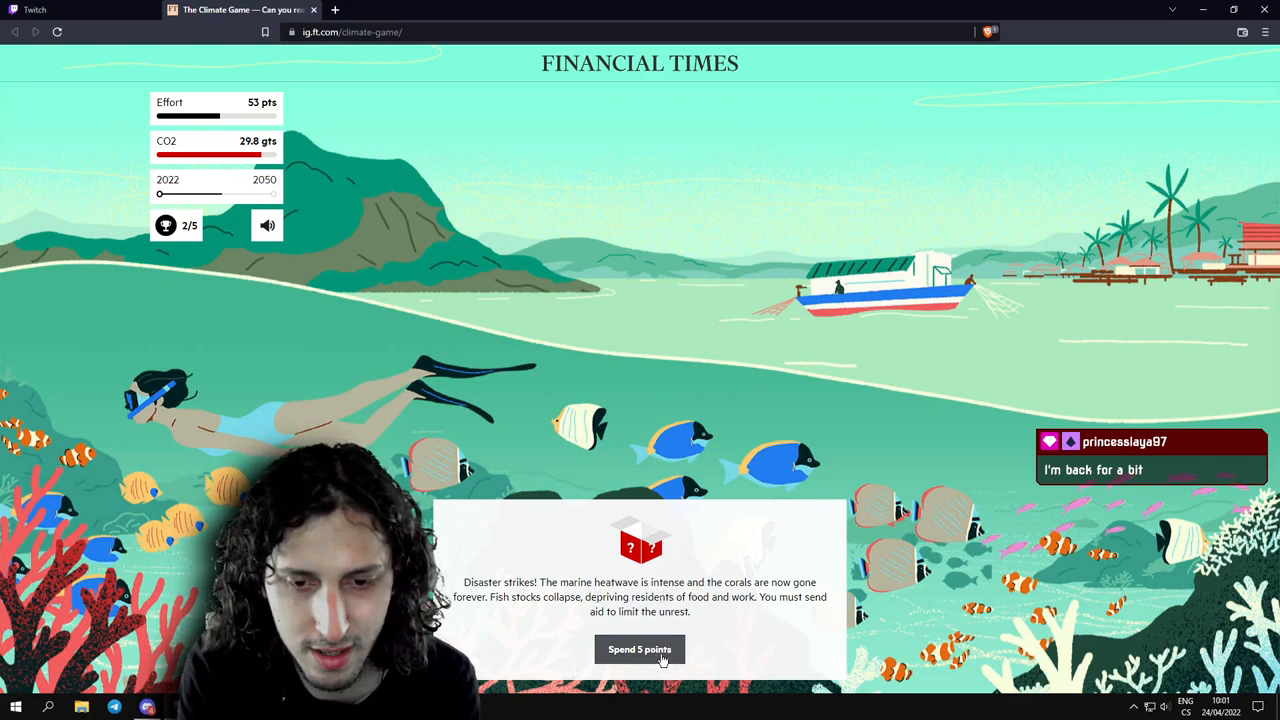
click(640, 648)
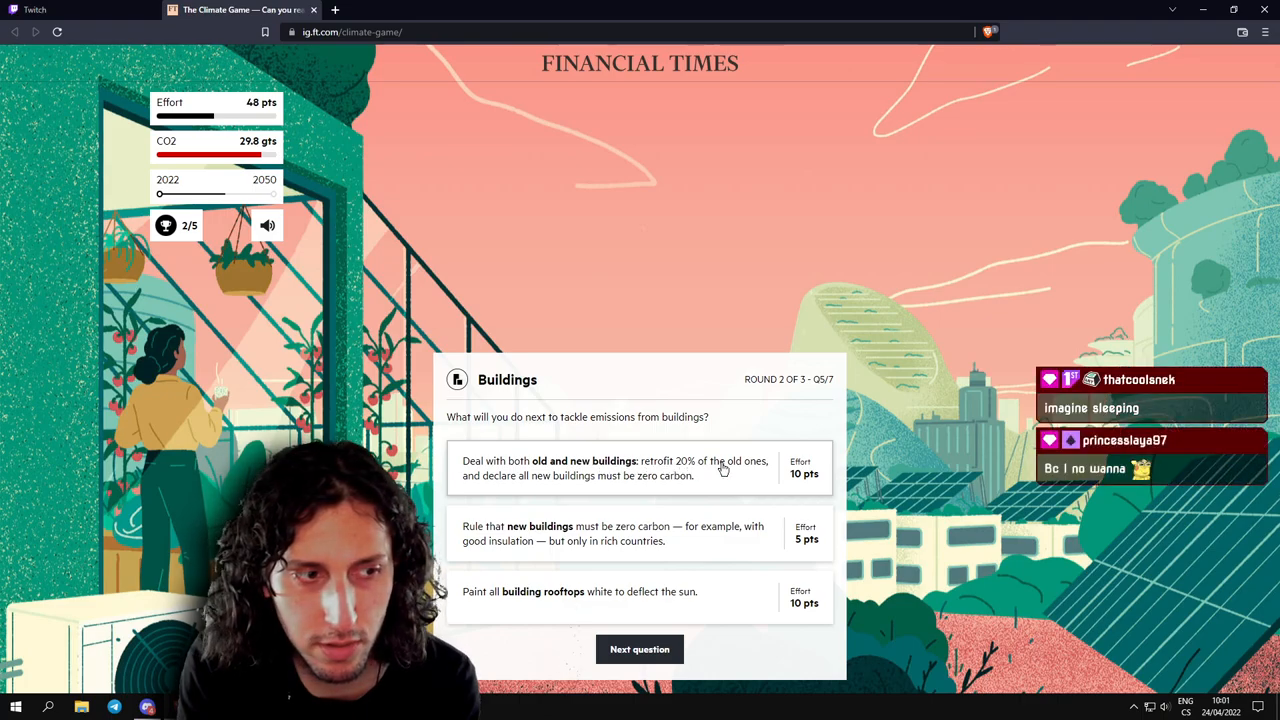
mouse_move(492, 488)
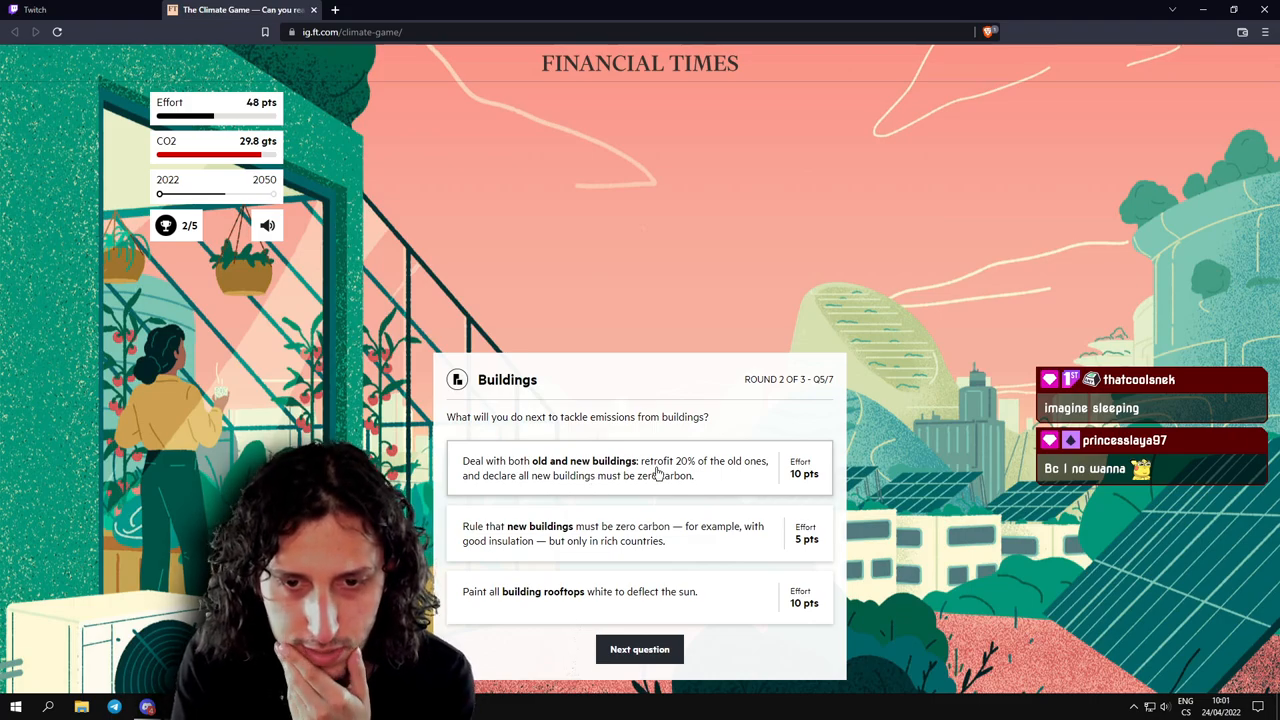
mouse_move(500, 490)
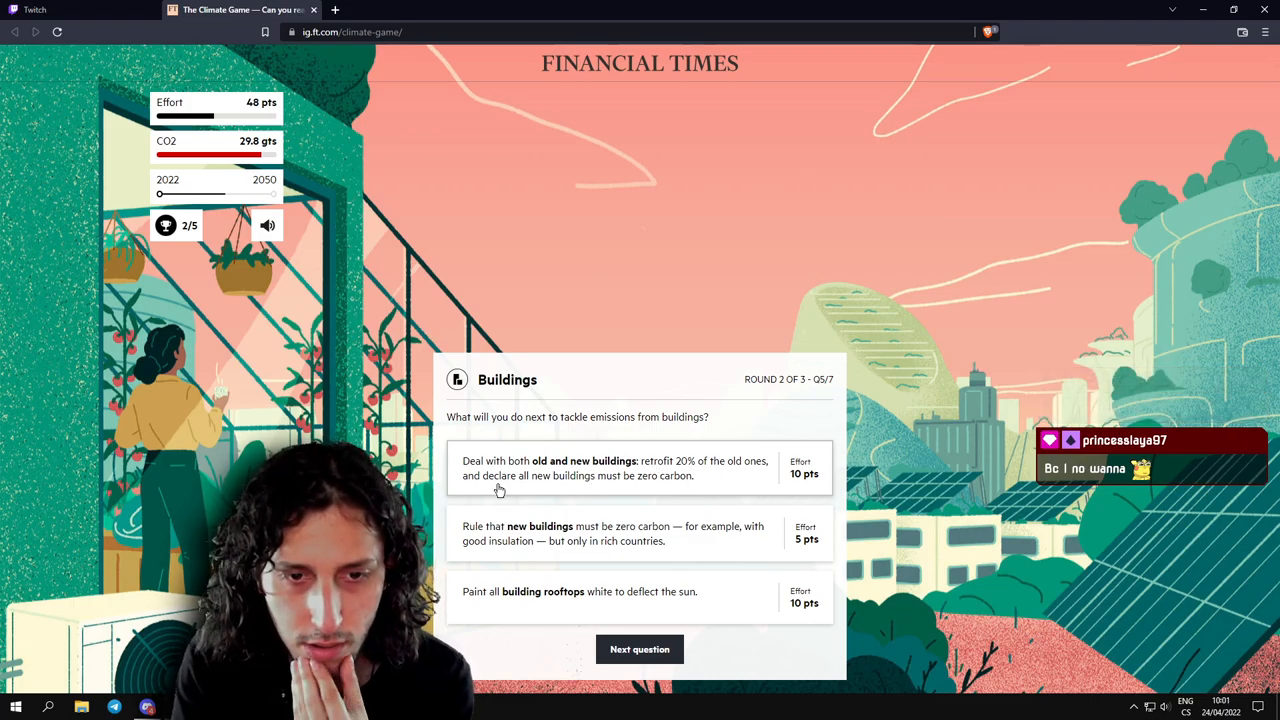
mouse_move(550, 504)
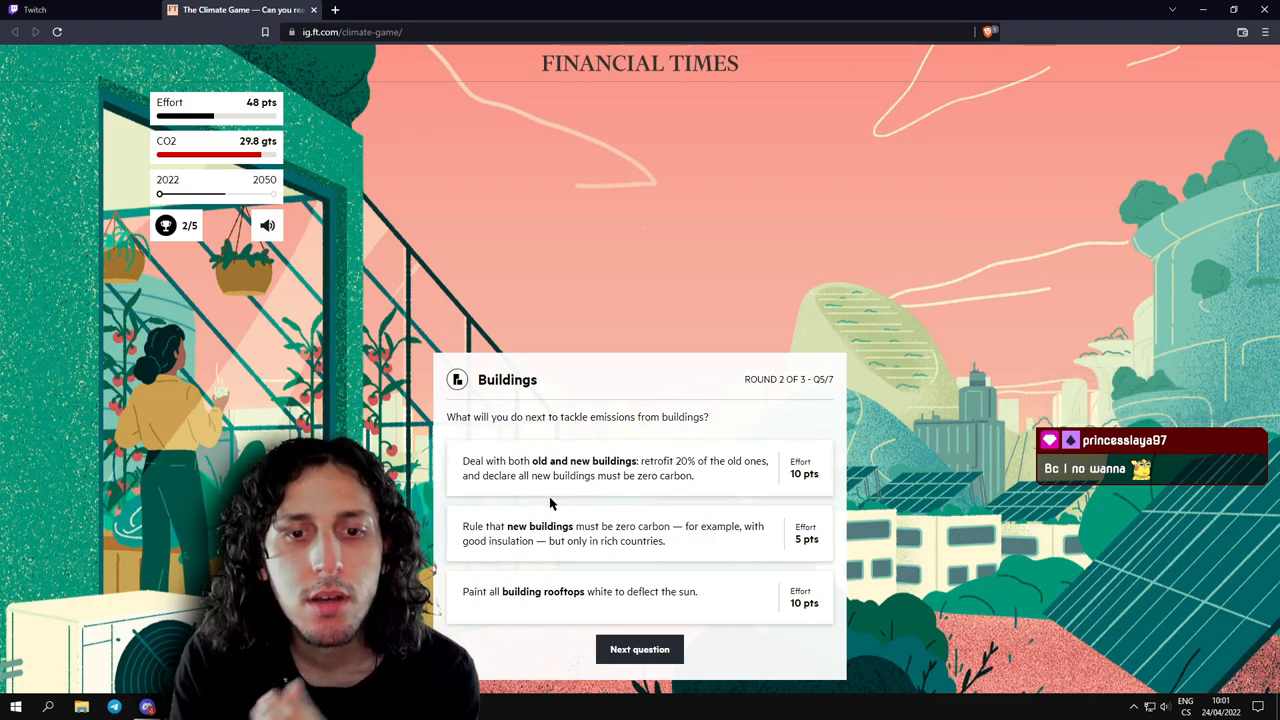
mouse_move(676, 474)
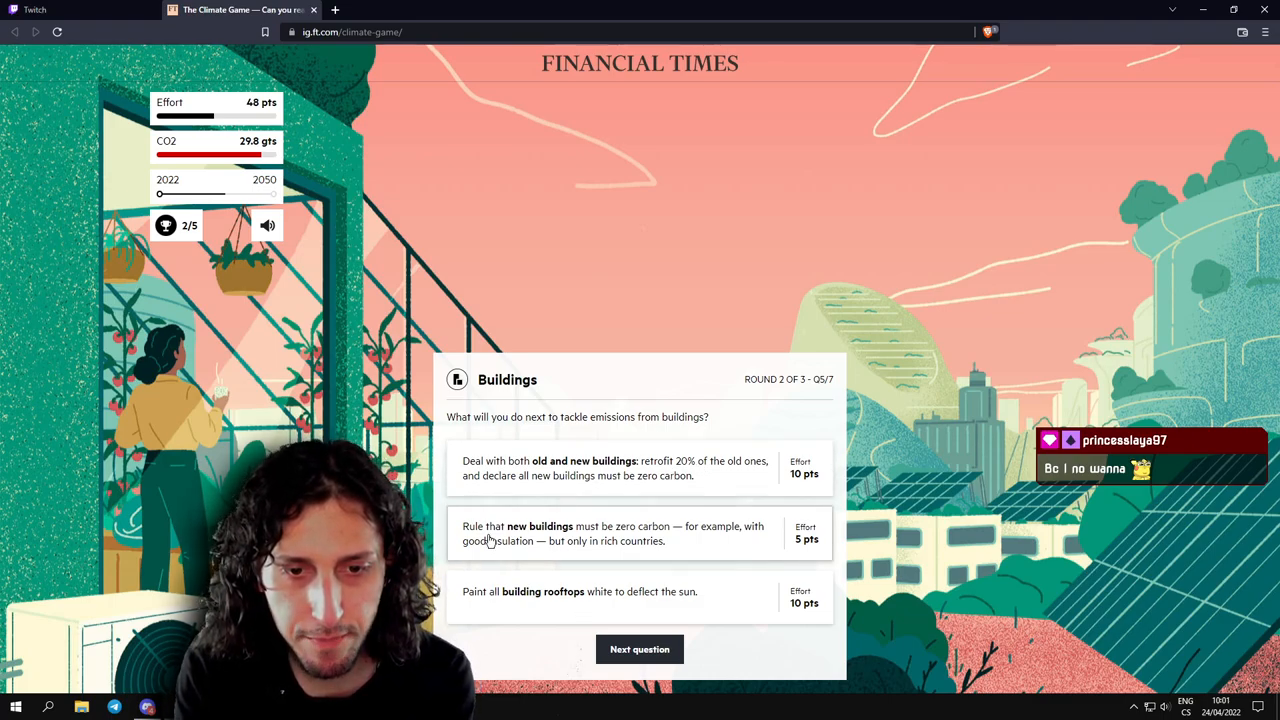
mouse_move(704, 536)
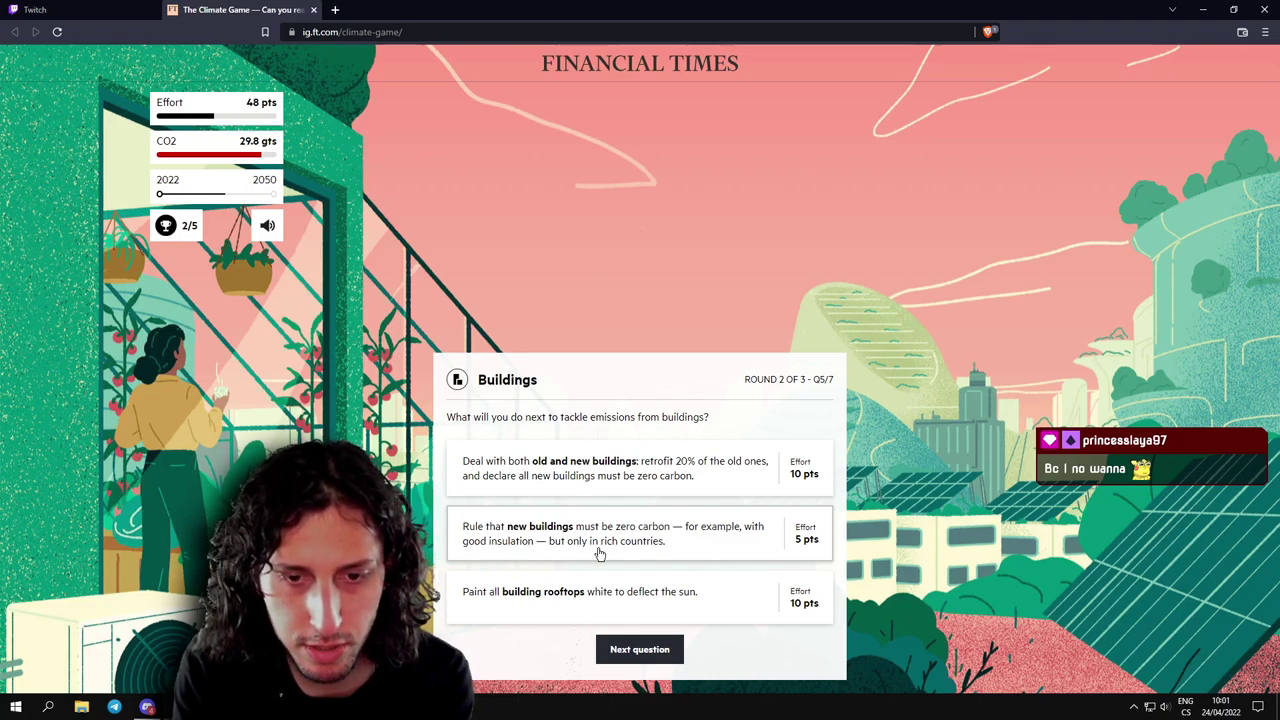
mouse_move(640, 552)
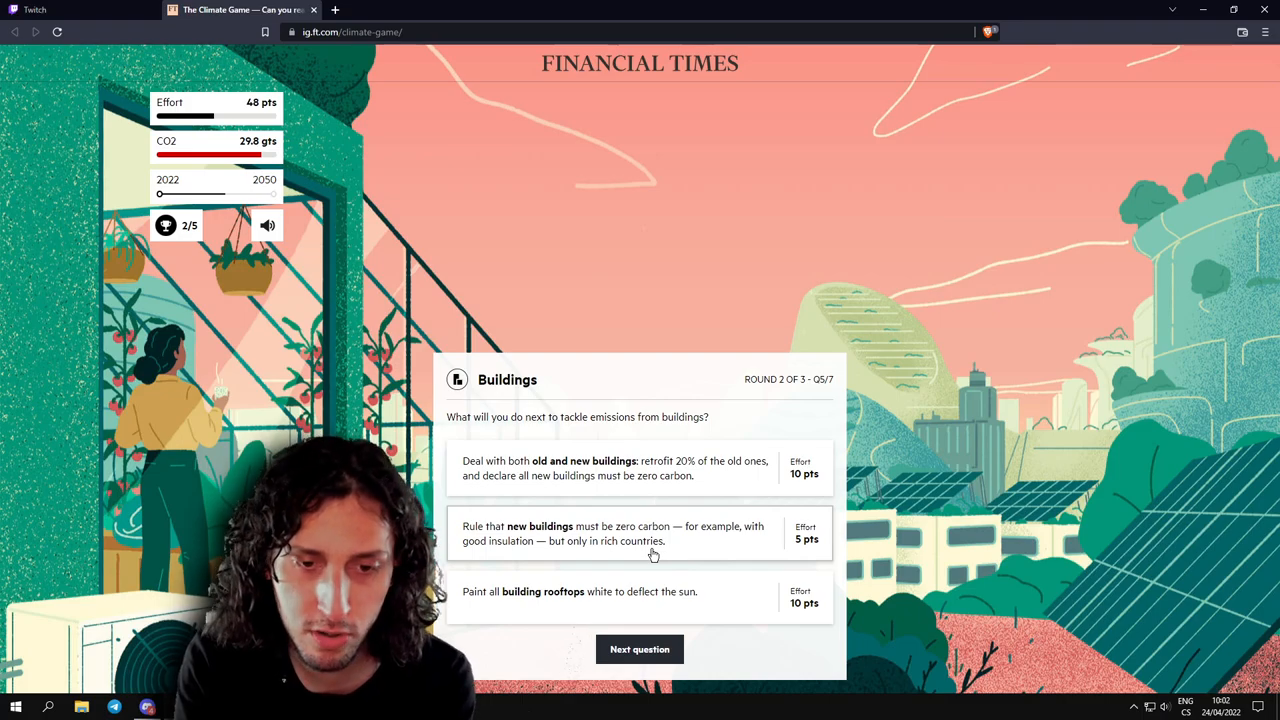
mouse_move(566, 600)
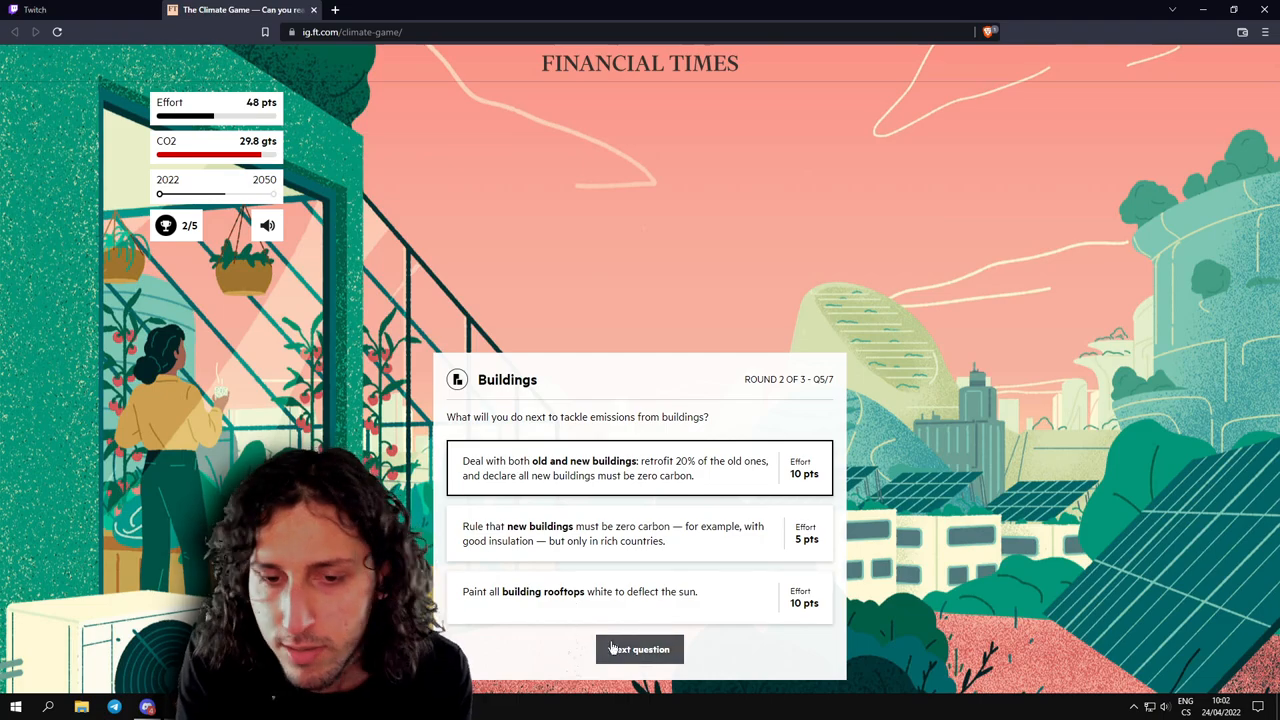
mouse_move(540, 492)
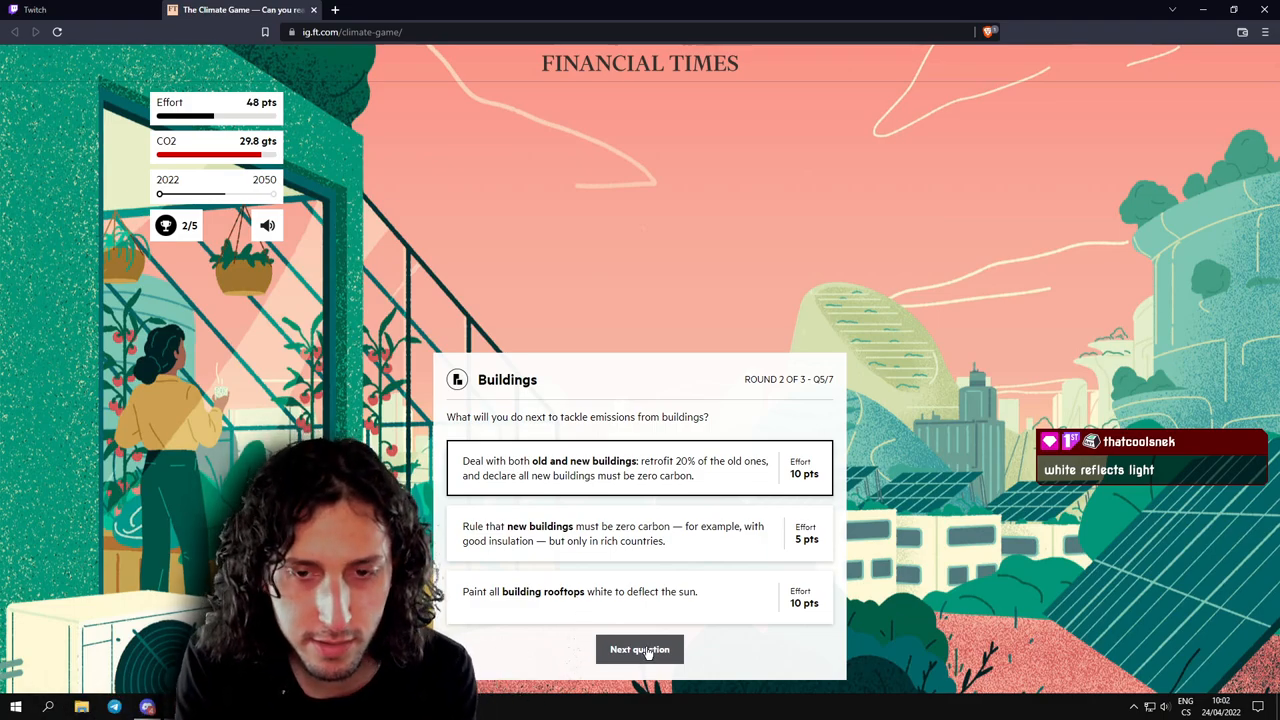
Submit the 10-point answer dealing with both old and new buildings.
click(640, 648)
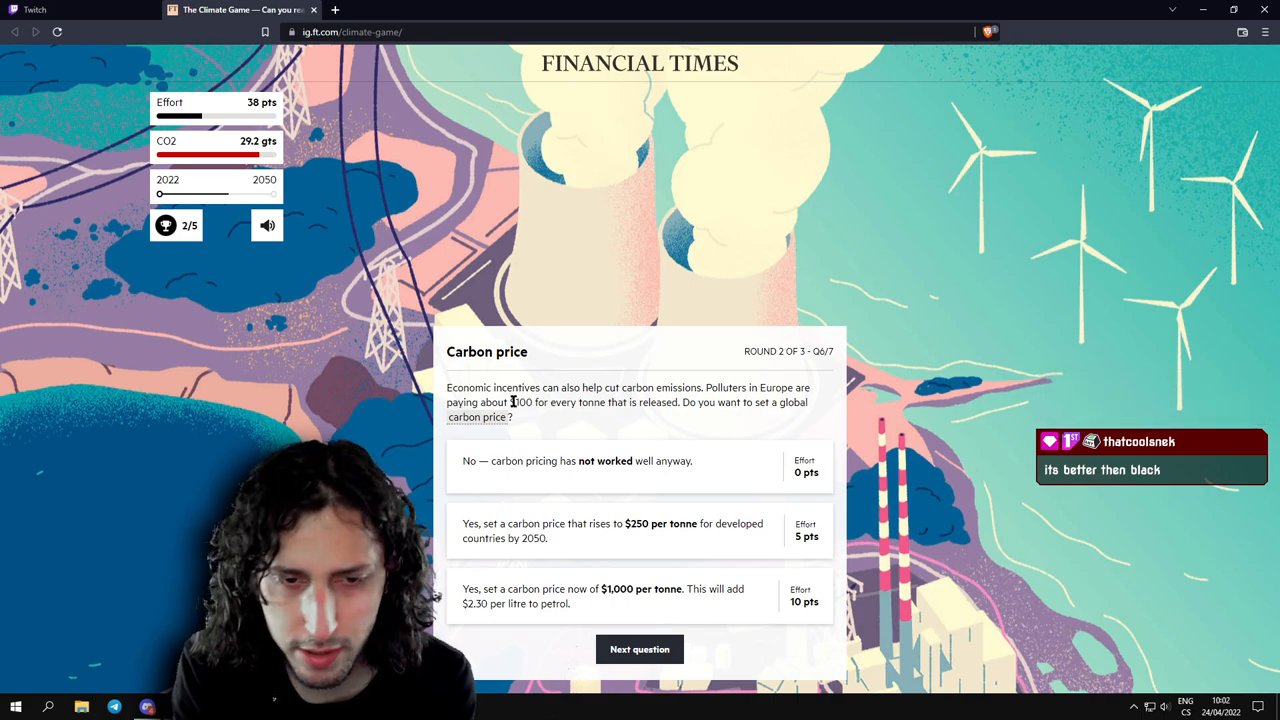
mouse_move(656, 418)
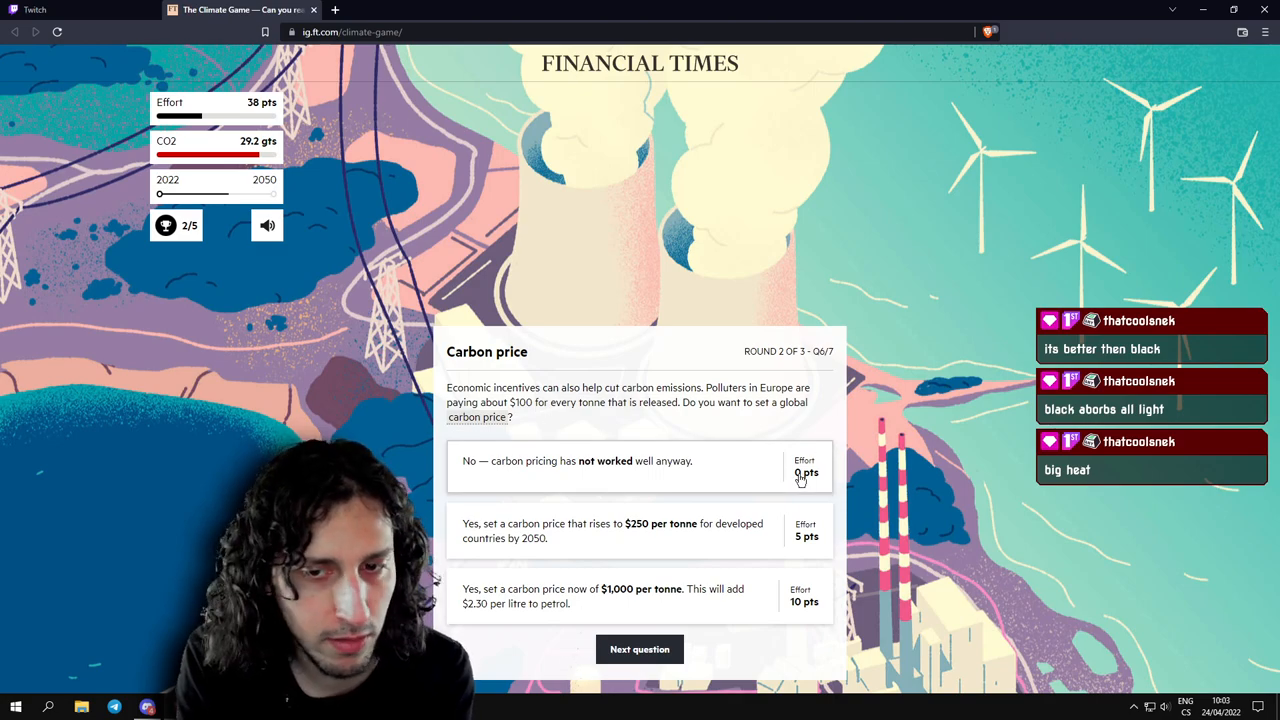
mouse_move(568, 470)
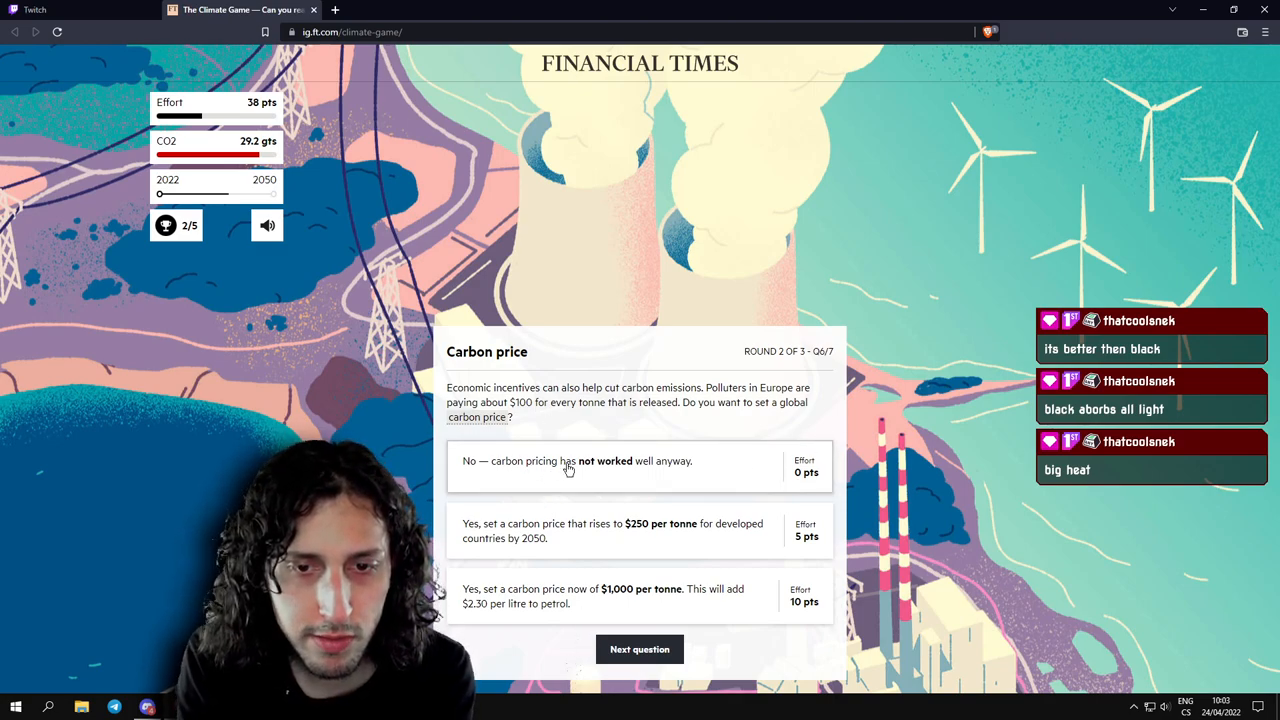
mouse_move(568, 532)
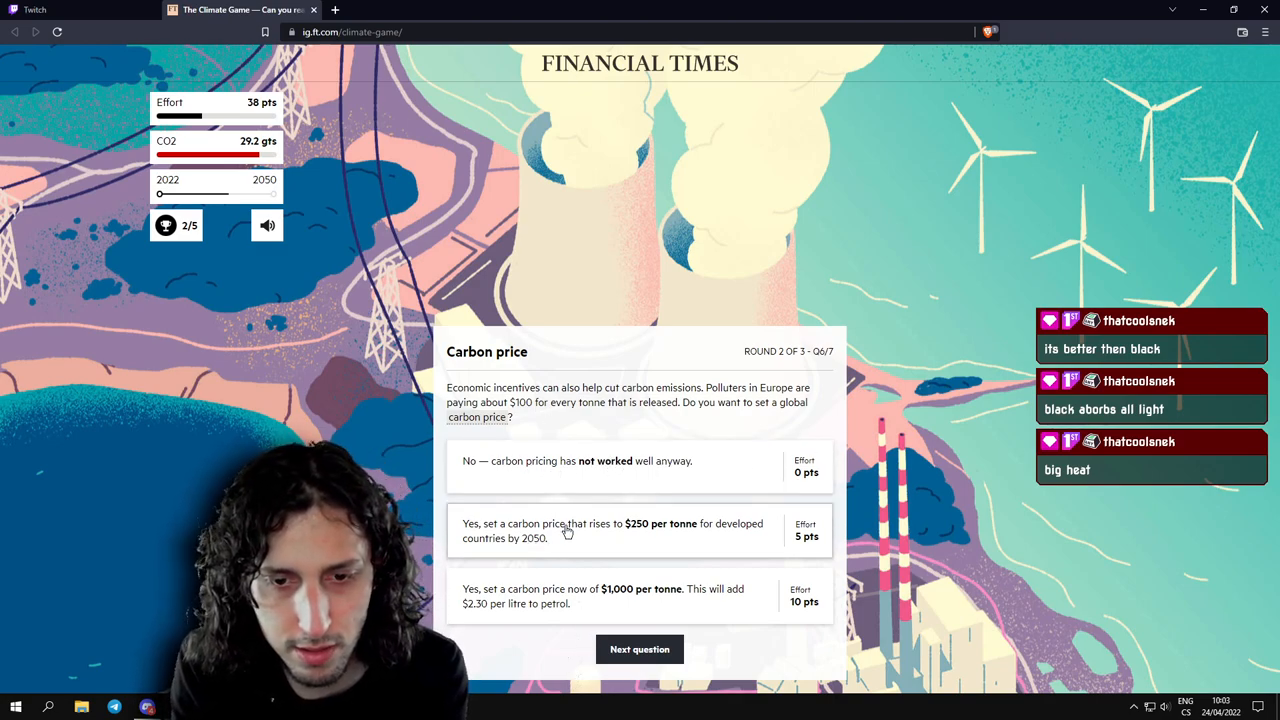
mouse_move(638, 532)
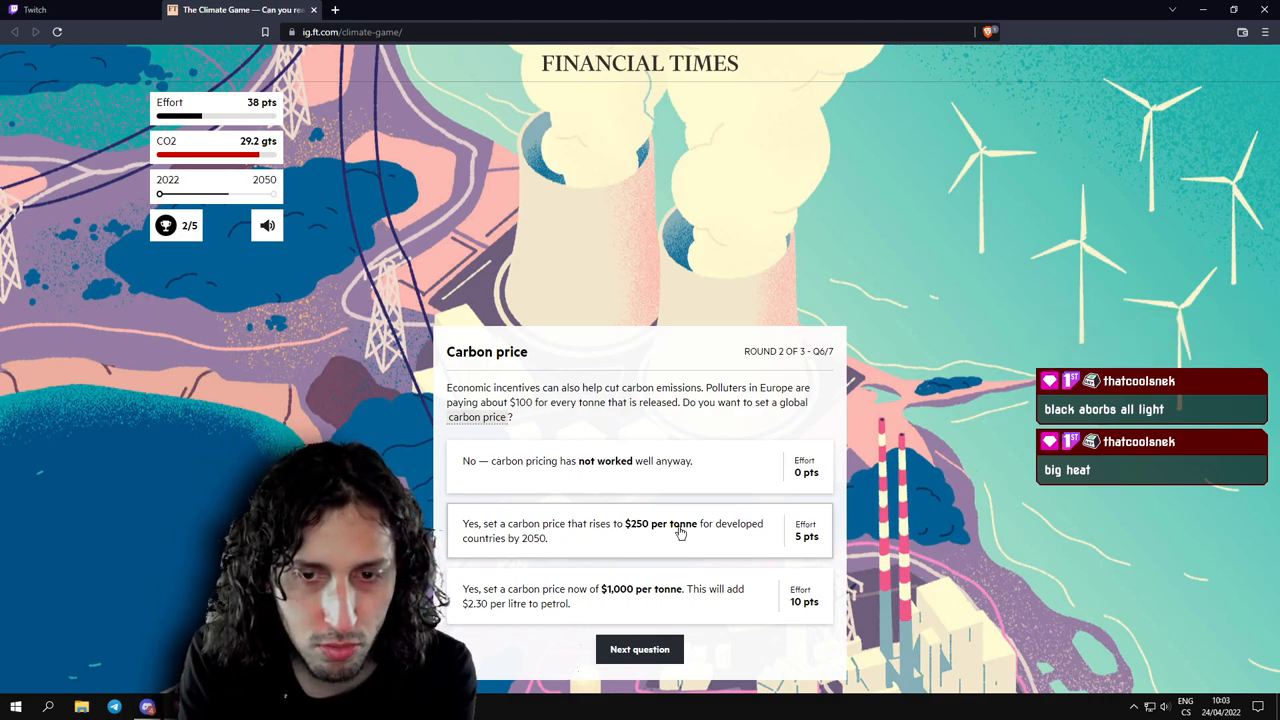
mouse_move(562, 602)
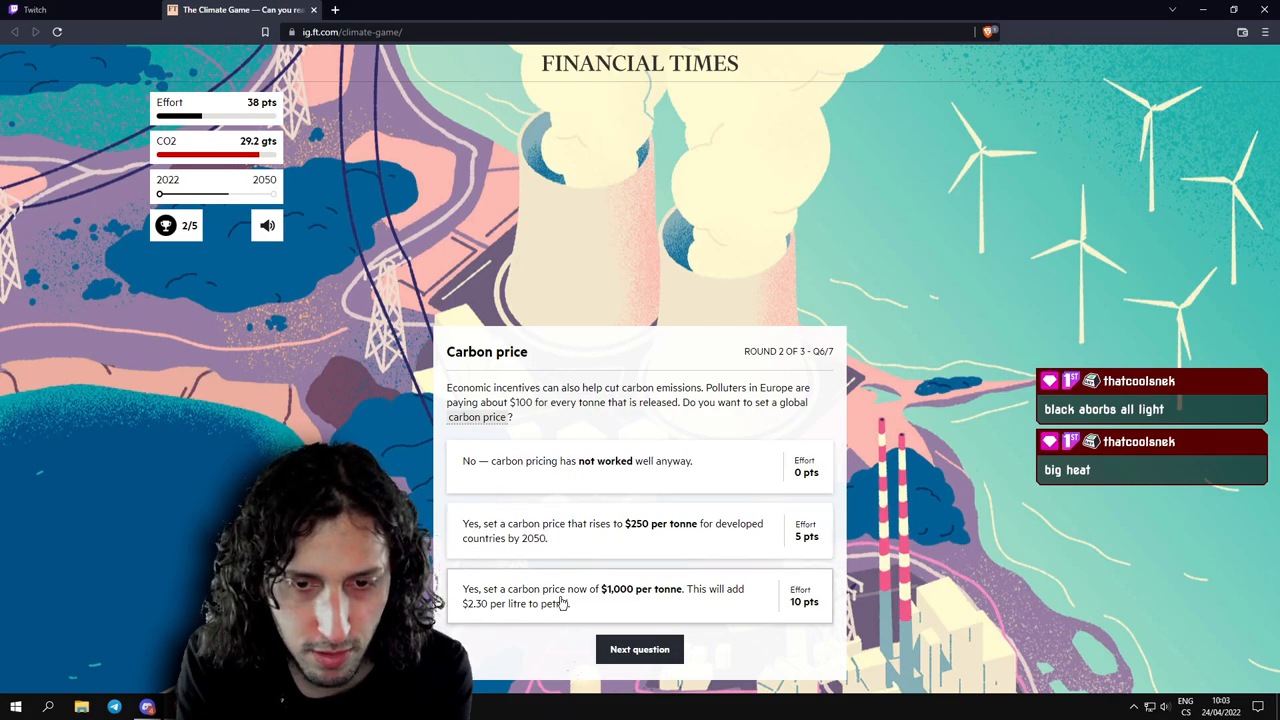
mouse_move(672, 616)
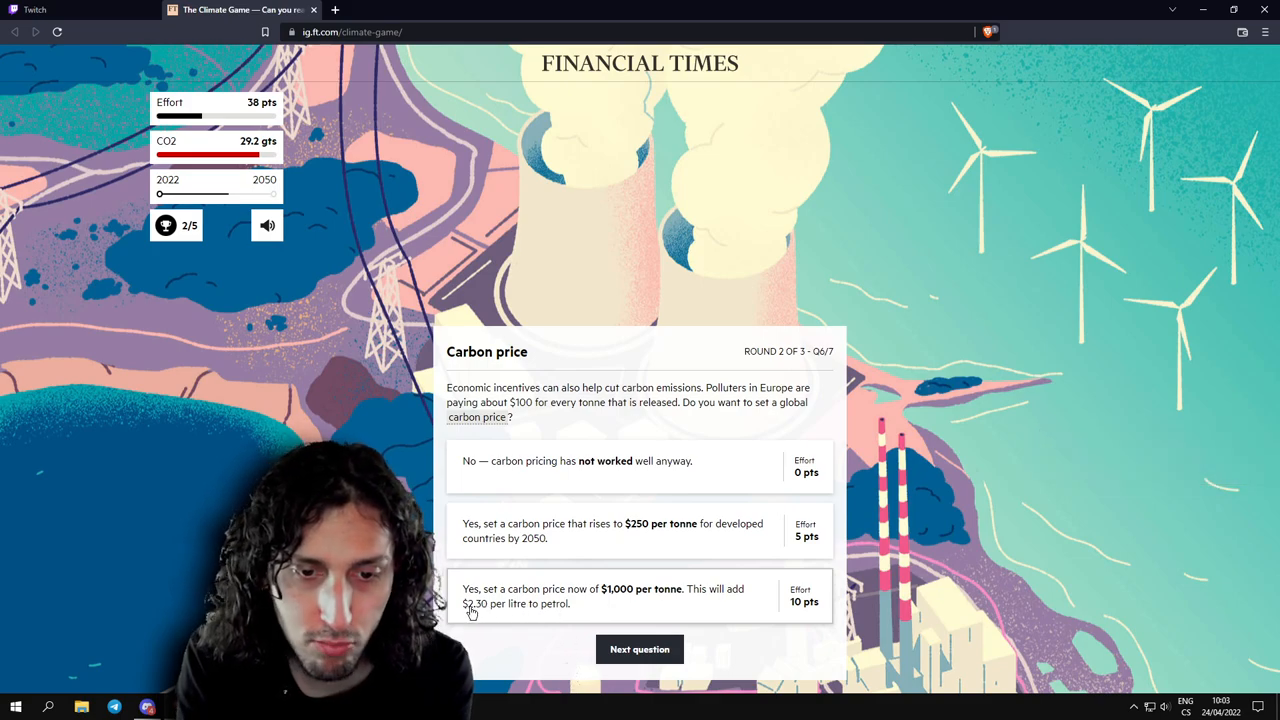
mouse_move(568, 618)
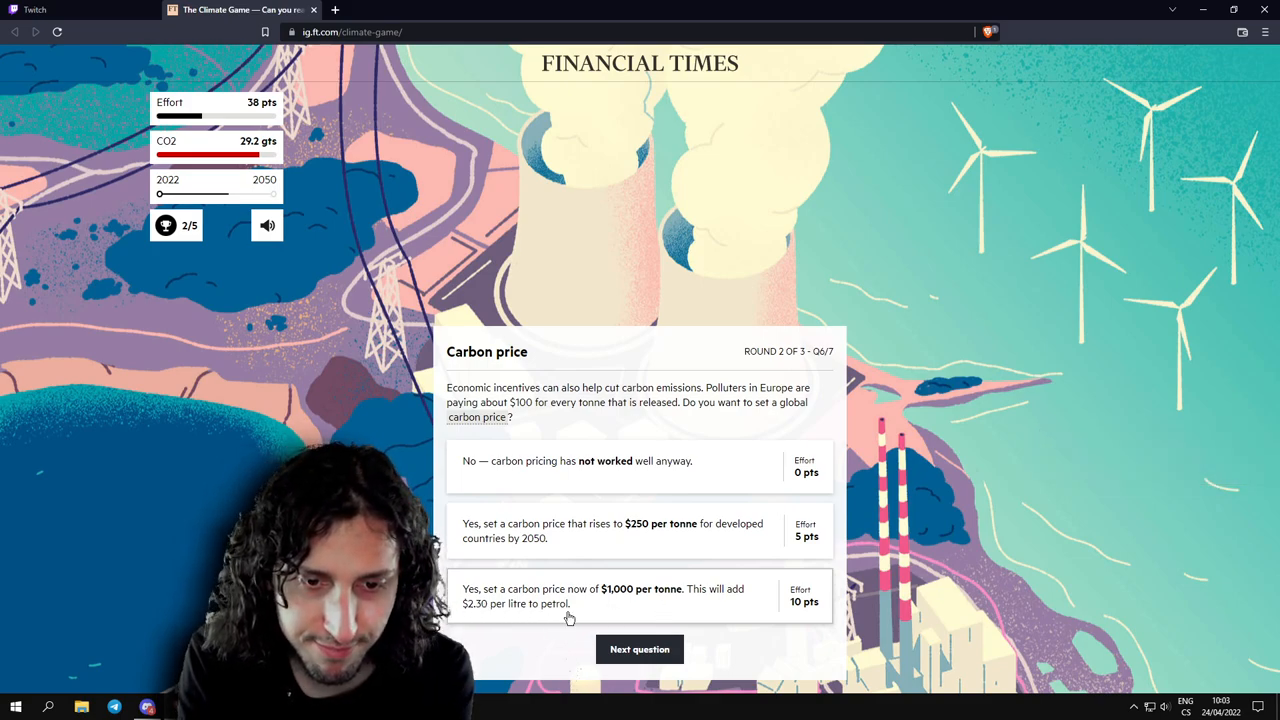
Choose and submit a carbon price rising to $250 per tonne by 2050.
click(640, 530)
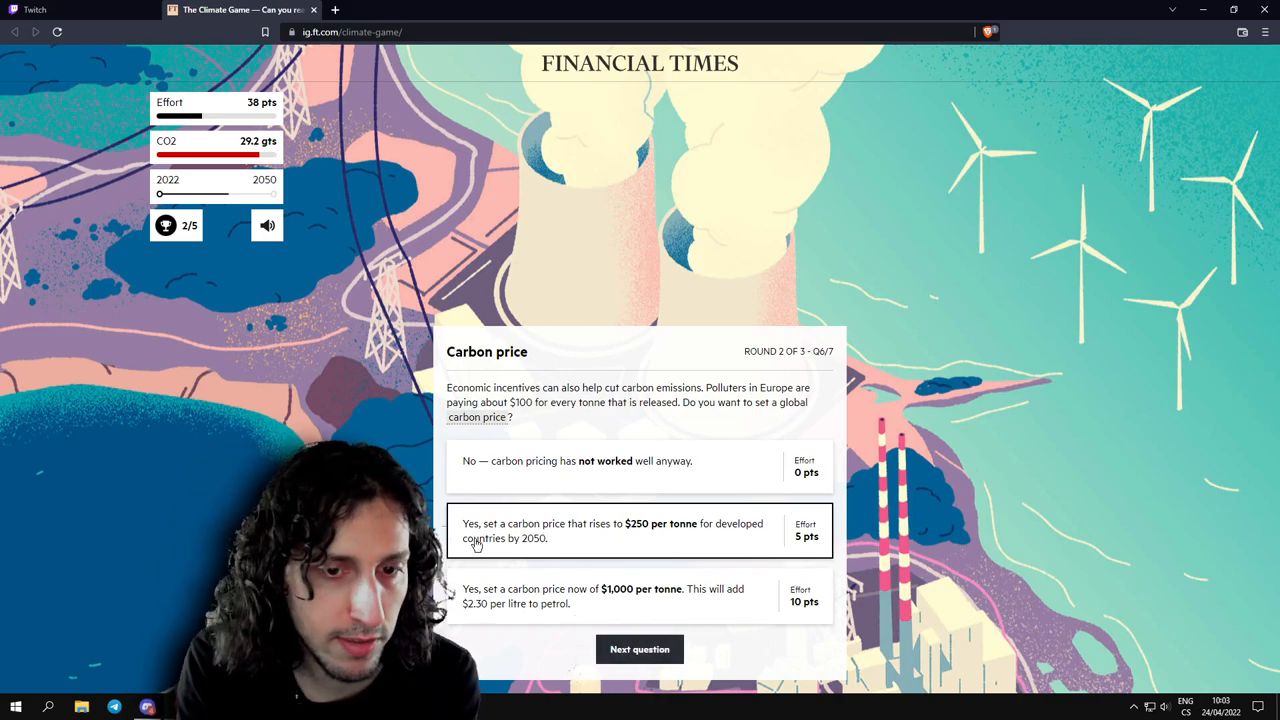
mouse_move(650, 558)
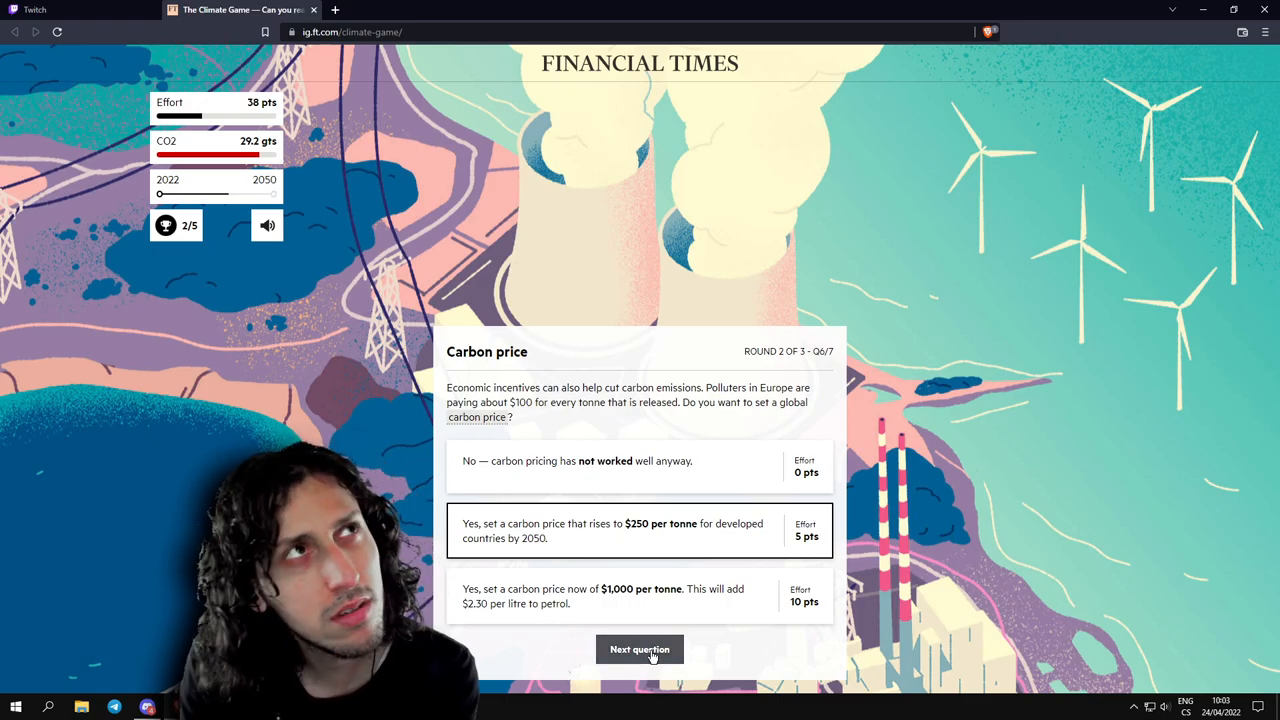
click(640, 648)
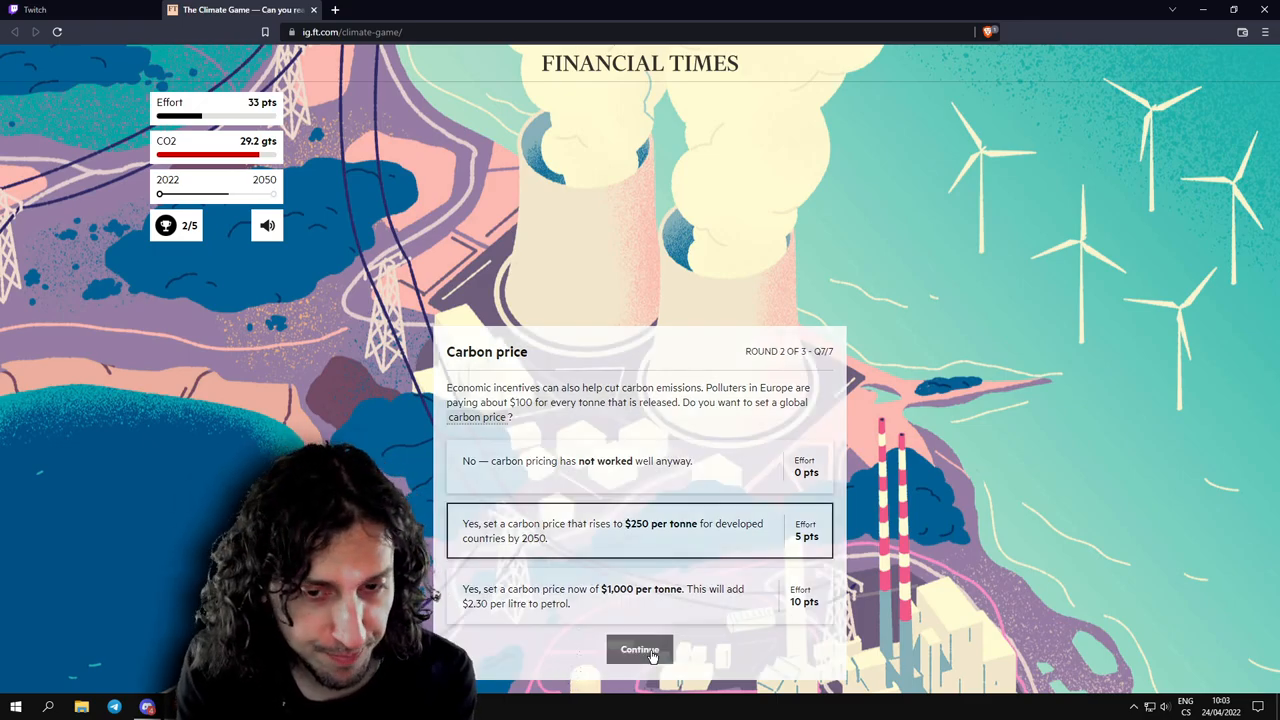
Collect 5 points for the carbon price and the 10-point Growth award, reaching 48 points.
click(640, 648)
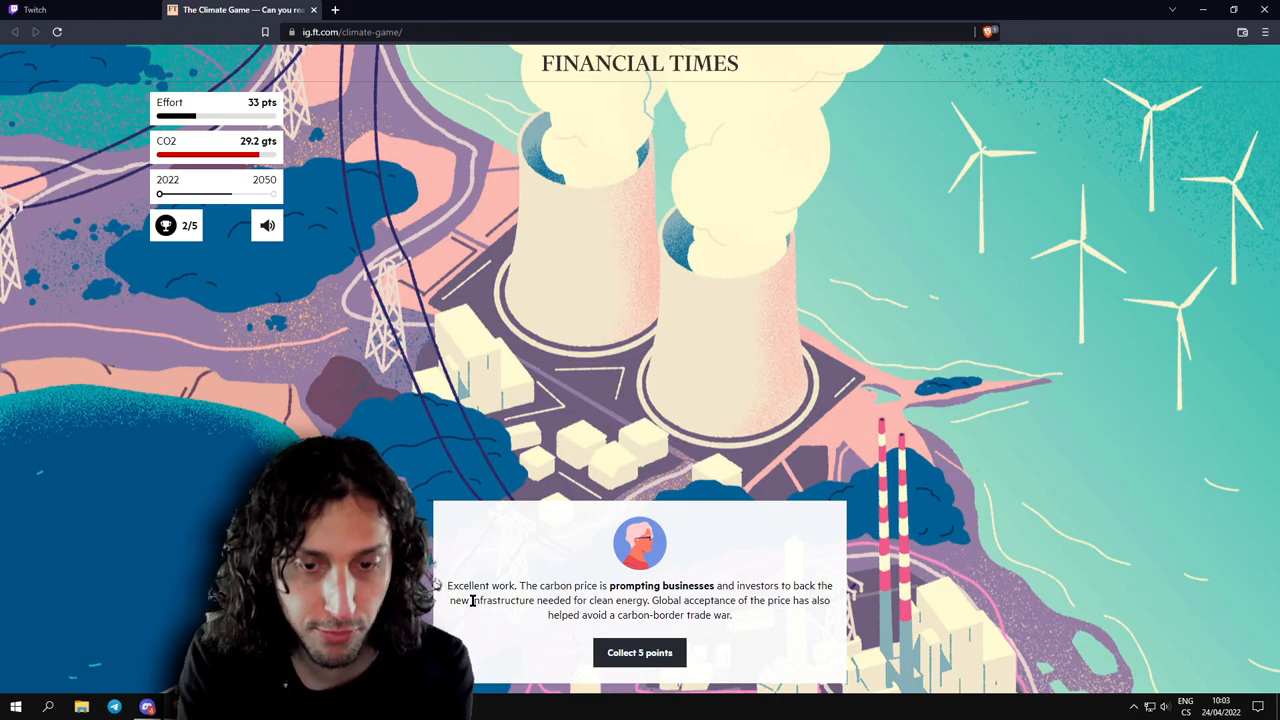
mouse_move(616, 612)
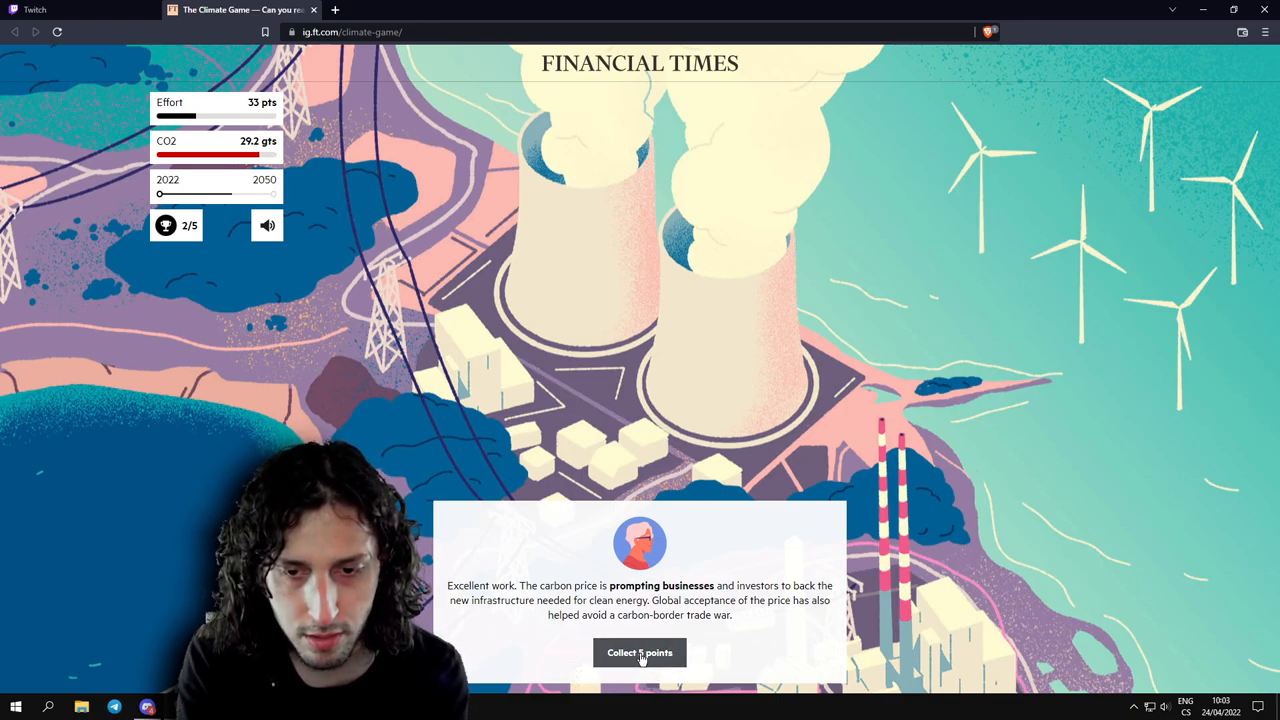
click(640, 652)
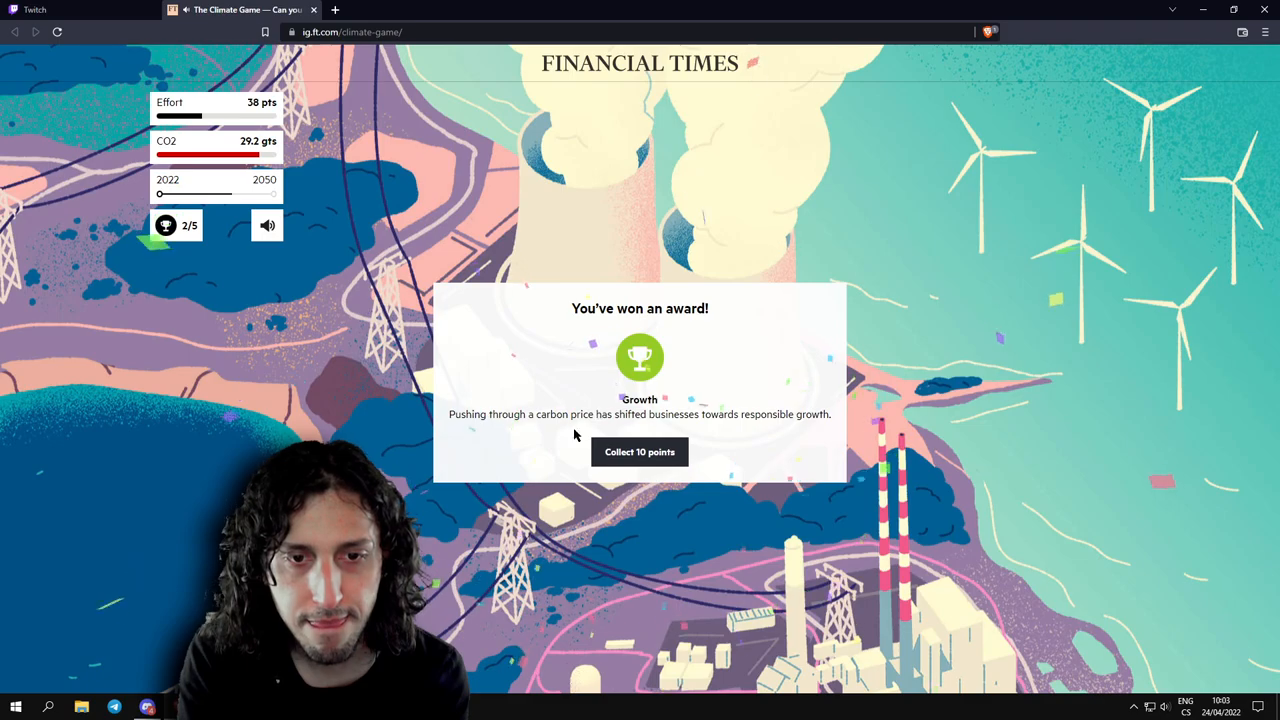
click(640, 452)
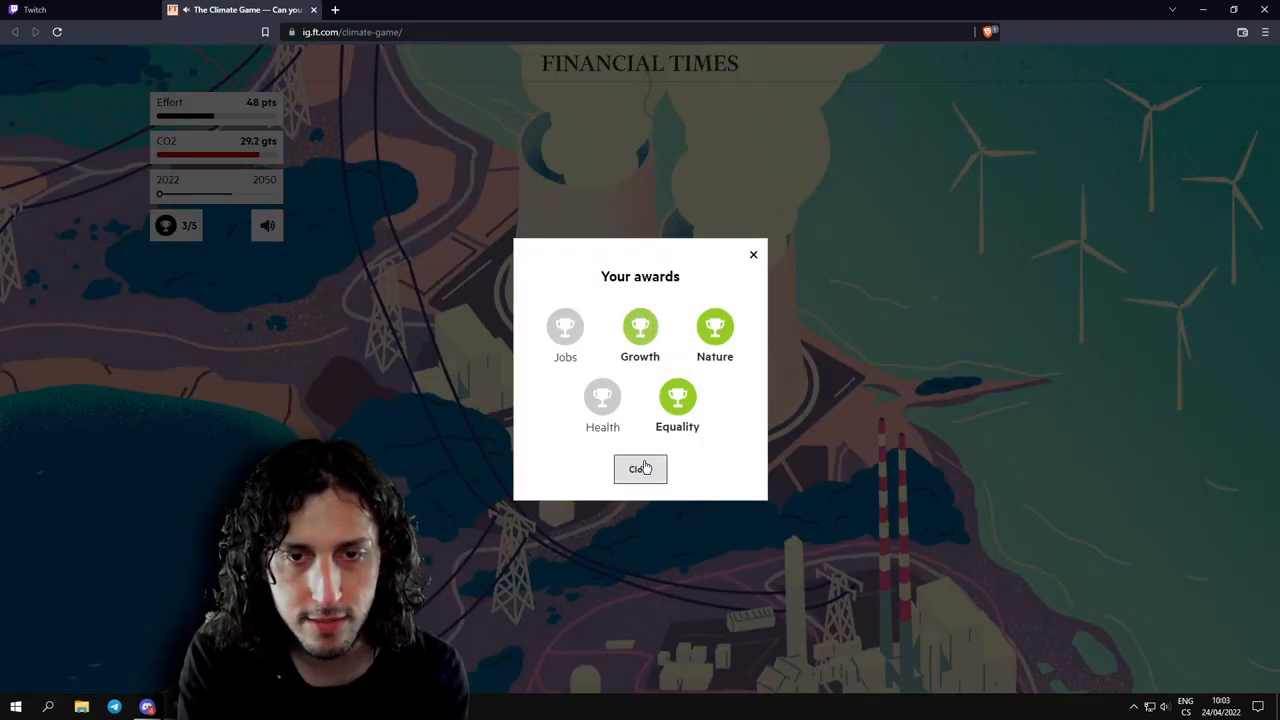
click(640, 468)
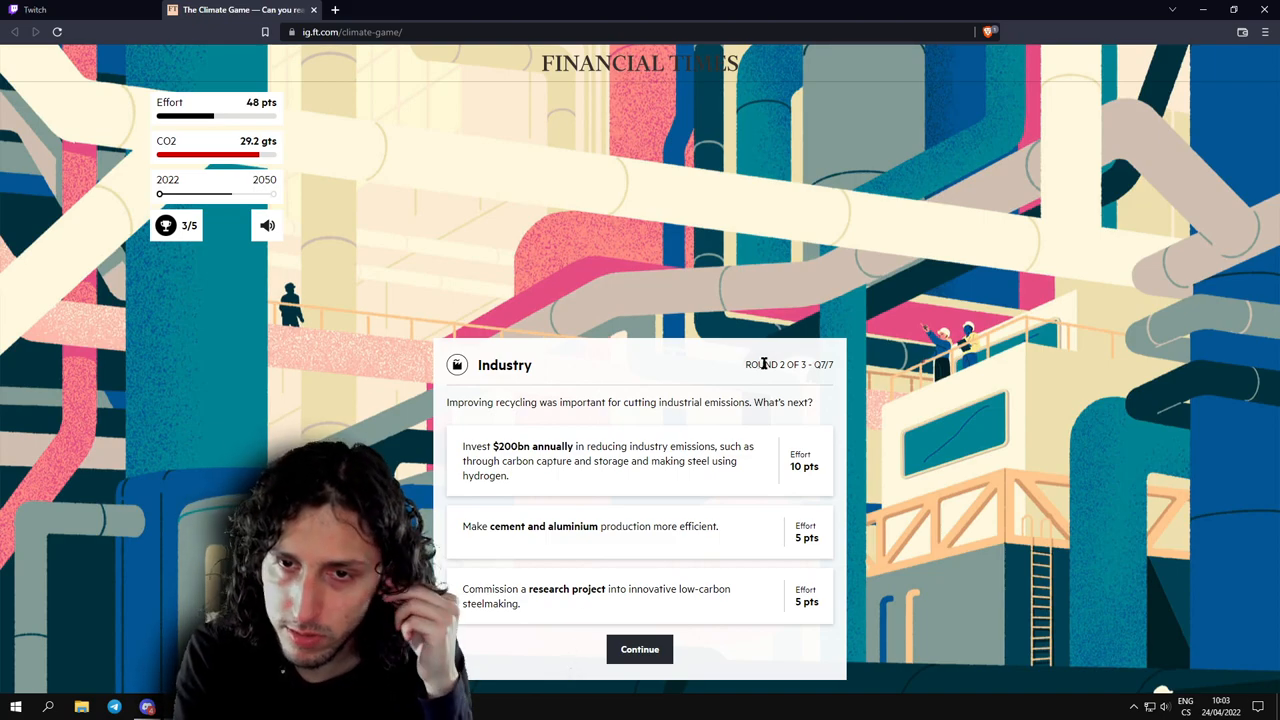
mouse_move(632, 422)
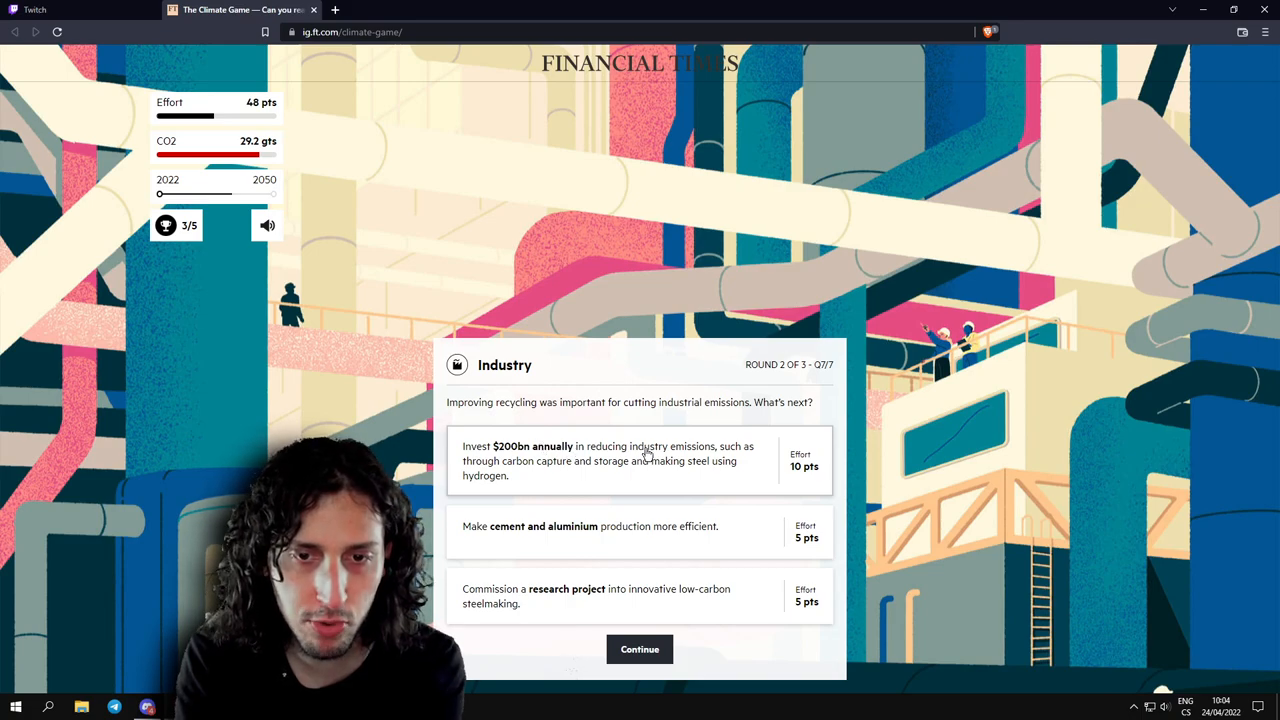
mouse_move(516, 482)
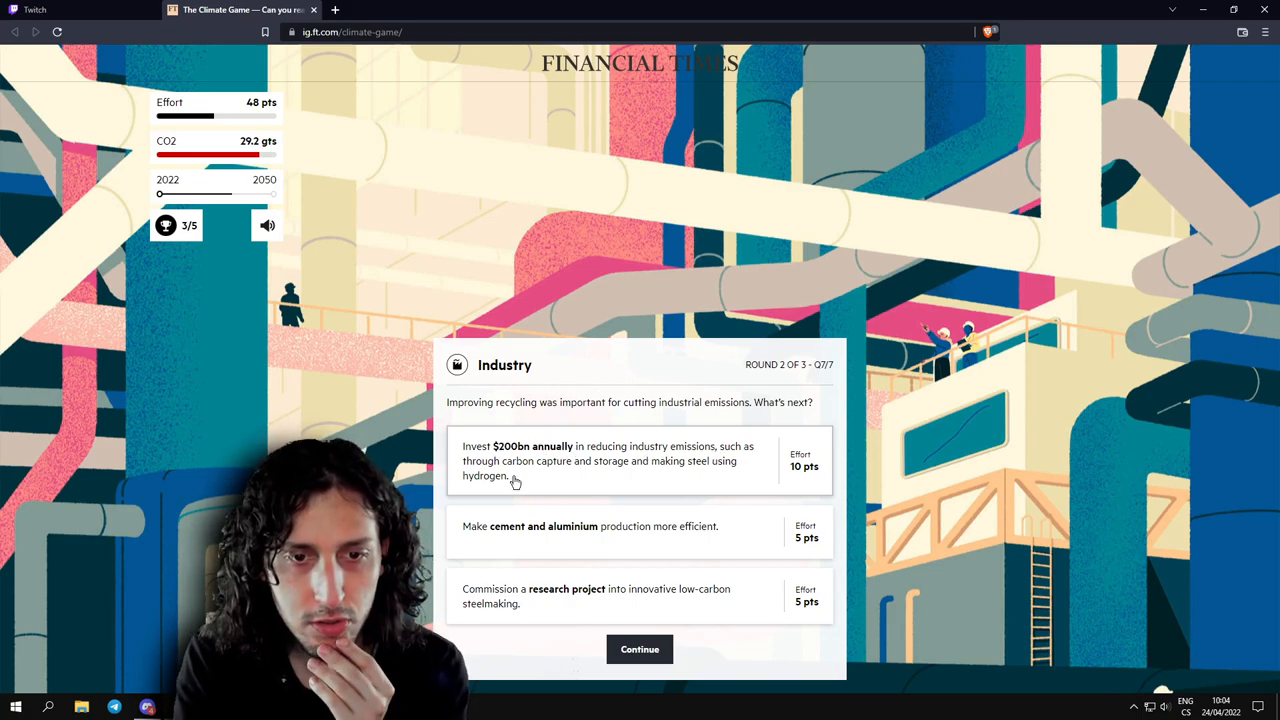
mouse_move(644, 472)
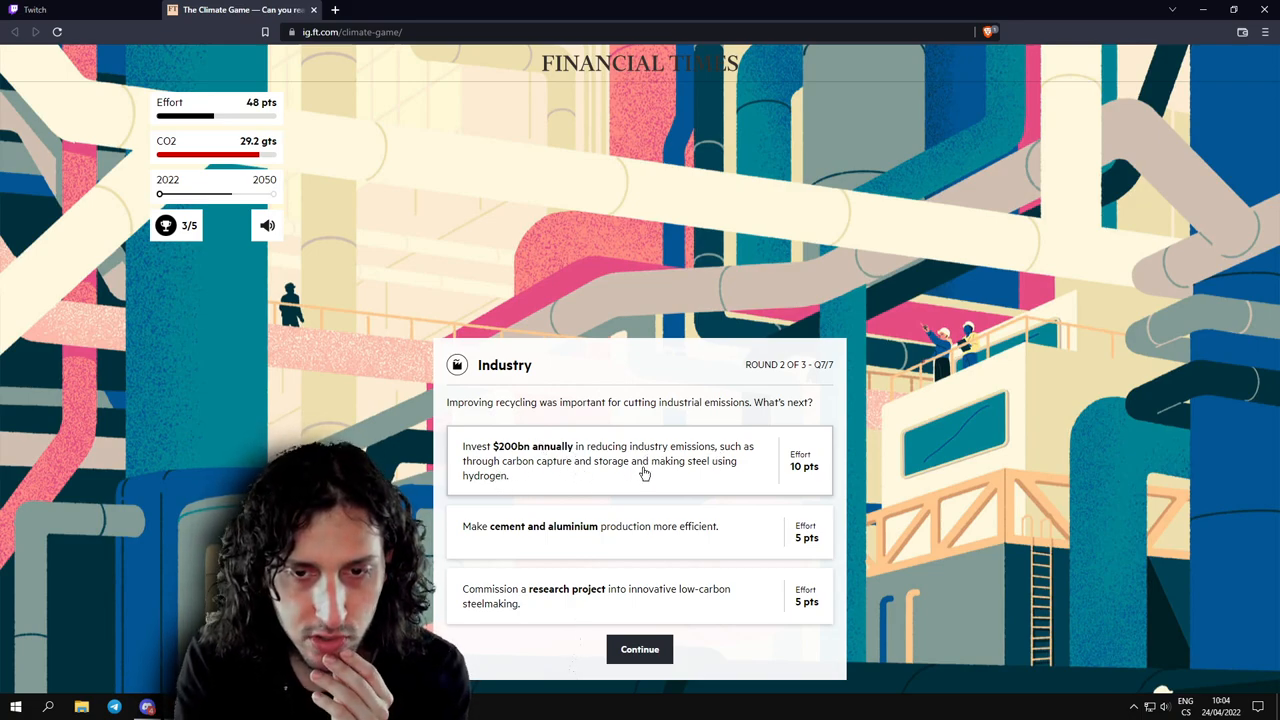
mouse_move(676, 480)
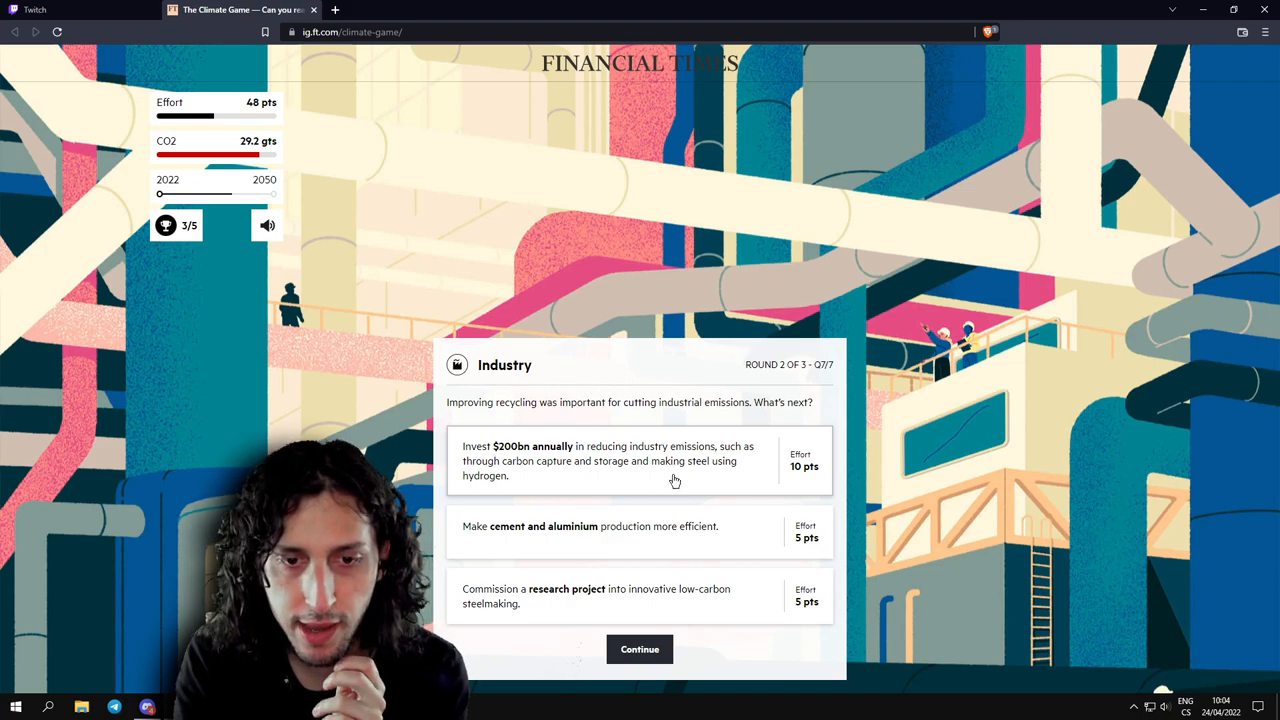
mouse_move(610, 536)
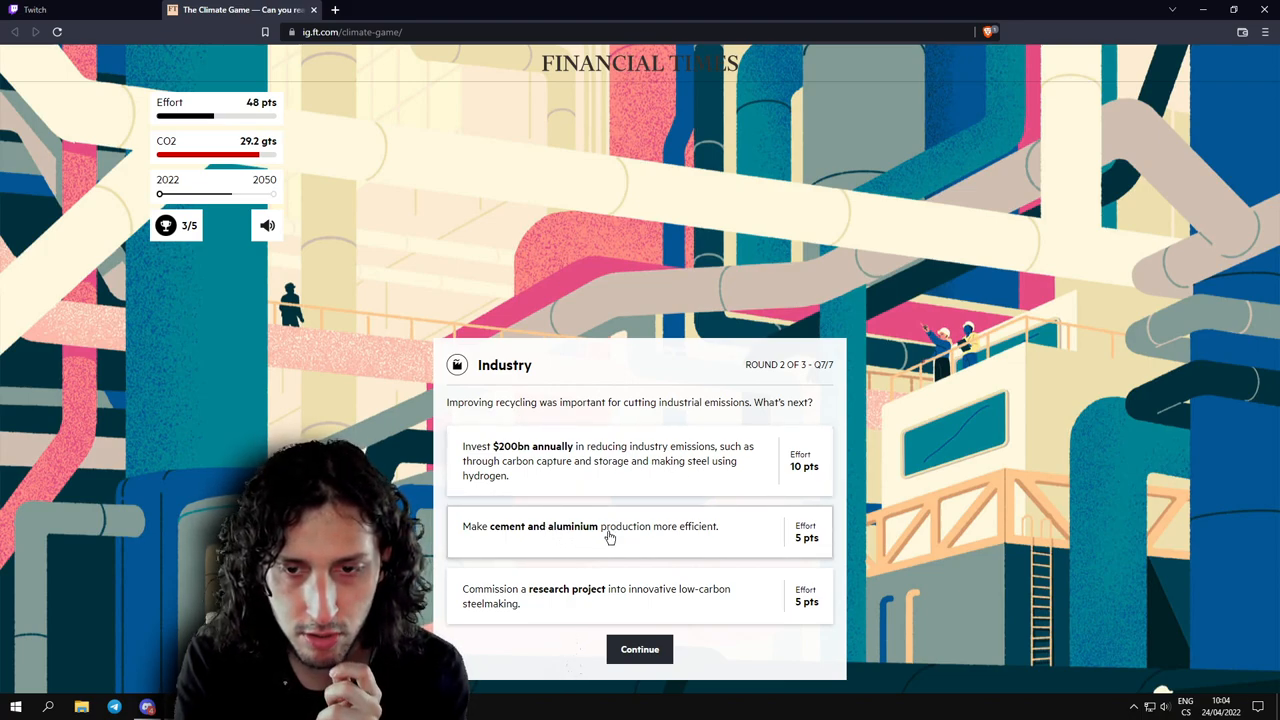
mouse_move(652, 552)
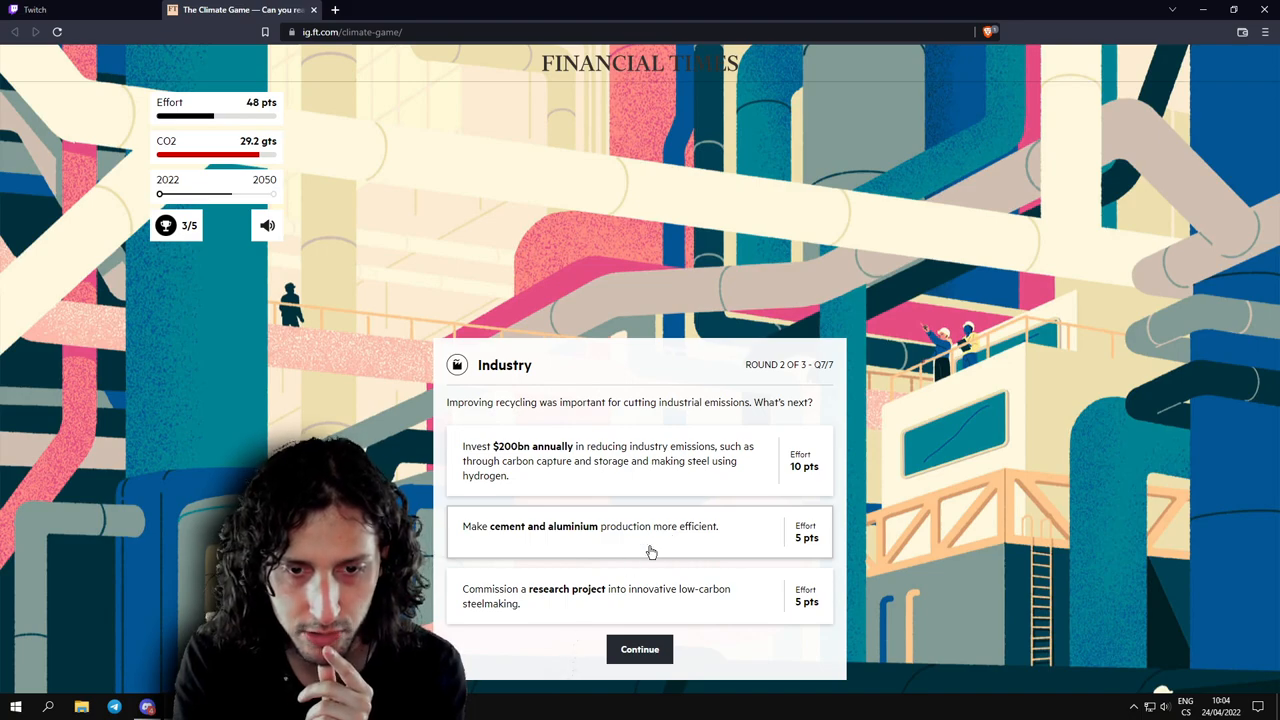
mouse_move(564, 604)
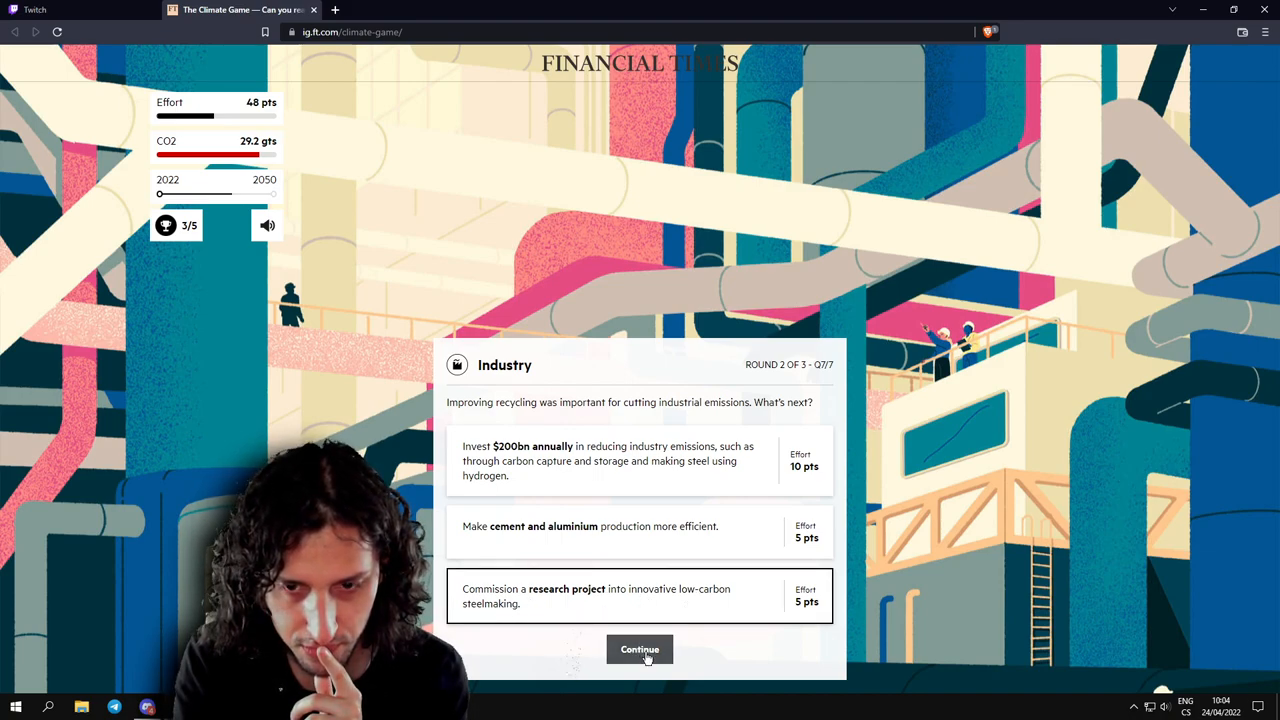
mouse_move(578, 468)
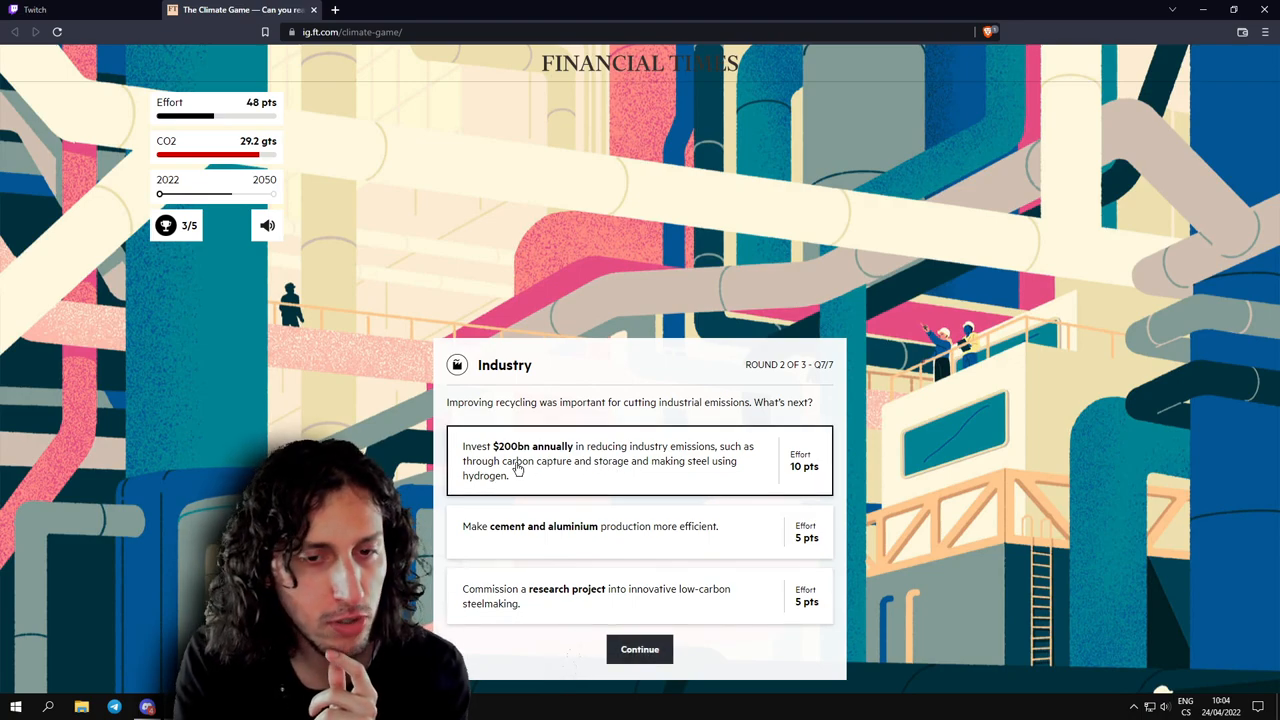
mouse_move(556, 472)
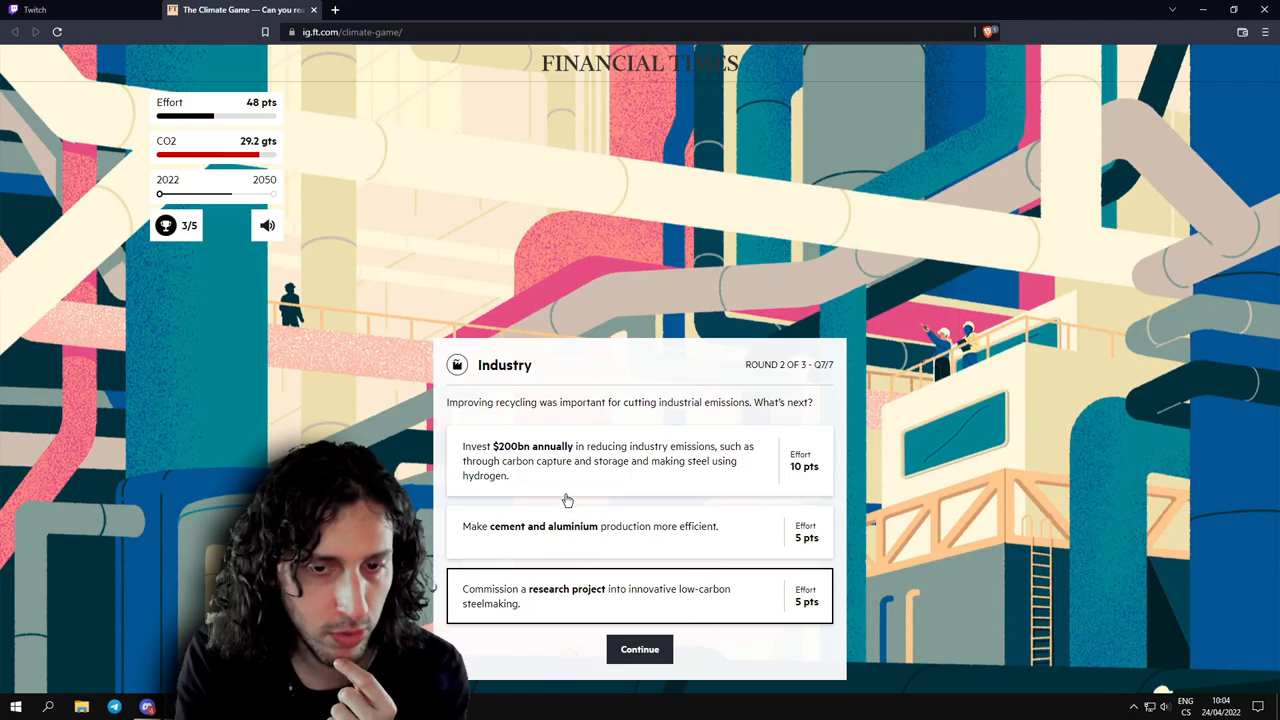
Keep only the $200bn annual industry investment and submit it.
click(640, 460)
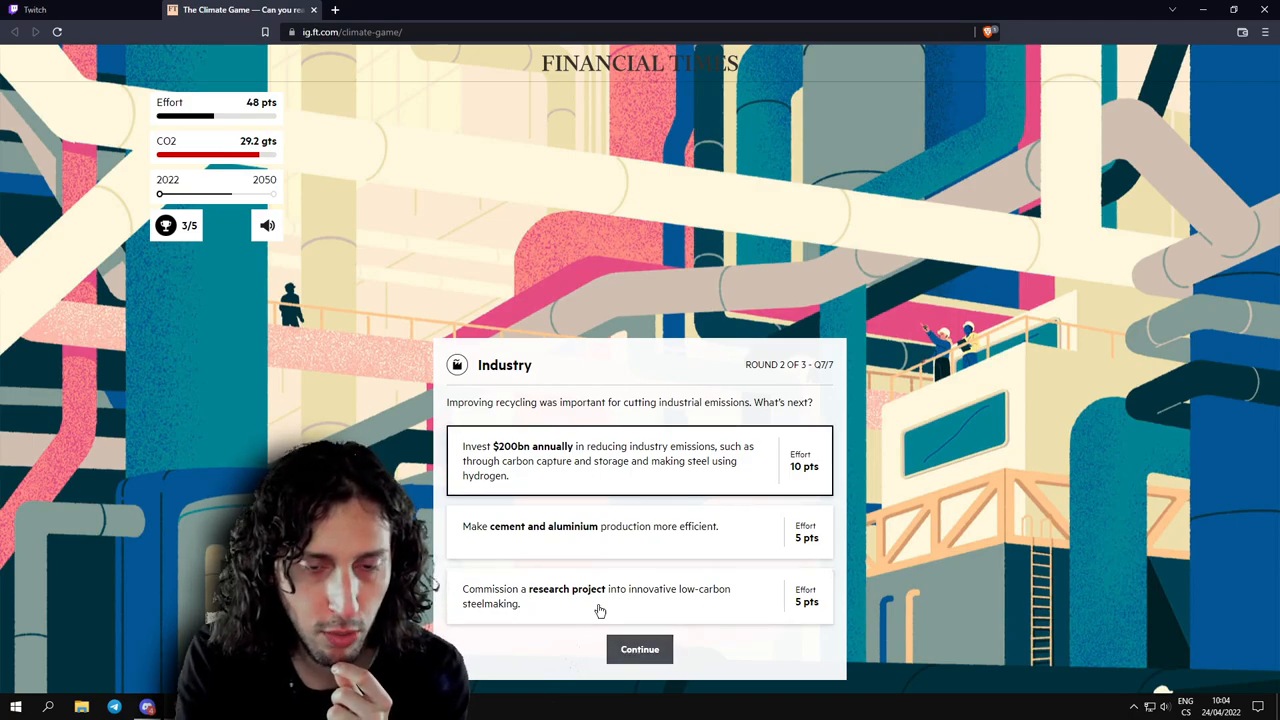
mouse_move(640, 648)
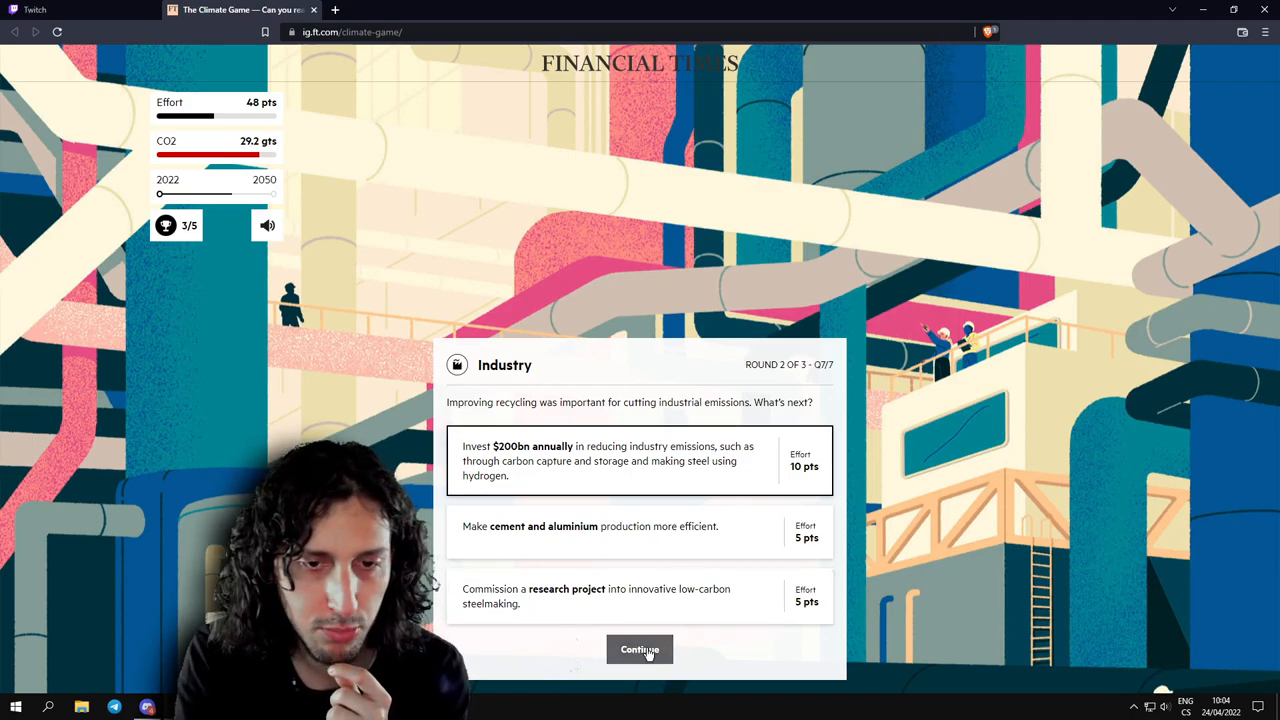
click(640, 648)
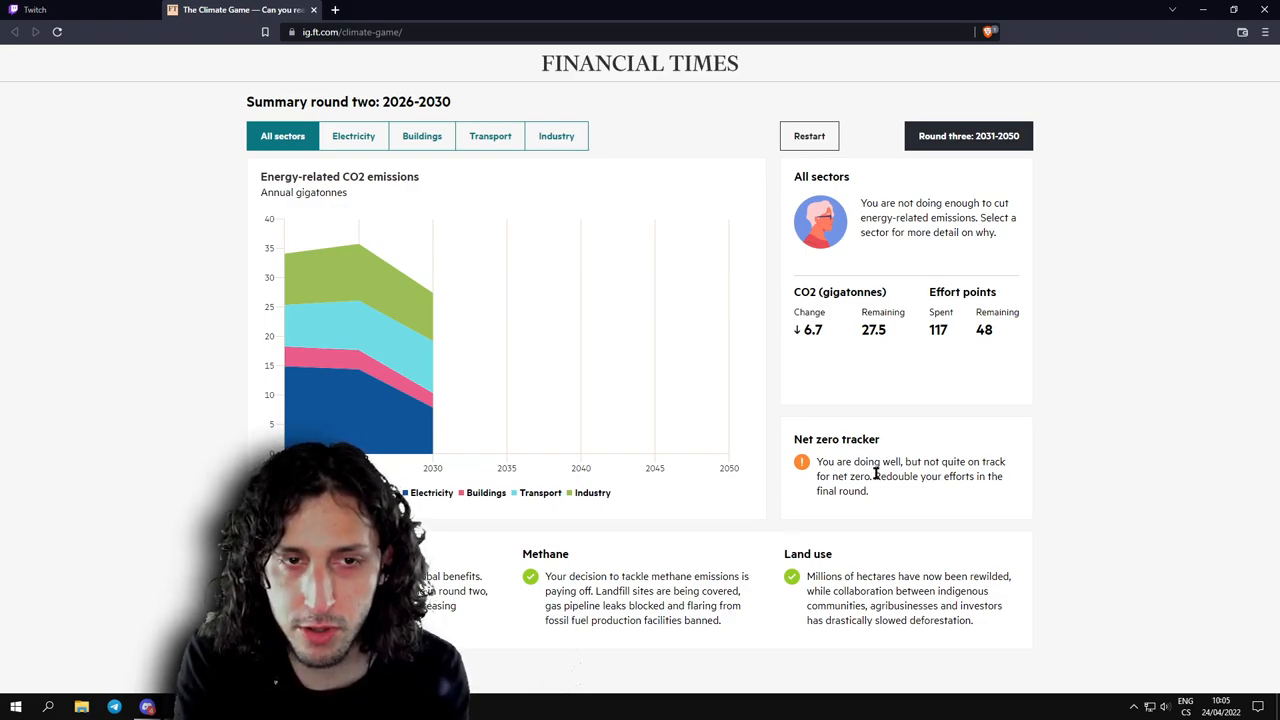
mouse_move(908, 496)
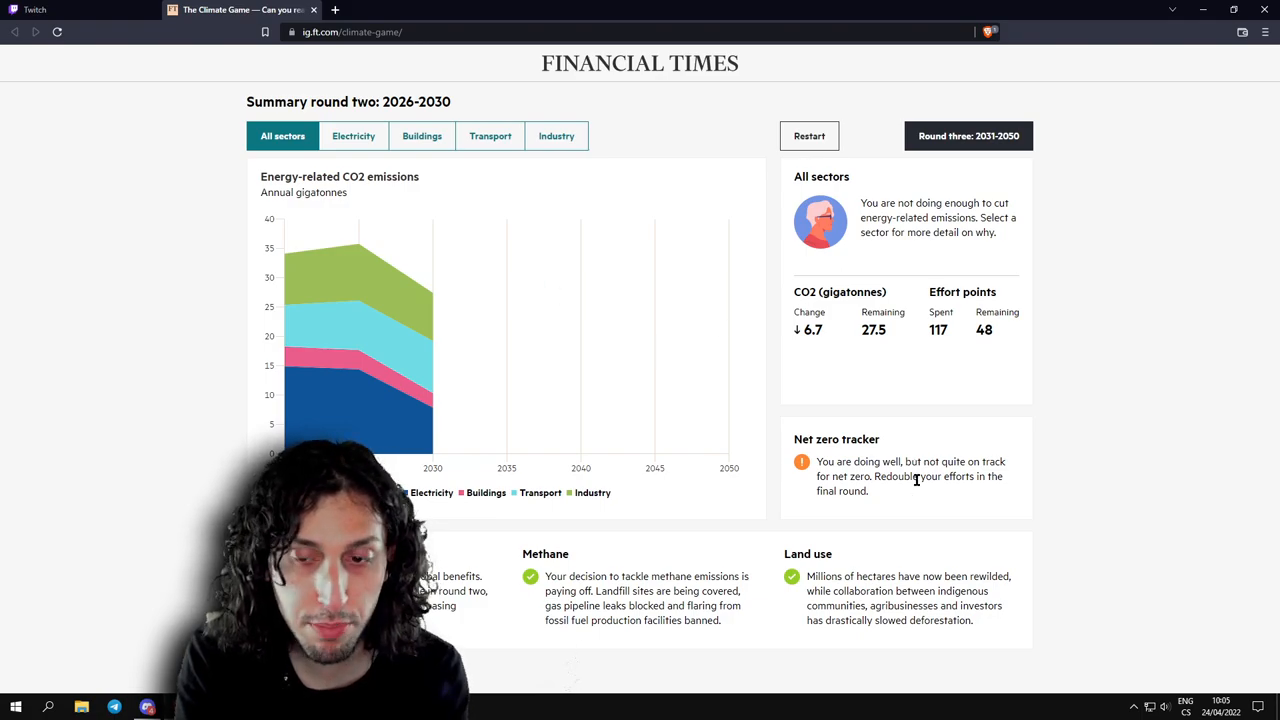
View the Electricity sector's round two results: CO2 down 7.0 gigatonnes.
click(352, 136)
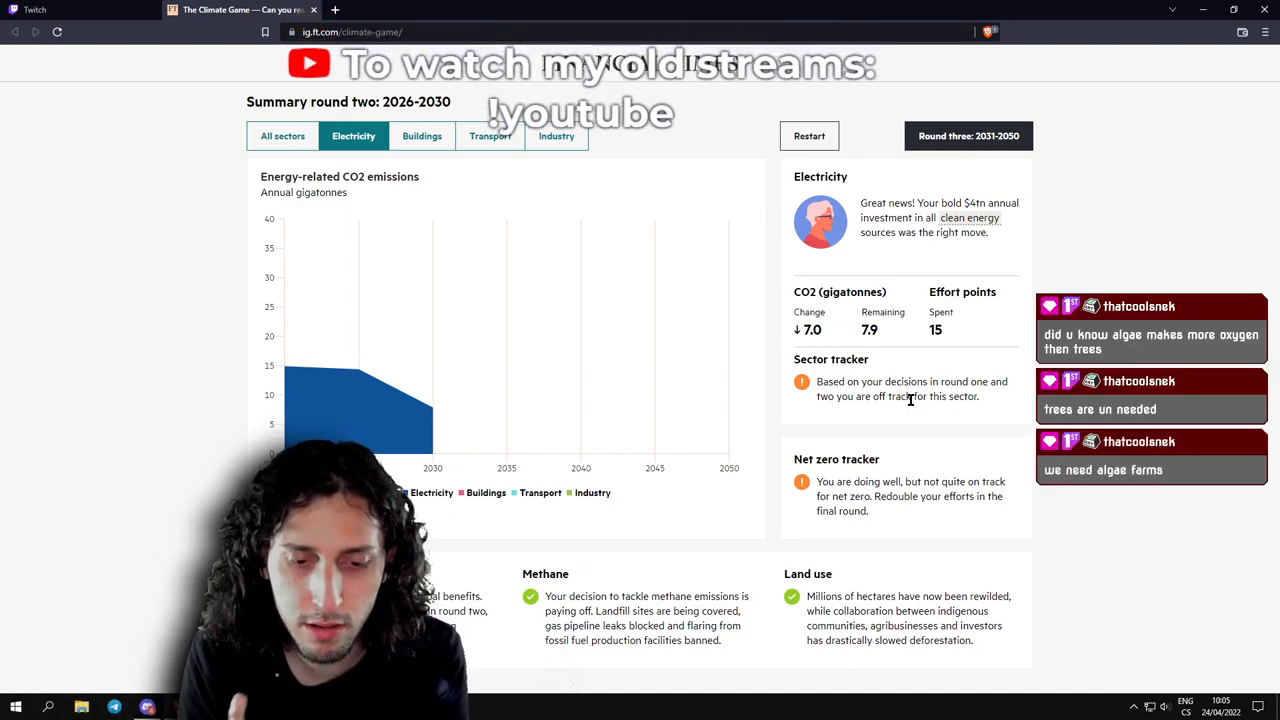
mouse_move(884, 364)
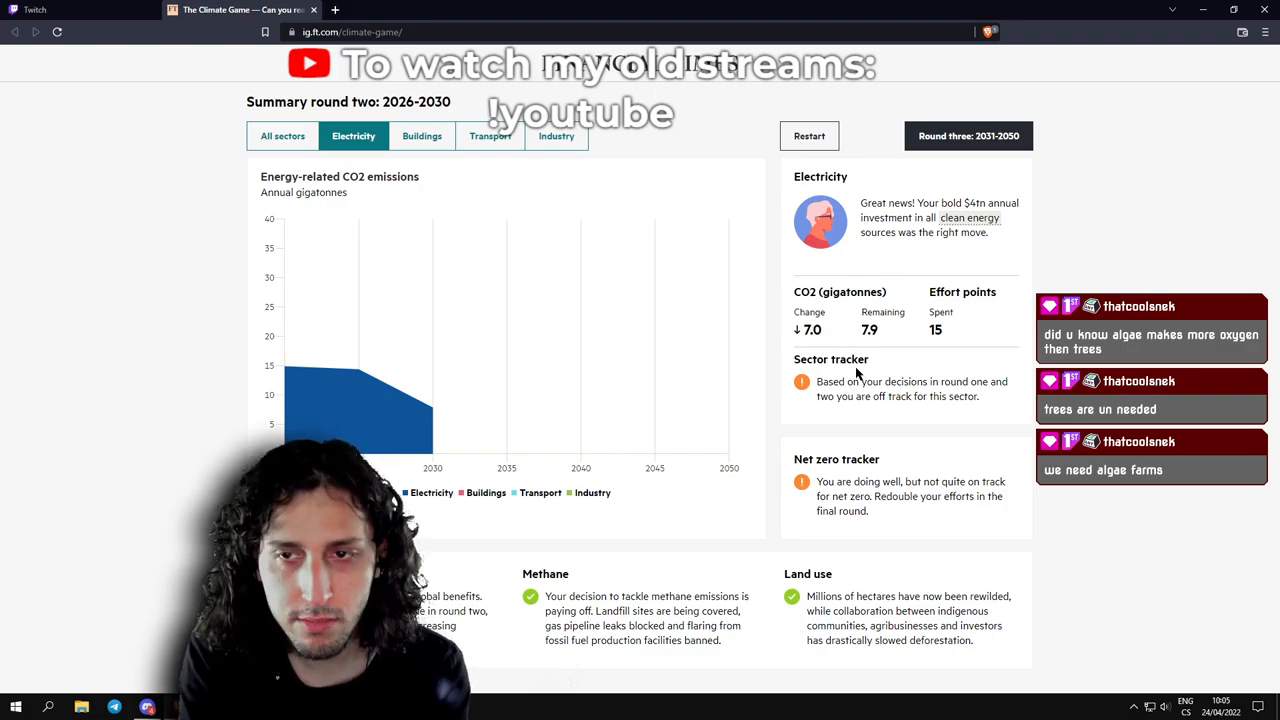
mouse_move(420, 136)
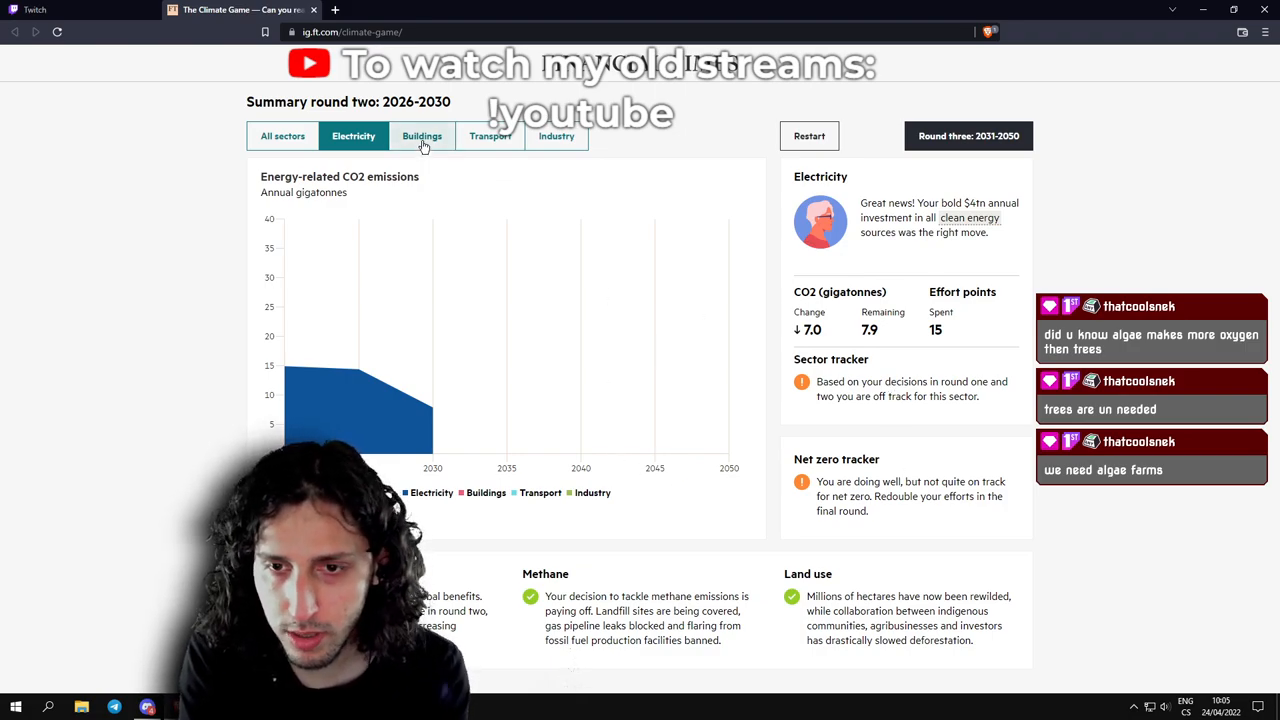
Review Buildings, Transport, Industry and Electricity results, then launch round three (2031–2050).
click(420, 136)
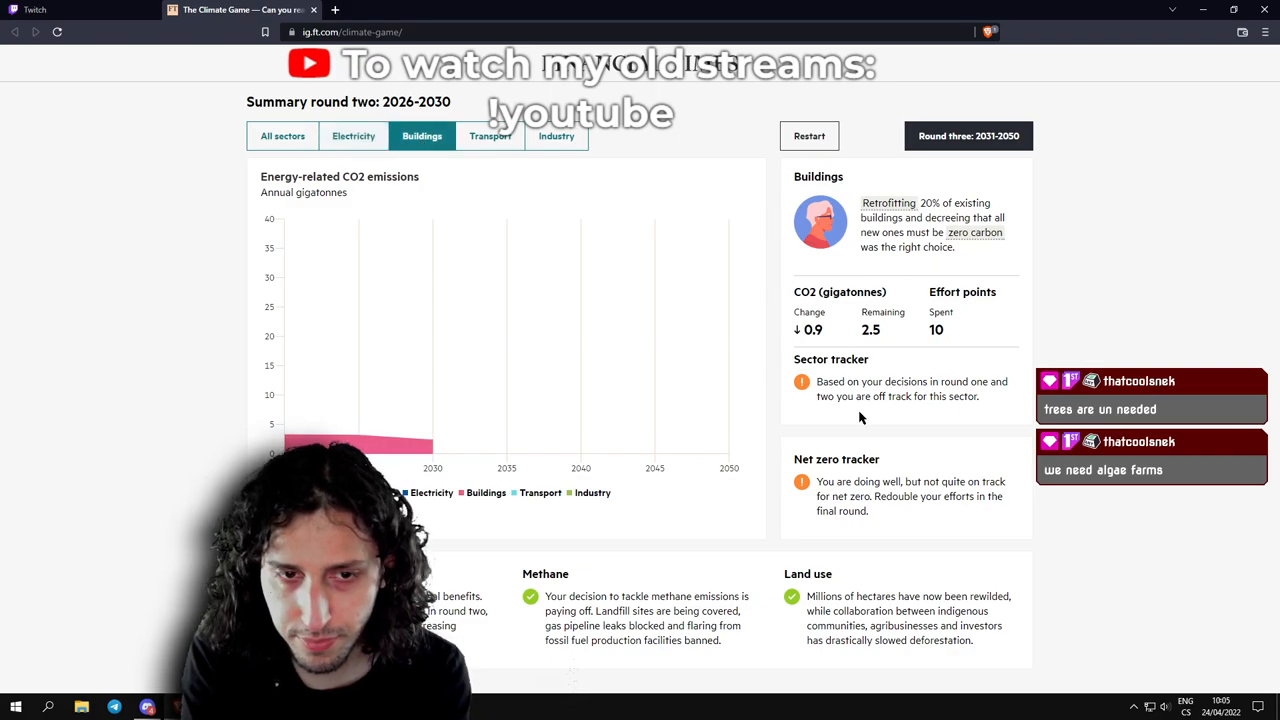
click(490, 136)
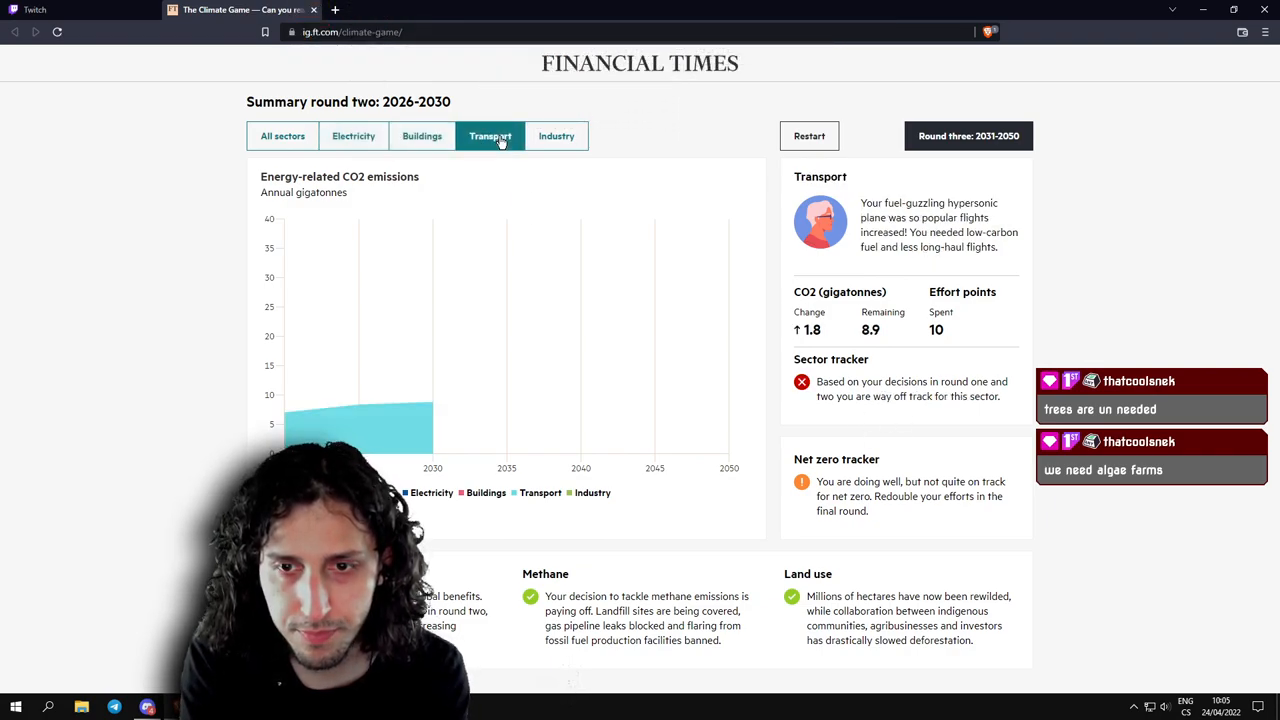
click(556, 136)
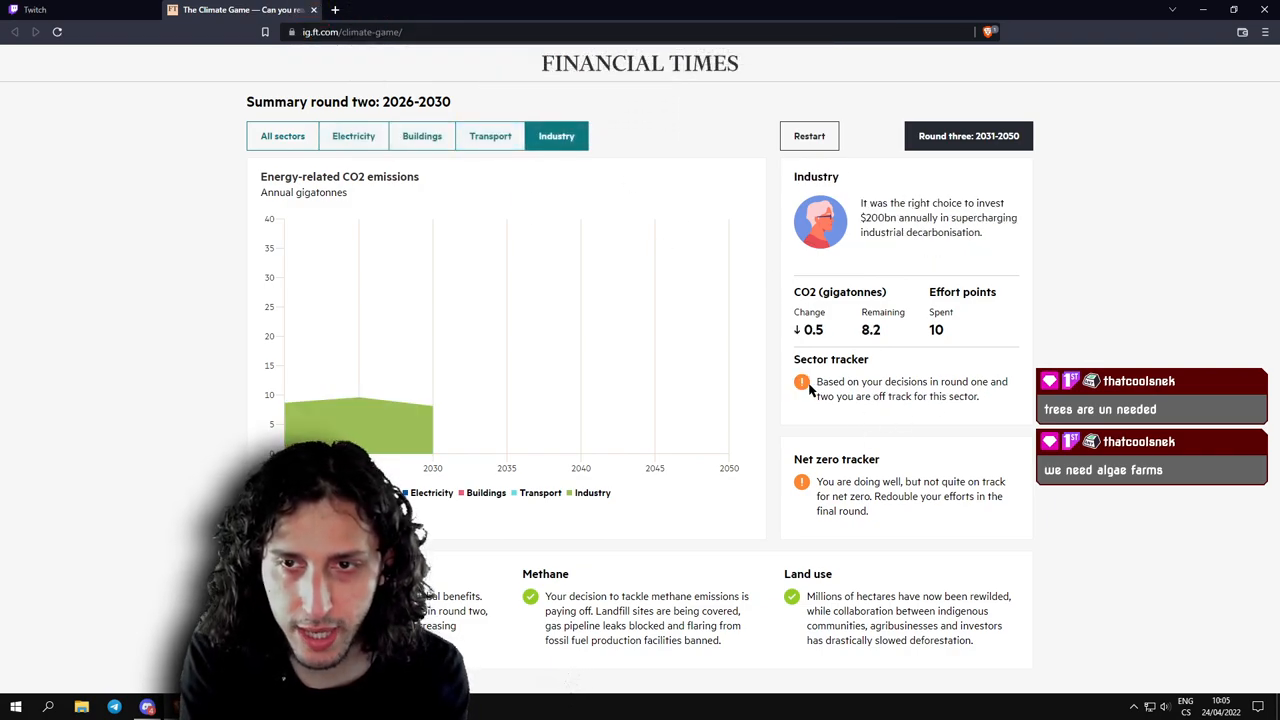
click(490, 136)
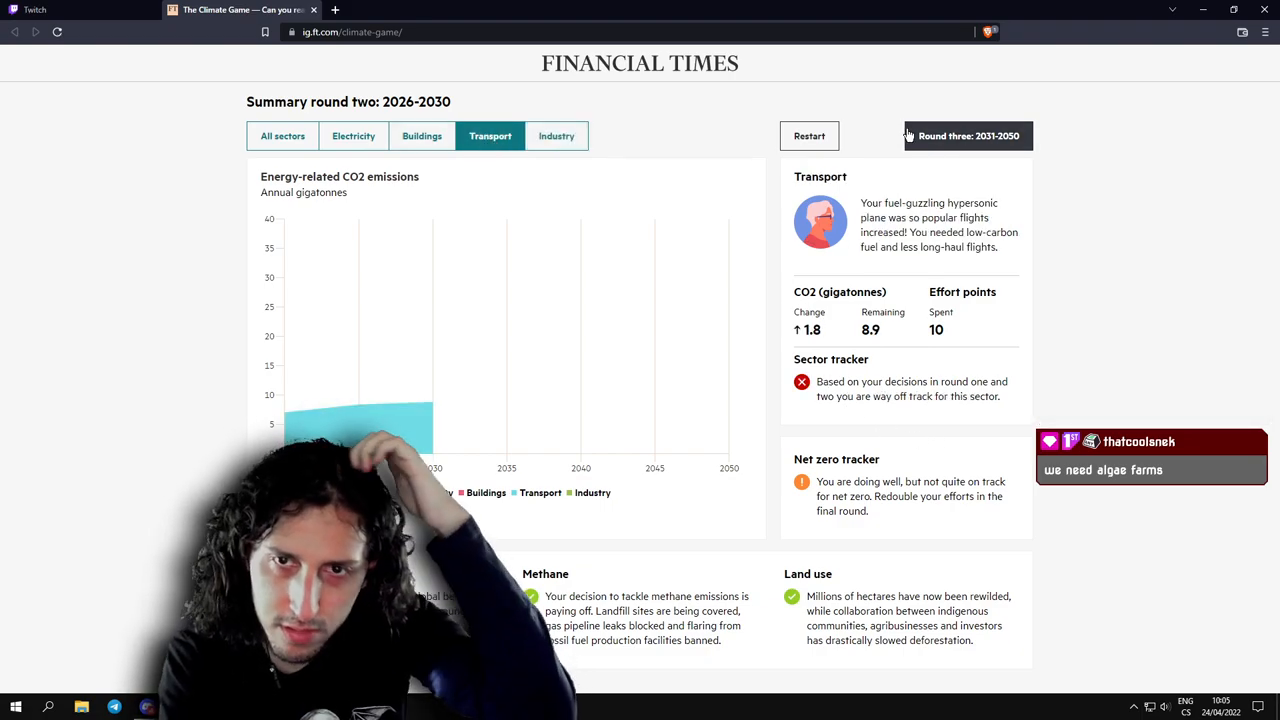
mouse_move(1008, 452)
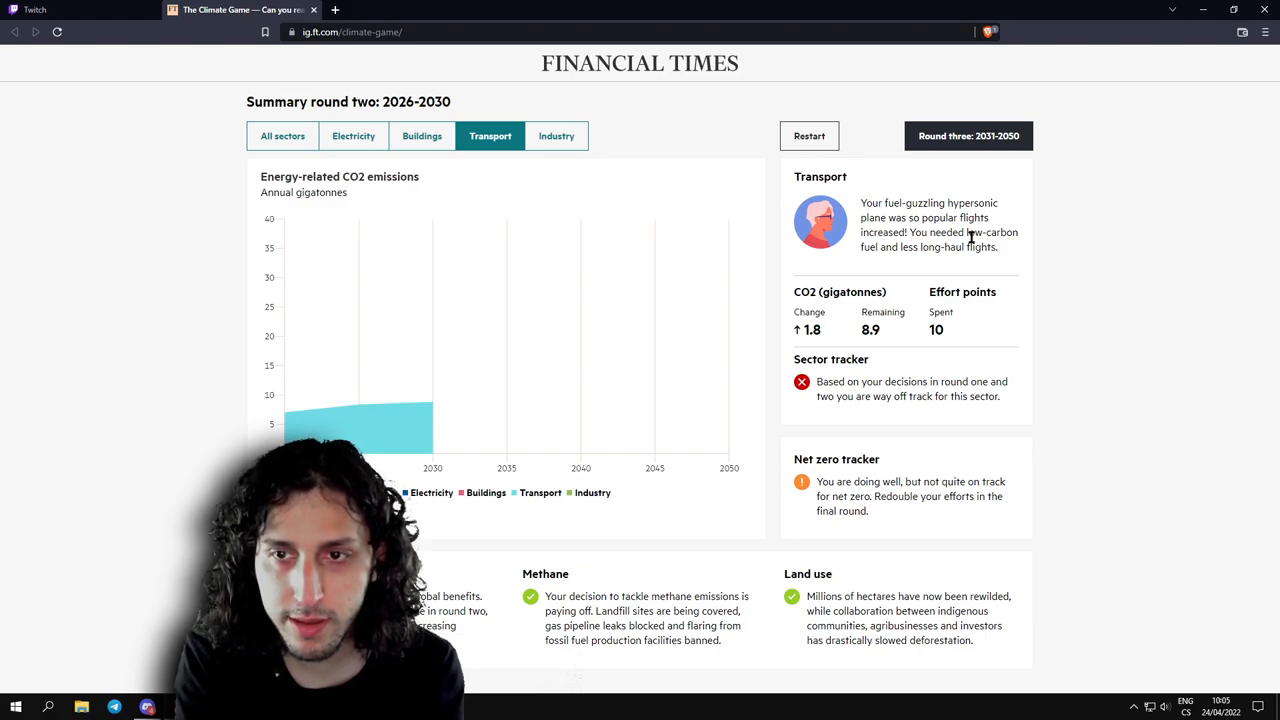
mouse_move(1008, 256)
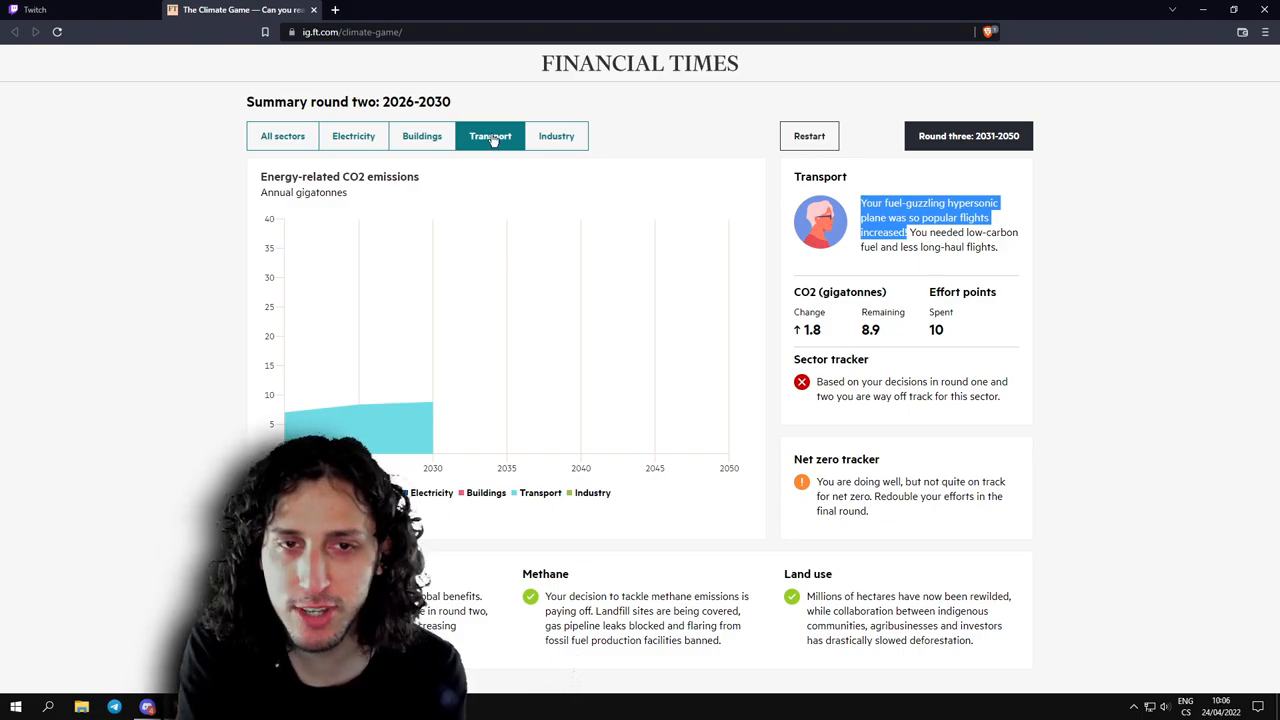
click(556, 136)
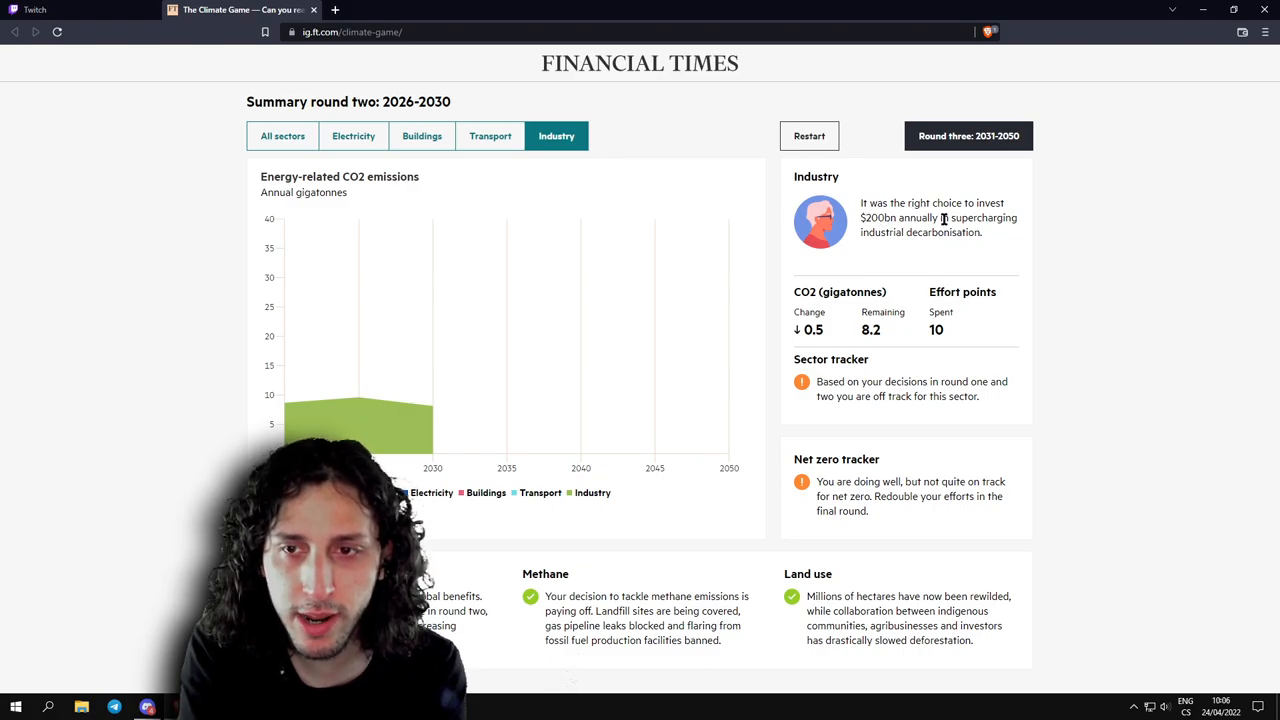
click(420, 136)
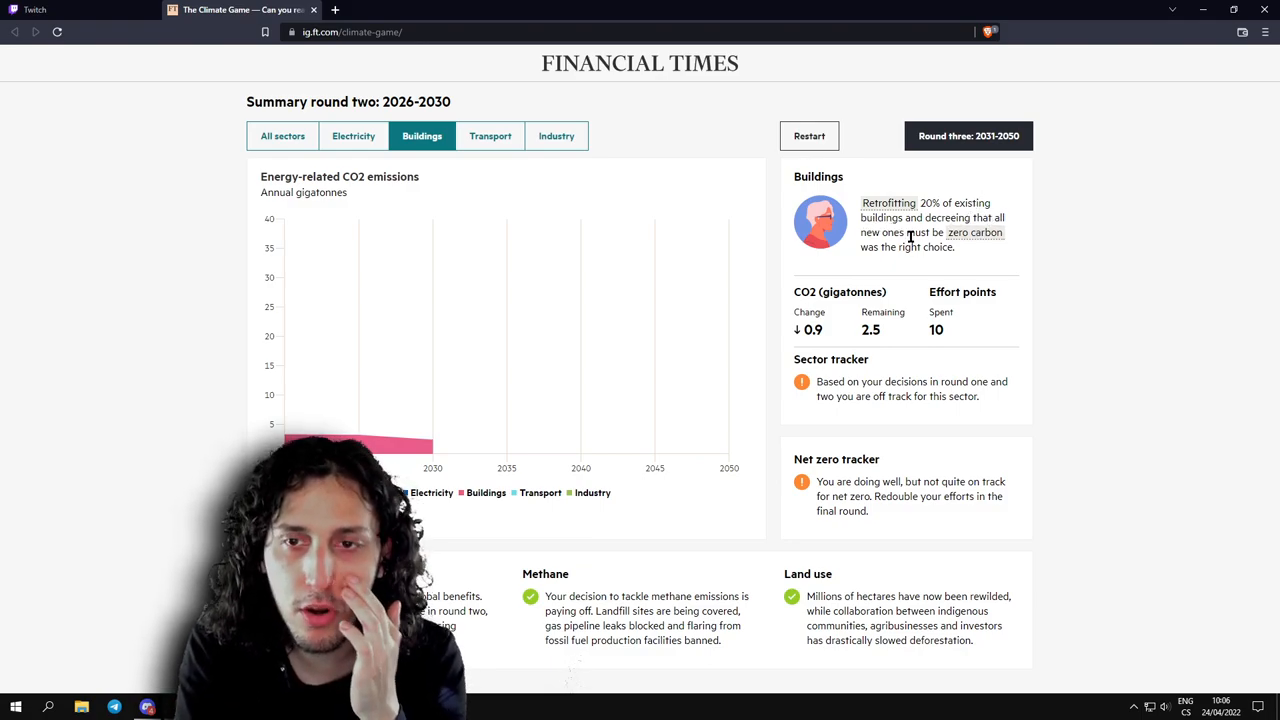
click(352, 136)
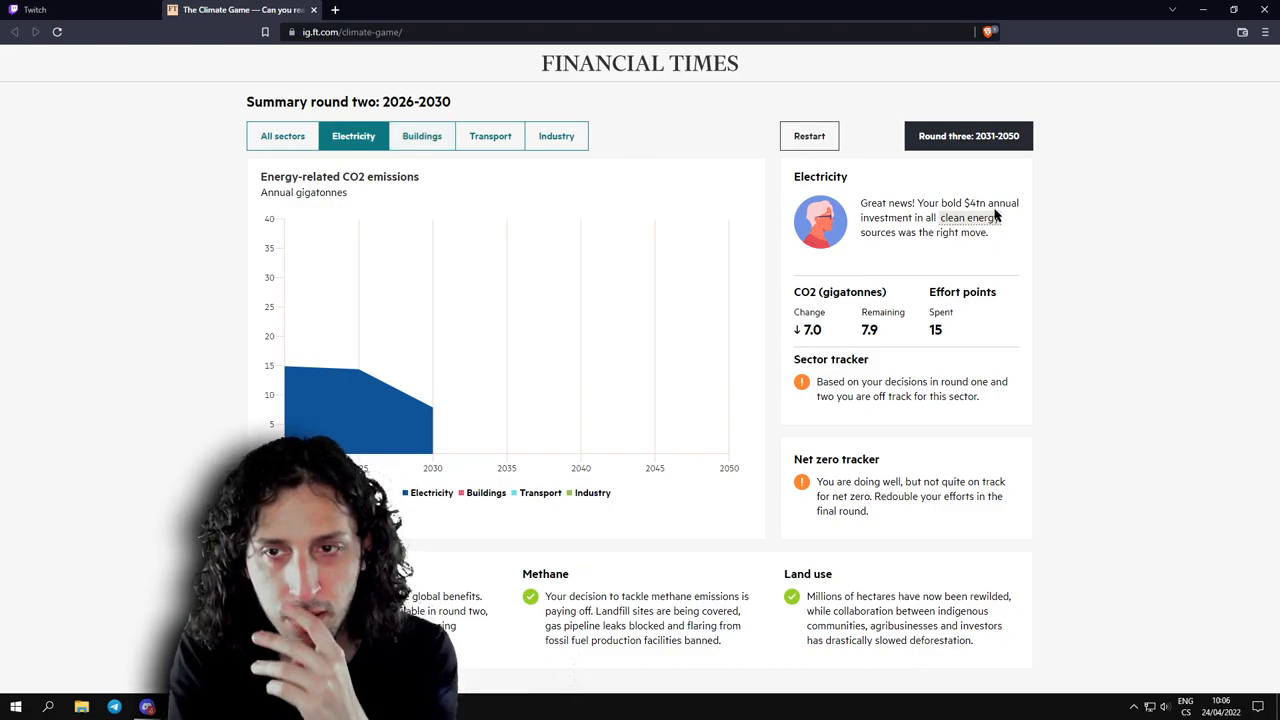
mouse_move(928, 228)
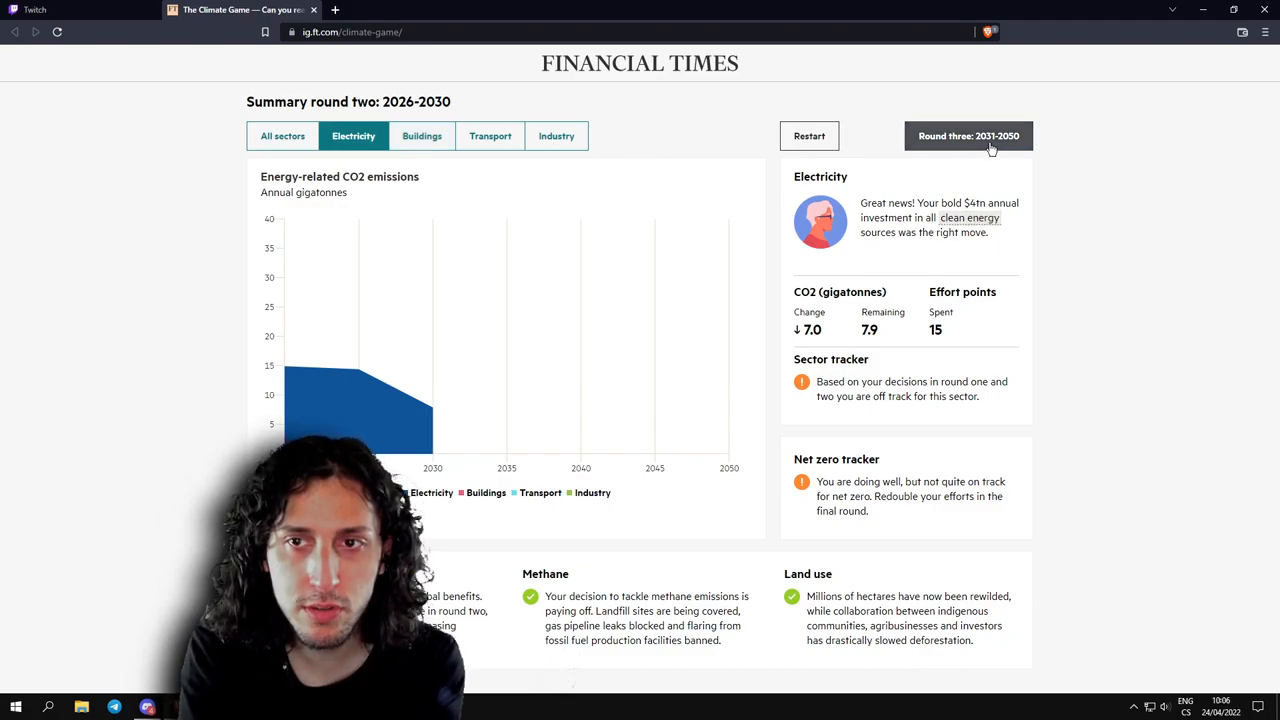
click(968, 136)
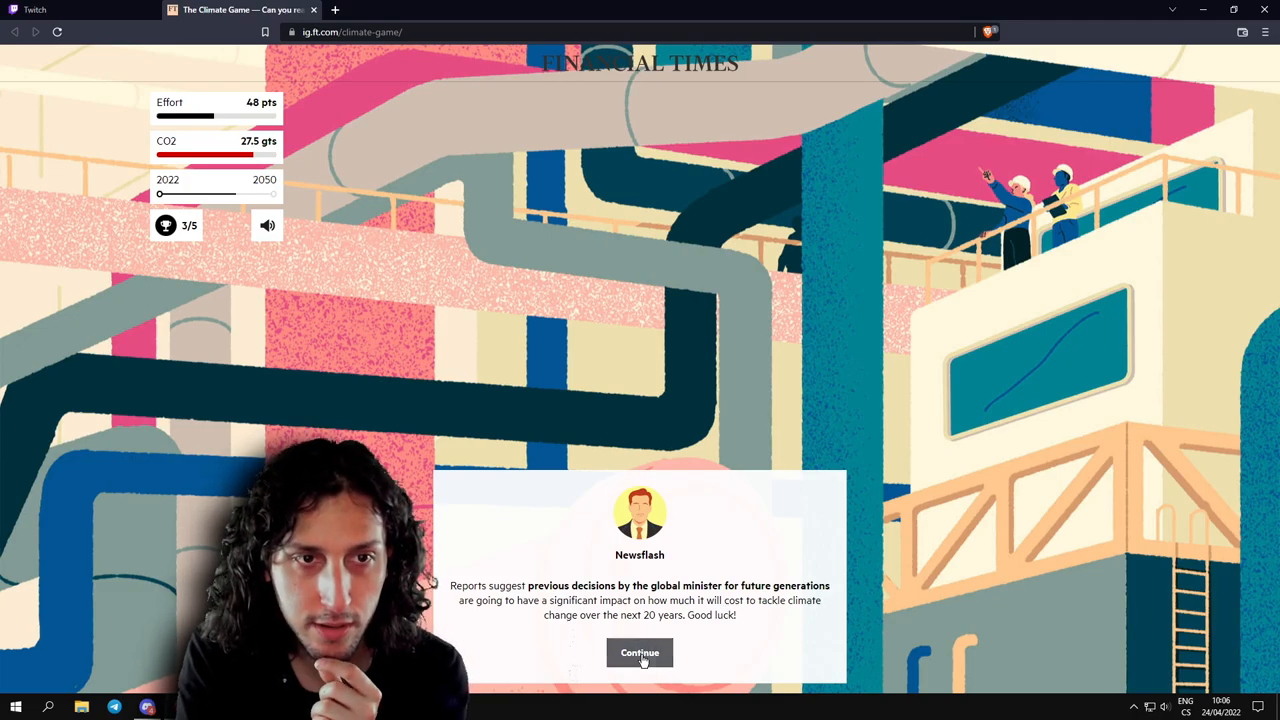
Confirm the Newsflash to reach round three's Electricity question.
click(640, 652)
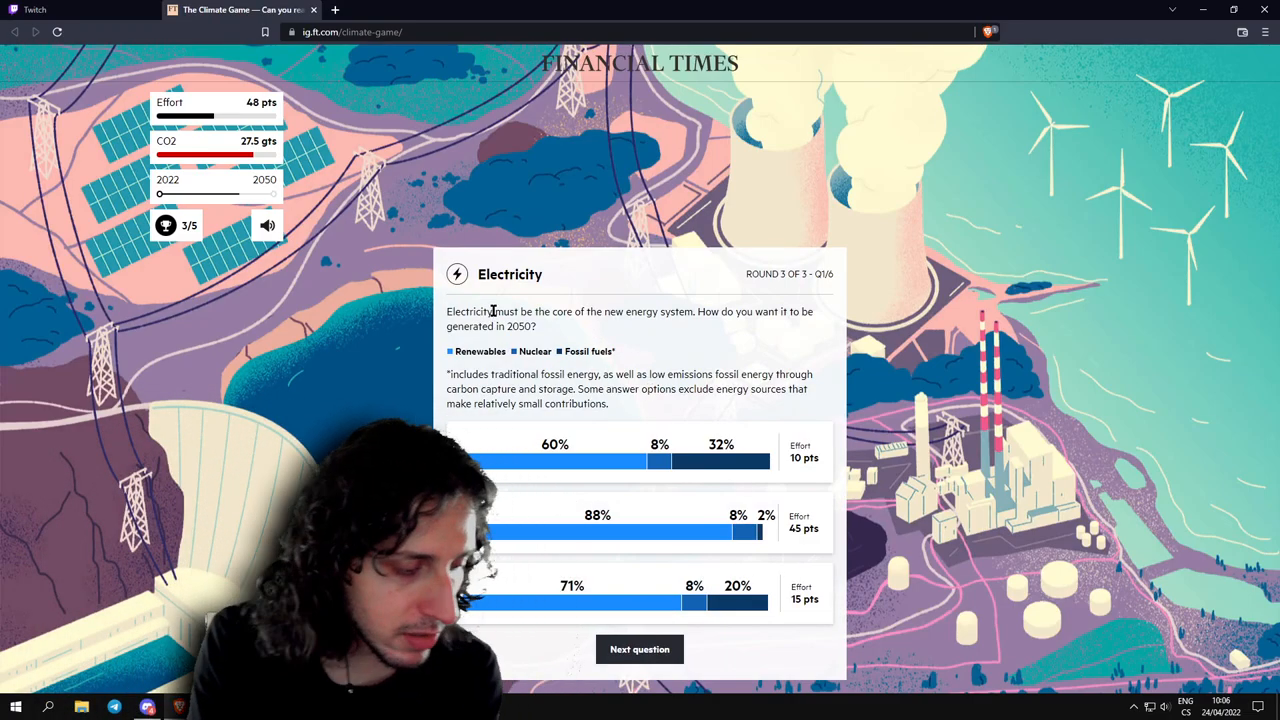
mouse_move(644, 332)
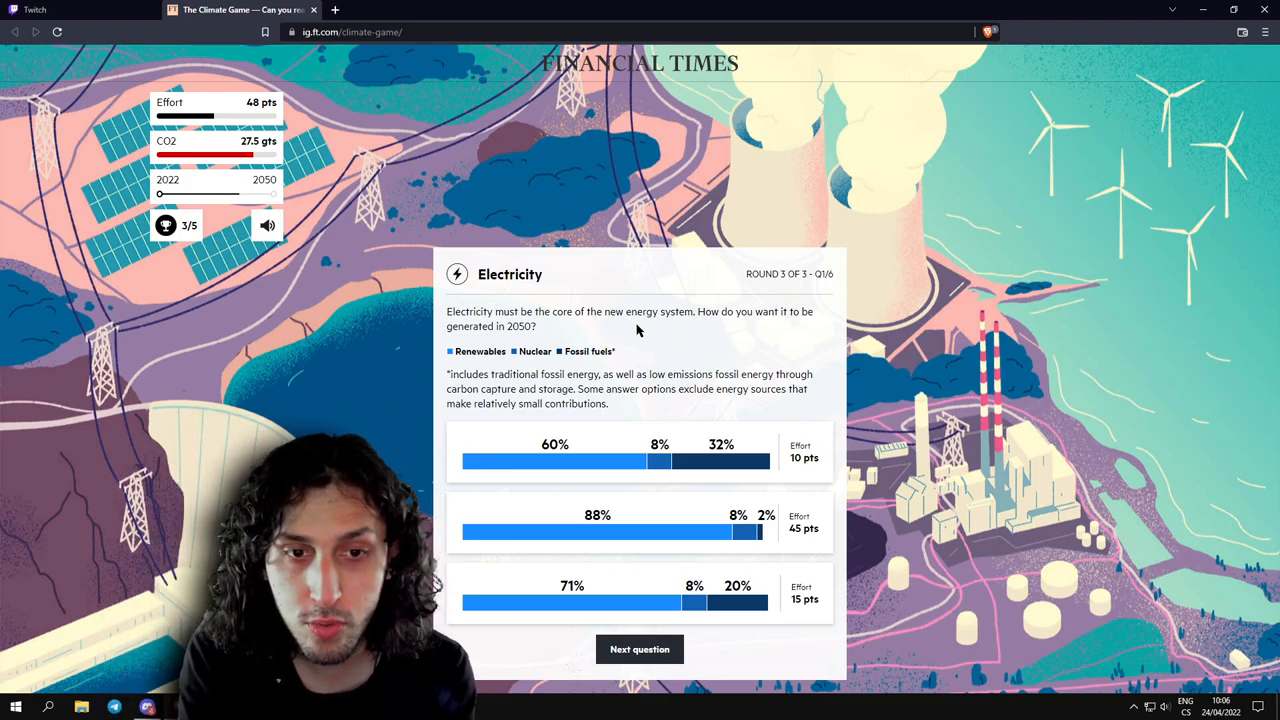
mouse_move(572, 352)
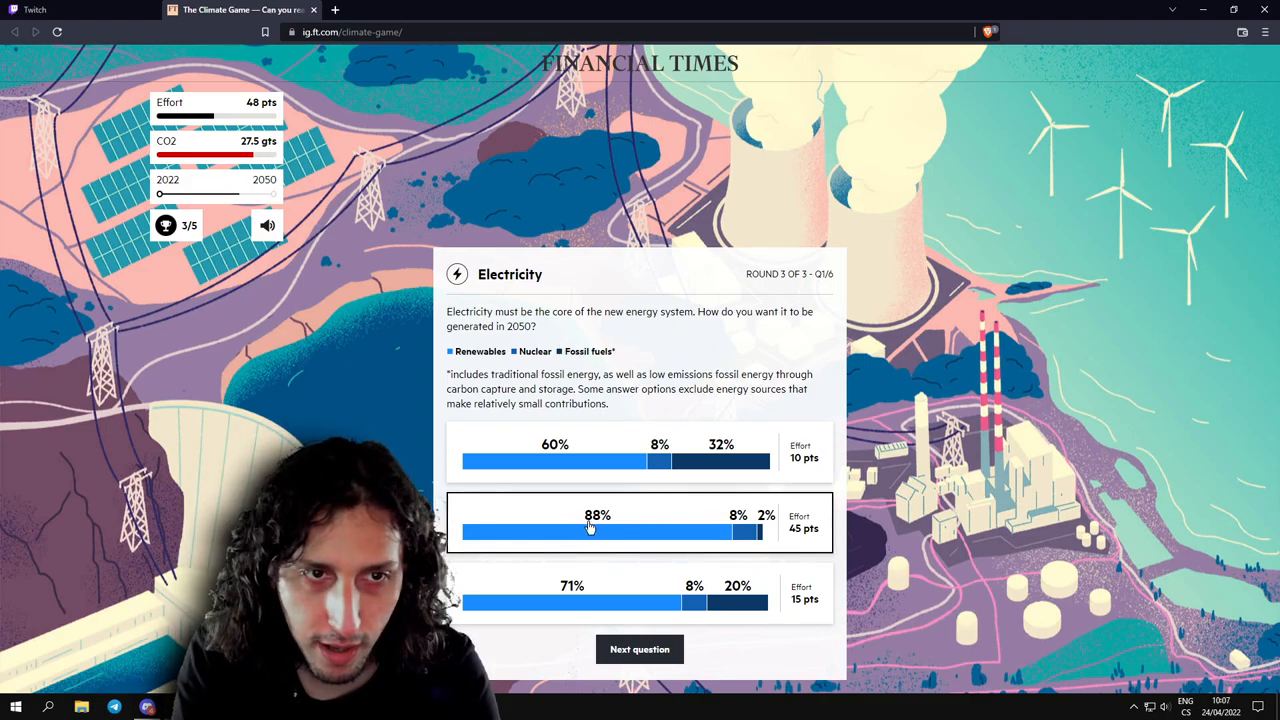
mouse_move(678, 524)
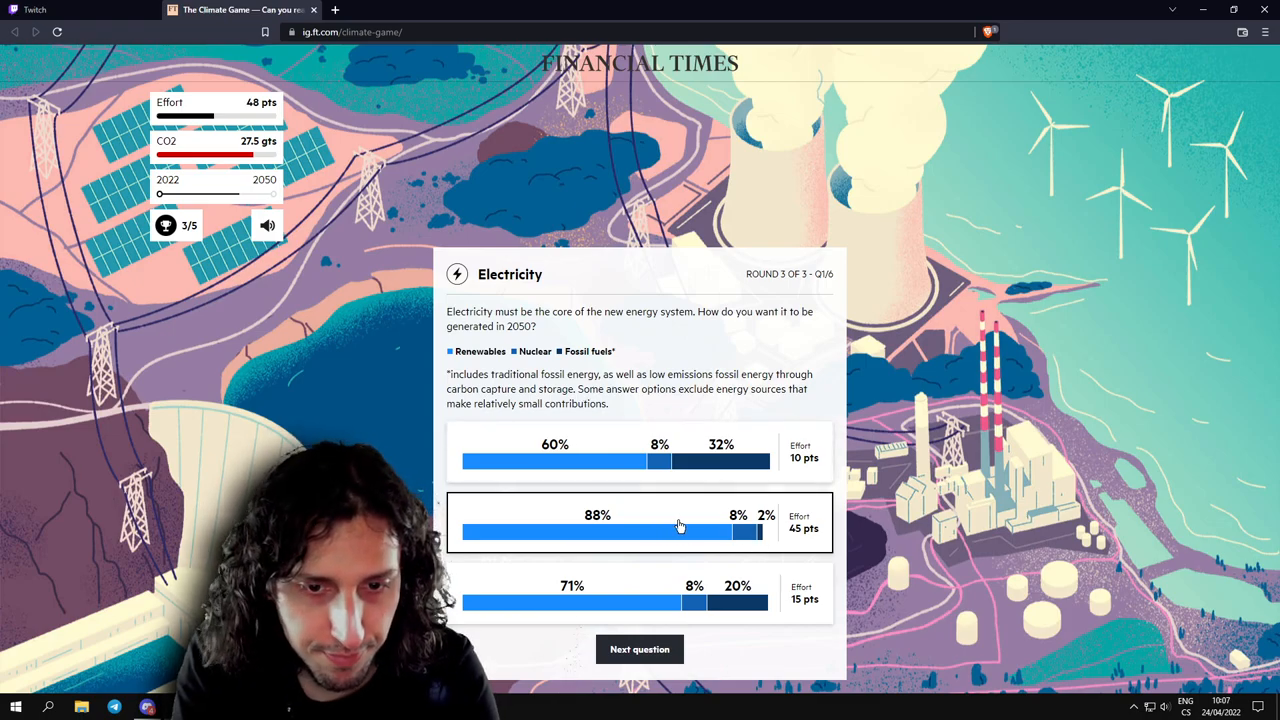
mouse_move(620, 530)
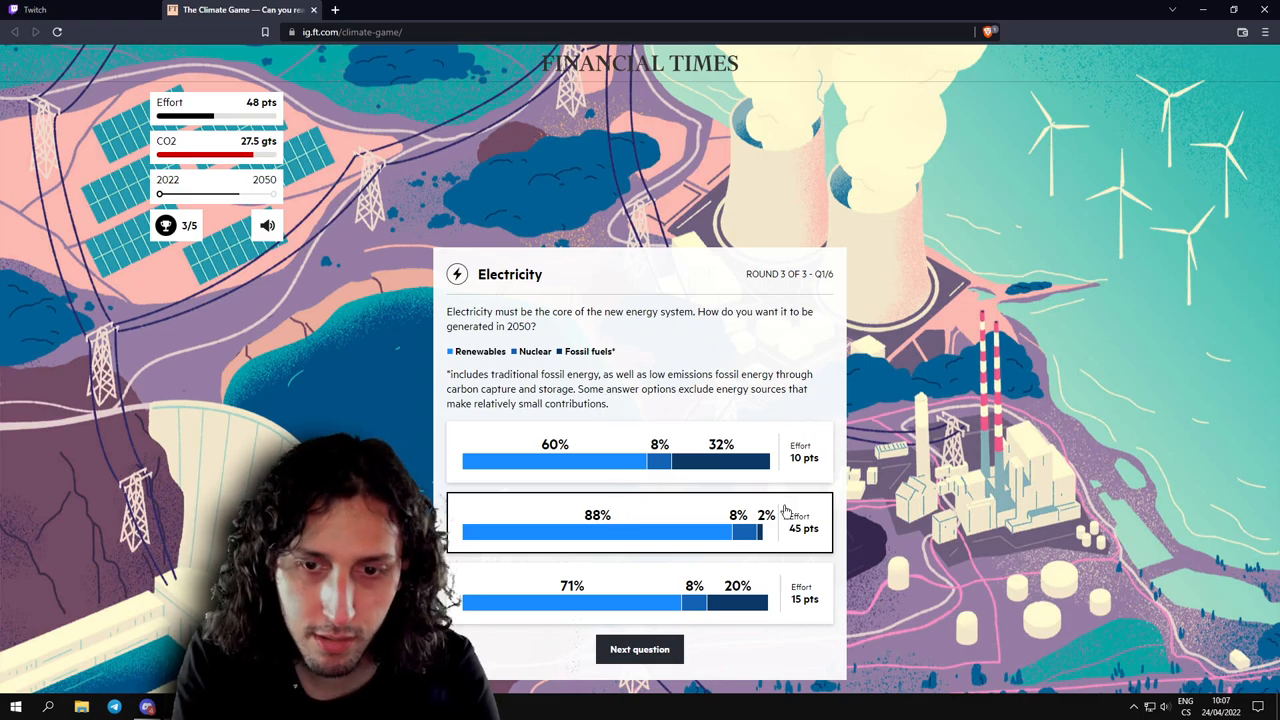
mouse_move(650, 518)
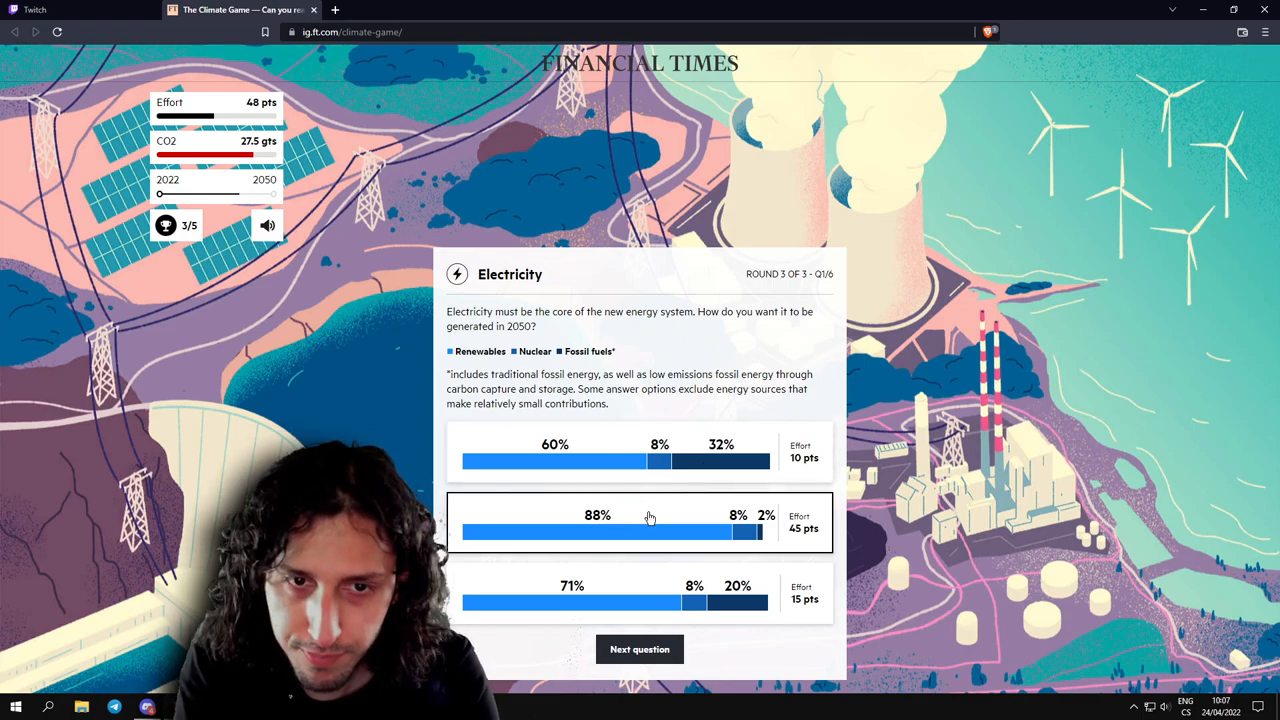
mouse_move(678, 516)
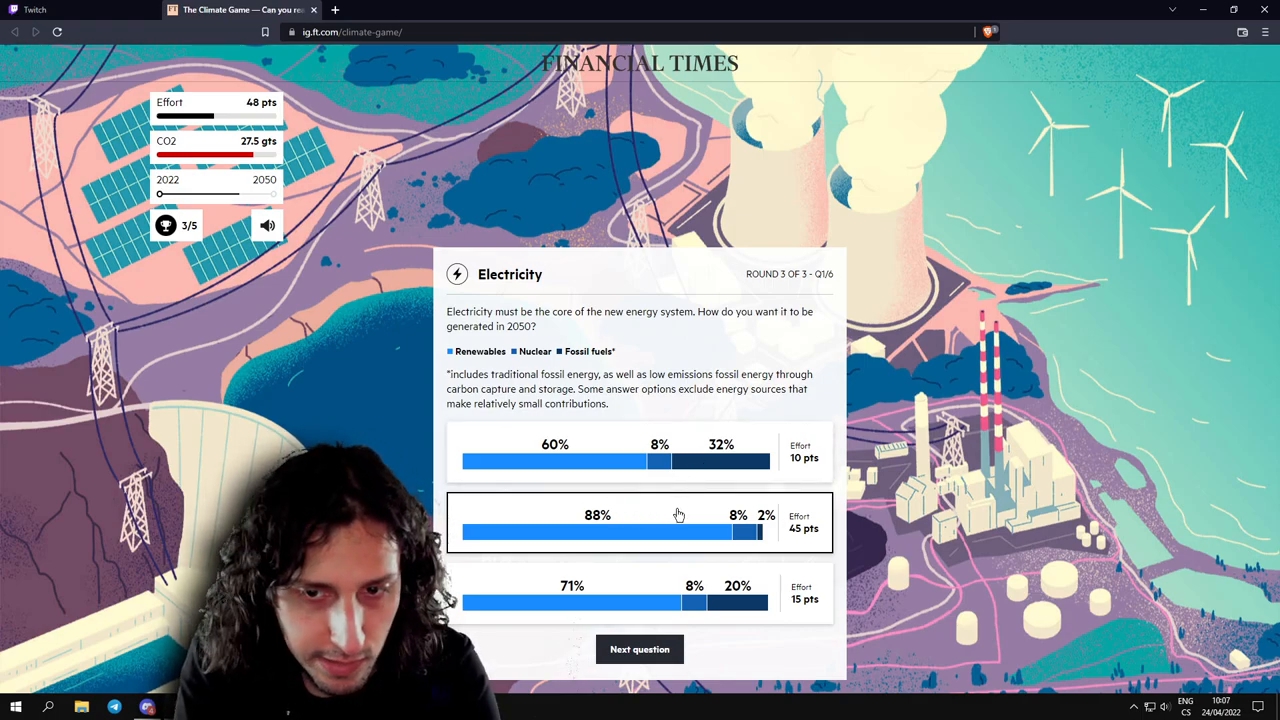
mouse_move(672, 392)
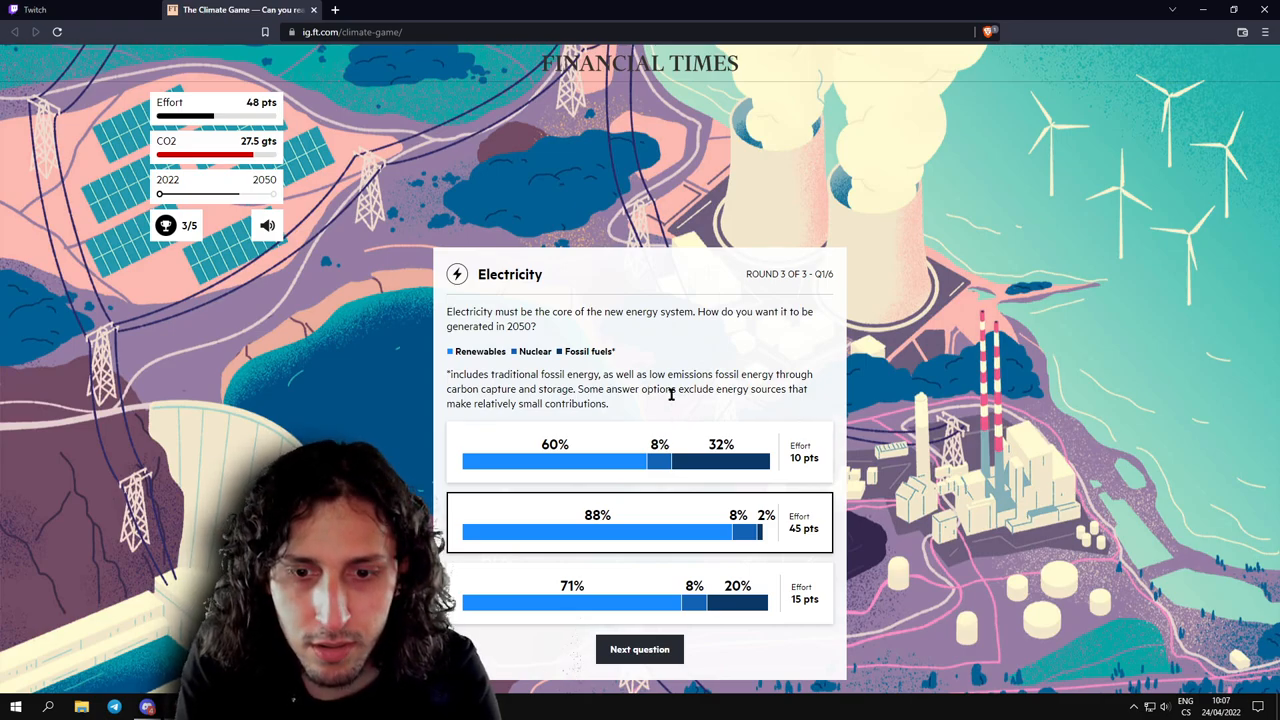
mouse_move(640, 488)
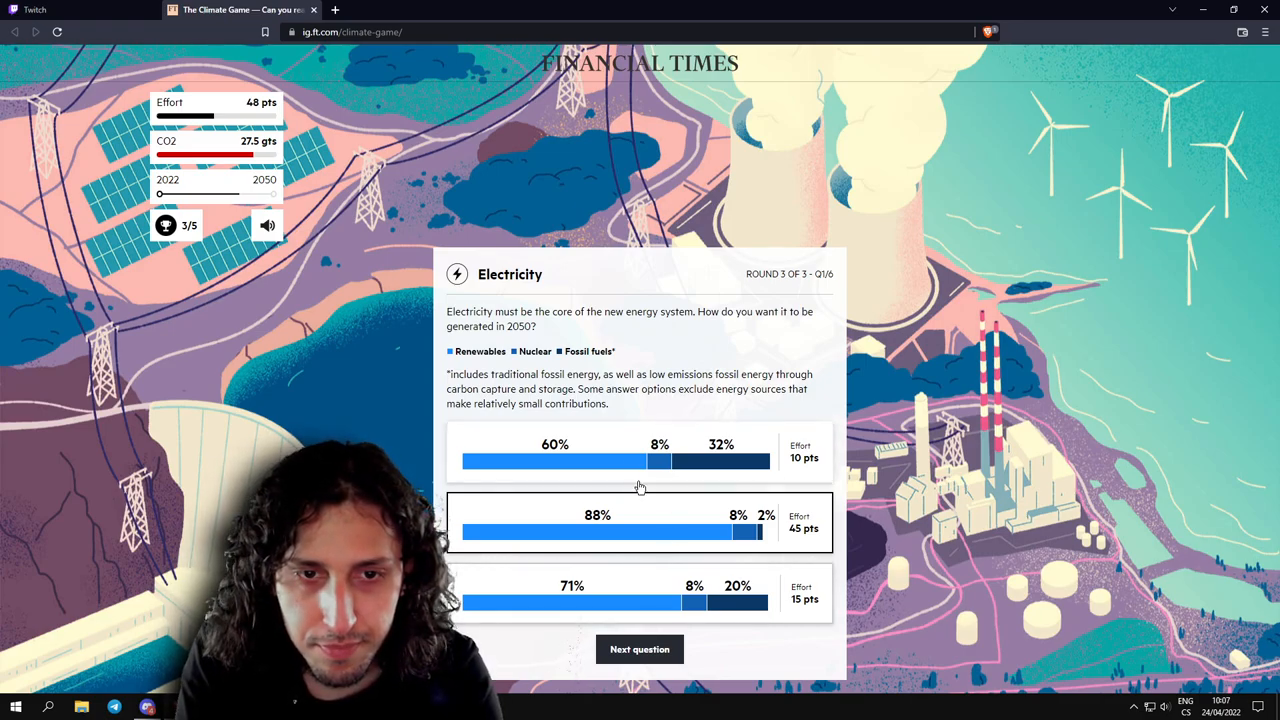
mouse_move(584, 368)
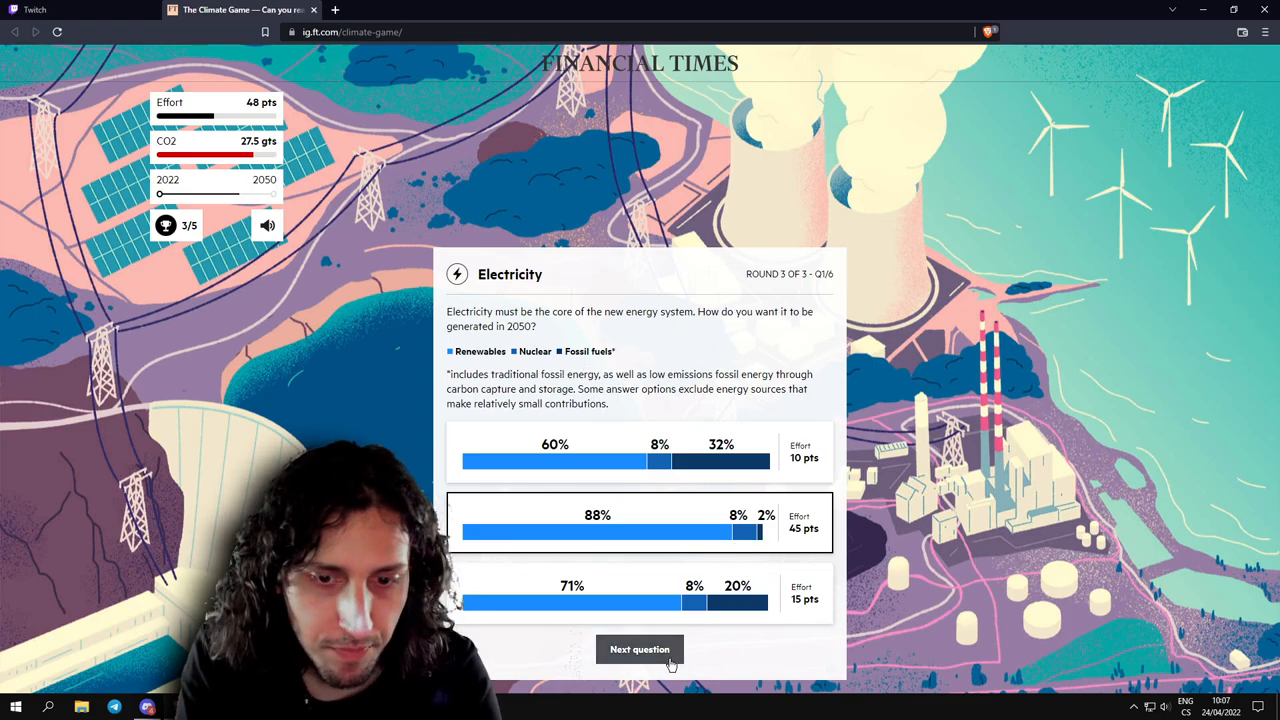
Submit the 88% renewables, 8% nuclear, 2% fossil mix costing 45 points.
click(640, 648)
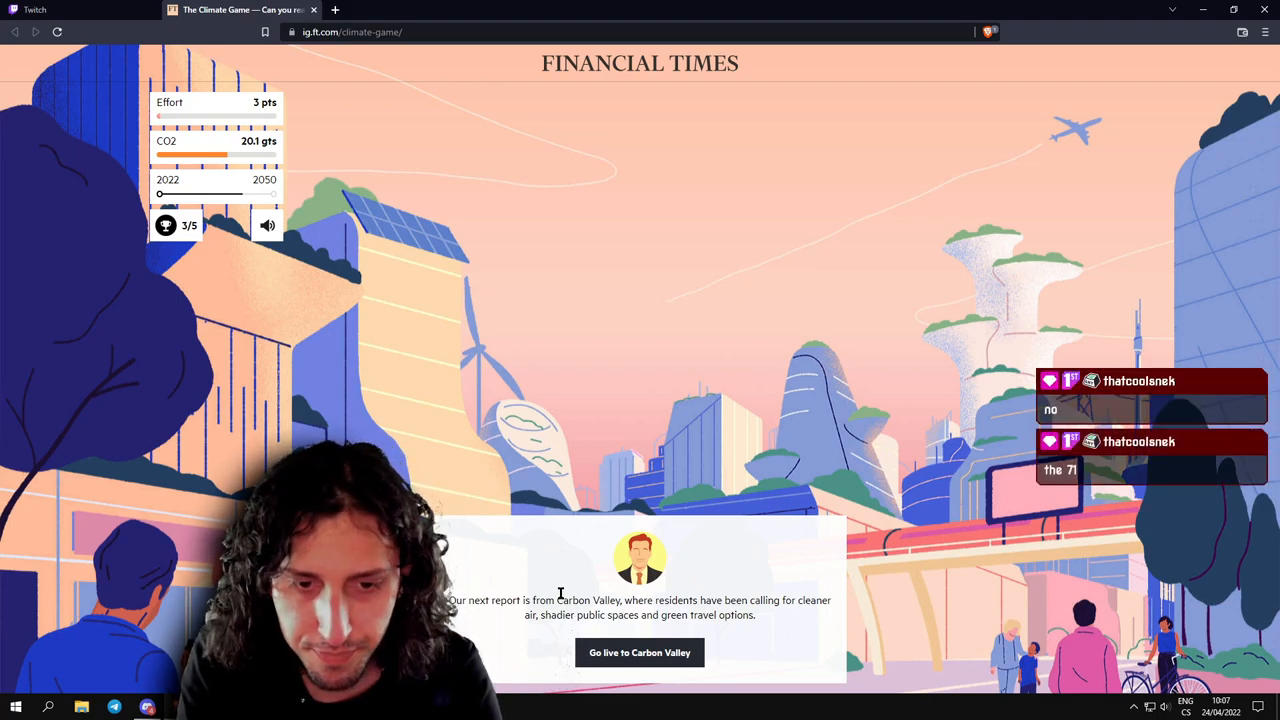
mouse_move(270, 104)
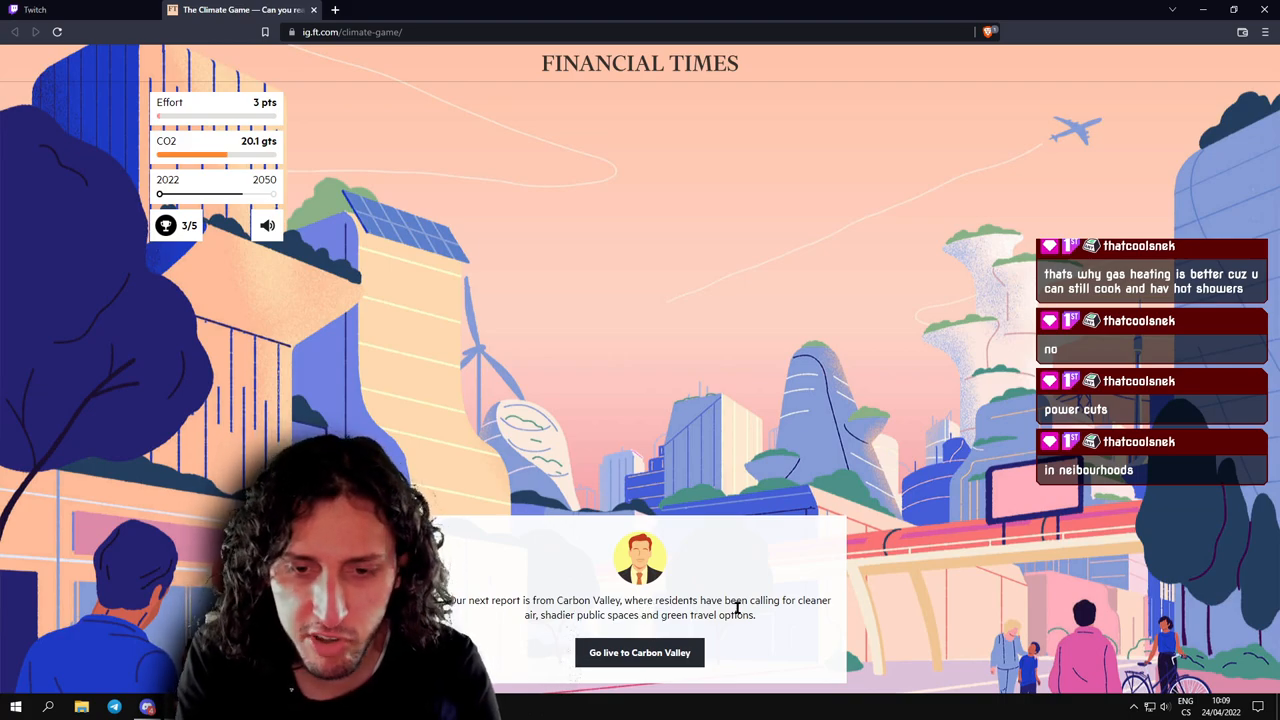
mouse_move(600, 630)
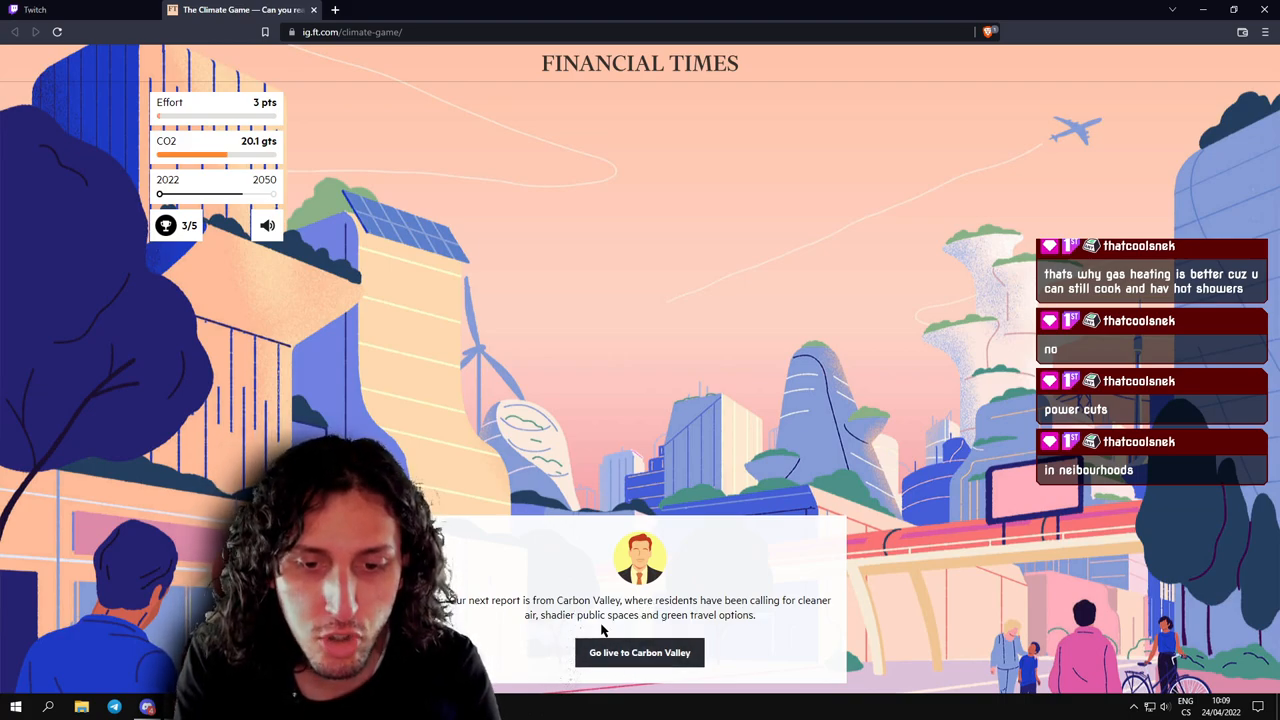
Go live to Carbon Valley and accept the 11-point penalty, ending the game.
click(640, 652)
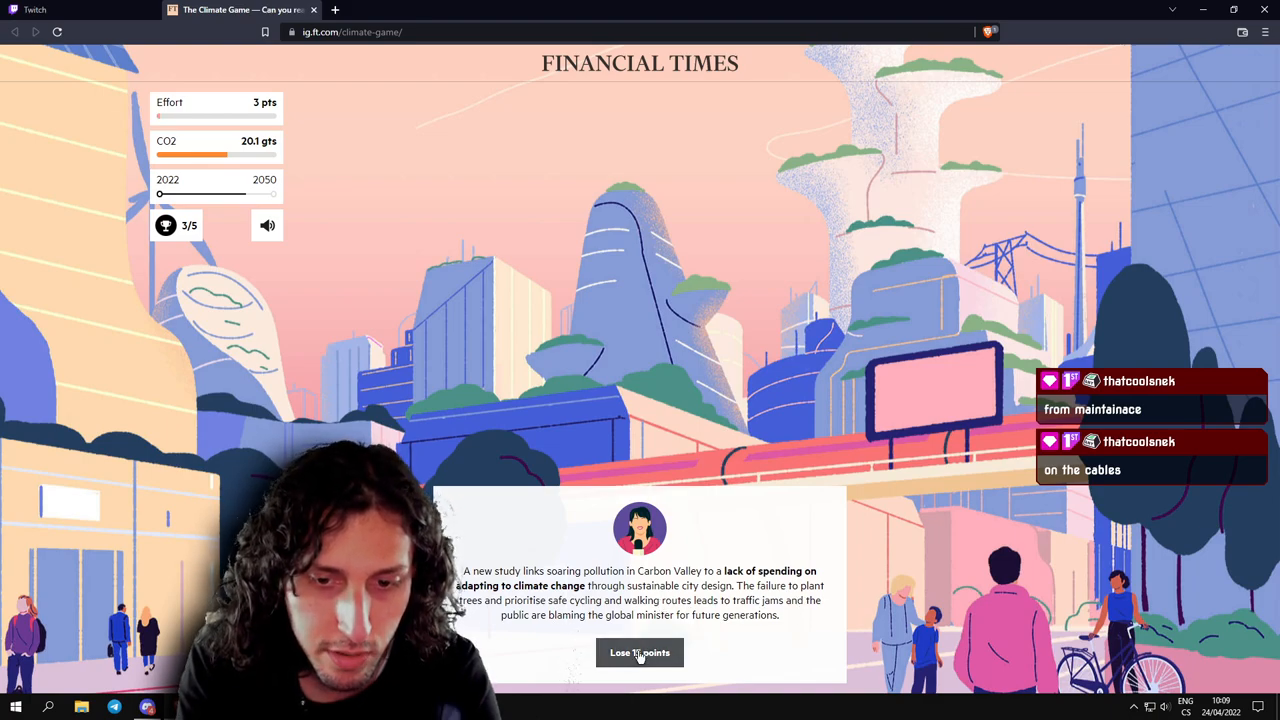
click(640, 652)
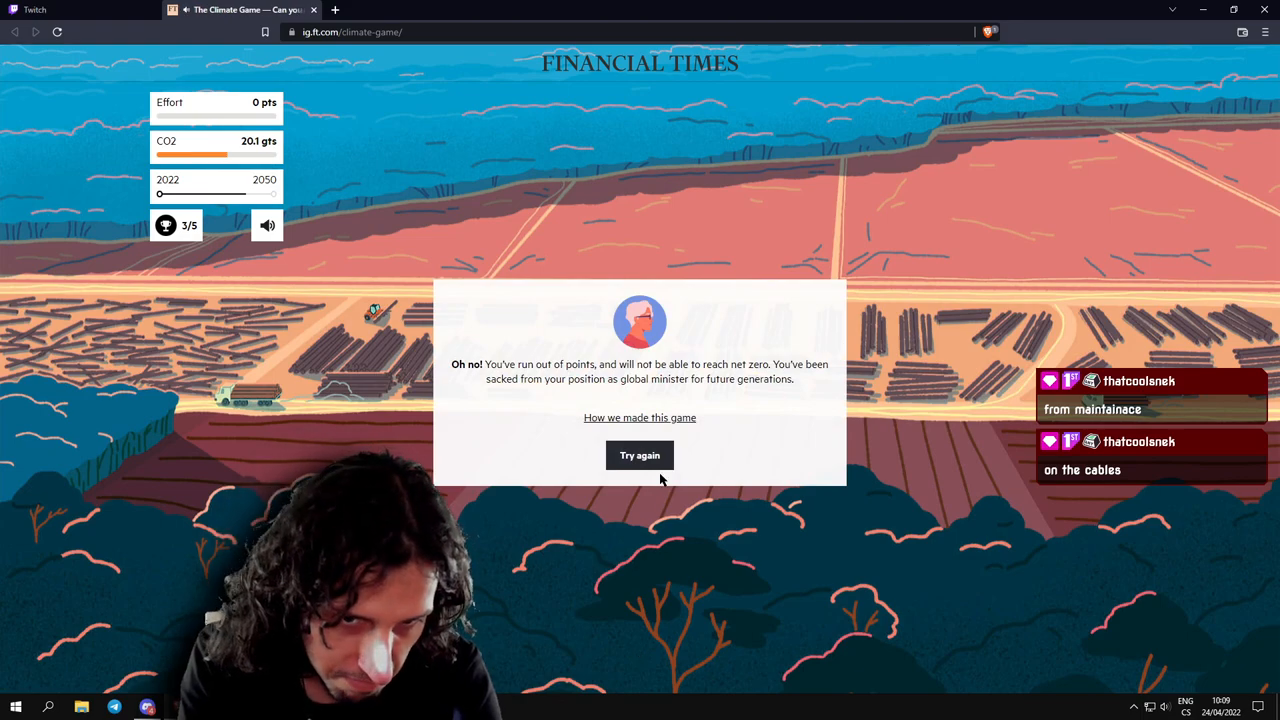
mouse_move(640, 456)
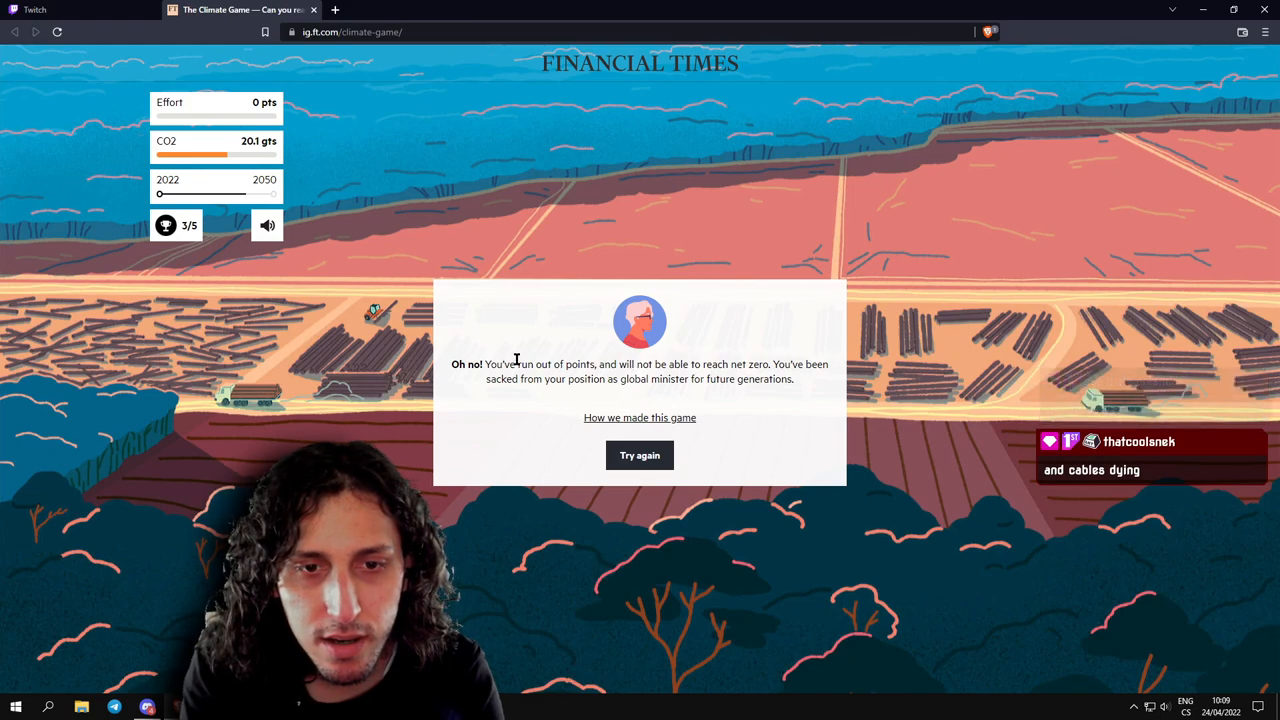
Restart the game after being sacked, returning to the round-one briefing with 100 points and 34.2 Gt CO2.
double_click(582, 364)
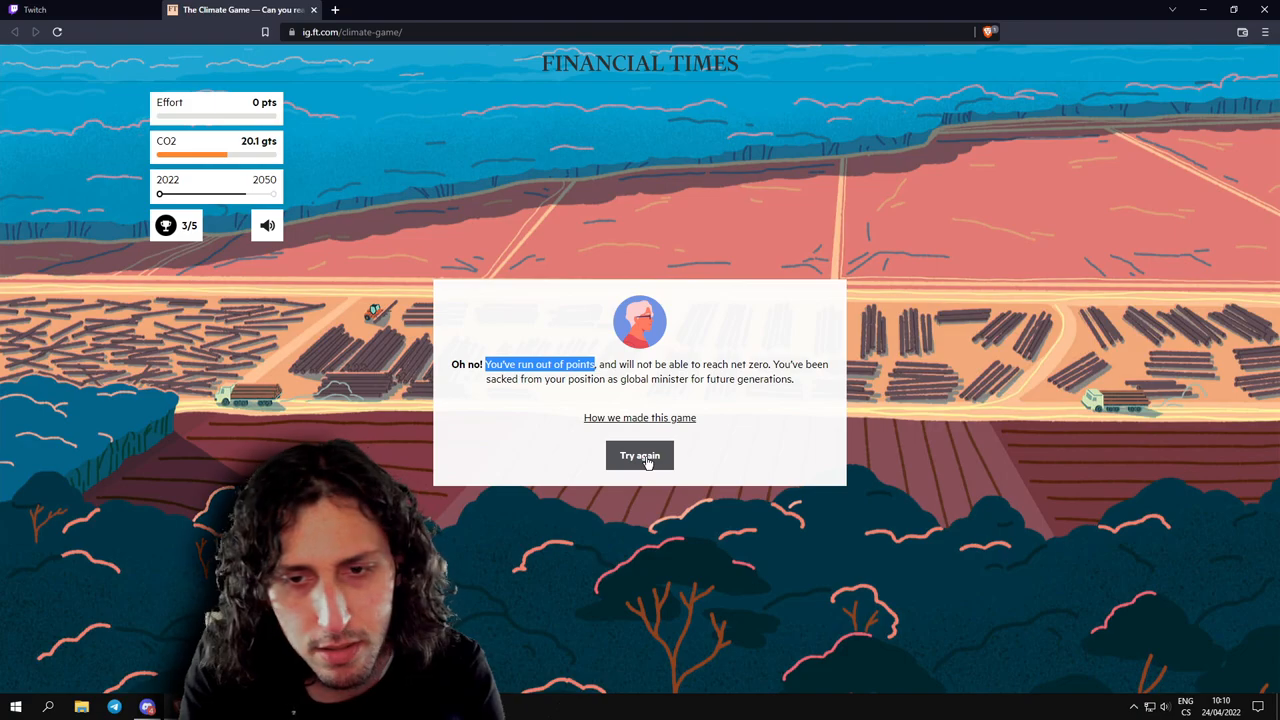
click(640, 456)
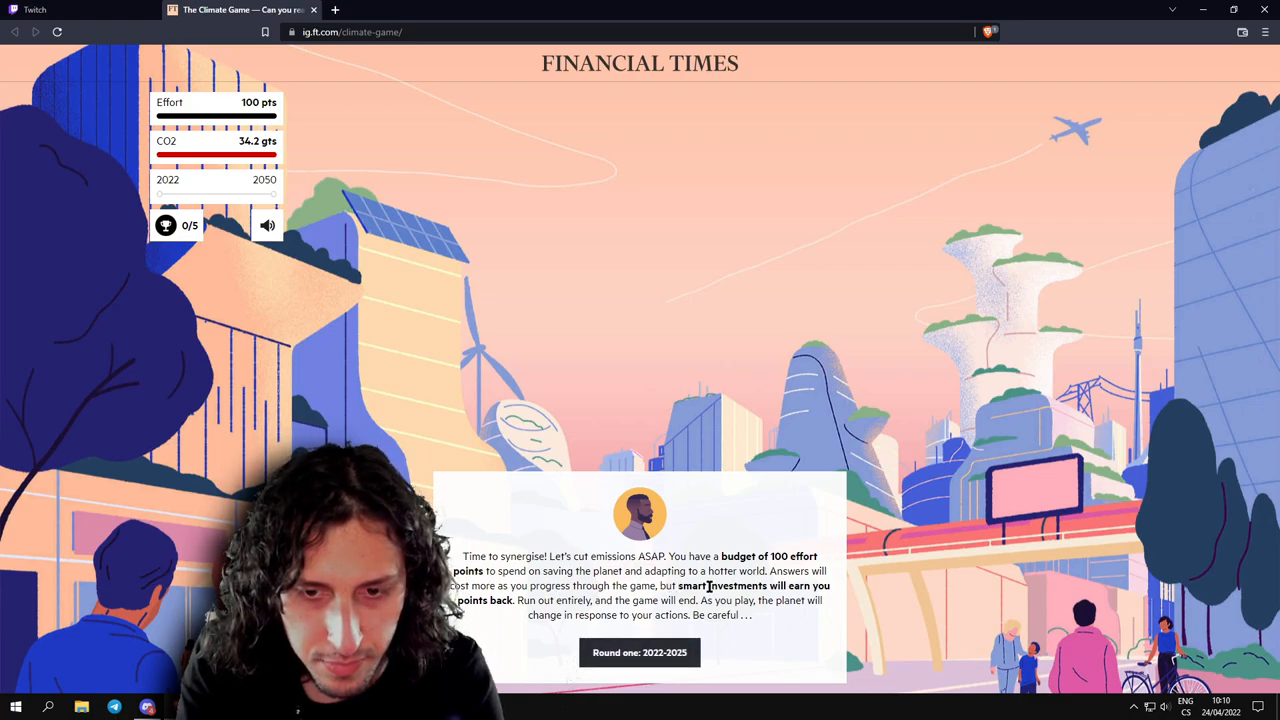
mouse_move(640, 652)
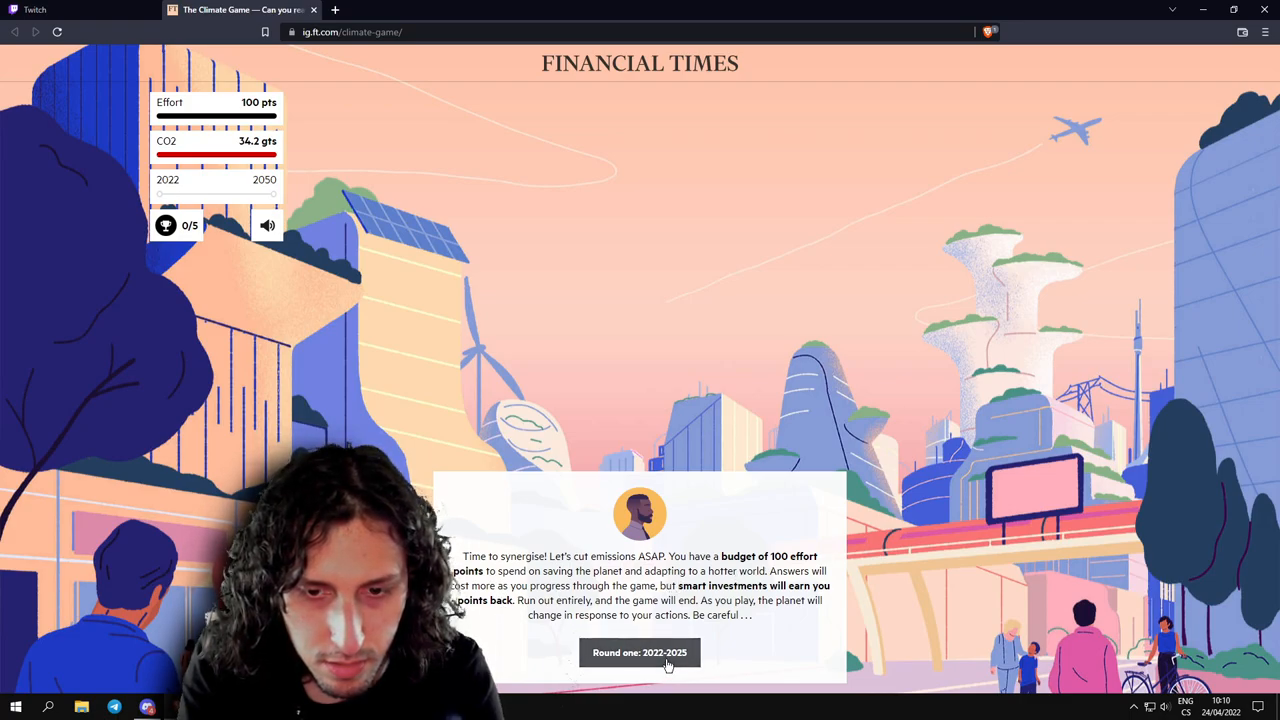
Begin round one, answer the coal plants question, fund innovations and ban traditional car sales.
click(640, 652)
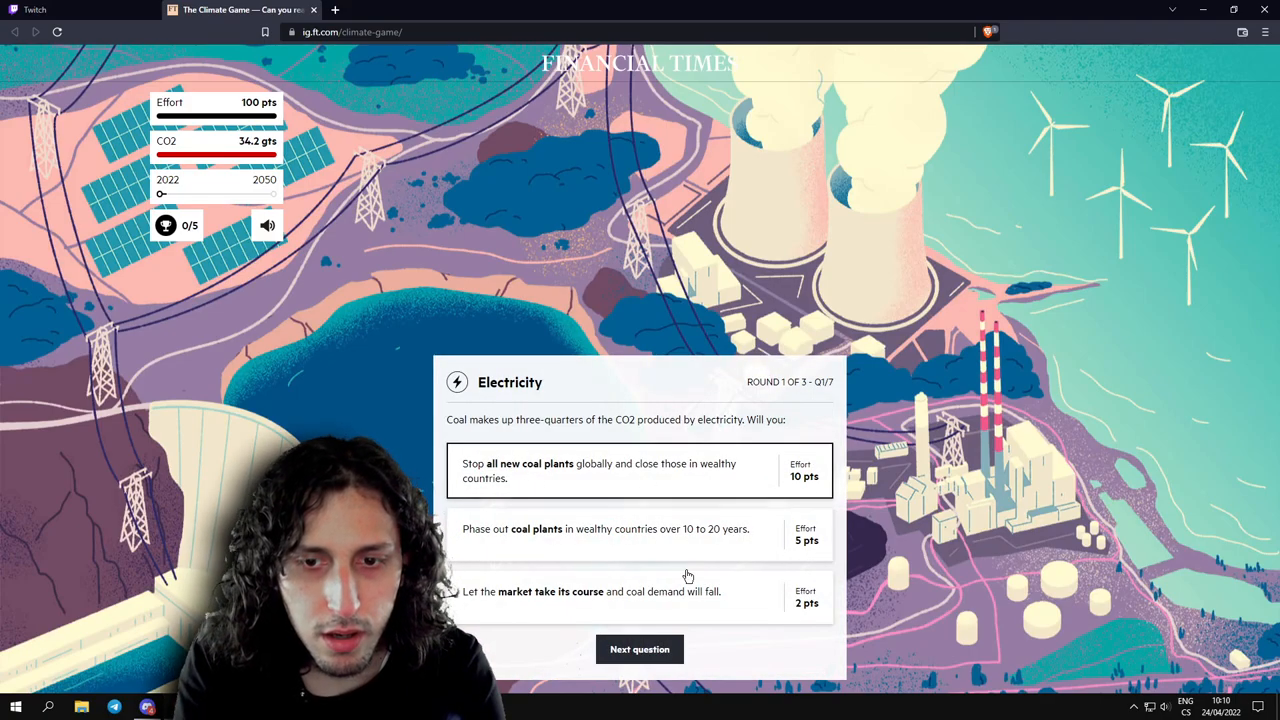
click(640, 648)
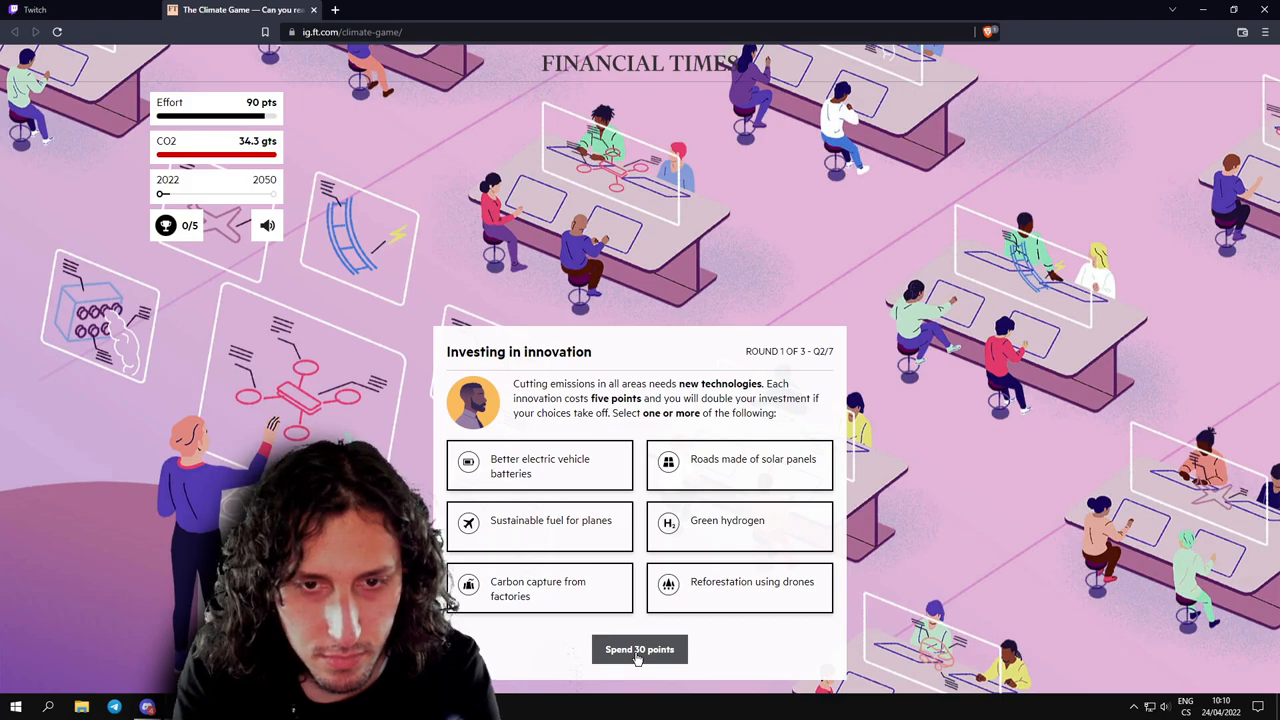
click(640, 648)
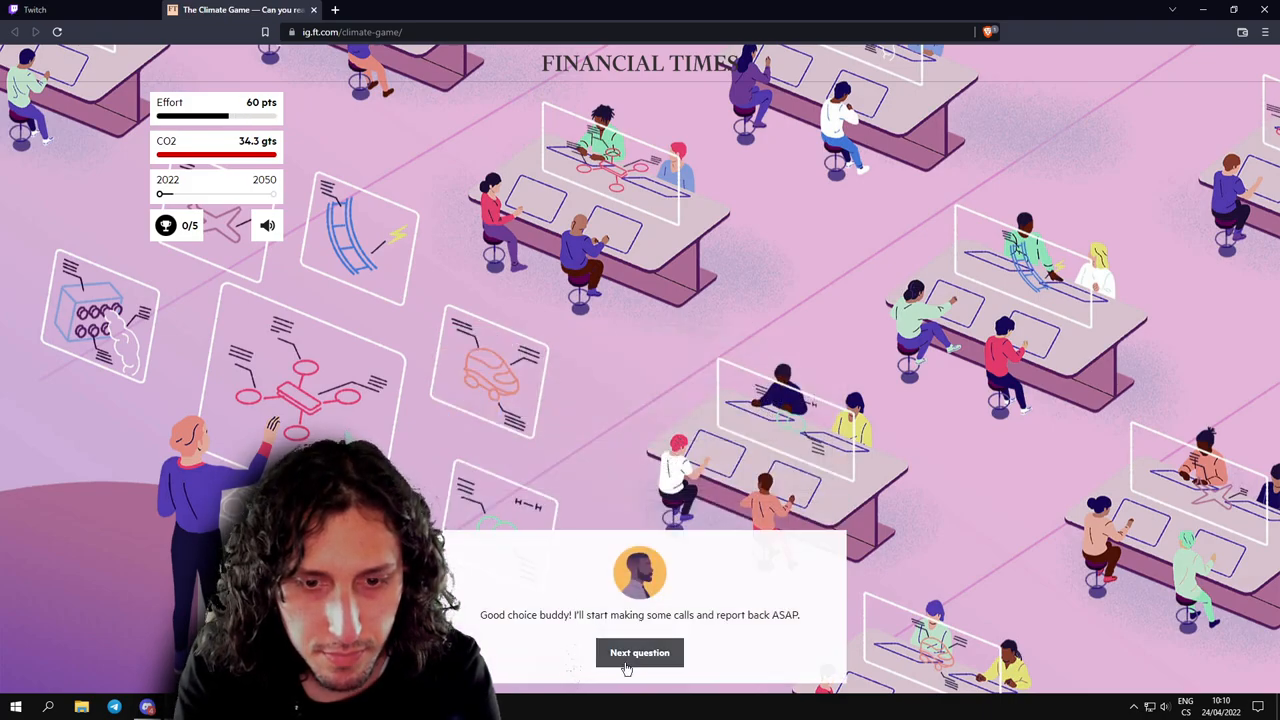
click(640, 652)
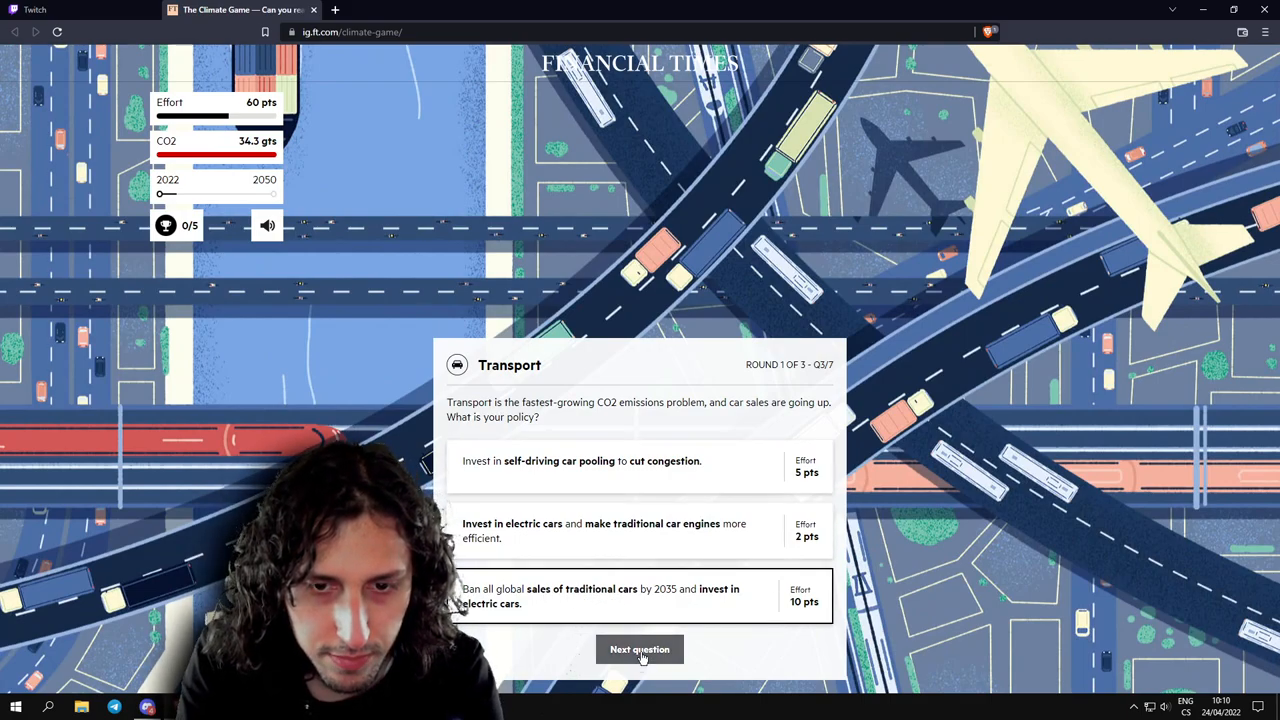
click(640, 648)
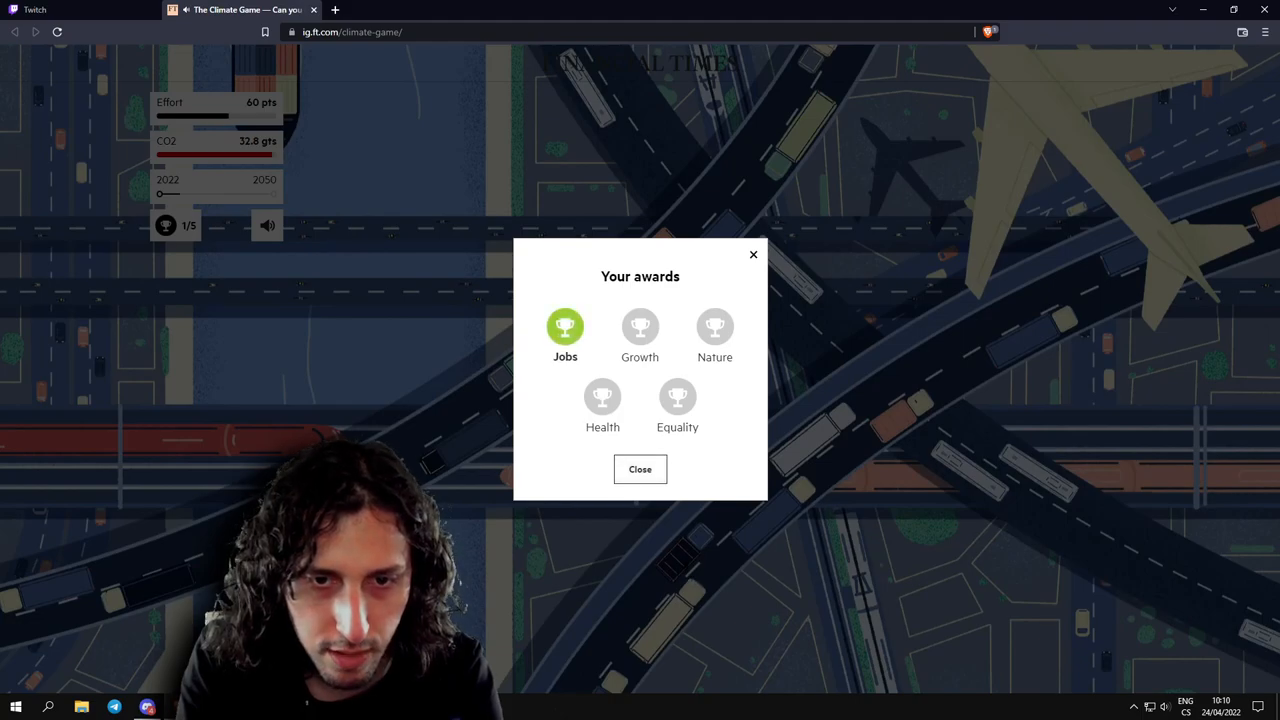
click(640, 468)
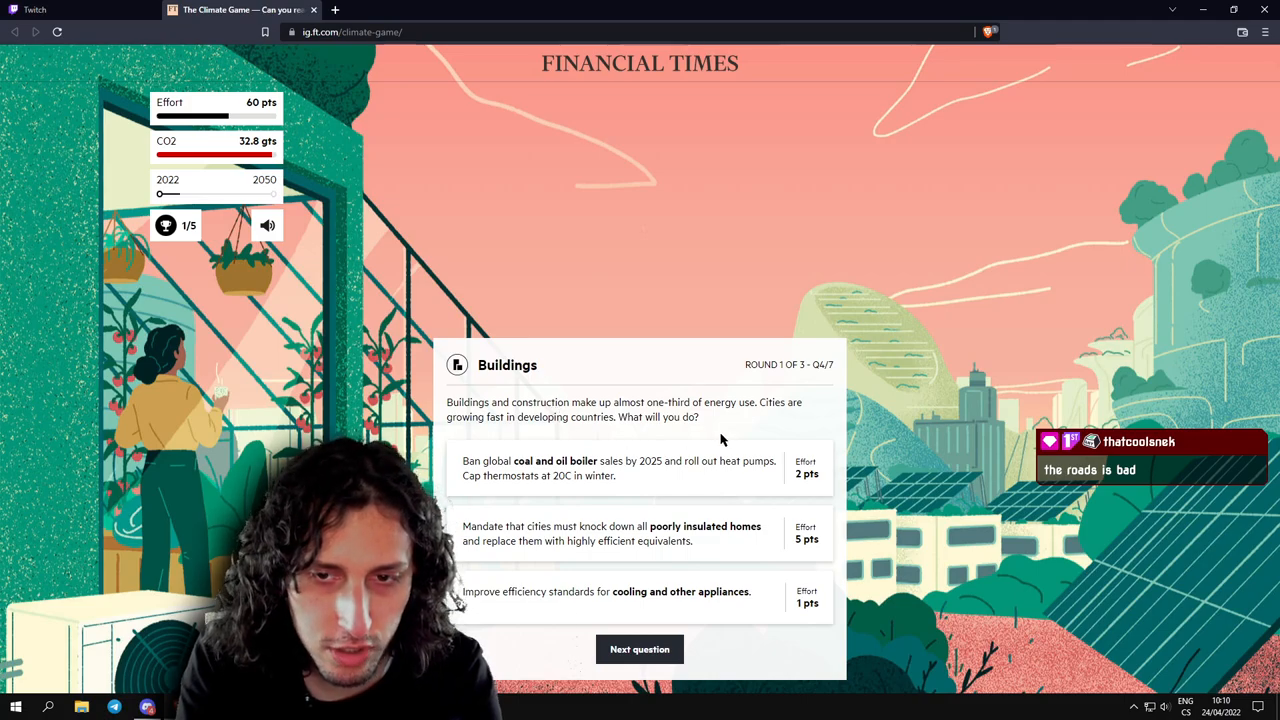
mouse_move(716, 452)
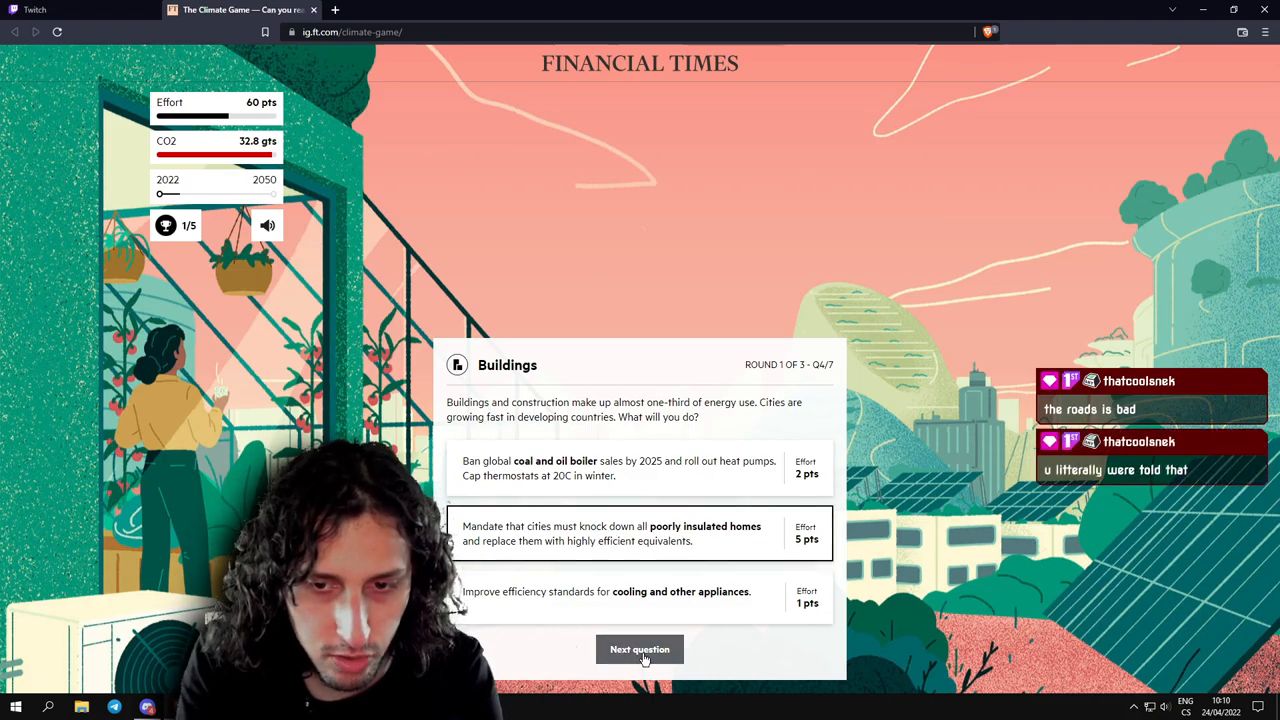
Replace poorly insulated homes, roll the ice sheet tipping point and collect financier, methane and innovation points.
click(640, 648)
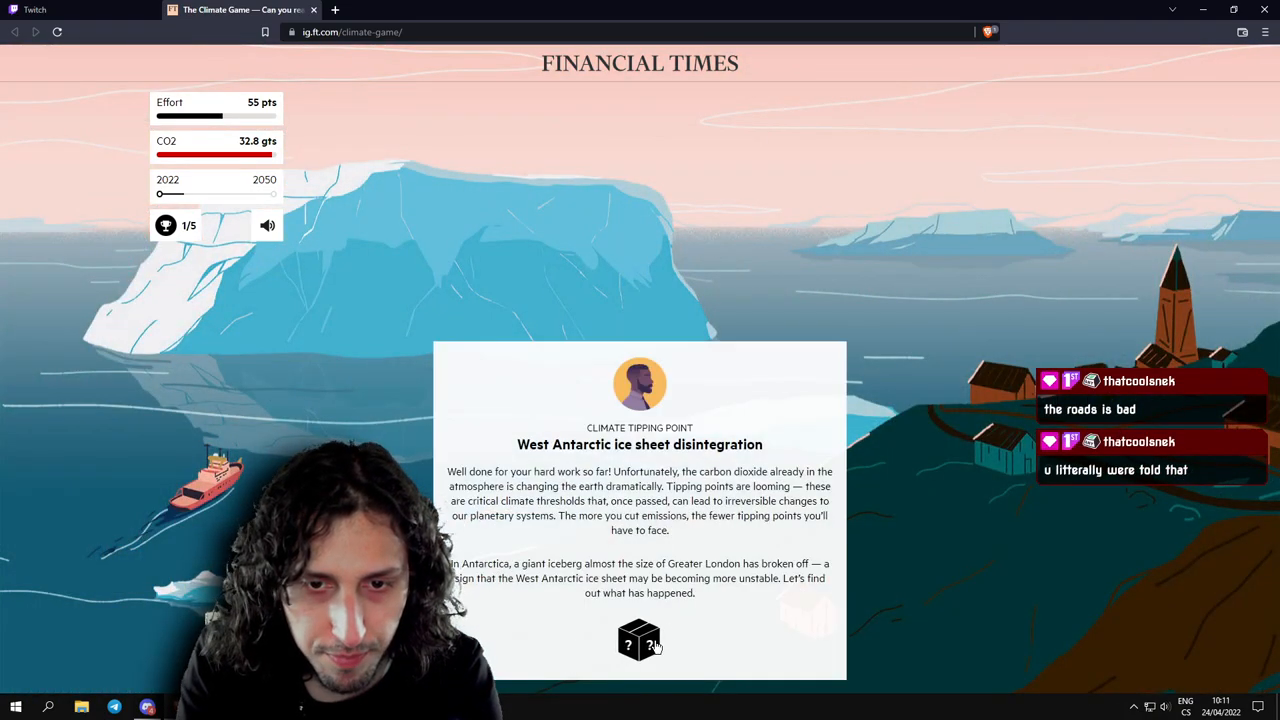
click(640, 640)
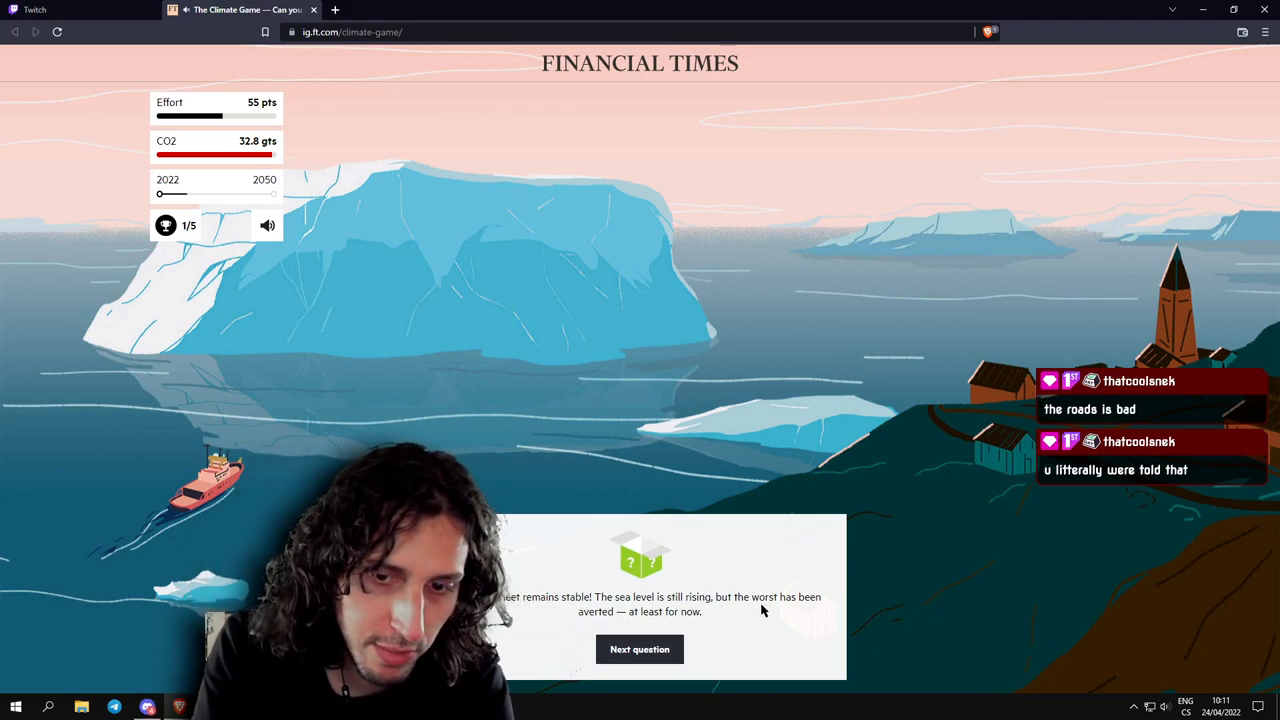
click(640, 648)
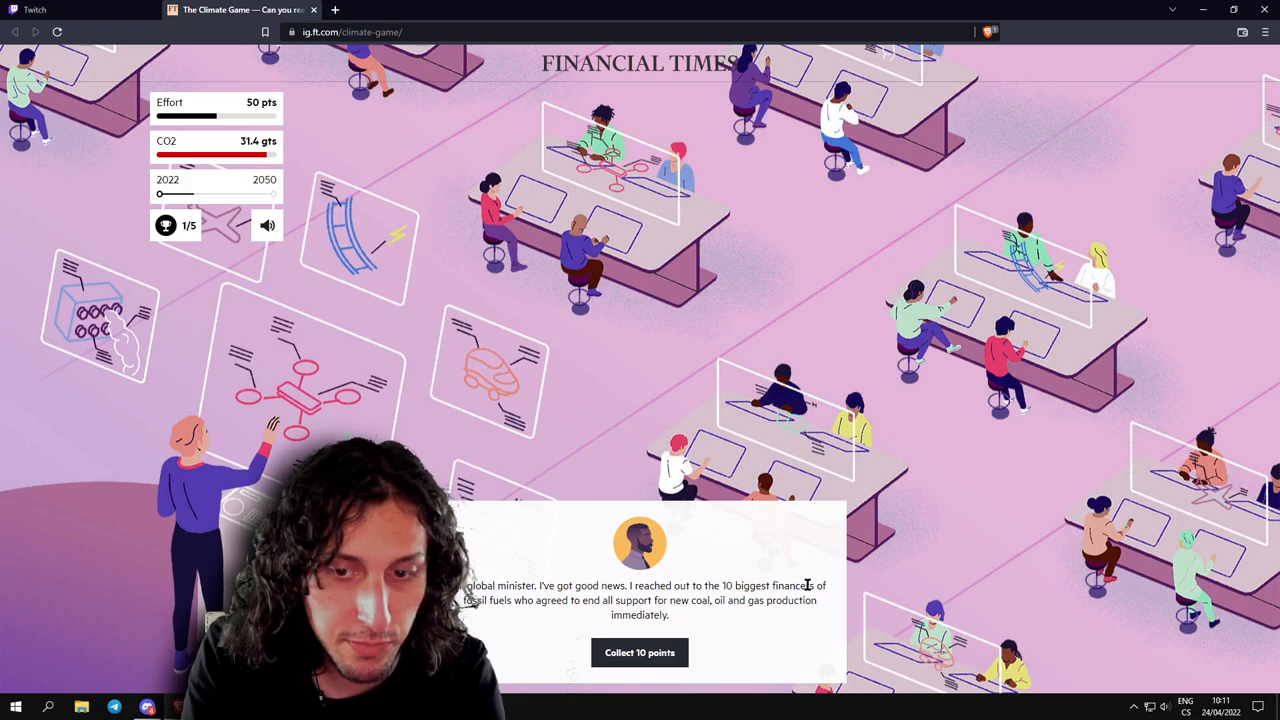
mouse_move(684, 616)
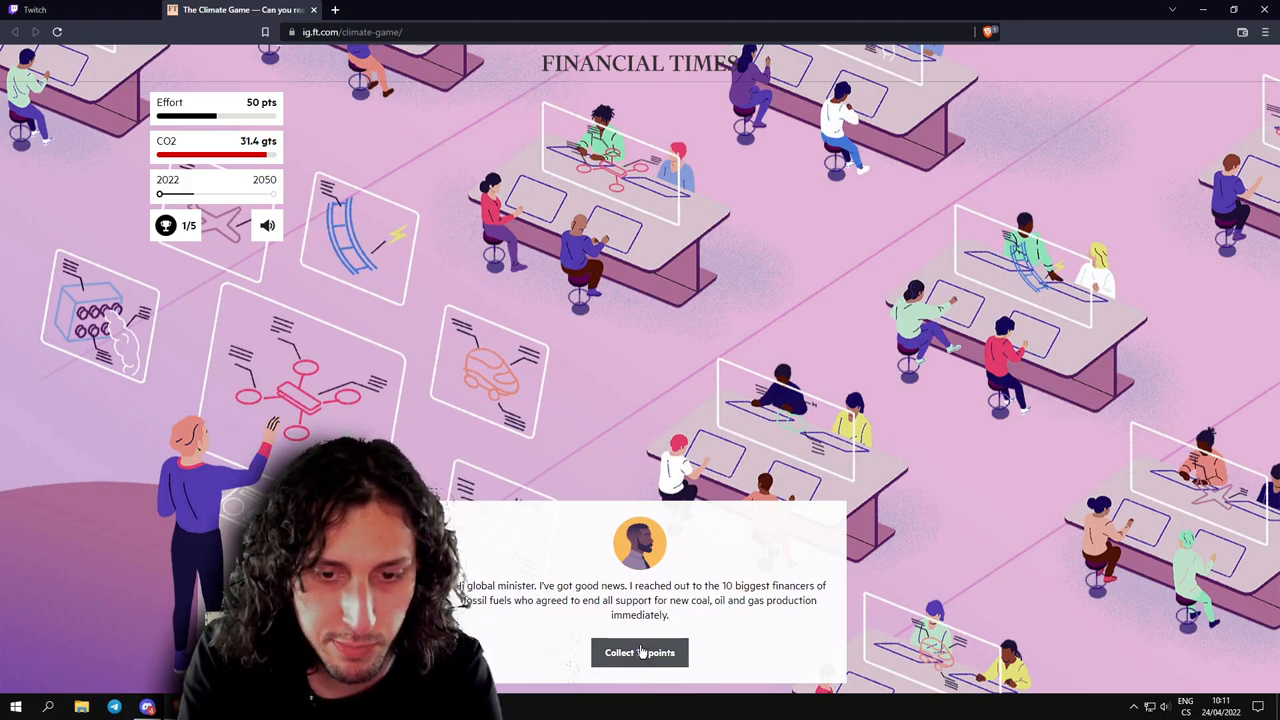
click(640, 652)
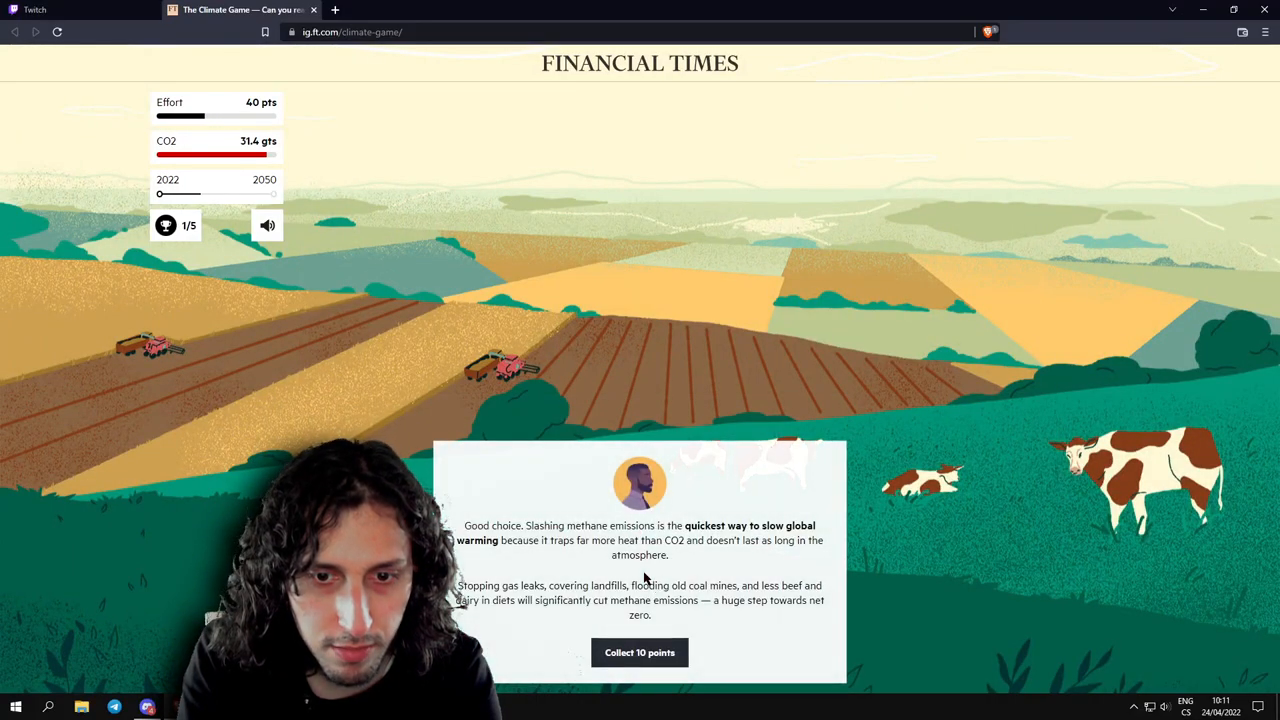
click(640, 652)
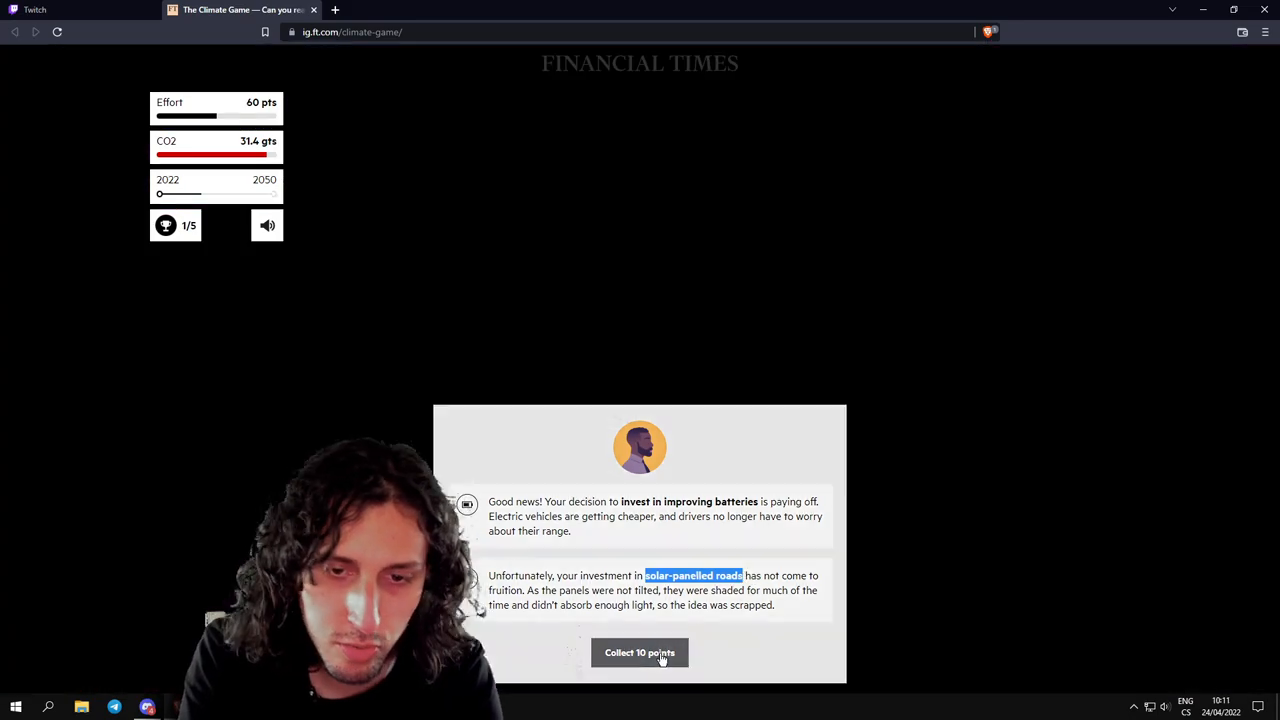
click(640, 652)
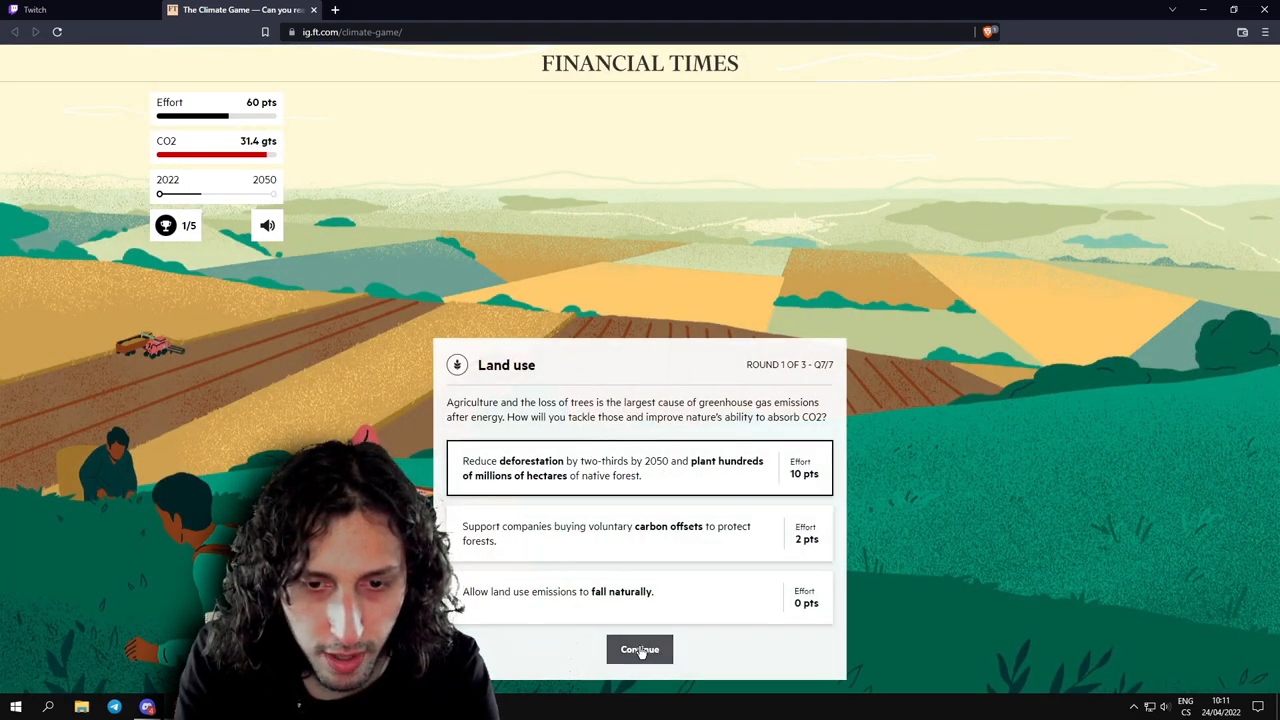
Adopt the deforestation and reforestation policy and complete round one at 31.4 Gt CO2.
click(640, 648)
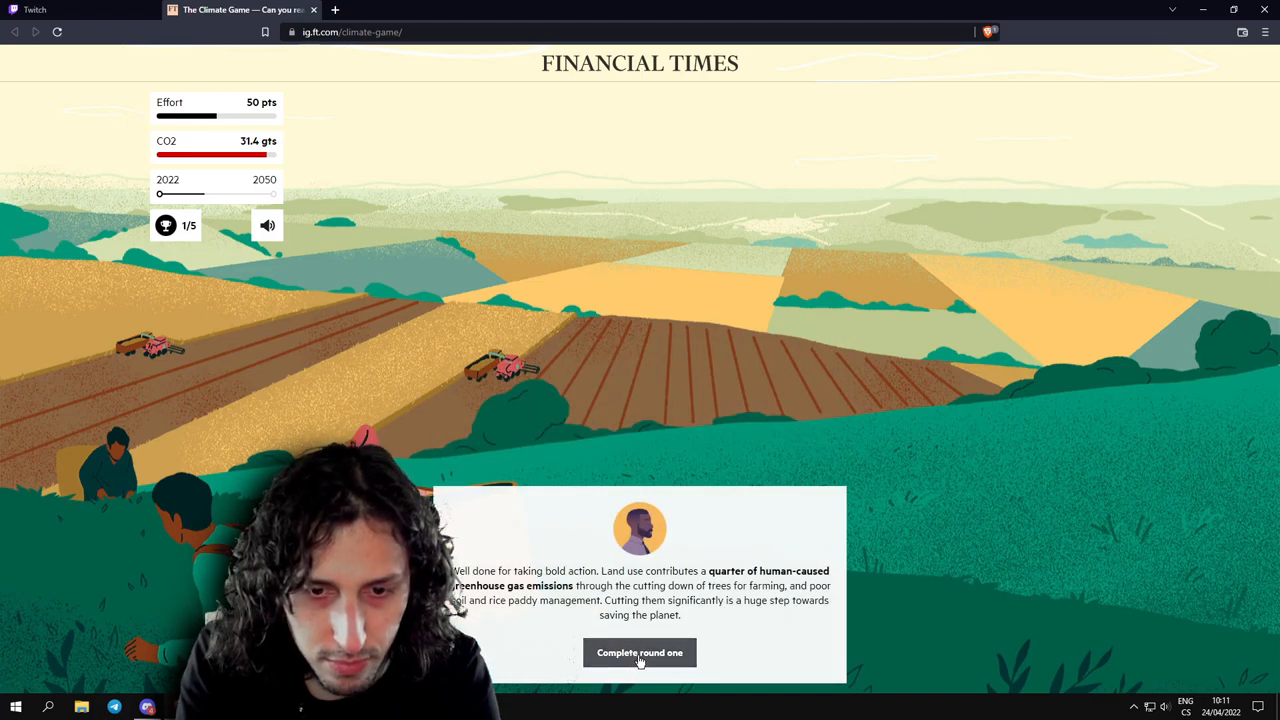
click(640, 652)
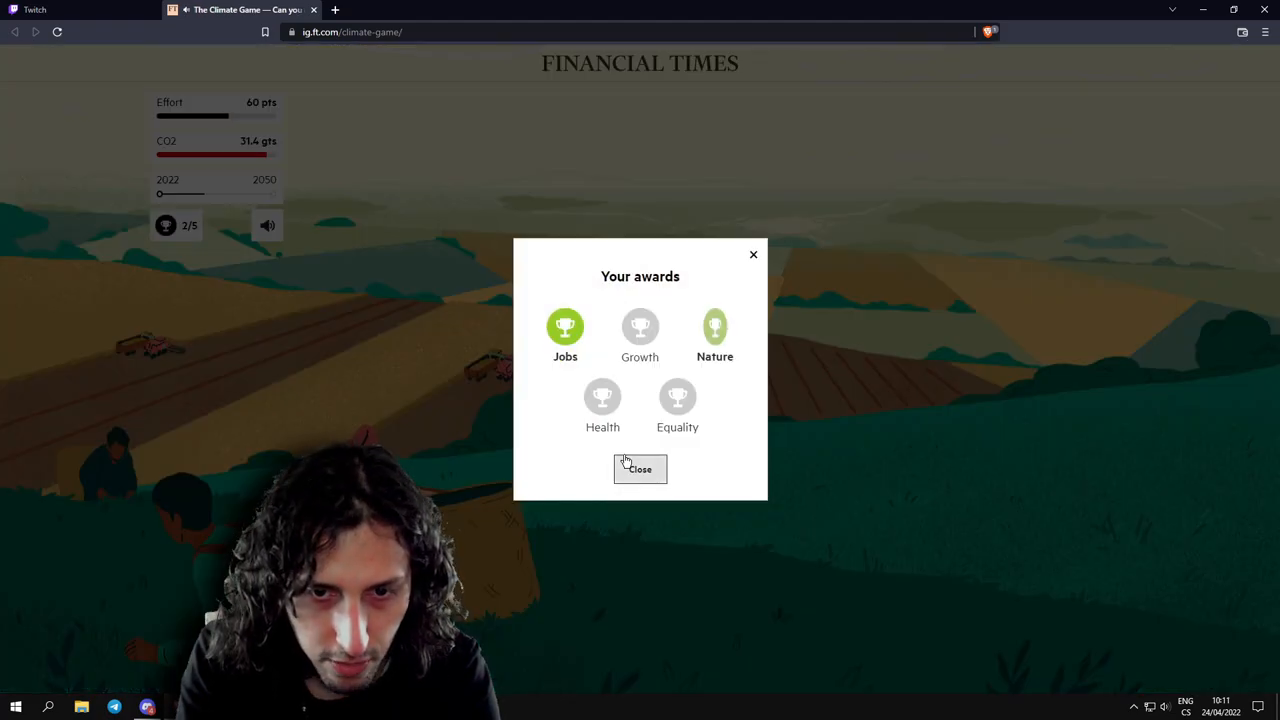
Review round one's Electricity, Buildings, Transport and Industry results, then begin round two (2026-2050).
click(640, 468)
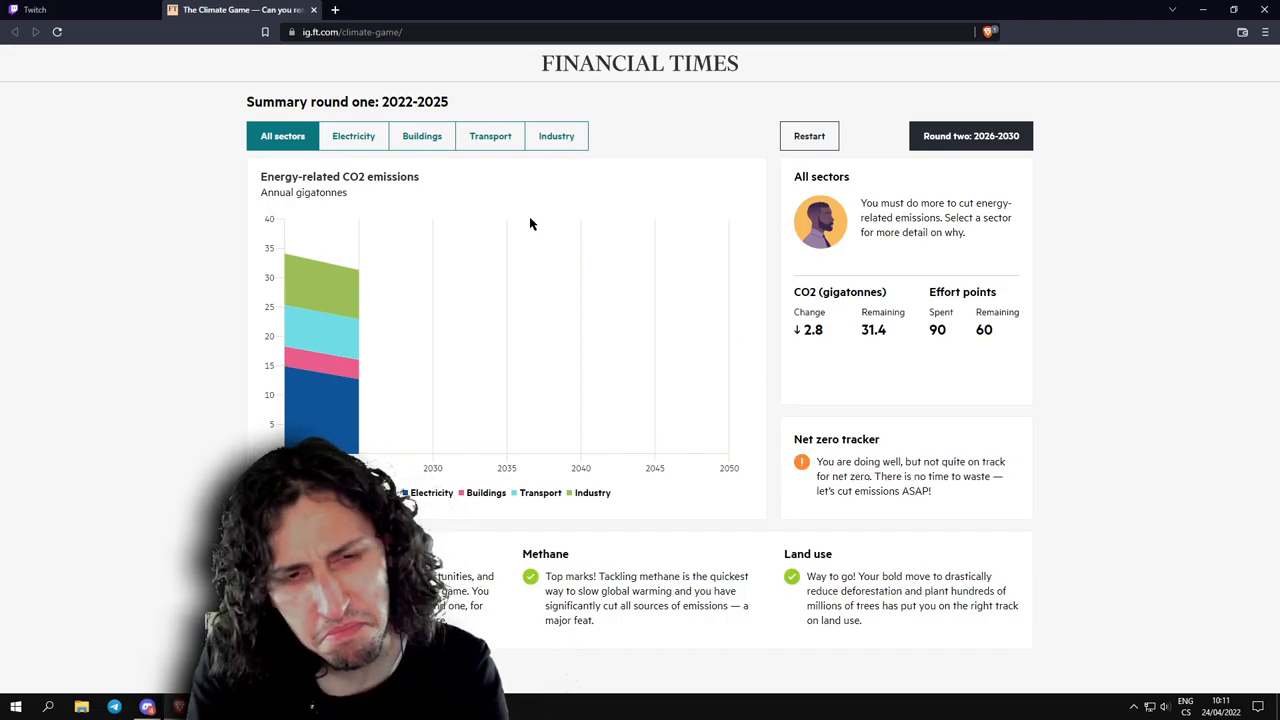
click(352, 136)
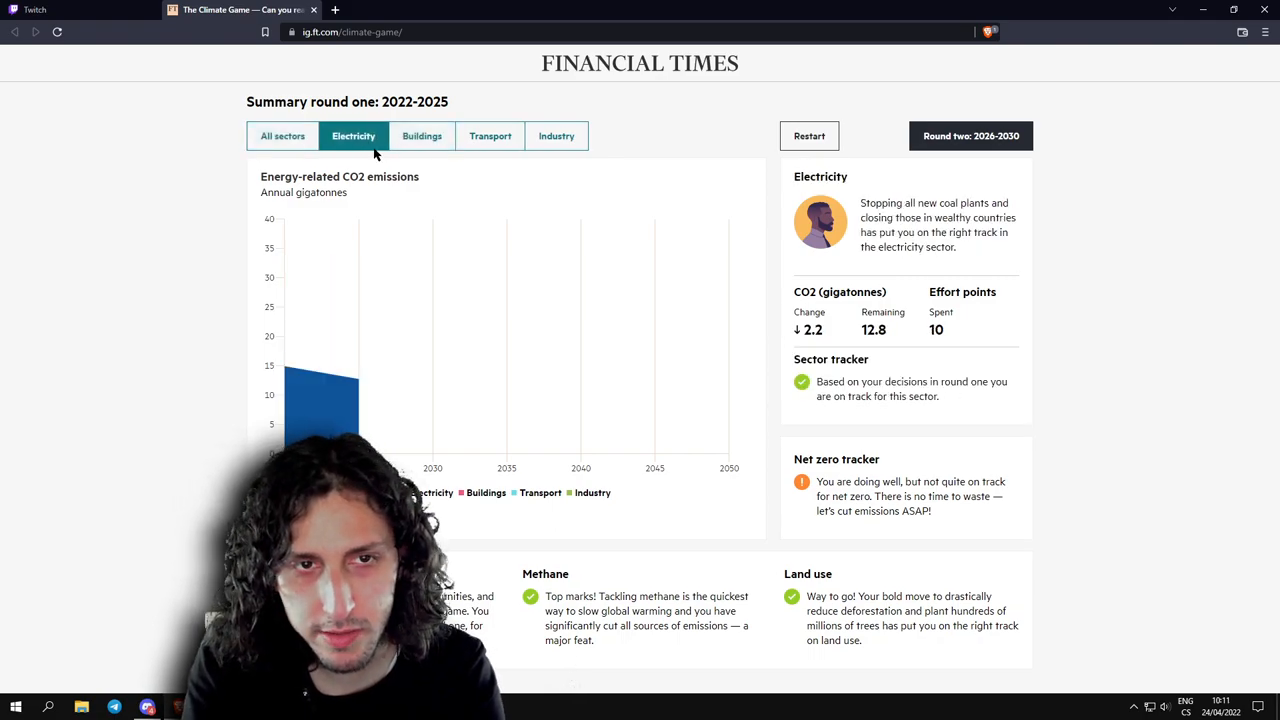
click(420, 136)
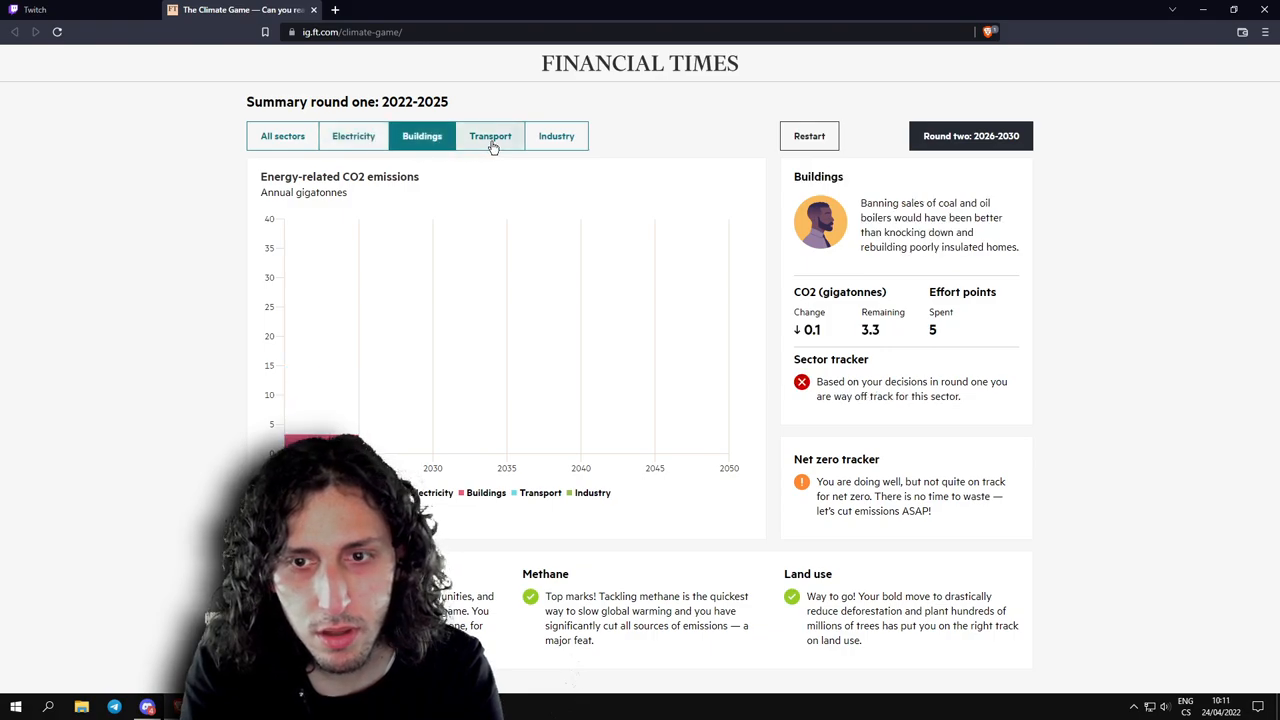
click(490, 136)
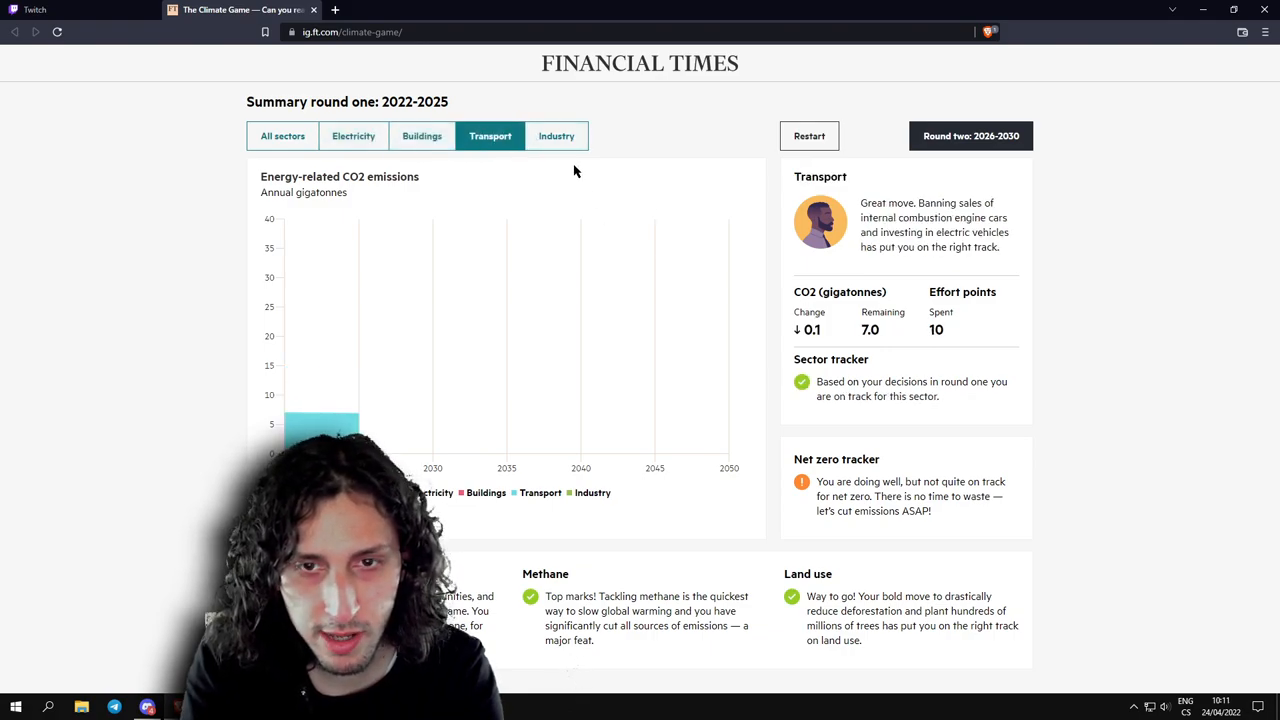
click(556, 136)
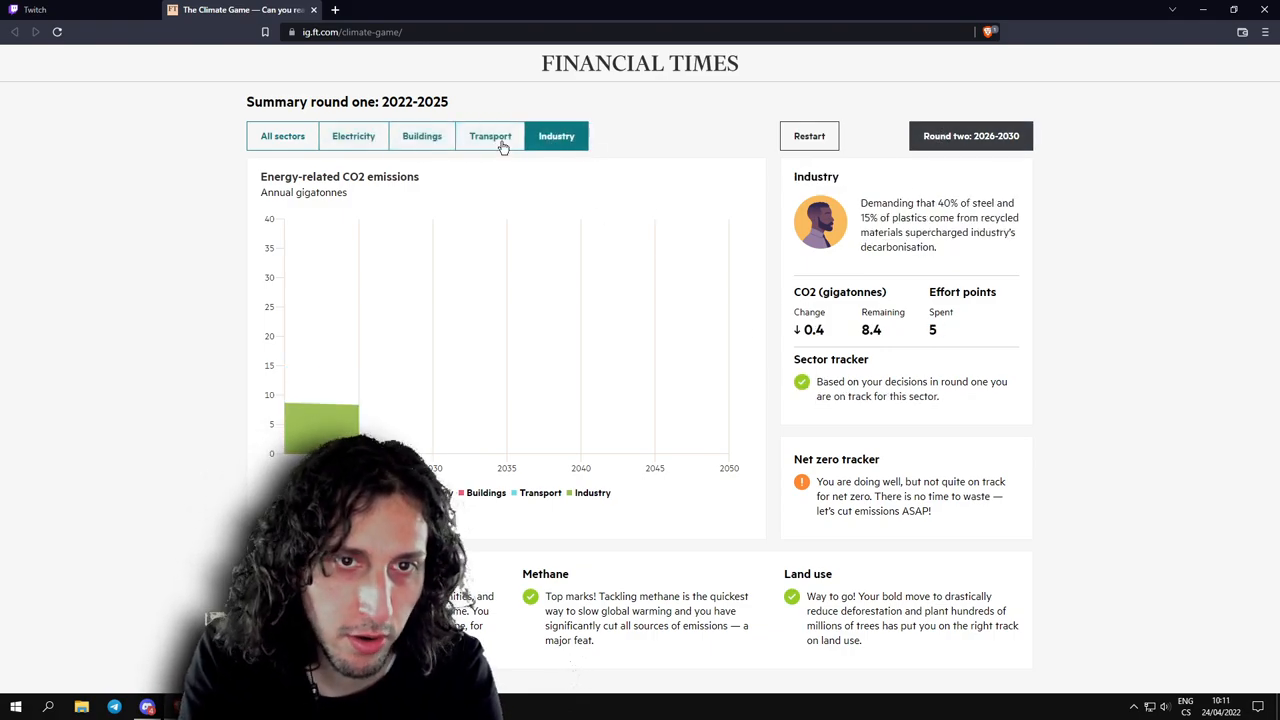
click(968, 136)
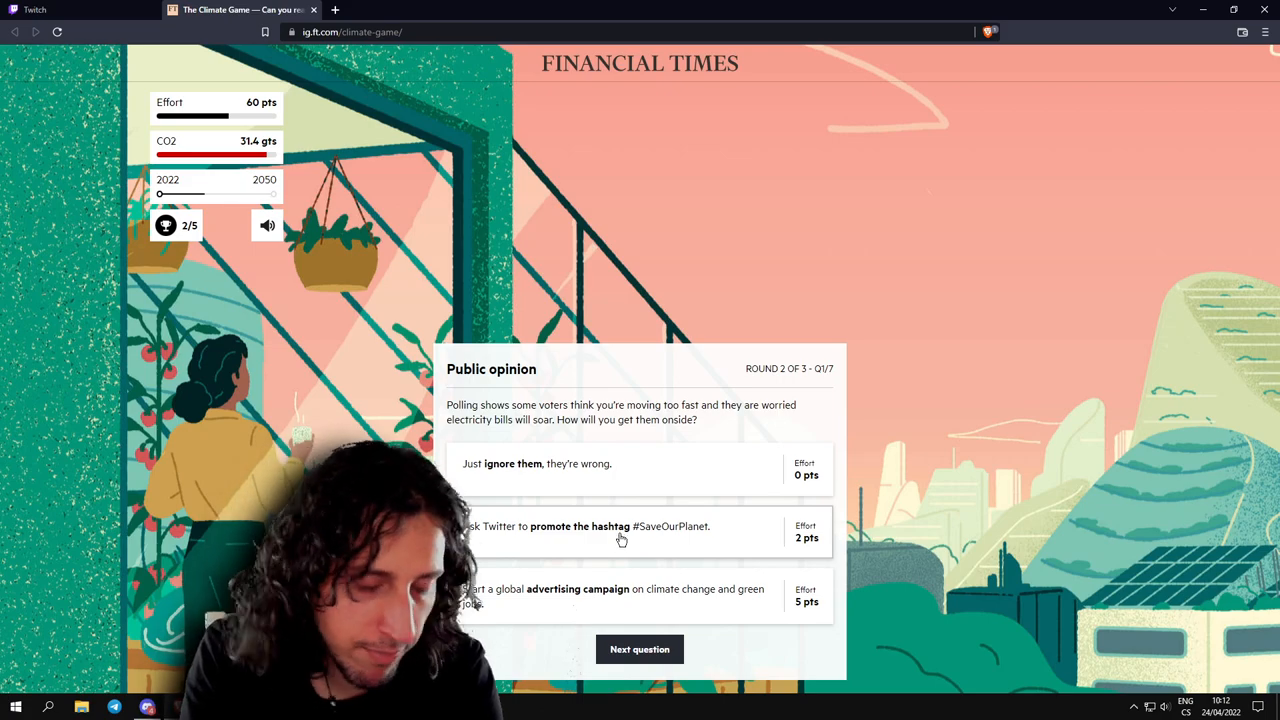
mouse_move(616, 580)
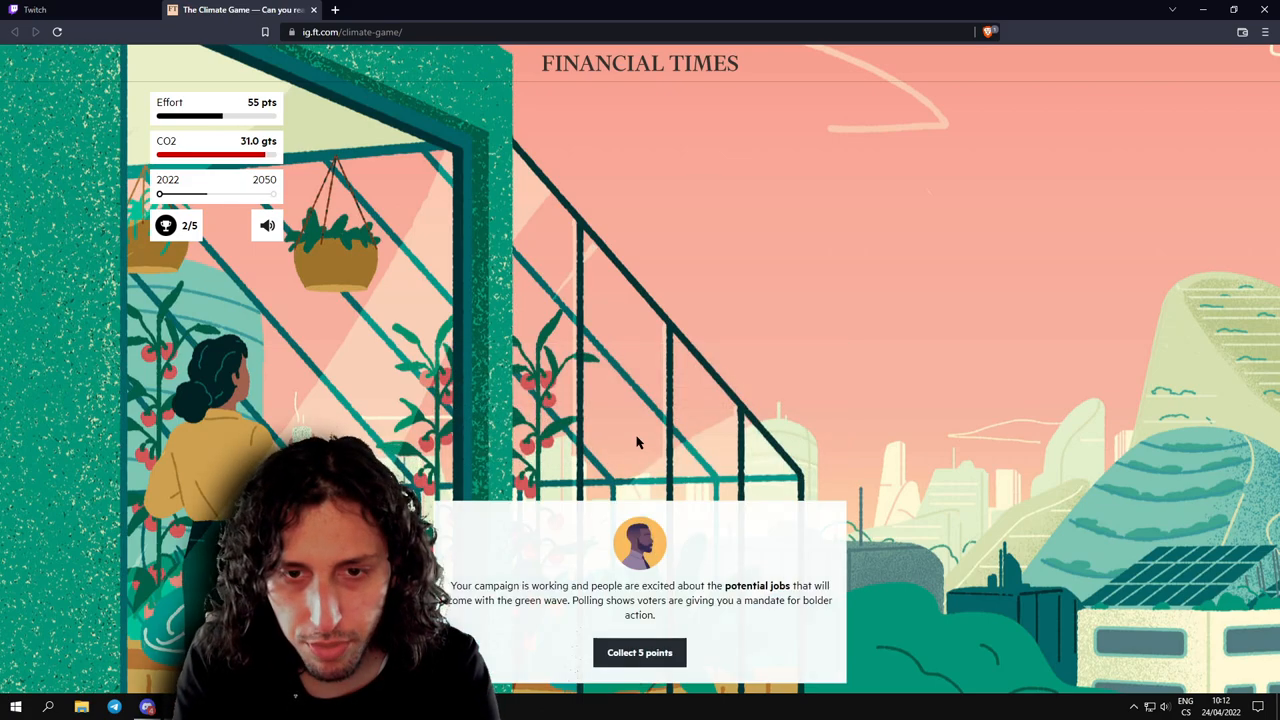
Collect campaign and Equality award points, choose infrastructure adaptation and the 20% low-carbon aviation fuel mandate.
click(640, 652)
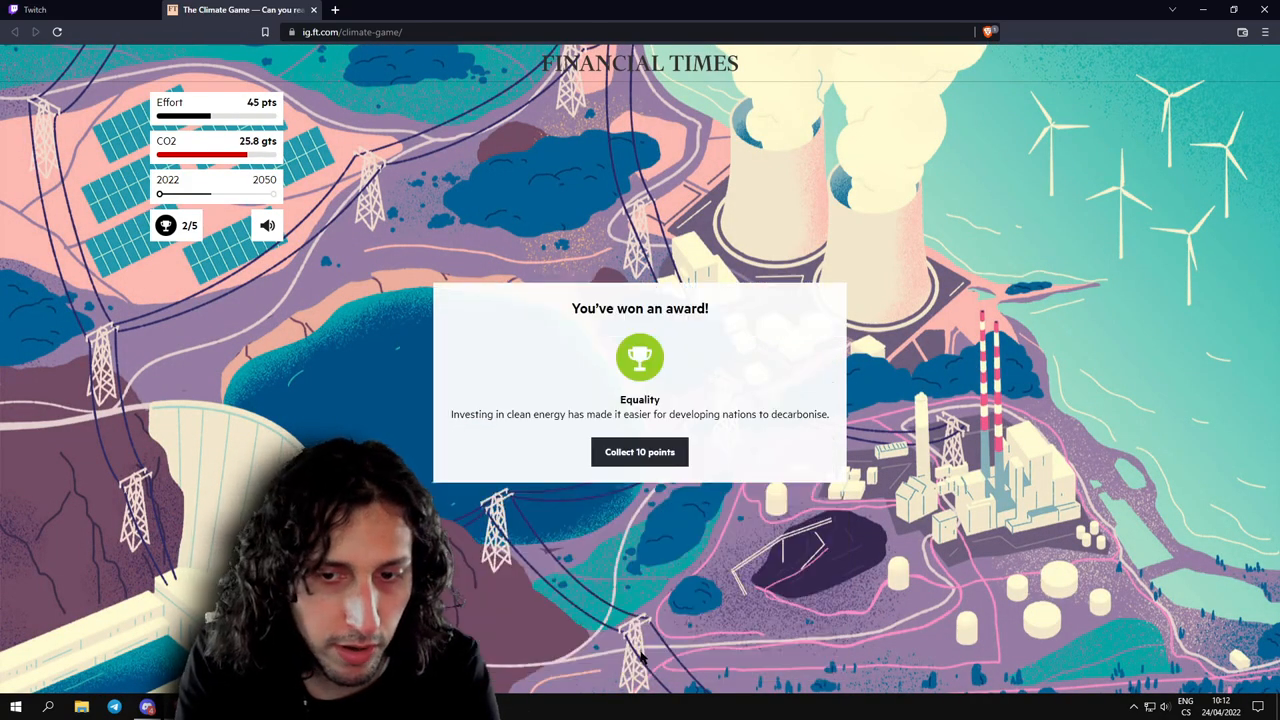
click(640, 452)
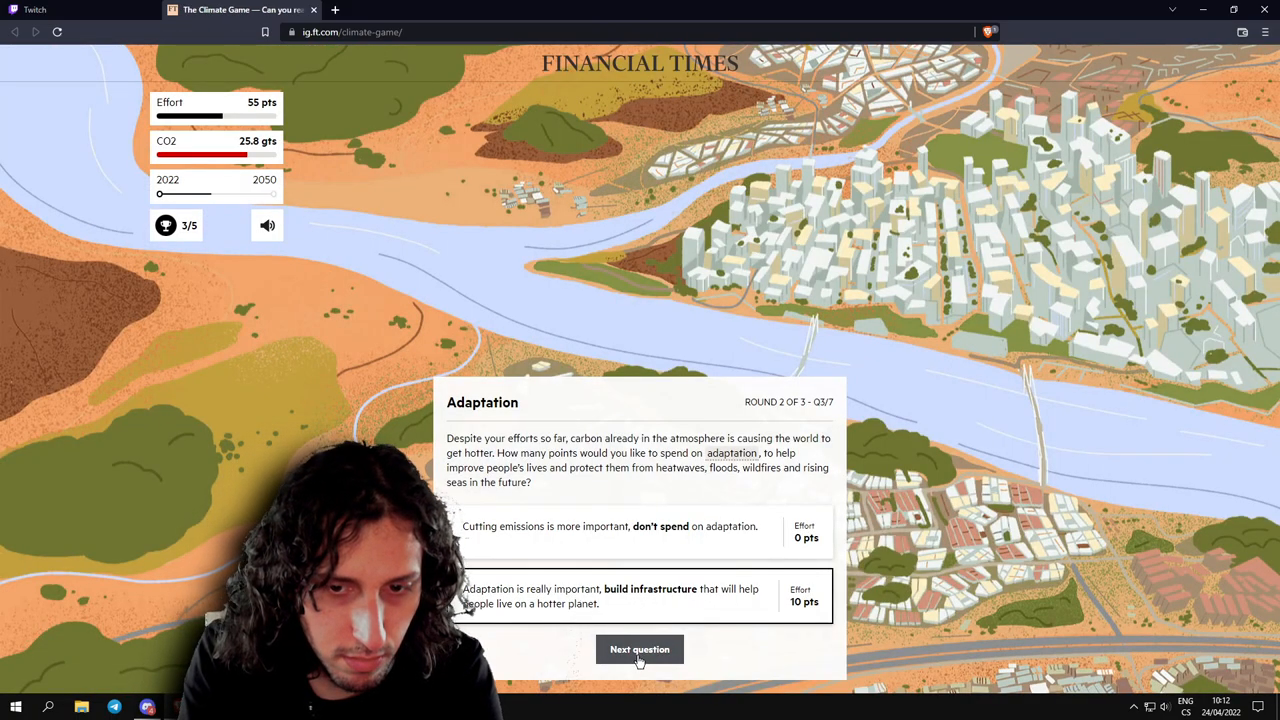
click(640, 648)
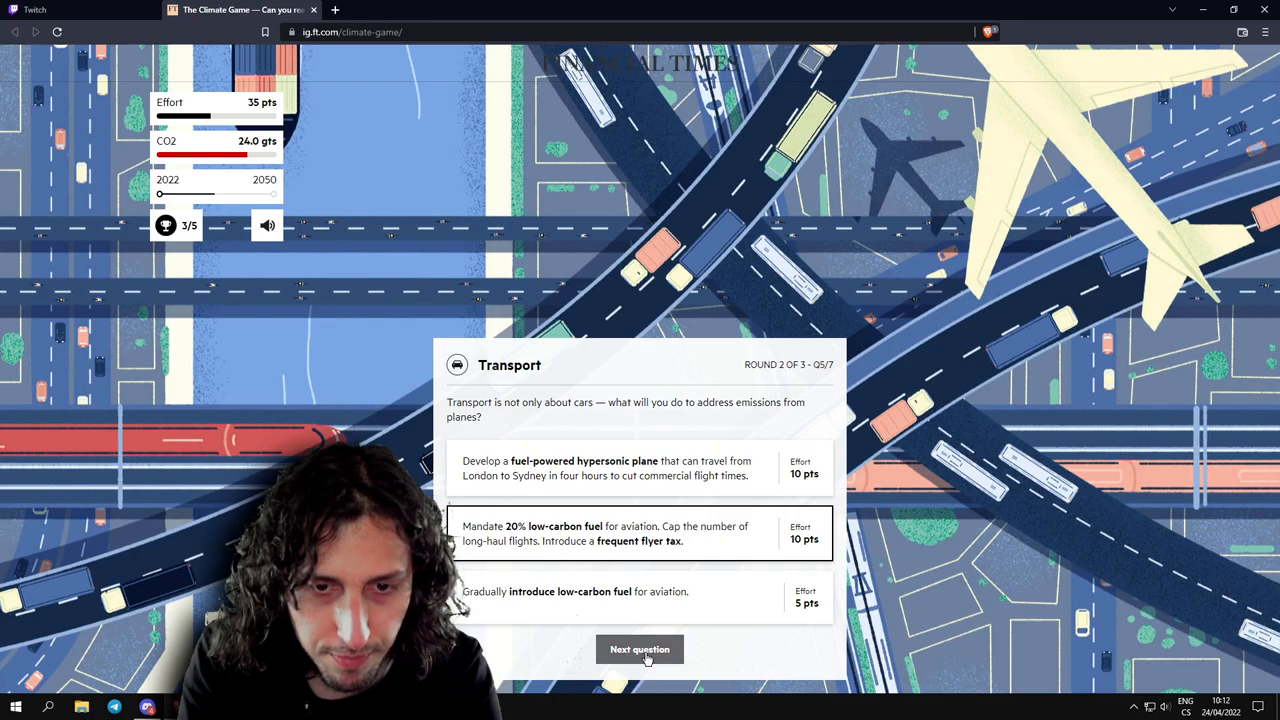
click(640, 648)
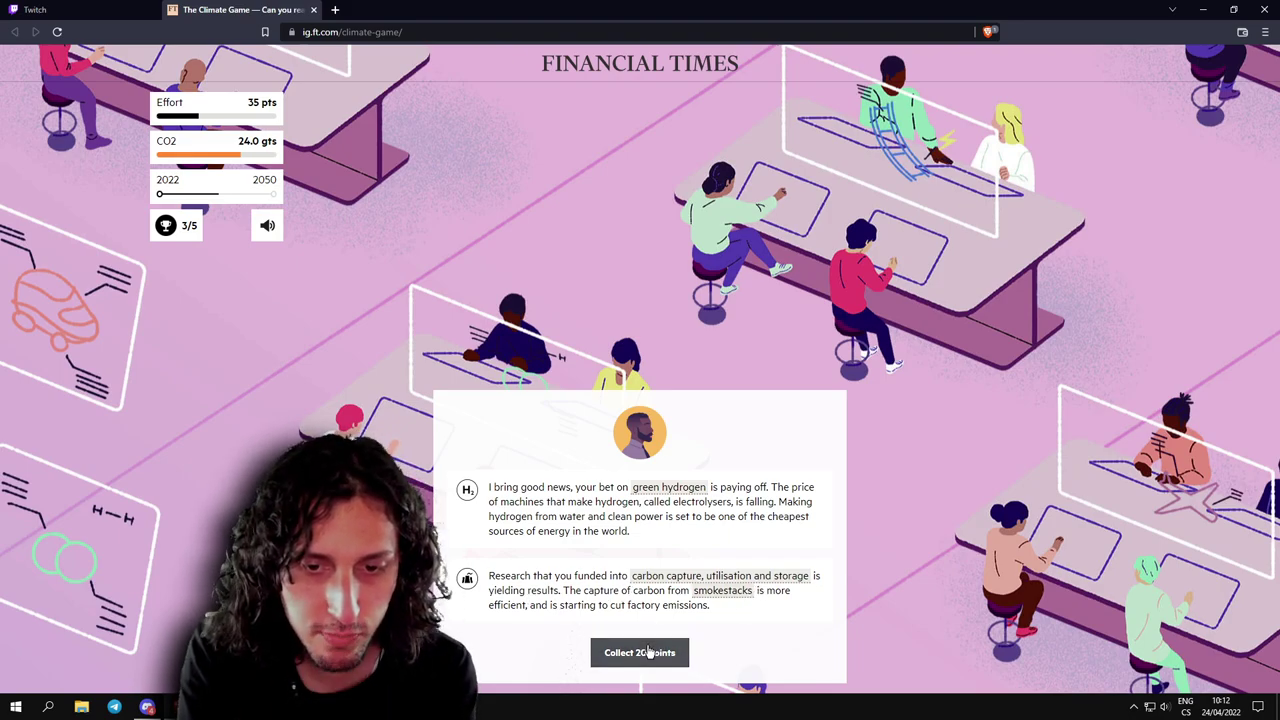
Collect hydrogen and carbon-capture points, roll the coral reef tipping point and take the Growth award.
click(640, 652)
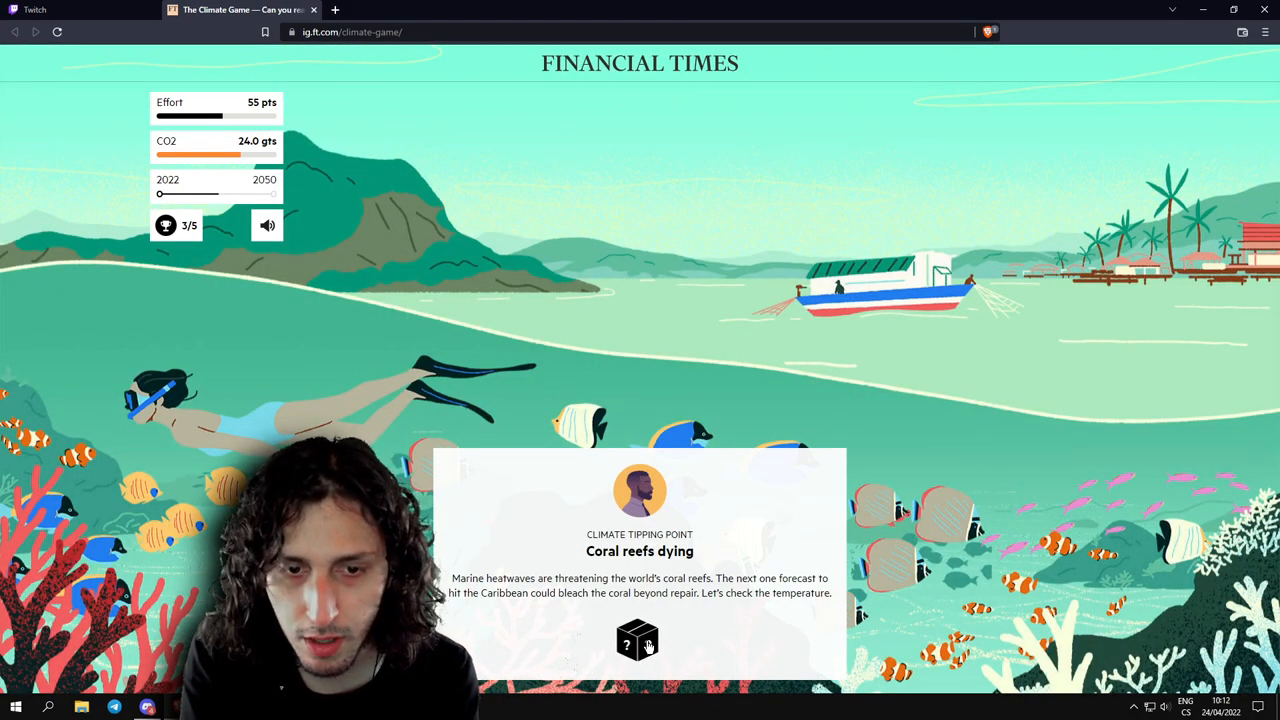
click(640, 640)
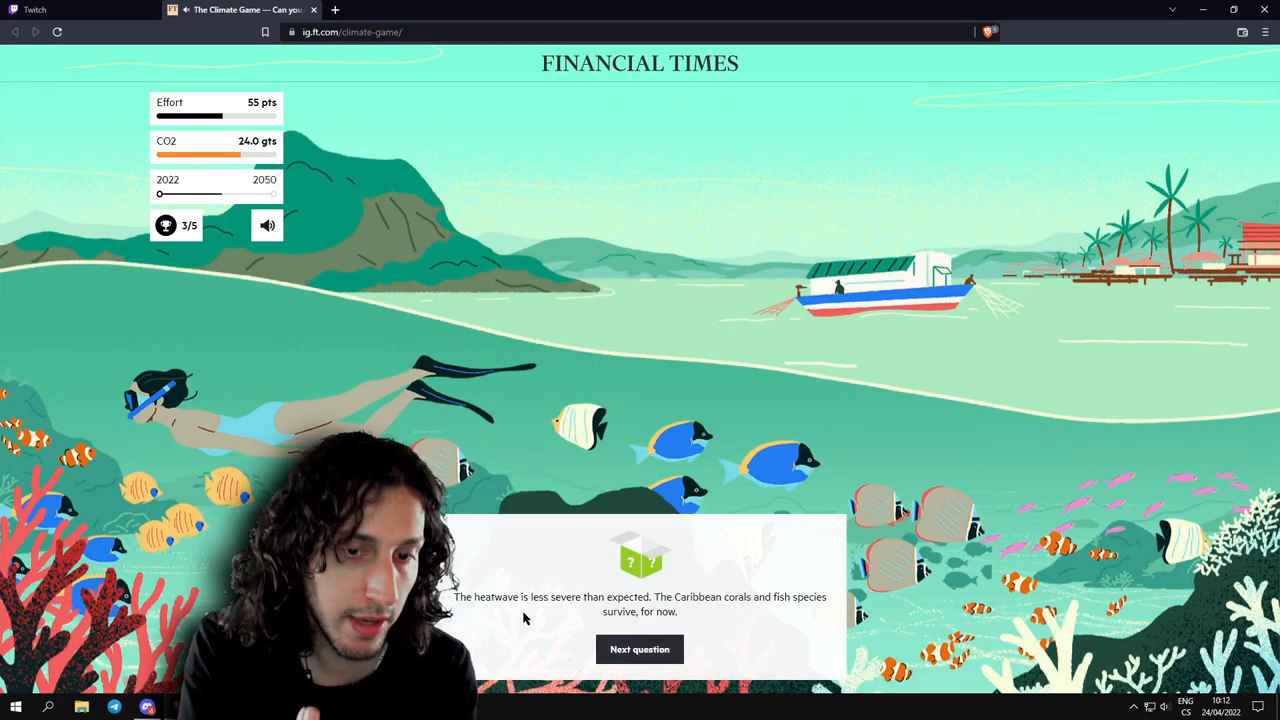
mouse_move(760, 618)
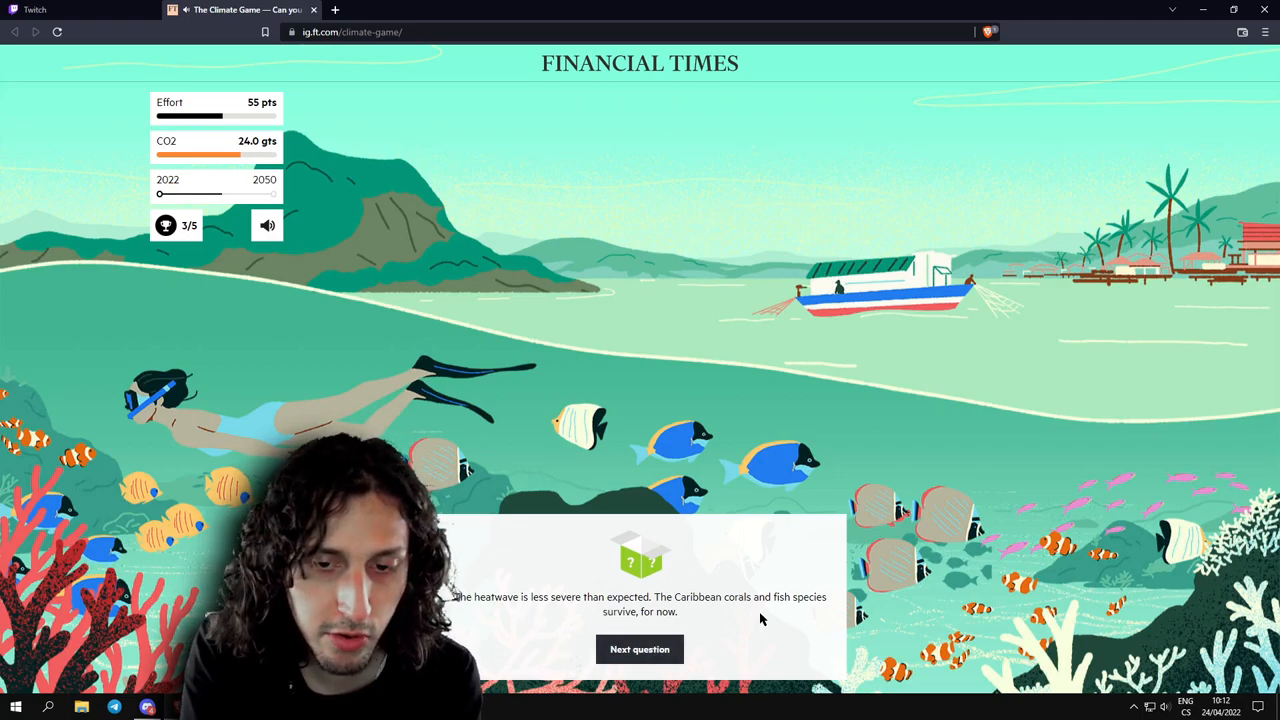
click(640, 648)
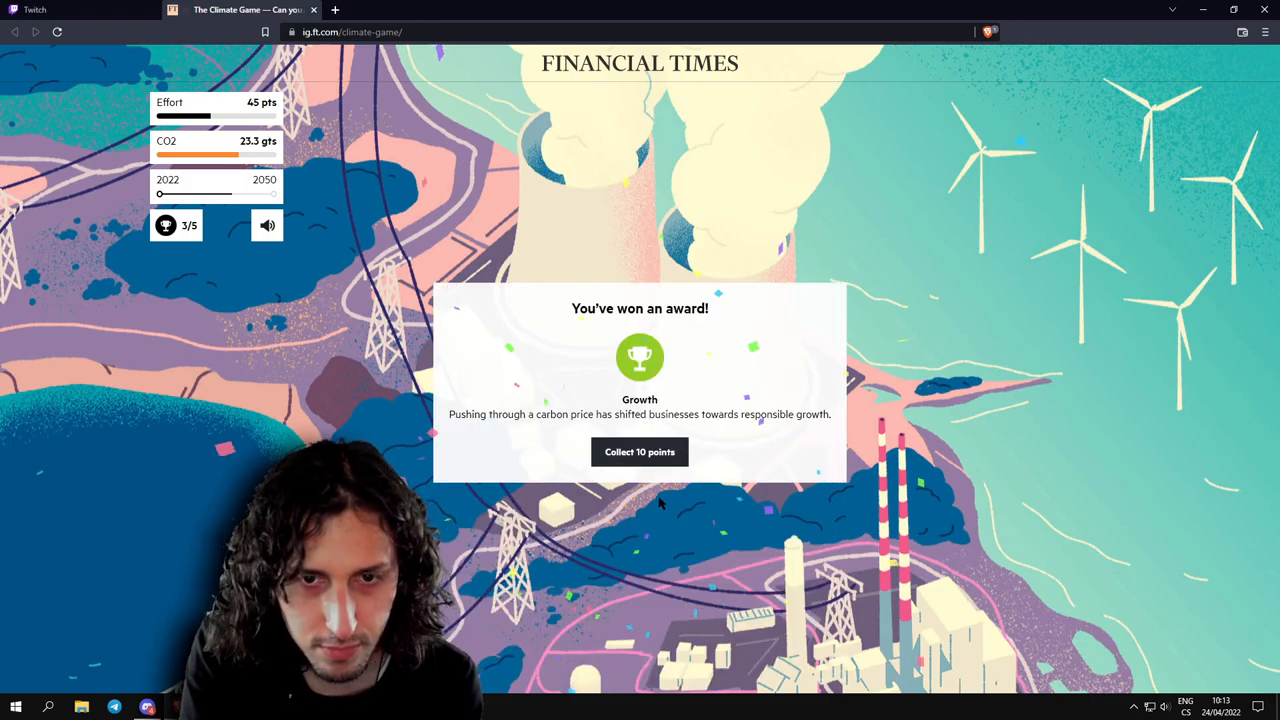
click(640, 452)
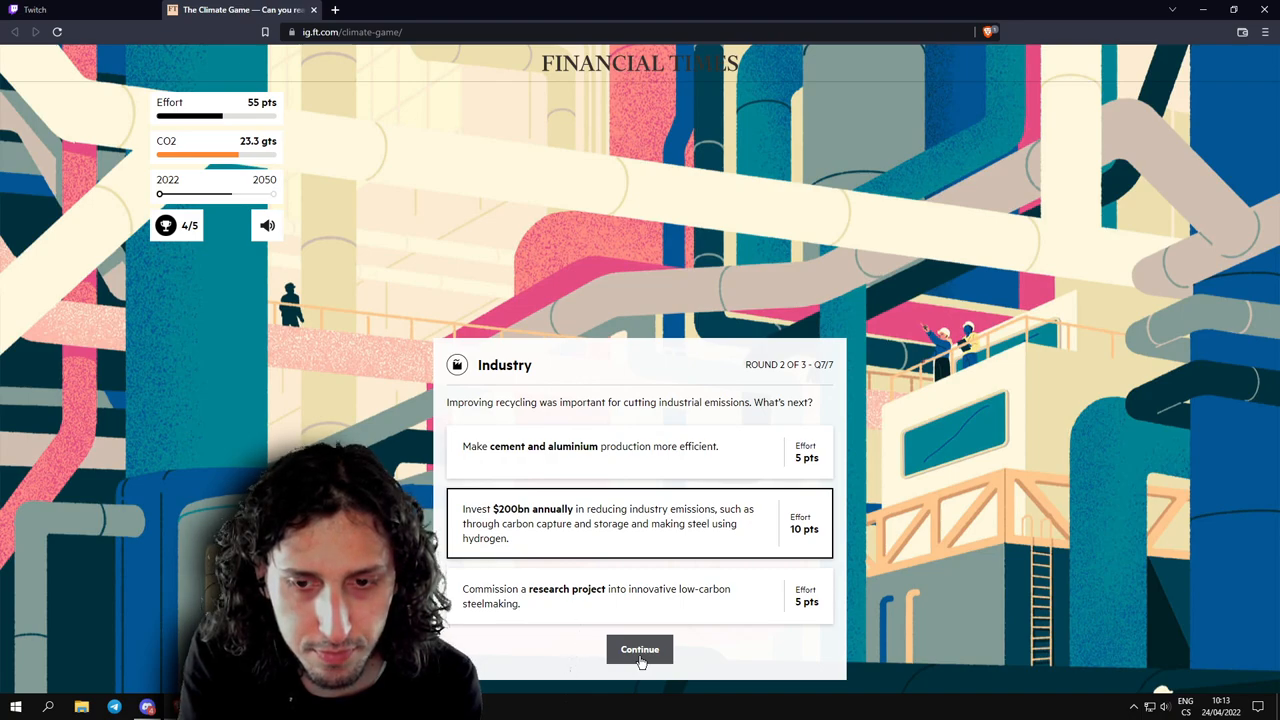
Commission the low-carbon steelmaking research project as the round-two Industry answer.
click(640, 596)
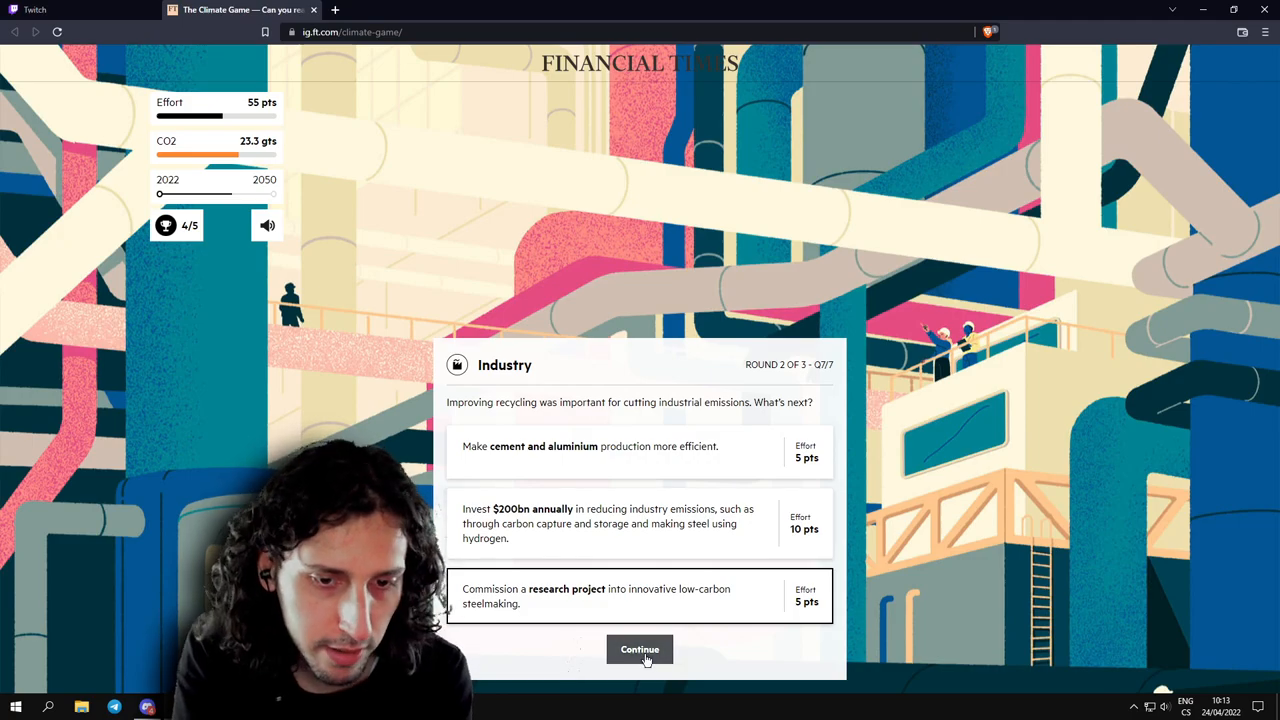
click(640, 648)
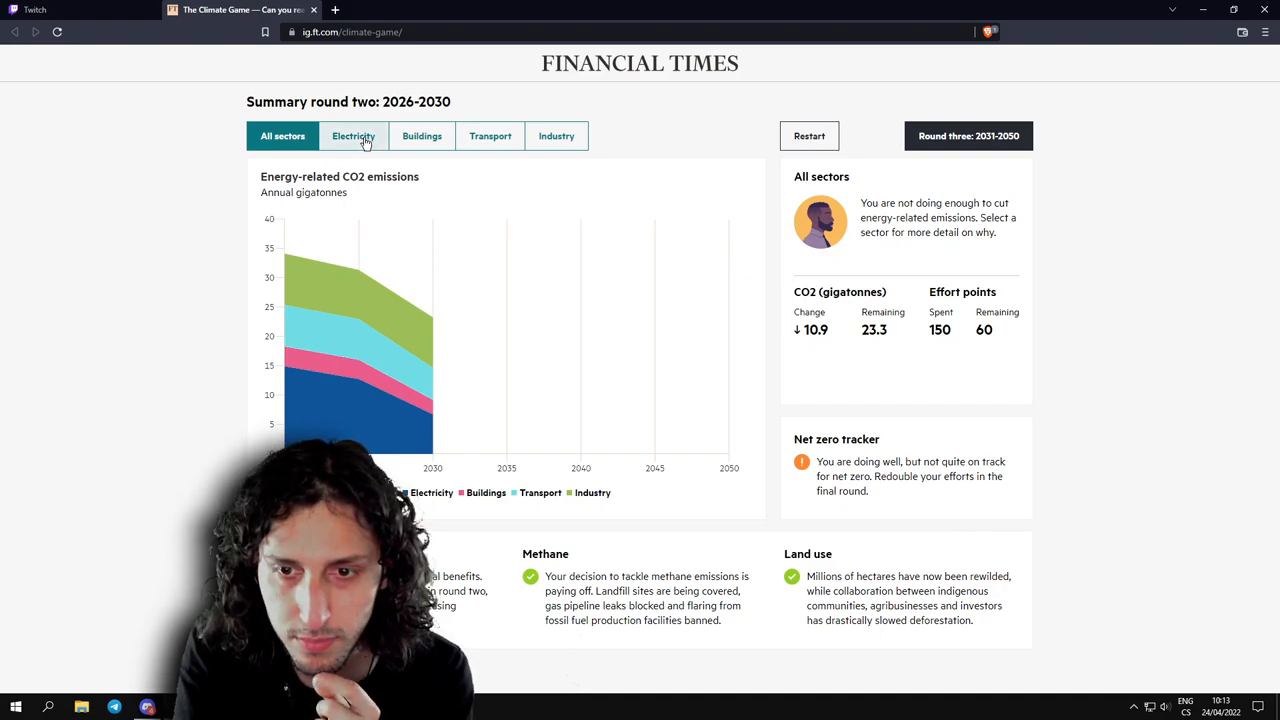
Review round two's Electricity, Industry, Transport and Buildings results, then begin round three (2031-2050).
click(352, 136)
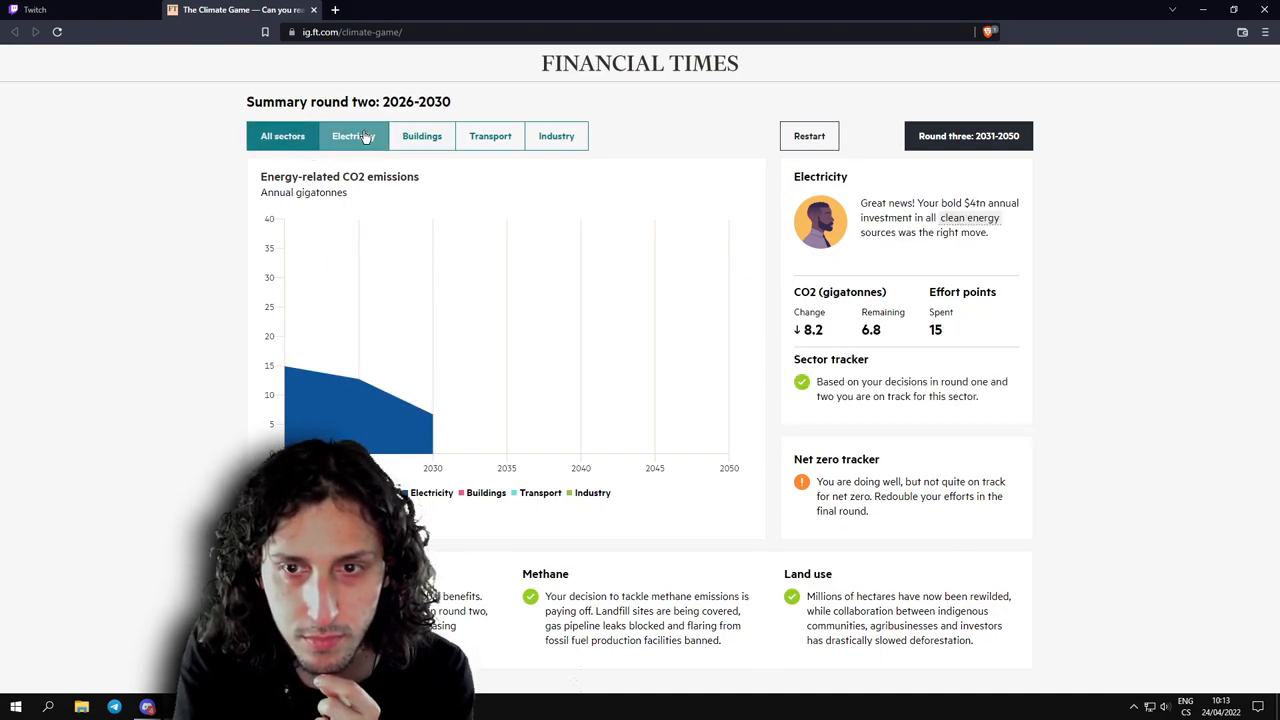
click(556, 136)
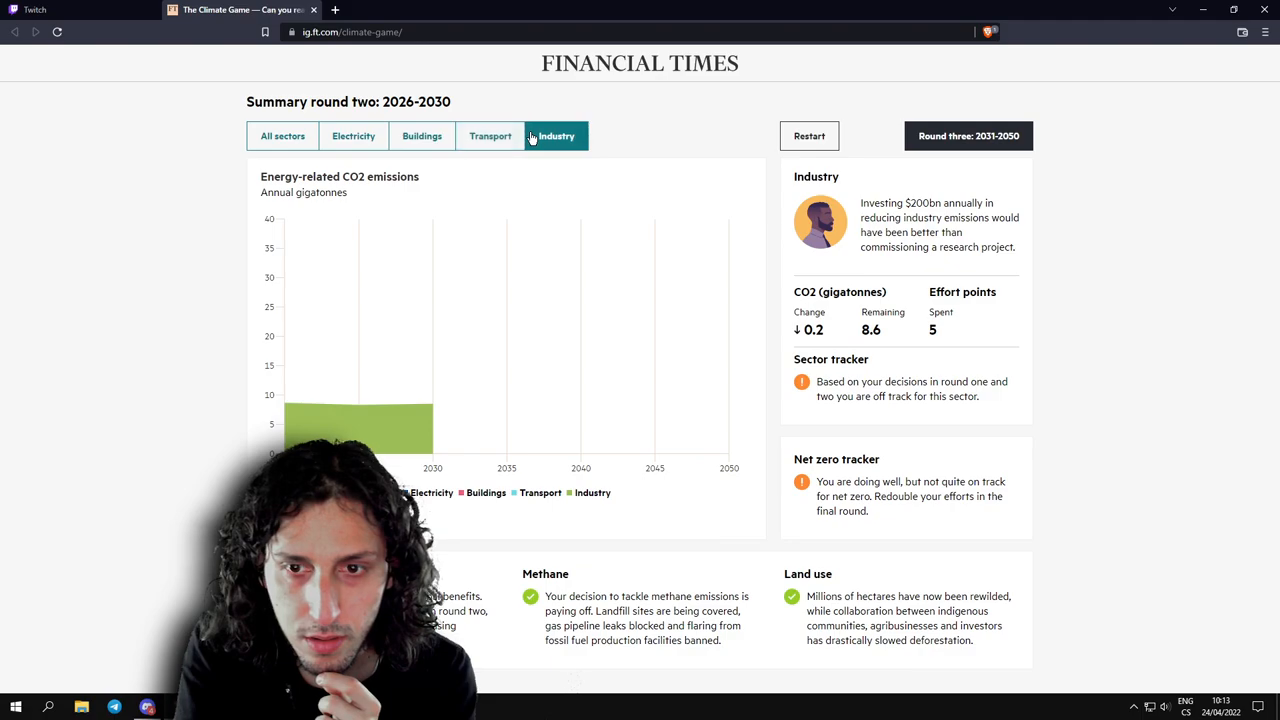
click(352, 136)
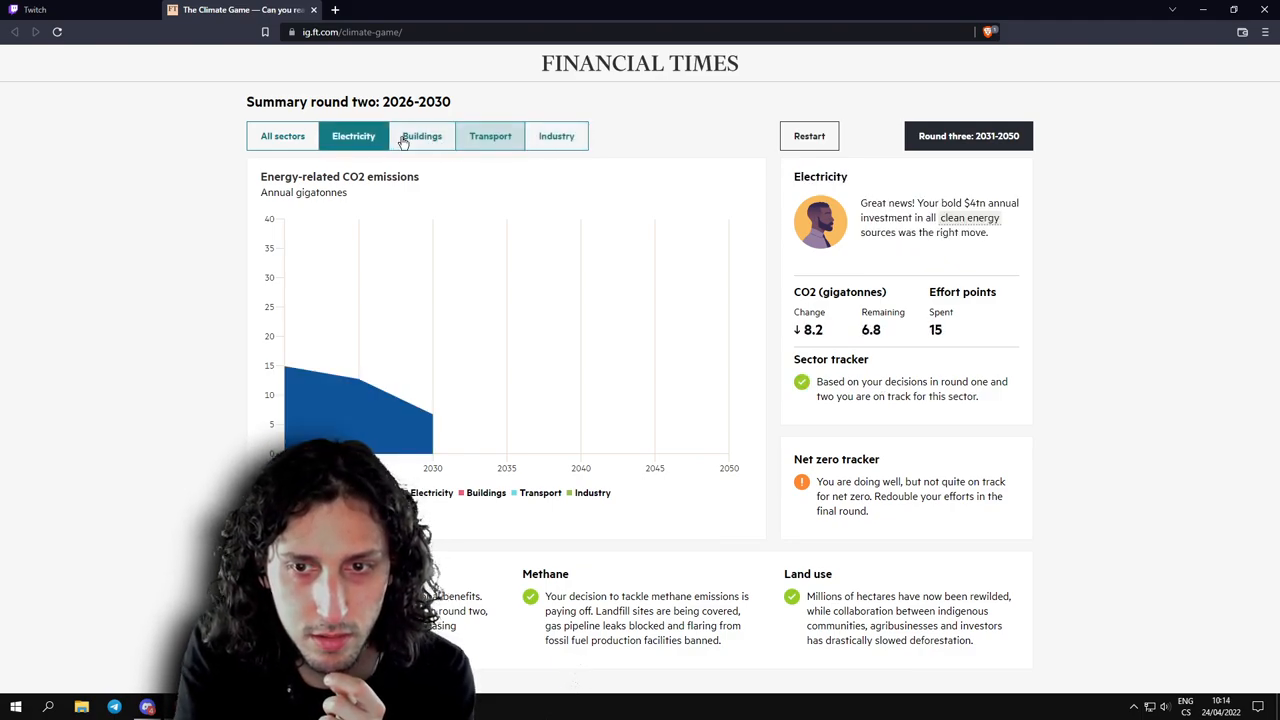
click(490, 136)
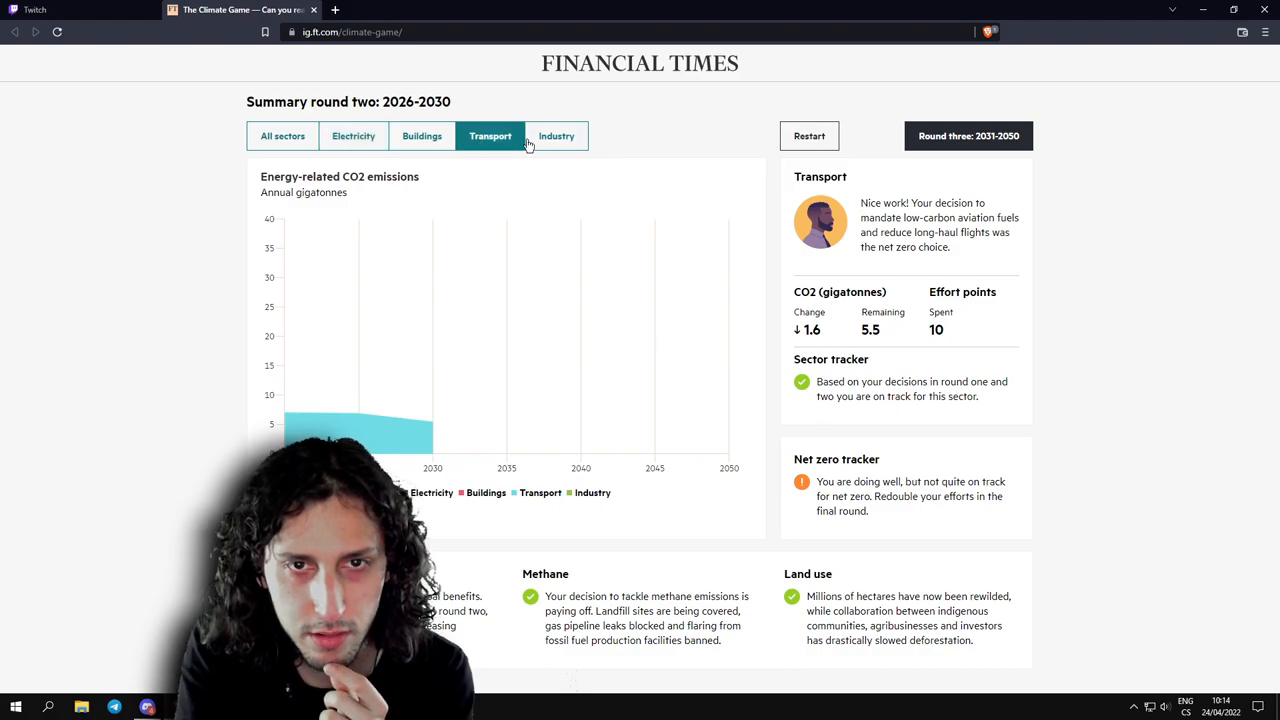
click(420, 136)
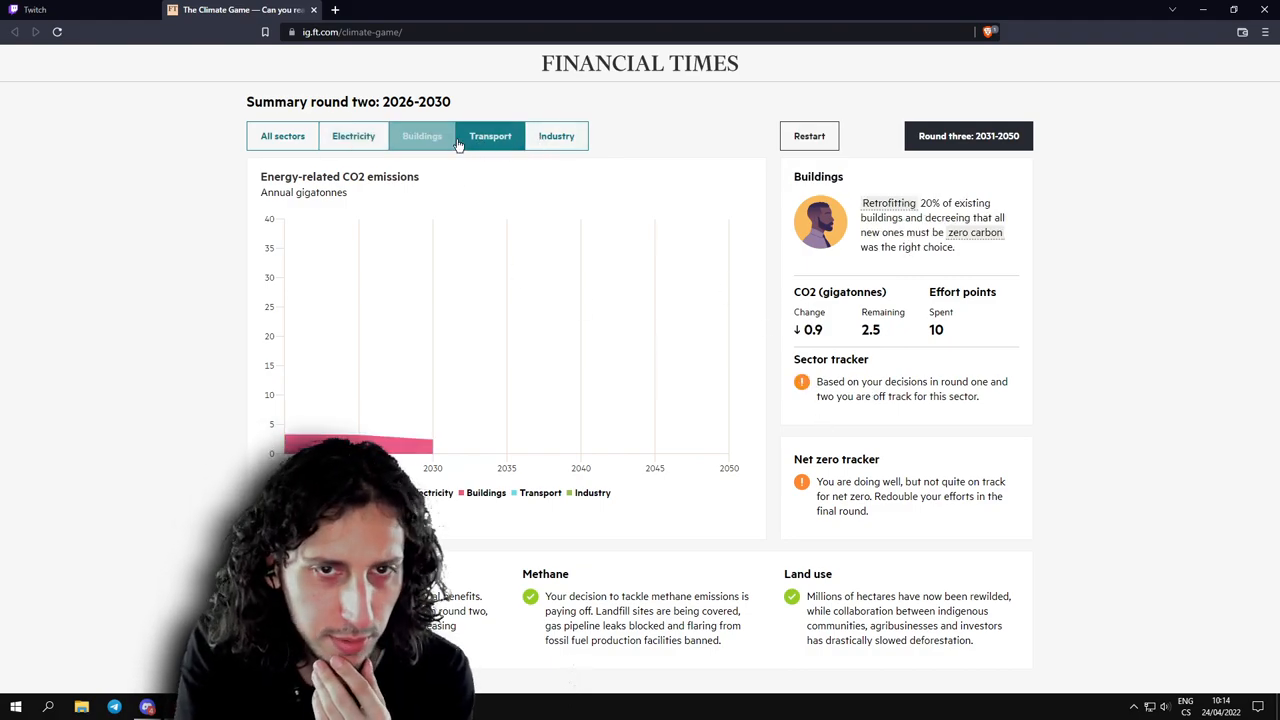
click(968, 136)
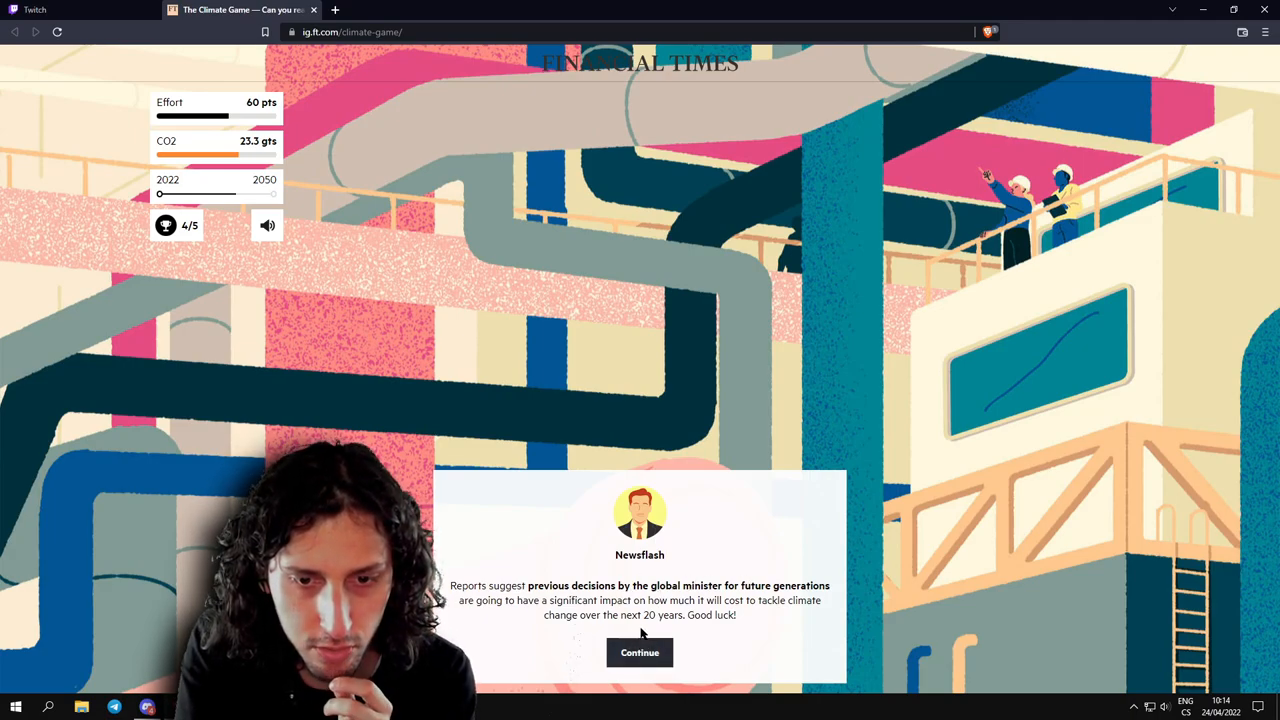
Move past the newsflash and set 2050 electricity to 88% renewables, 8% nuclear, 2% fossil fuels.
click(640, 652)
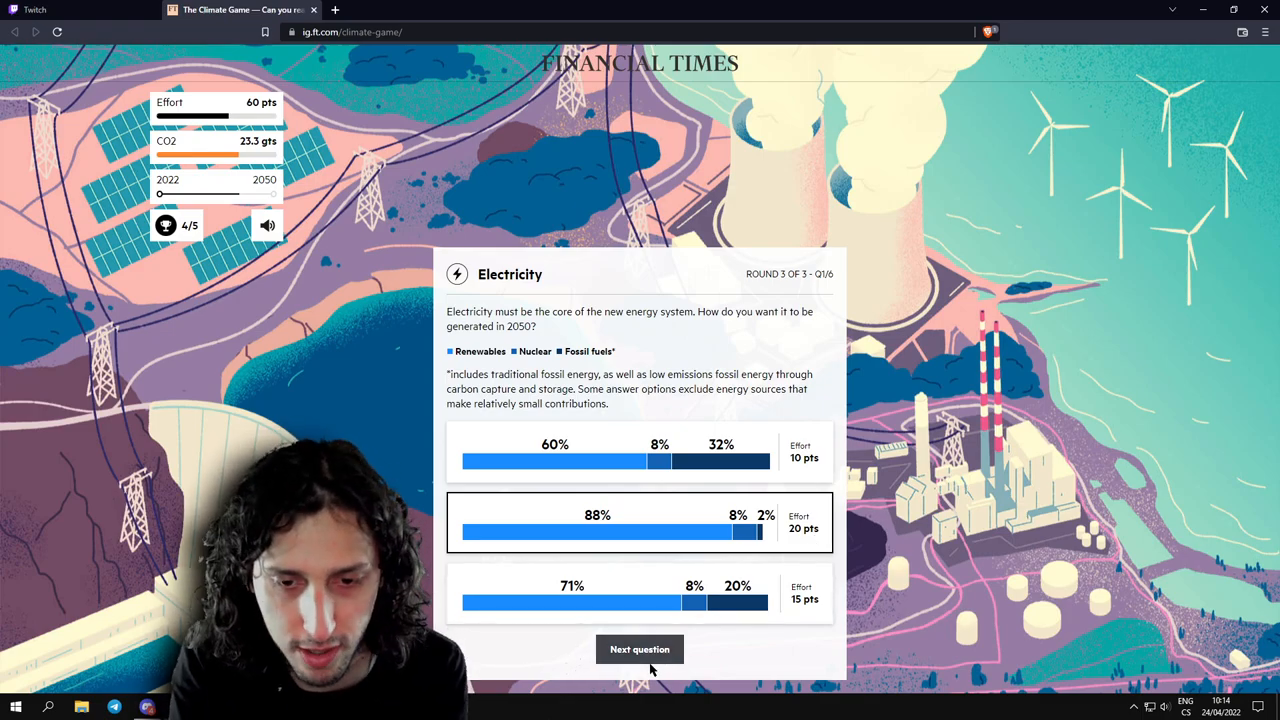
mouse_move(640, 648)
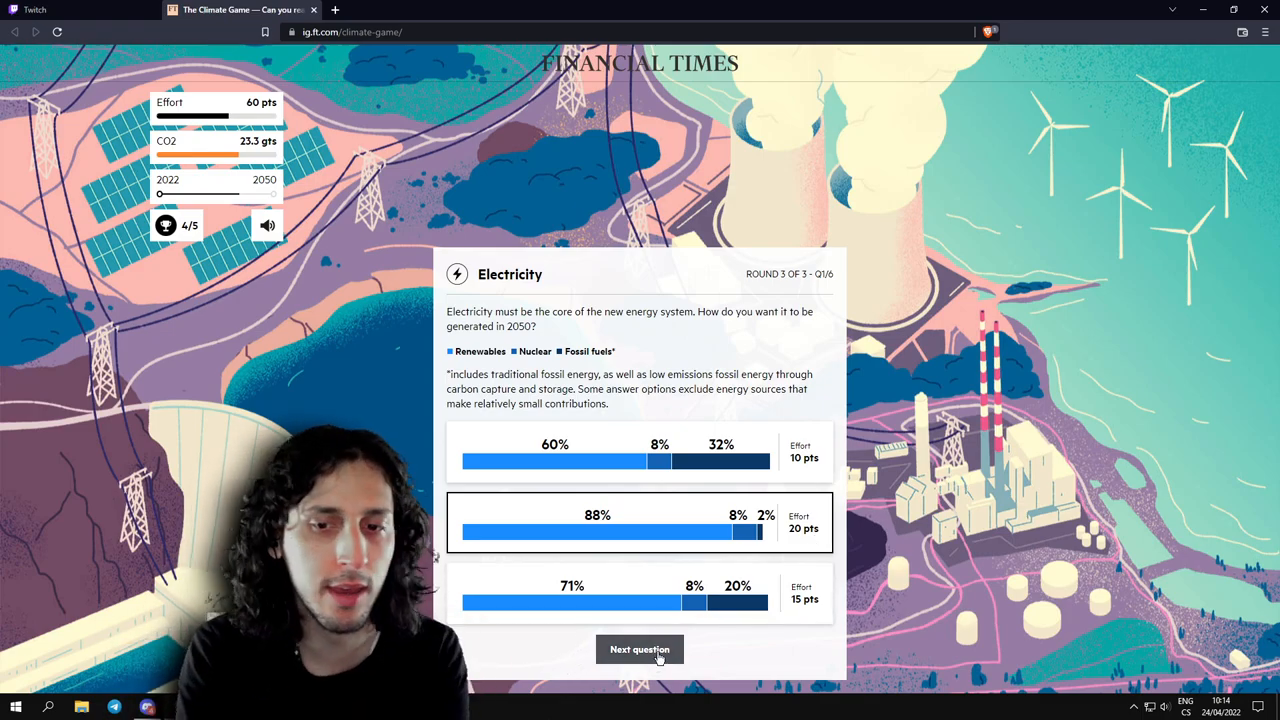
click(640, 648)
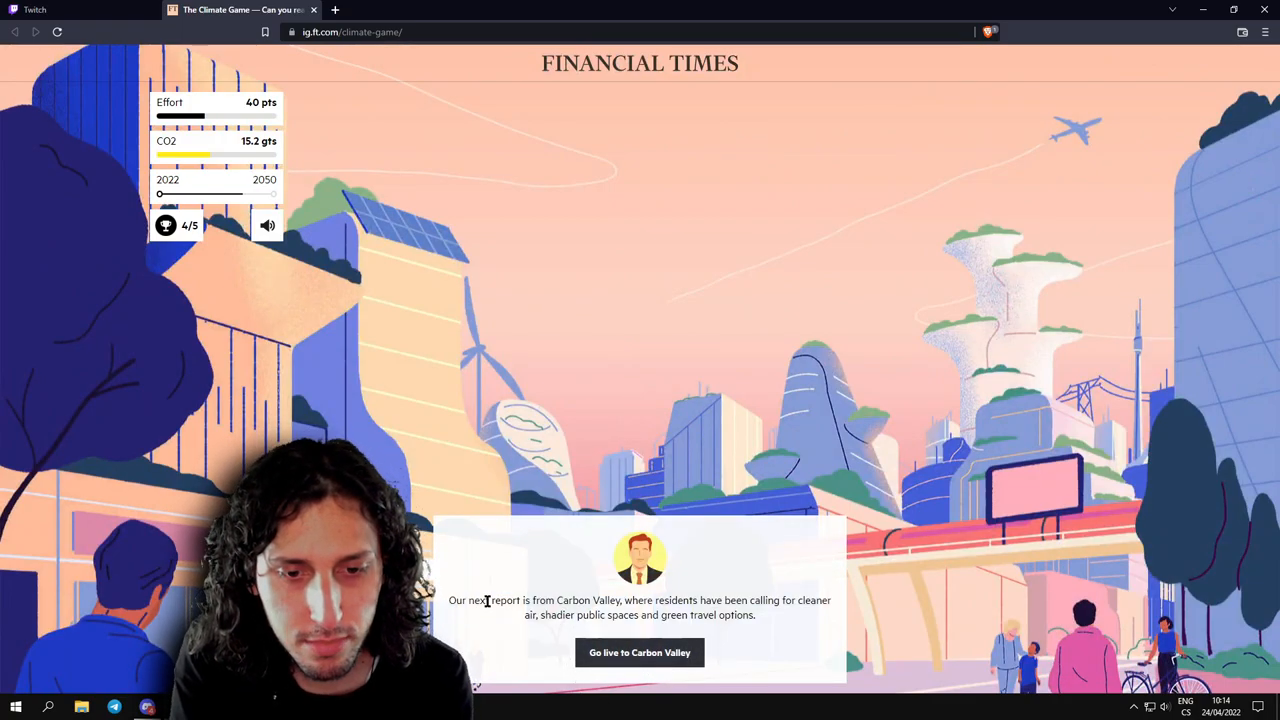
Go live to the Carbon Valley report and collect its 15 adaptation points.
click(640, 652)
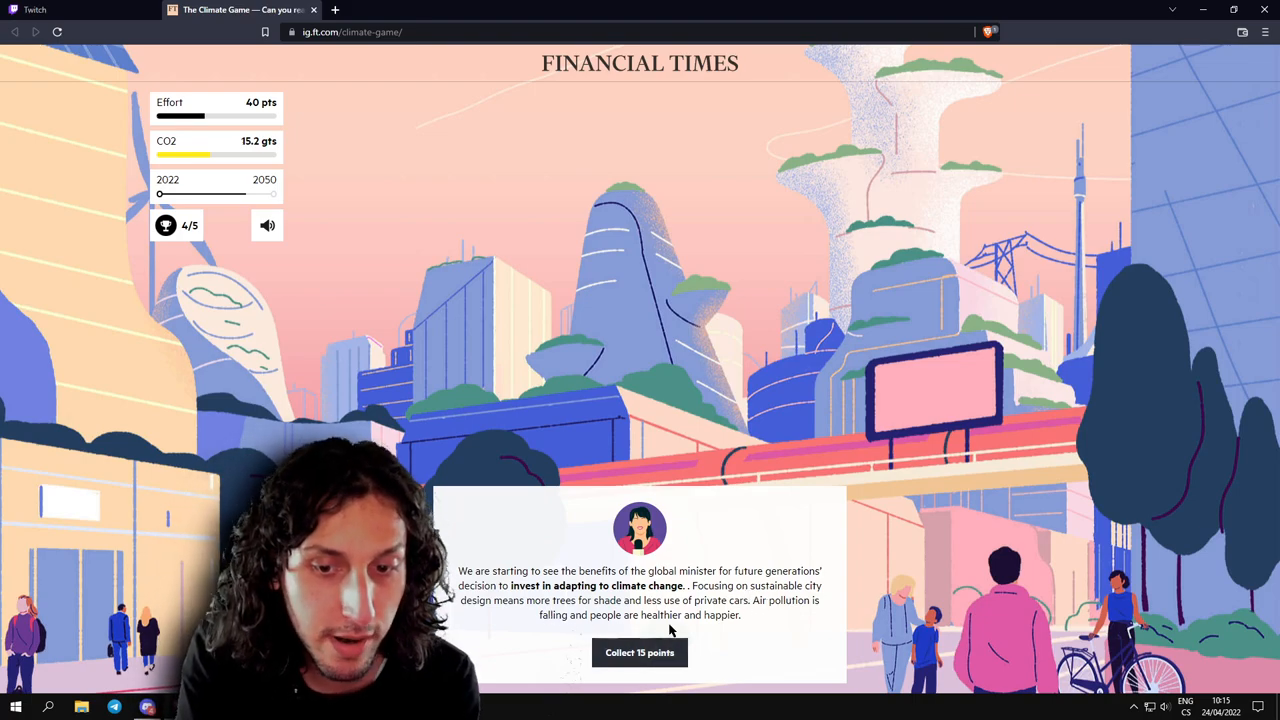
click(640, 652)
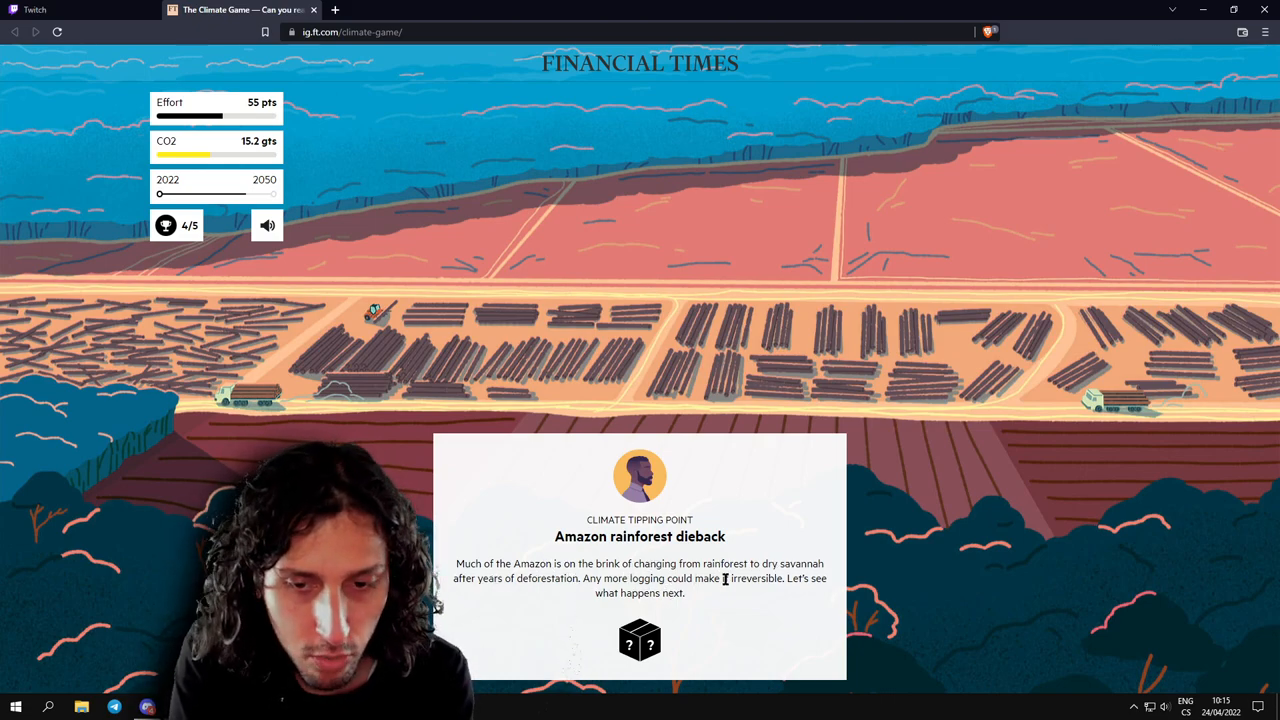
Reveal the Amazon dieback outcome and spend 5 points sending support to the region.
click(640, 640)
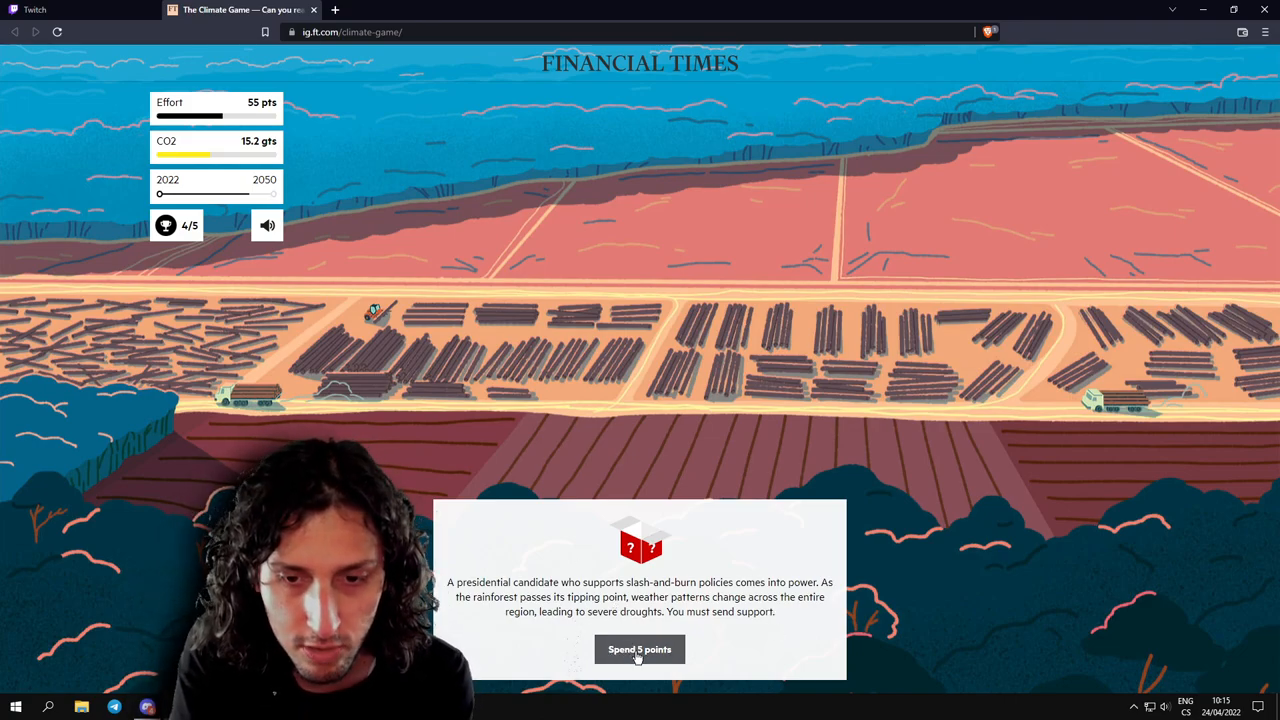
click(640, 648)
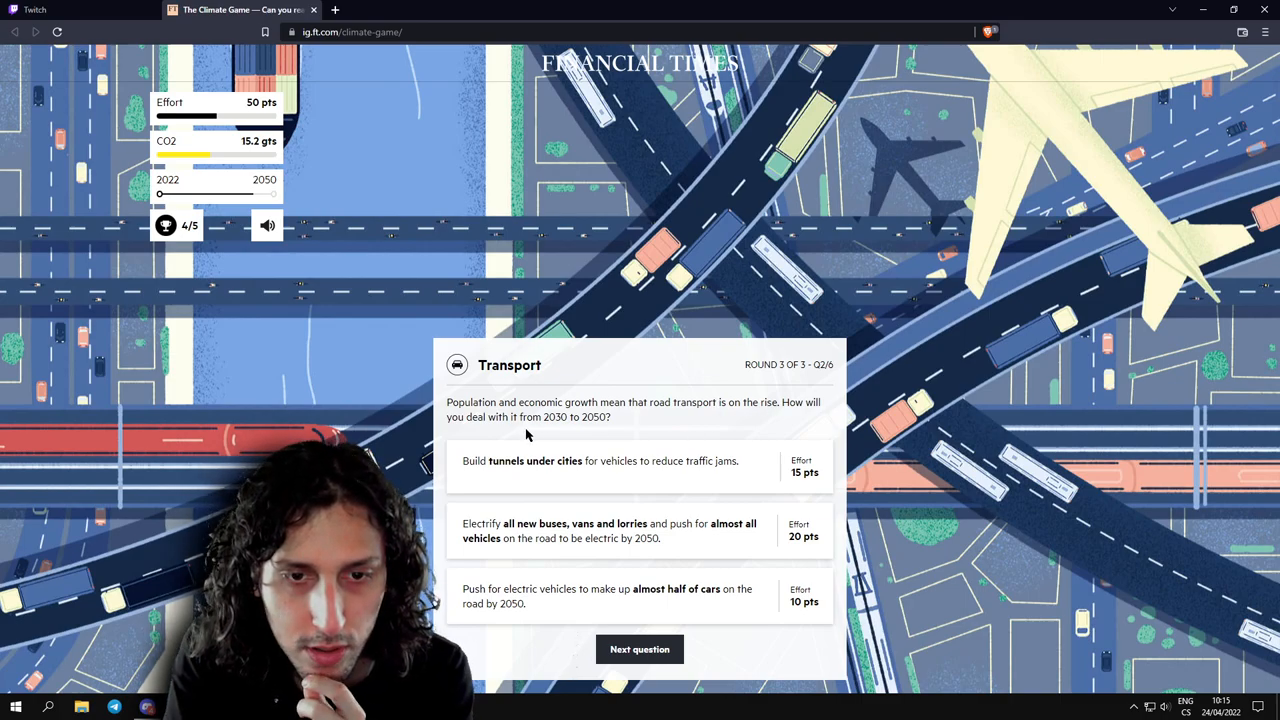
mouse_move(560, 438)
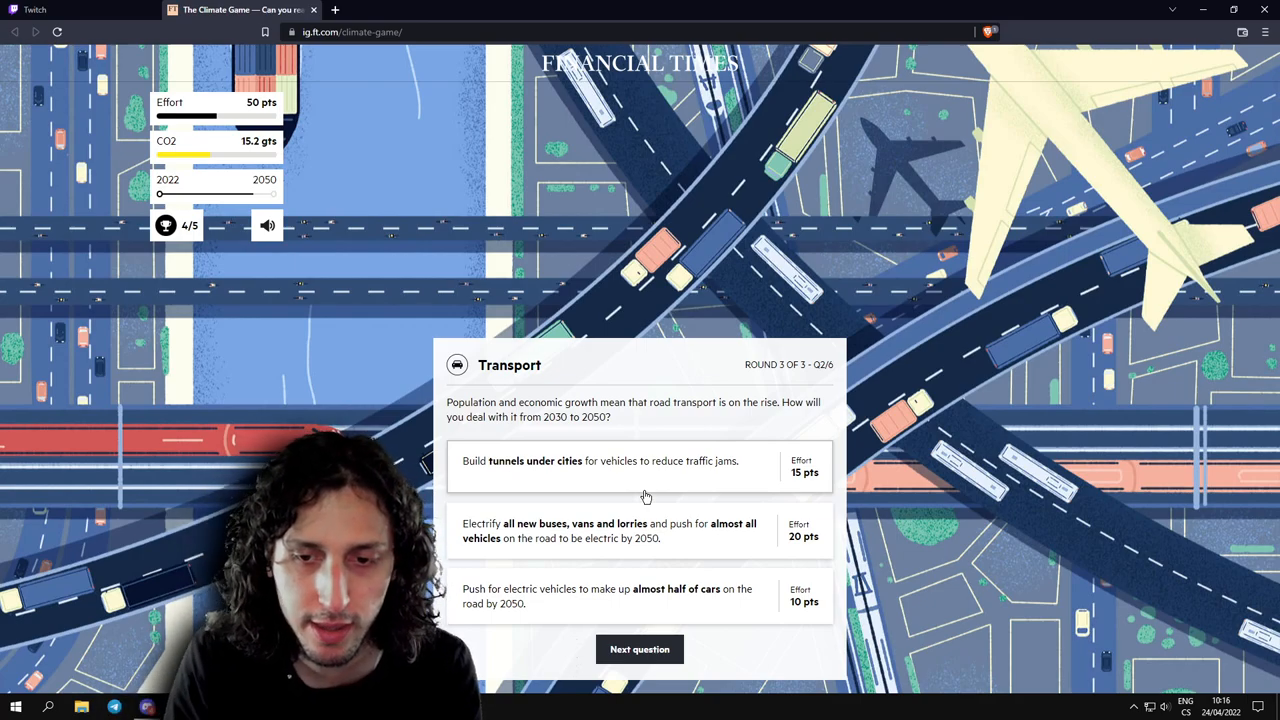
mouse_move(676, 524)
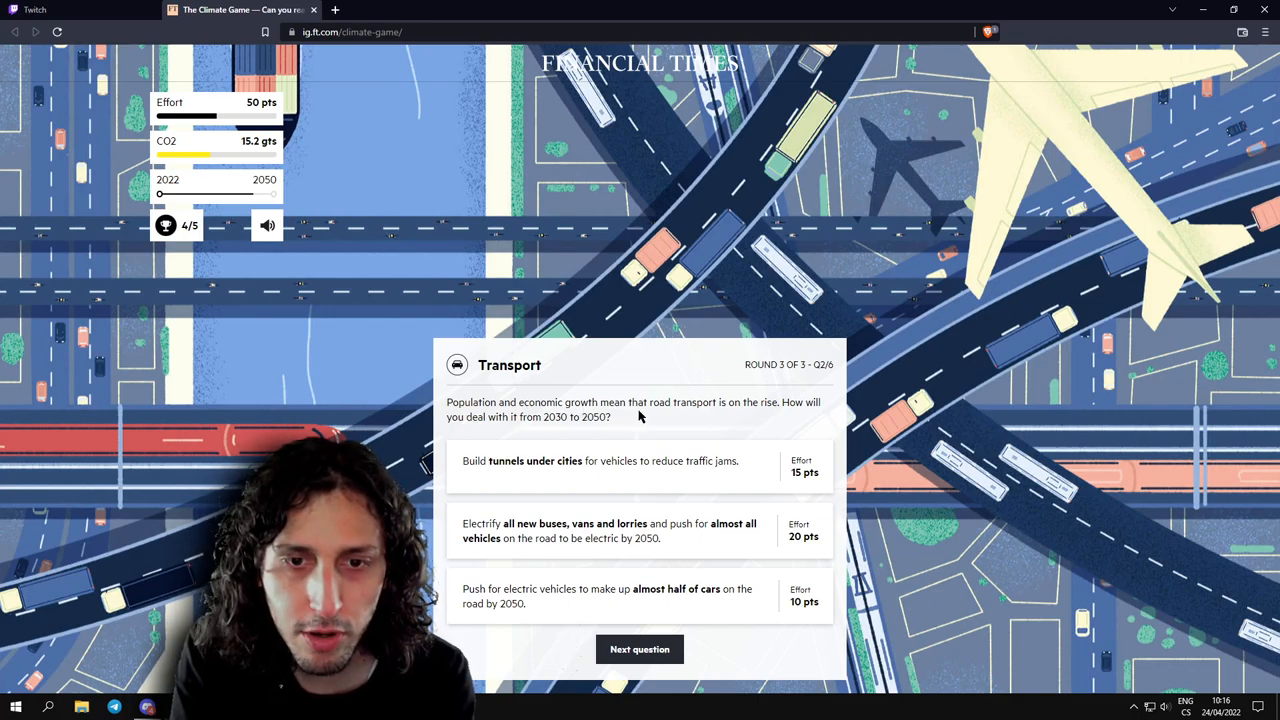
mouse_move(532, 432)
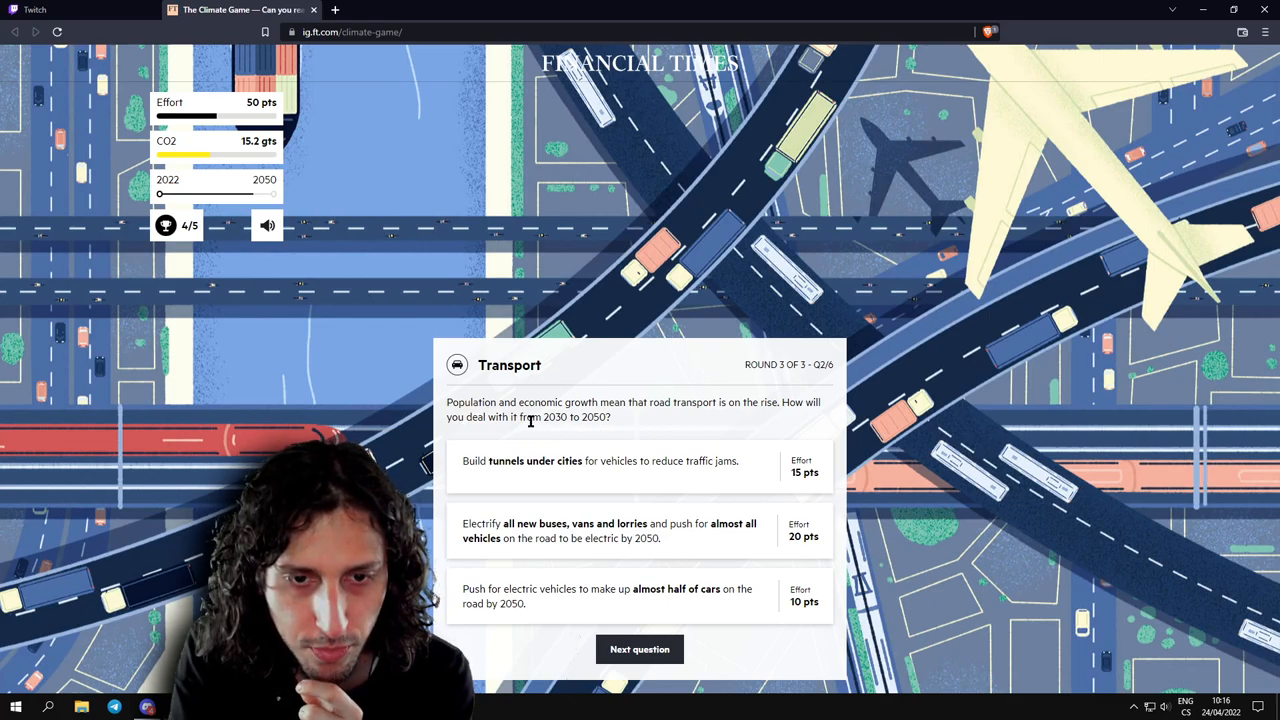
mouse_move(552, 476)
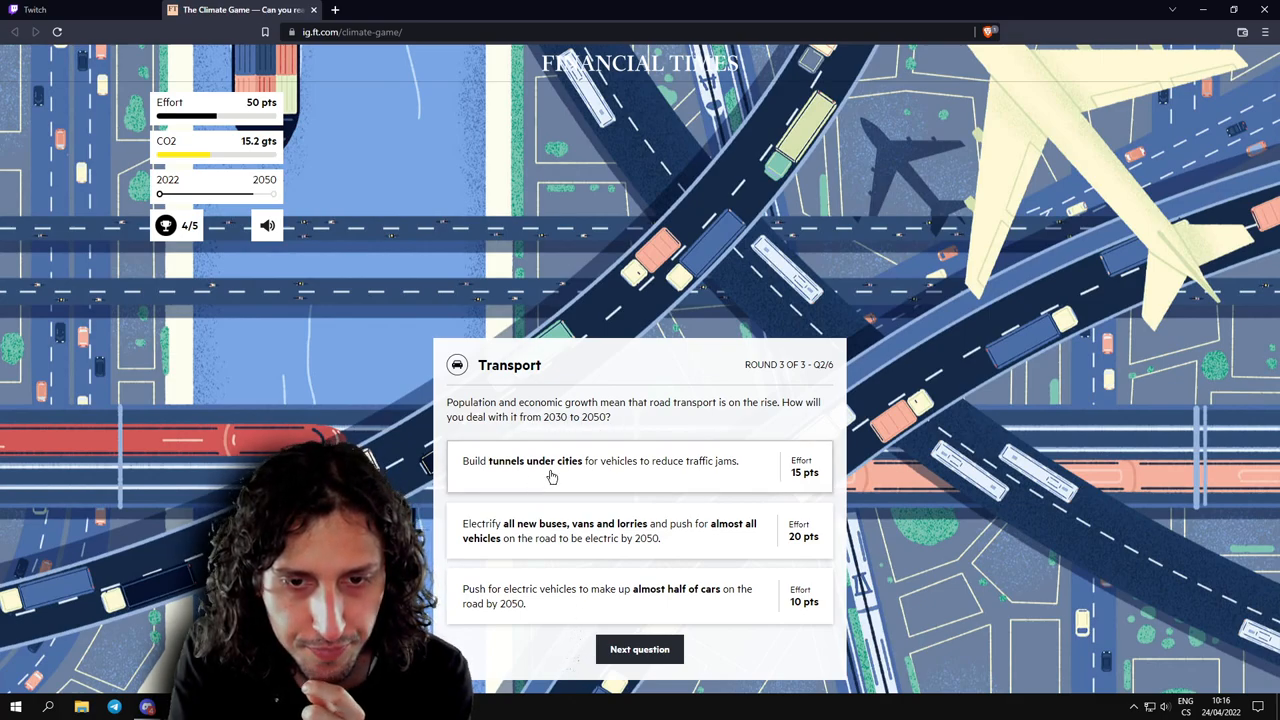
mouse_move(568, 536)
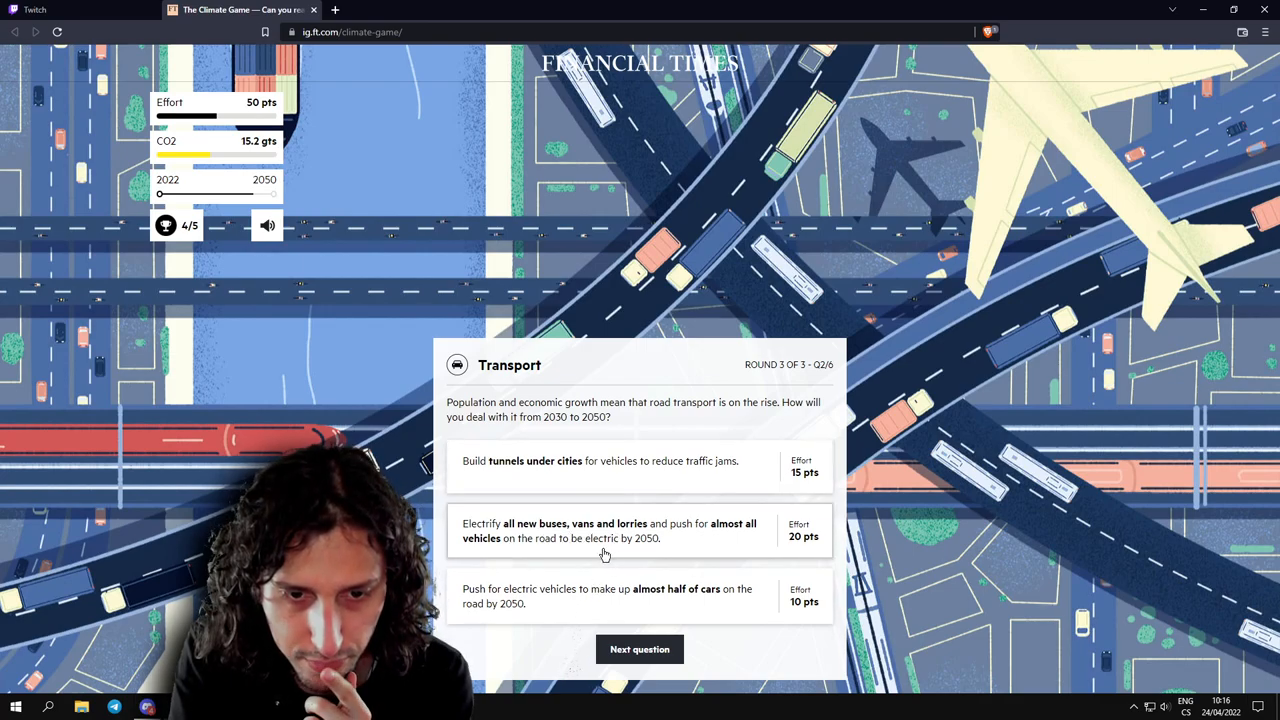
mouse_move(636, 564)
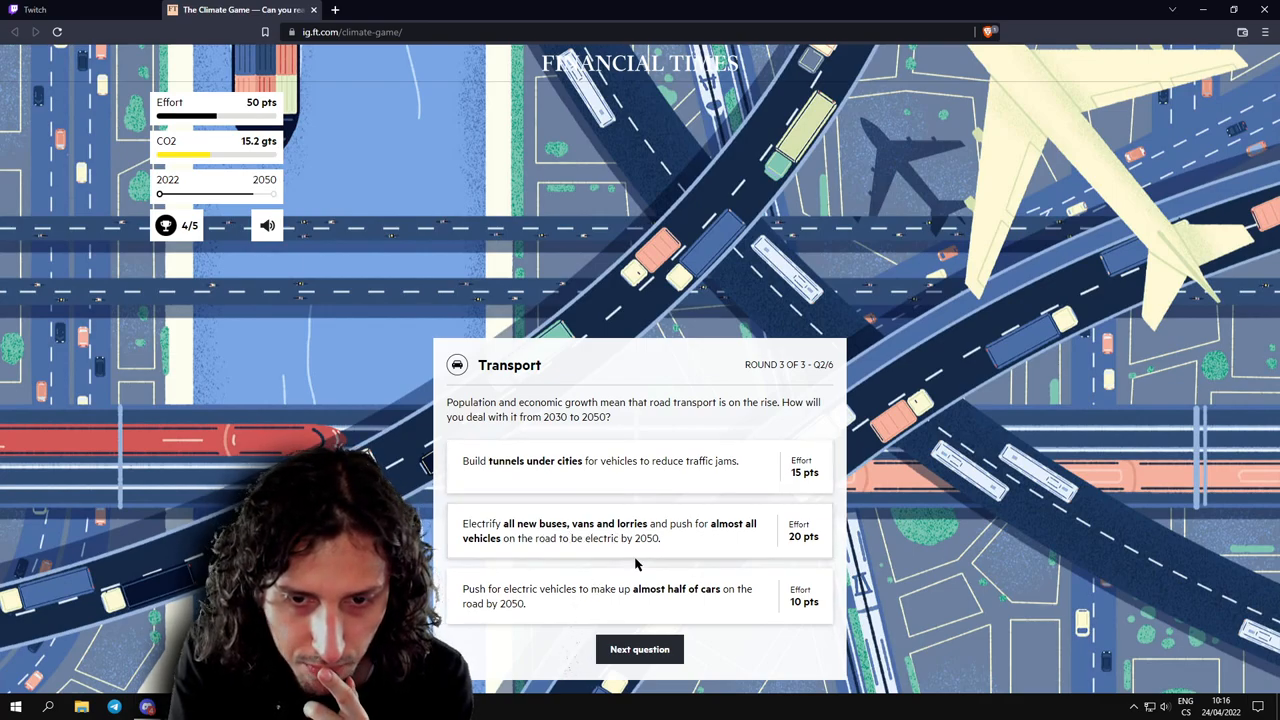
mouse_move(550, 530)
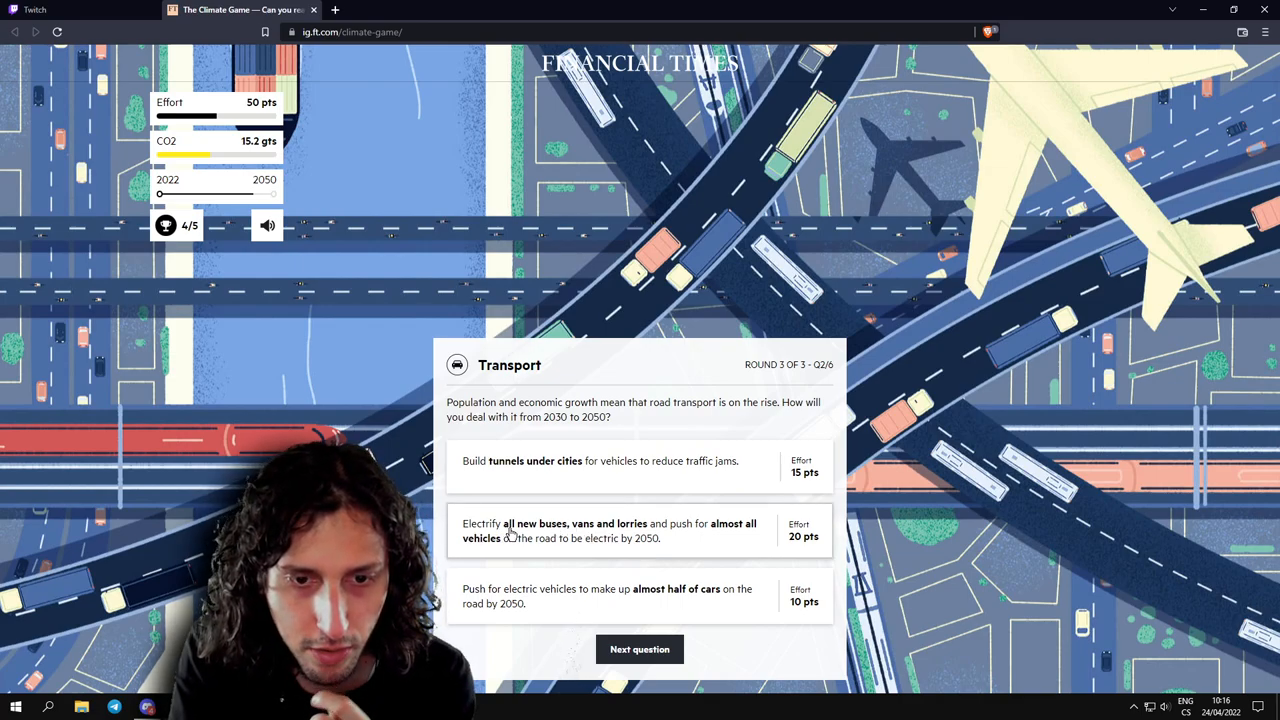
Choose the 20-point option electrifying all new buses, vans and lorries by 2050.
click(640, 530)
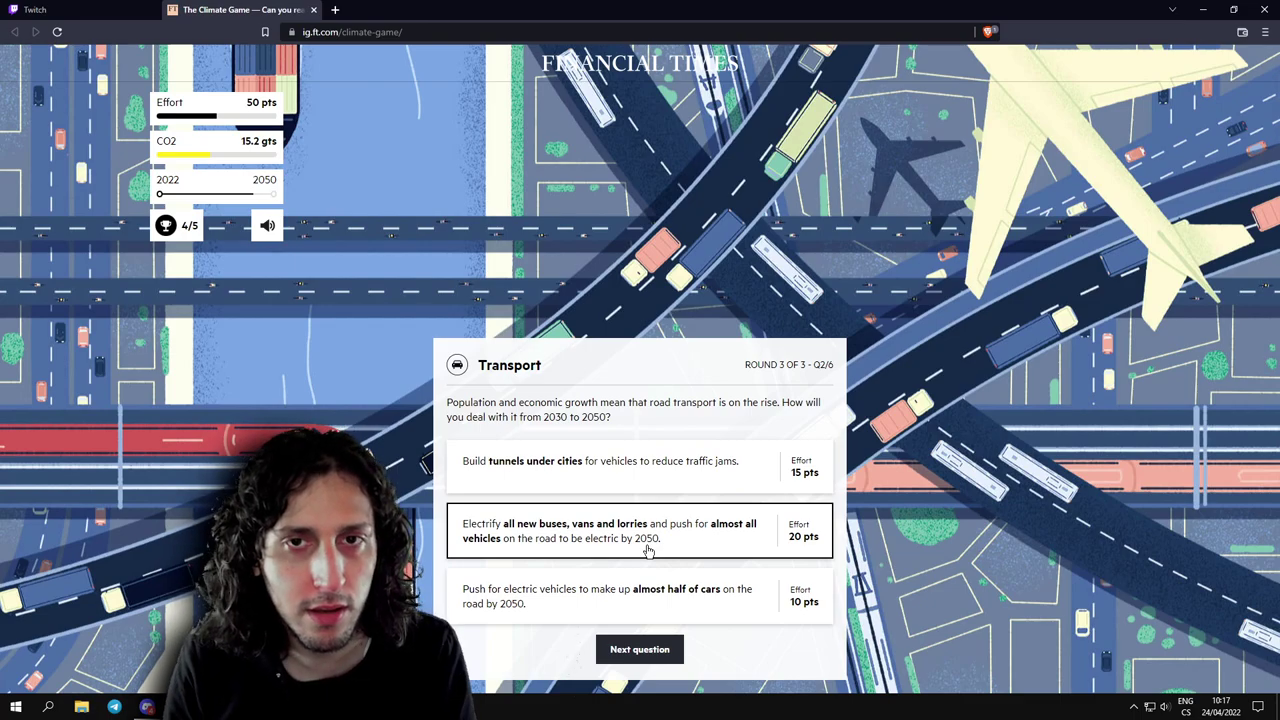
mouse_move(636, 514)
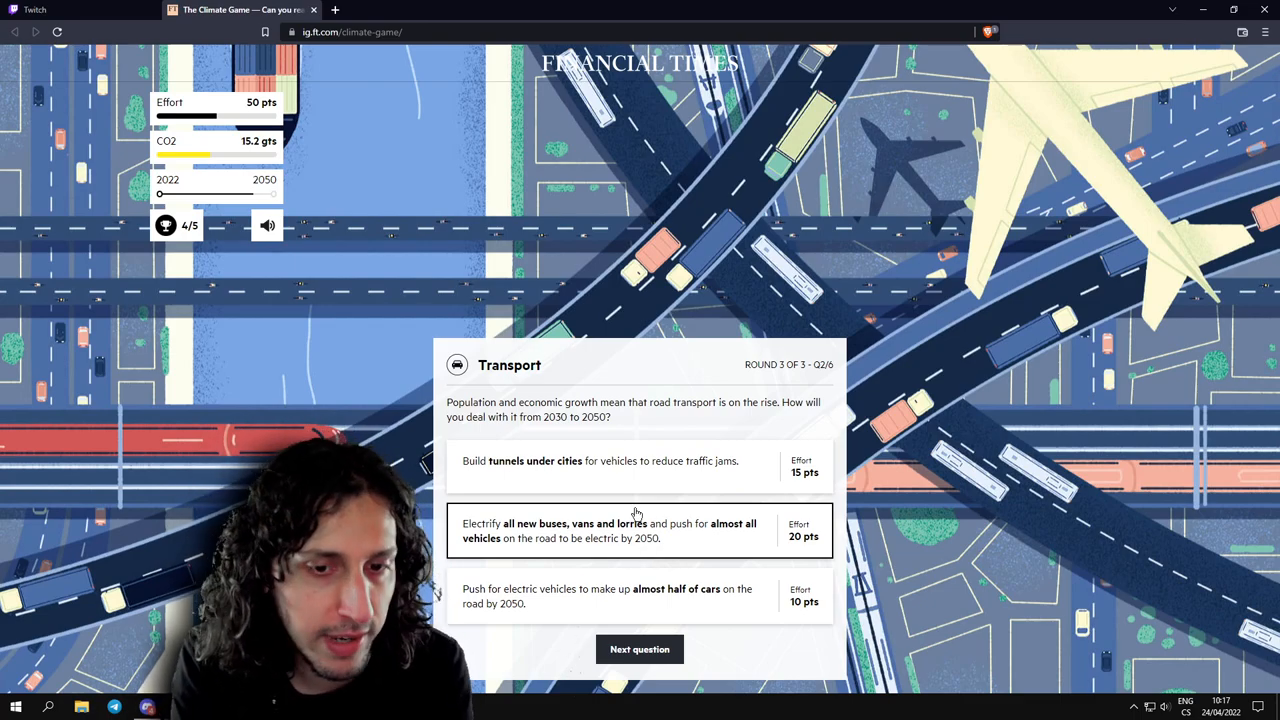
mouse_move(594, 552)
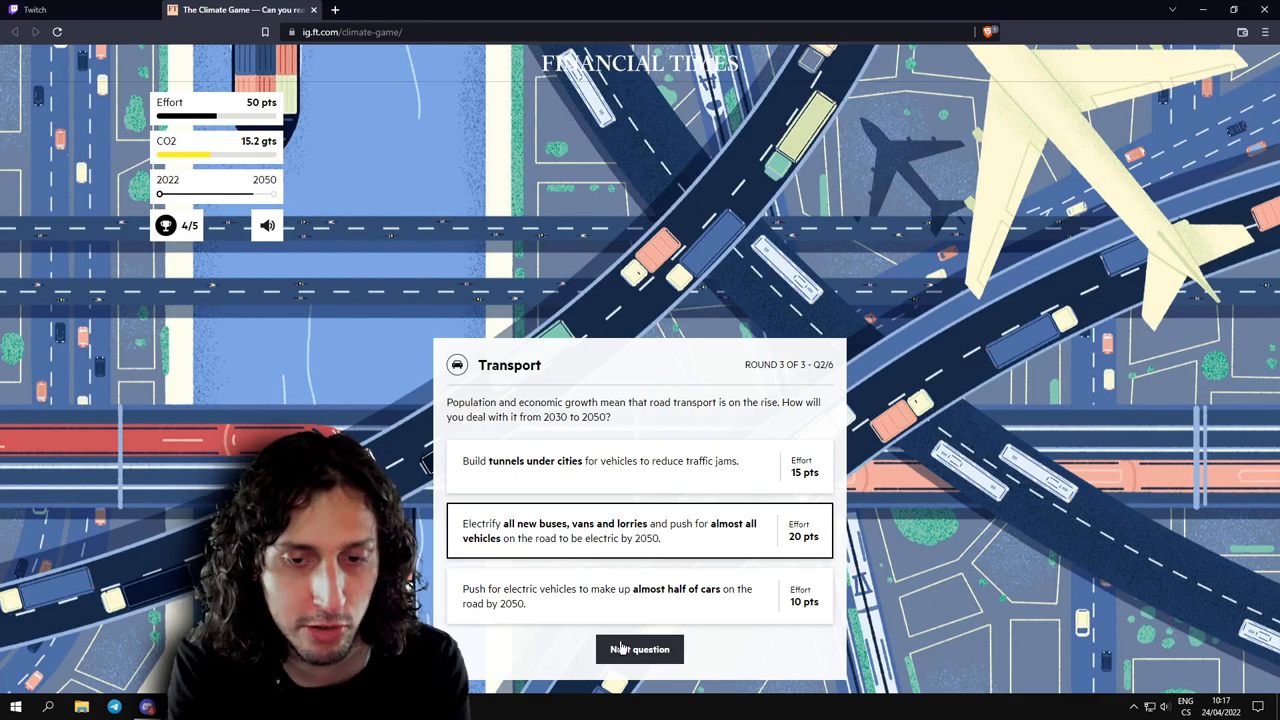
Submit the electrification answer, collect the Health award's 10 points and dismiss the 5/5 awards panel.
click(640, 648)
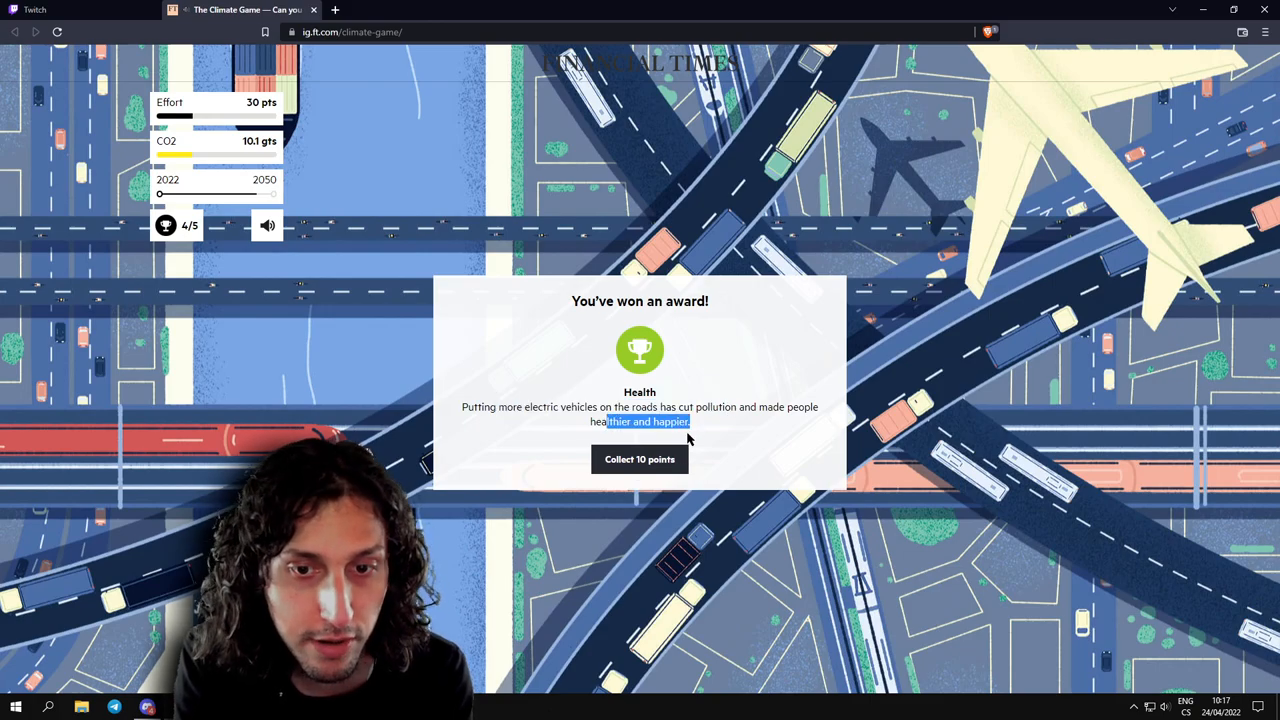
click(640, 458)
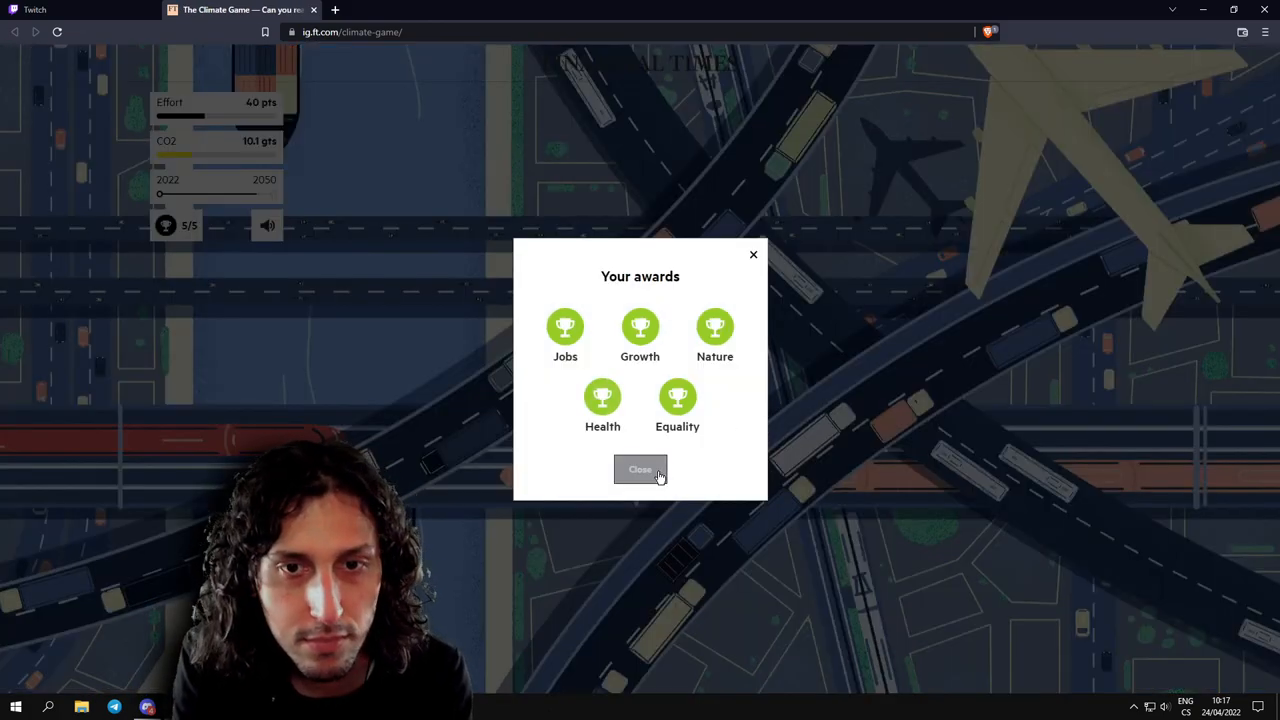
click(640, 468)
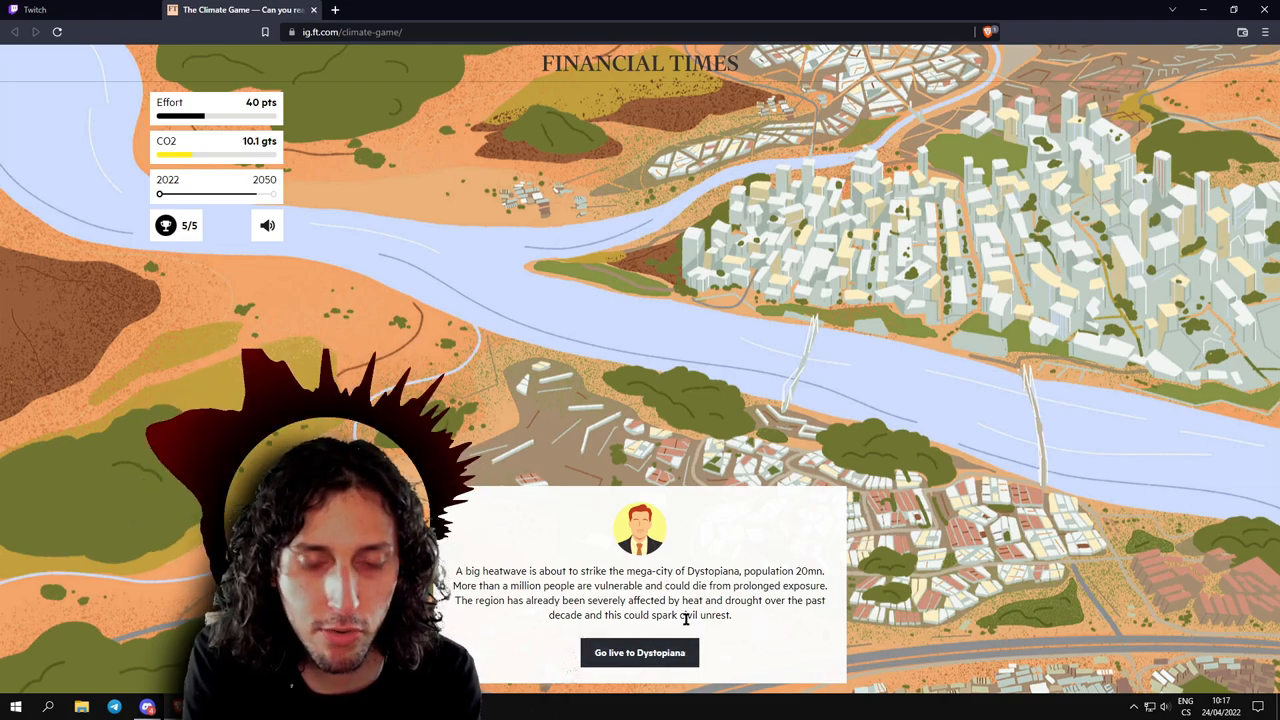
mouse_move(536, 596)
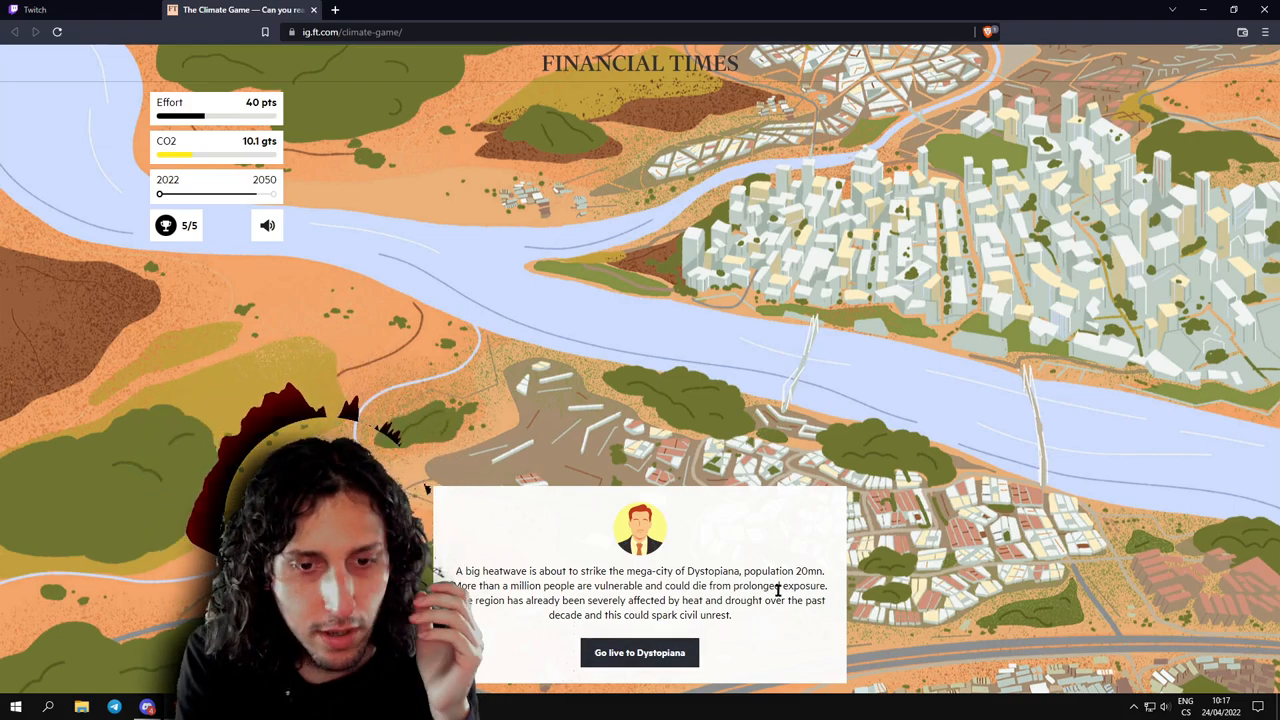
mouse_move(772, 640)
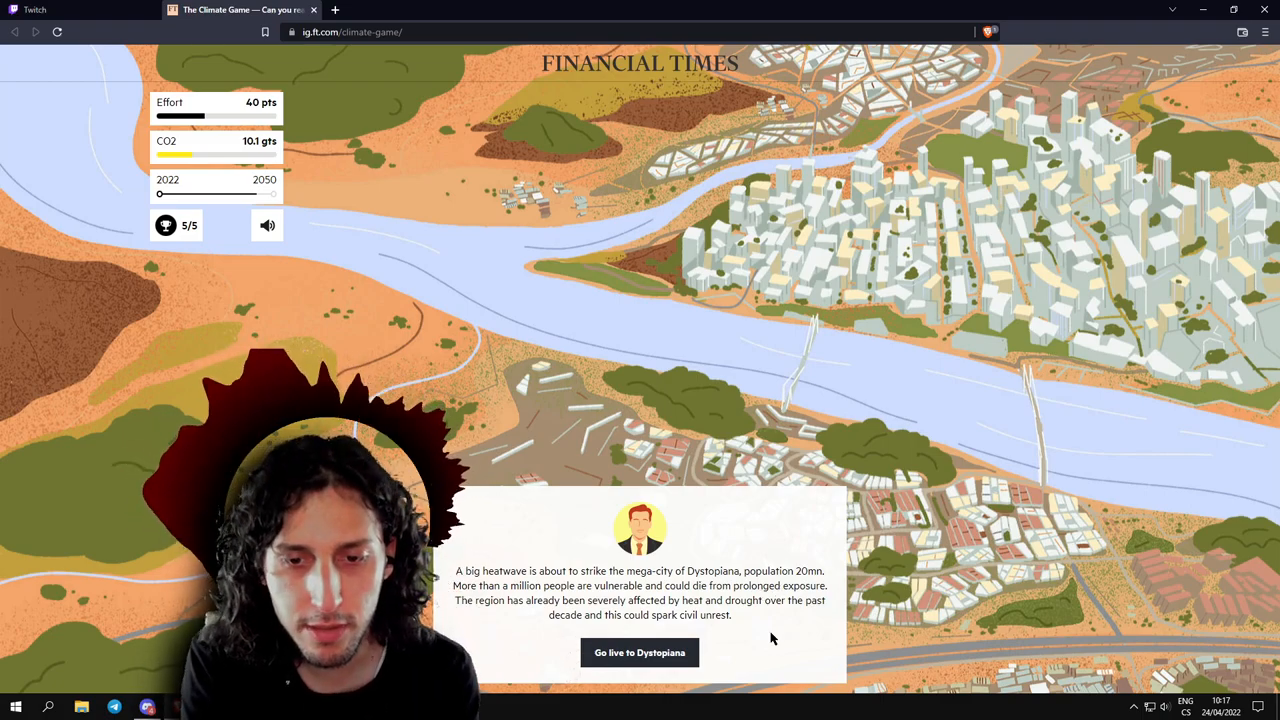
mouse_move(676, 638)
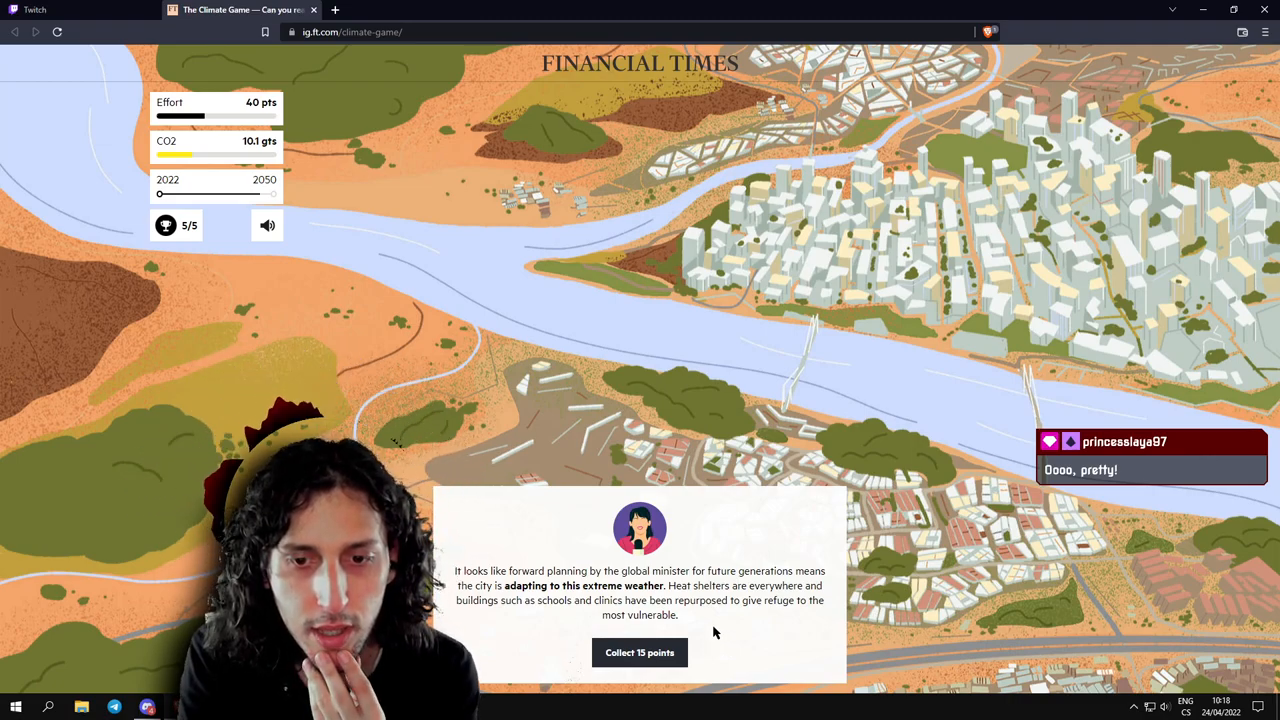
mouse_move(712, 600)
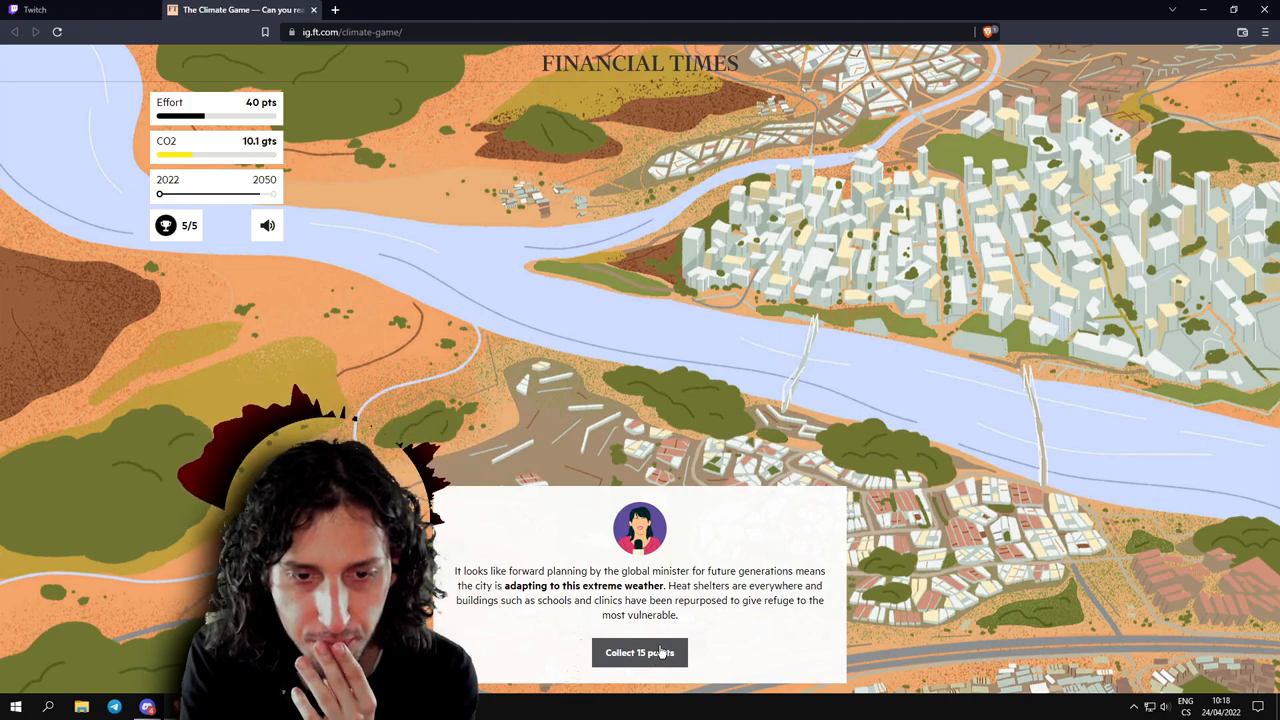
Collect the 15 points for Dystopiana's heatwave adaptation, lifting effort from 40 to 55.
click(640, 652)
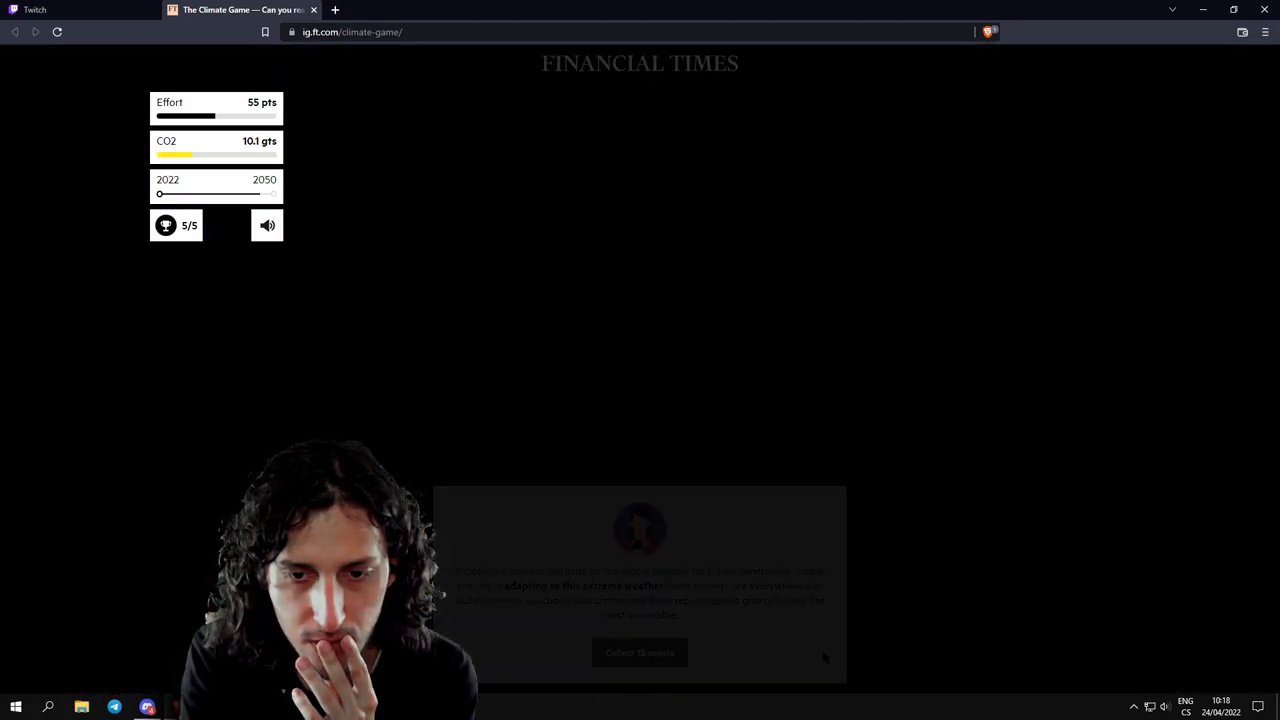
Answer the Diet question by promoting plant-based foods and collect its 5 points.
click(640, 652)
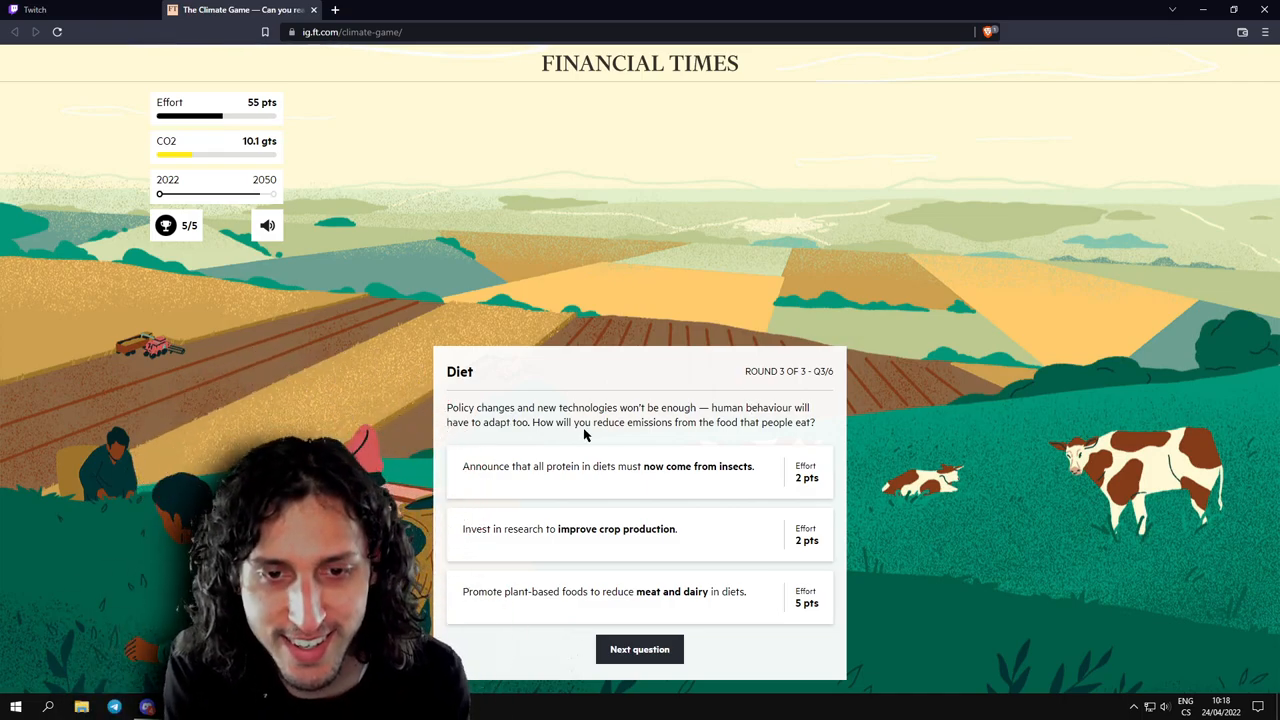
mouse_move(530, 418)
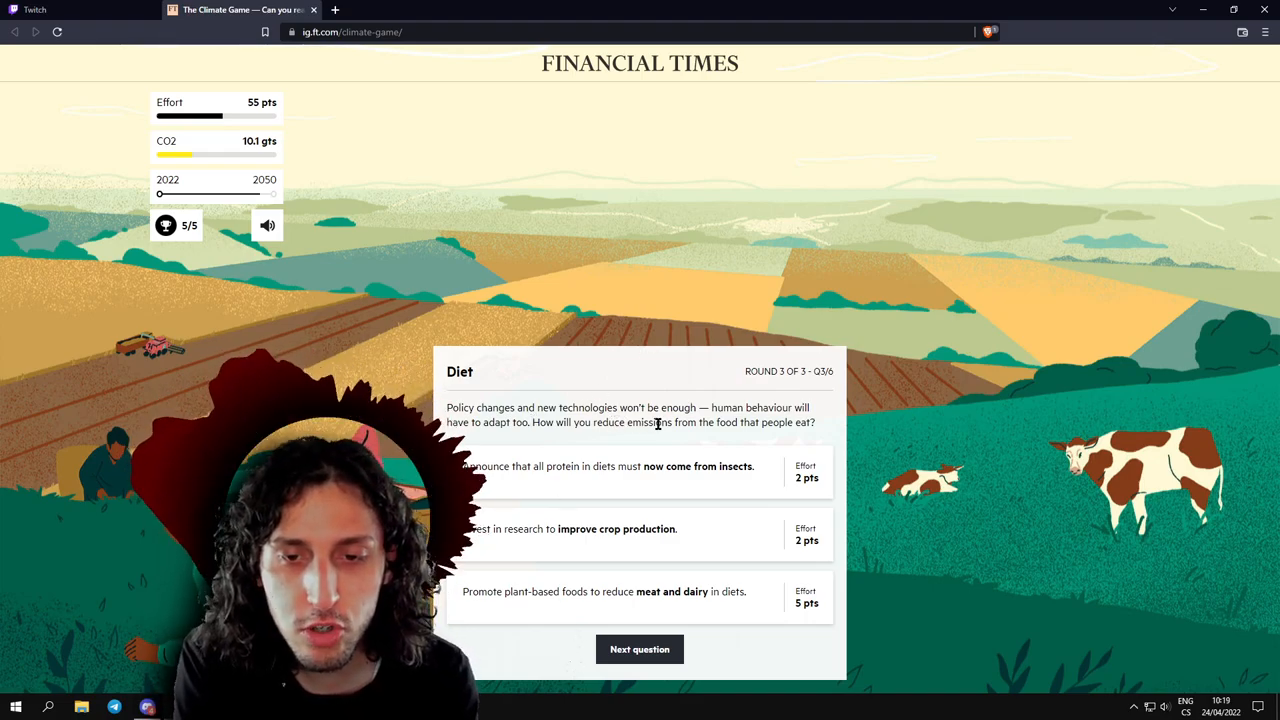
mouse_move(642, 486)
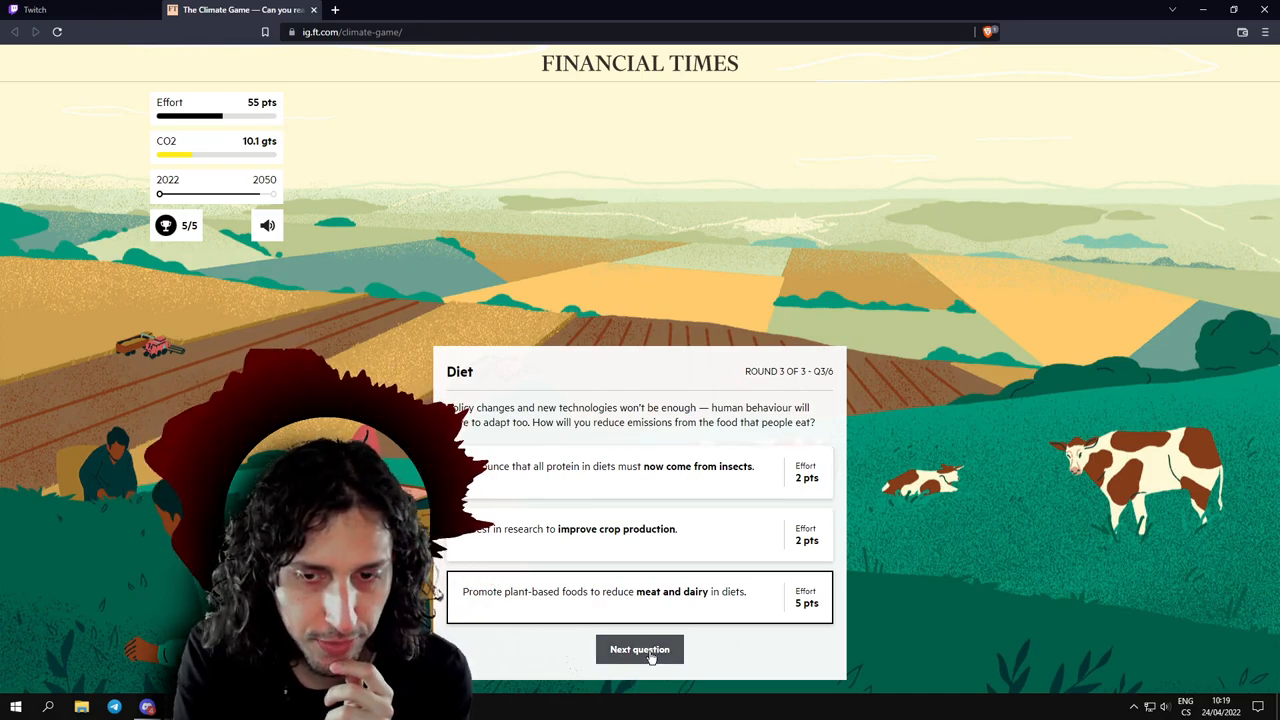
click(640, 648)
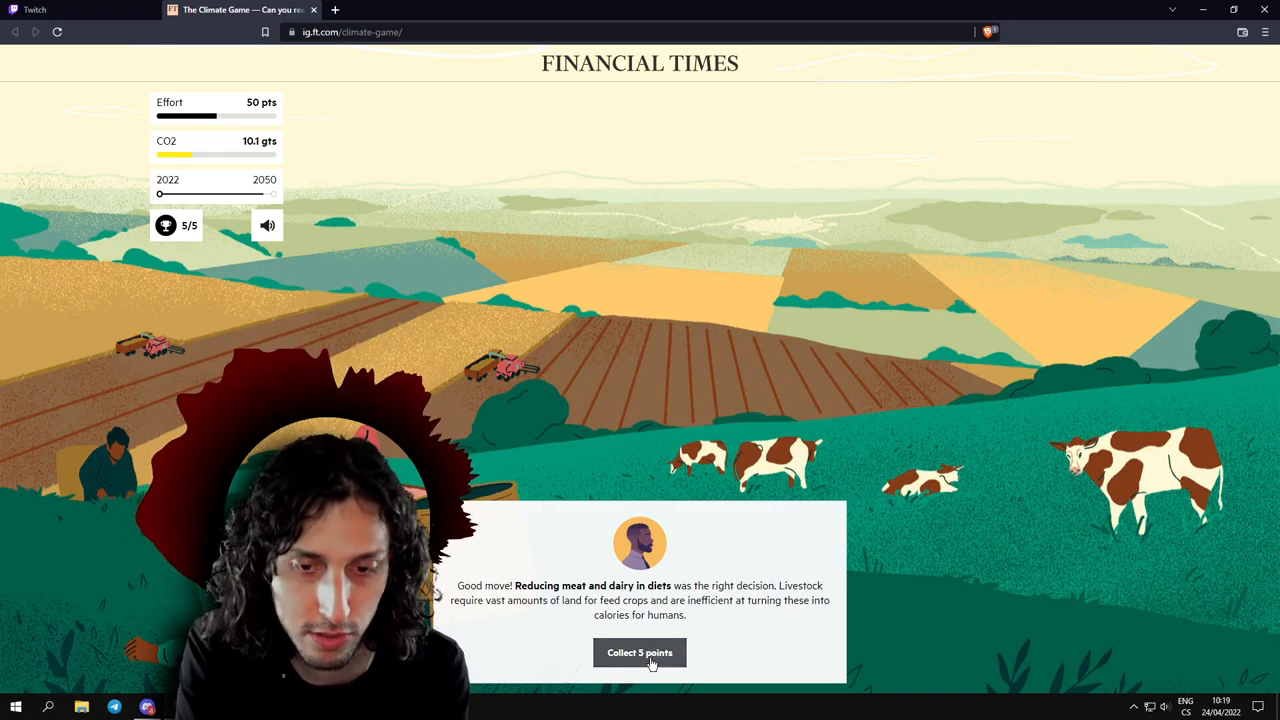
click(640, 652)
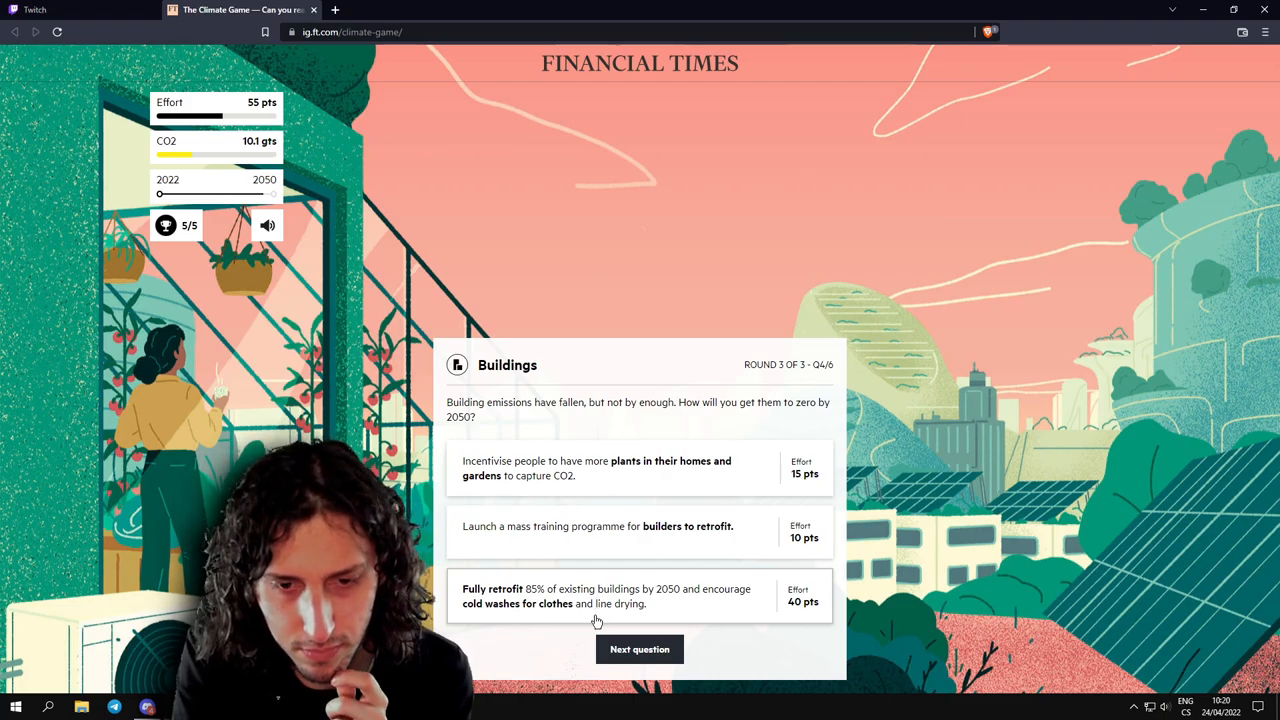
mouse_move(562, 548)
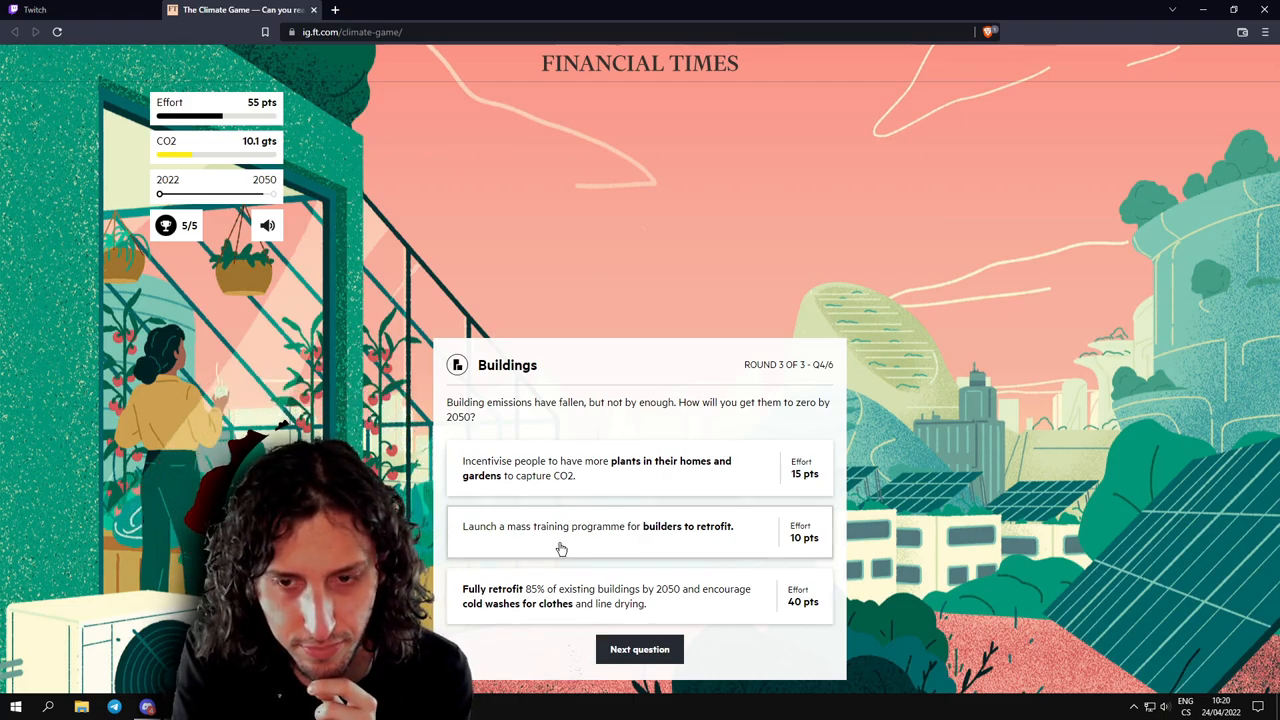
mouse_move(680, 536)
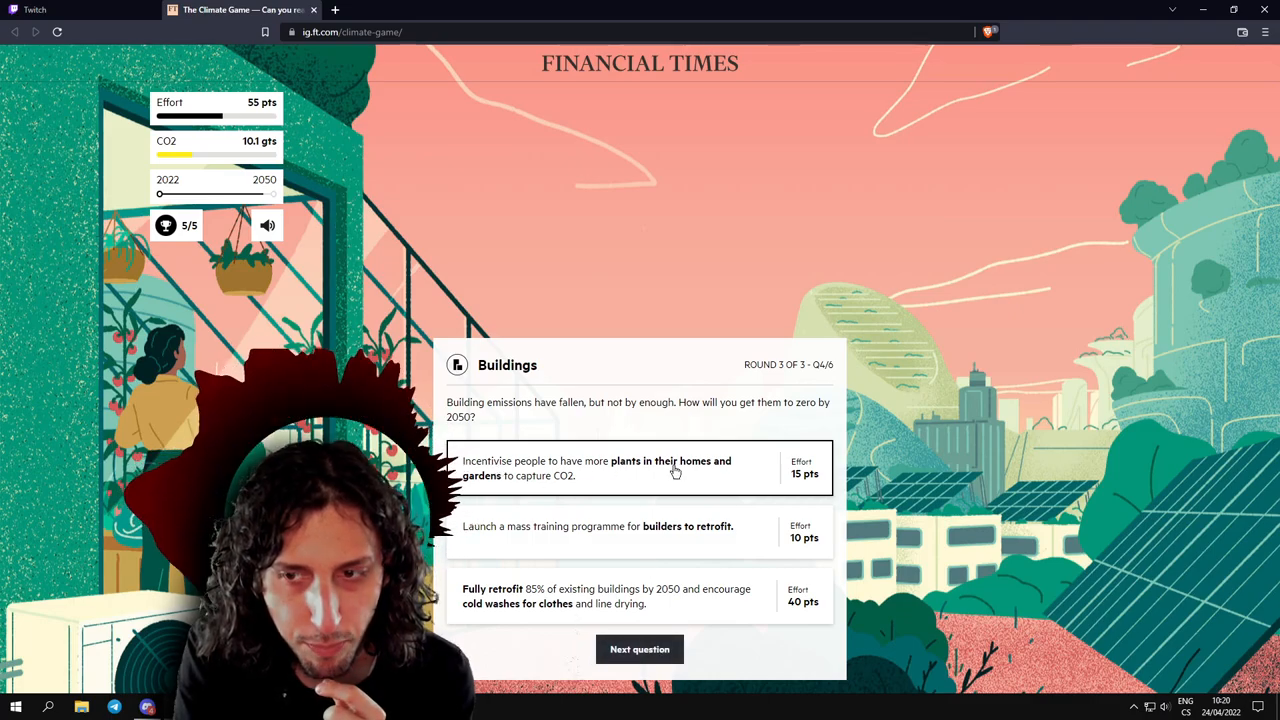
mouse_move(536, 488)
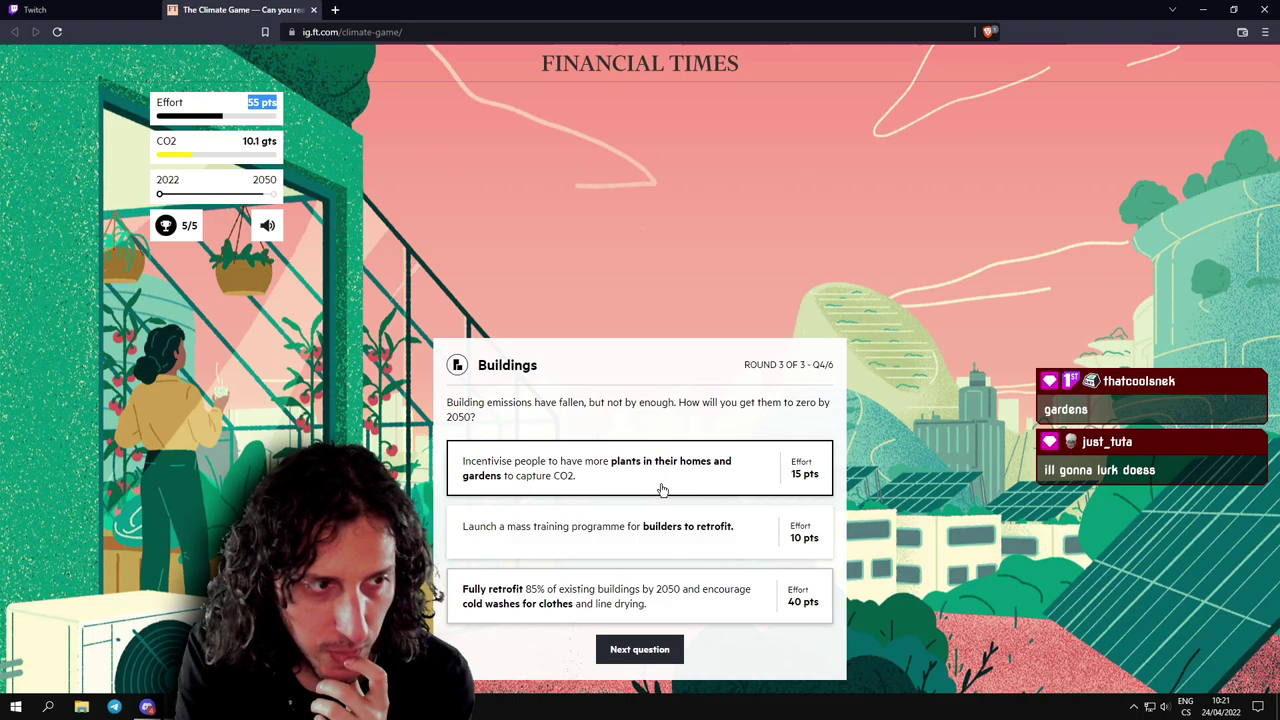
mouse_move(664, 582)
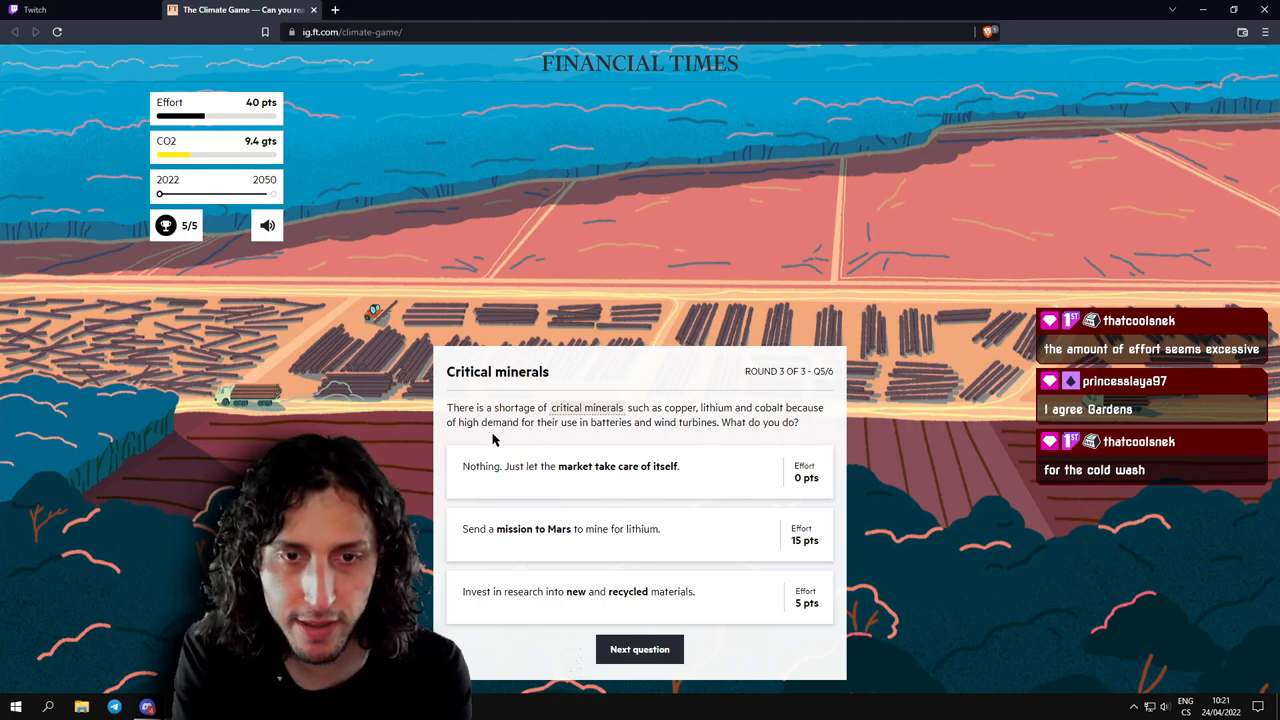
mouse_move(718, 424)
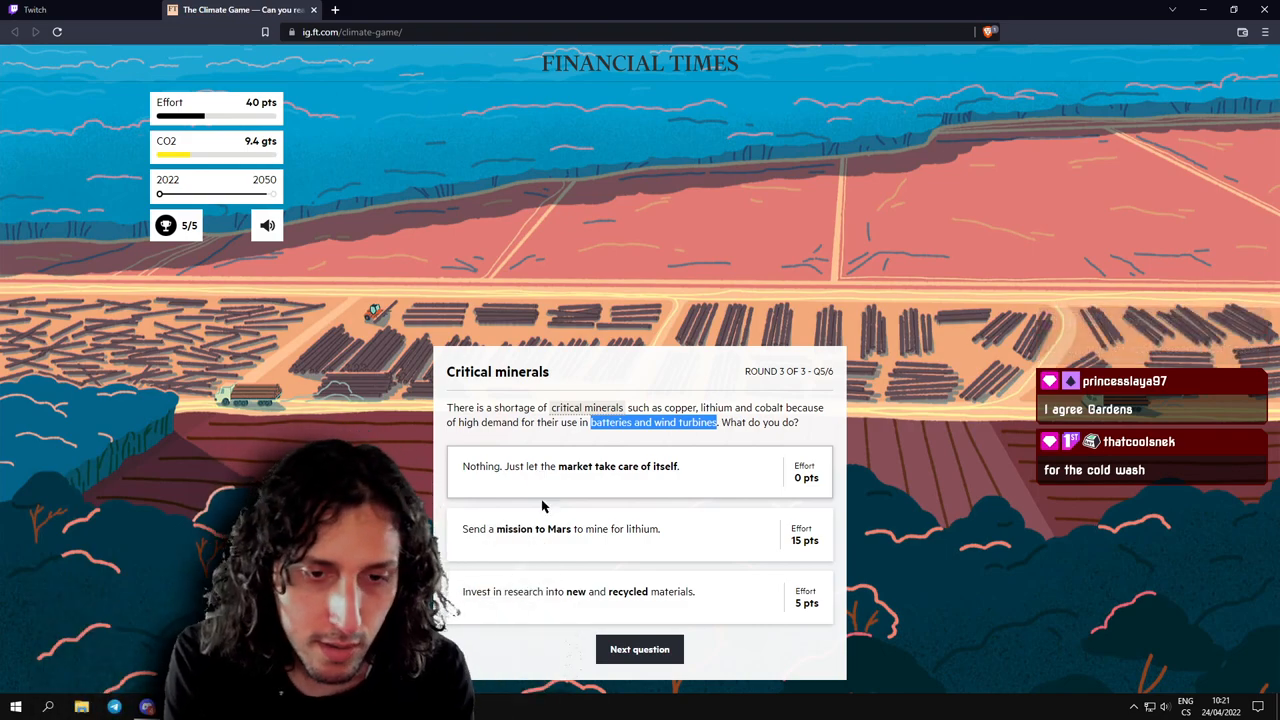
mouse_move(616, 544)
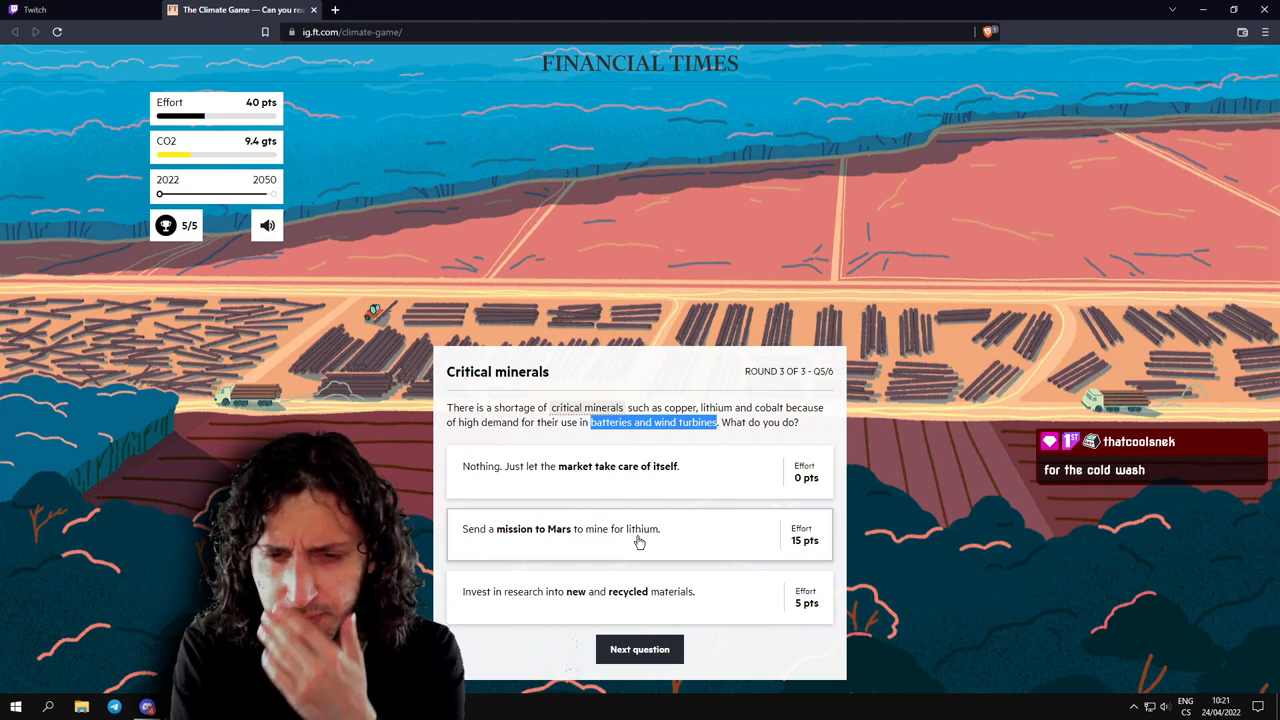
mouse_move(640, 576)
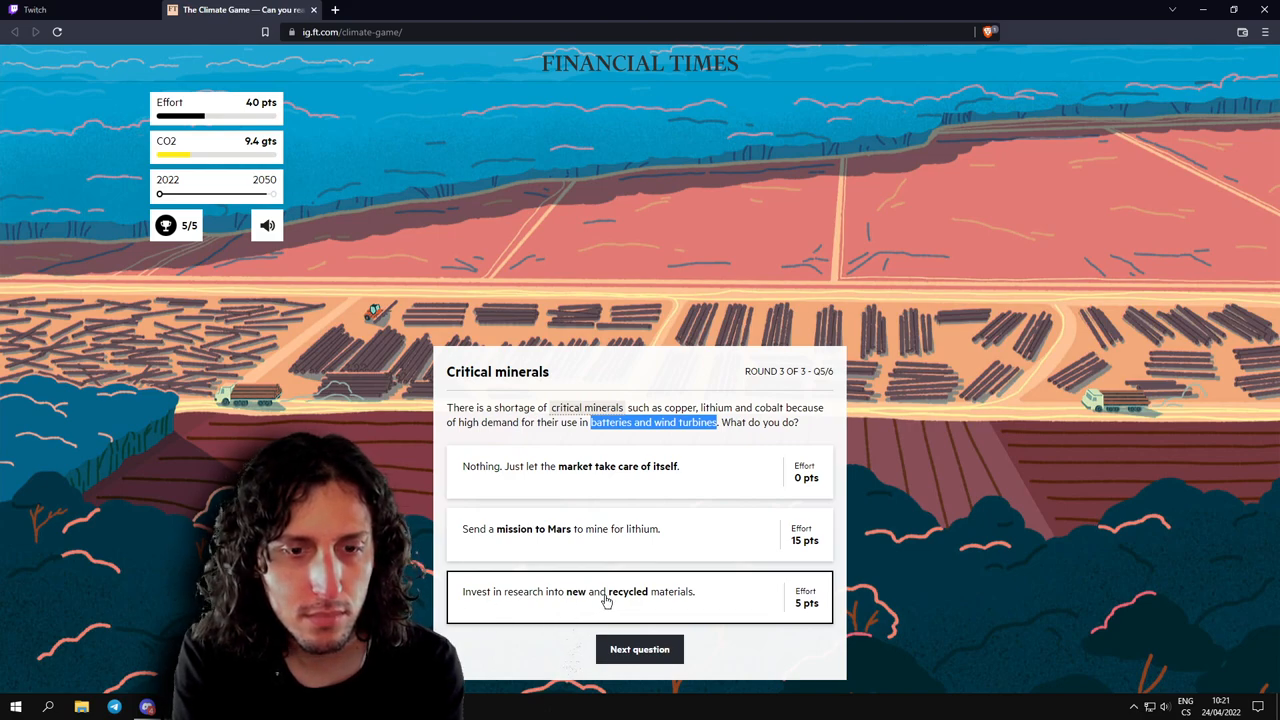
mouse_move(574, 604)
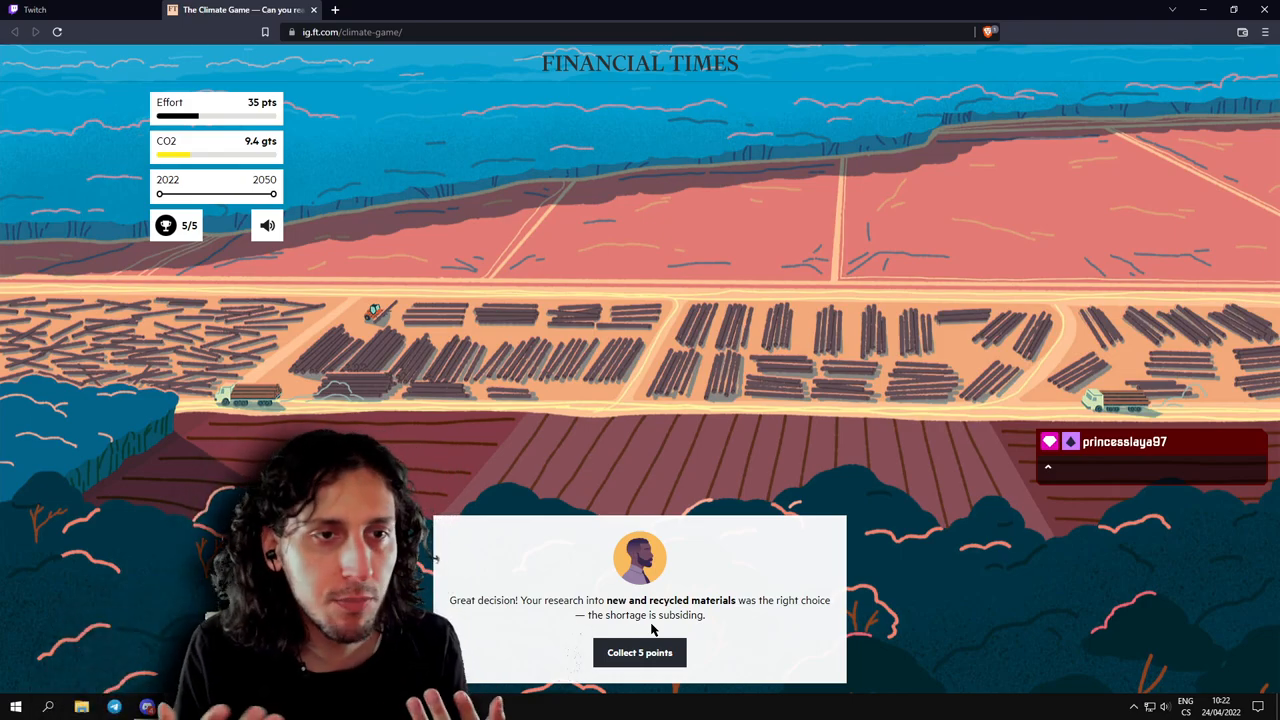
Collect the 5 points for research into new and recycled materials on Critical minerals.
click(640, 652)
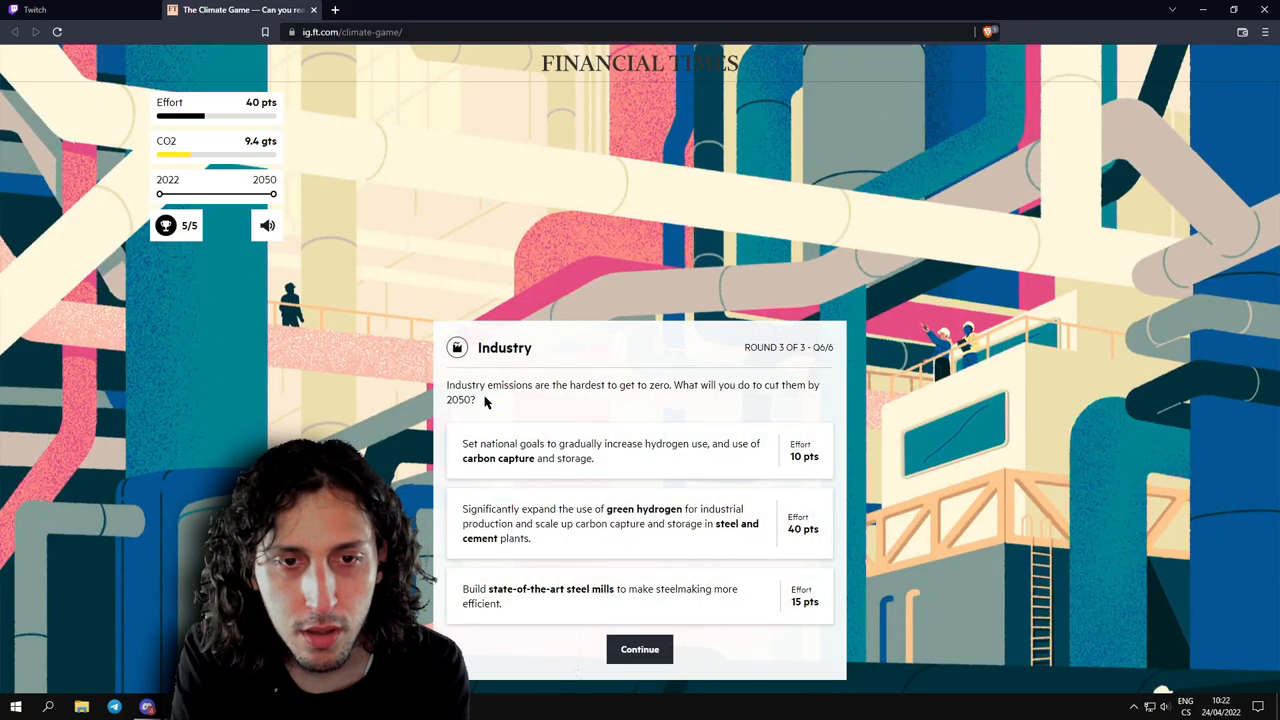
mouse_move(668, 408)
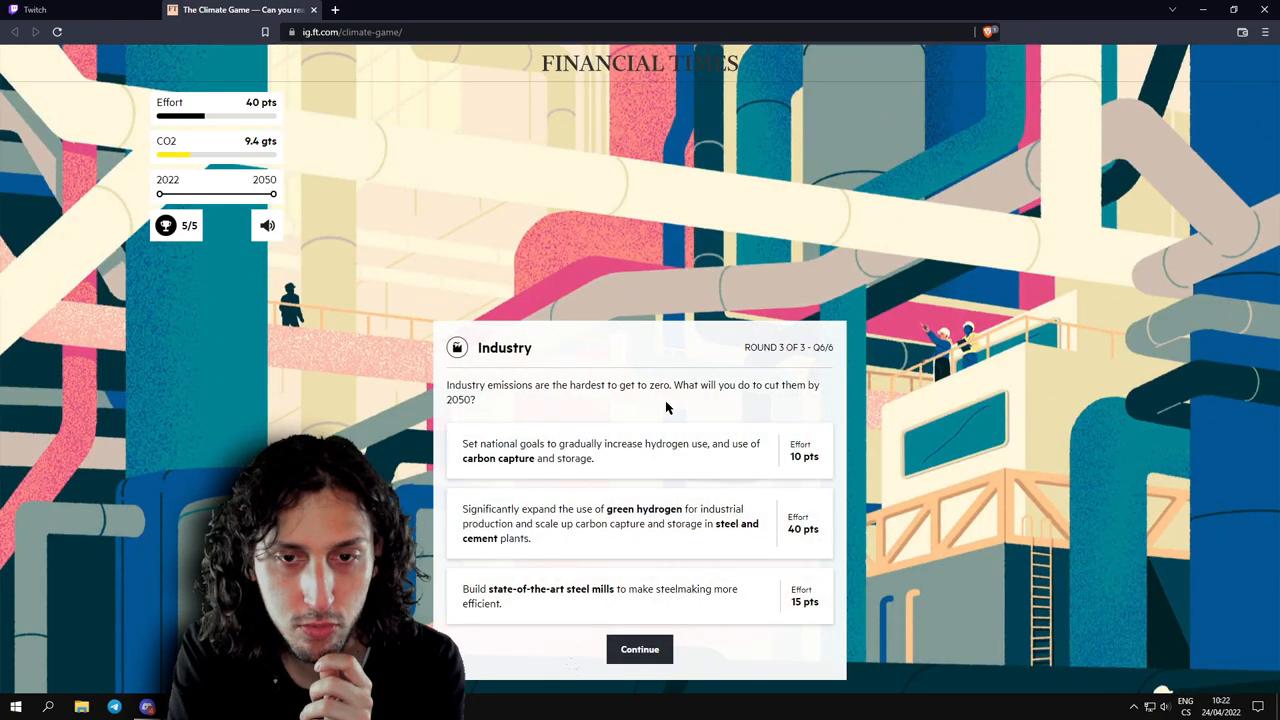
mouse_move(476, 400)
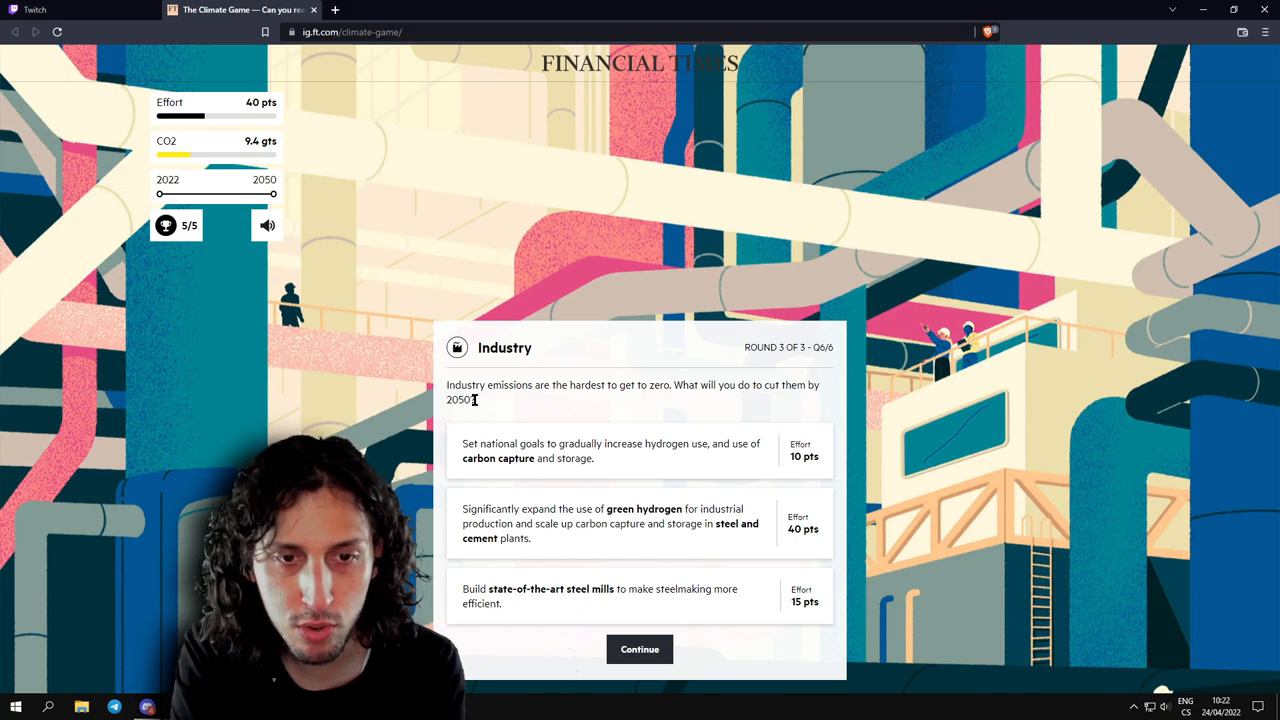
mouse_move(570, 458)
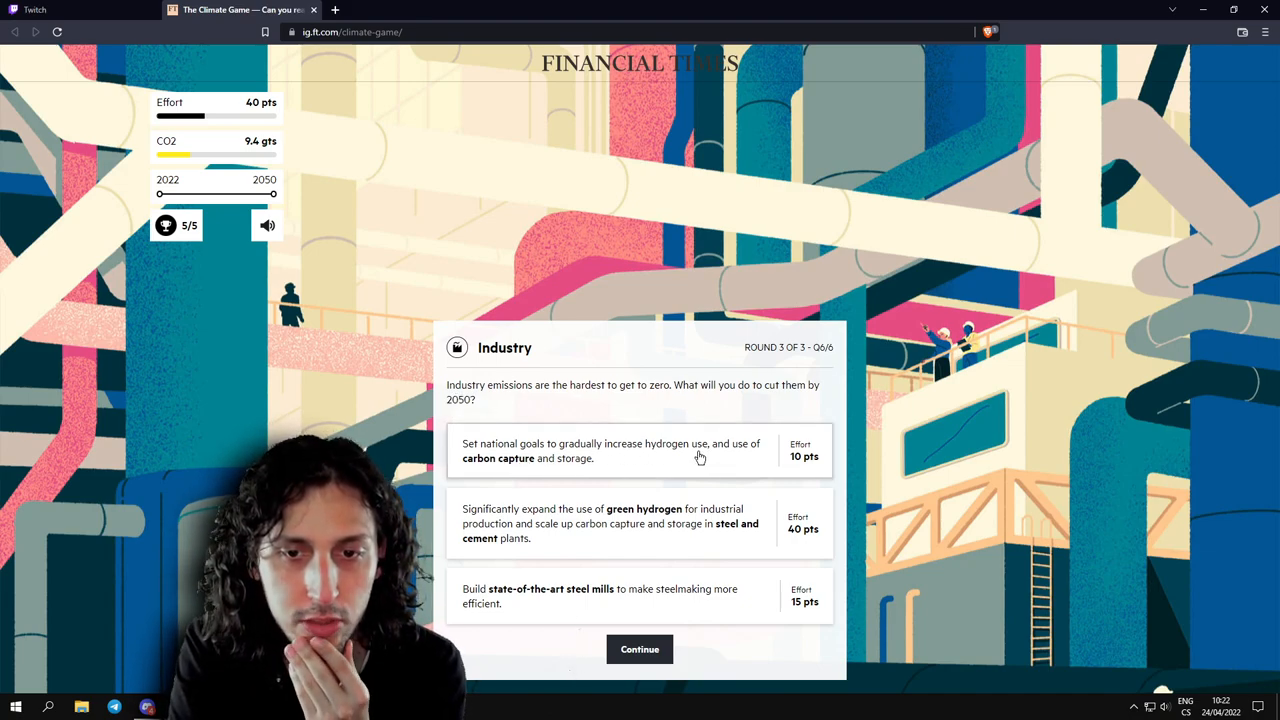
mouse_move(572, 474)
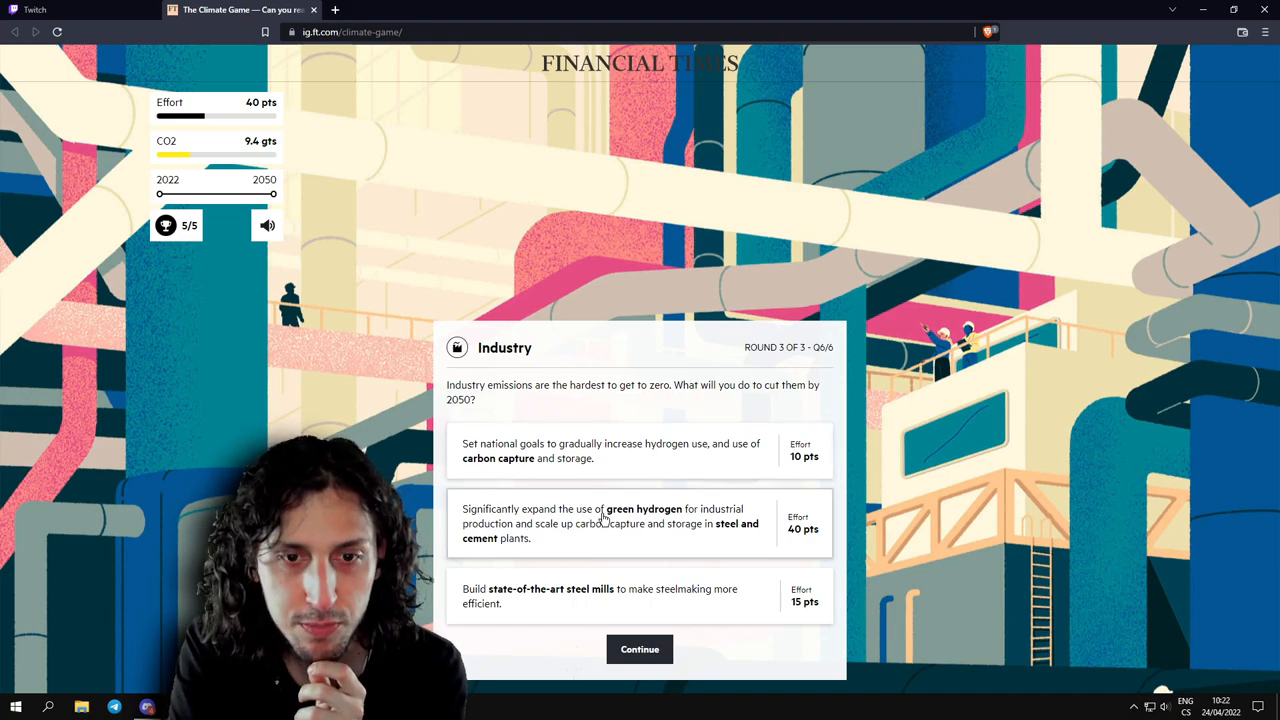
mouse_move(548, 544)
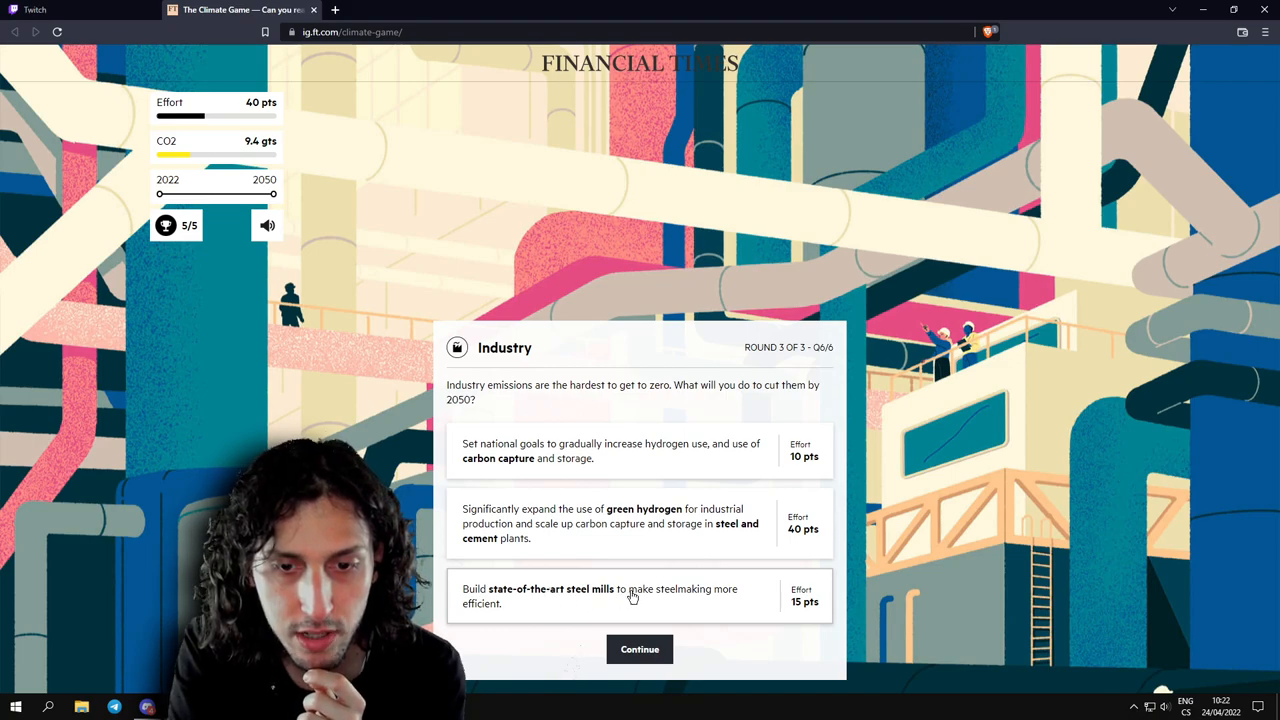
mouse_move(720, 604)
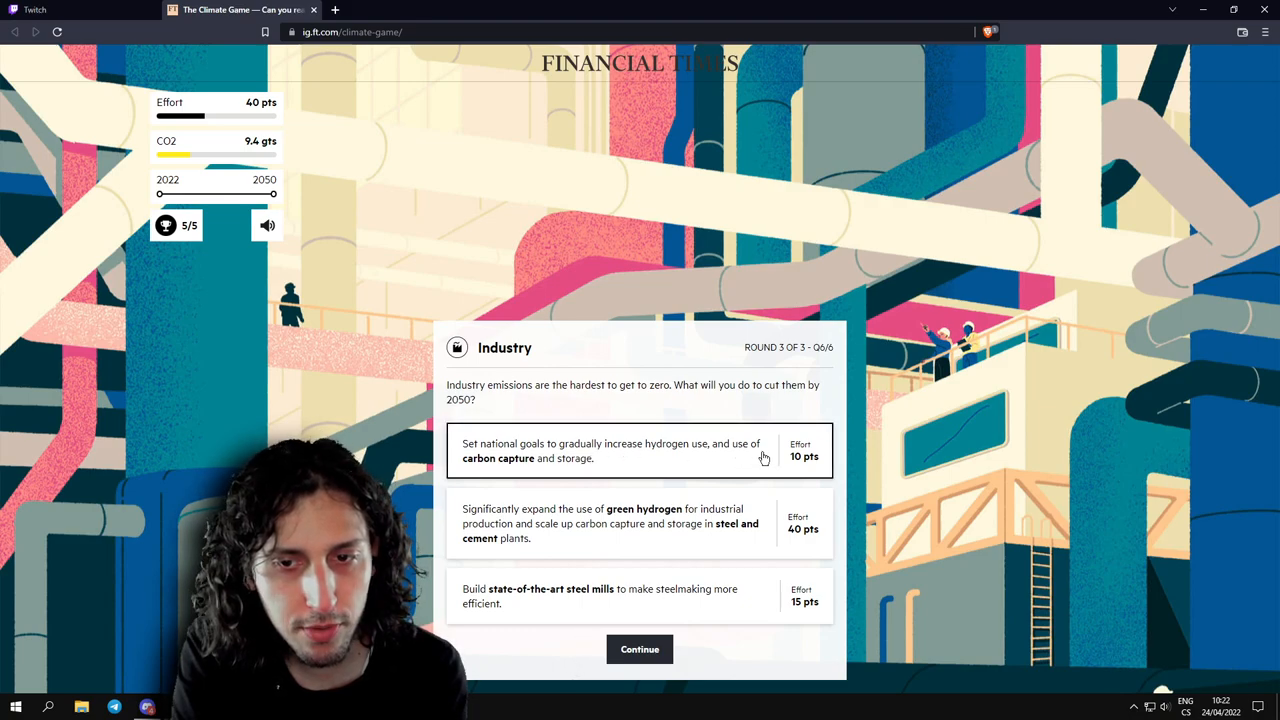
mouse_move(684, 472)
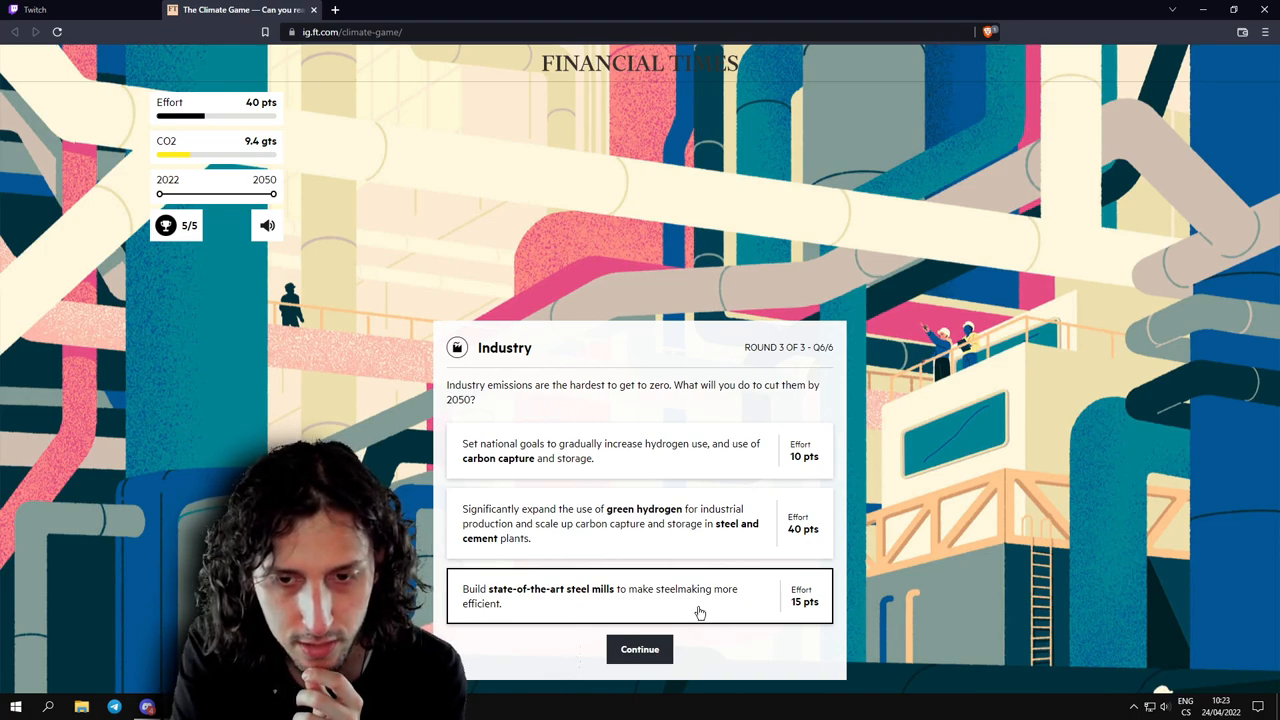
mouse_move(732, 450)
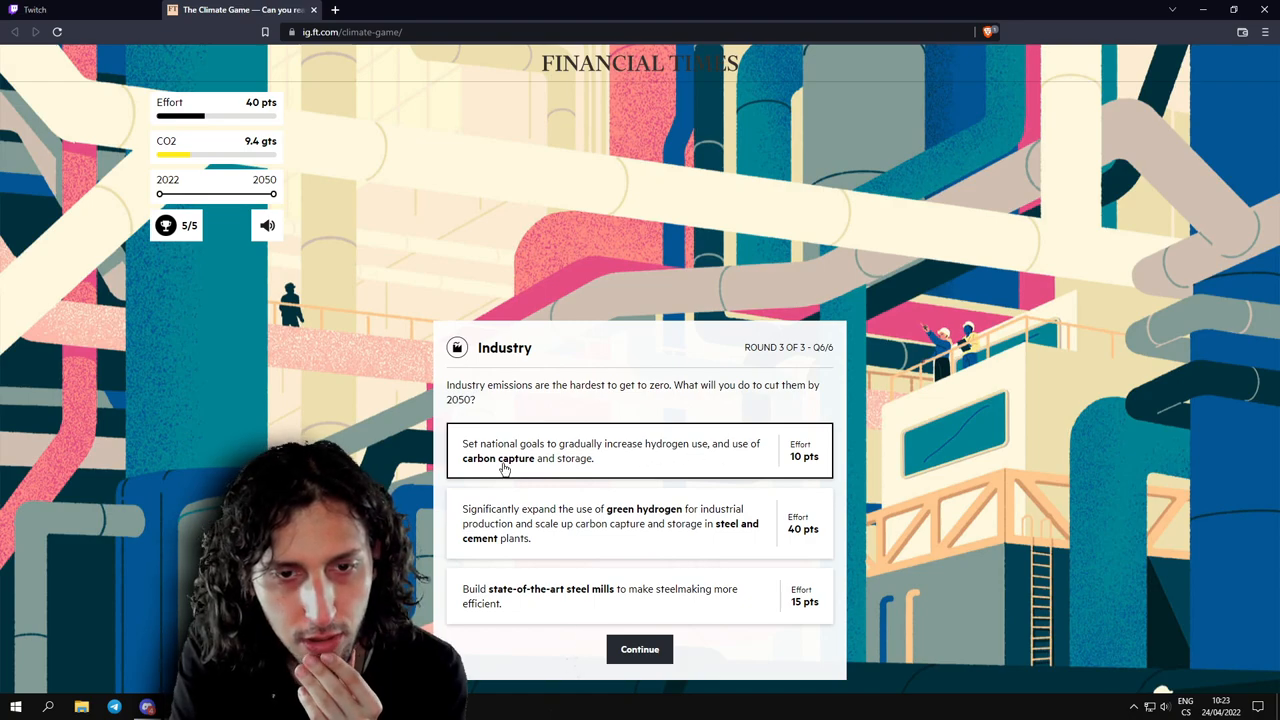
mouse_move(636, 464)
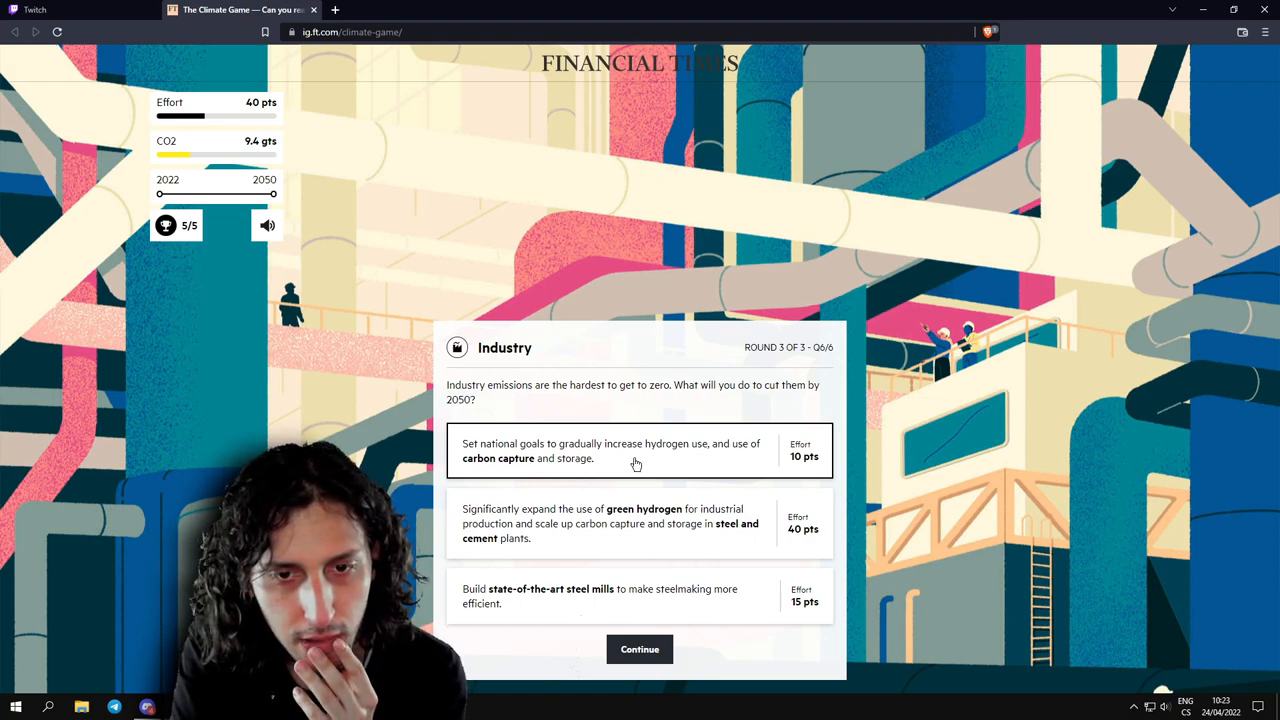
mouse_move(512, 468)
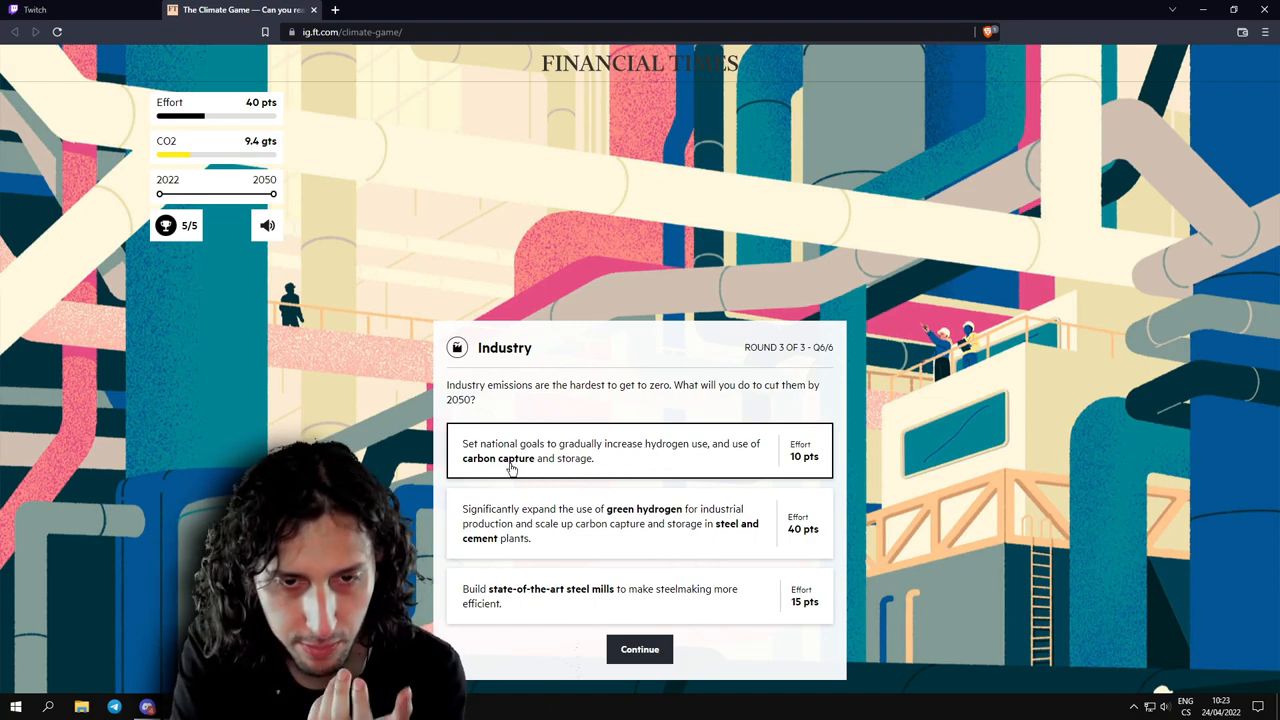
mouse_move(584, 468)
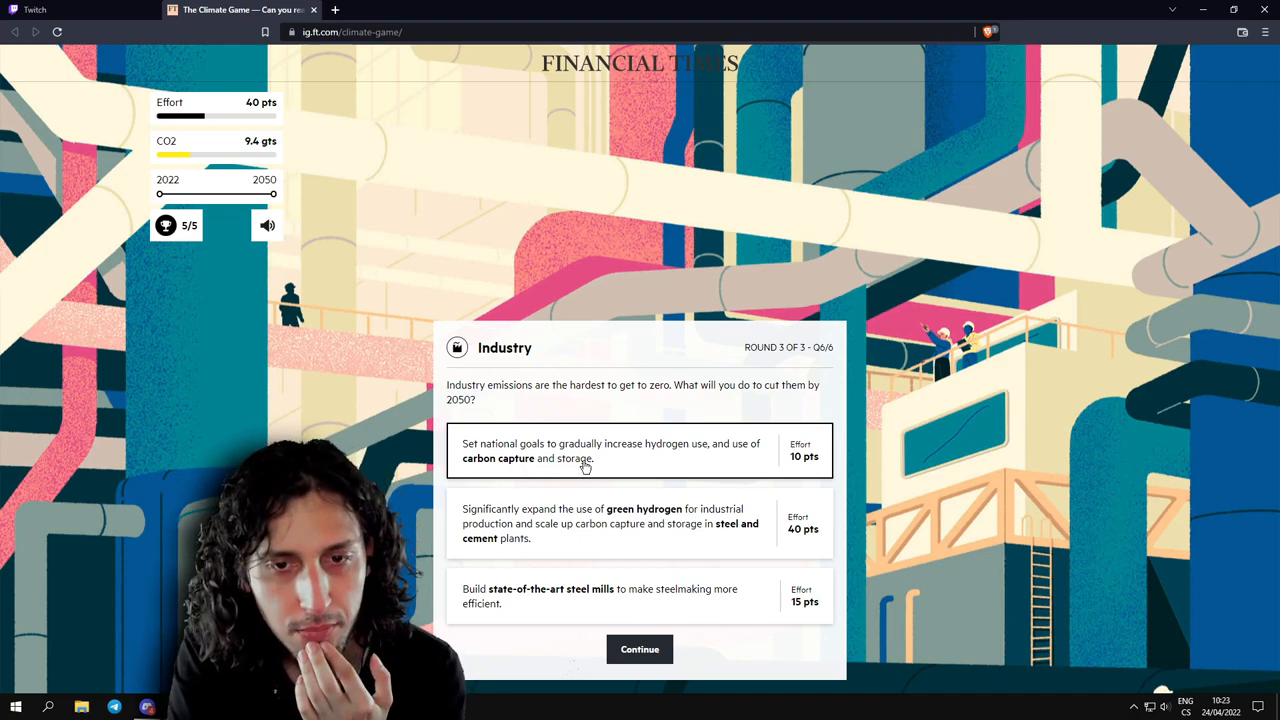
mouse_move(656, 456)
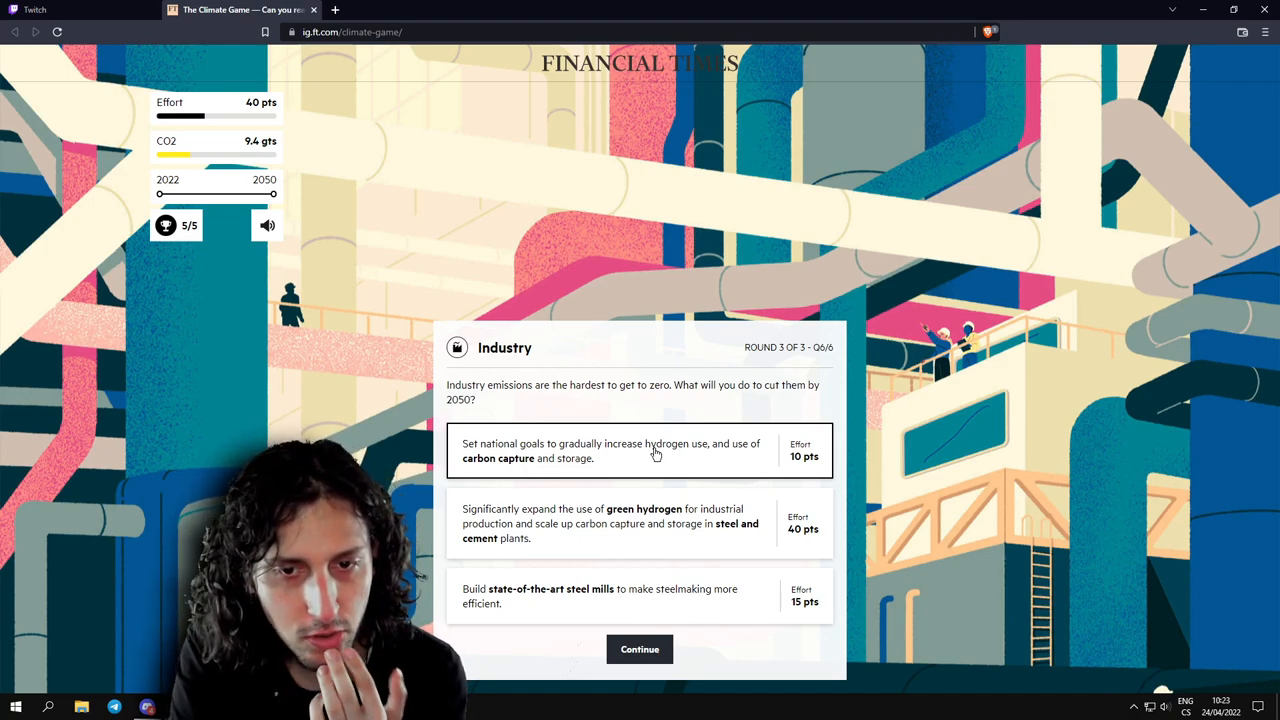
mouse_move(632, 596)
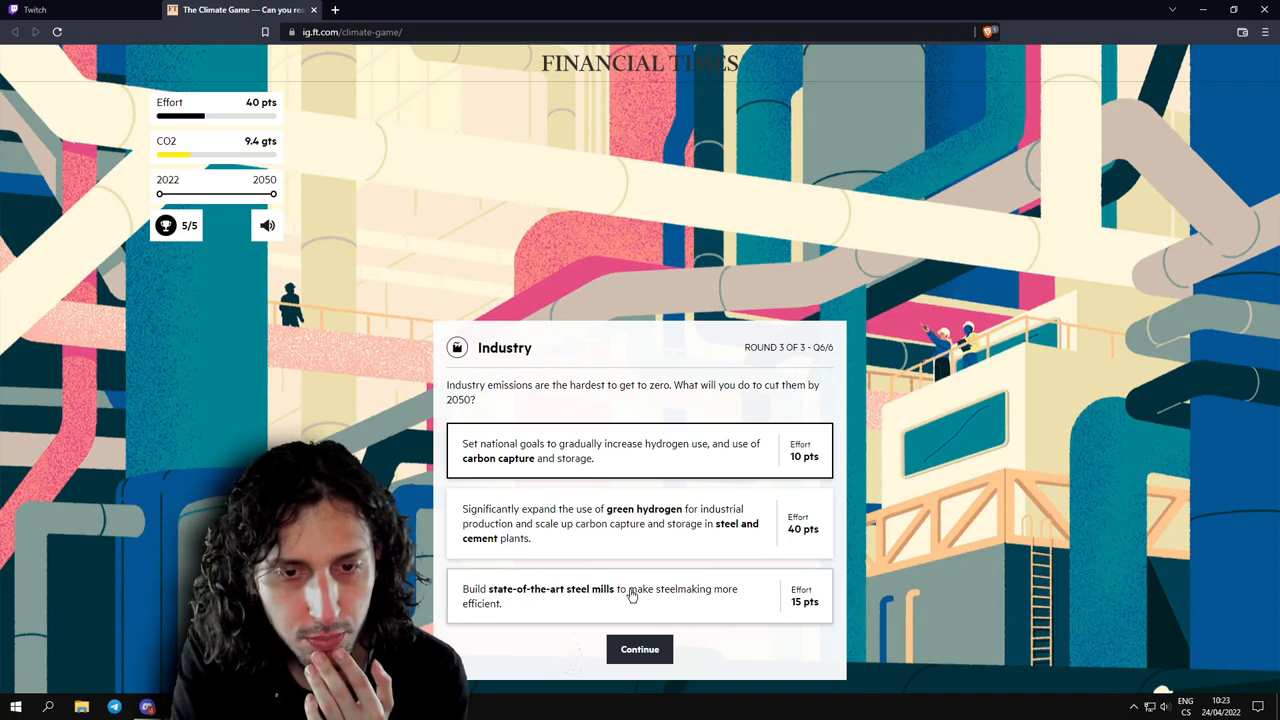
Answer the final Industry round with state-of-the-art steel mills and continue to 2050.
click(640, 596)
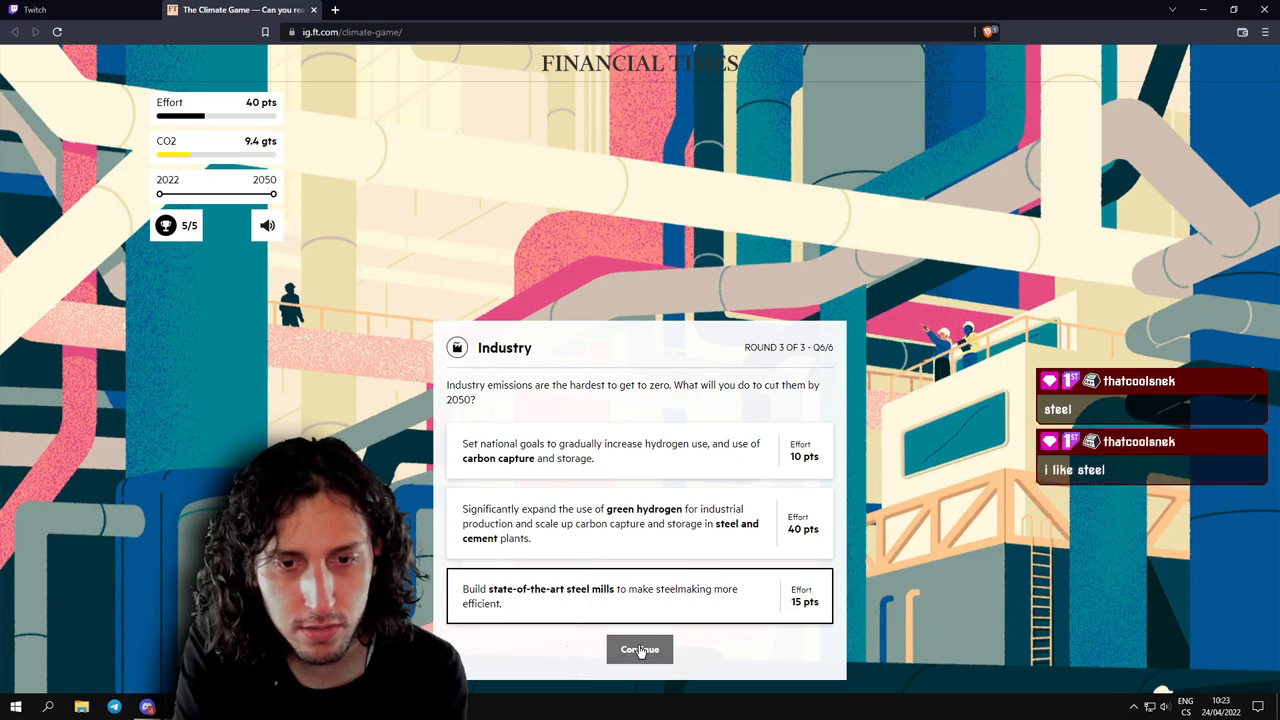
click(640, 648)
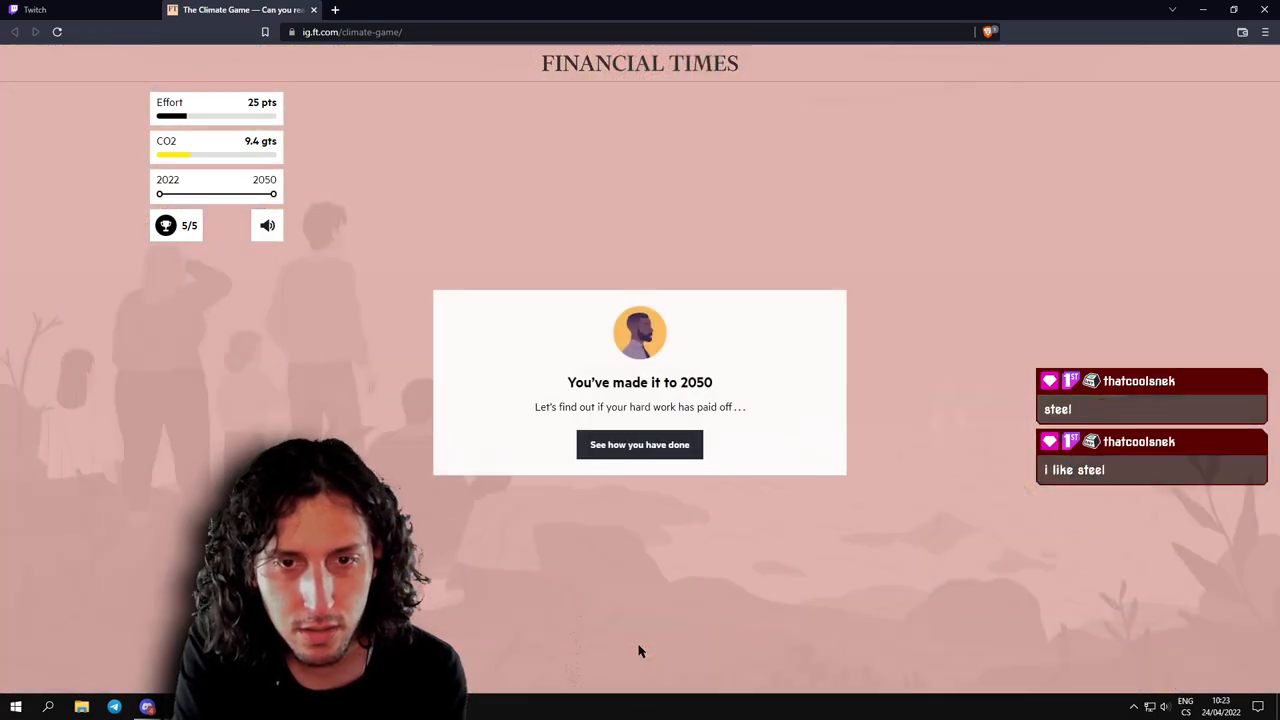
View the 'A valiant effort' verdict and move on to the global temperature result.
click(640, 444)
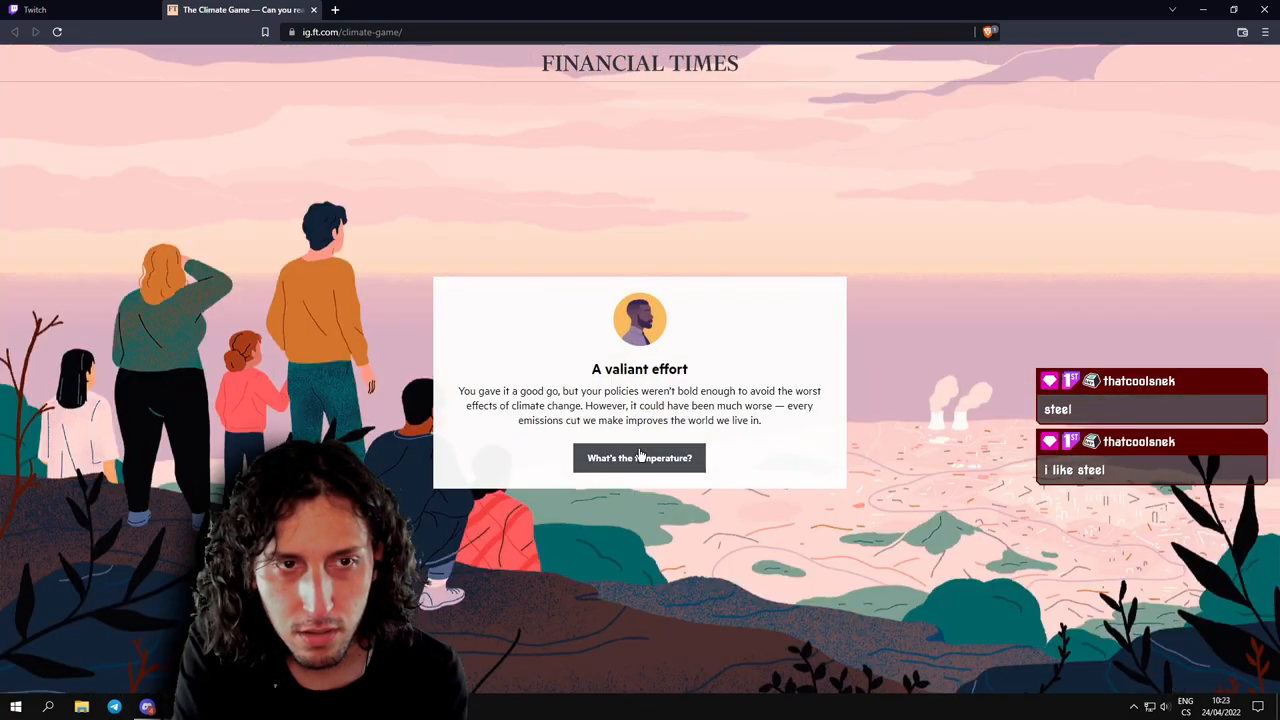
mouse_move(496, 394)
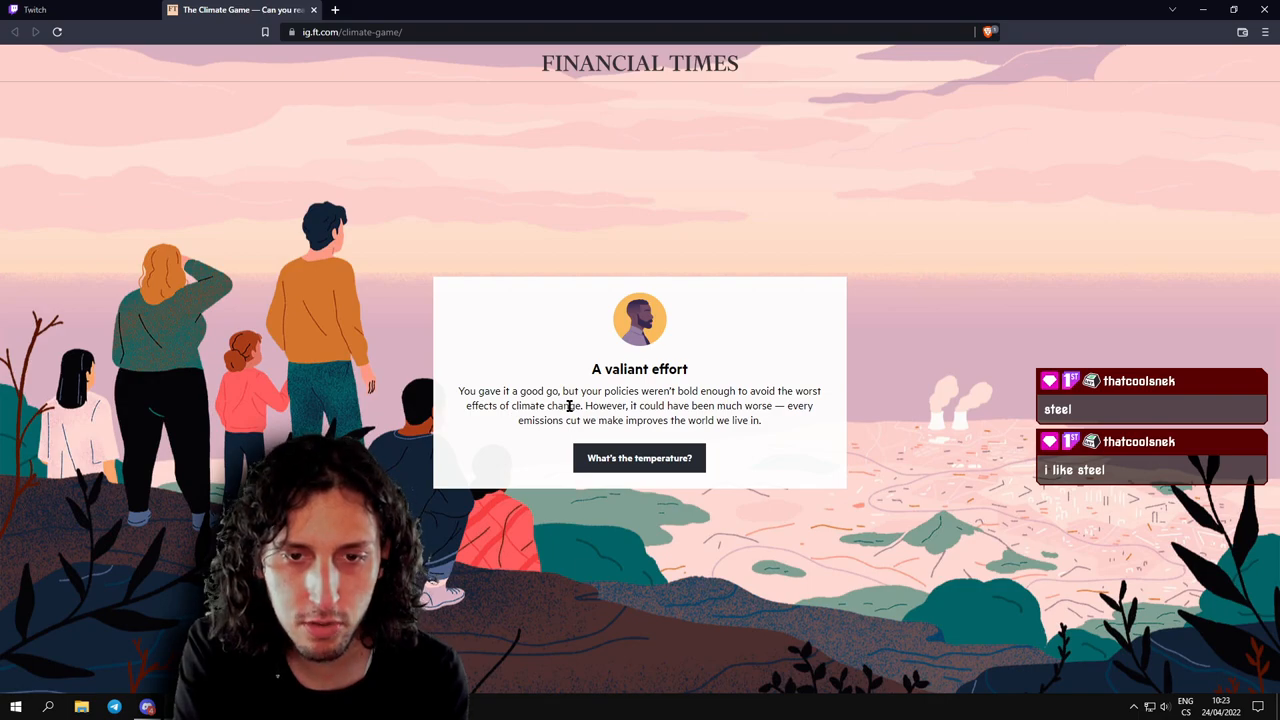
mouse_move(528, 432)
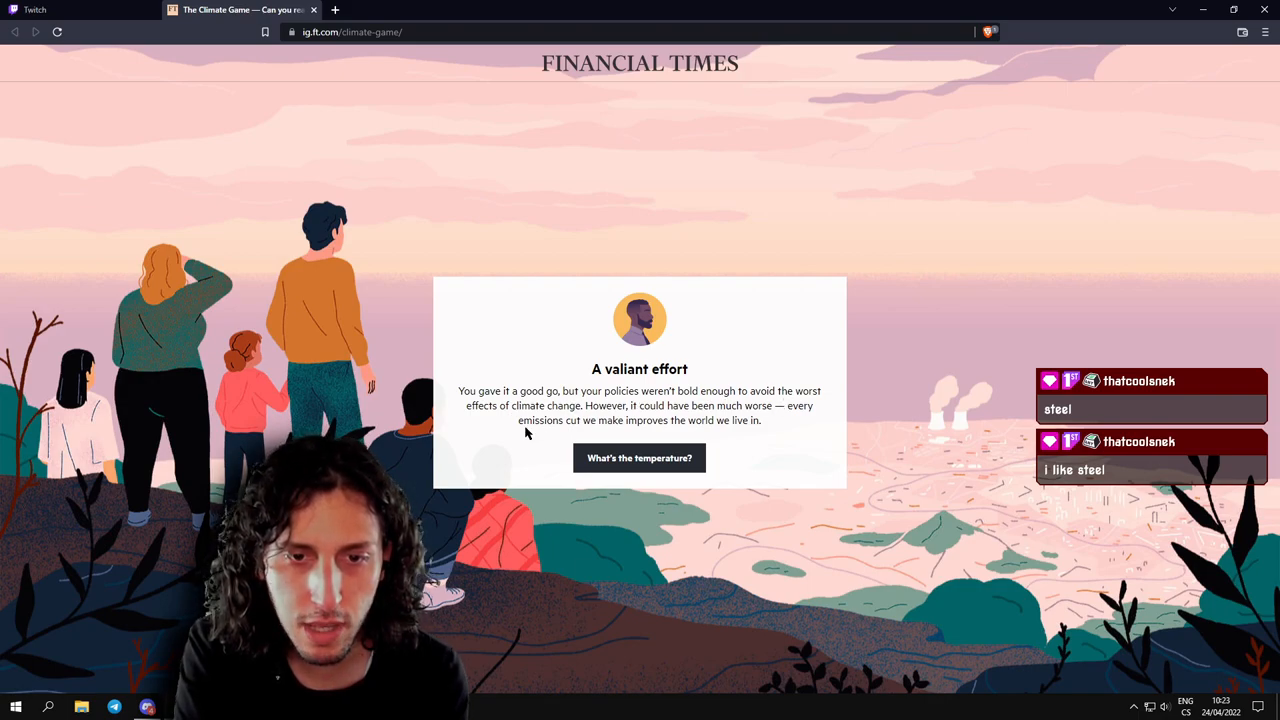
mouse_move(700, 418)
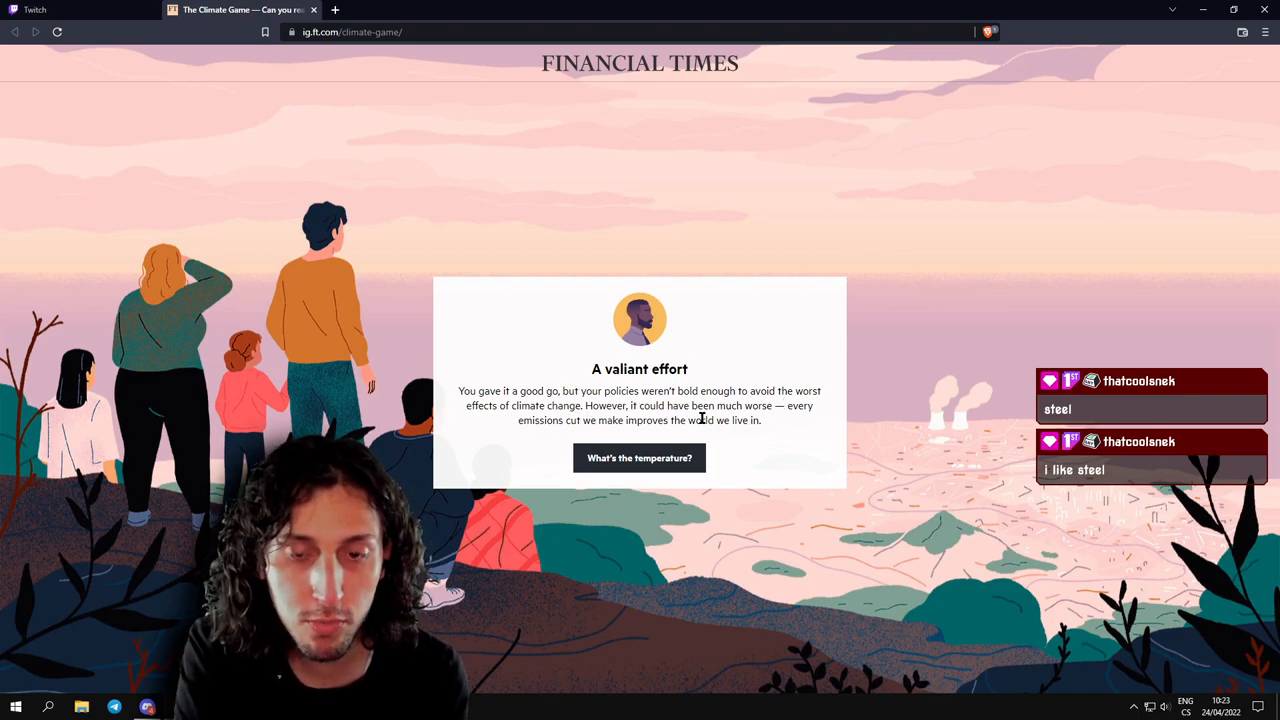
click(640, 458)
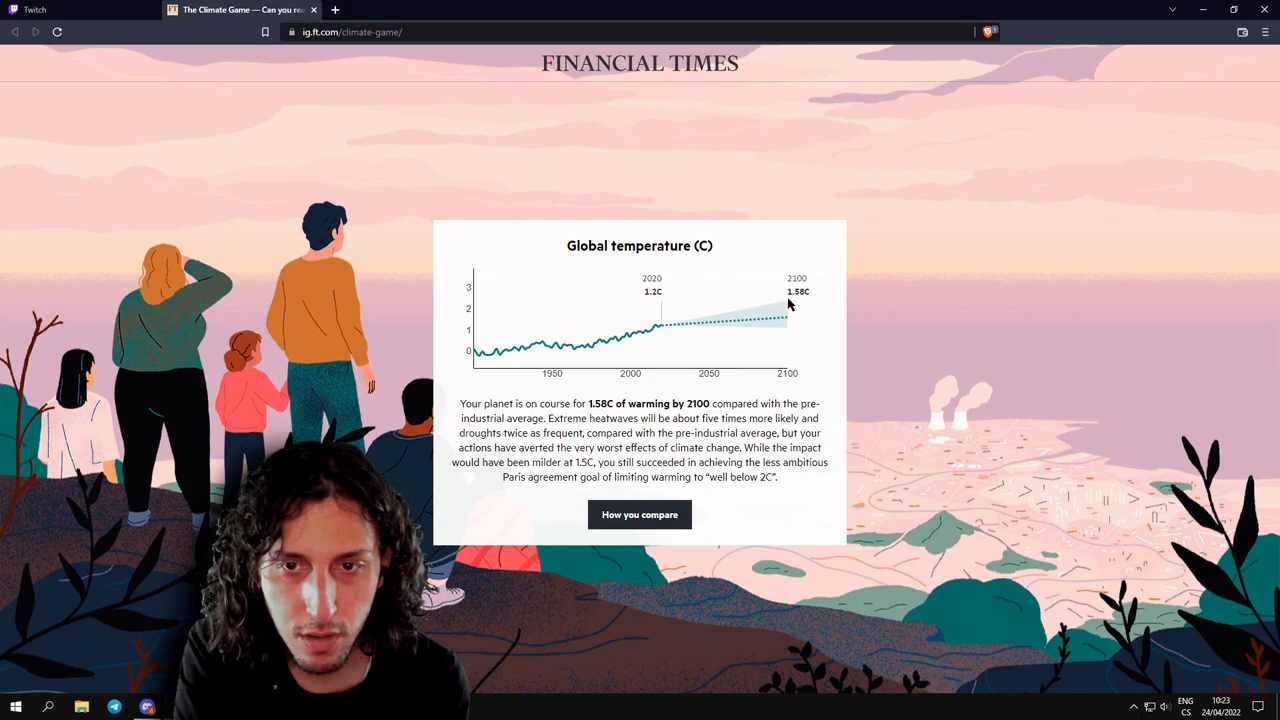
Highlight the 1.58C warming-by-2100 figures, then move to the comparison with other players.
double_click(796, 292)
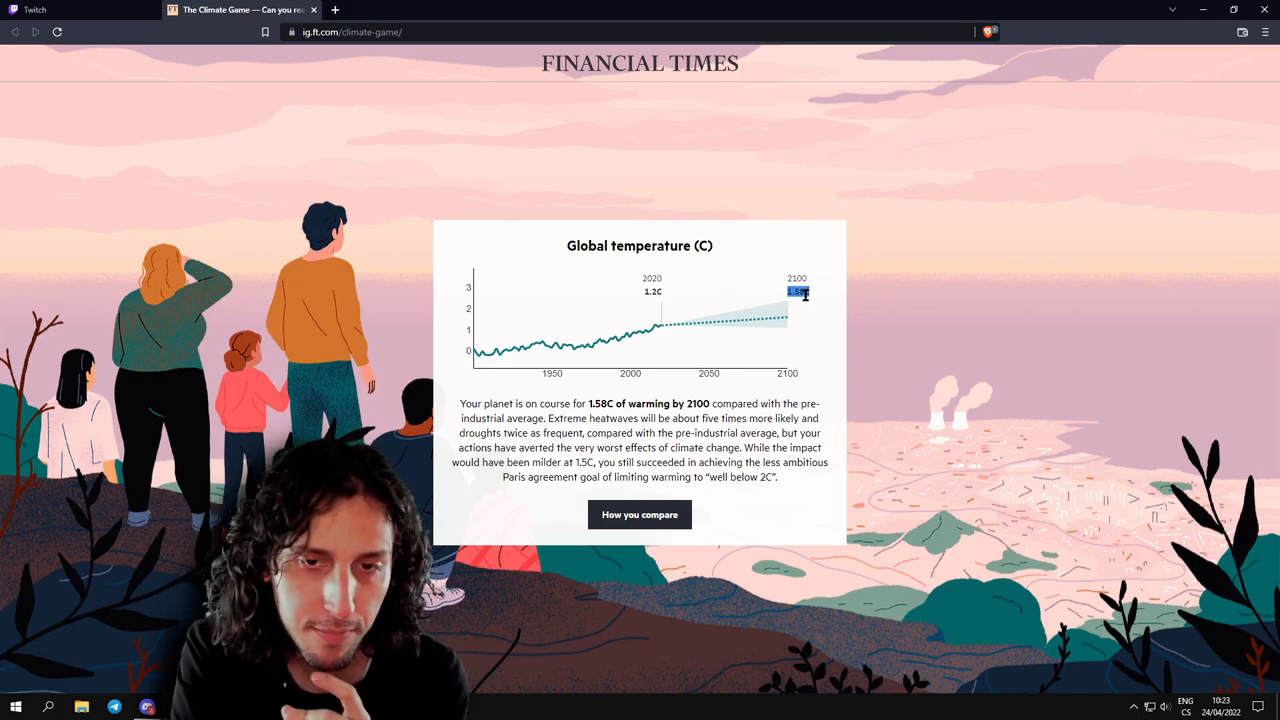
mouse_move(636, 344)
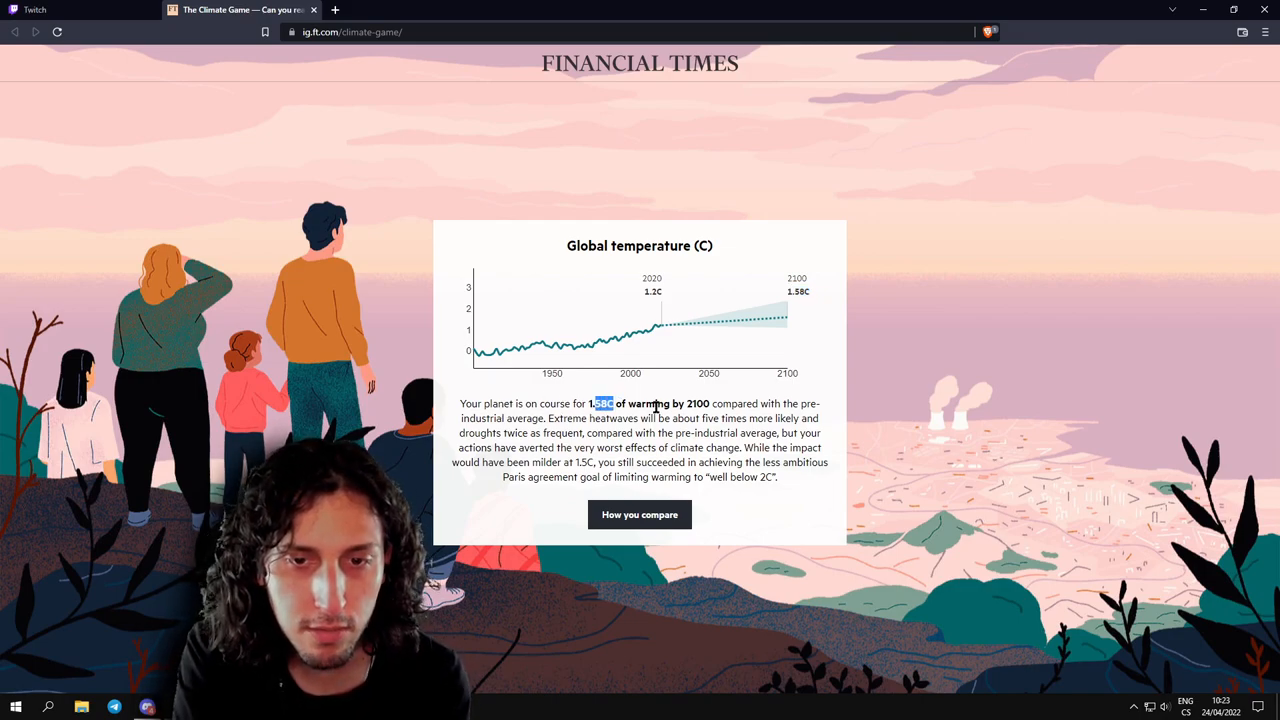
double_click(696, 404)
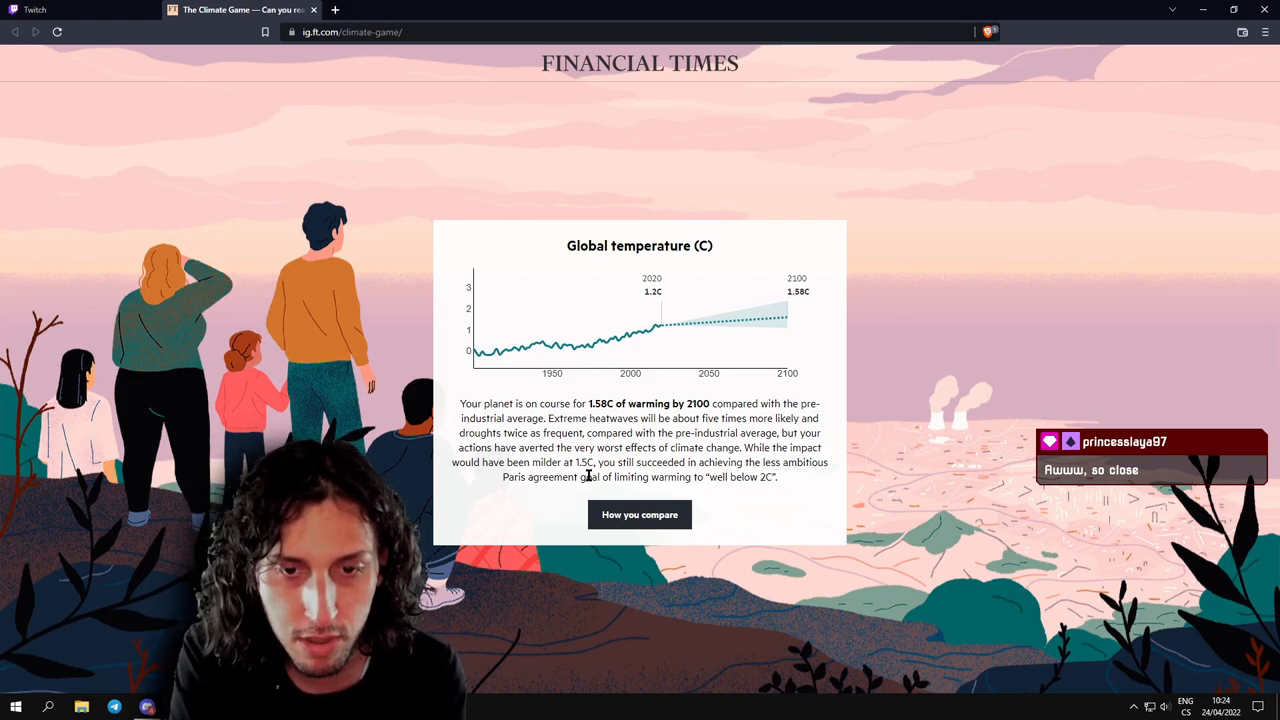
mouse_move(640, 514)
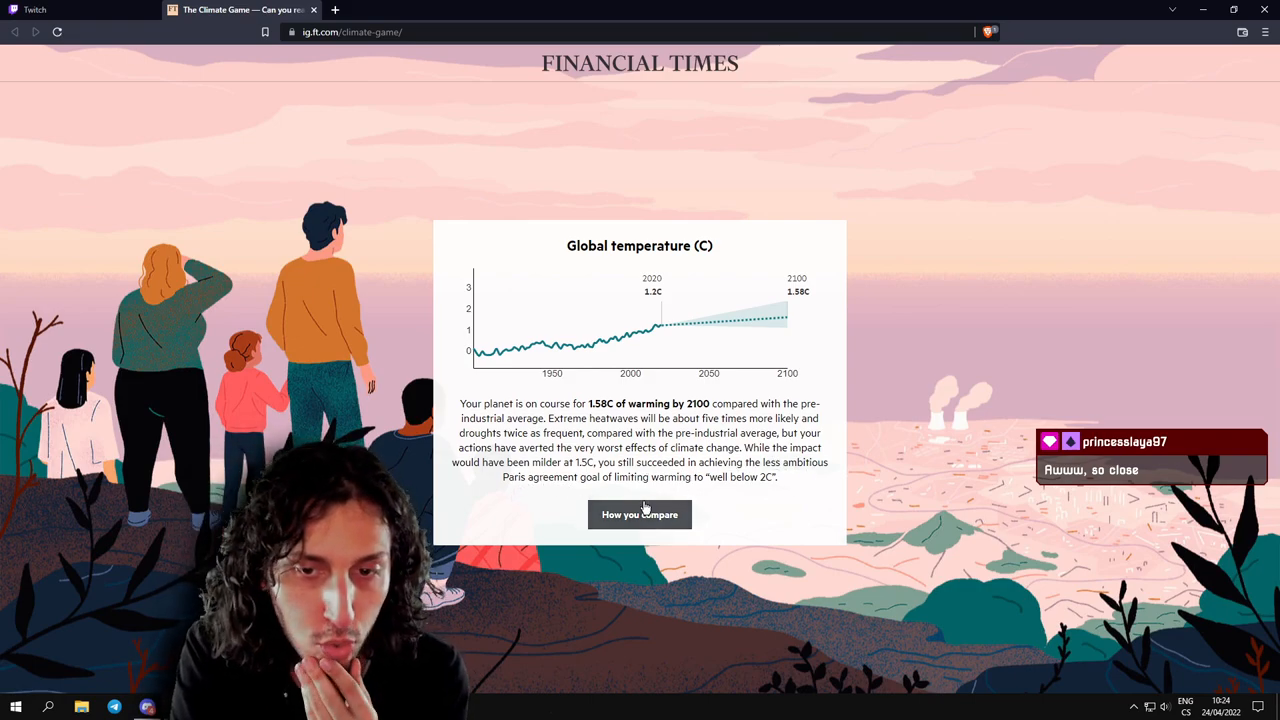
click(640, 514)
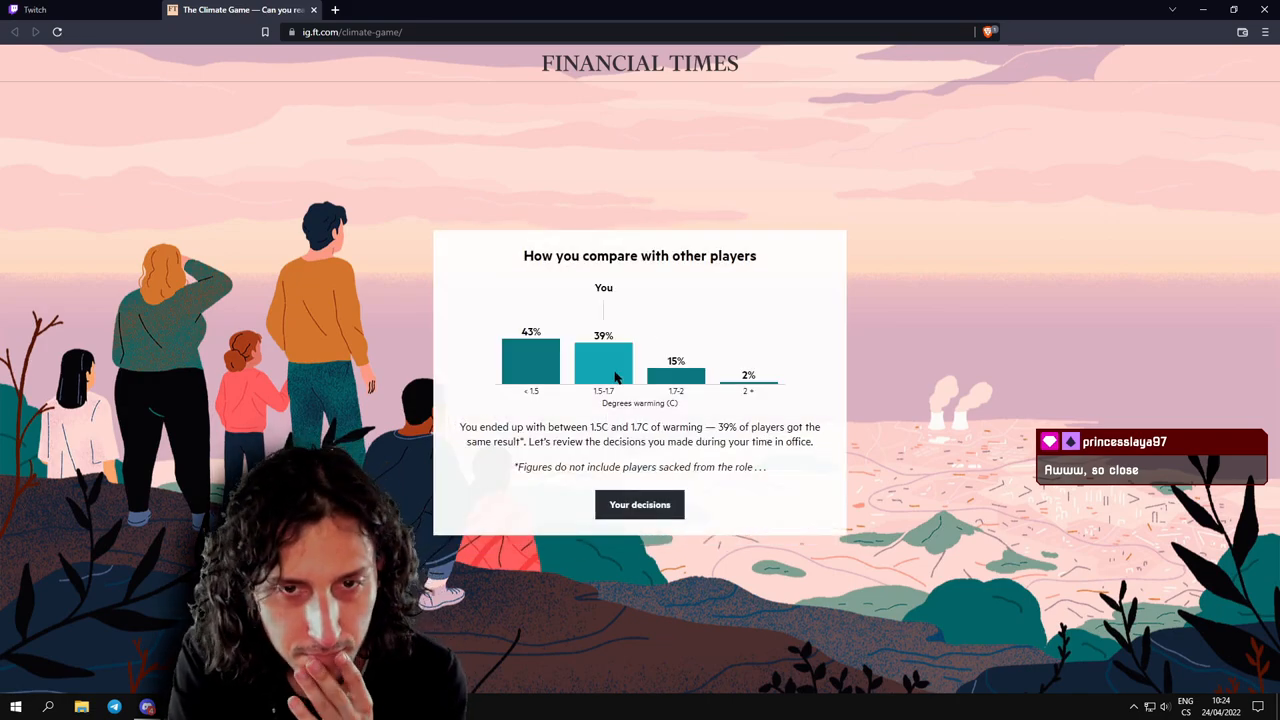
mouse_move(708, 374)
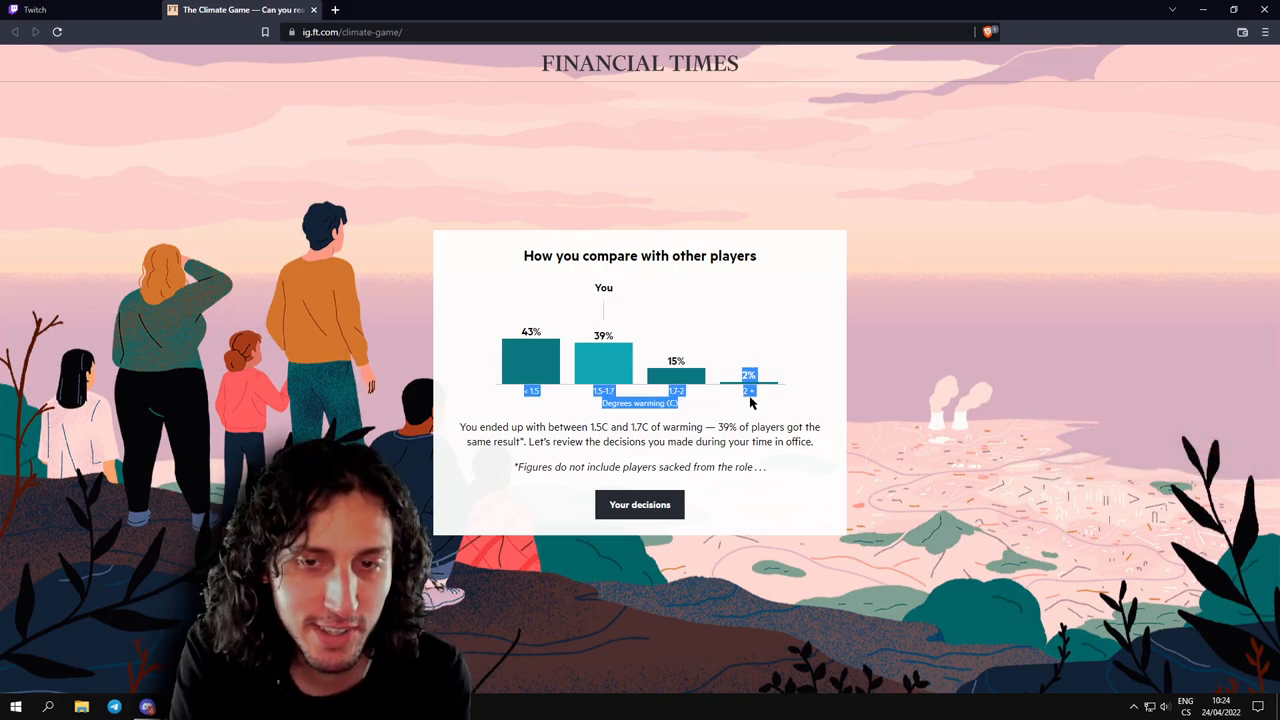
mouse_move(748, 378)
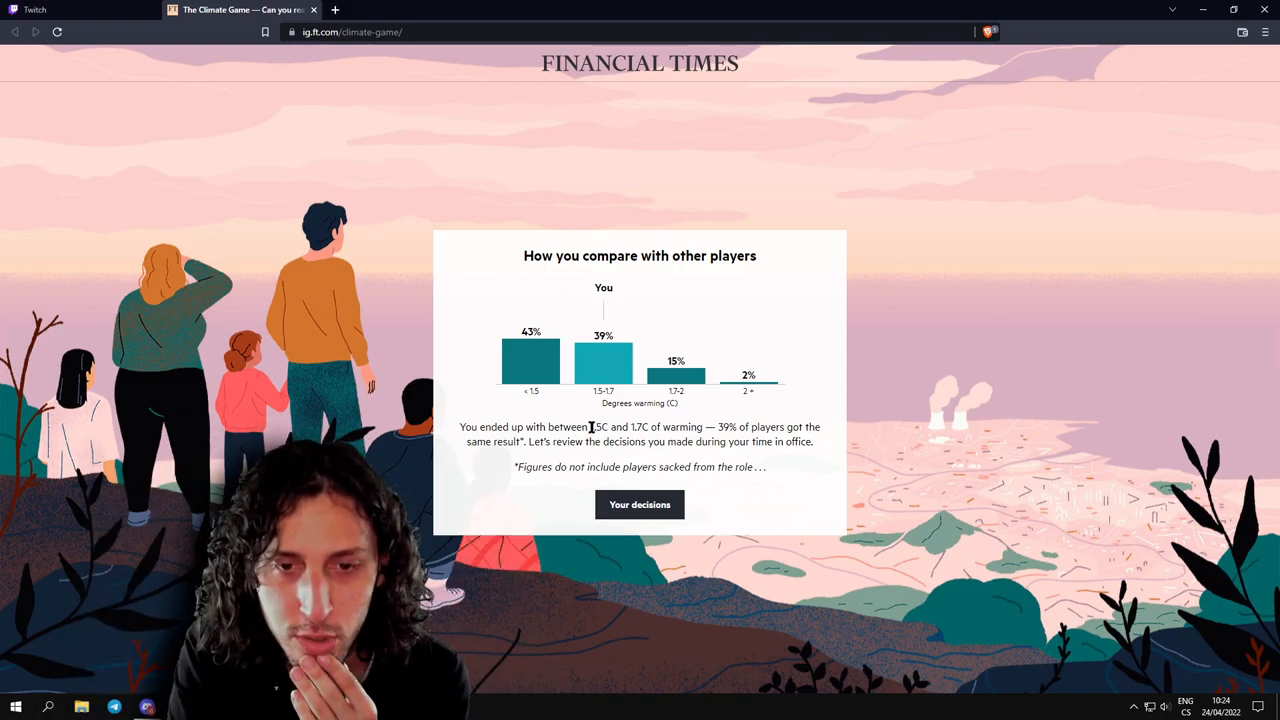
Highlight the 1.5C–1.7C warming range shared by 39% of players in the comparison text.
double_click(596, 428)
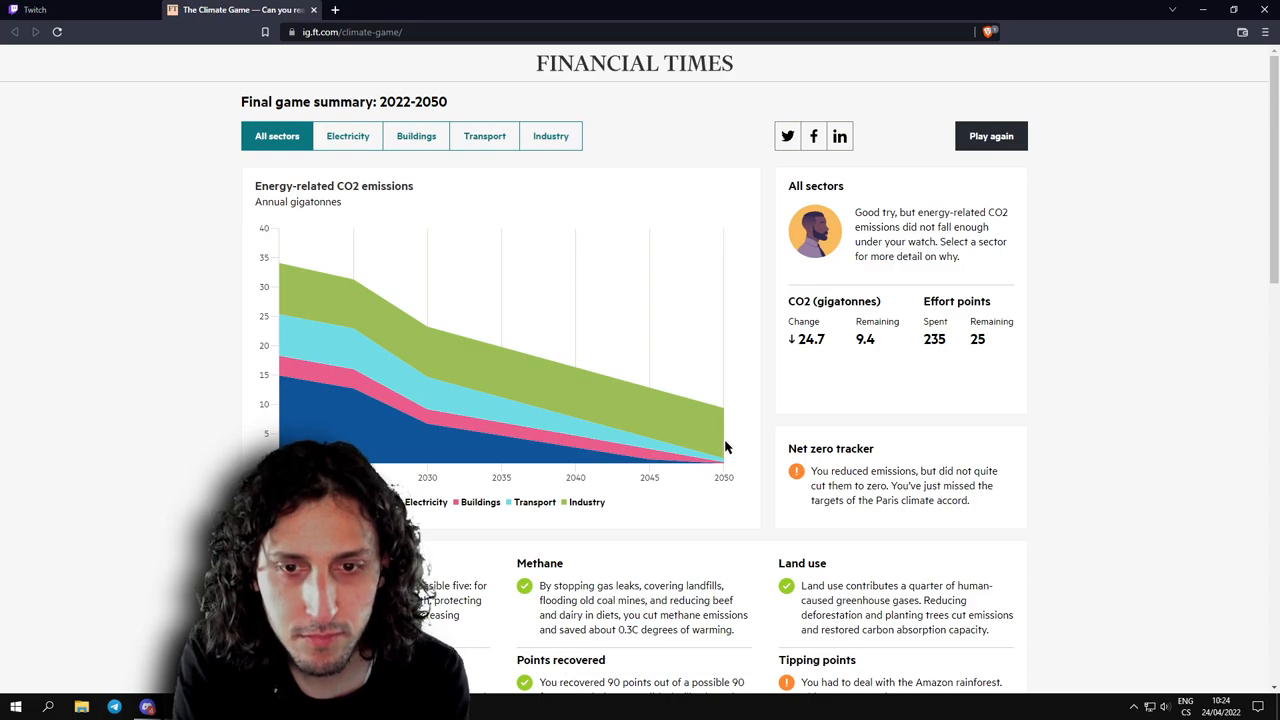
mouse_move(718, 436)
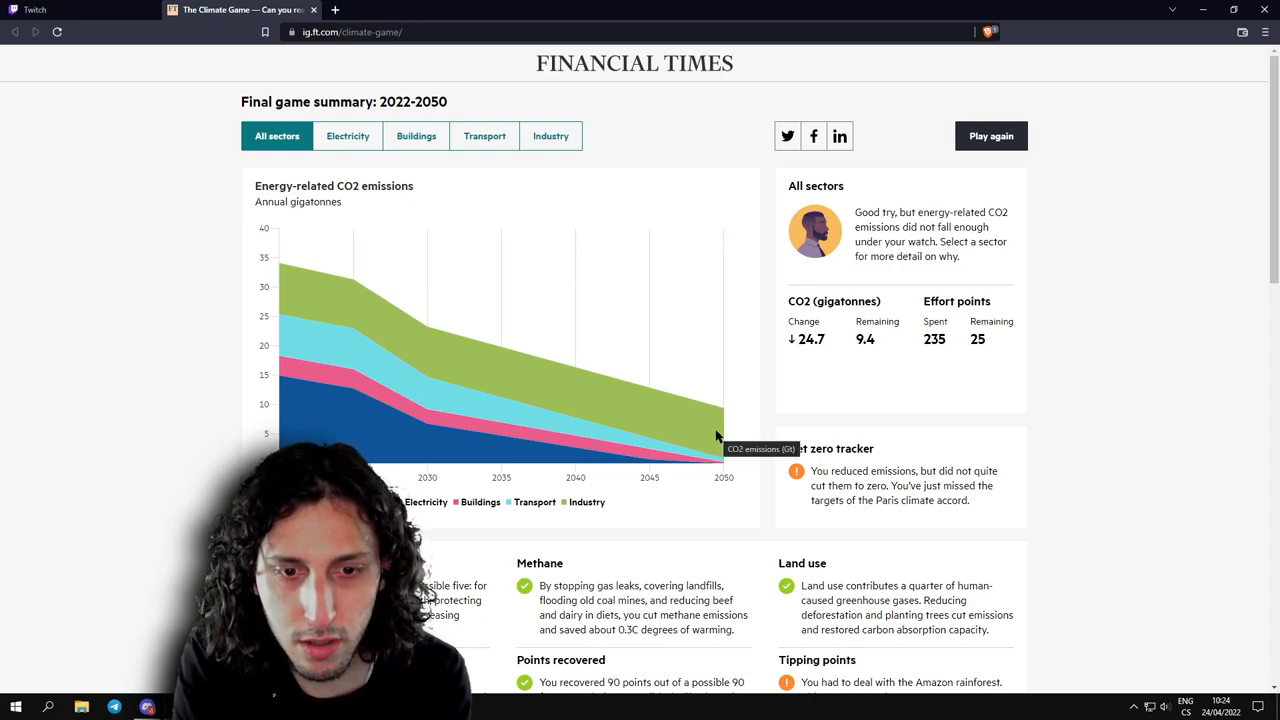
Scroll through the final 2022–2050 summary: five of five awards, 90 of 90 points recovered.
scroll(down, 3)
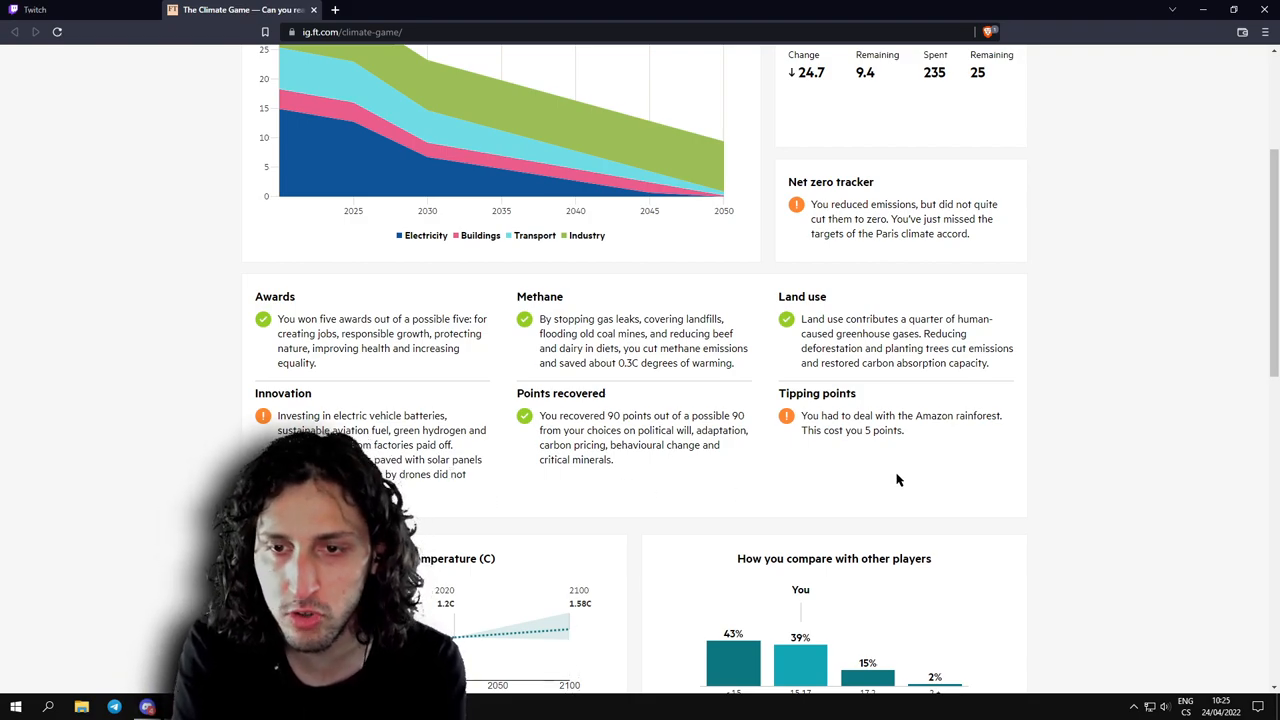
mouse_move(1004, 440)
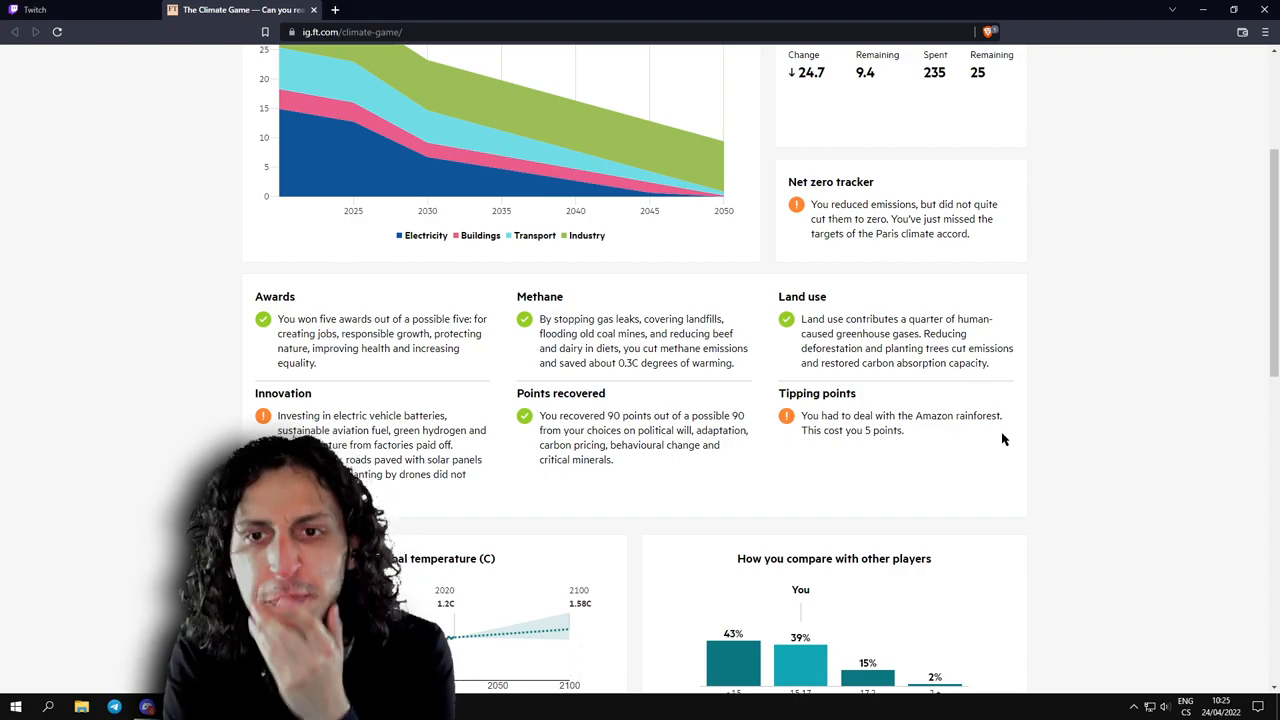
scroll(up, 3)
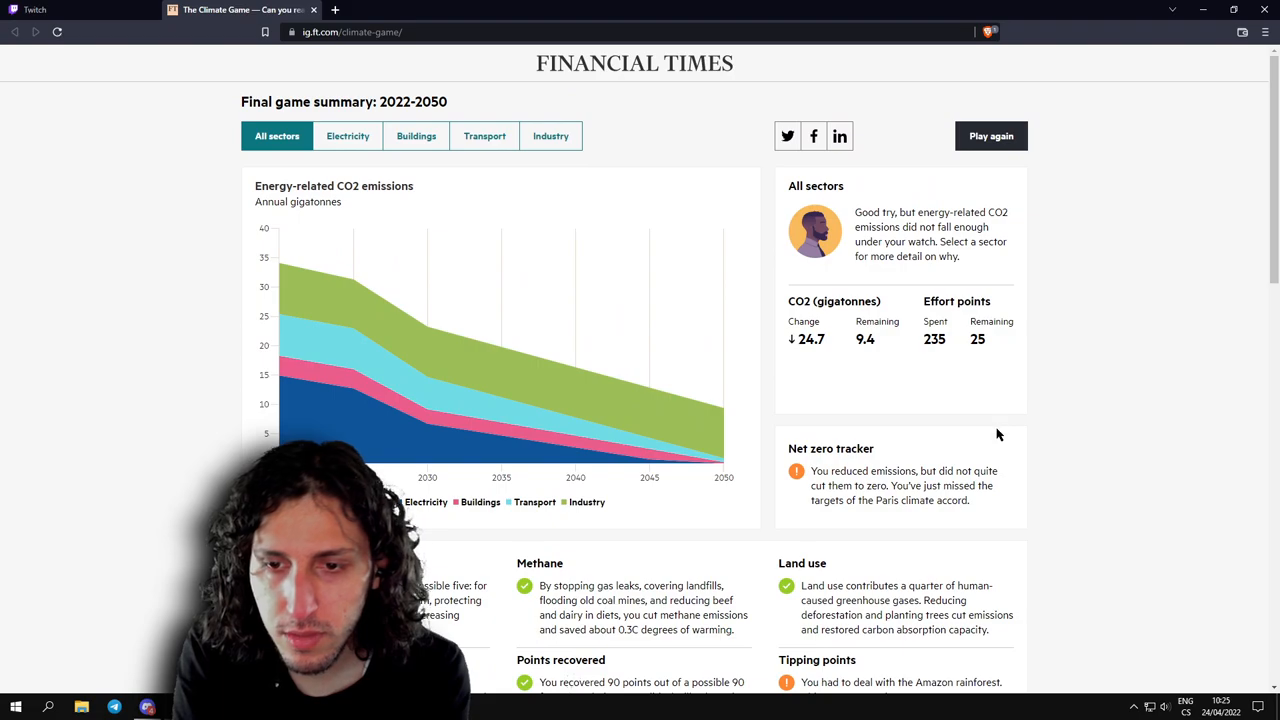
scroll(down, 3)
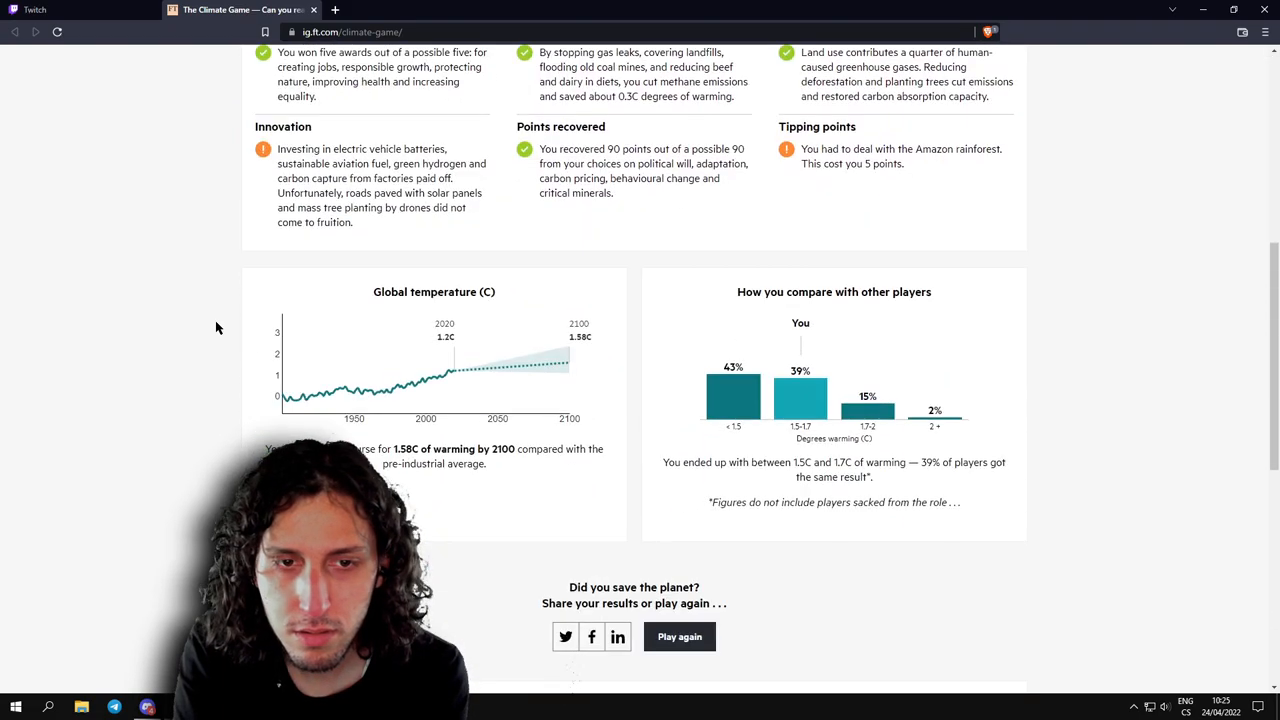
Review Electricity (on track, CO2 down 16.3) and Buildings (off track, down 1.8) sector summaries.
scroll(up, 3)
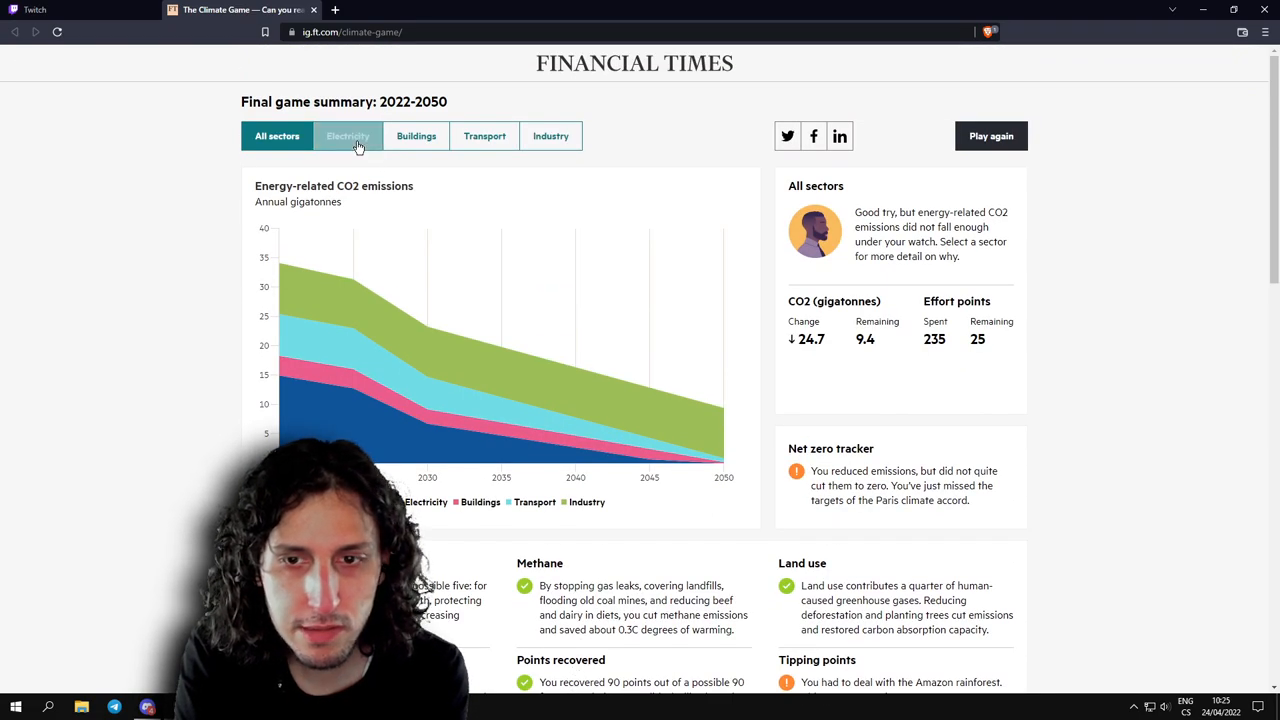
click(348, 136)
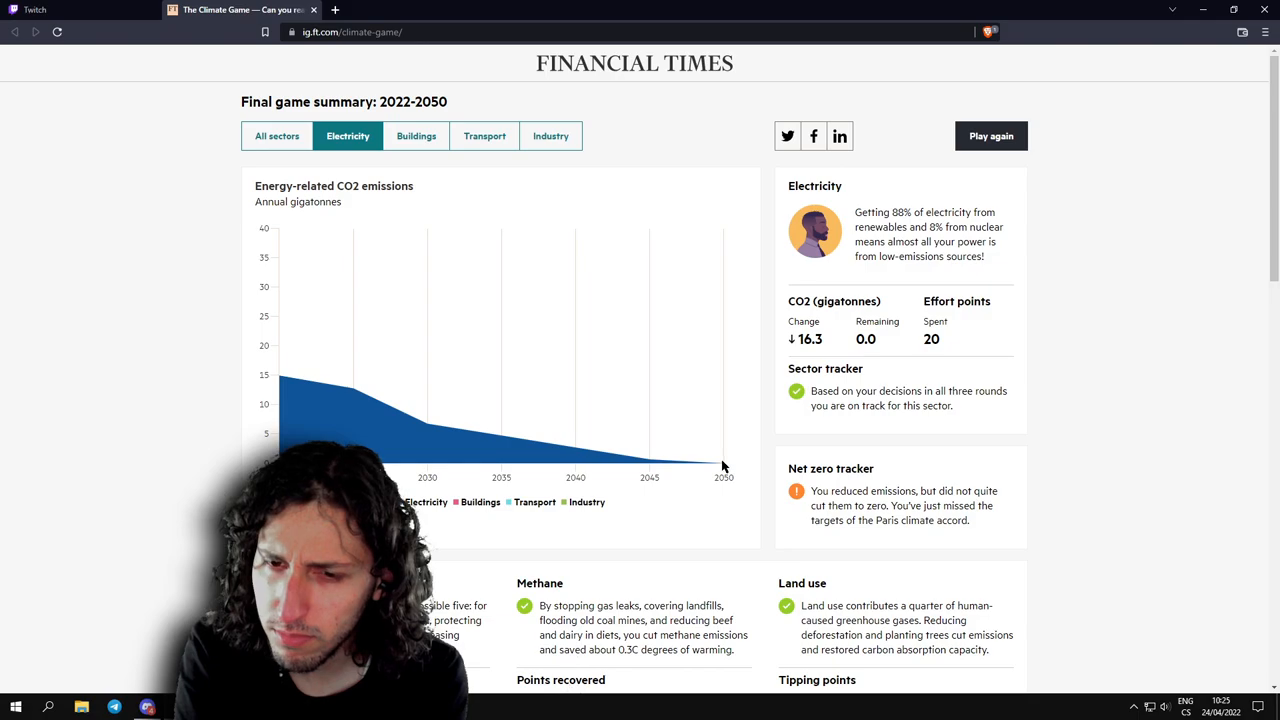
mouse_move(708, 380)
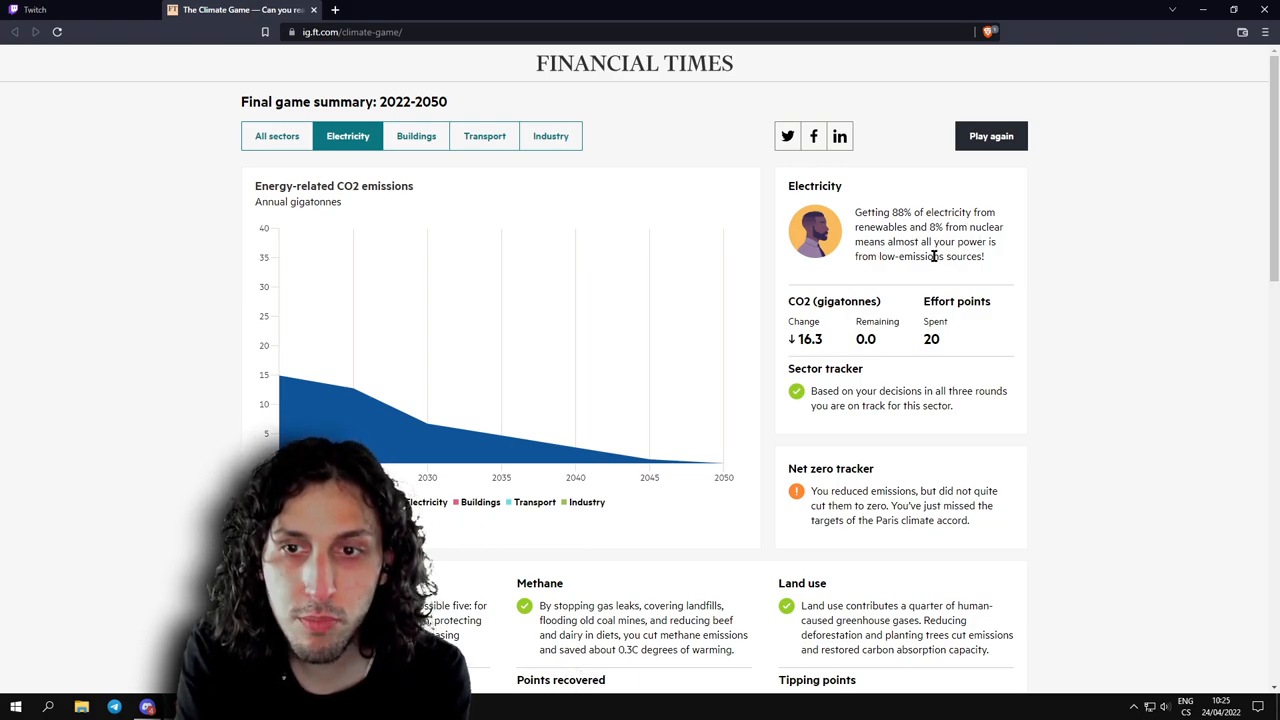
click(416, 136)
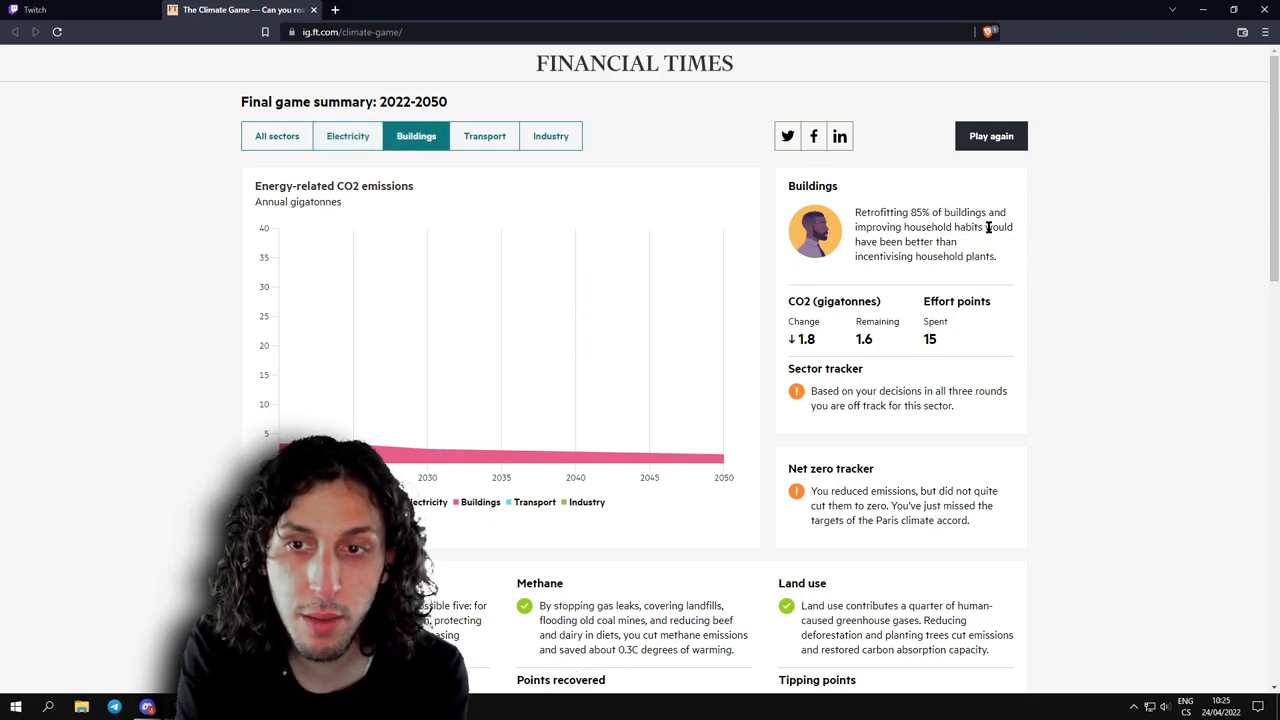
mouse_move(984, 224)
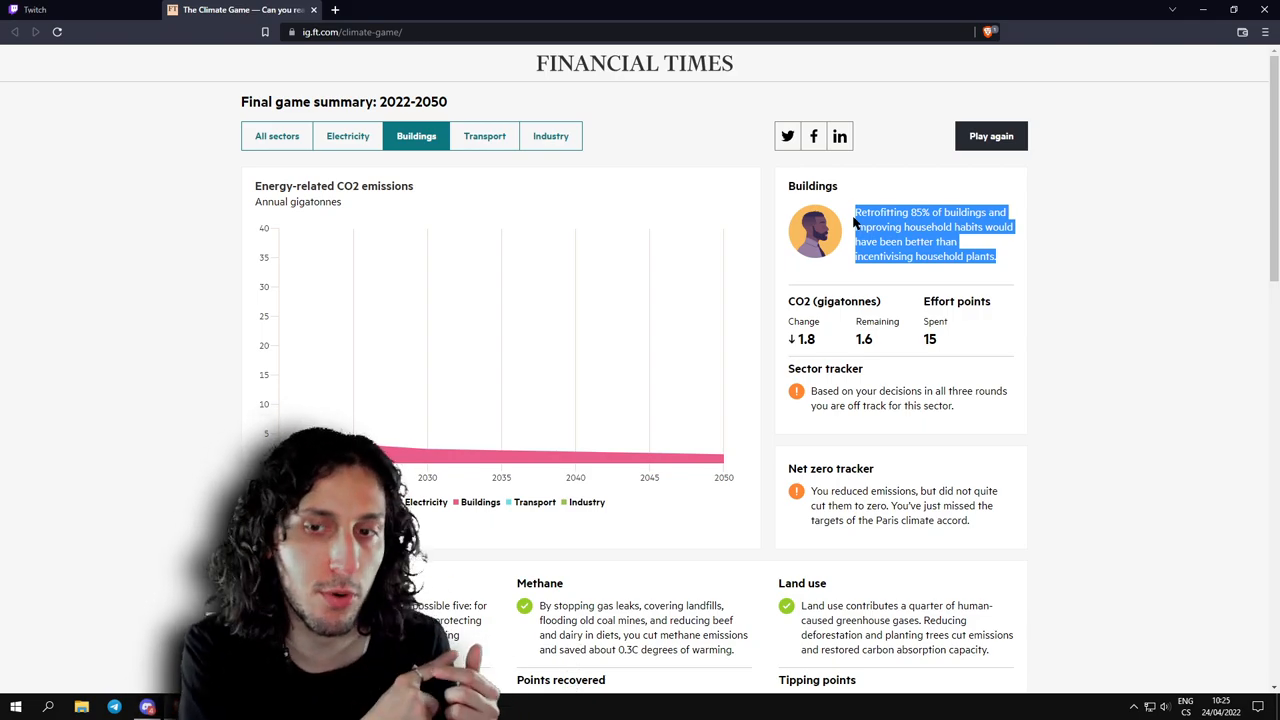
scroll(down, 3)
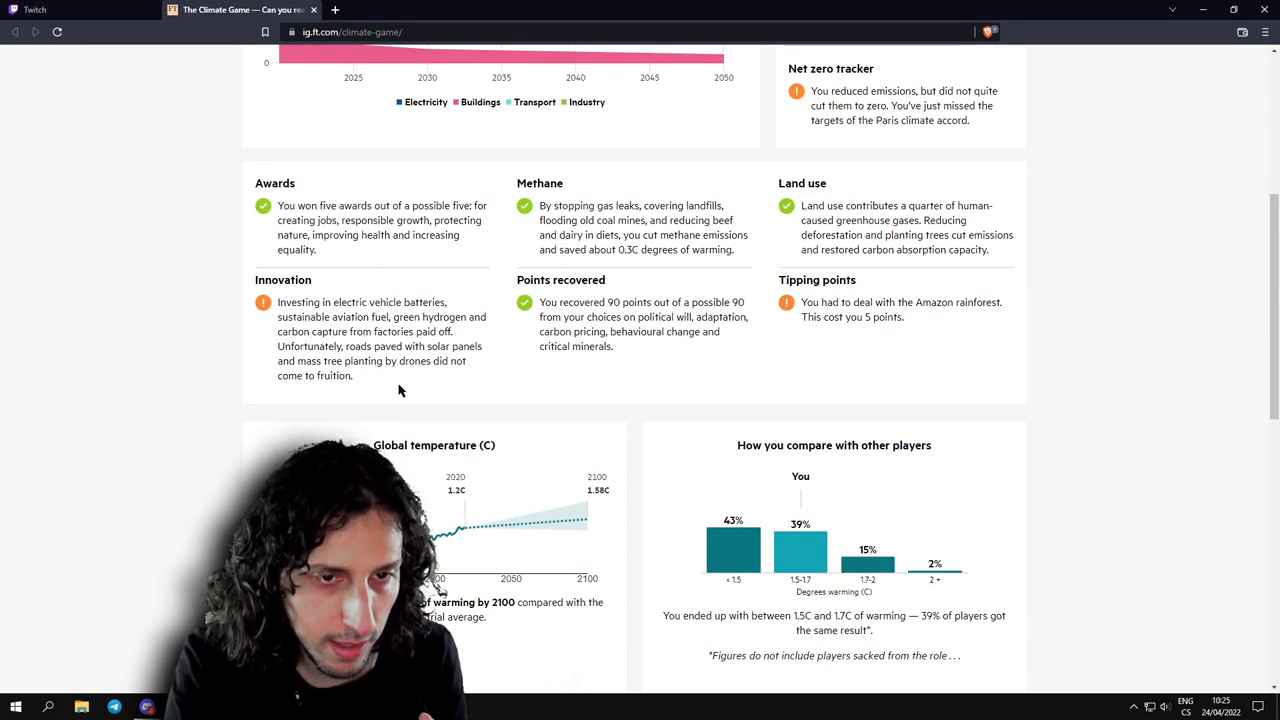
drag(278, 346, 352, 376)
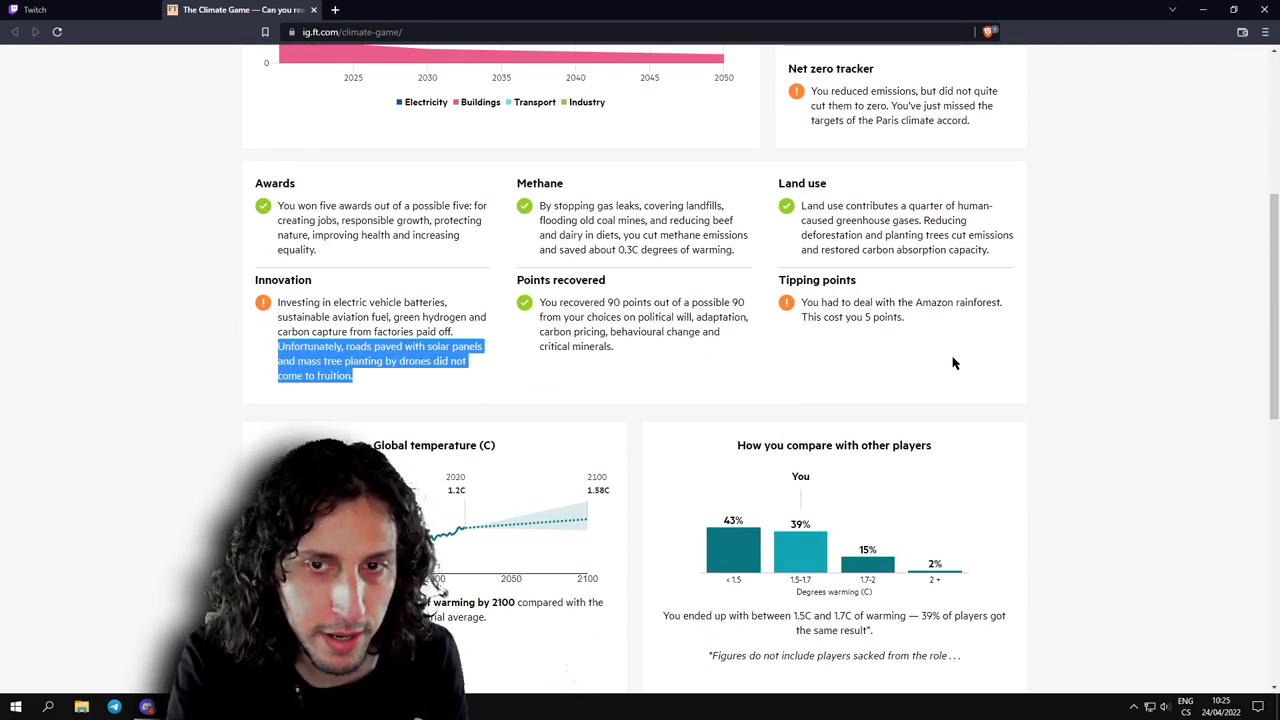
scroll(up, 3)
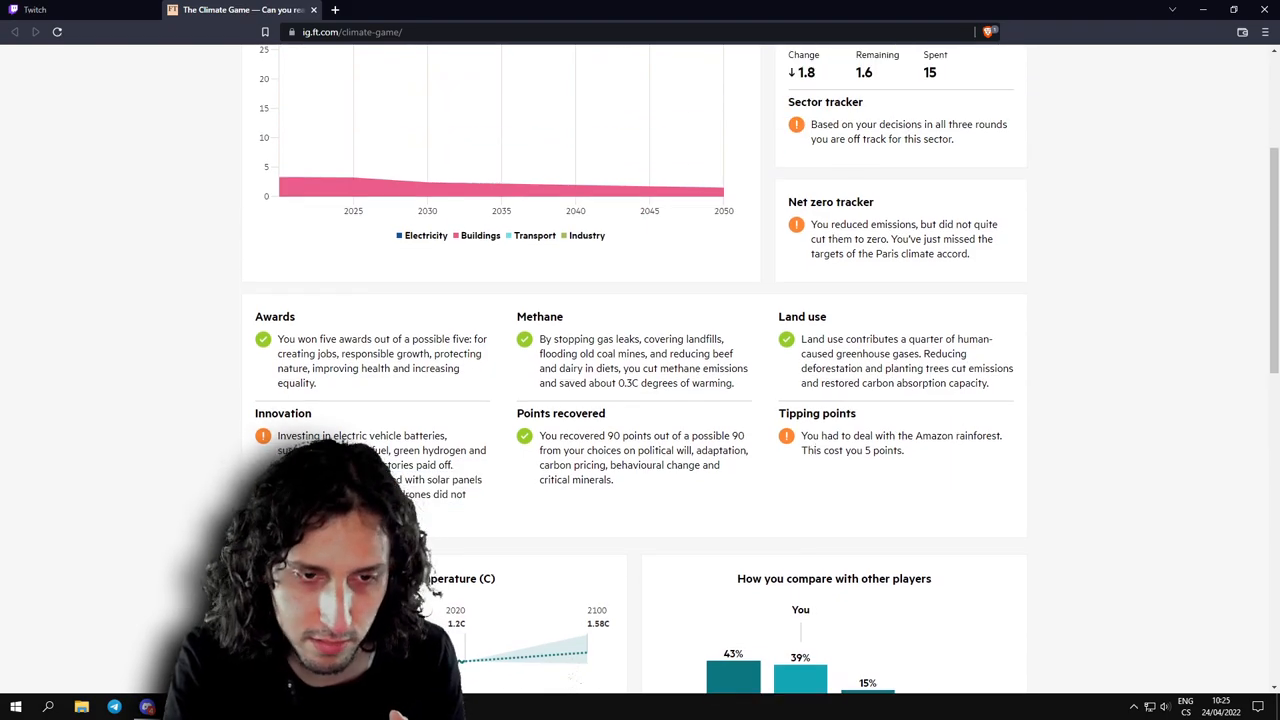
scroll(down, 3)
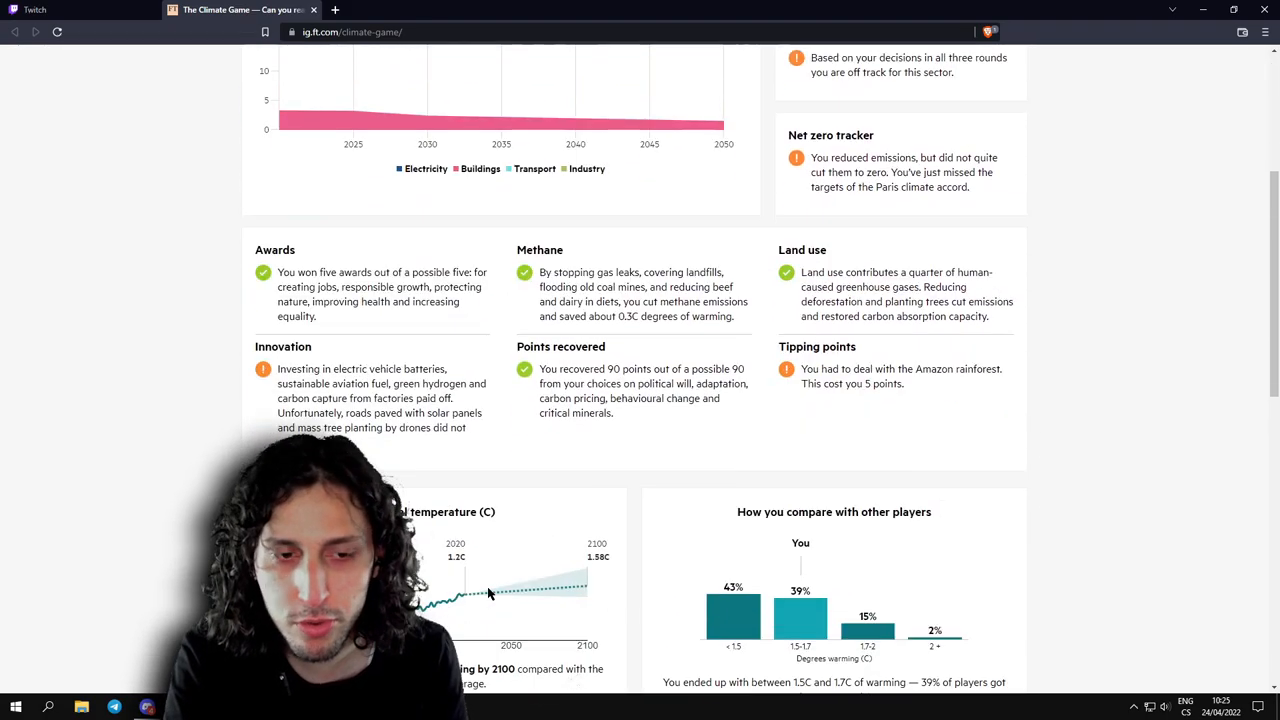
scroll(up, 3)
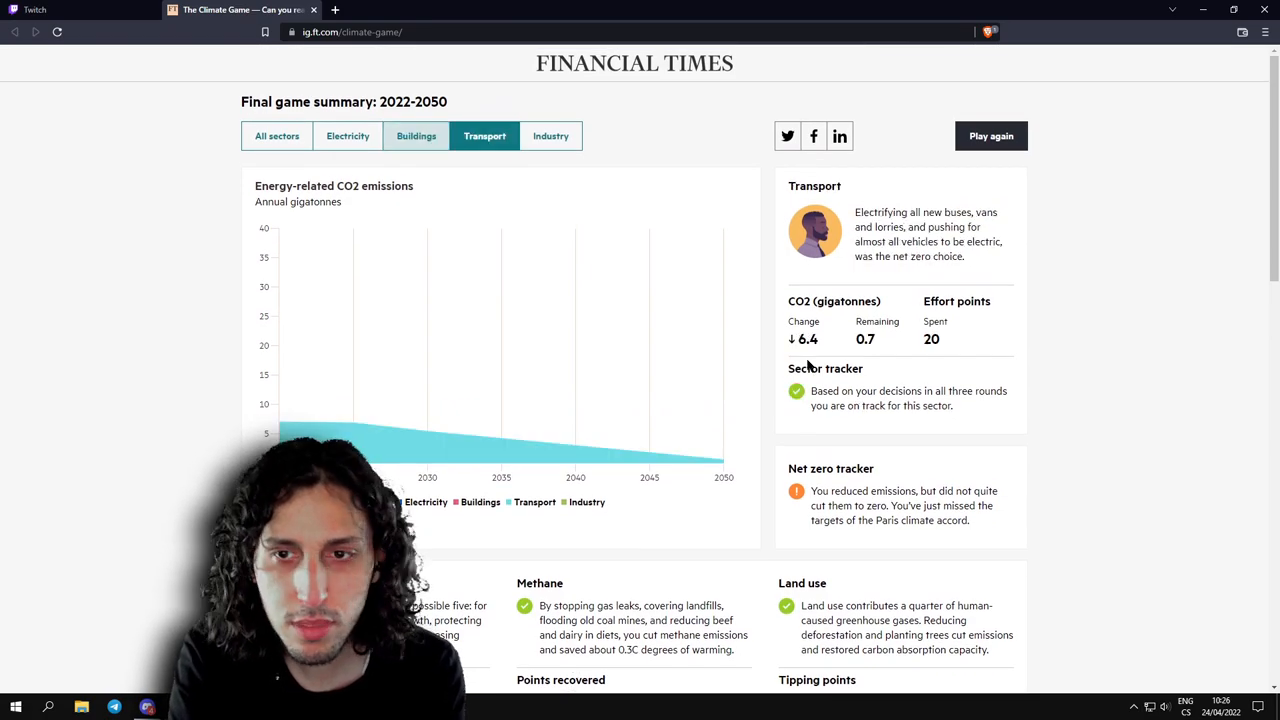
mouse_move(932, 212)
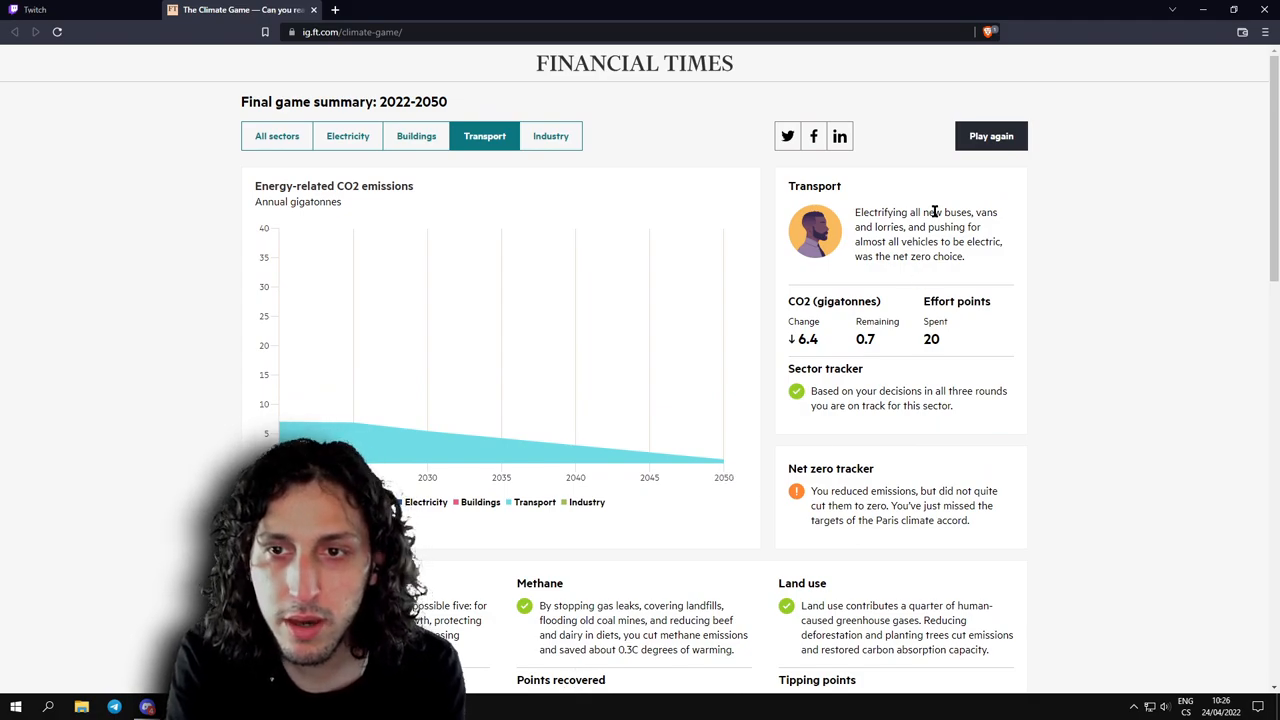
mouse_move(896, 232)
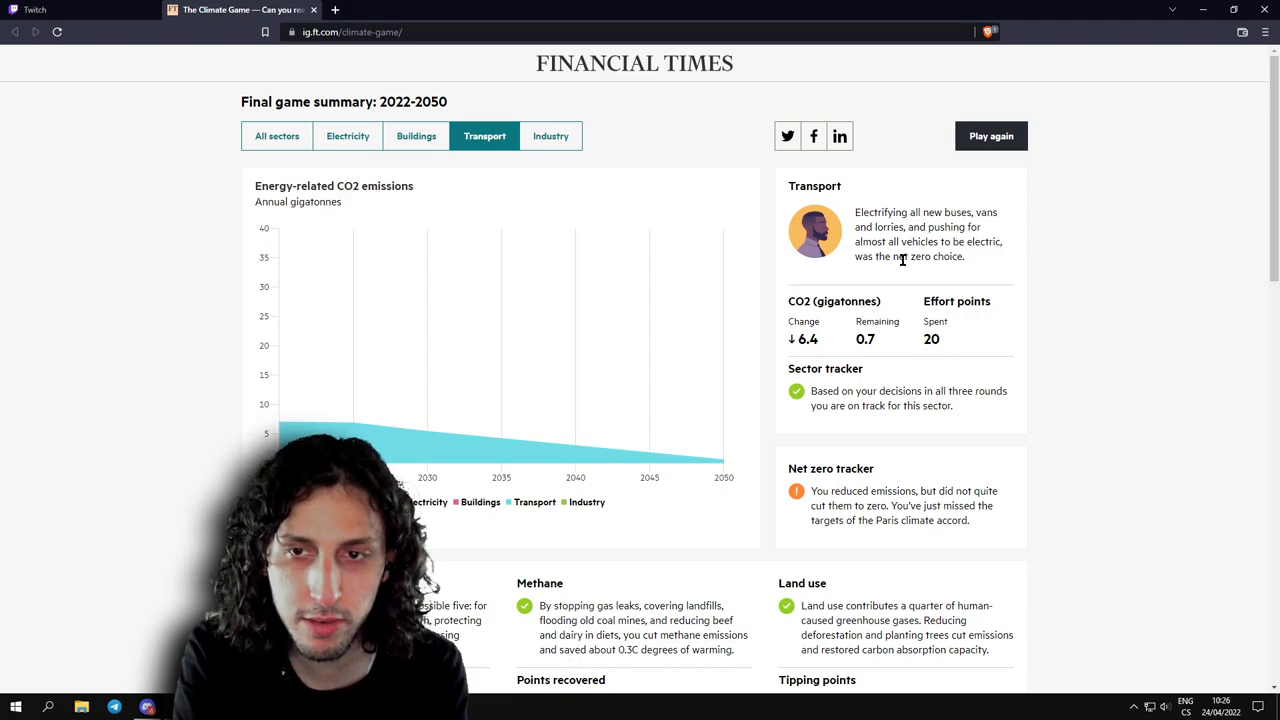
View the Industry sector results: CO2 down 0.2, 8.6 gigatonnes remaining, way off track.
click(552, 136)
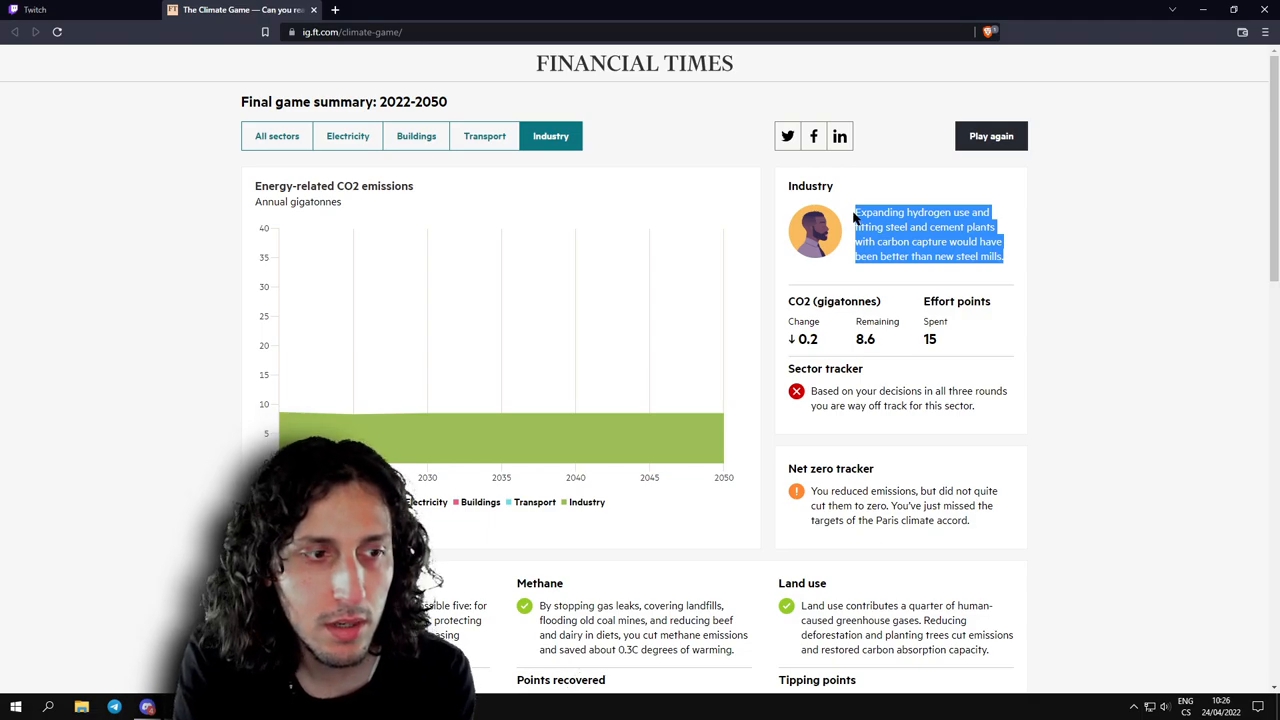
mouse_move(664, 160)
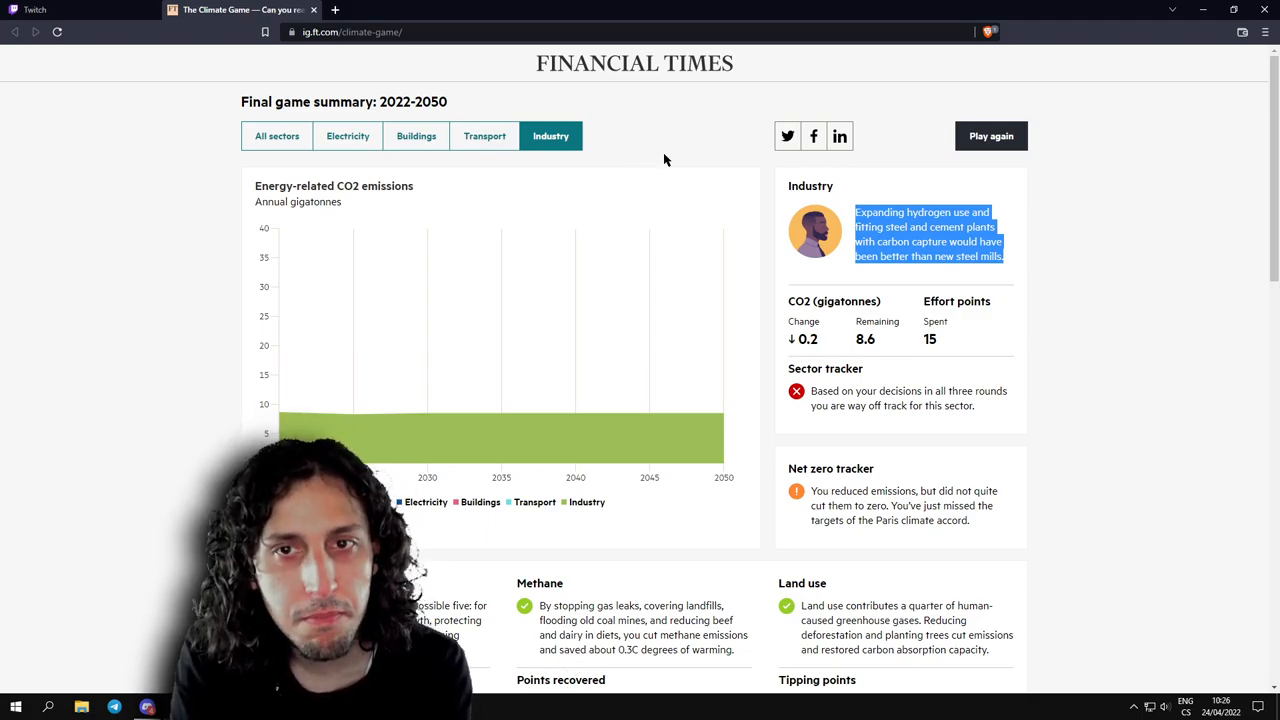
mouse_move(486, 96)
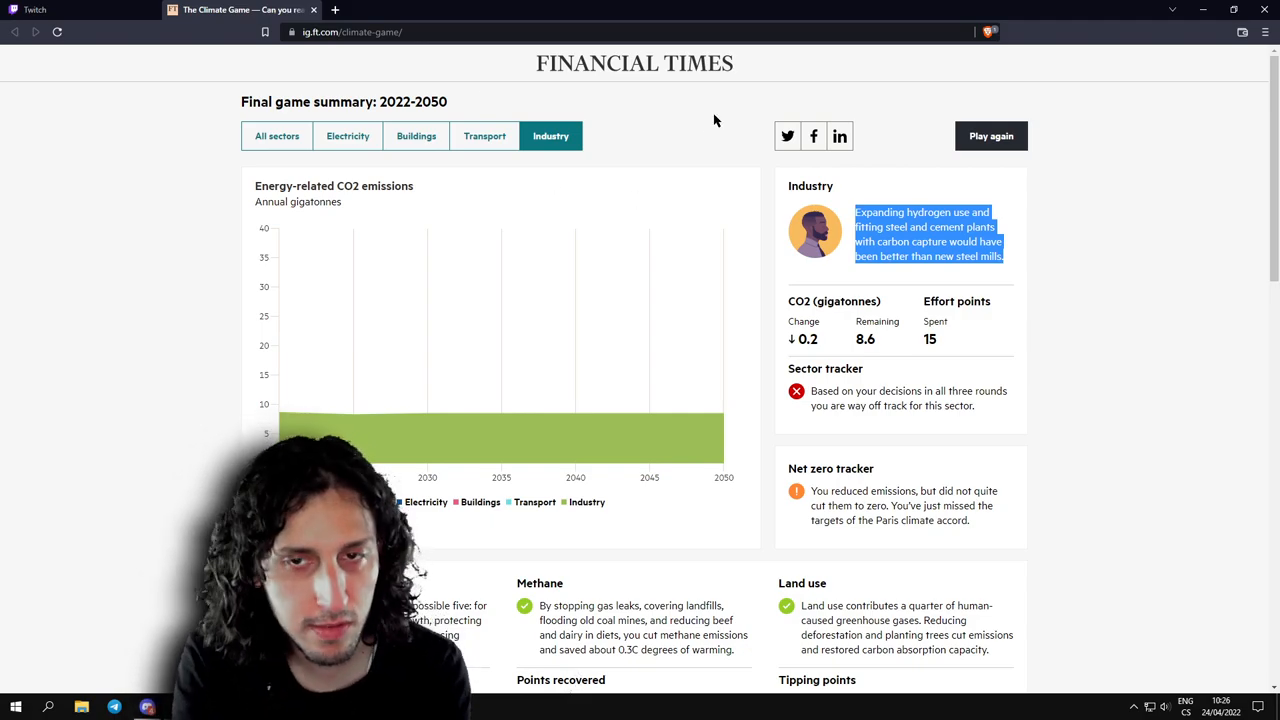
Review the temperature and player comparison below, then view Buildings: CO2 down 1.8, 1.6 remaining, off track.
scroll(down, 3)
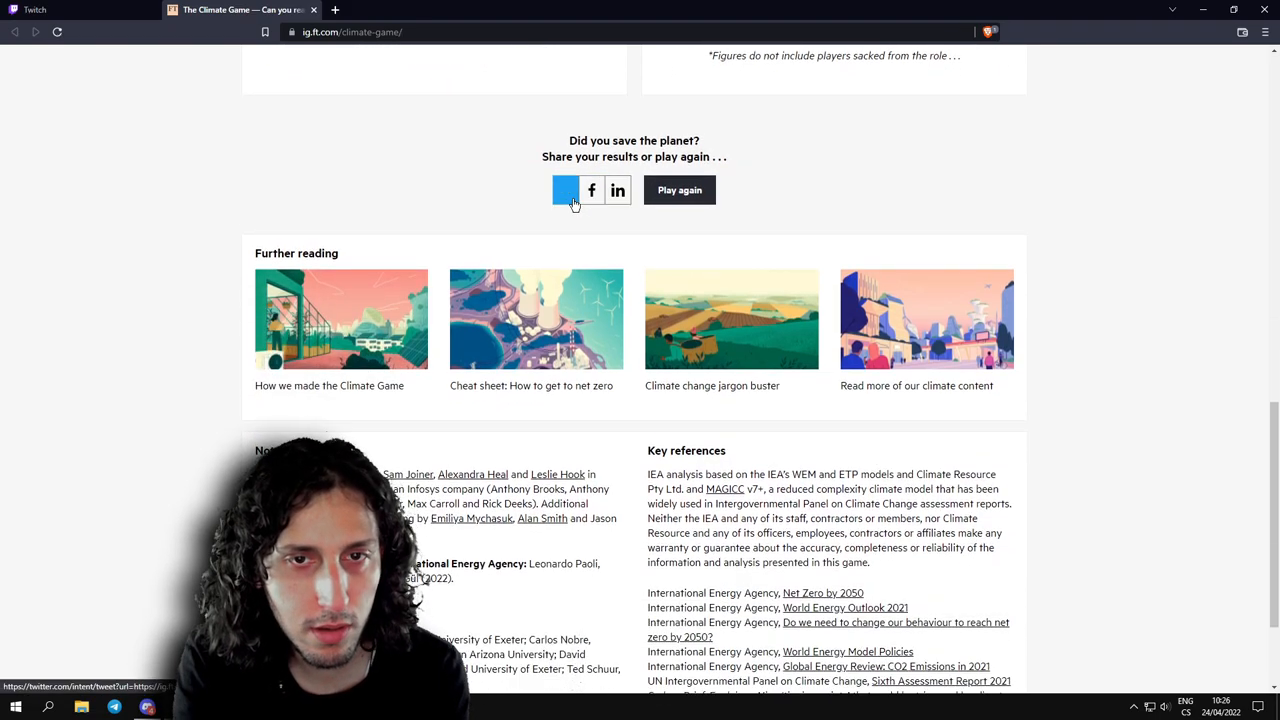
scroll(down, 3)
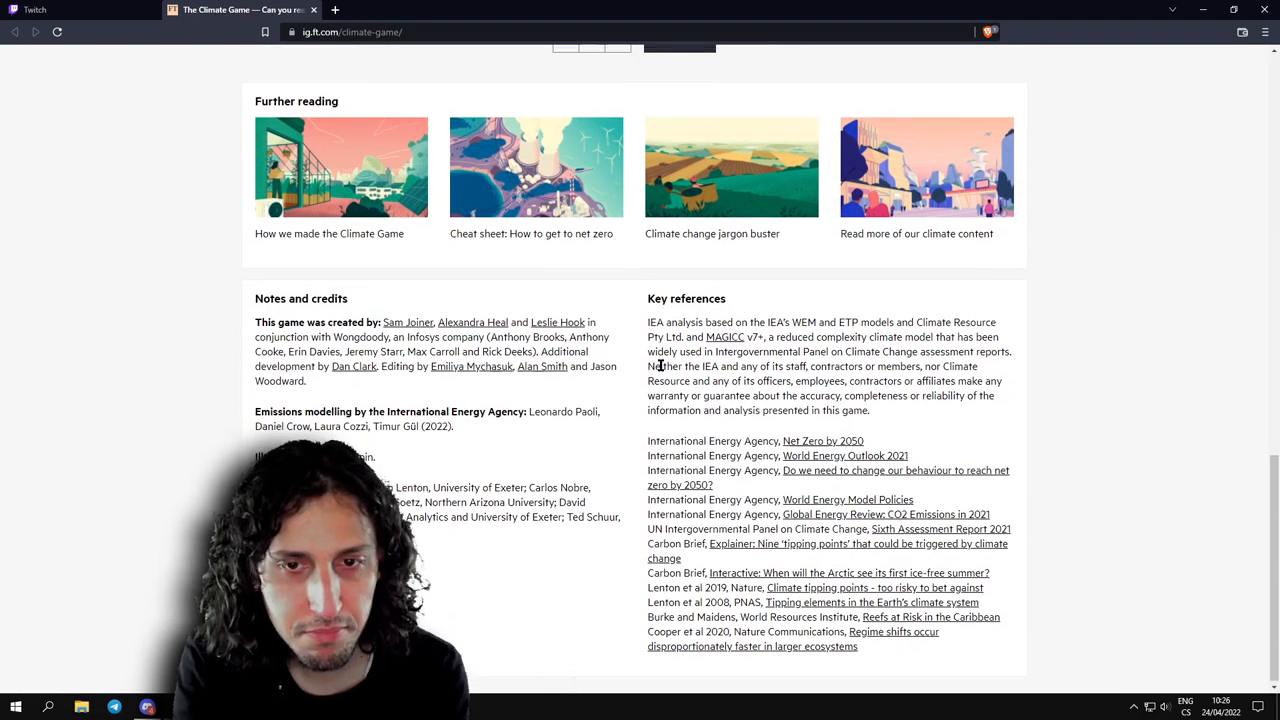
scroll(up, 3)
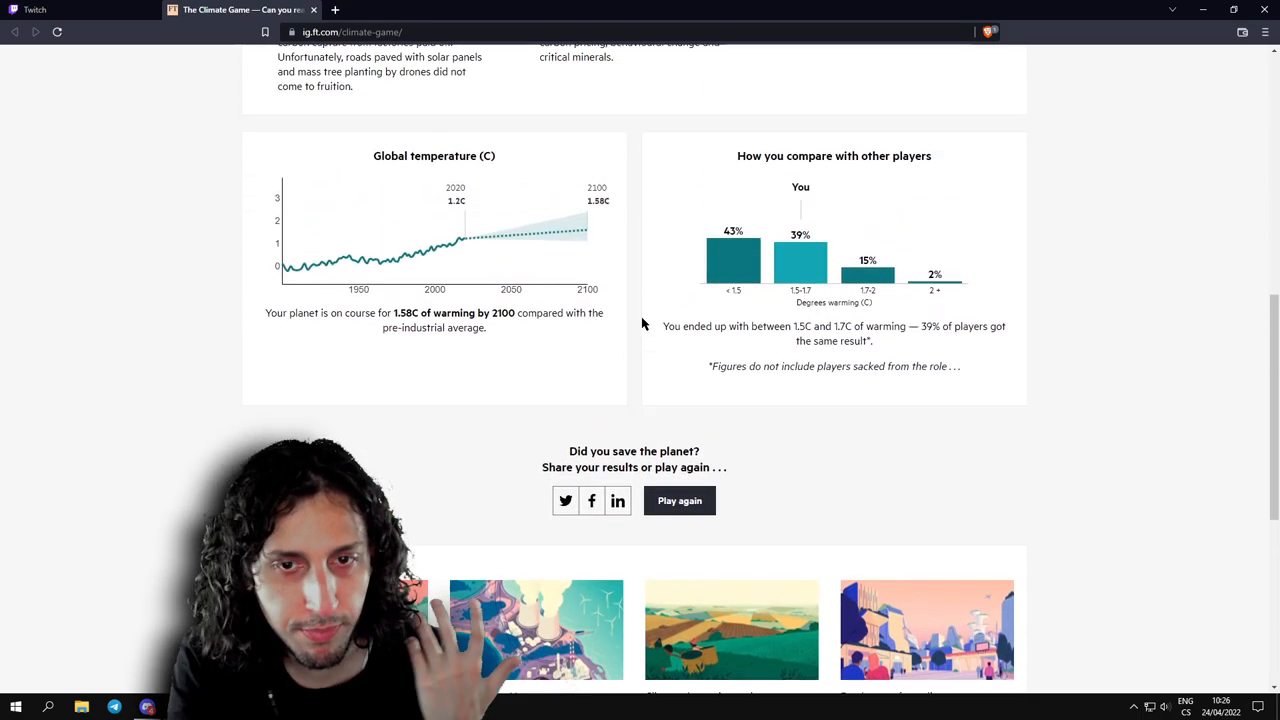
scroll(up, 3)
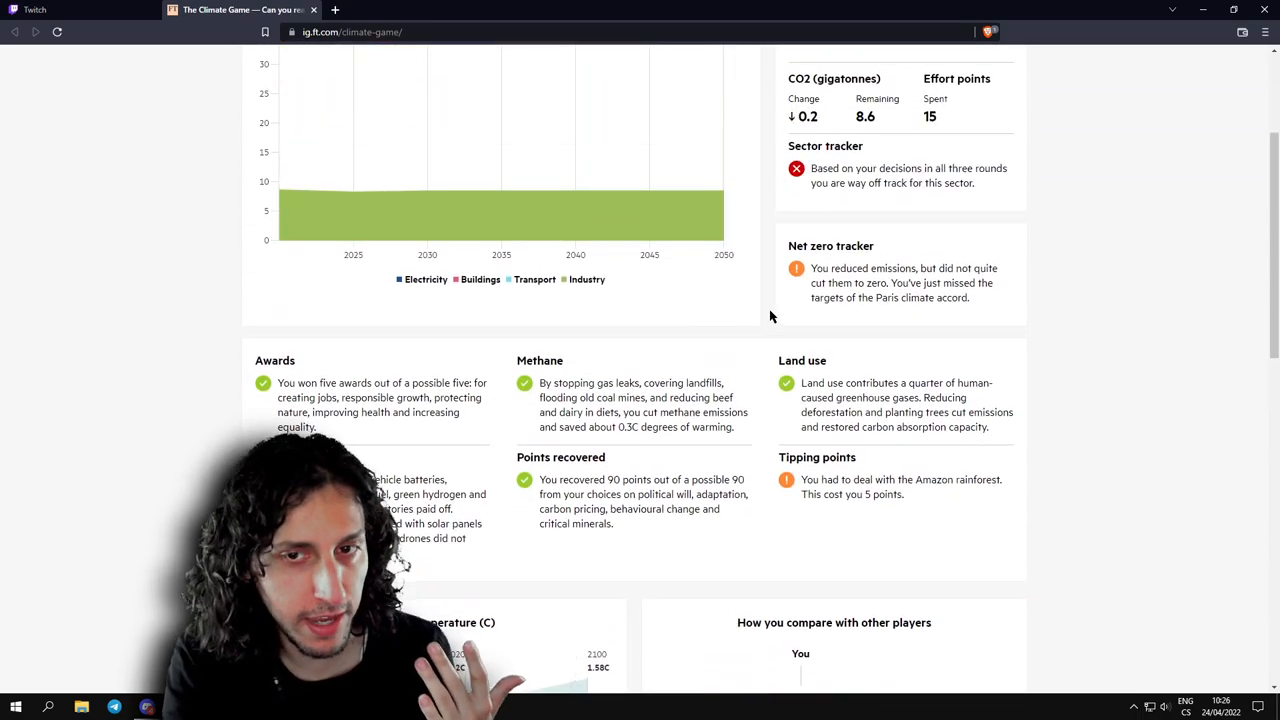
scroll(up, 3)
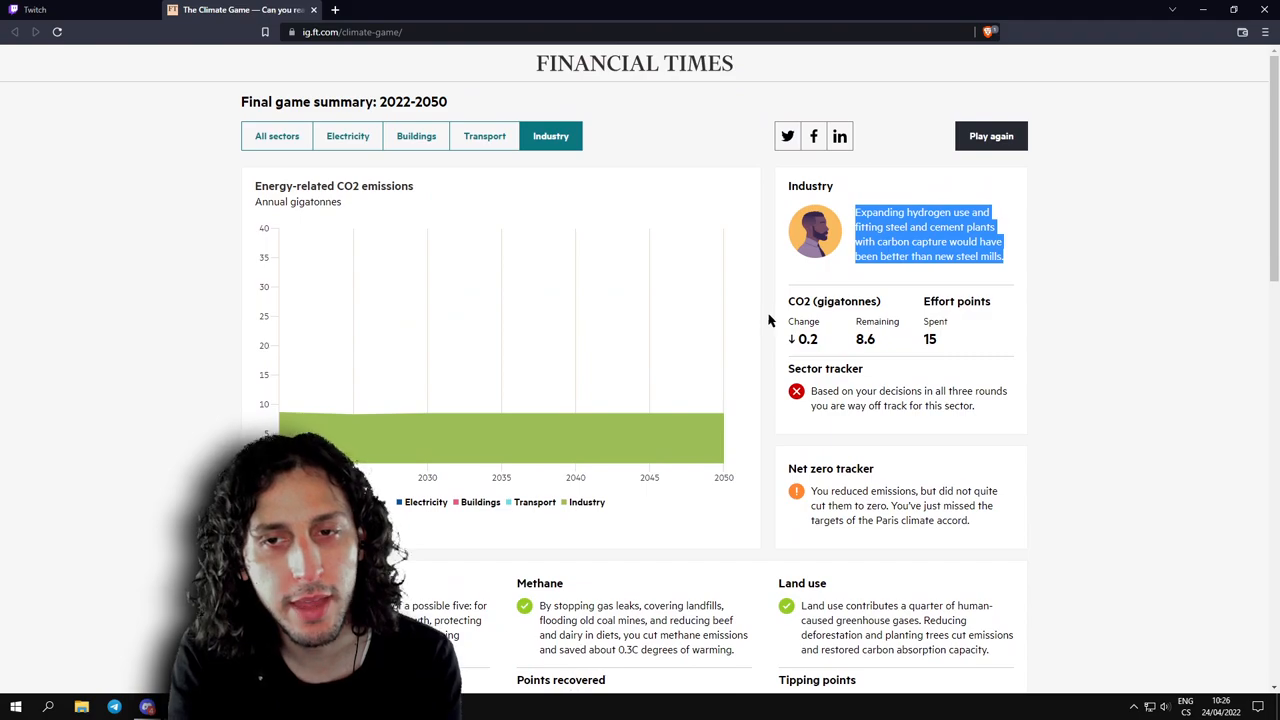
mouse_move(764, 312)
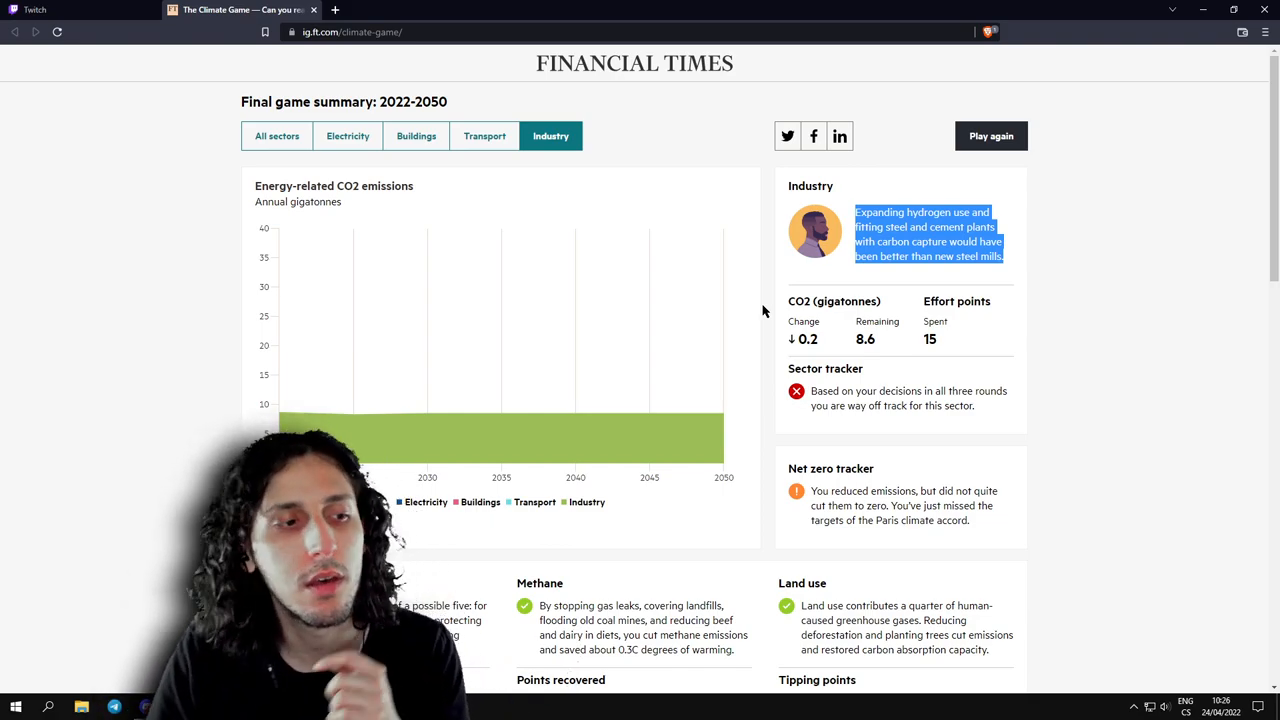
click(416, 136)
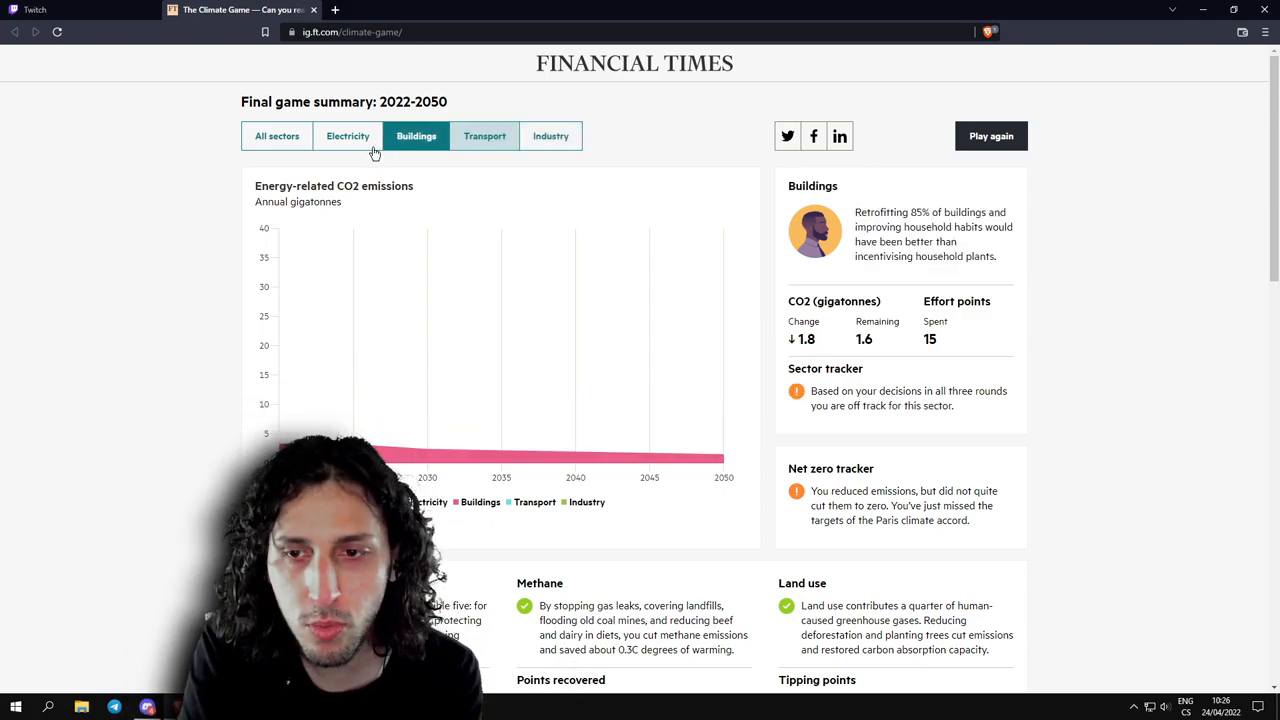
Compare the Electricity and Transport results, then return to Industry with 8.6 gigatonnes remaining.
click(348, 136)
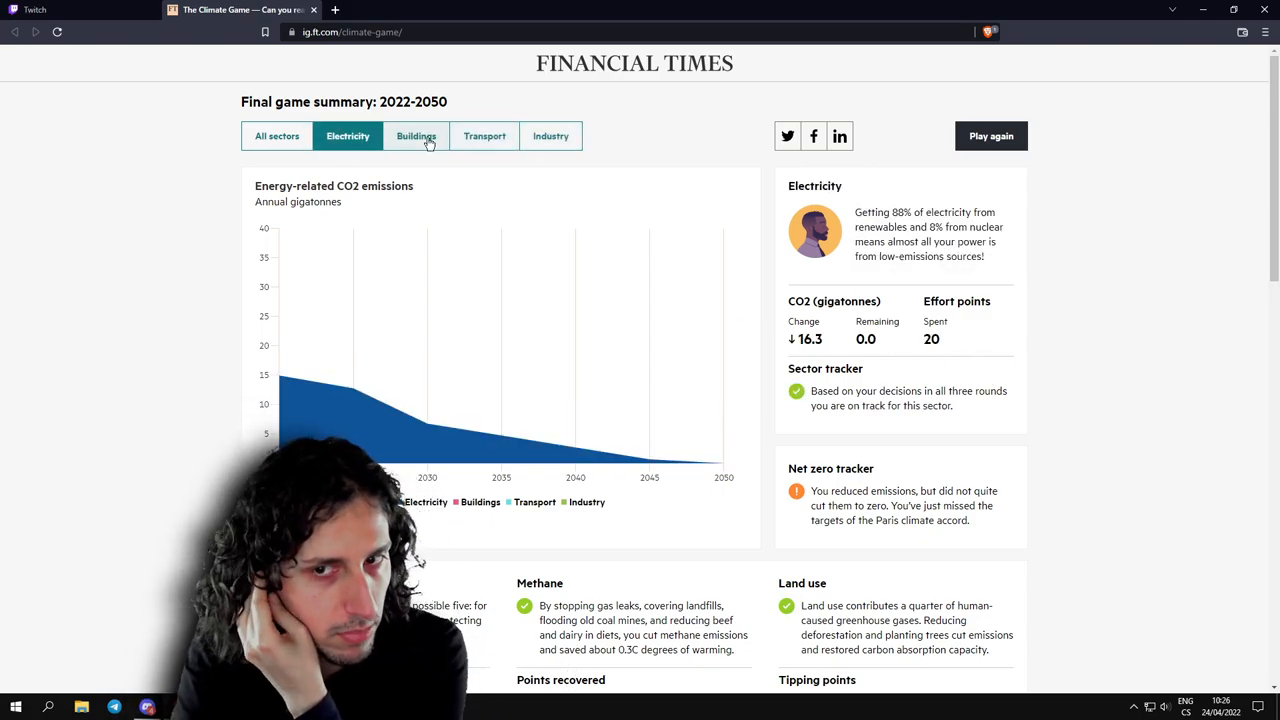
click(484, 136)
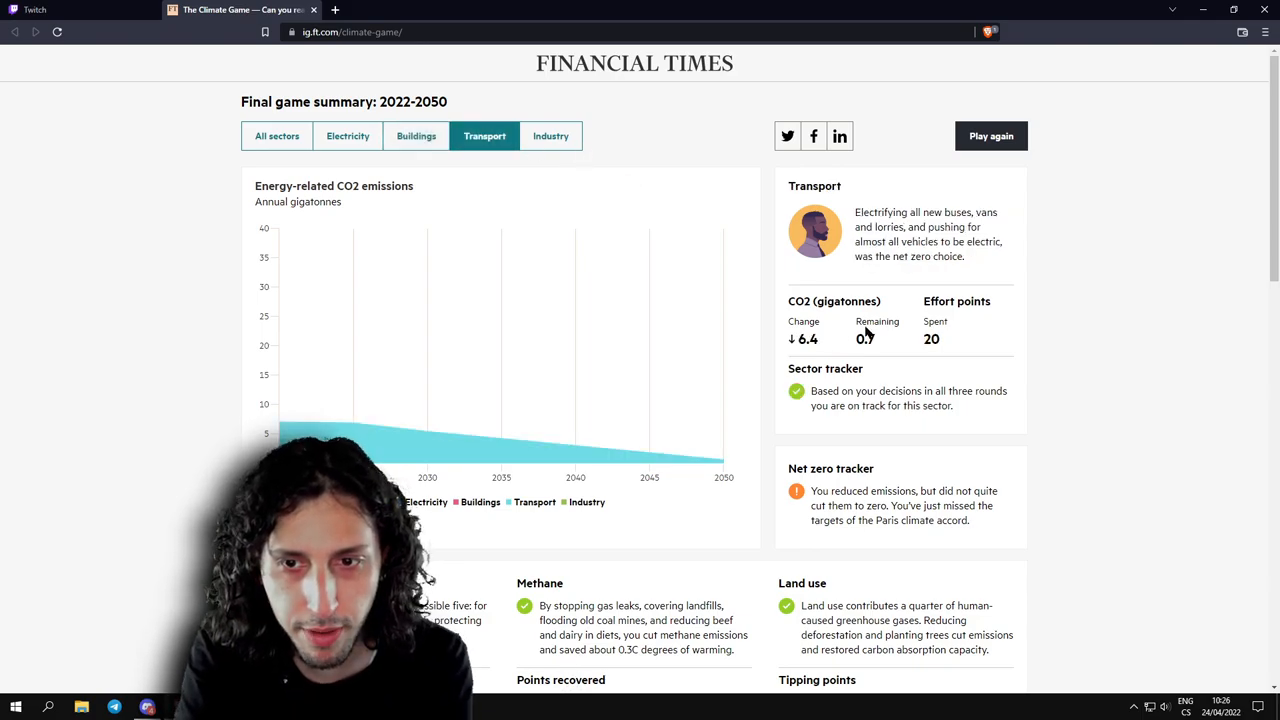
click(550, 136)
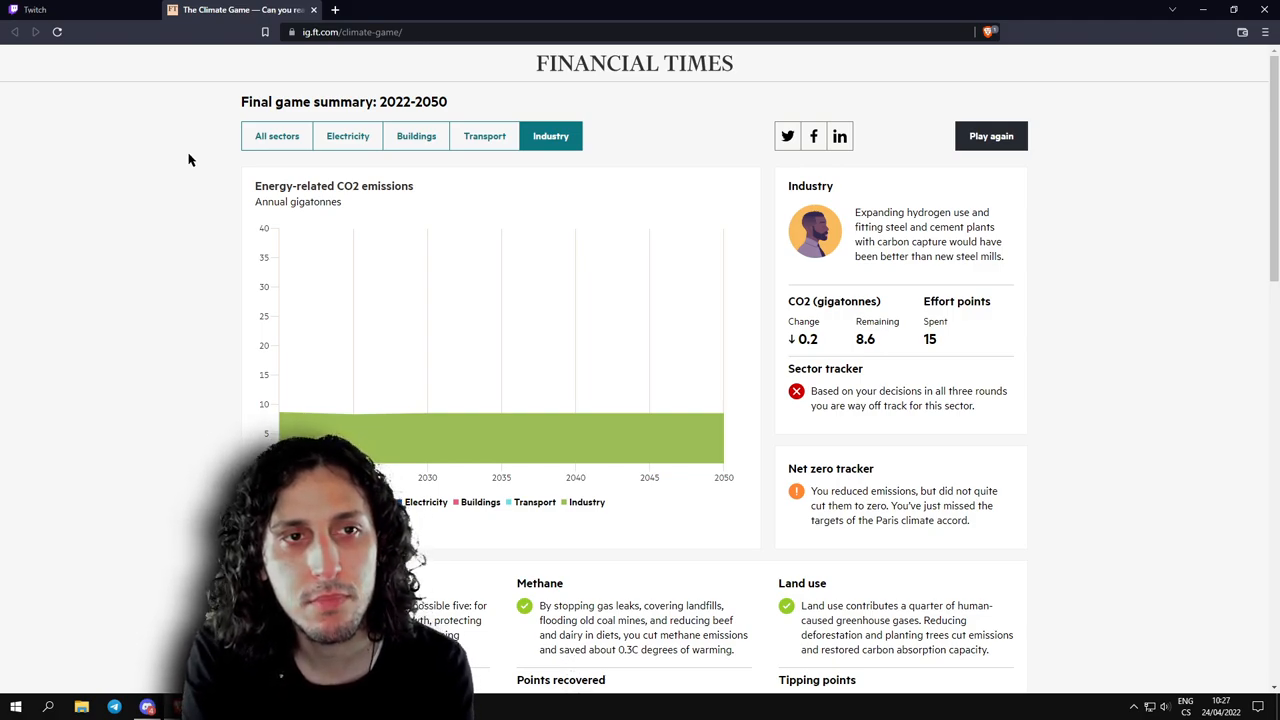
mouse_move(500, 114)
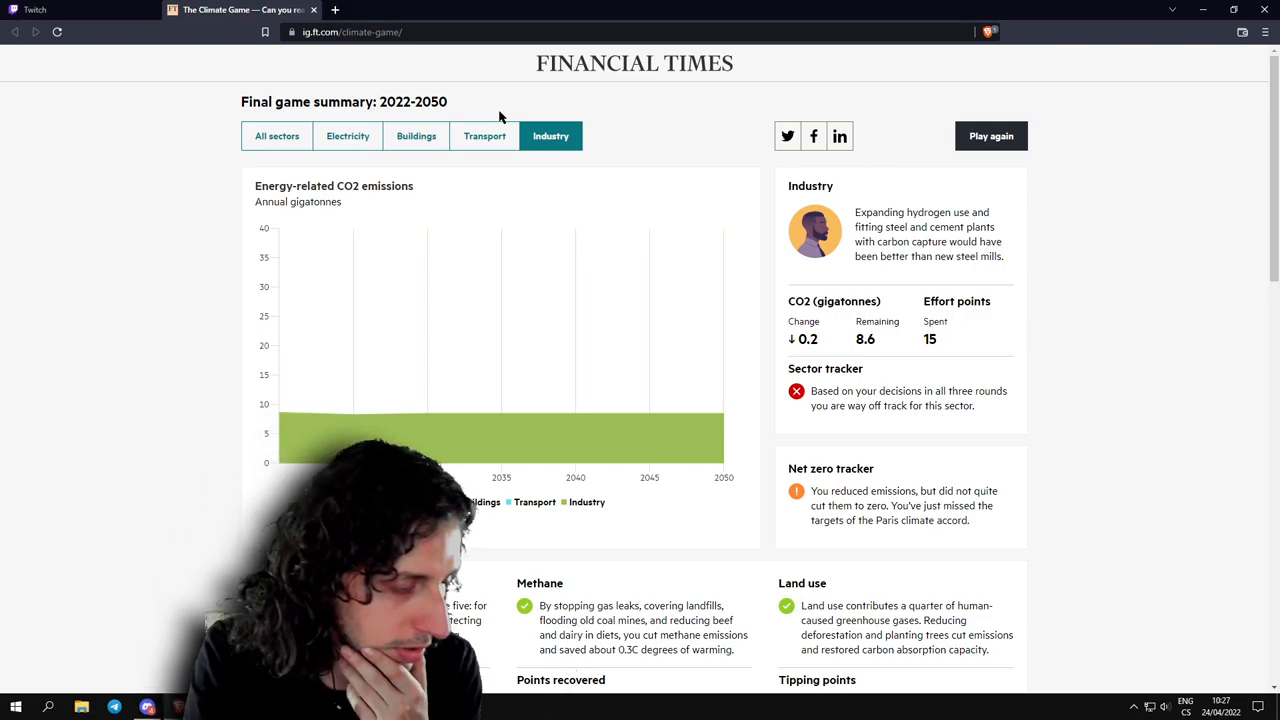
mouse_move(576, 22)
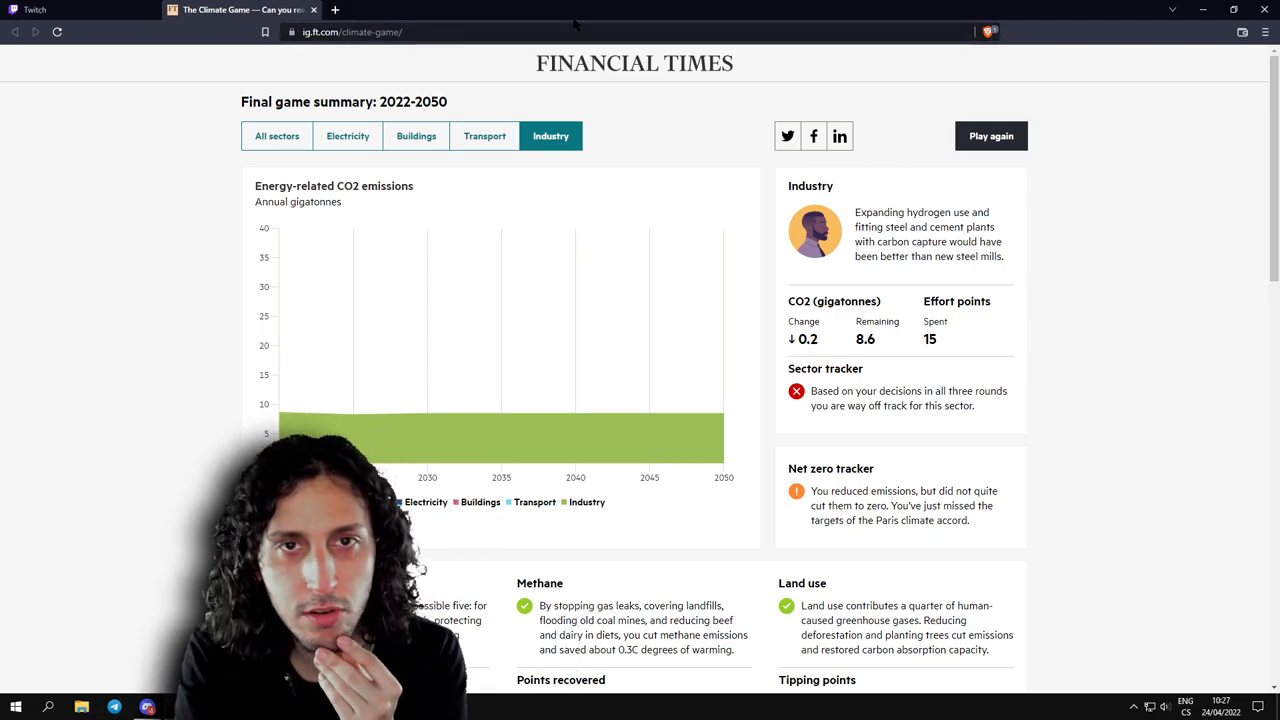
mouse_move(658, 110)
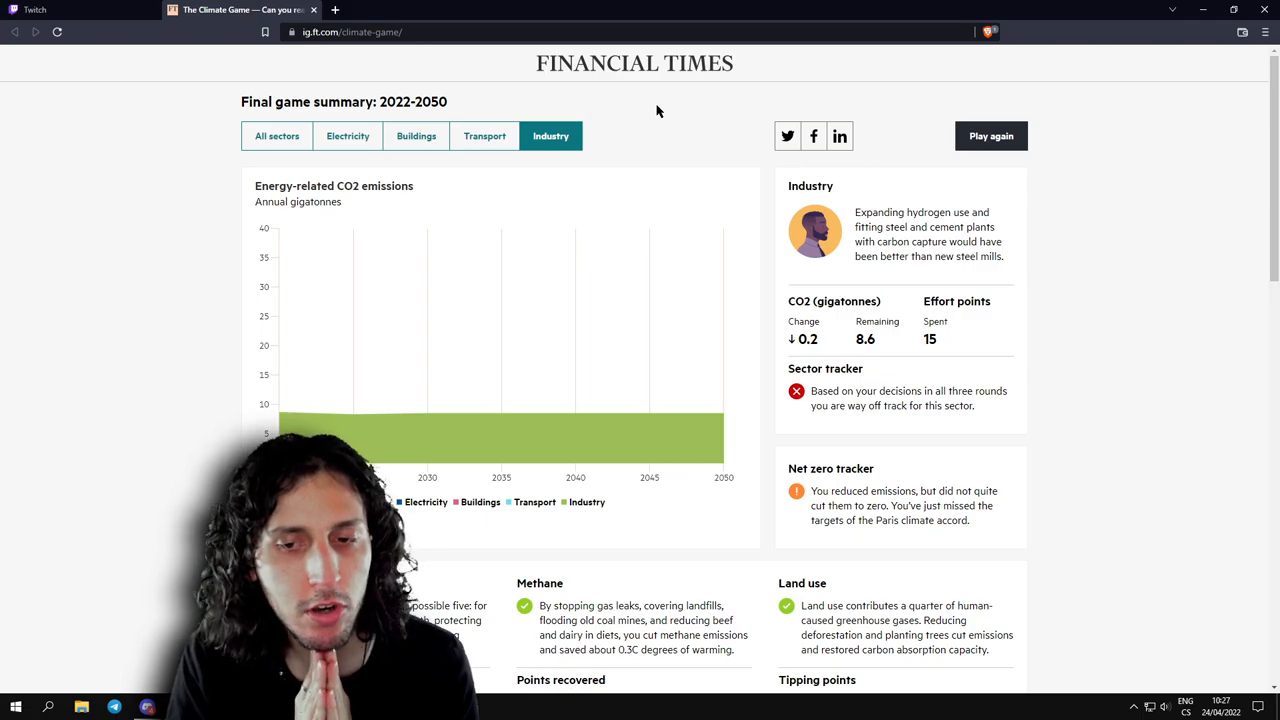